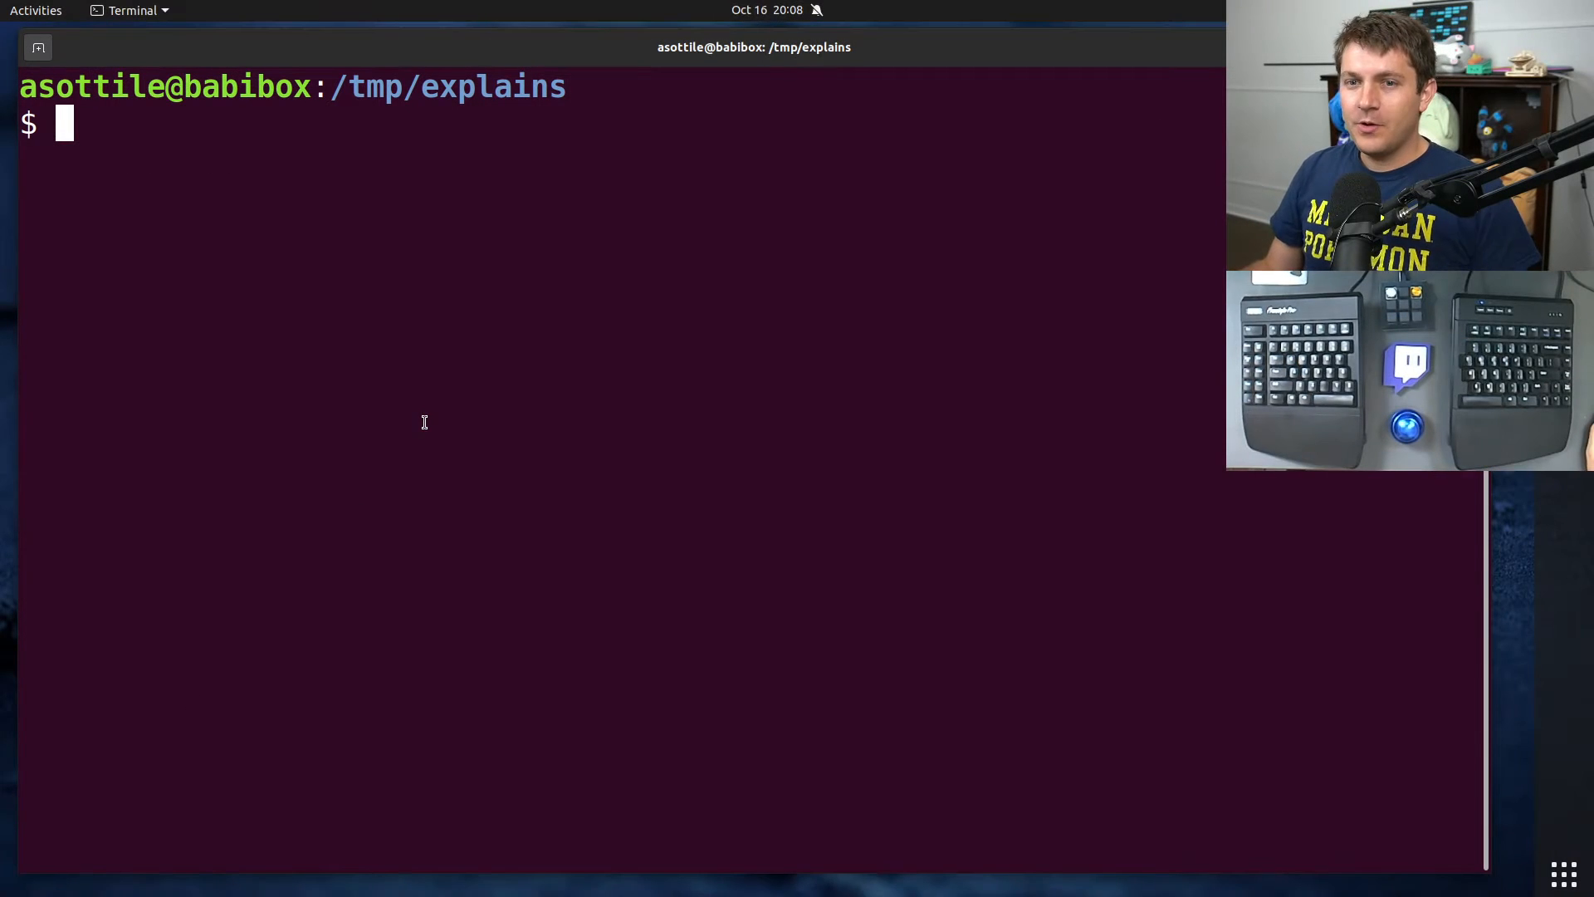
Step: Create and activate a venv with pytest installed, then launch babi on t.py
text(virtualenv venv)
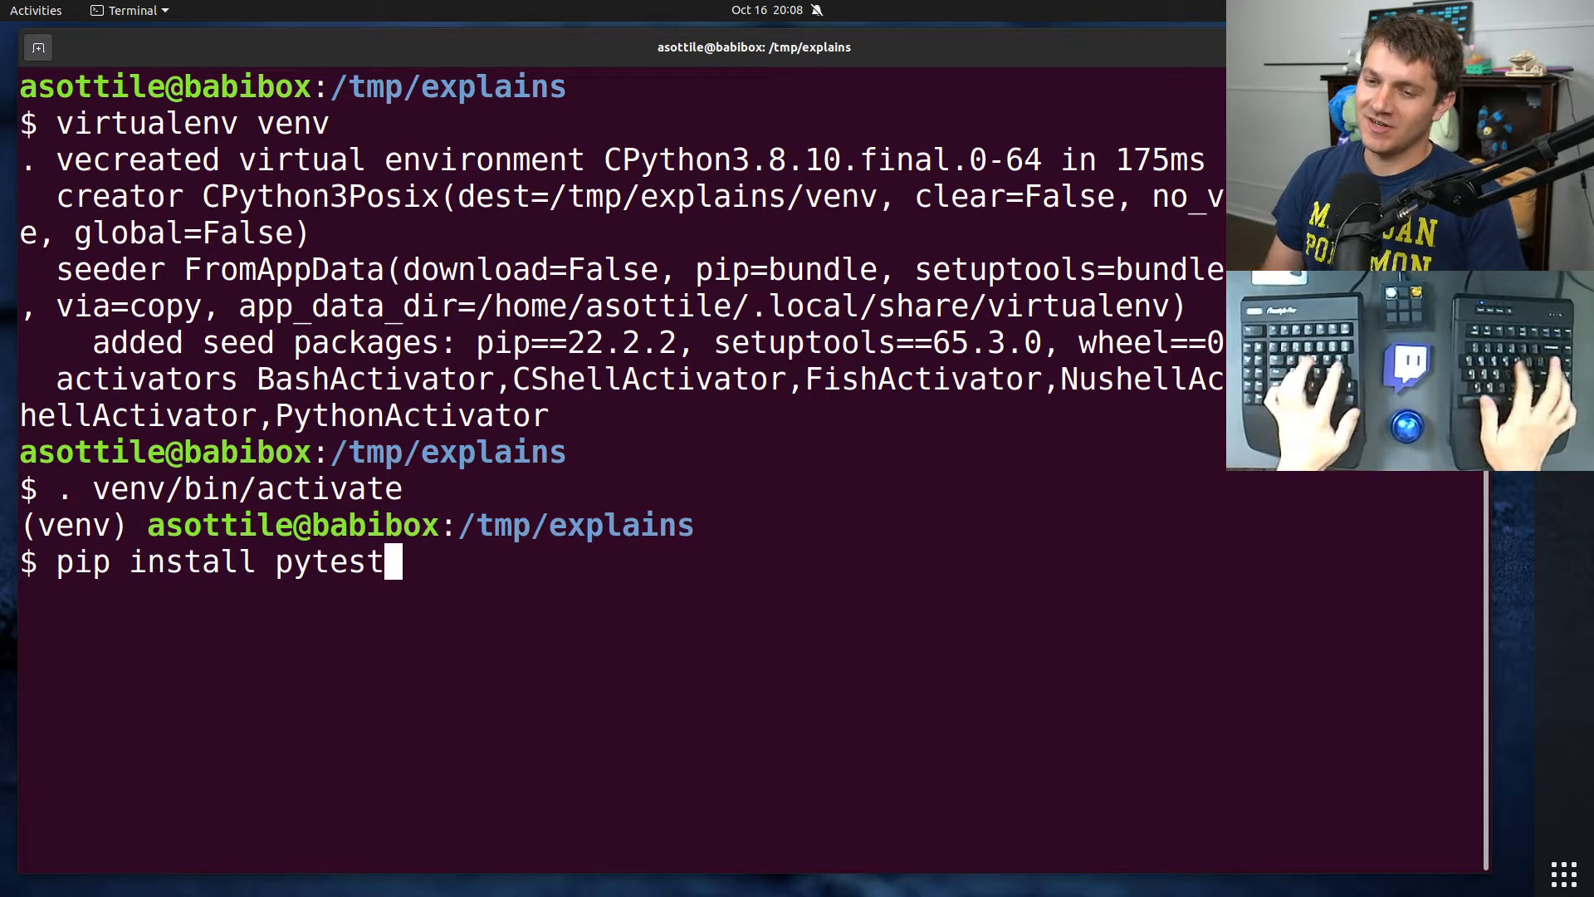
key(Return)
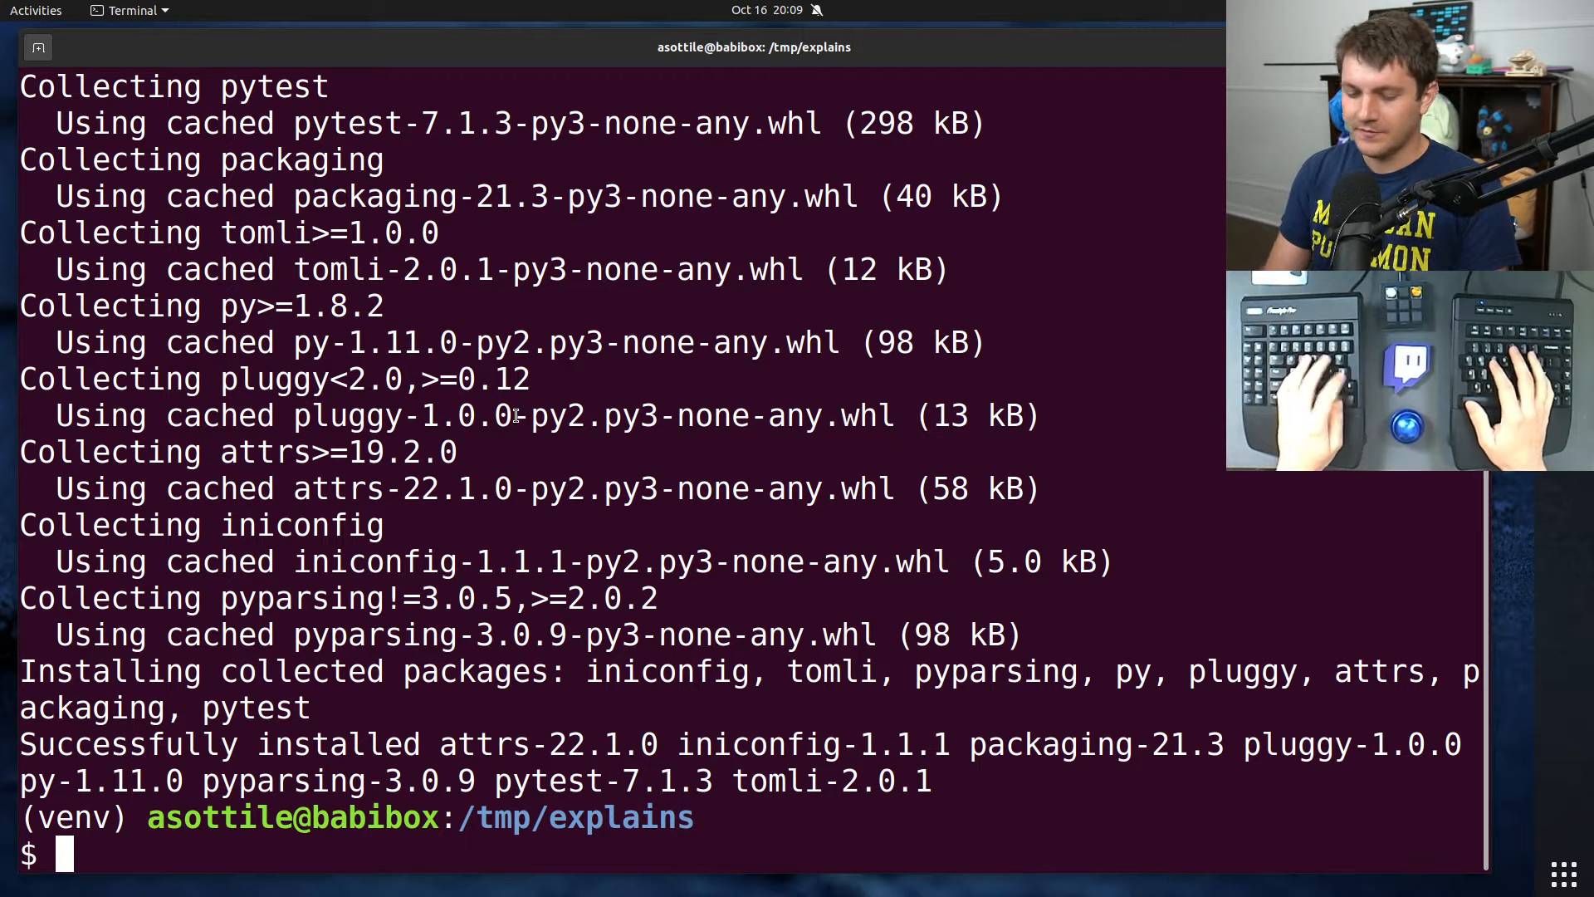
text(babi t.py)
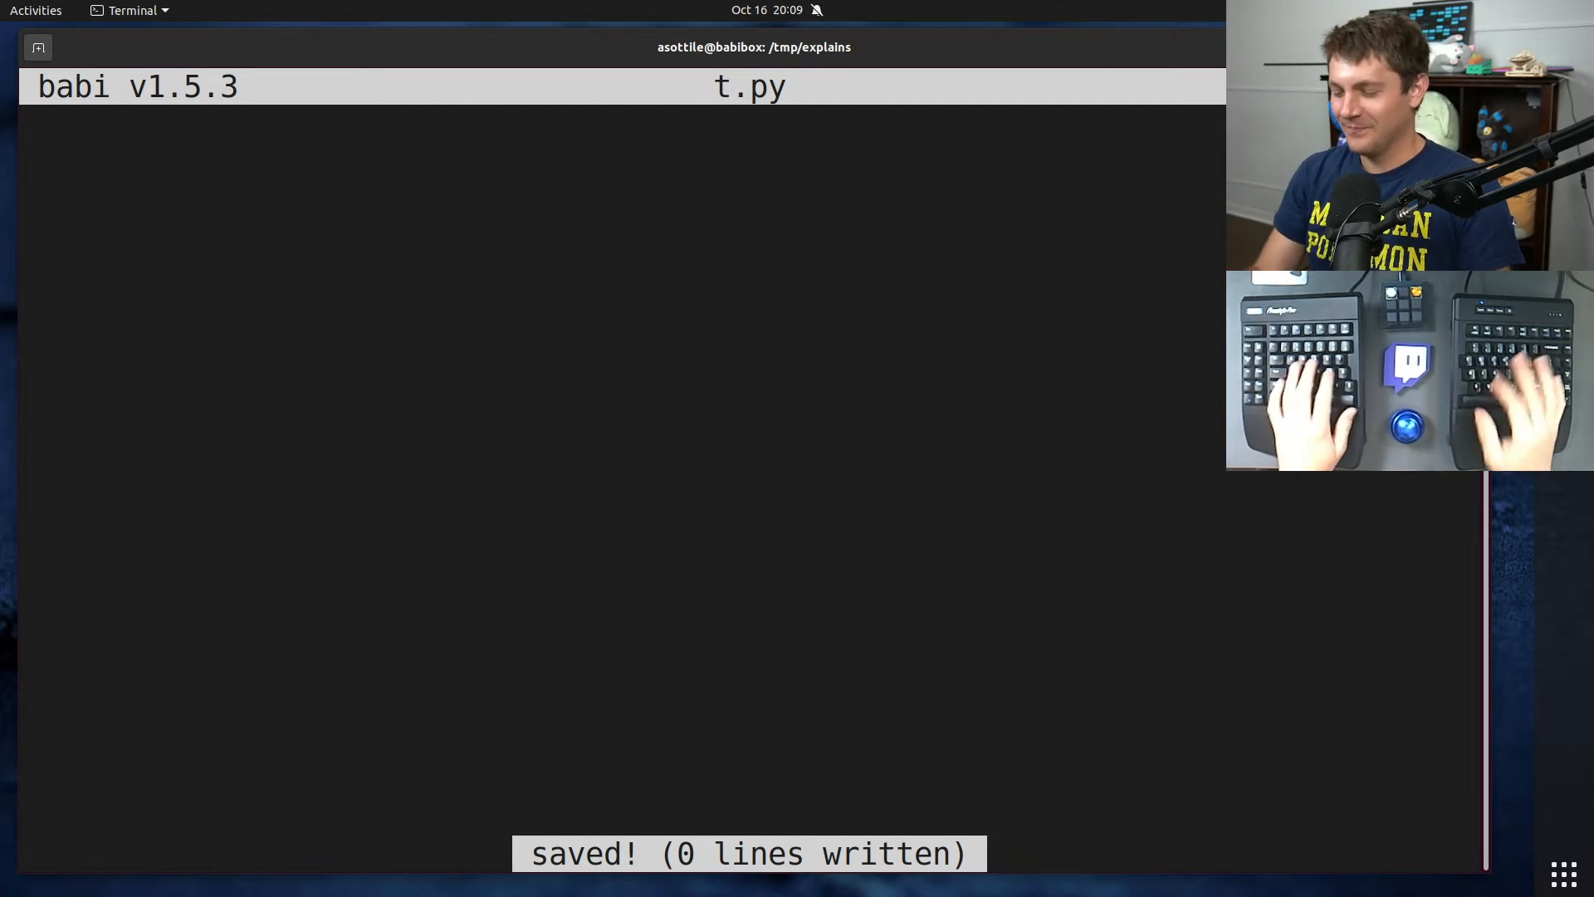
Step: Write class C and a test_foo with an assert, and save t.py
text(def test_foo)
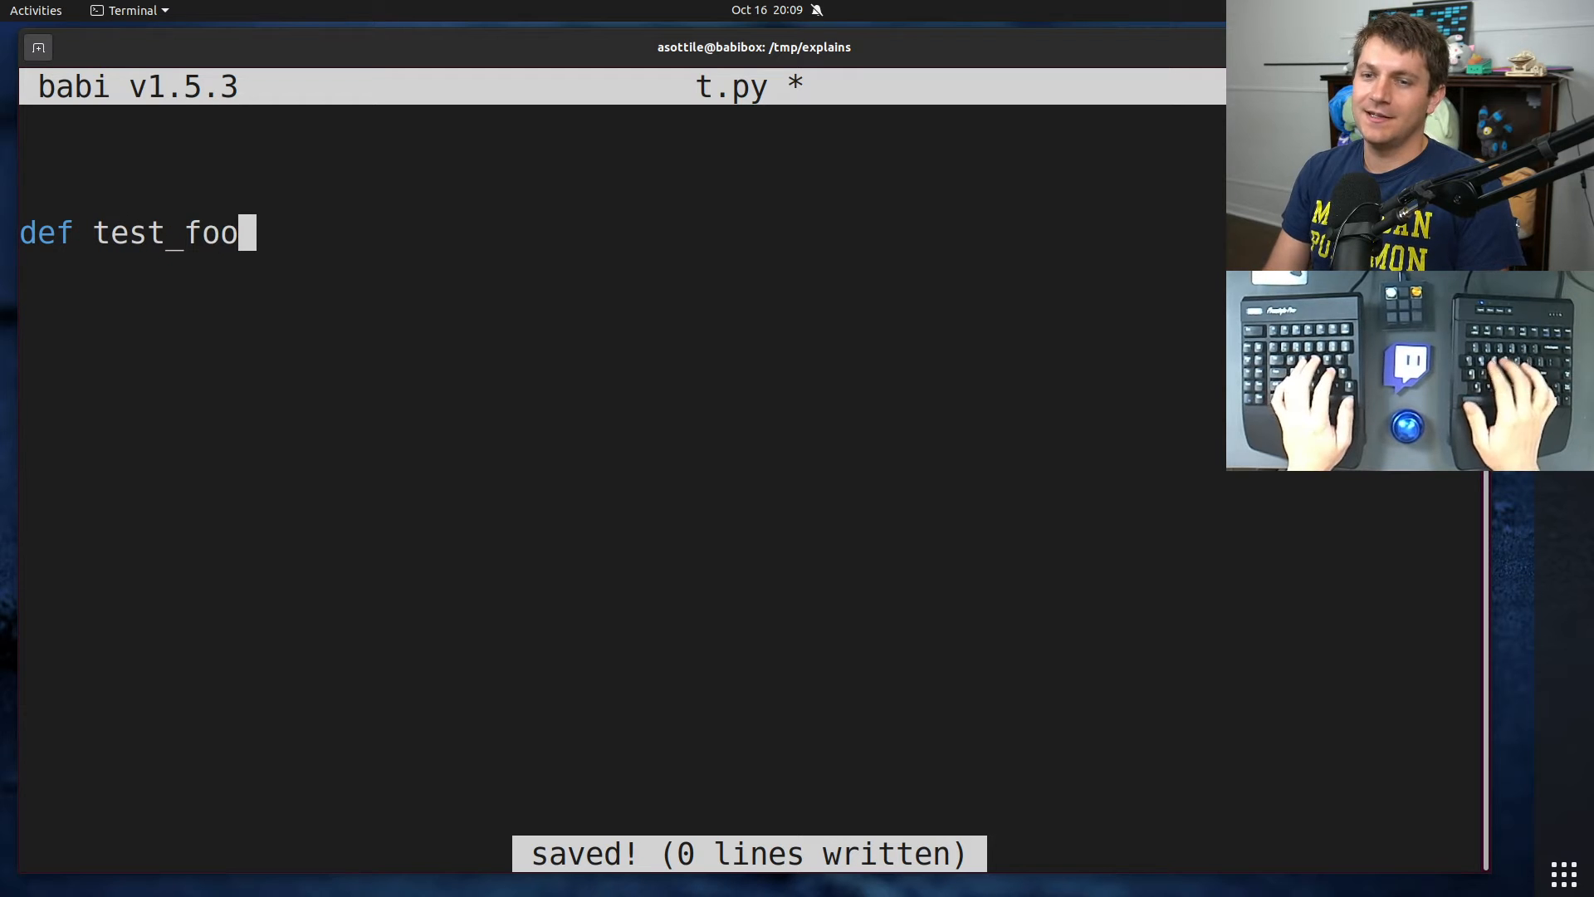
text(():)
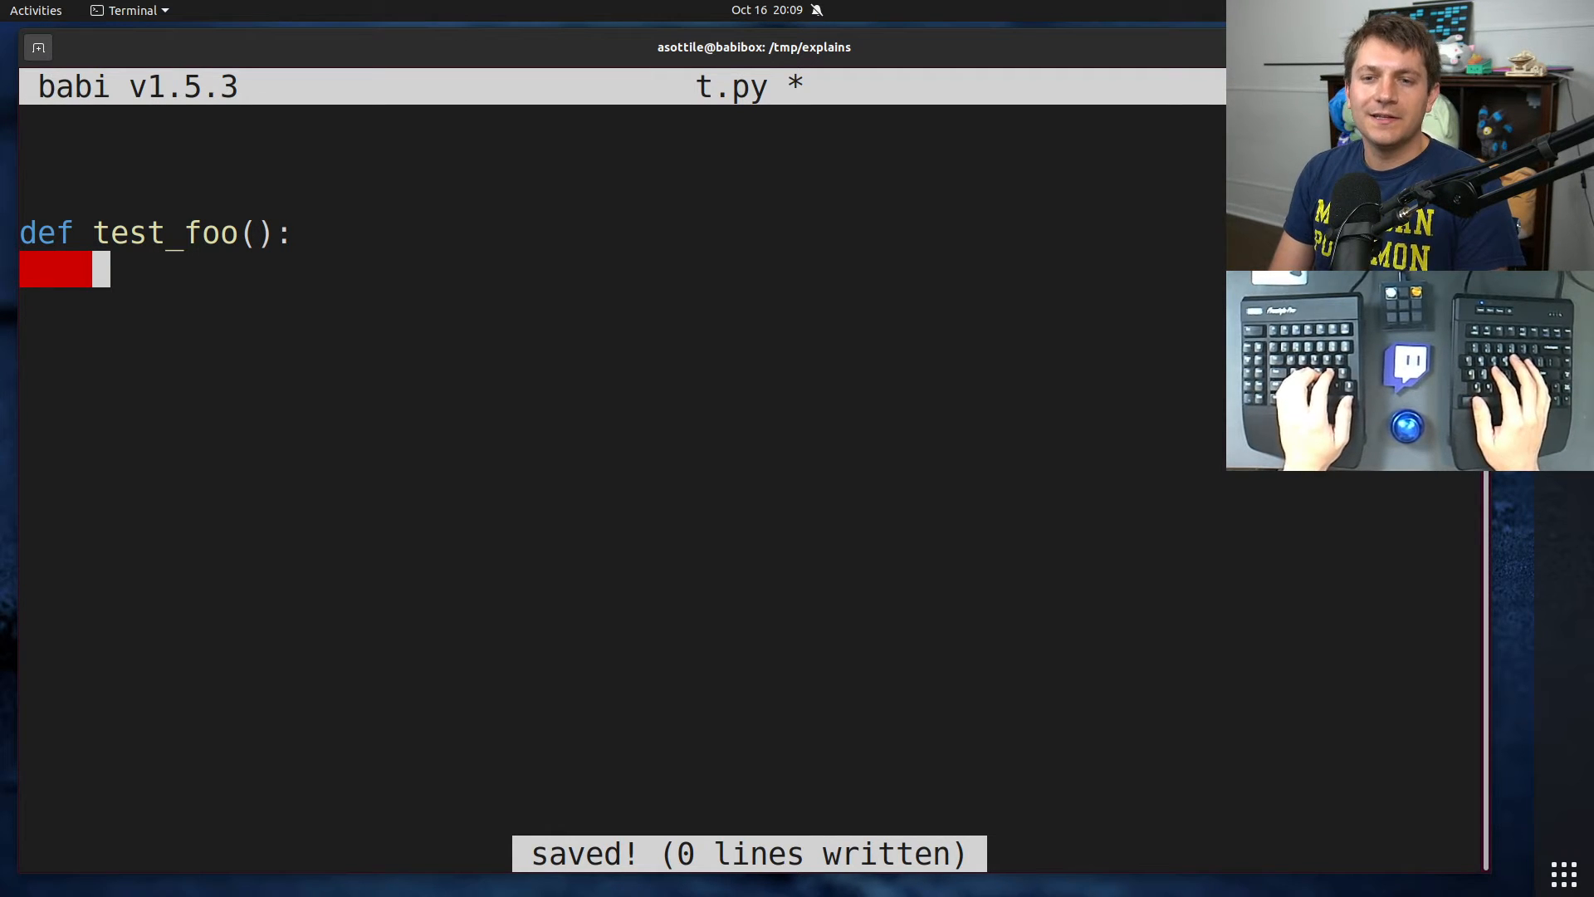
text(assert x == 1)
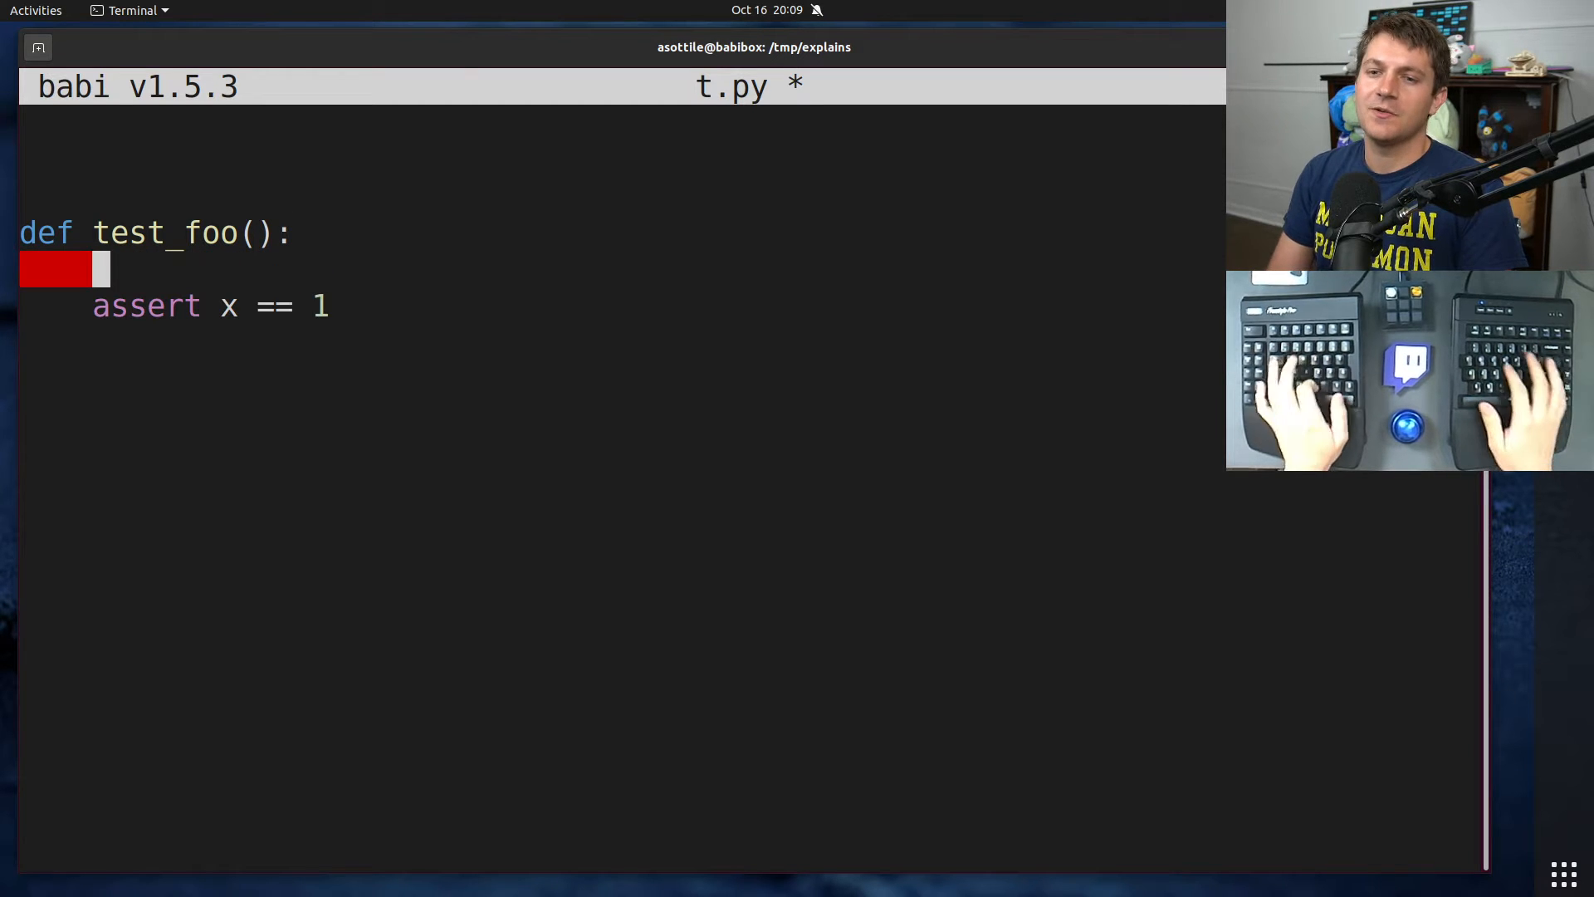
key(ctrl+s)
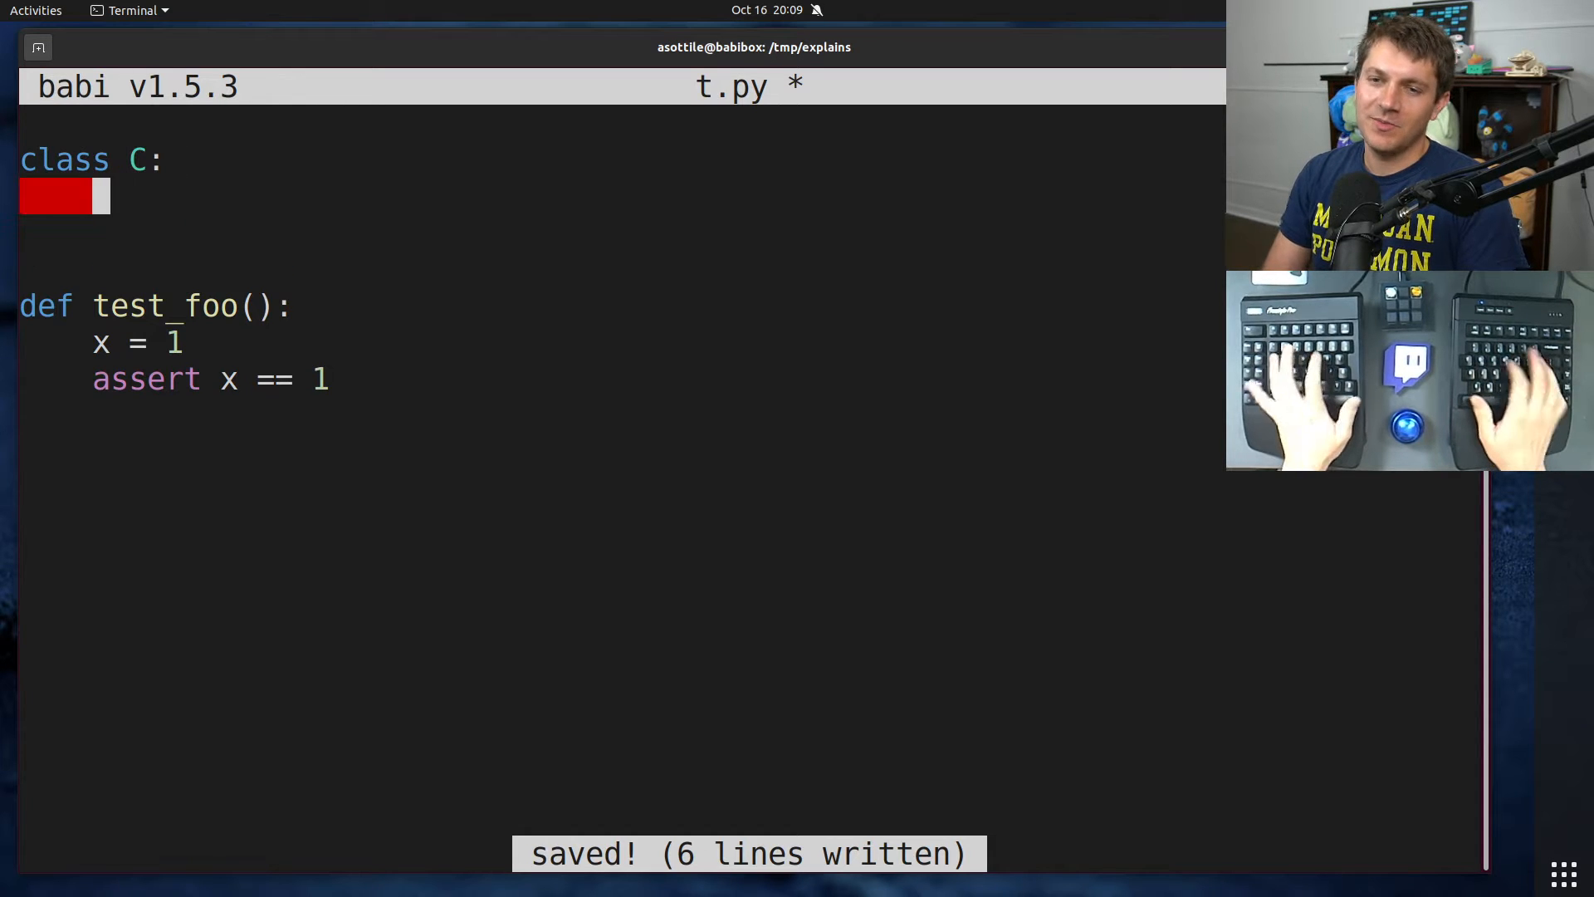
Step: Add method f(self) returning 1 and make test_foo assert c = C(); c.f() == 1
text(def f(self)
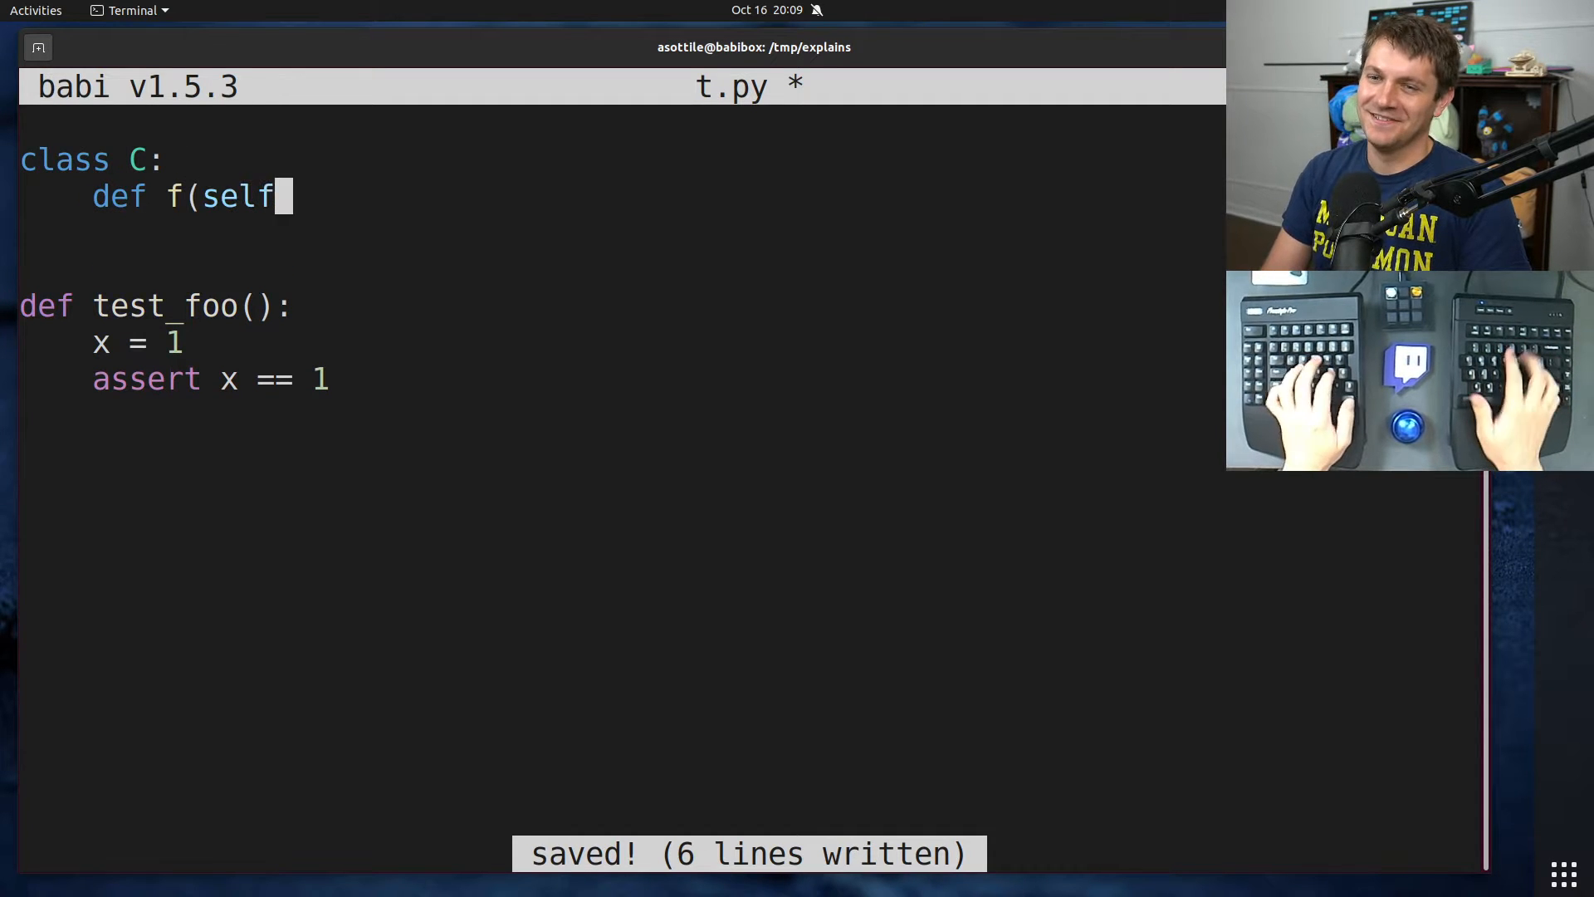
text():)
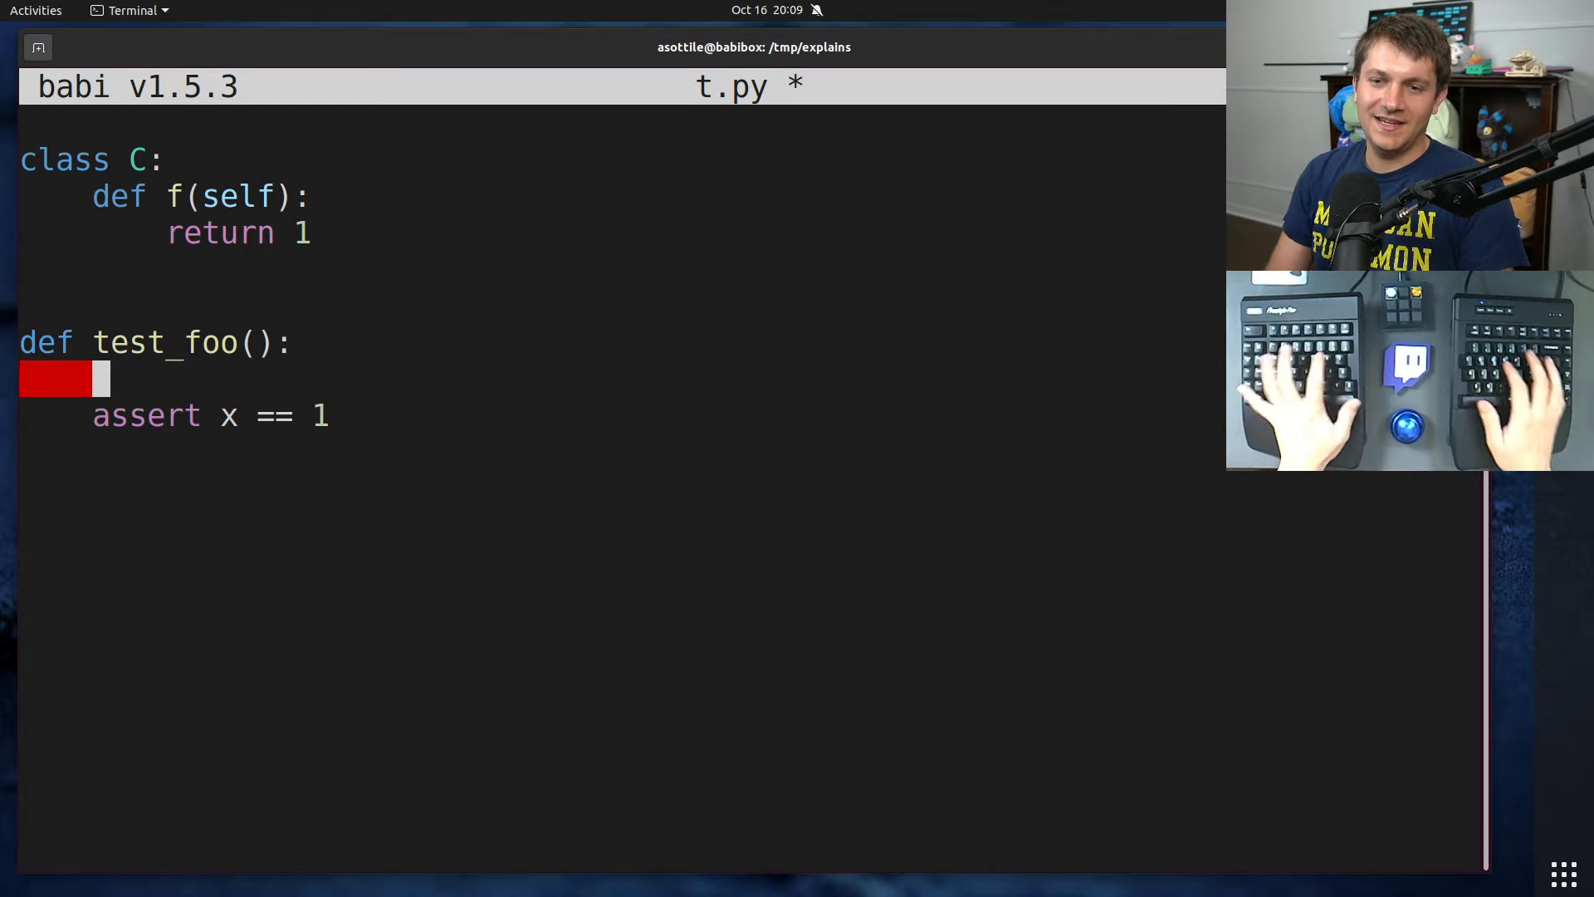
text(c = C())
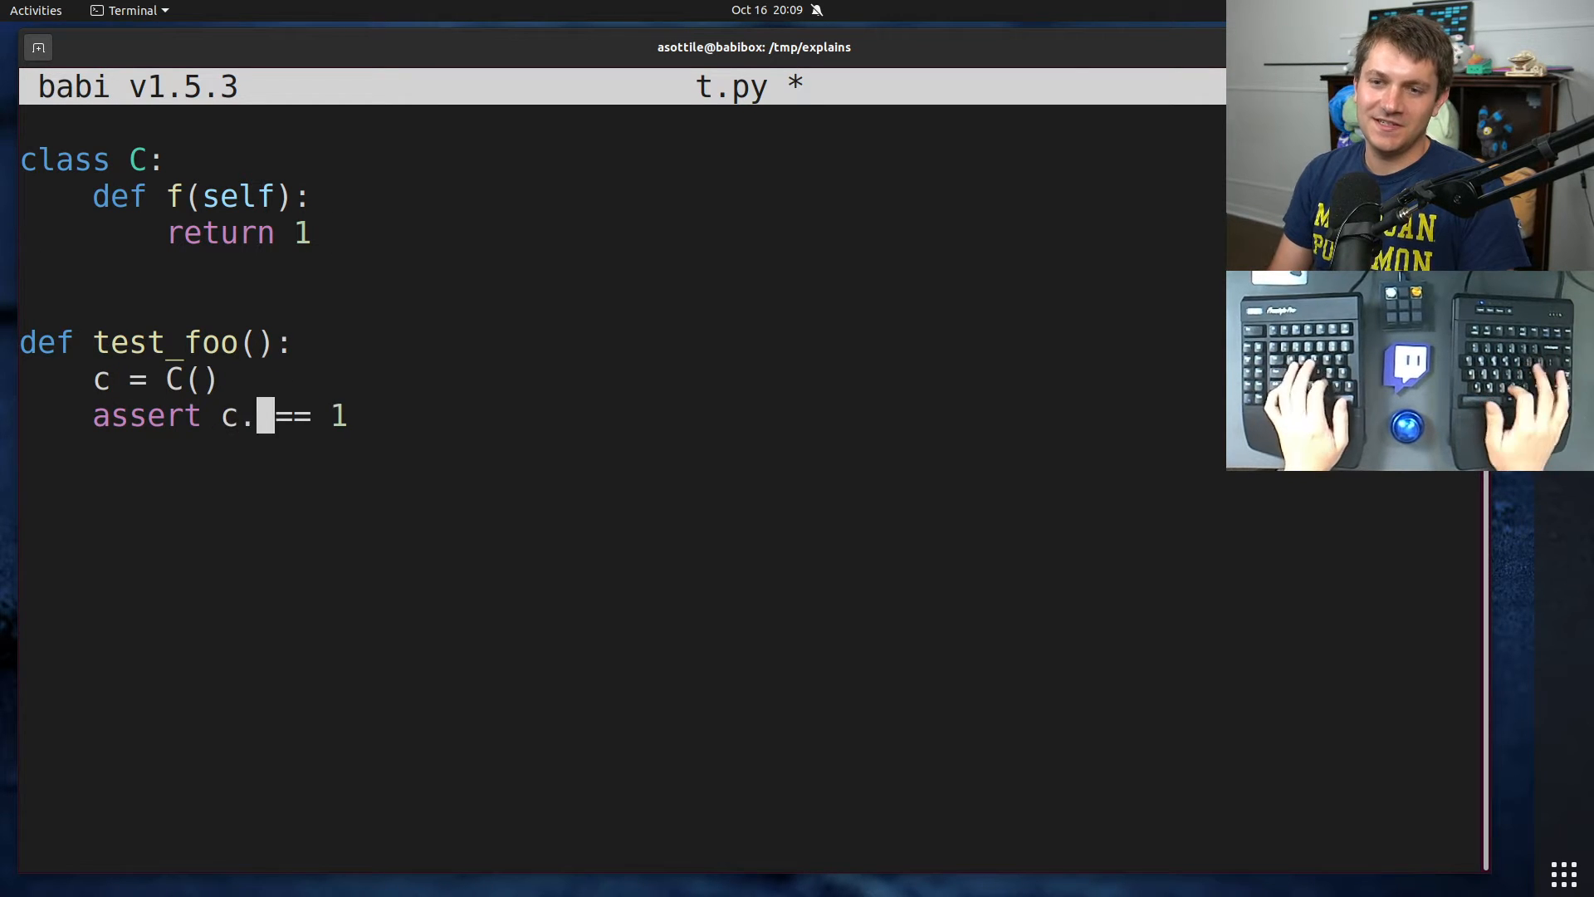
text(f())
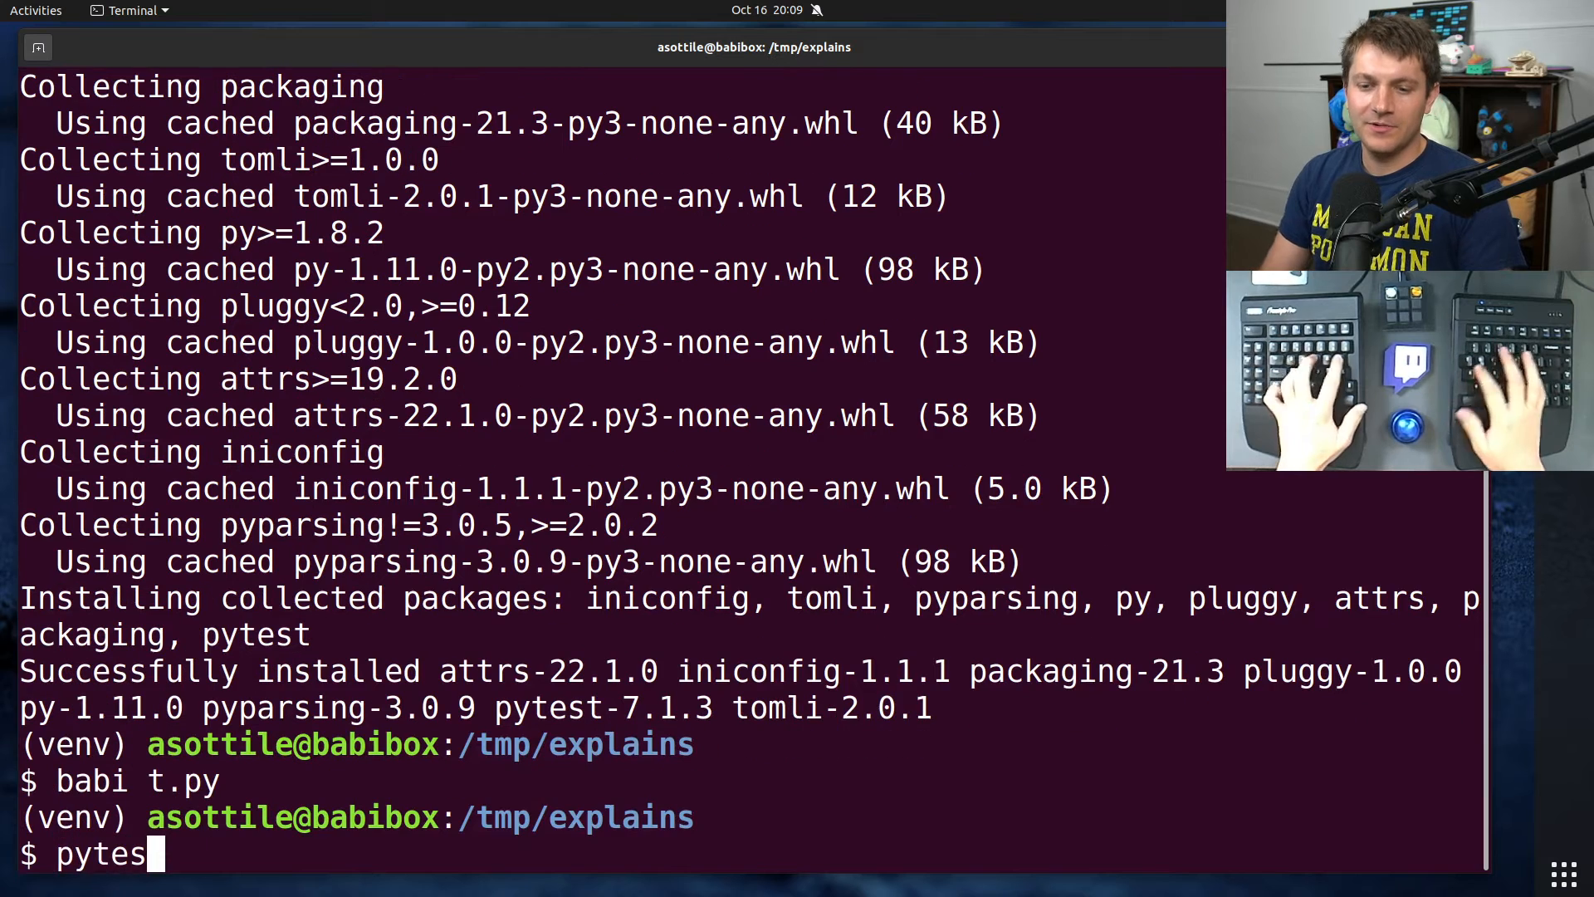
Step: Run pytest t.py (one test passes) and reopen t.py in babi
key(Return)
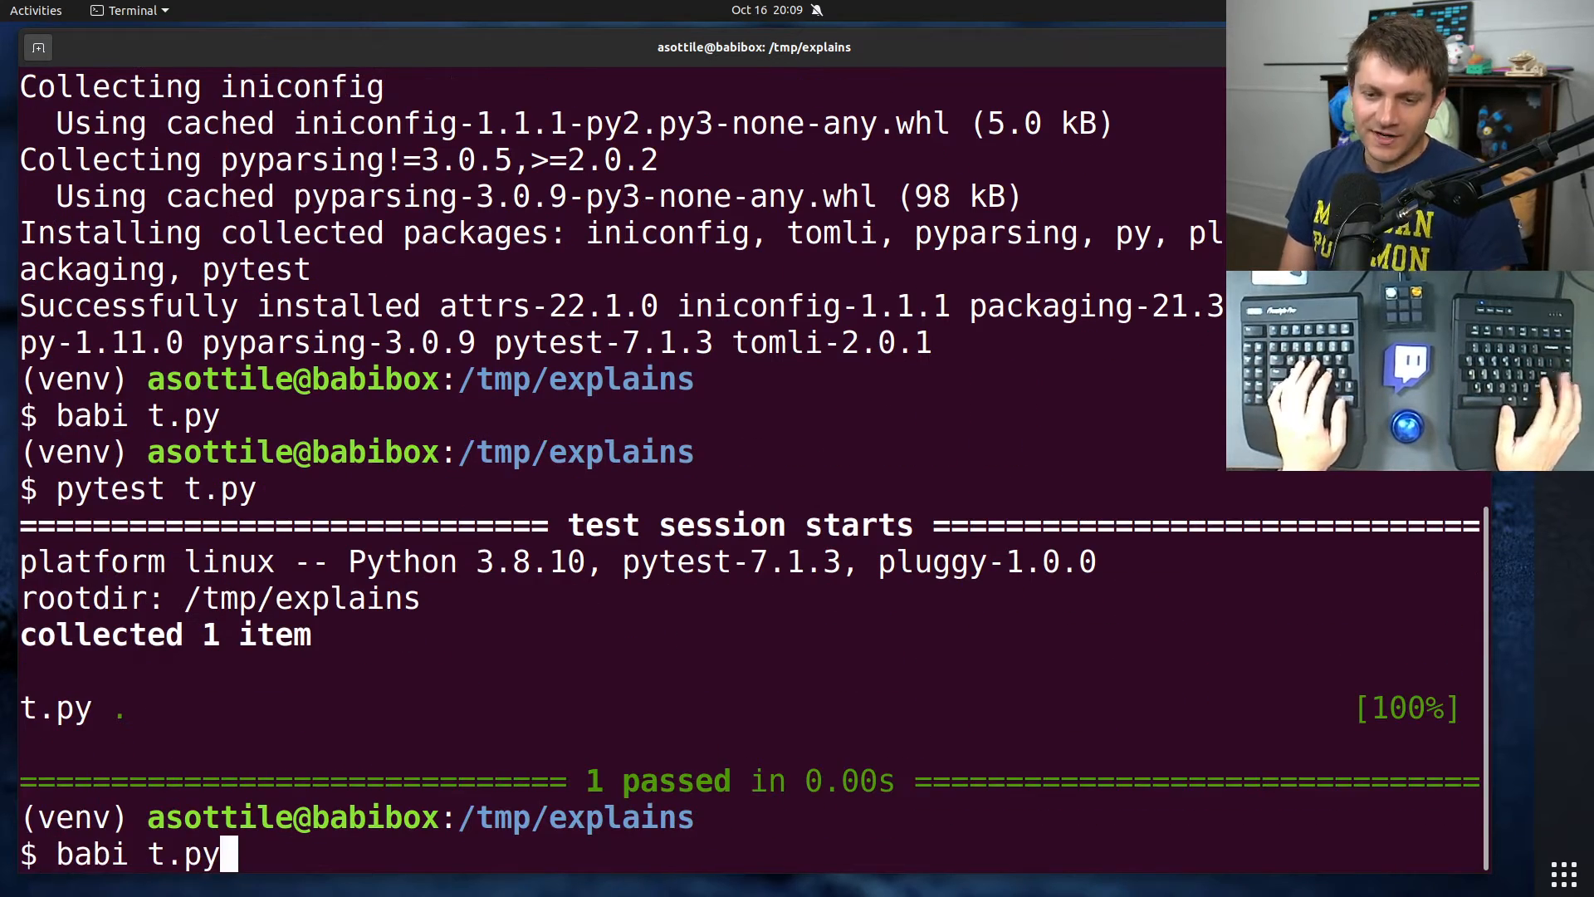
key(Return)
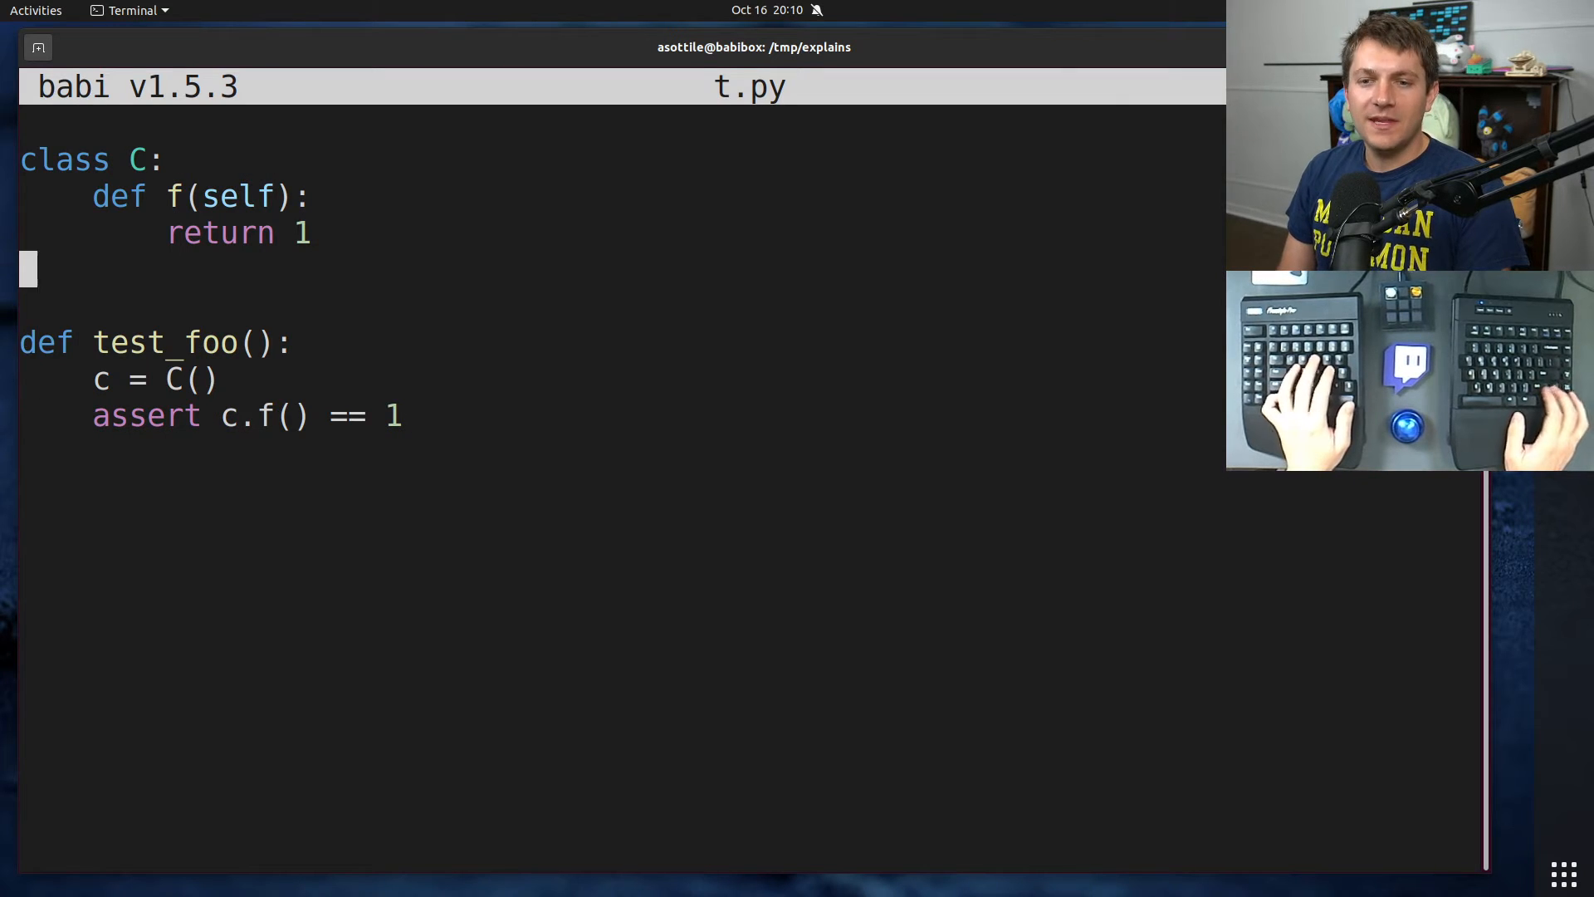
Step: Add method g returning 2, test_f asserting C().f() == 1 and test_g, then leave to rerun
text(def g(self):)
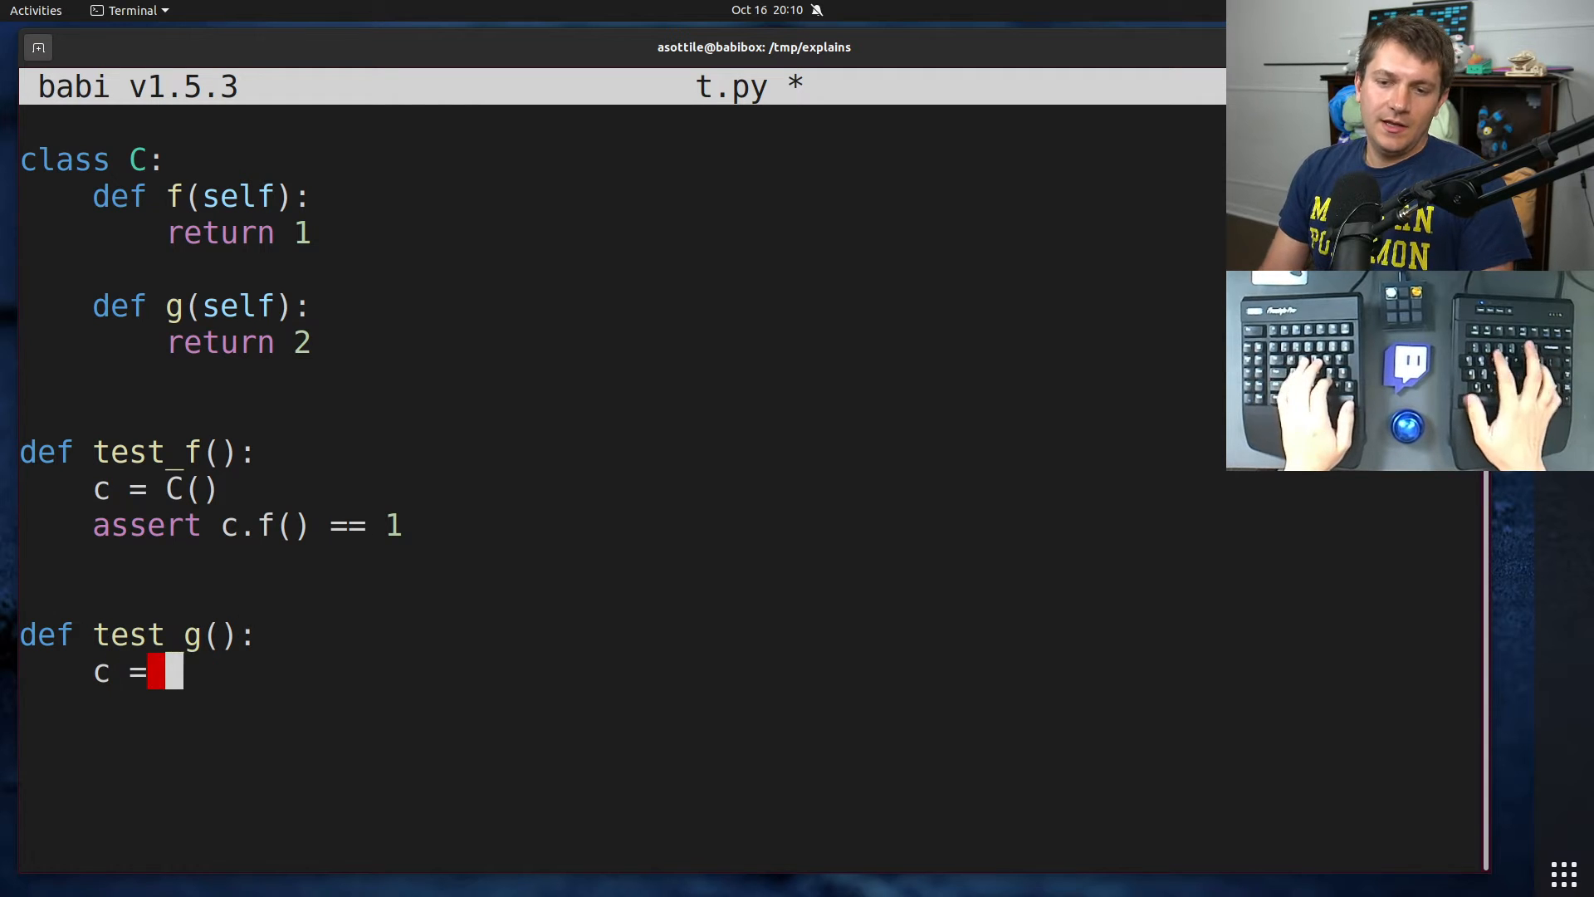
text(C())
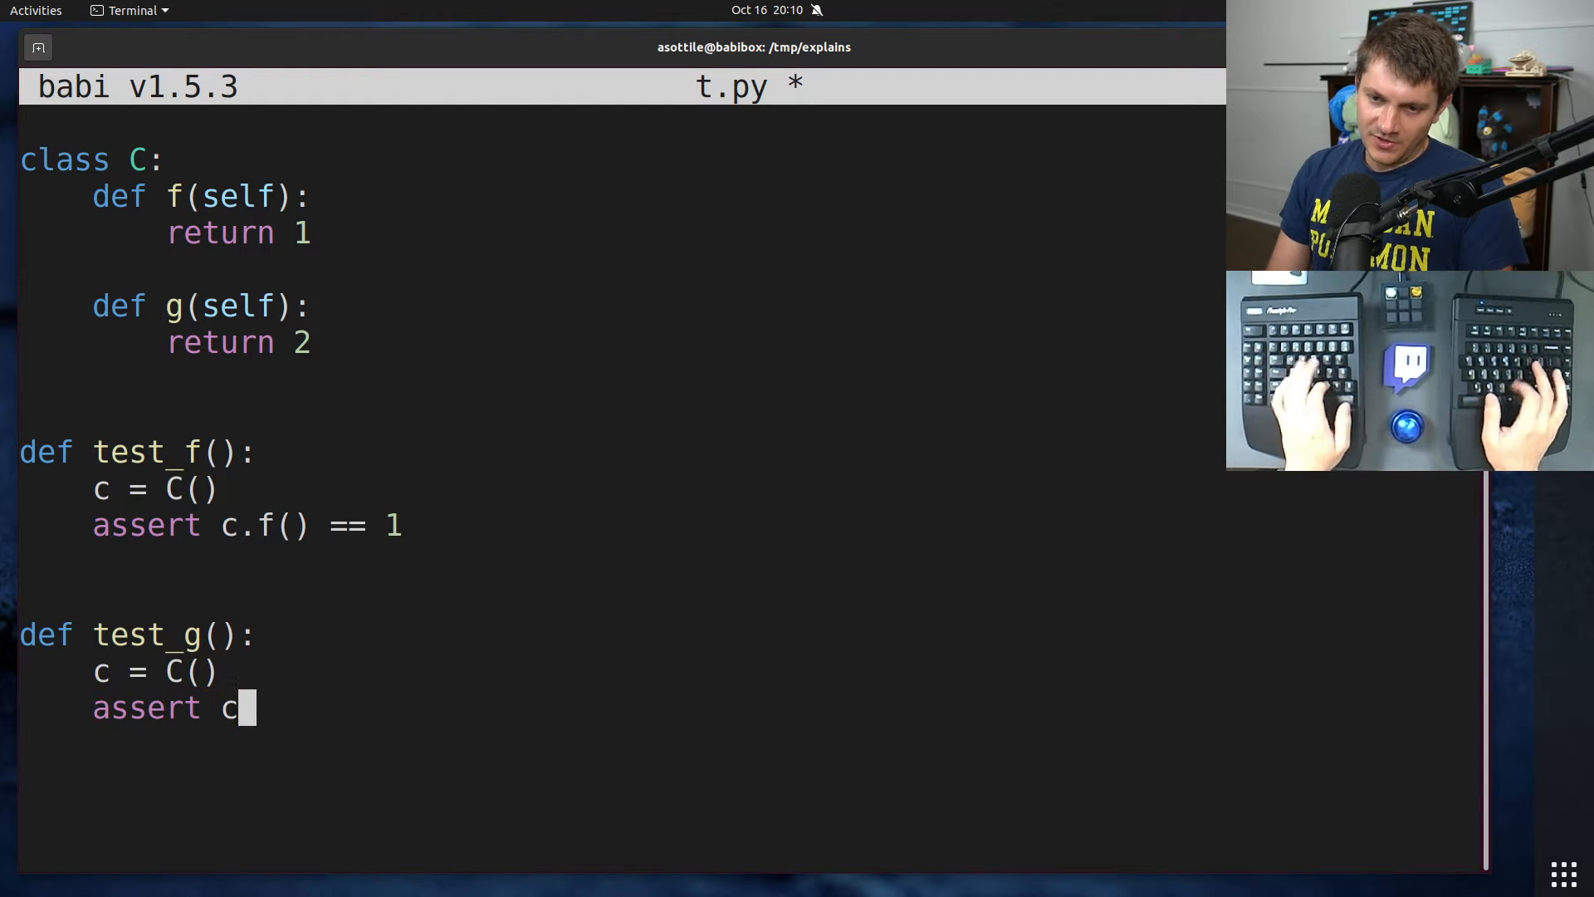
text(.f() == 1)
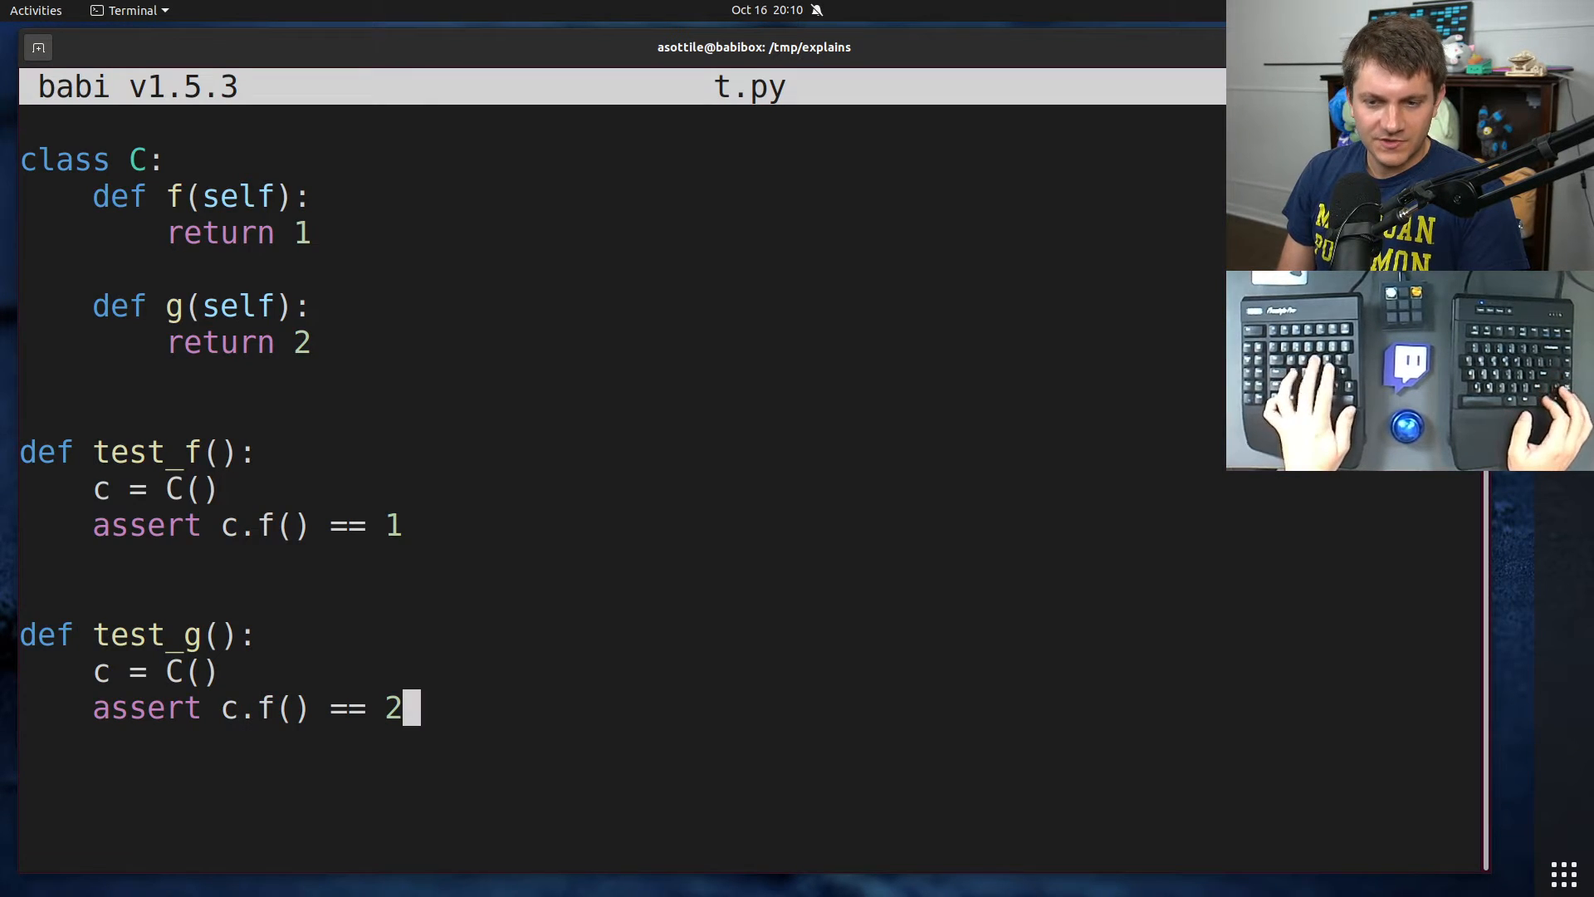
key(Return)
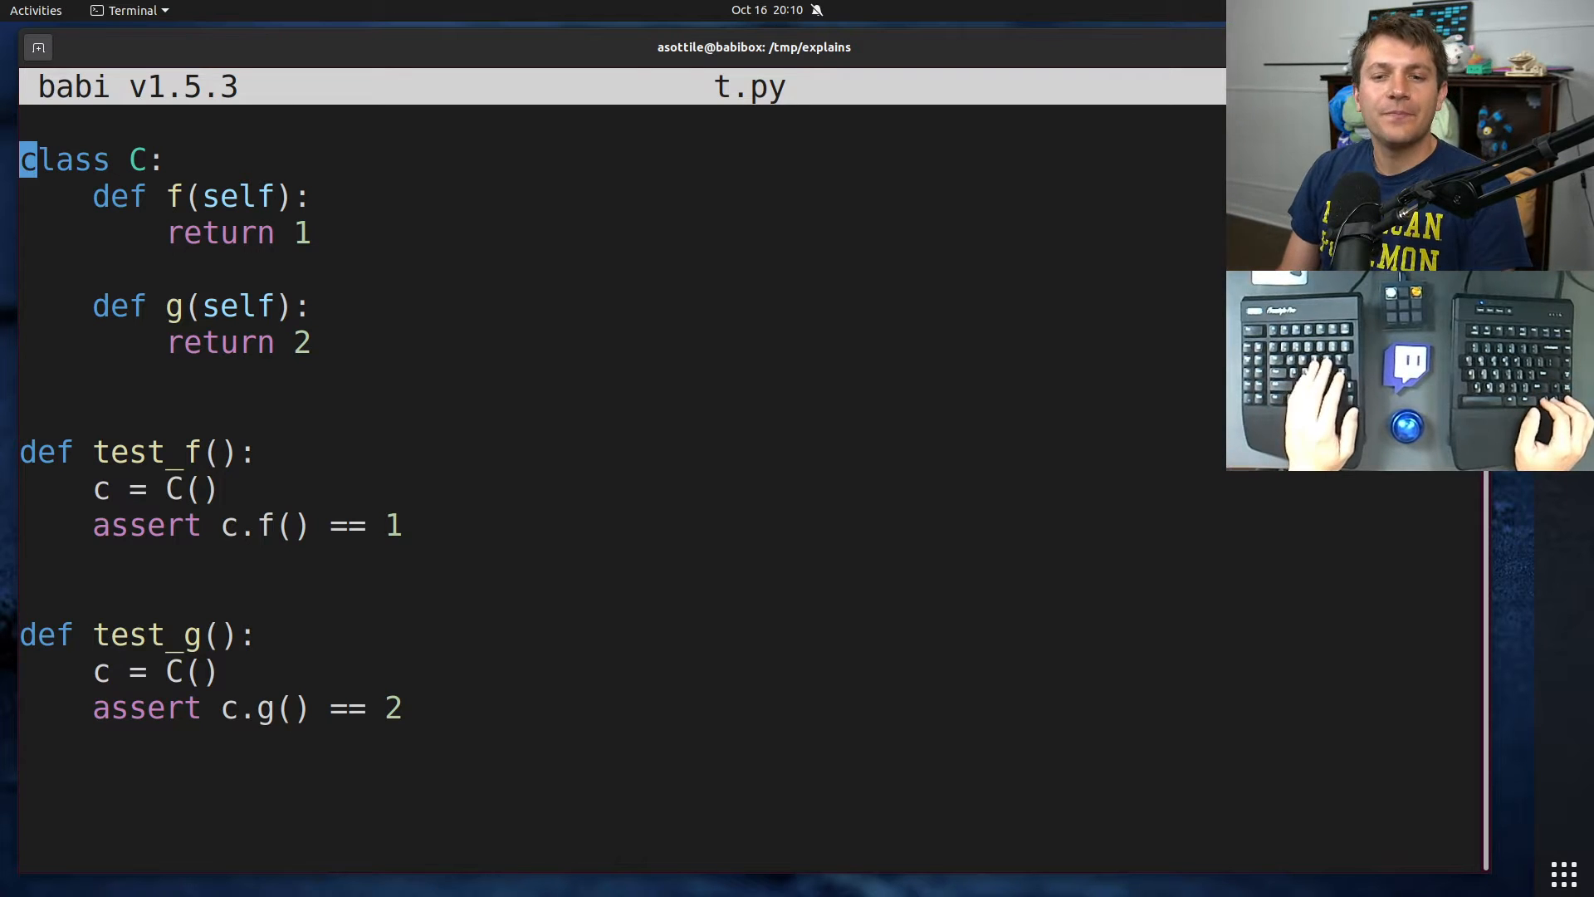
Step: Add import pytest at the top of t.py
key(Return)
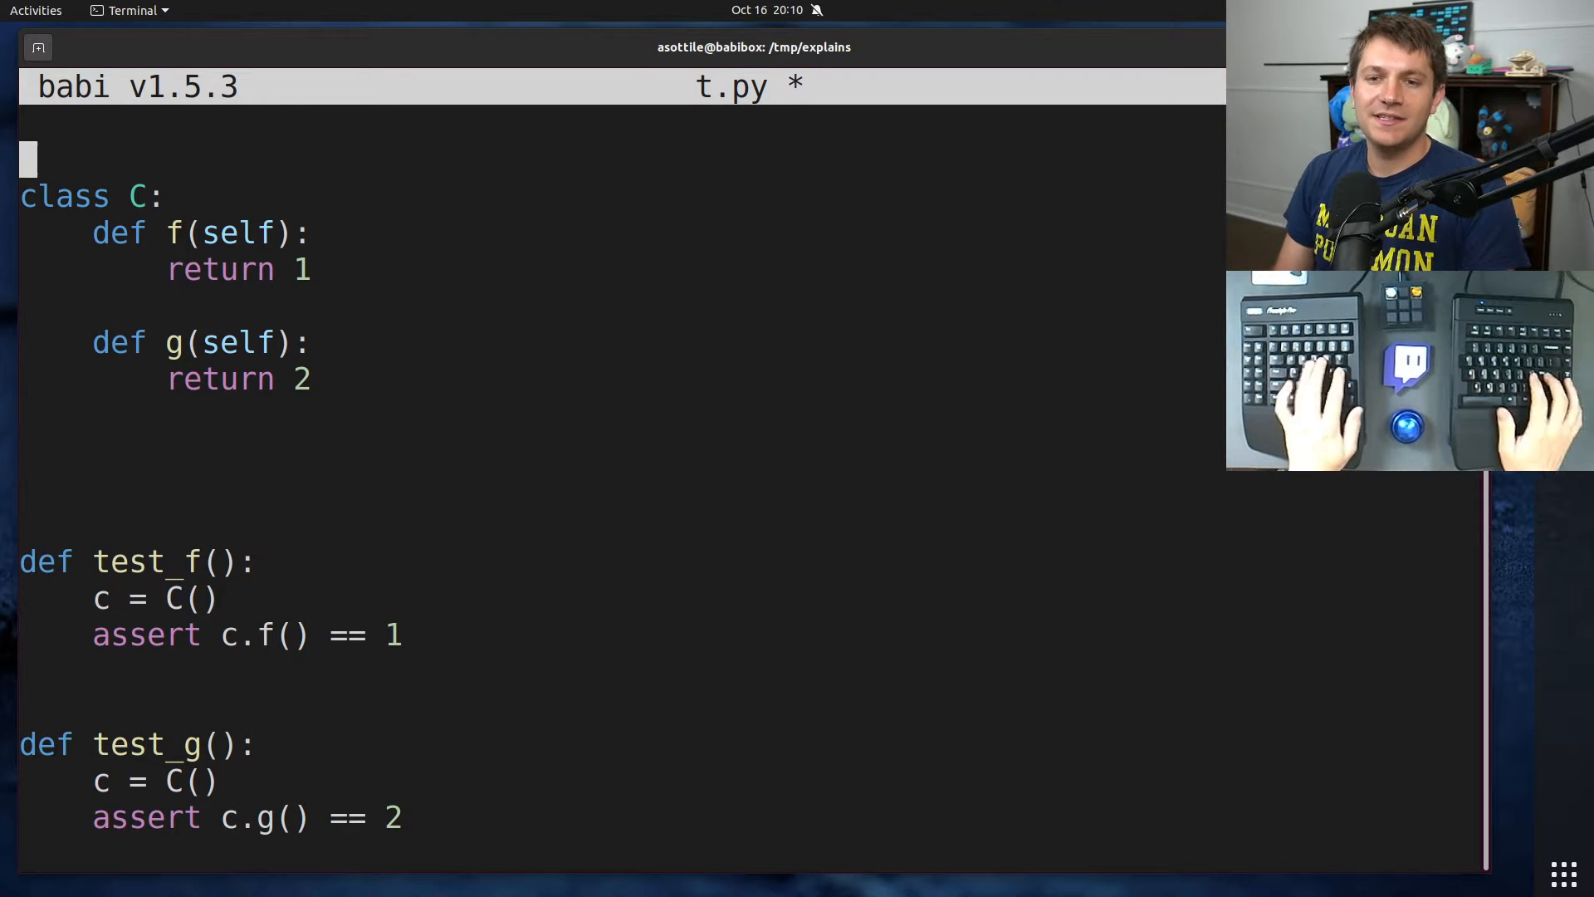
text(import pytest)
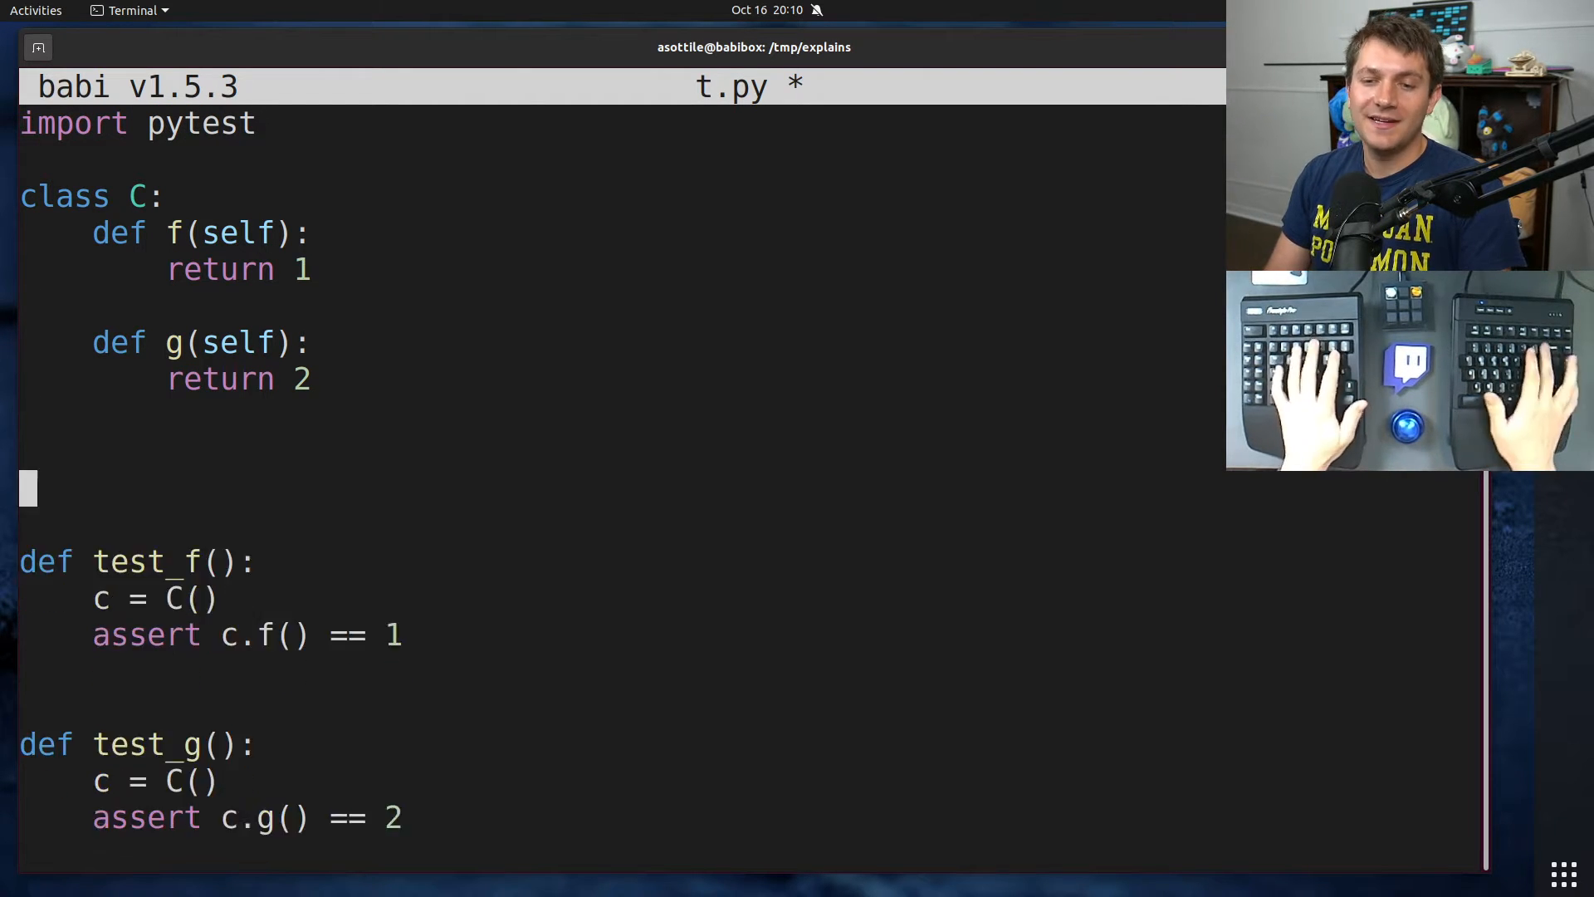
text(@pytest.fixture)
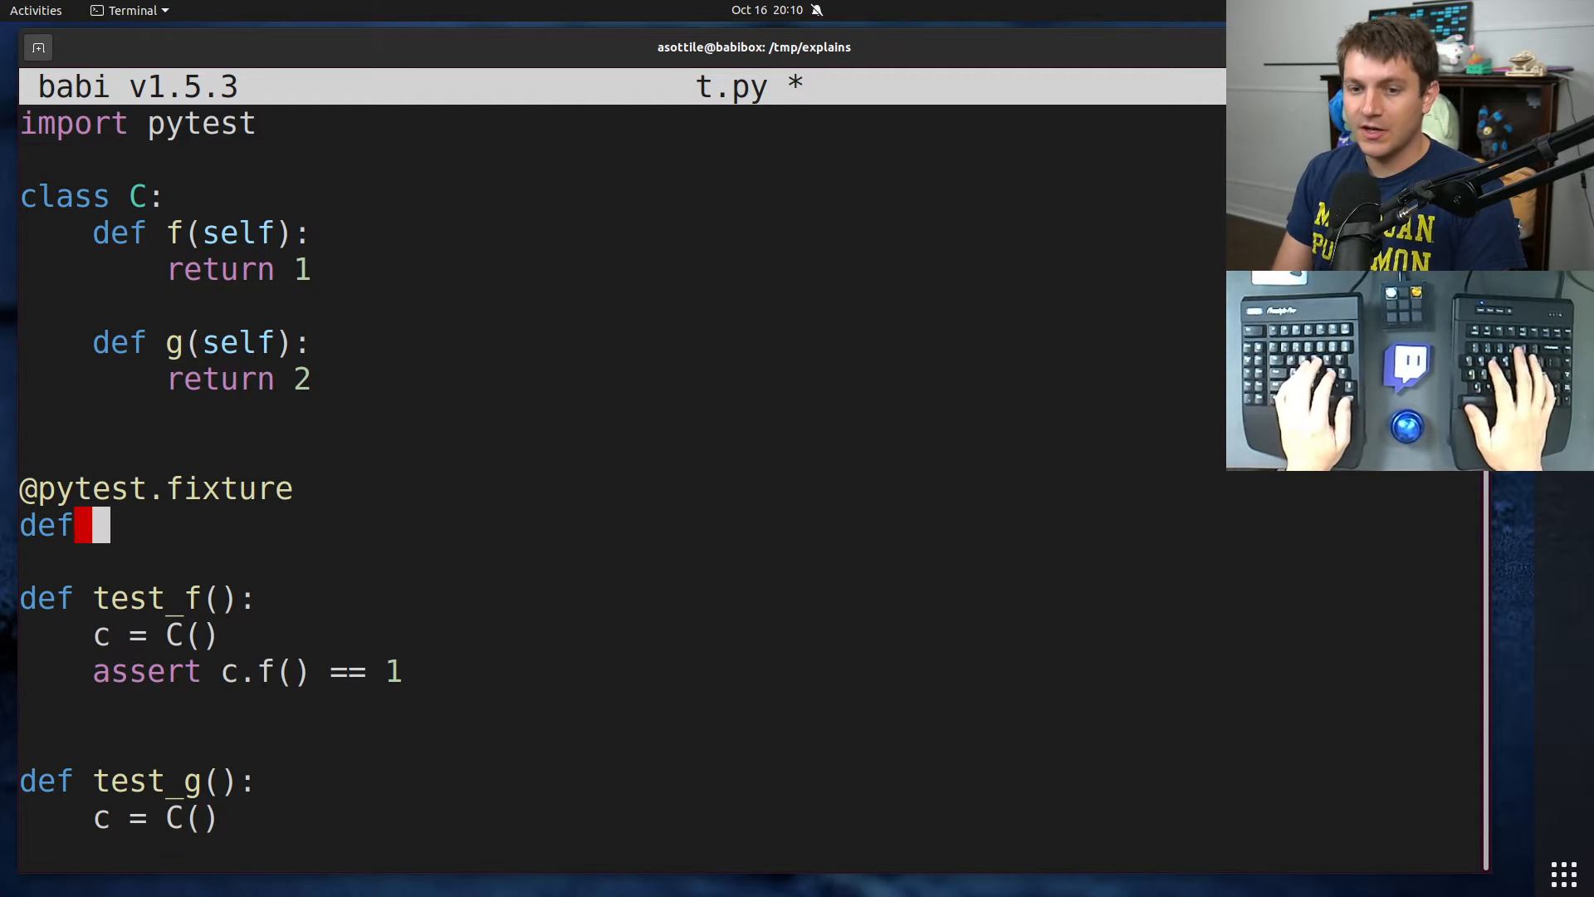
text(c_instanc)
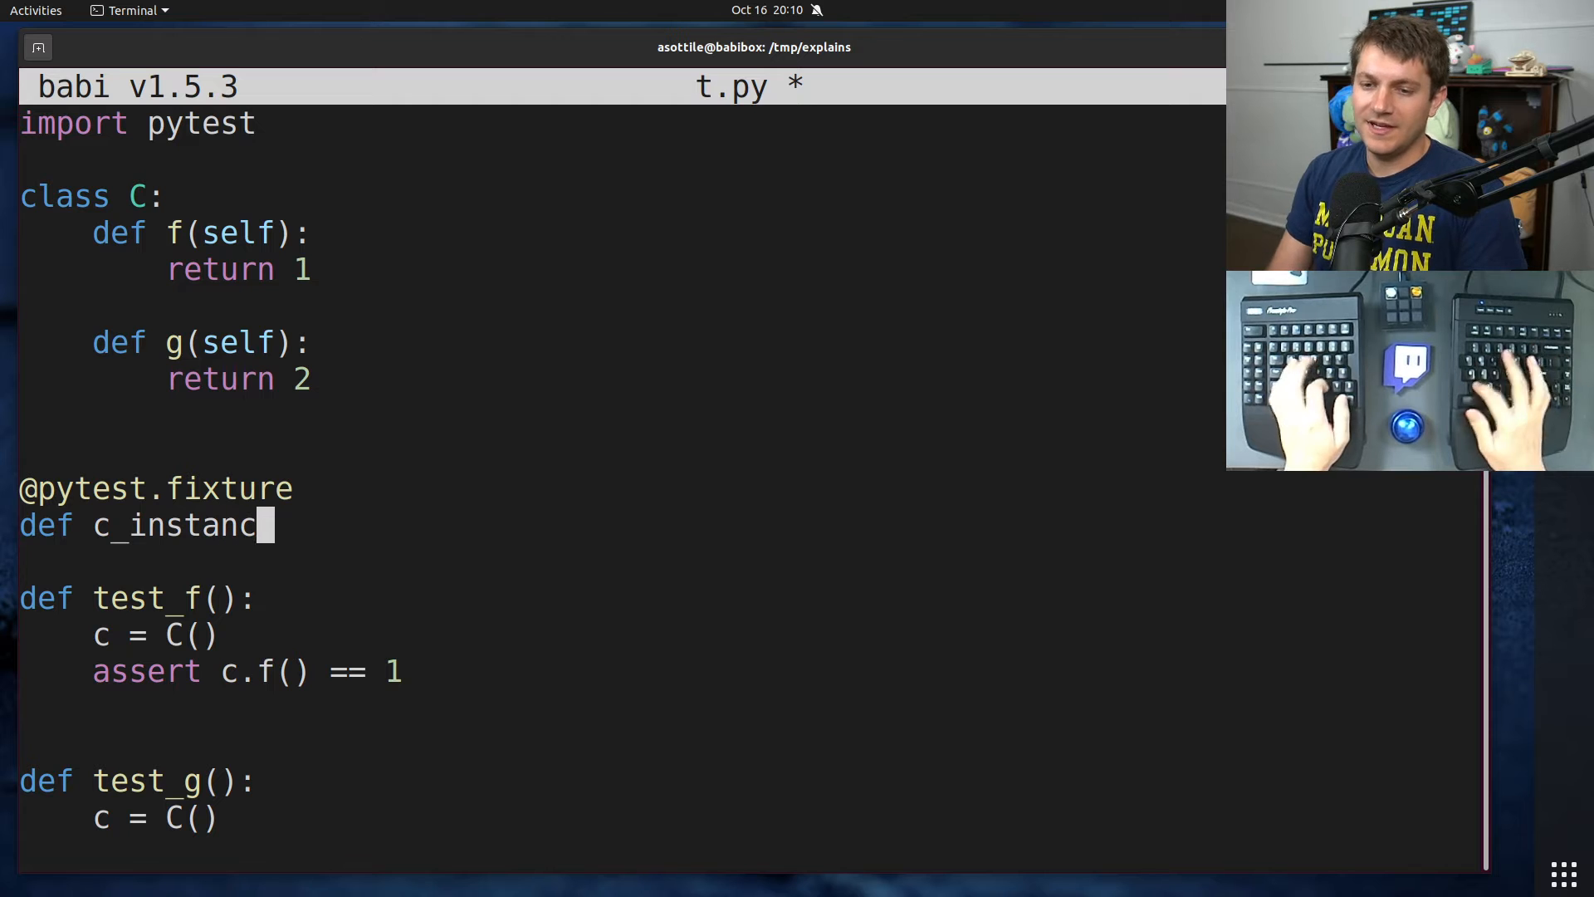
text(e():)
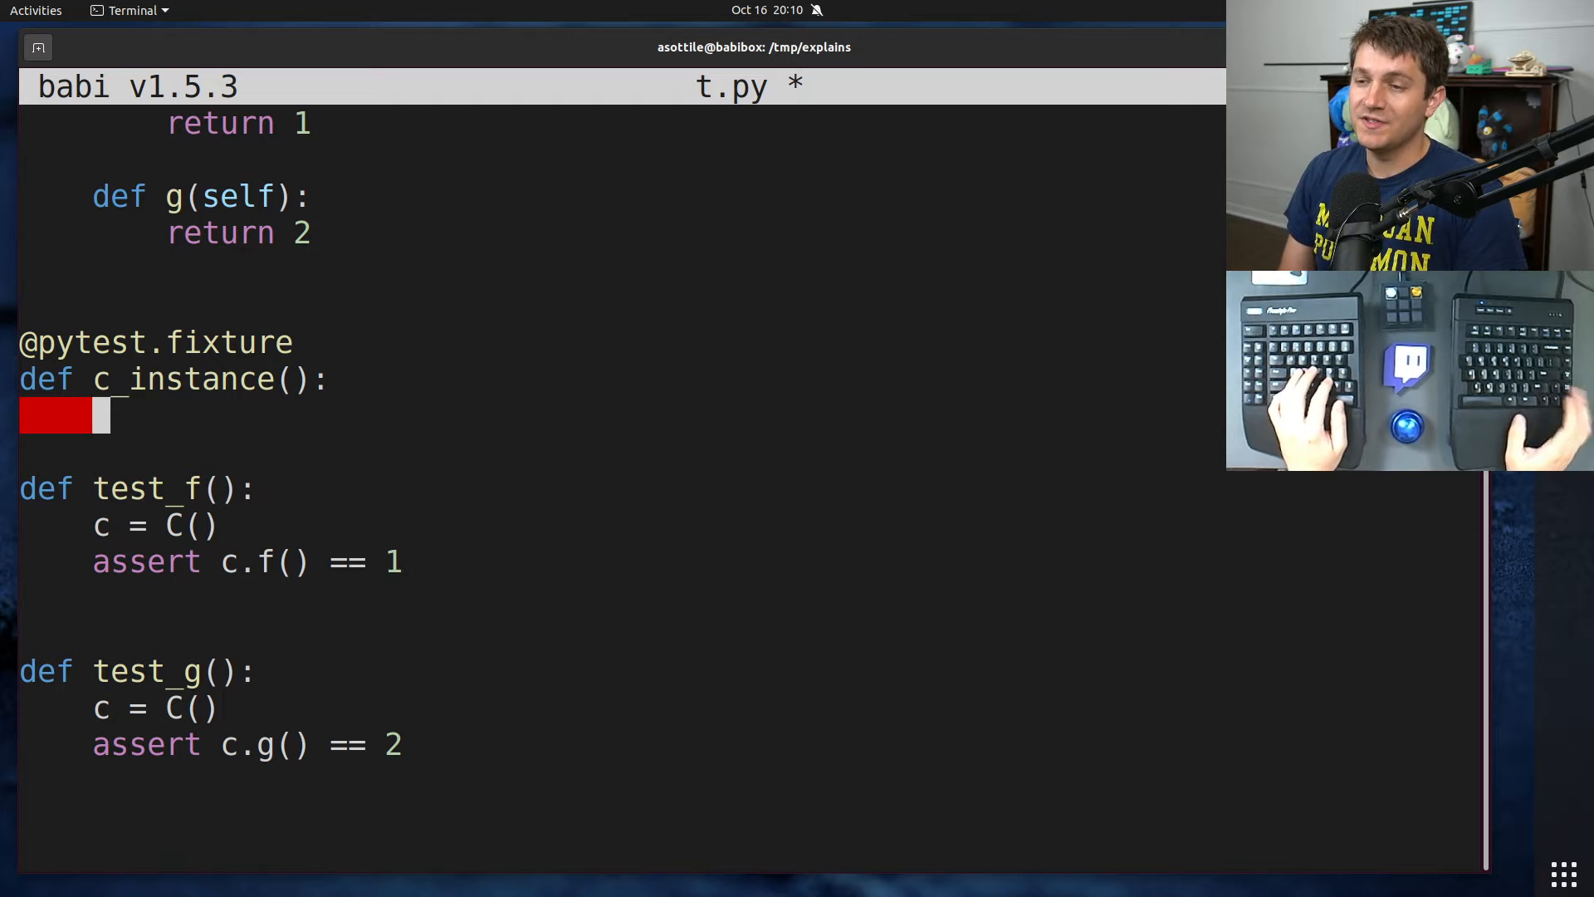
text(re)
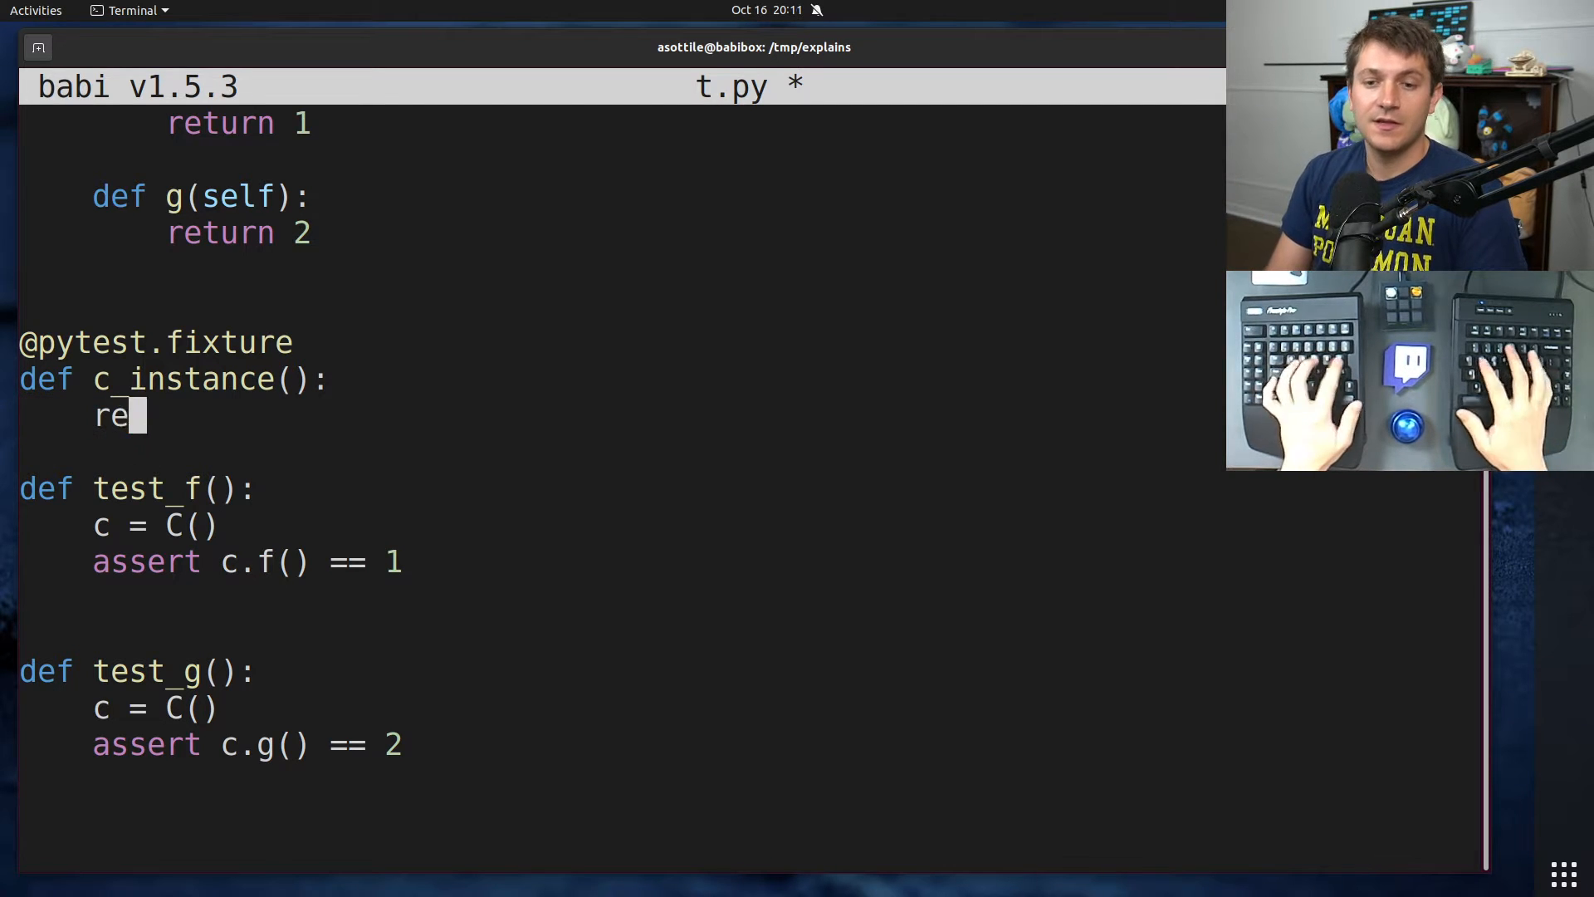
text(turn C())
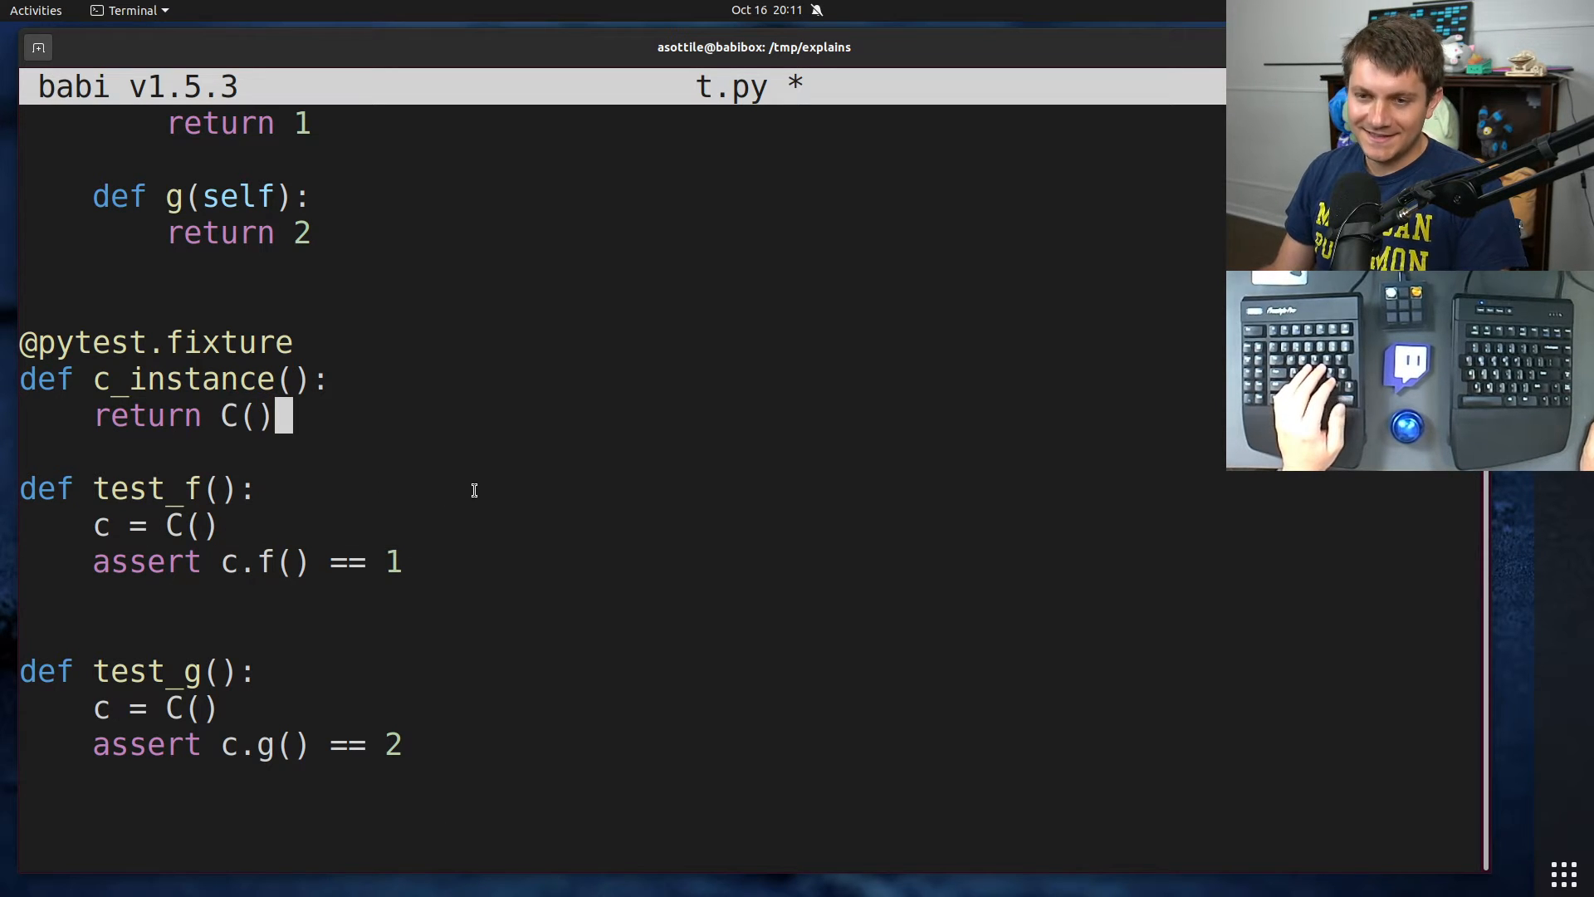
key(ctrl+s)
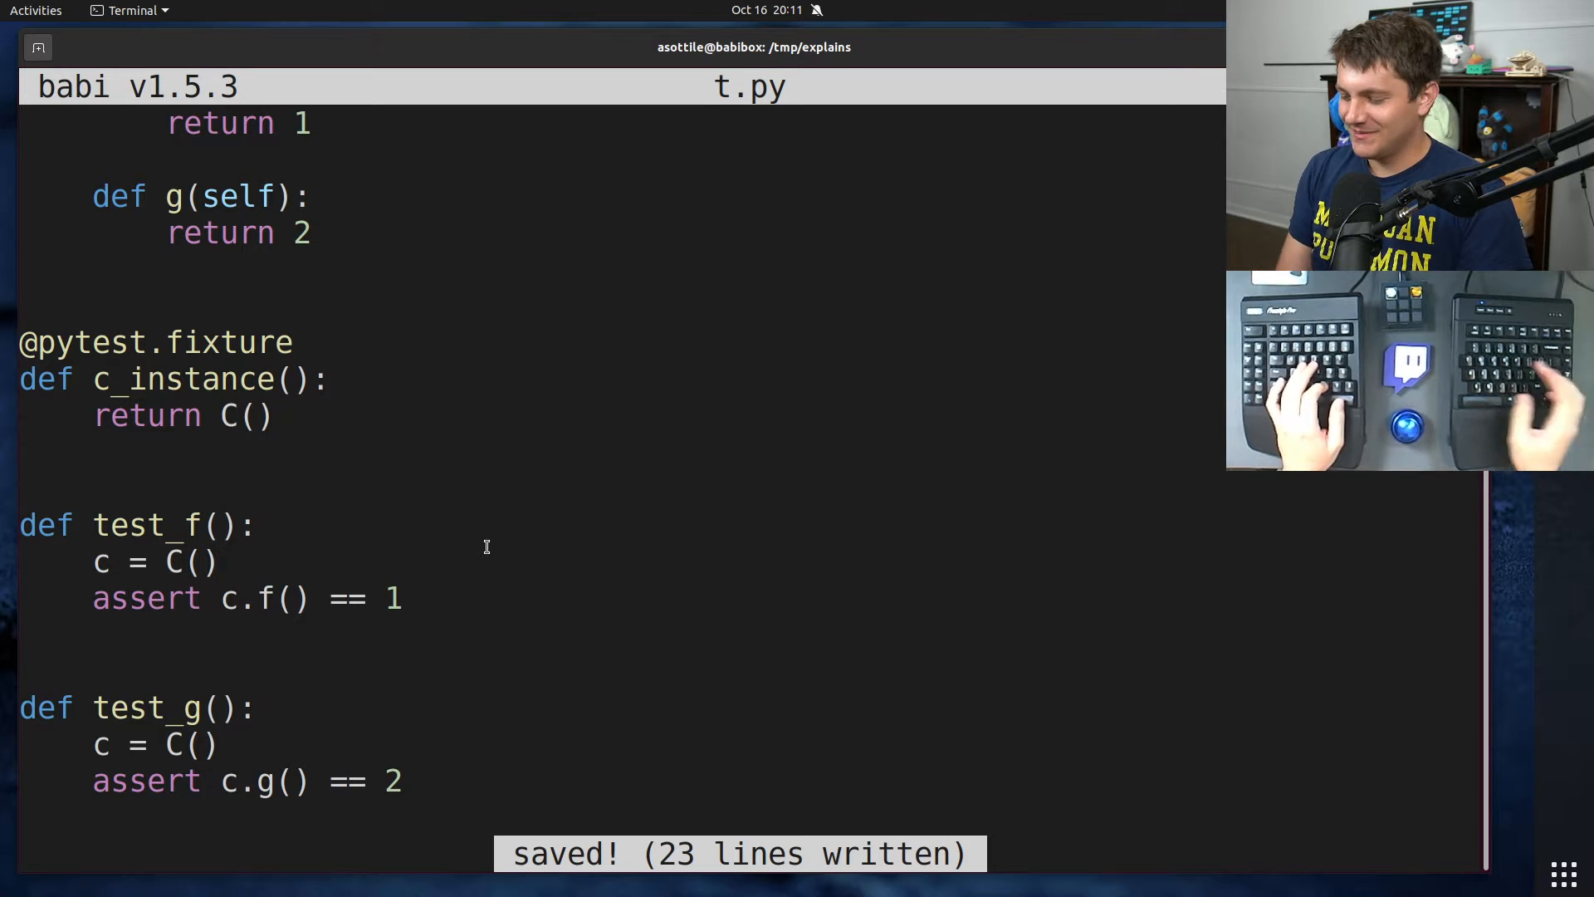
Step: Make test_f and test_g take c_instance and call c_instance.f() and c_instance.g()
text(c_insta)
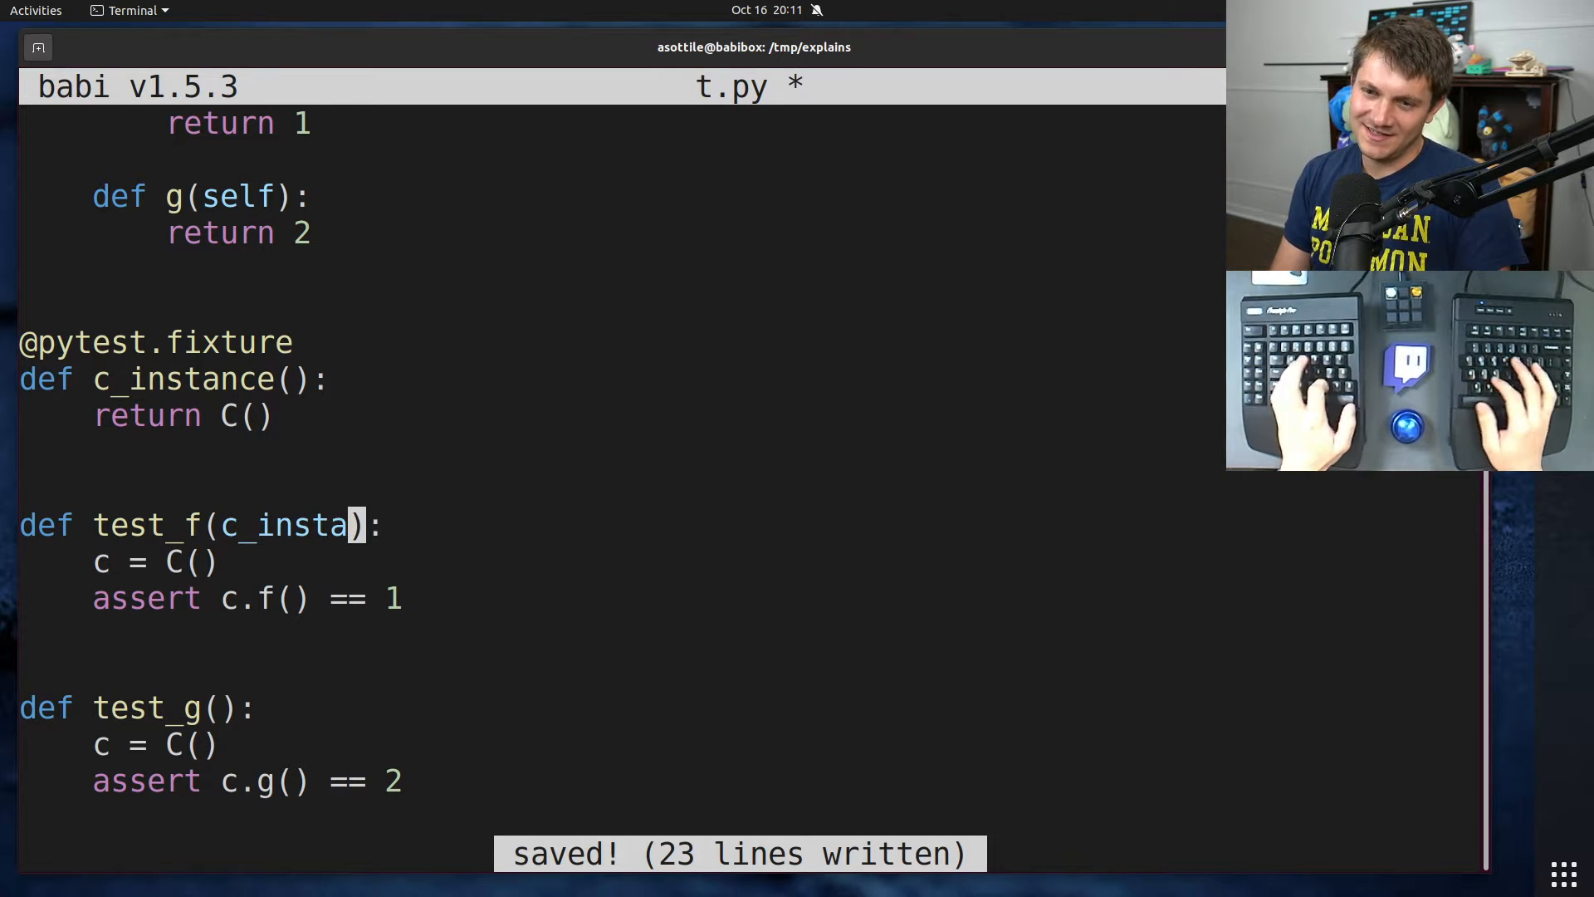
text(nce)
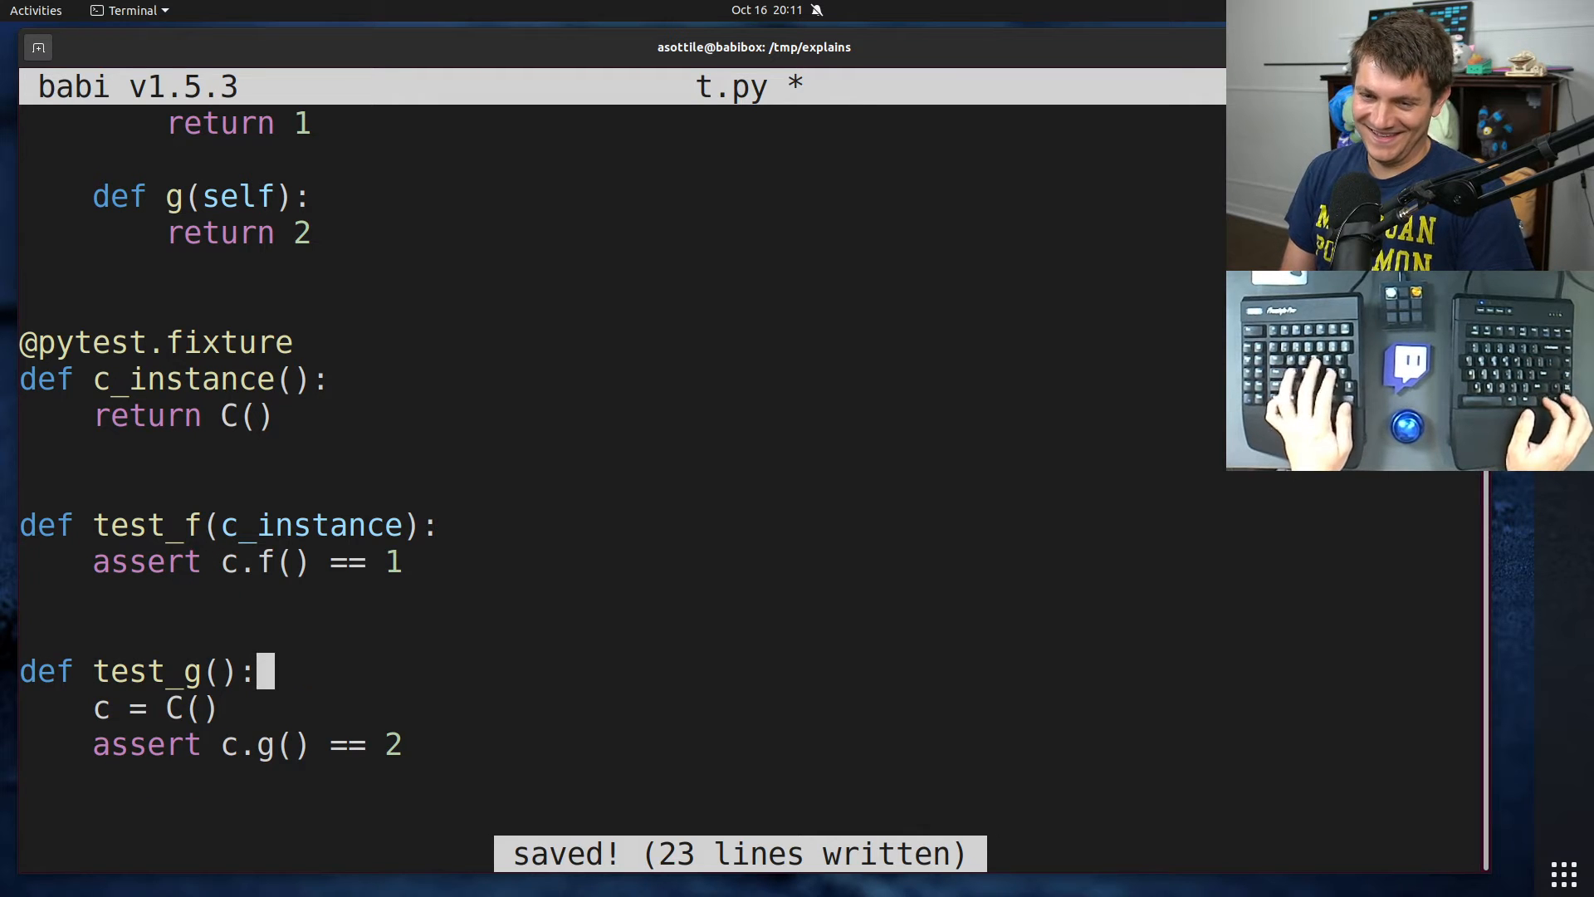
text(c_instance)
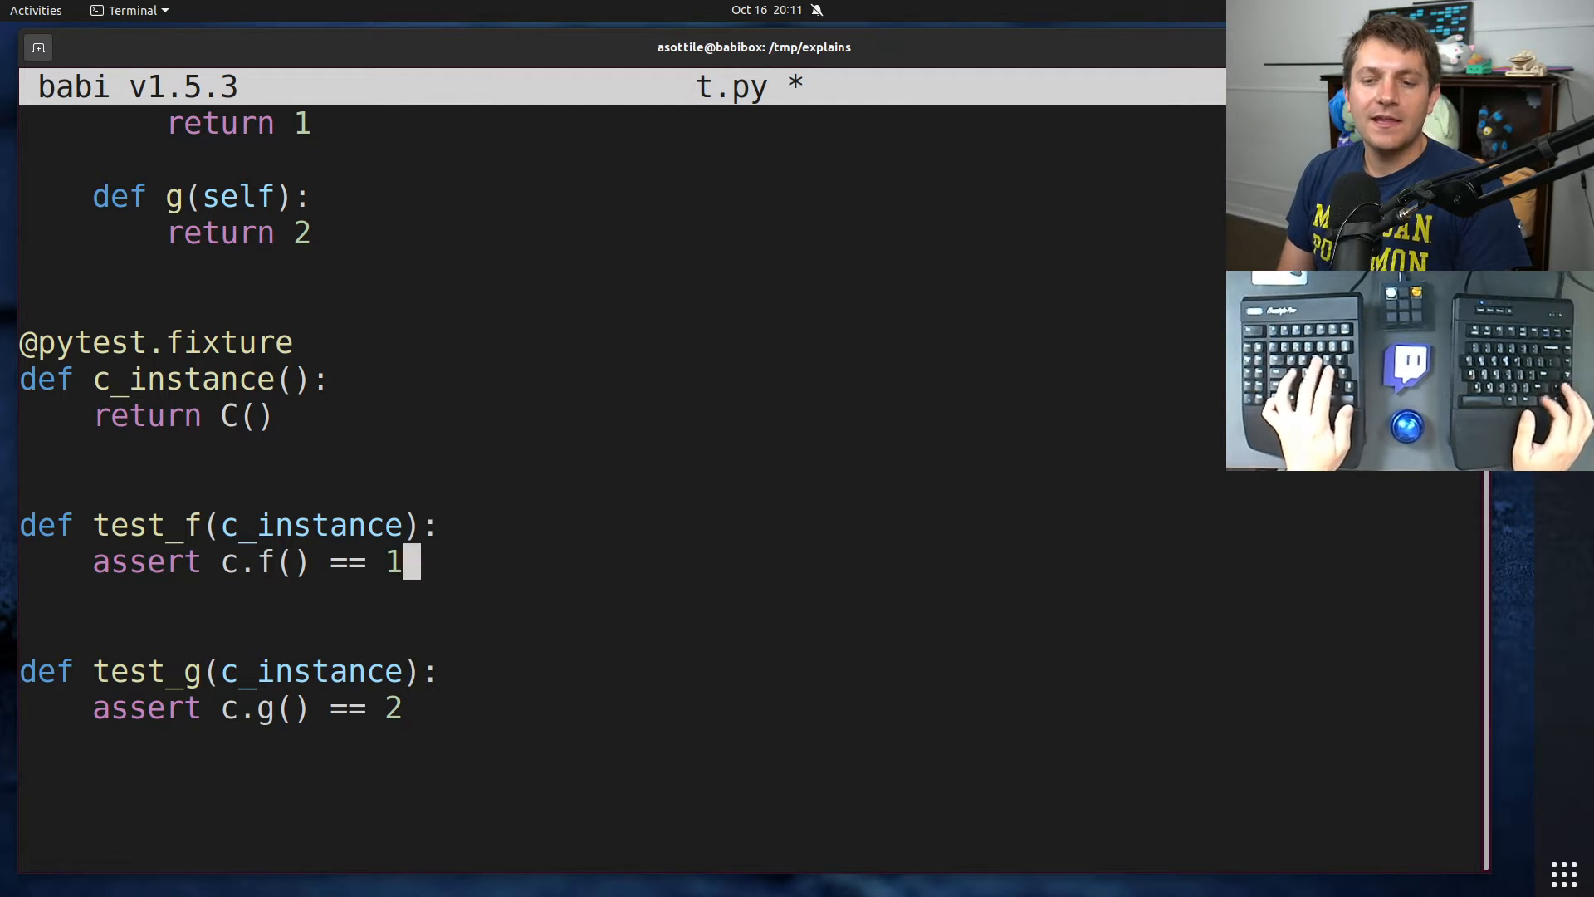
text(_instance)
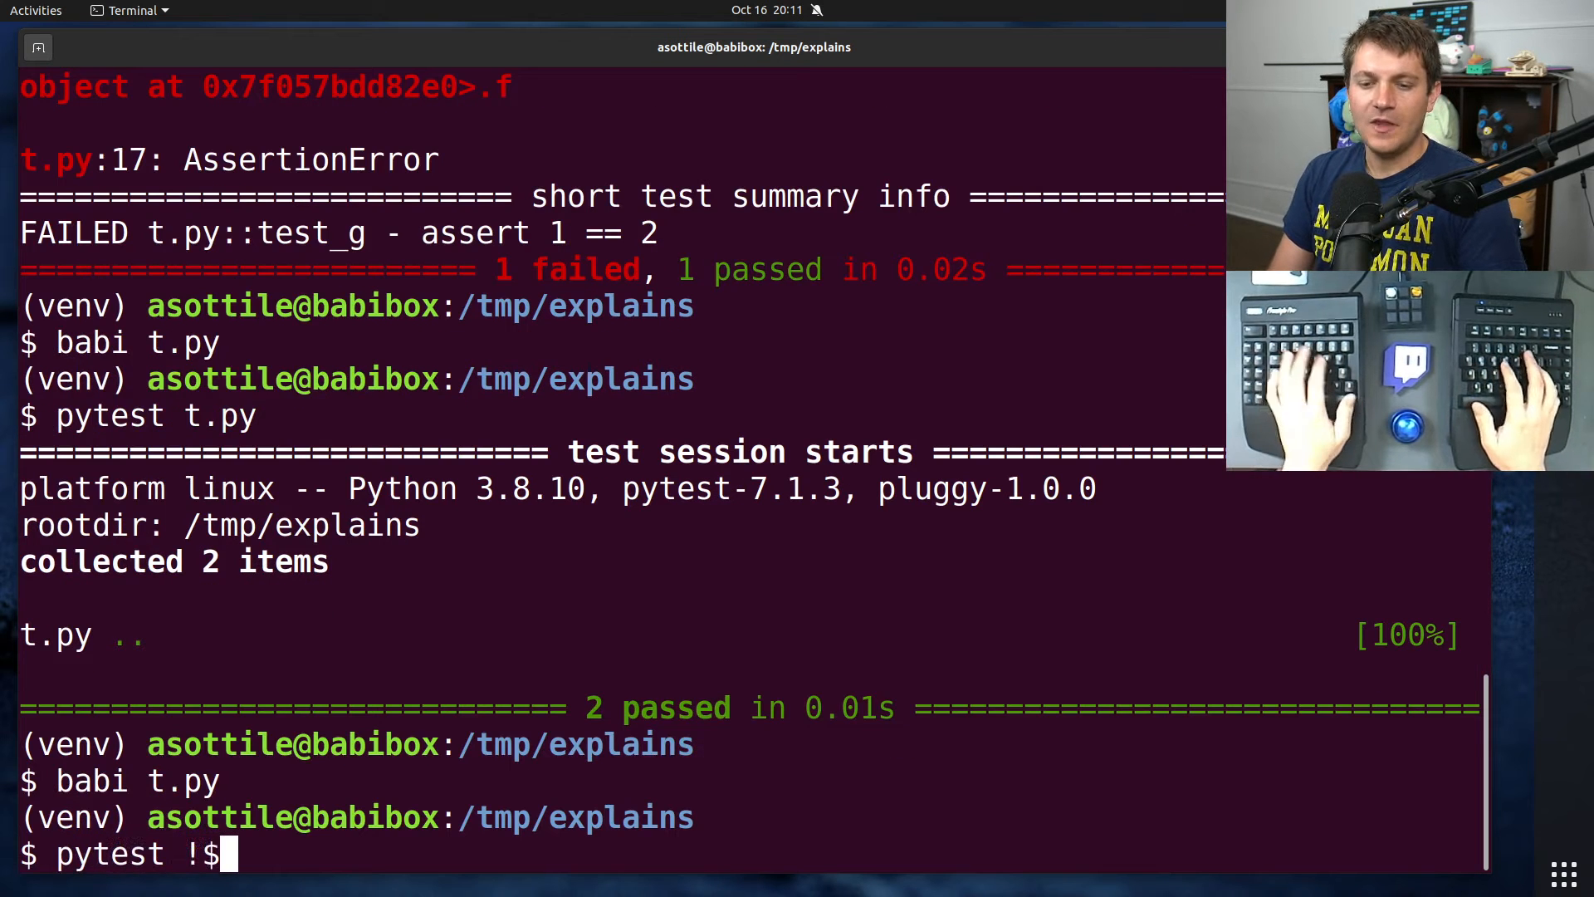
Step: Run pytest on t.py again with the fixture-based tests
key(Return)
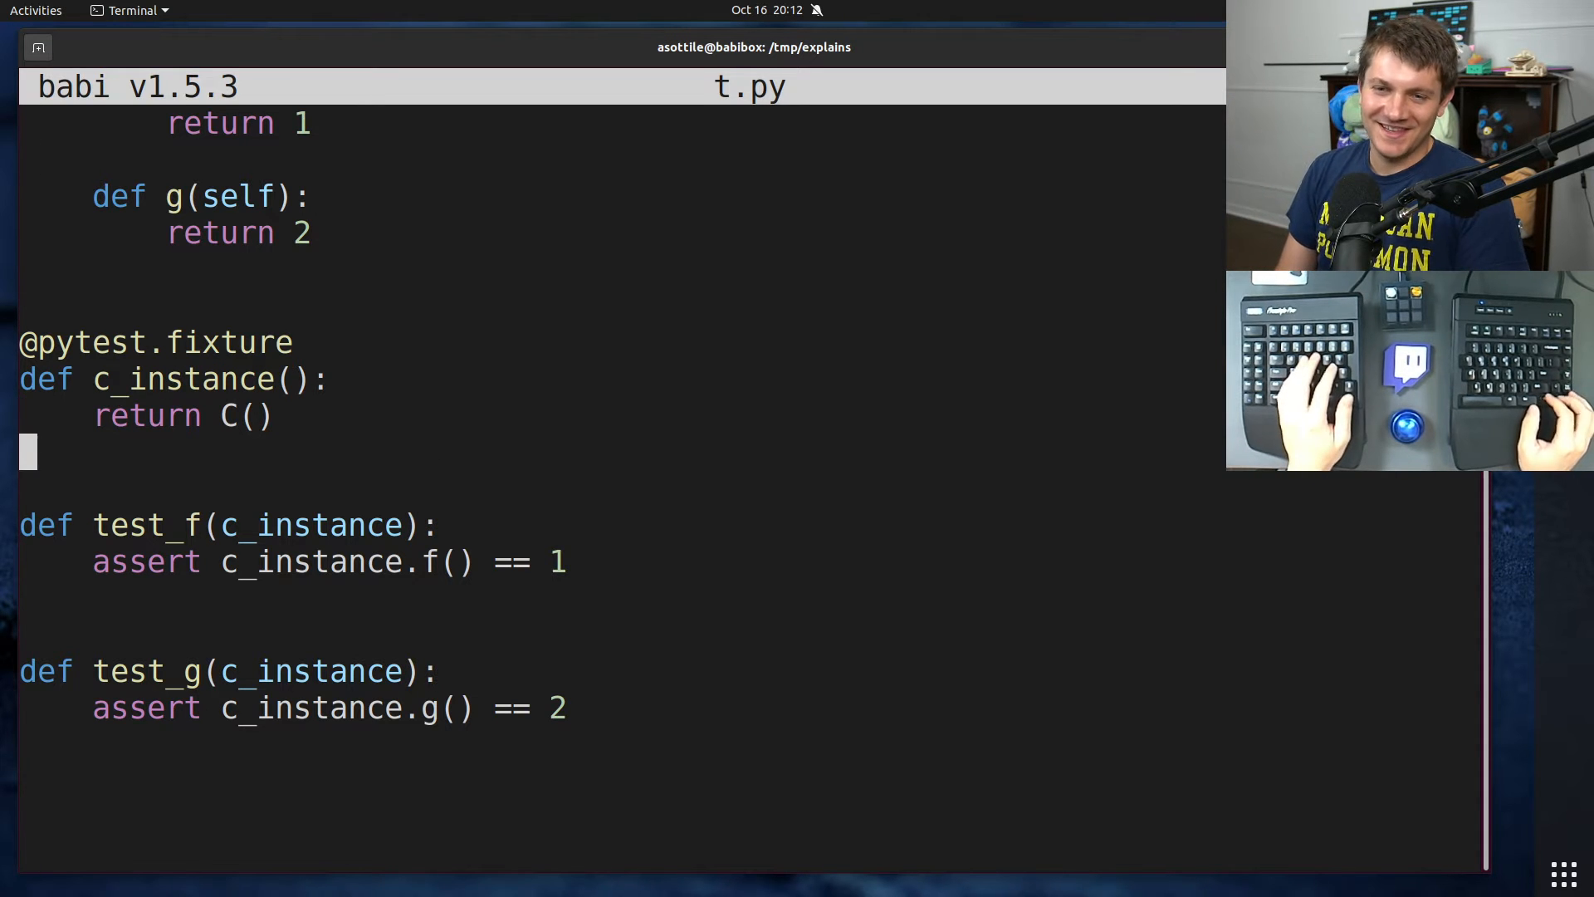
text(@pytest)
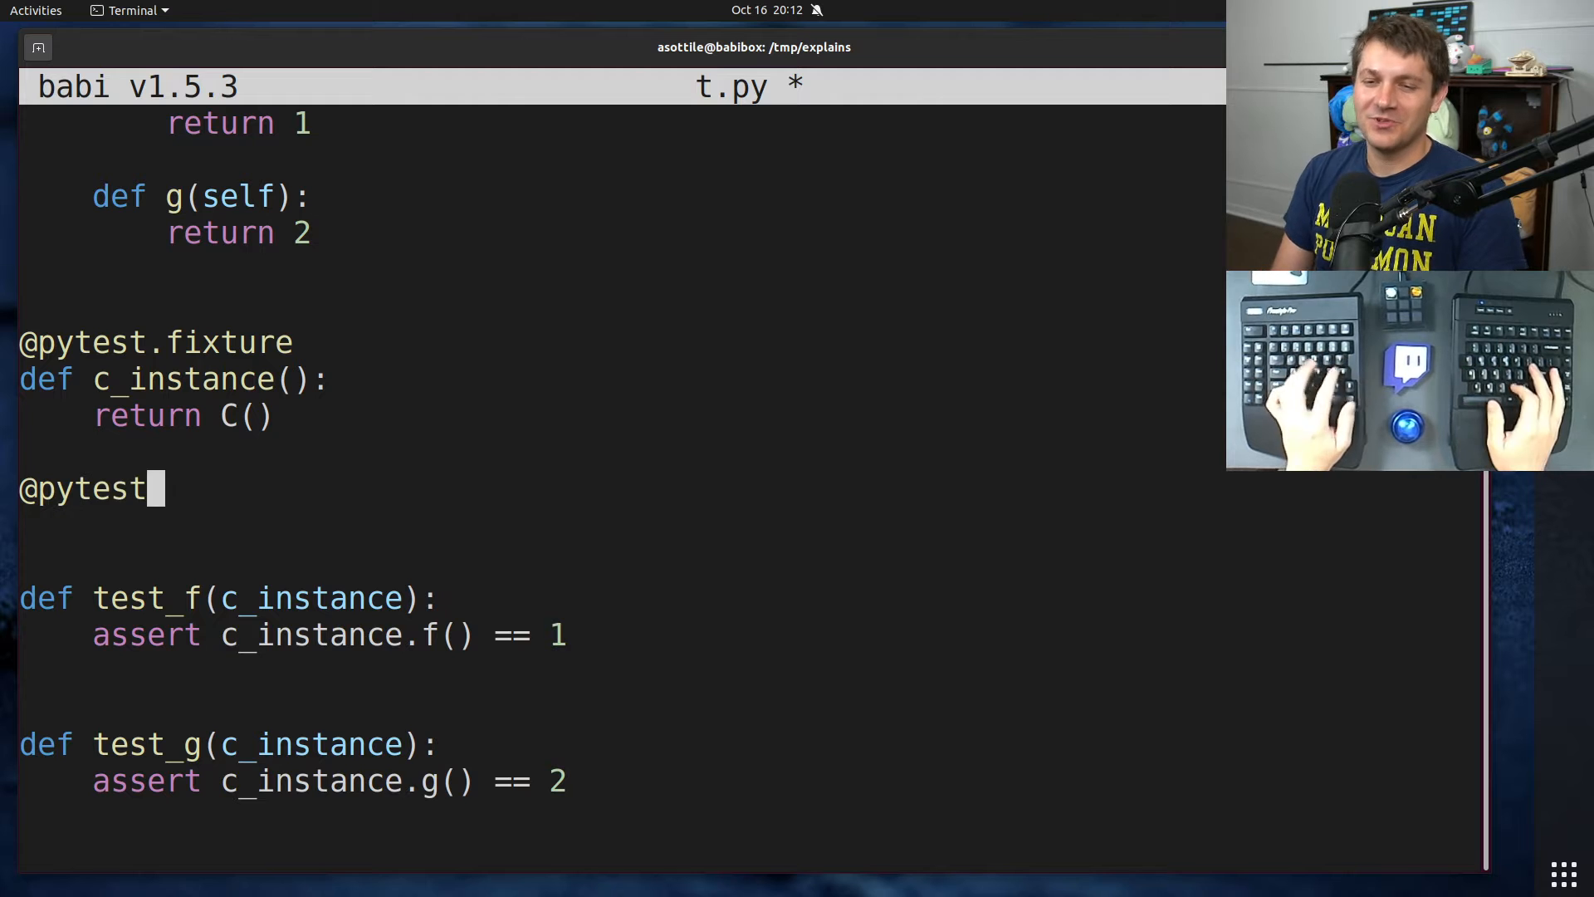
text(.)
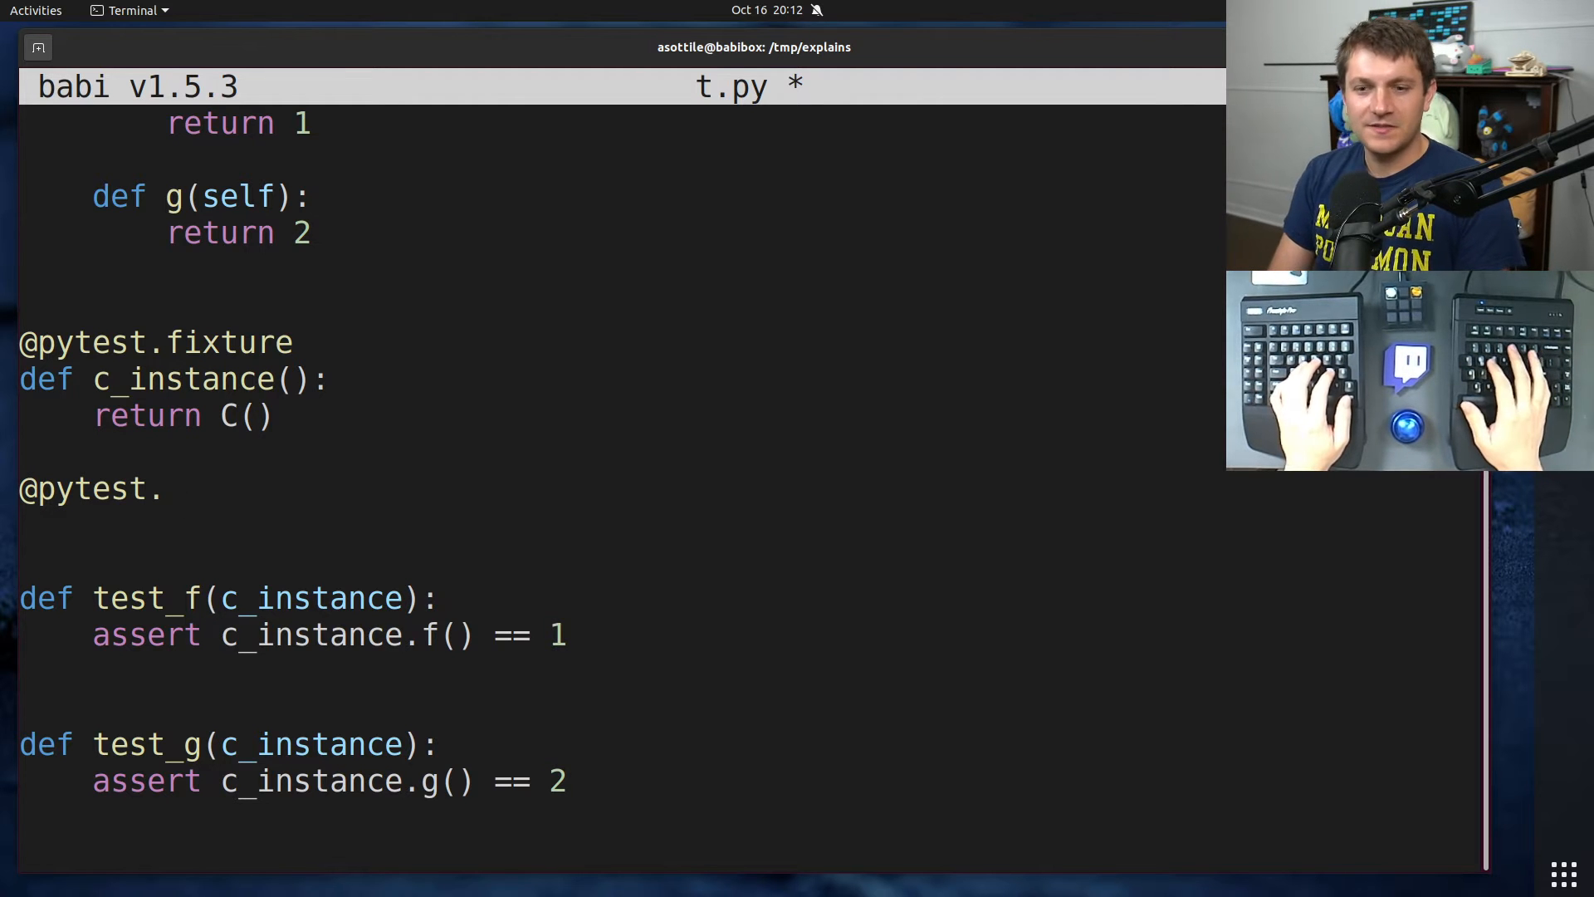
text(fixture)
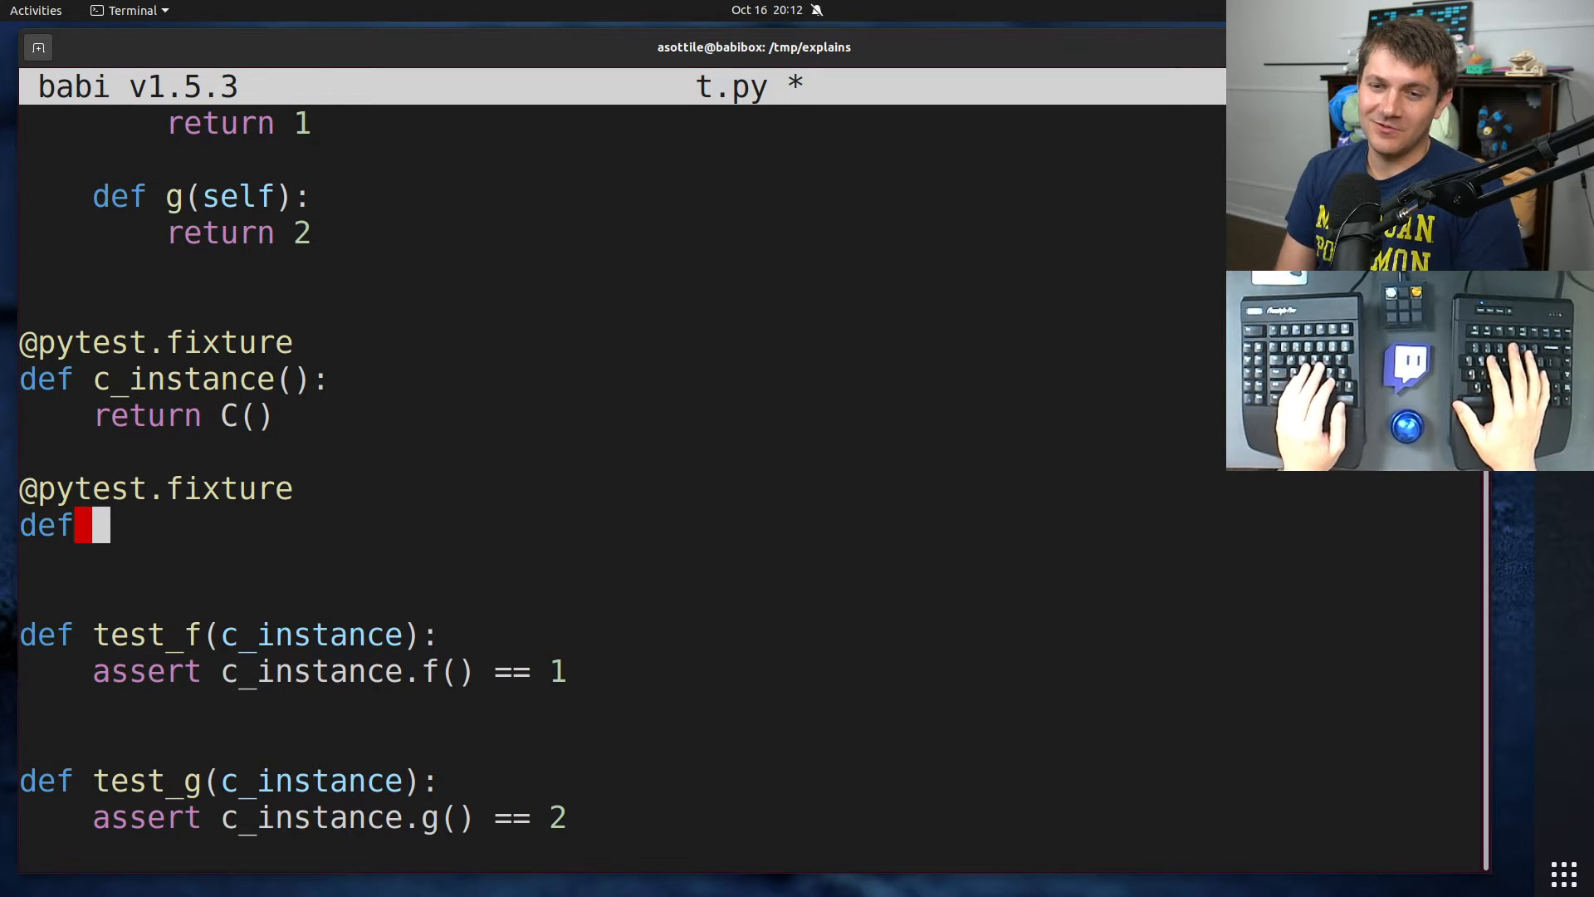
text(tm)
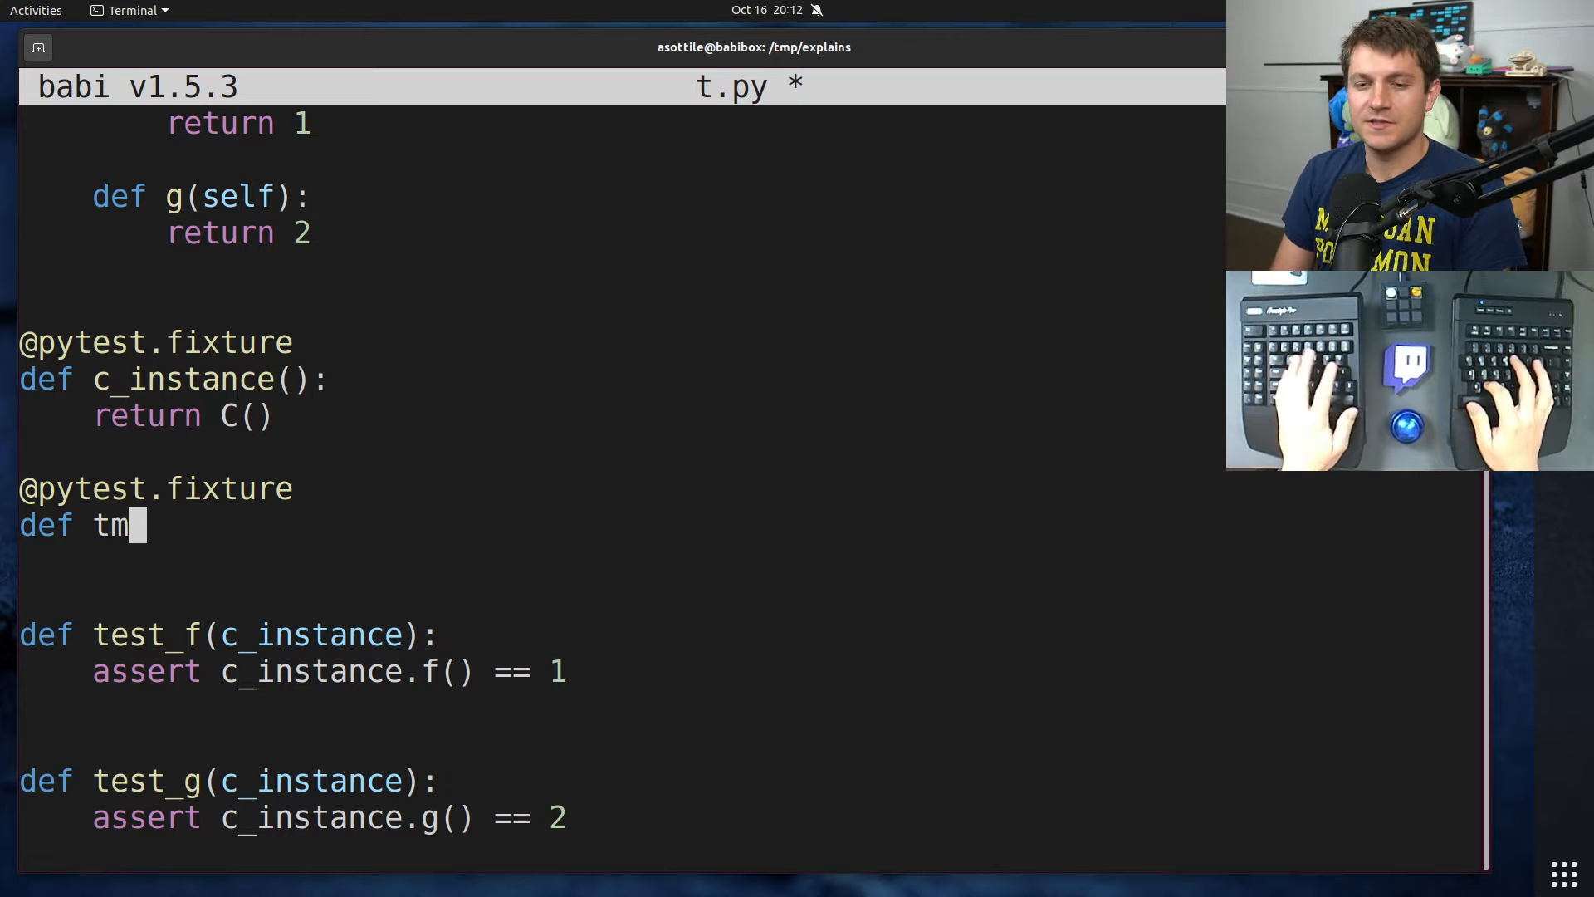
text(ep)
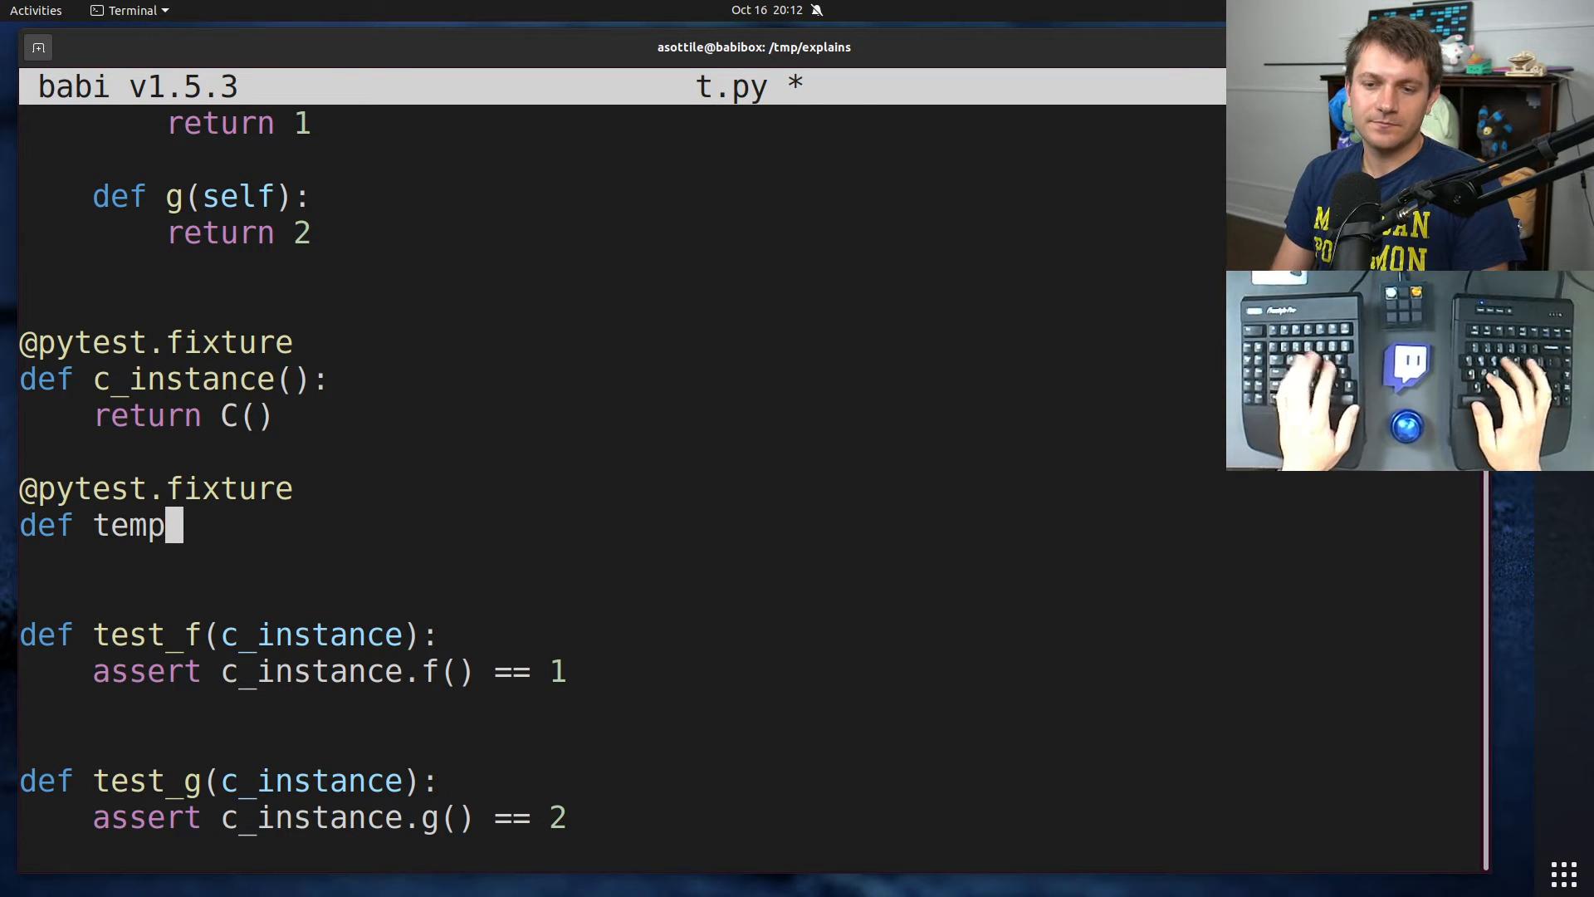
text(orary_dir():)
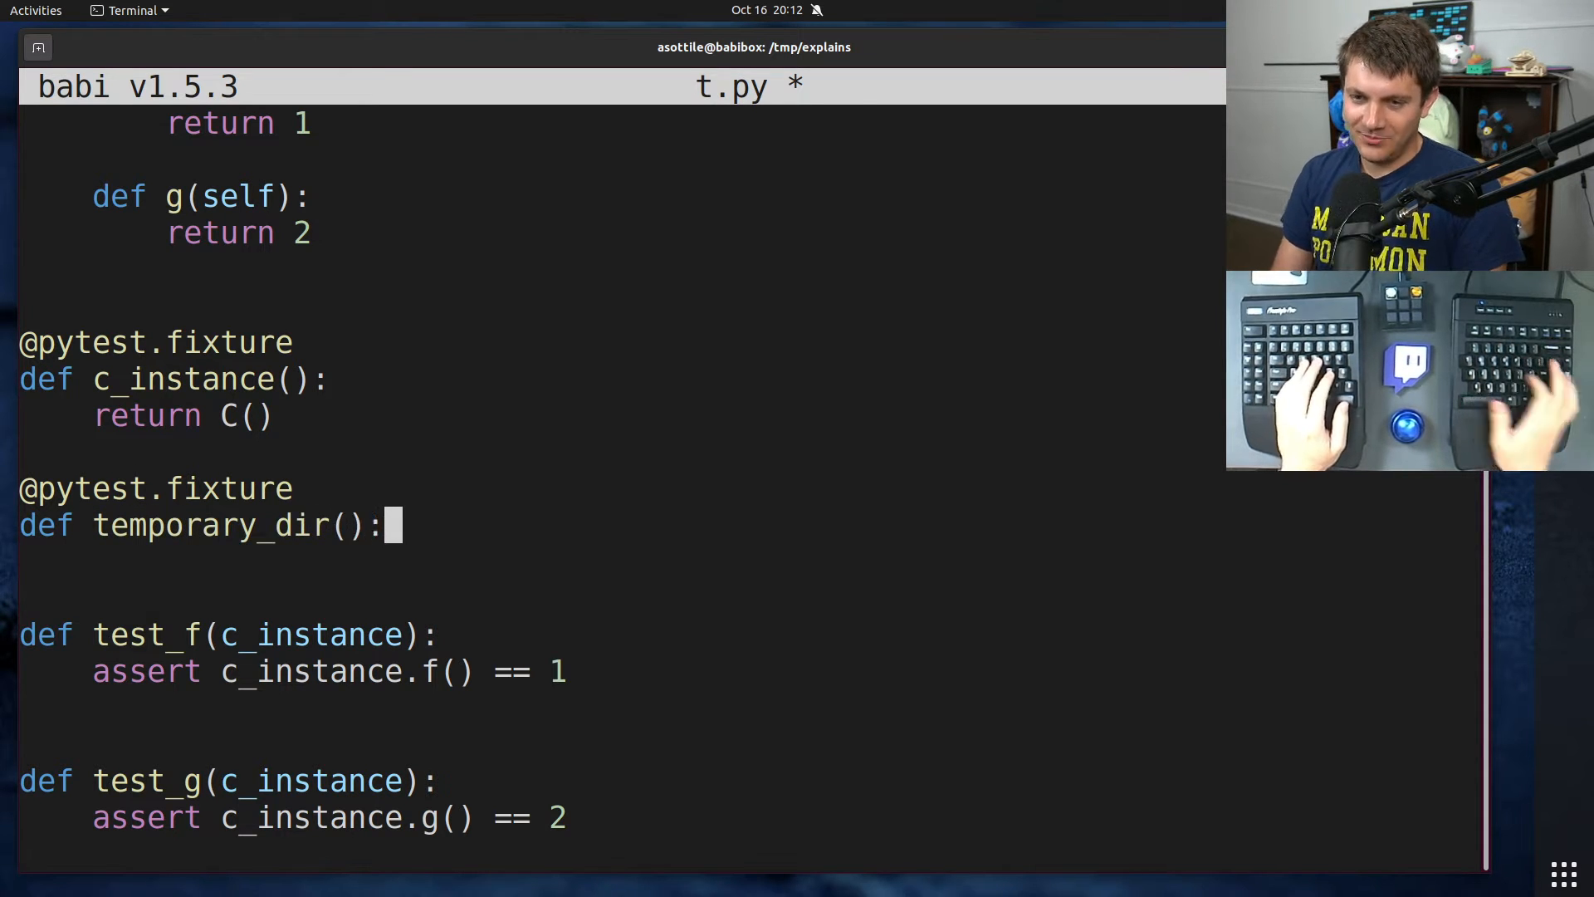
Step: Add import tempfile at the top of the file and return to the fixture body
key(Return)
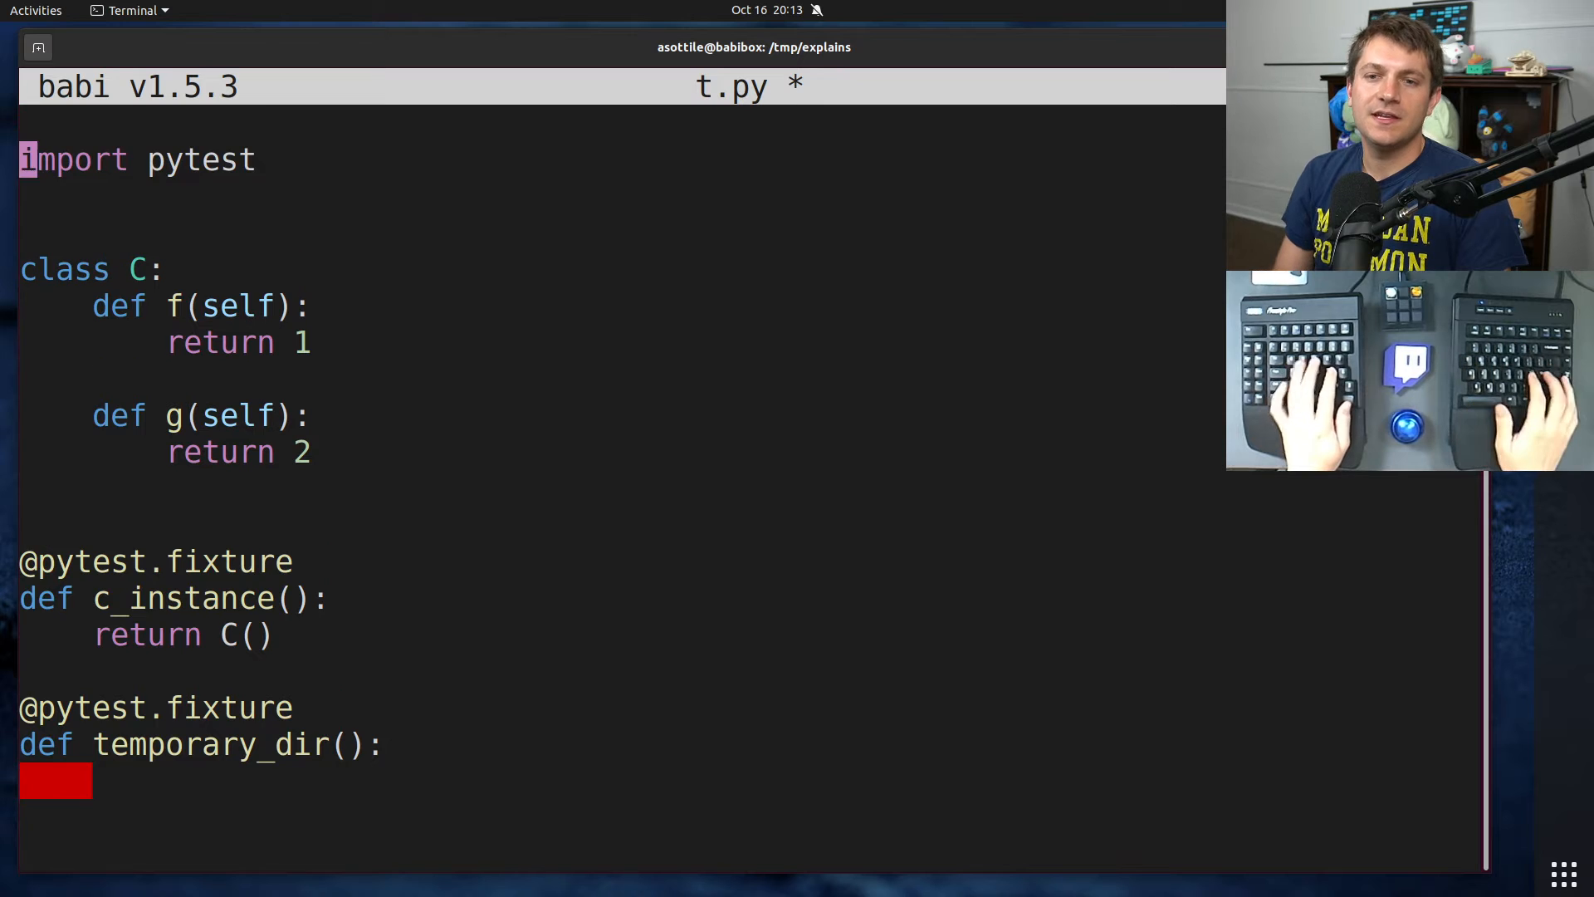
text(impor temp)
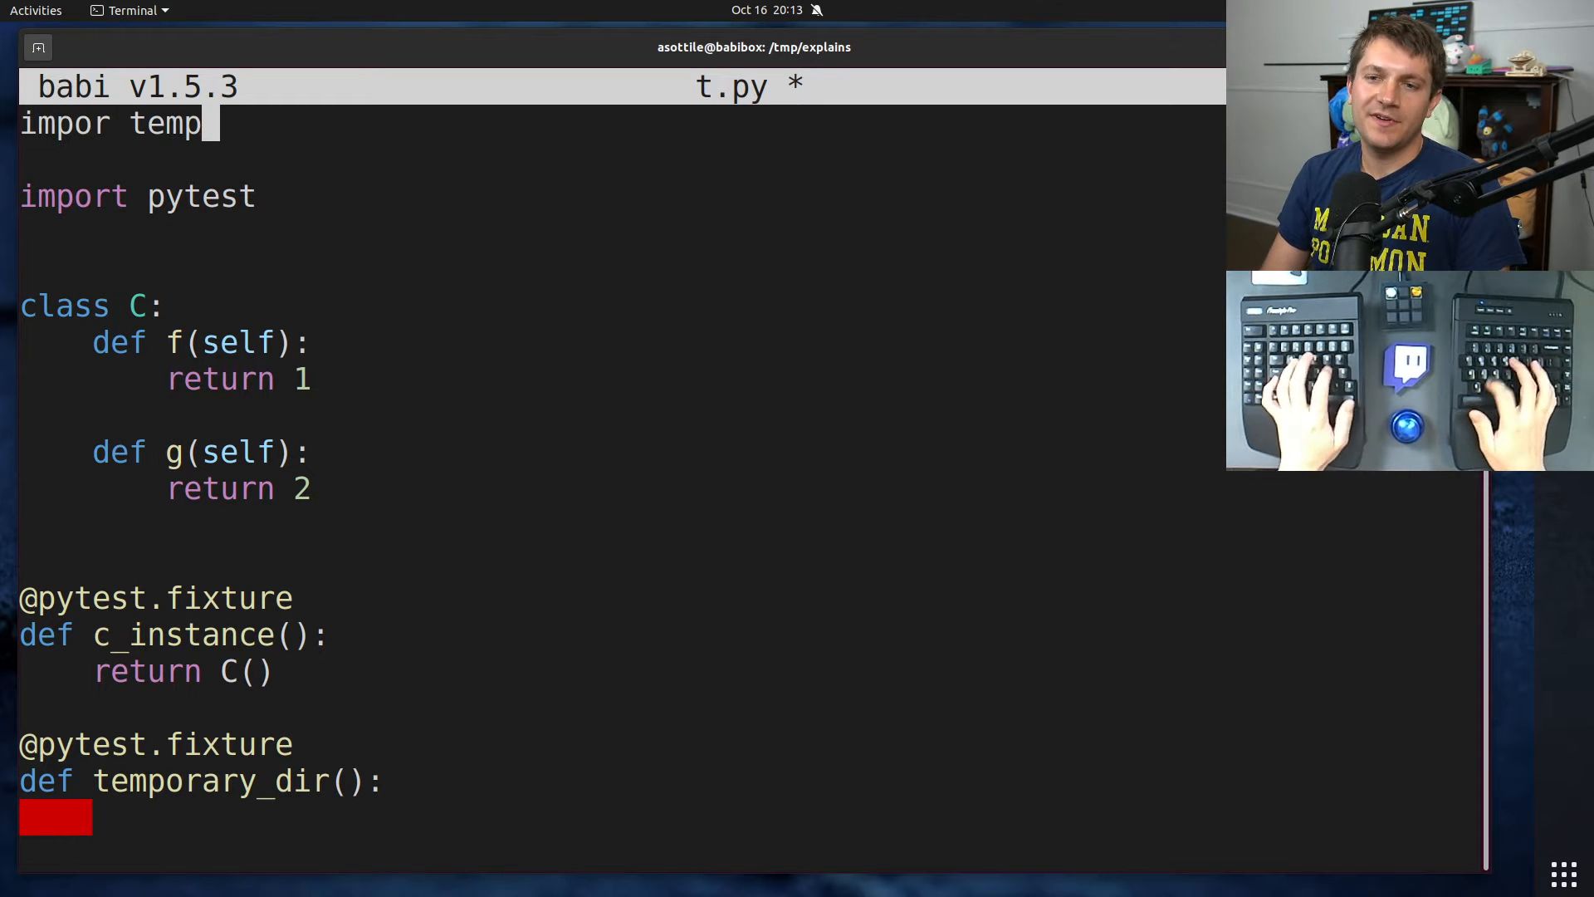
key(ctrl+k)
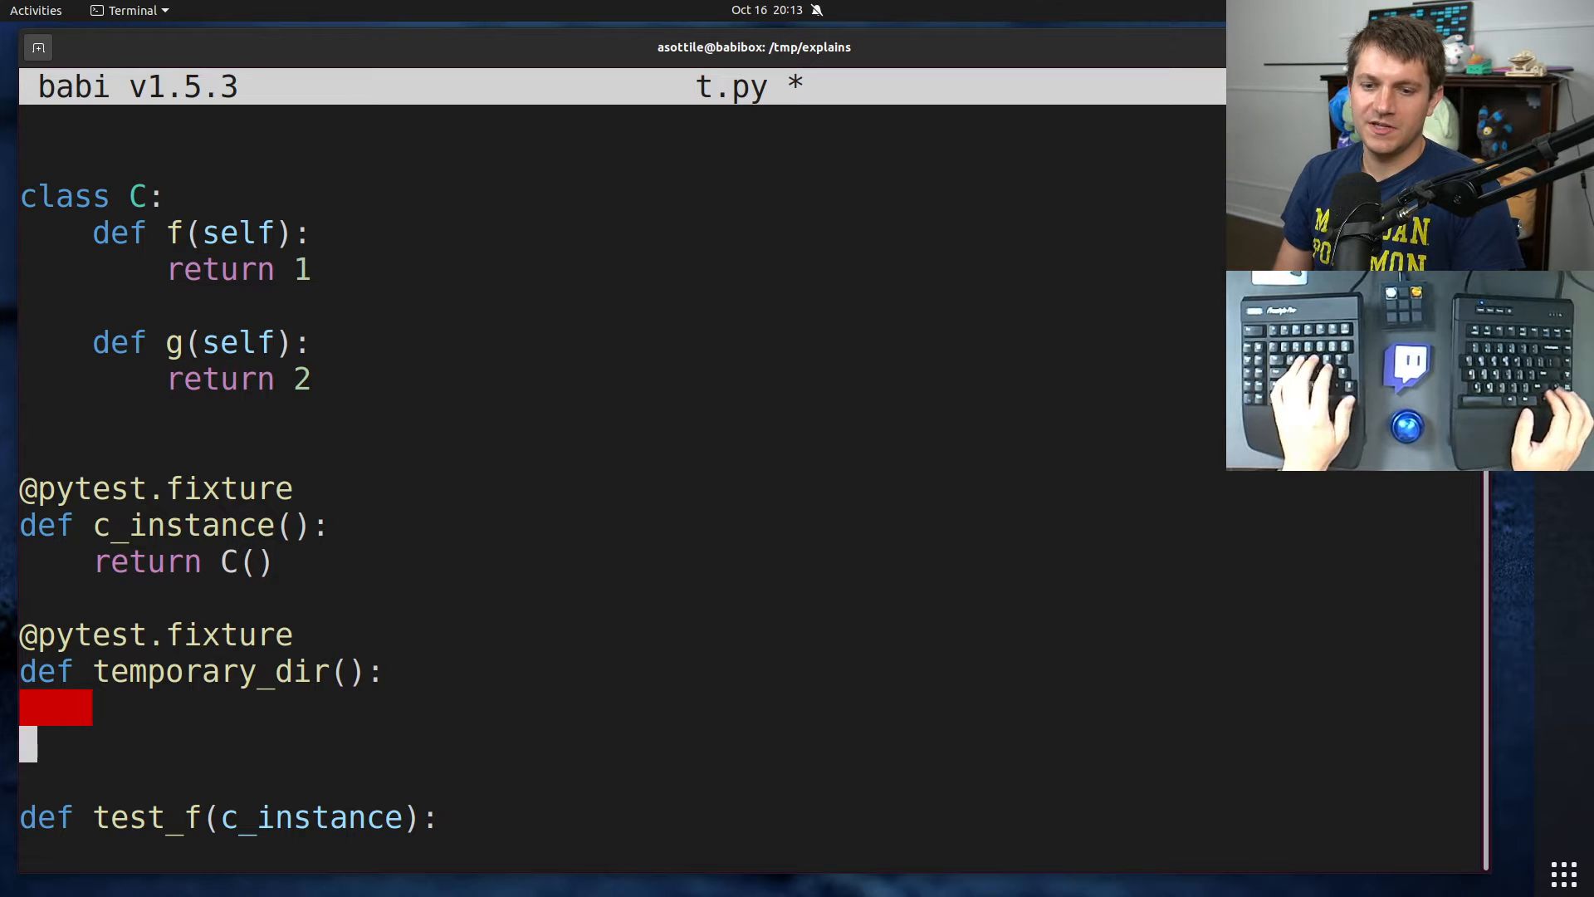
Step: Make temporary_dir yield tmpdir from with tempfile.TemporaryDirectory() as tmpdir
text(with tempfile.Tem)
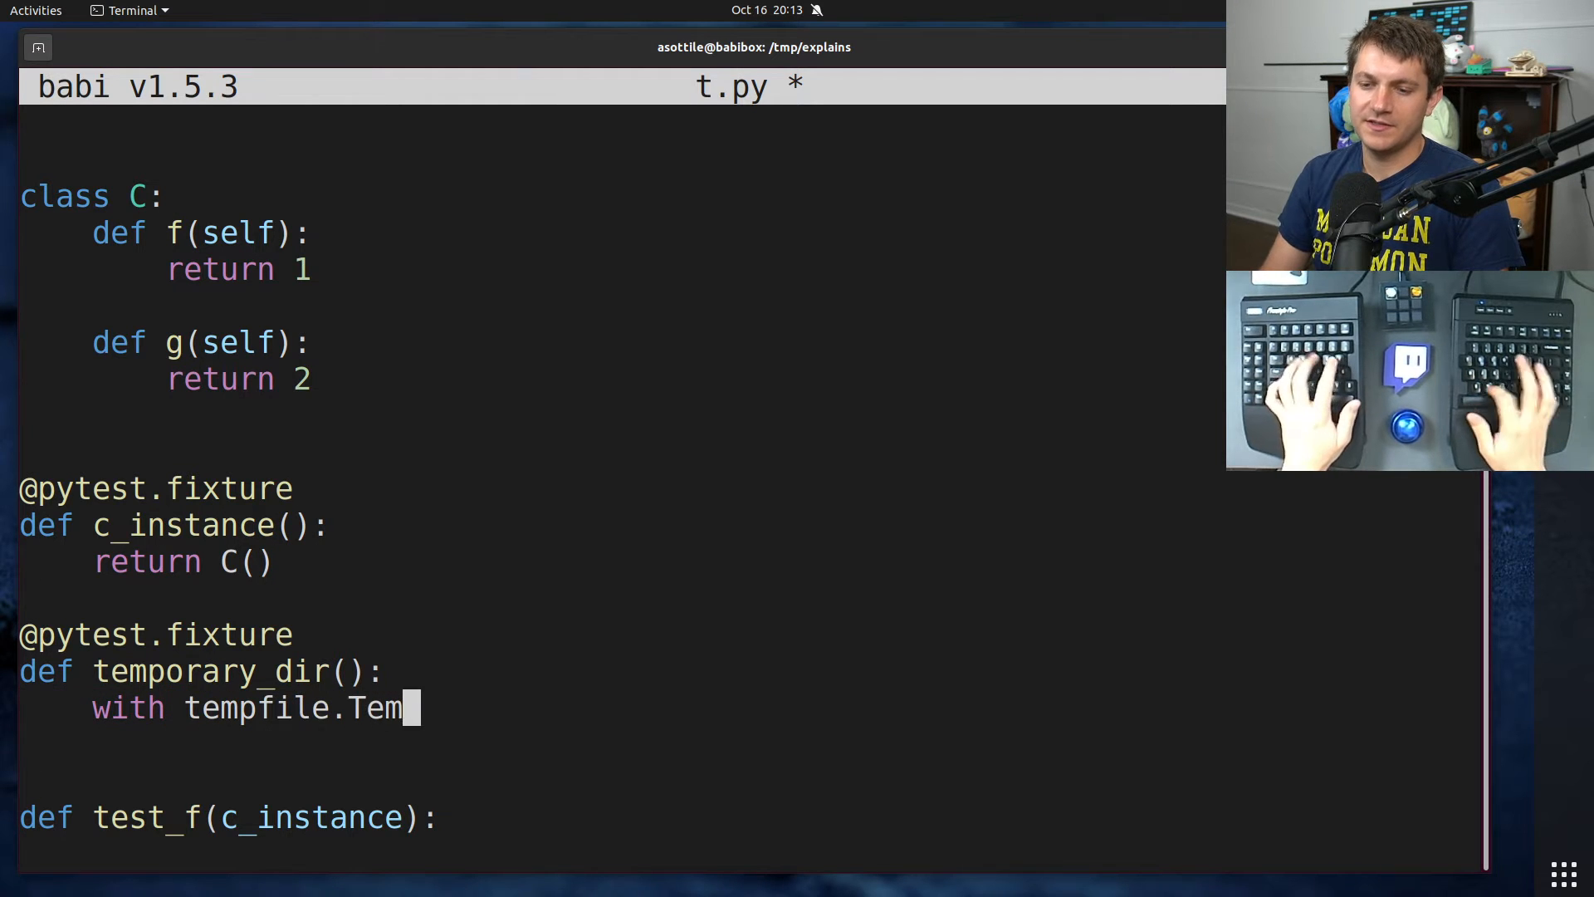
text(poraryDirecot)
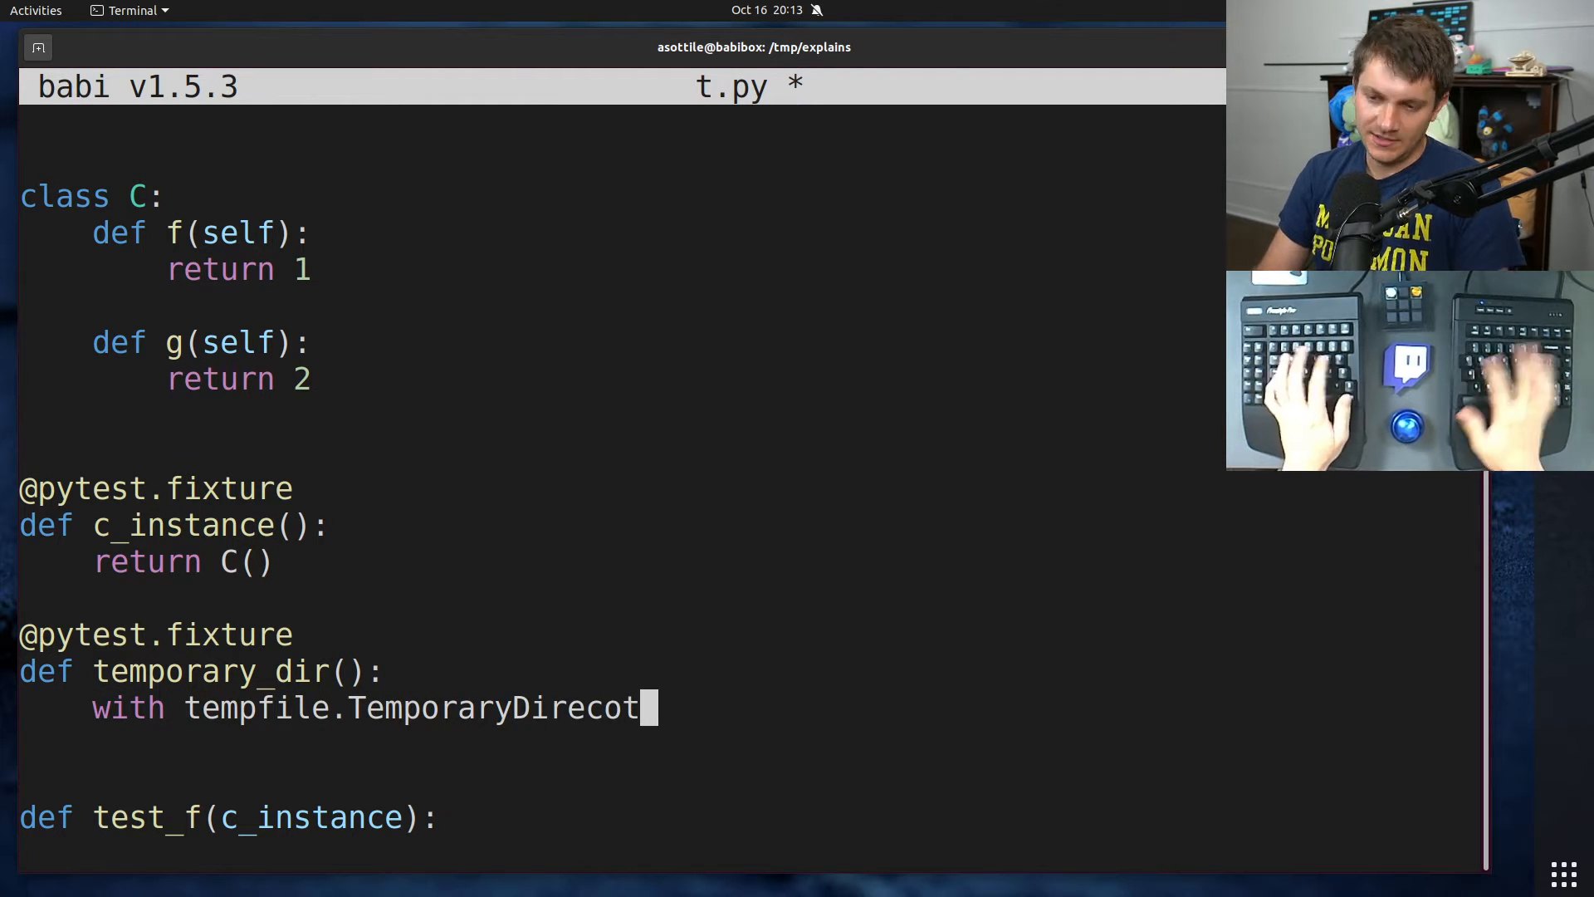
text(ory() as tmpdir:)
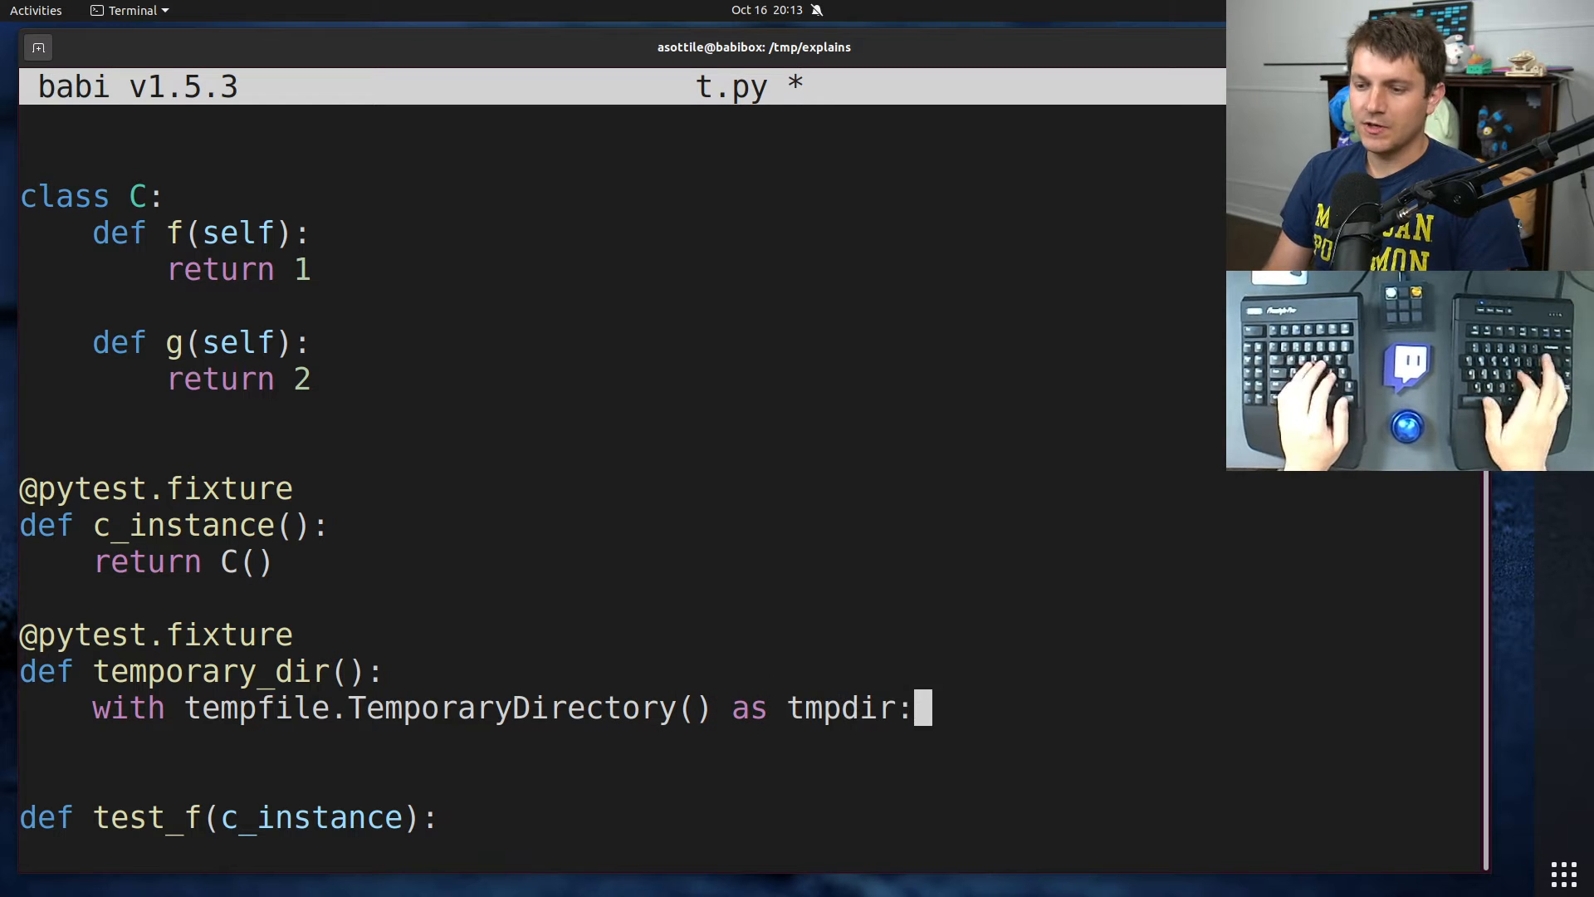
text(return t)
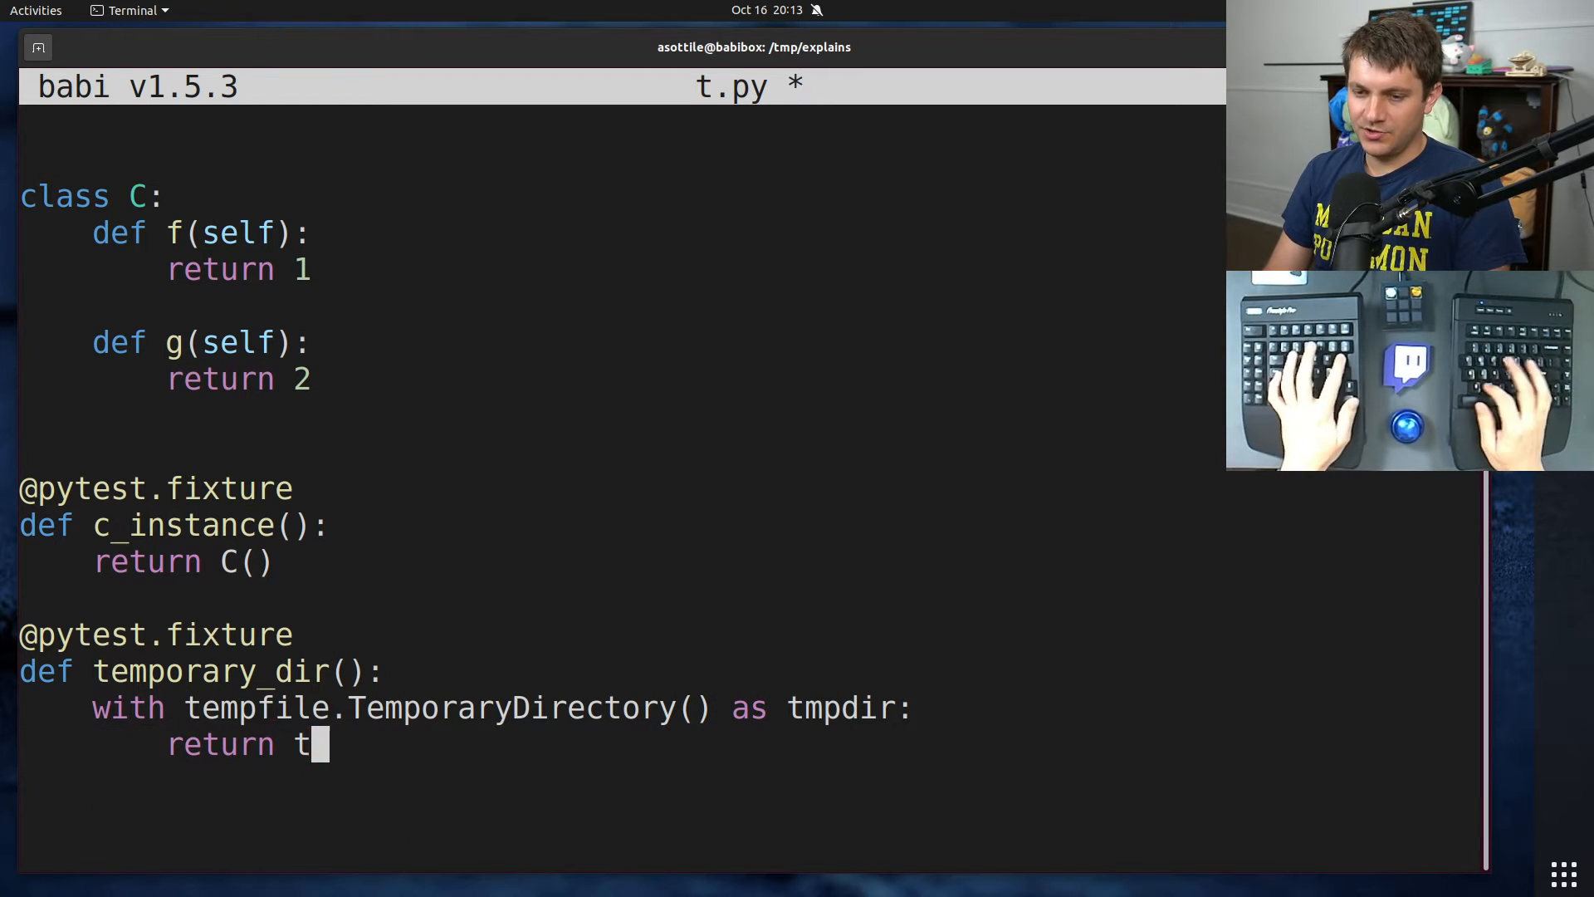
text(mpdir)
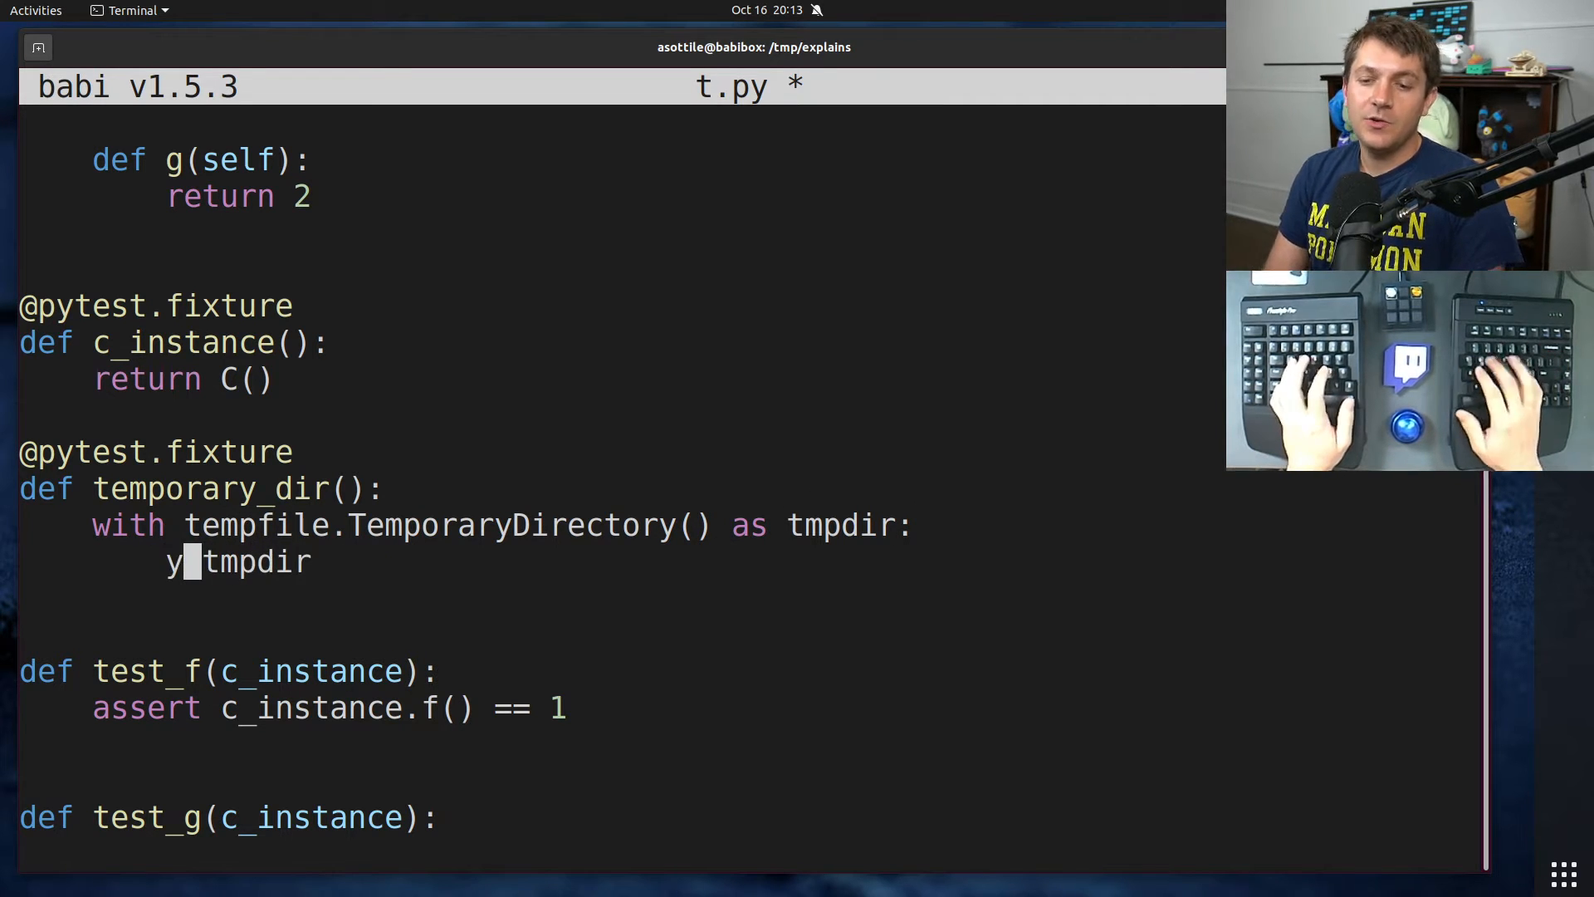
text(ield)
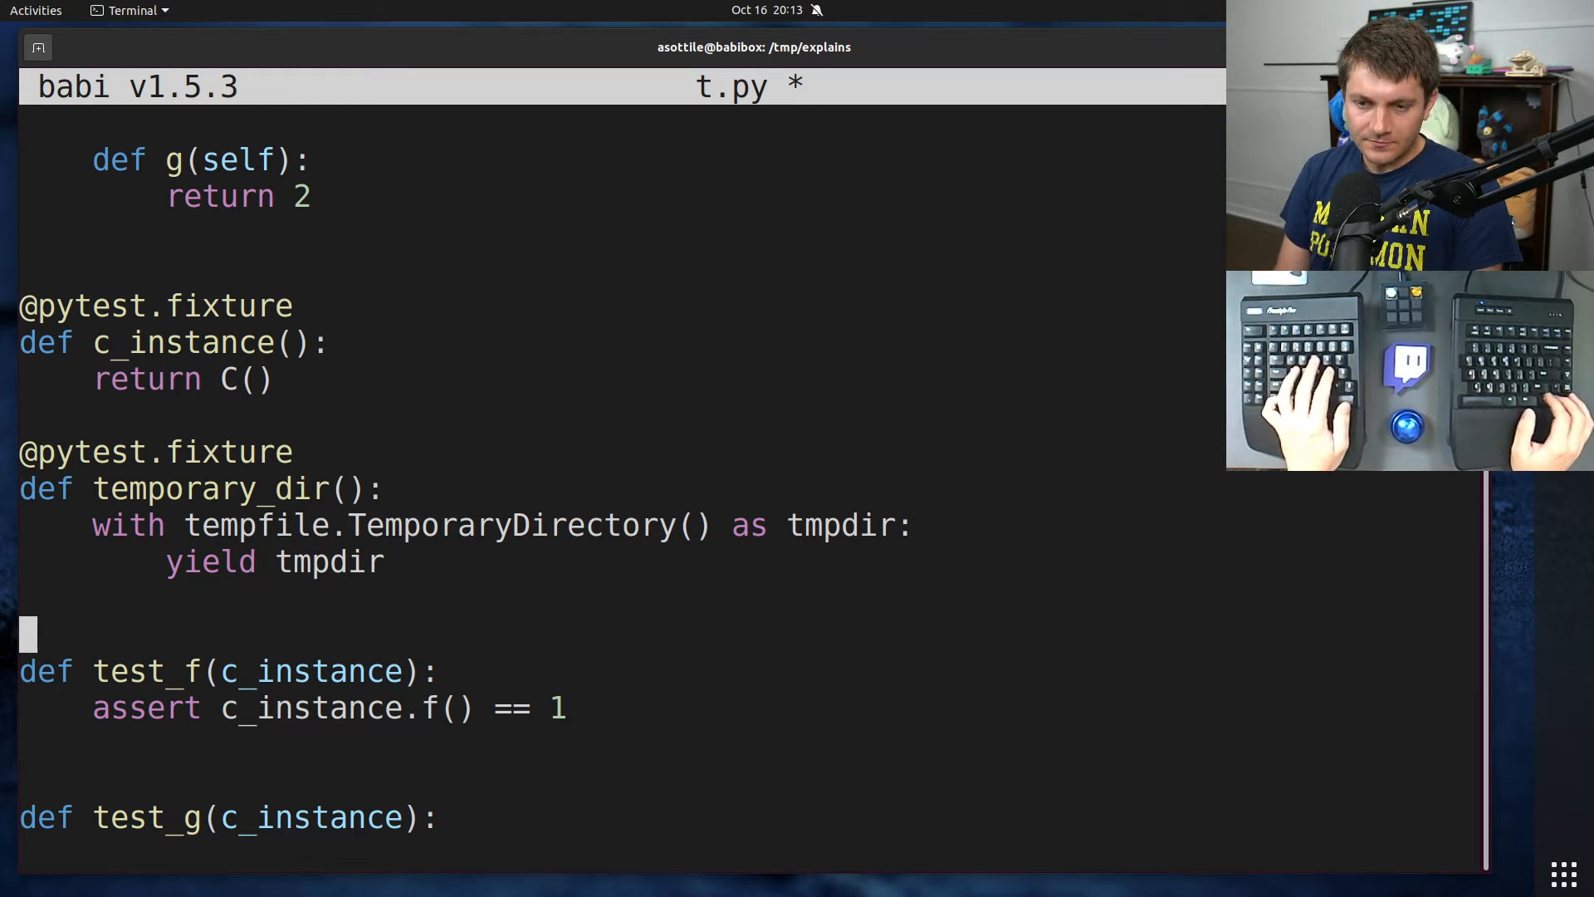
Step: Have test_f request temporary_dir and print its path
text(, tempr)
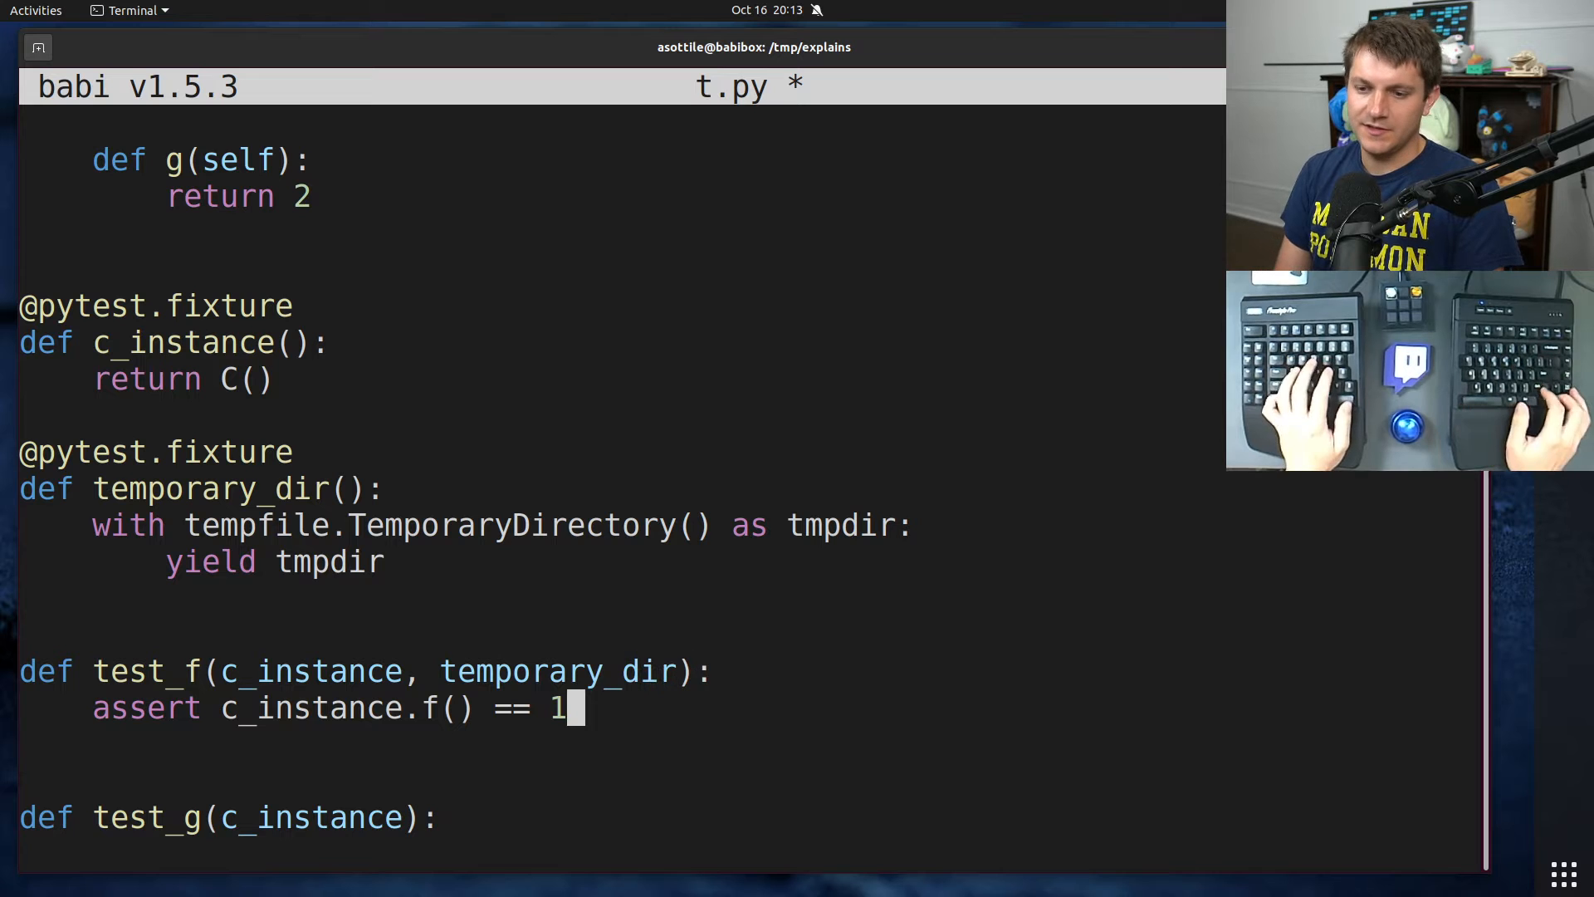
text(print(p)
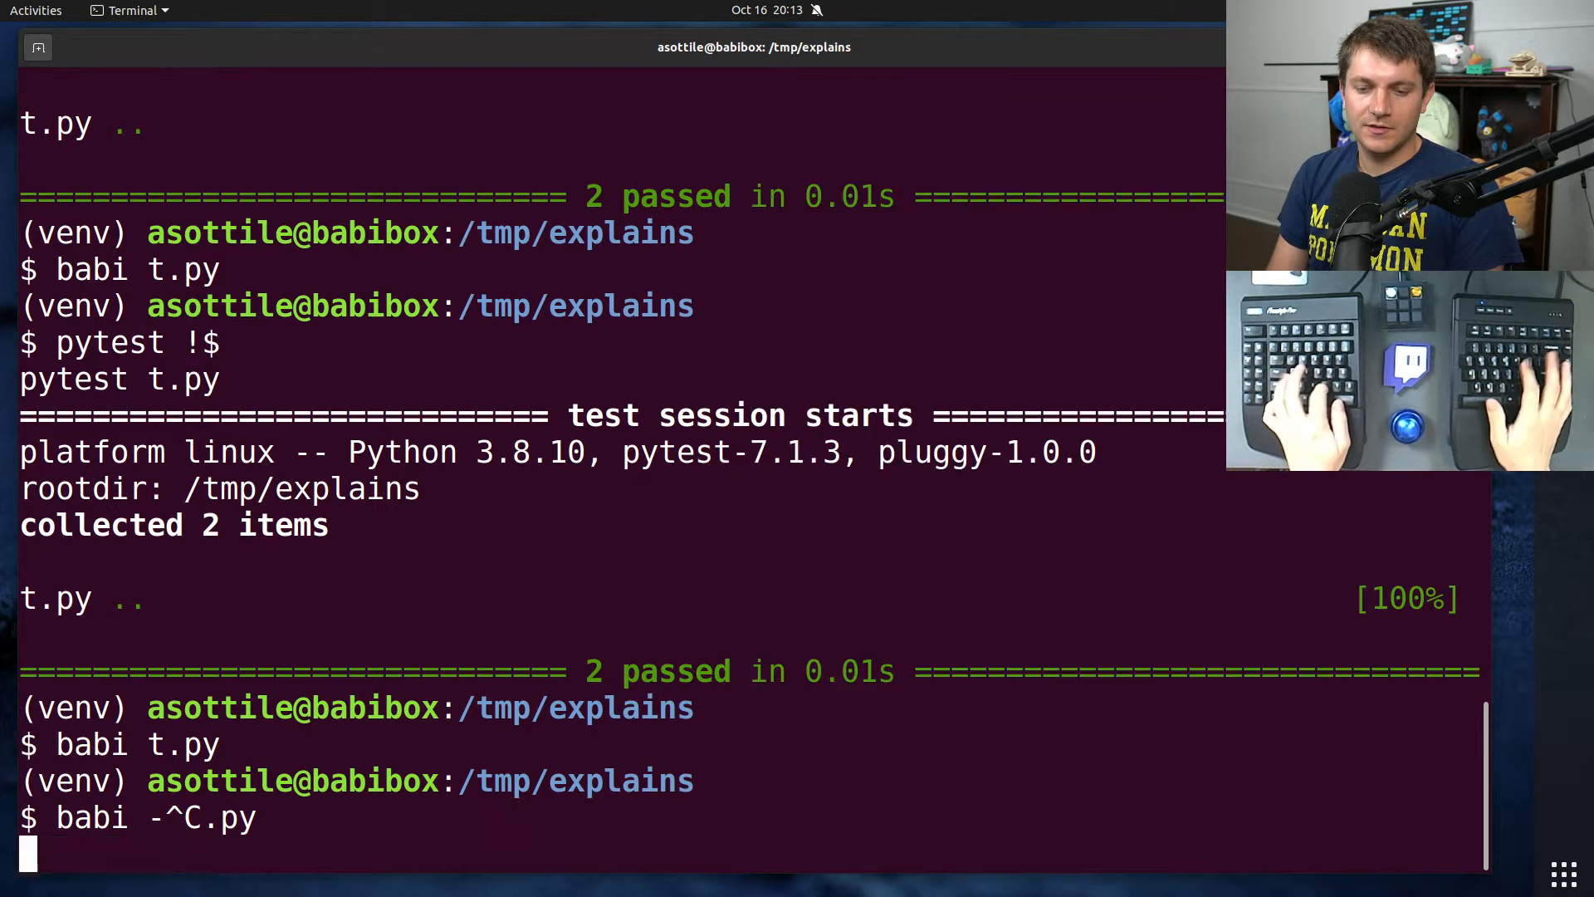
Step: Run pytest -s t.py to show the printed temp directory, then reopen t.py in the editor
text(pytest -s t.py)
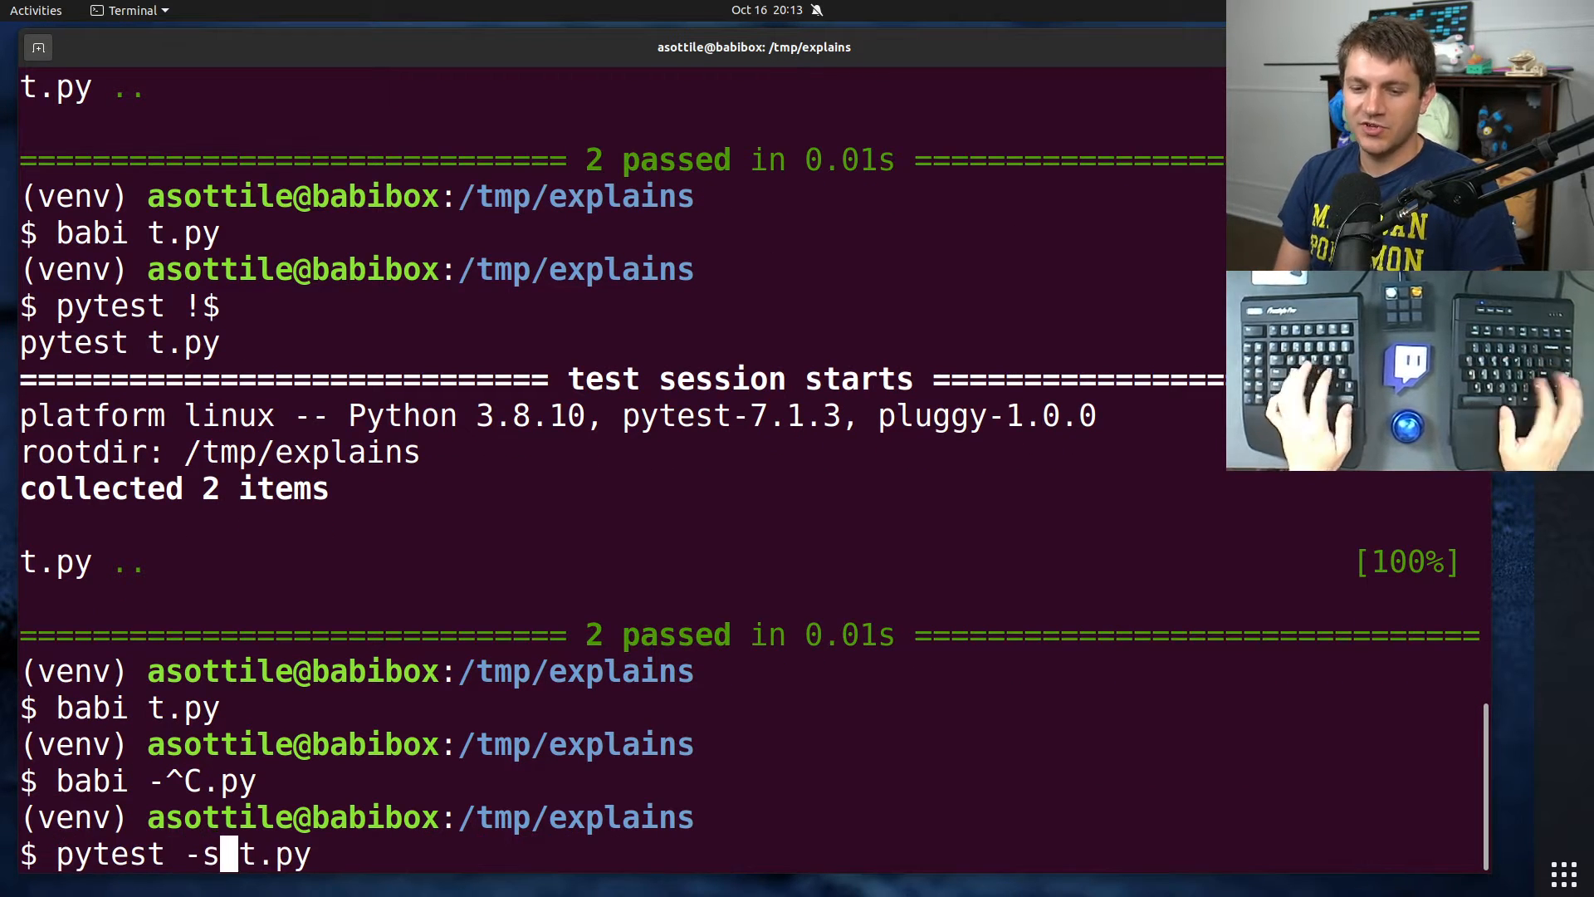
key(Return)
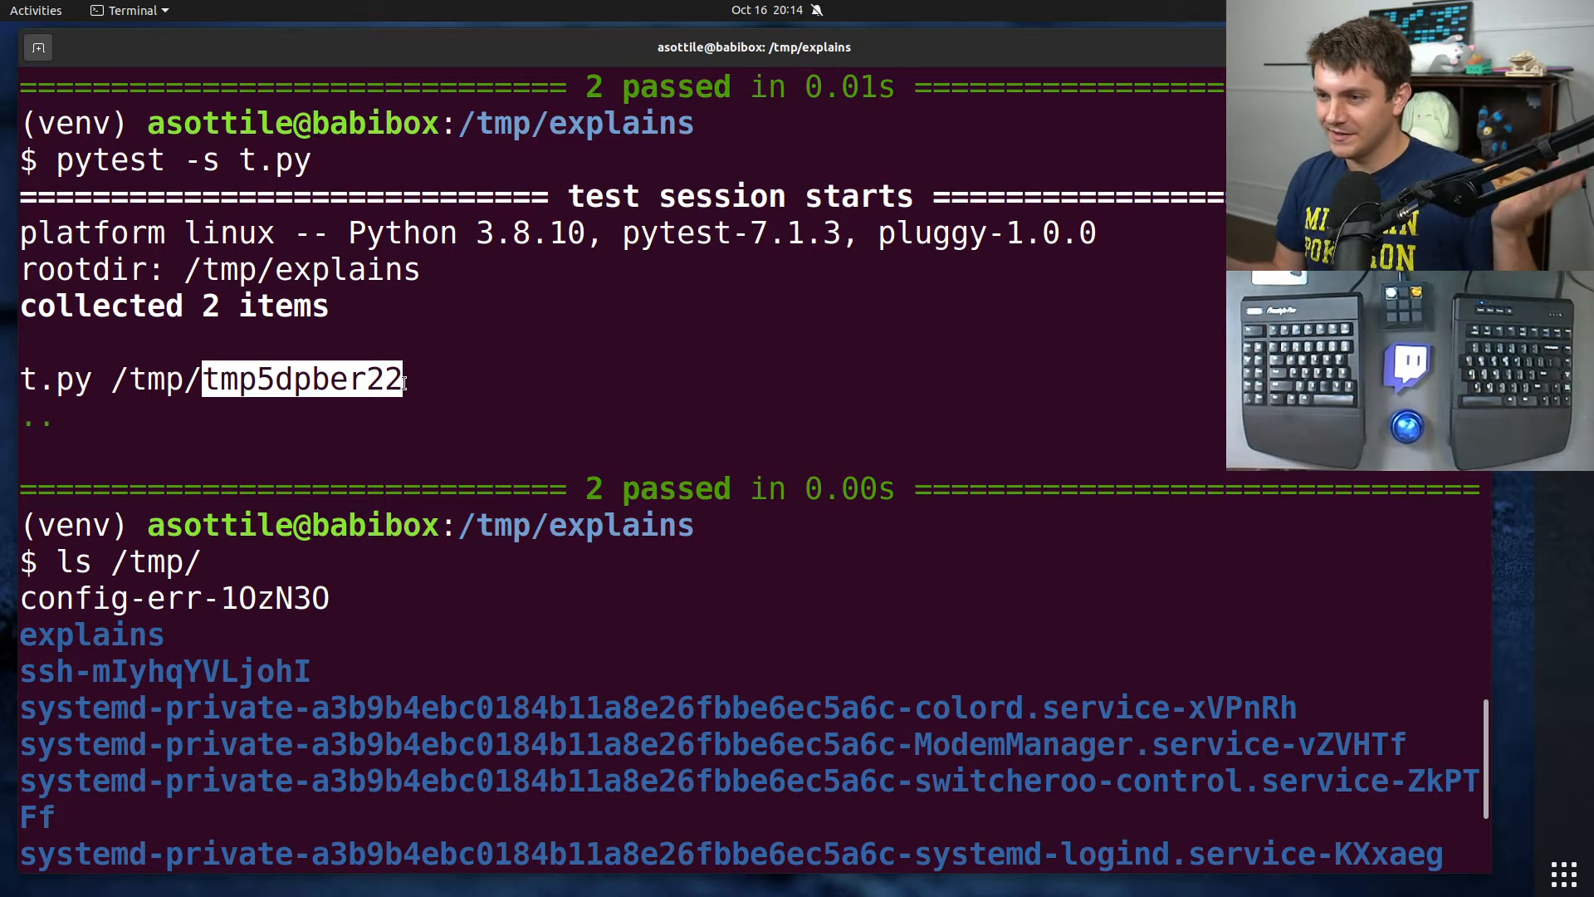
text(nano)
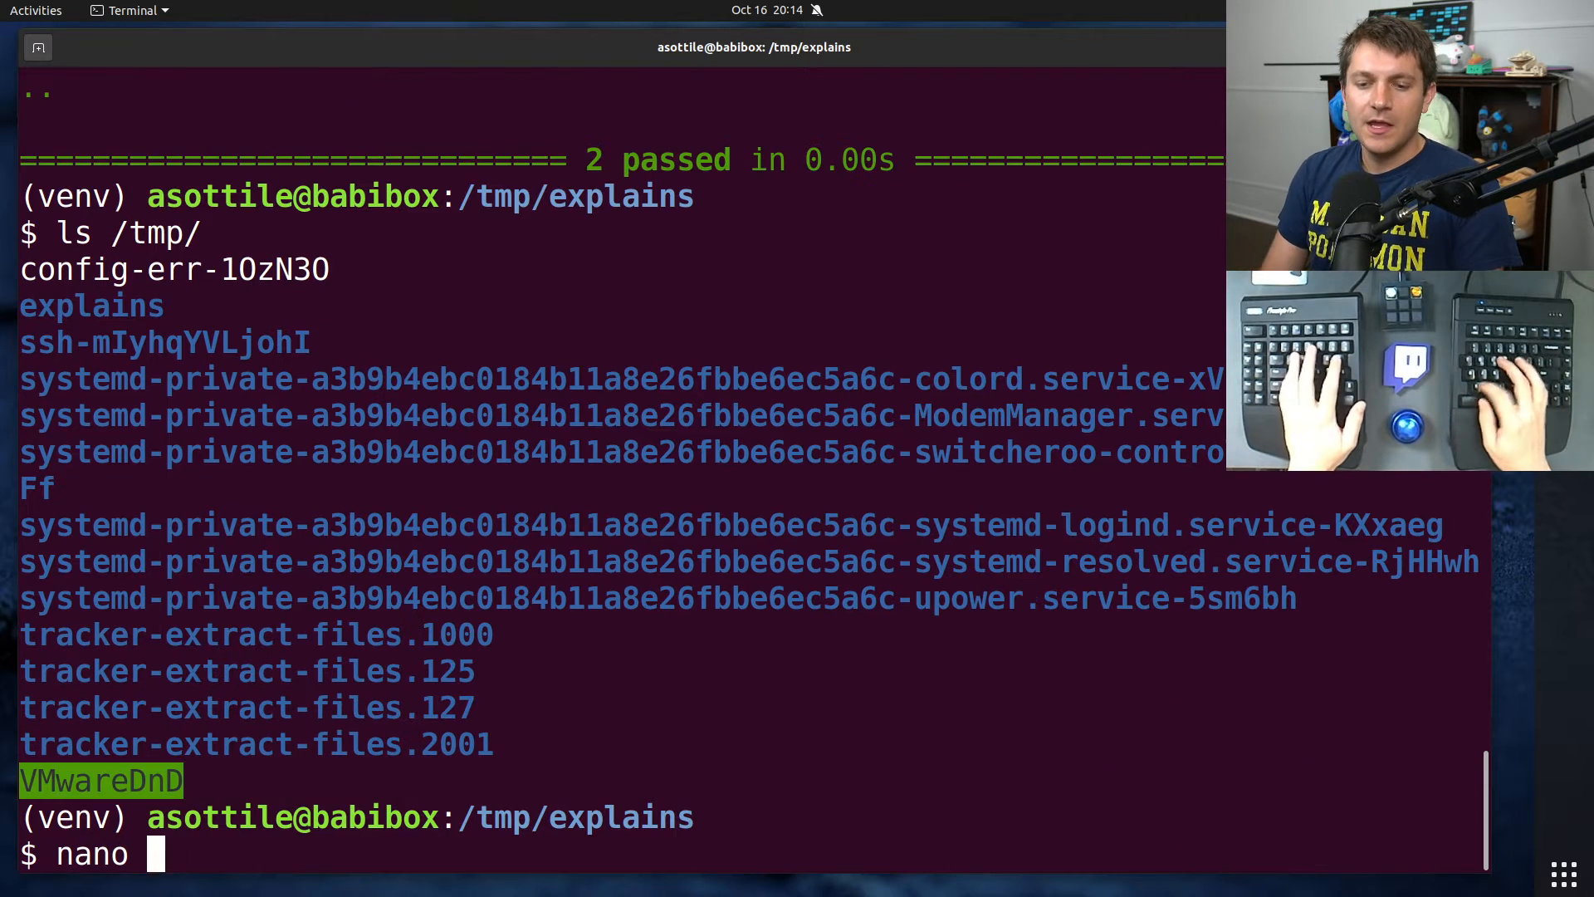
key(Return)
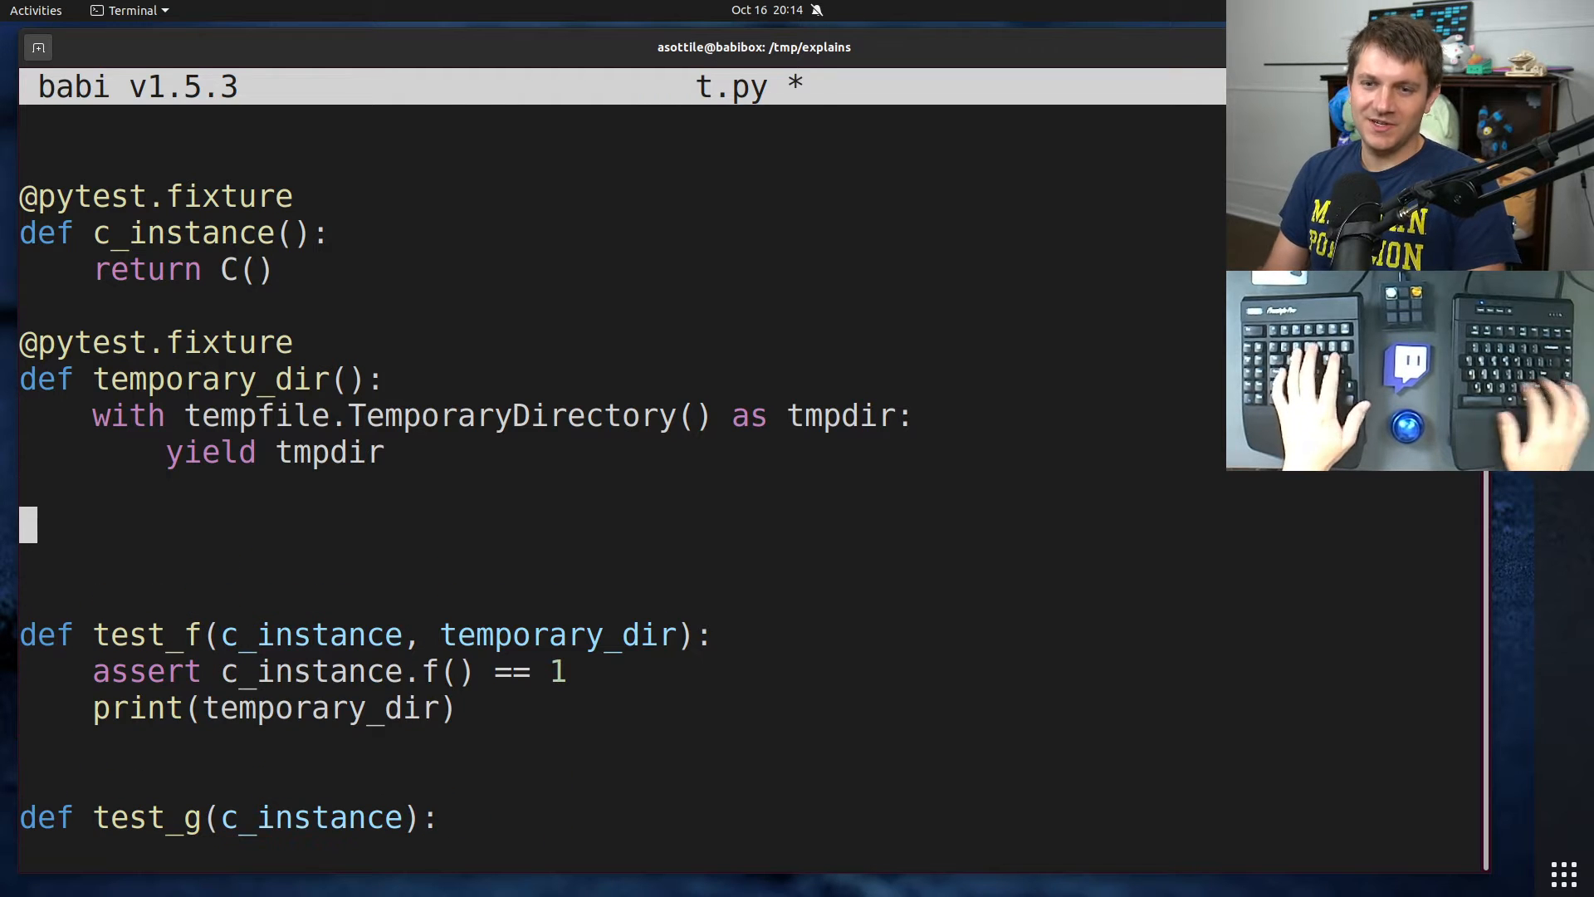
Step: Define a setup_teardown fixture printing 'setup', yielding, then printing 'teardown'
text(@pytest)
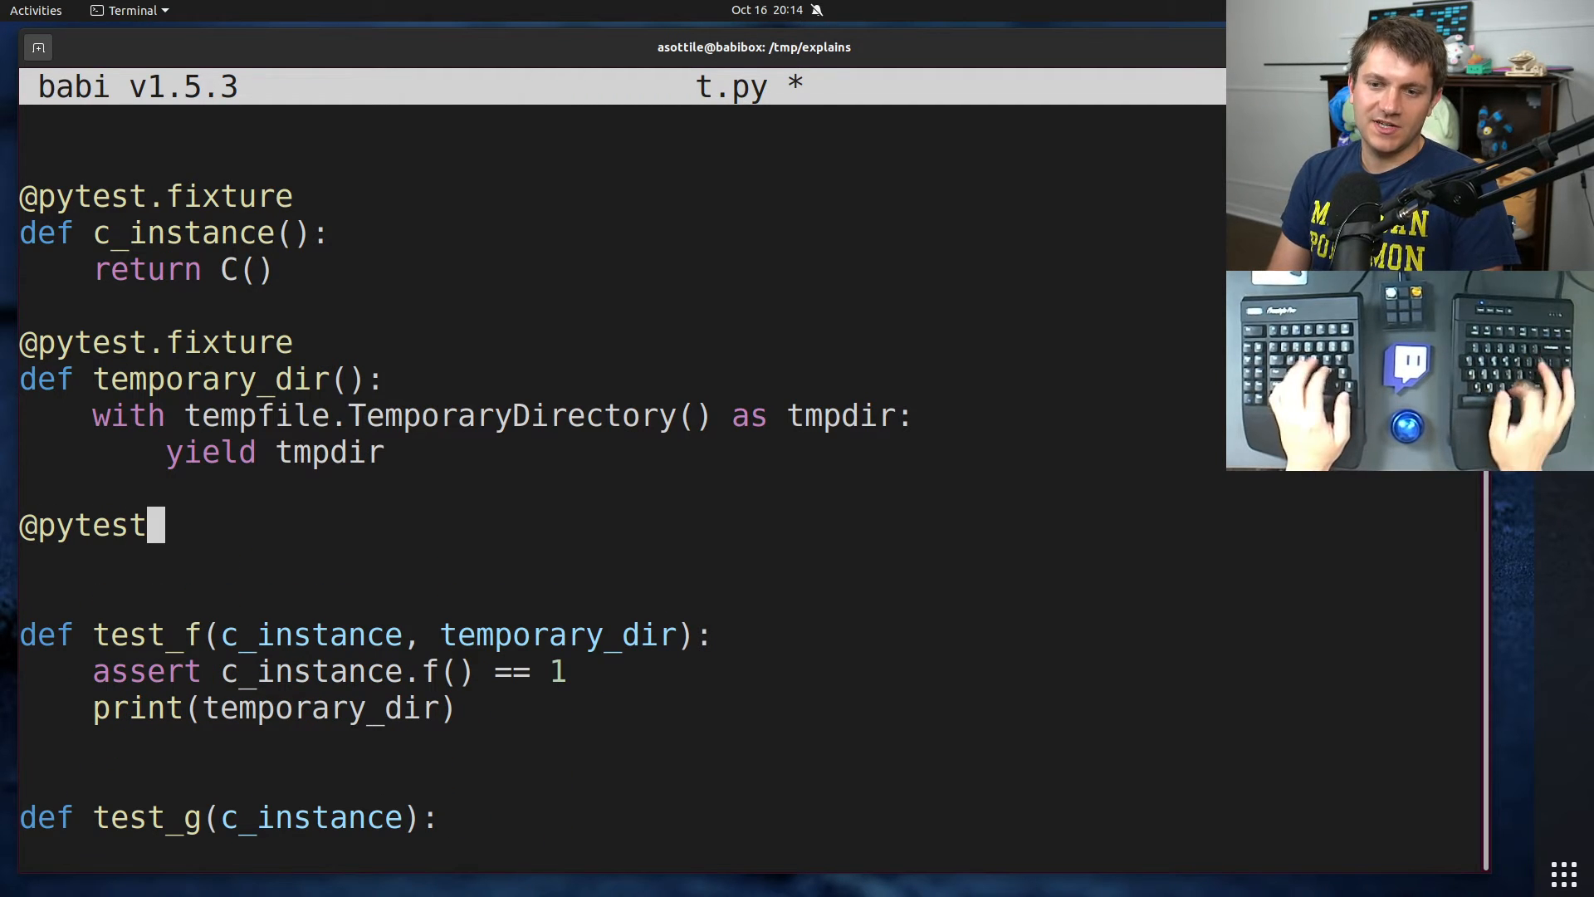
text(.fixture)
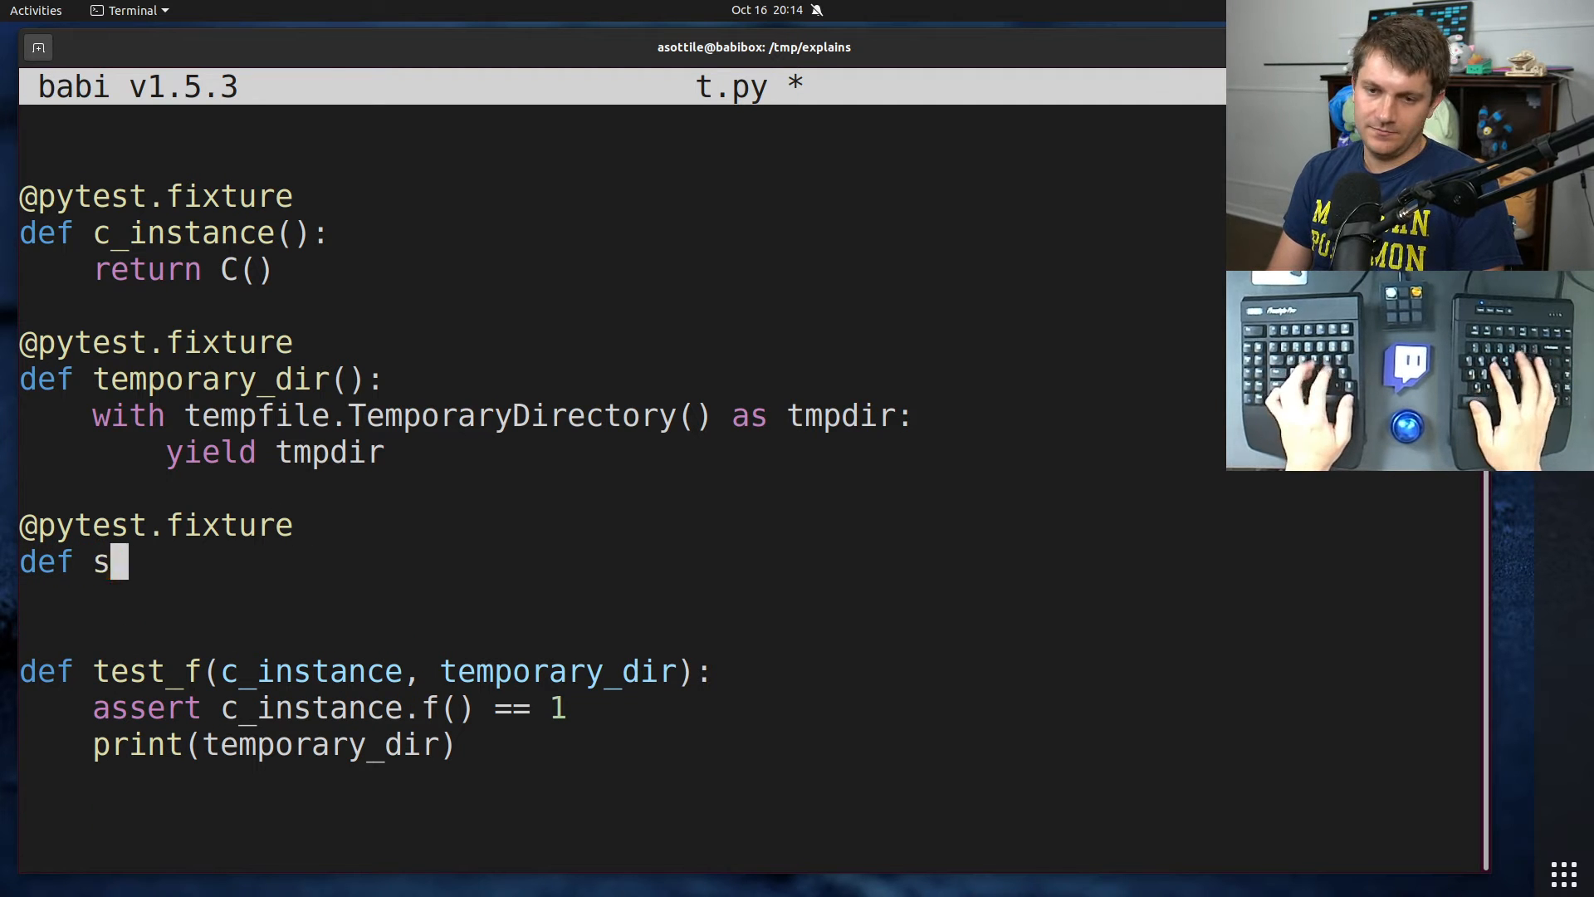
text(etup_teardown():)
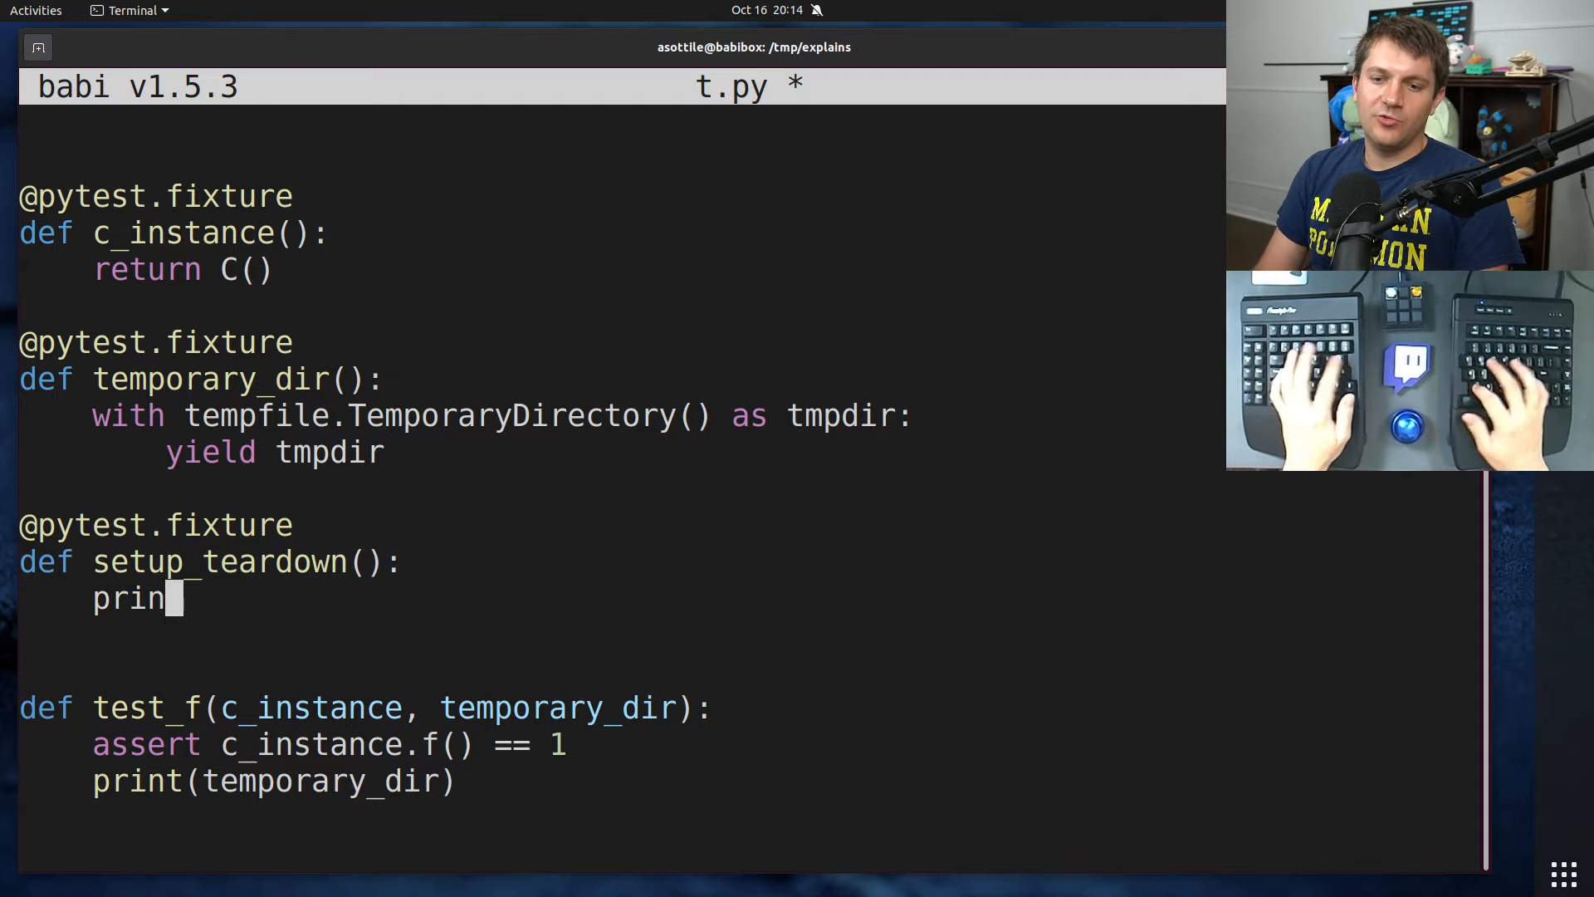
text(t('setup'))
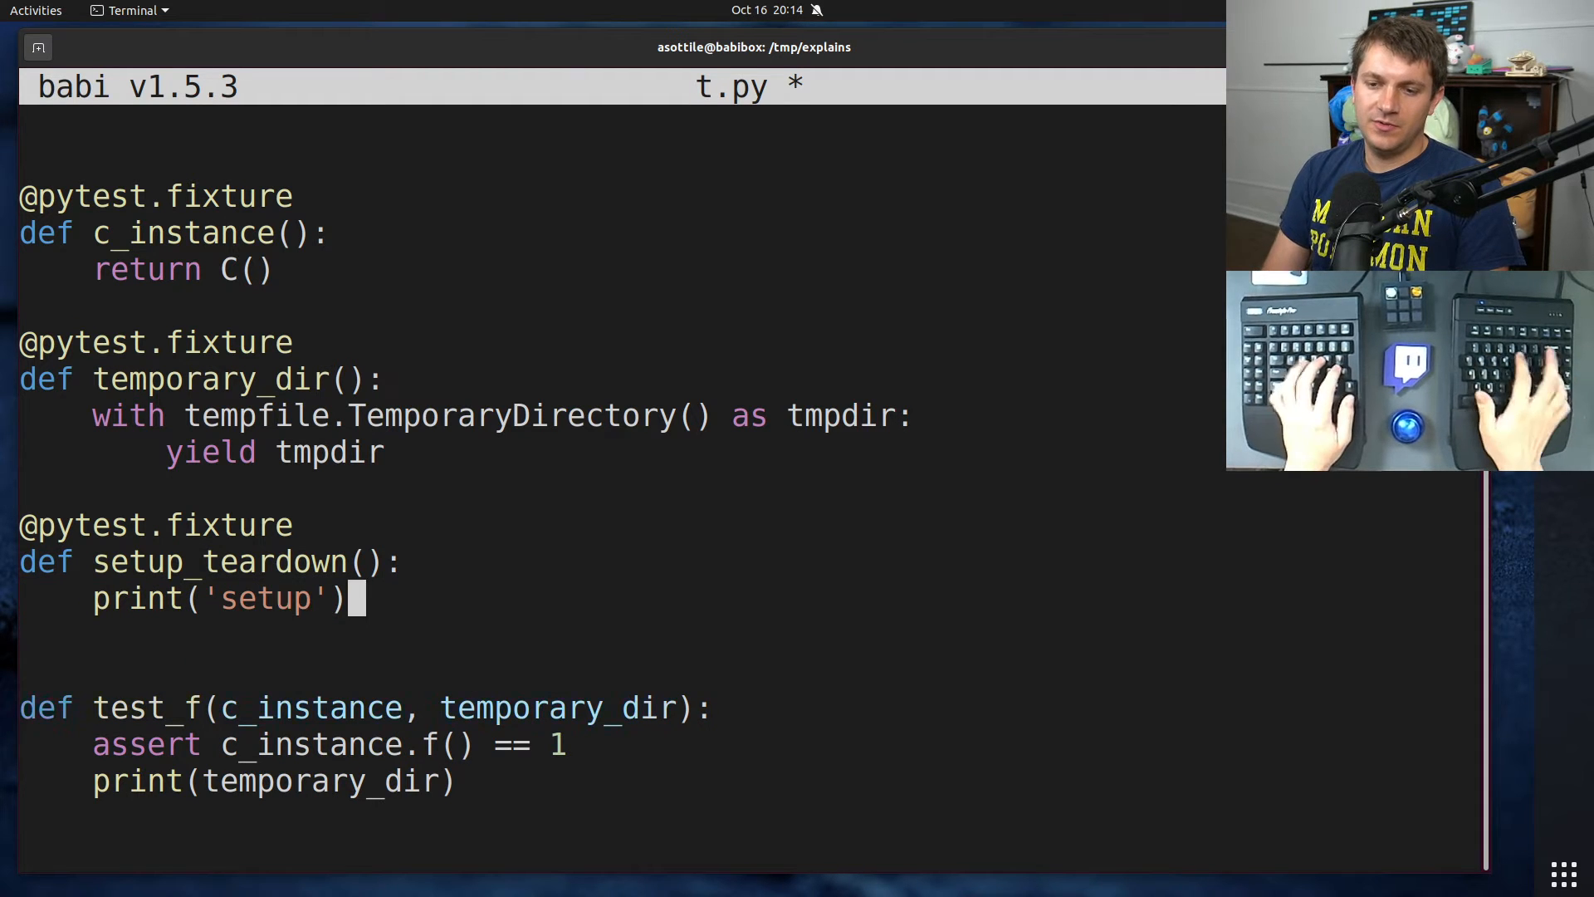
text(yield)
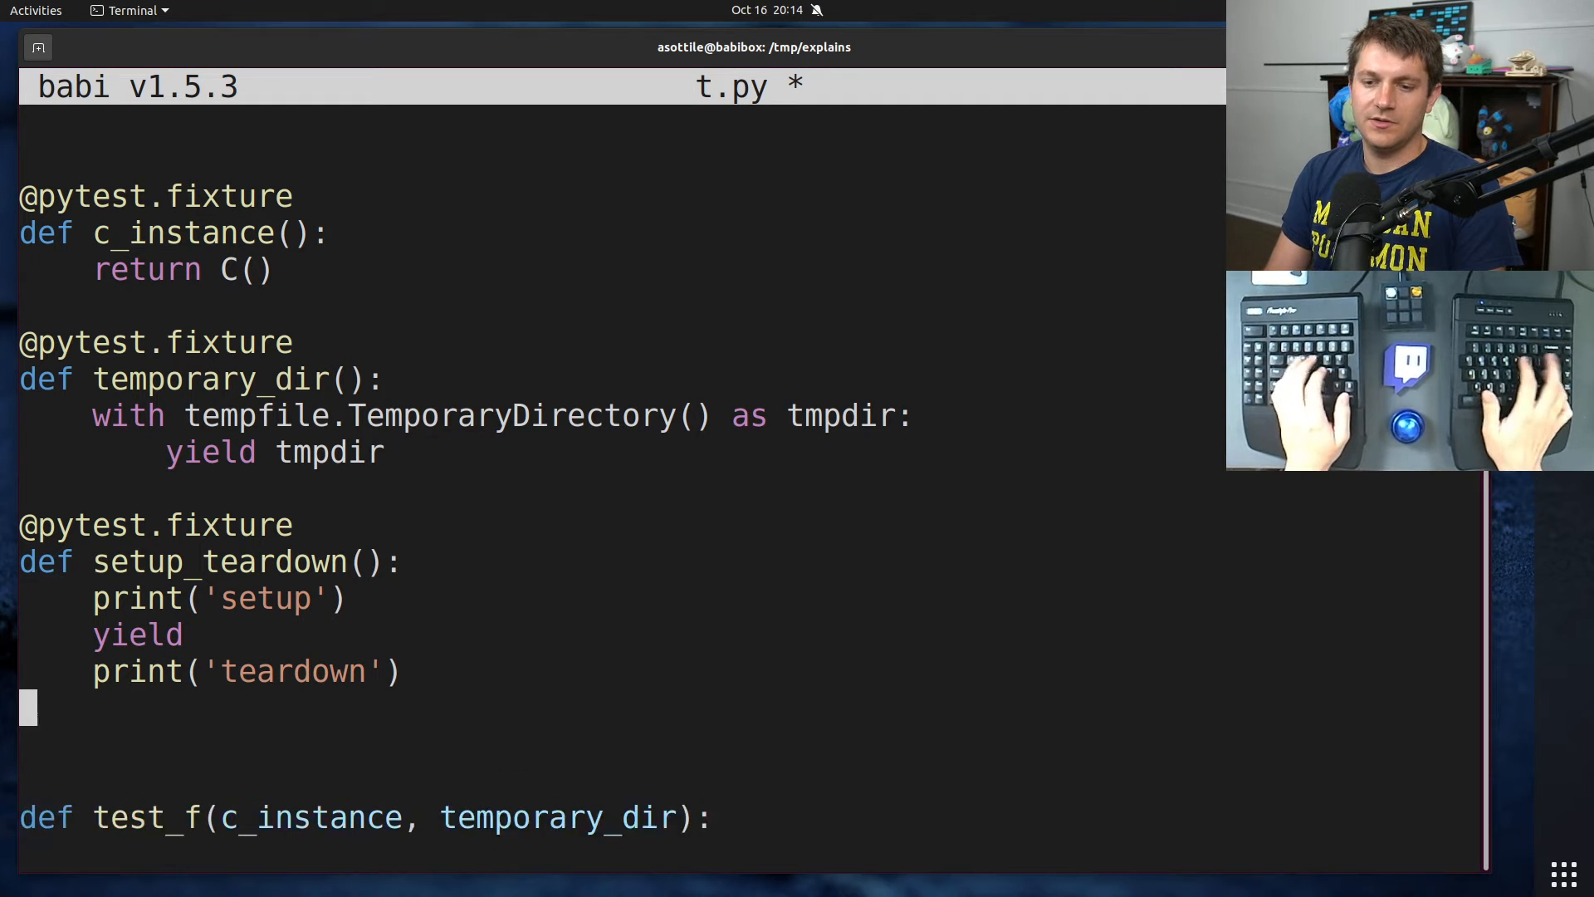
Step: Add test_with_setup_teardown(setup_teardown) and save the file
text(test_with_setu)
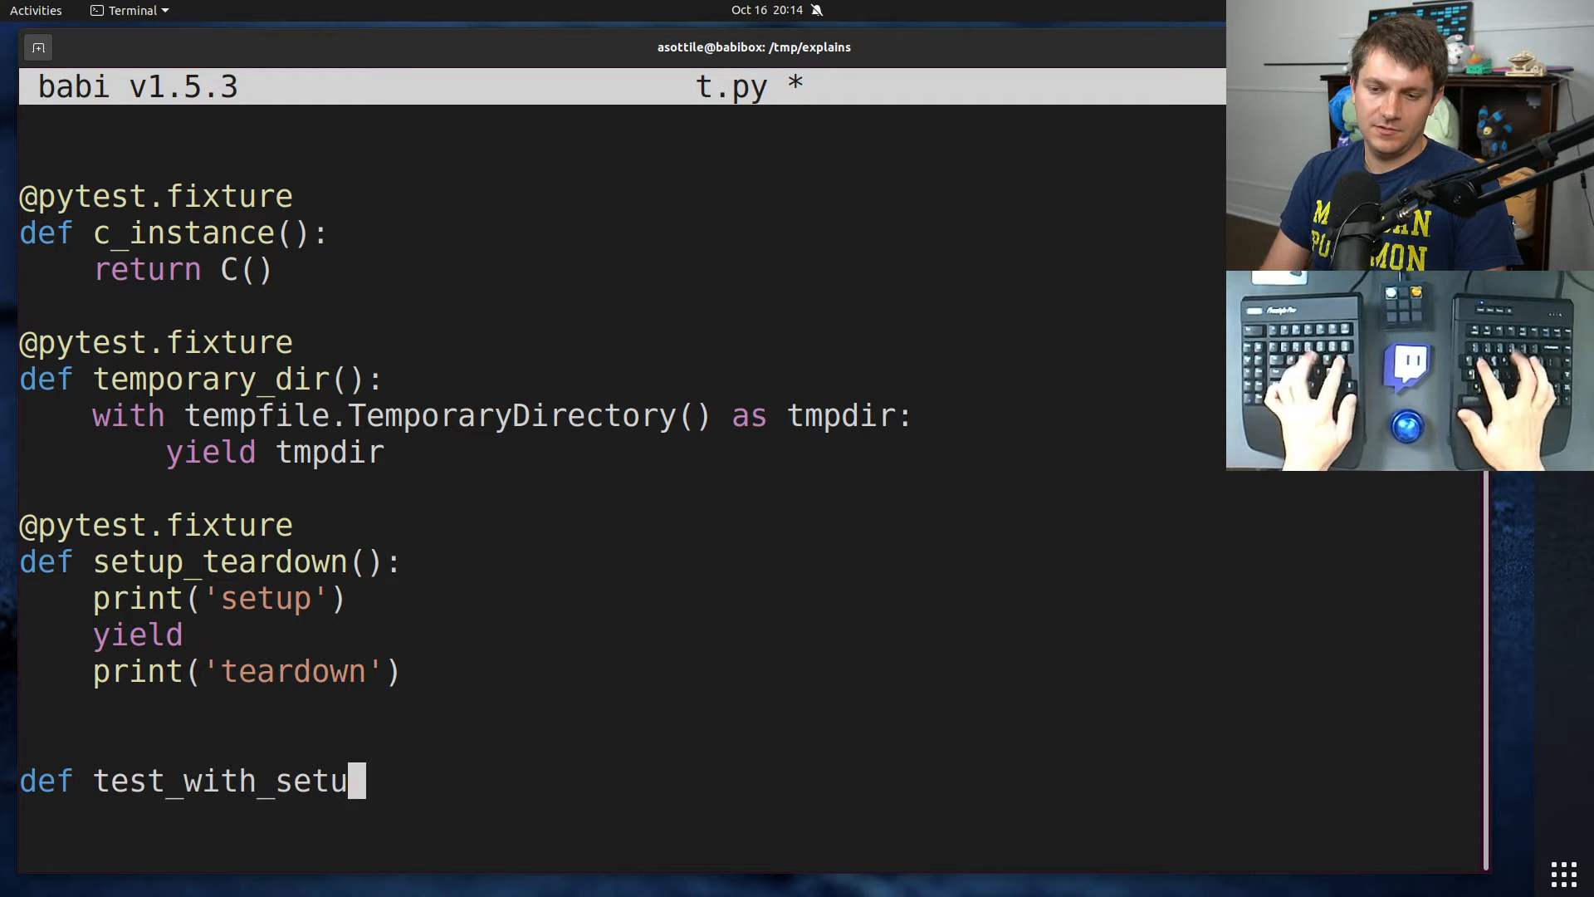
text(p_teardown(se)
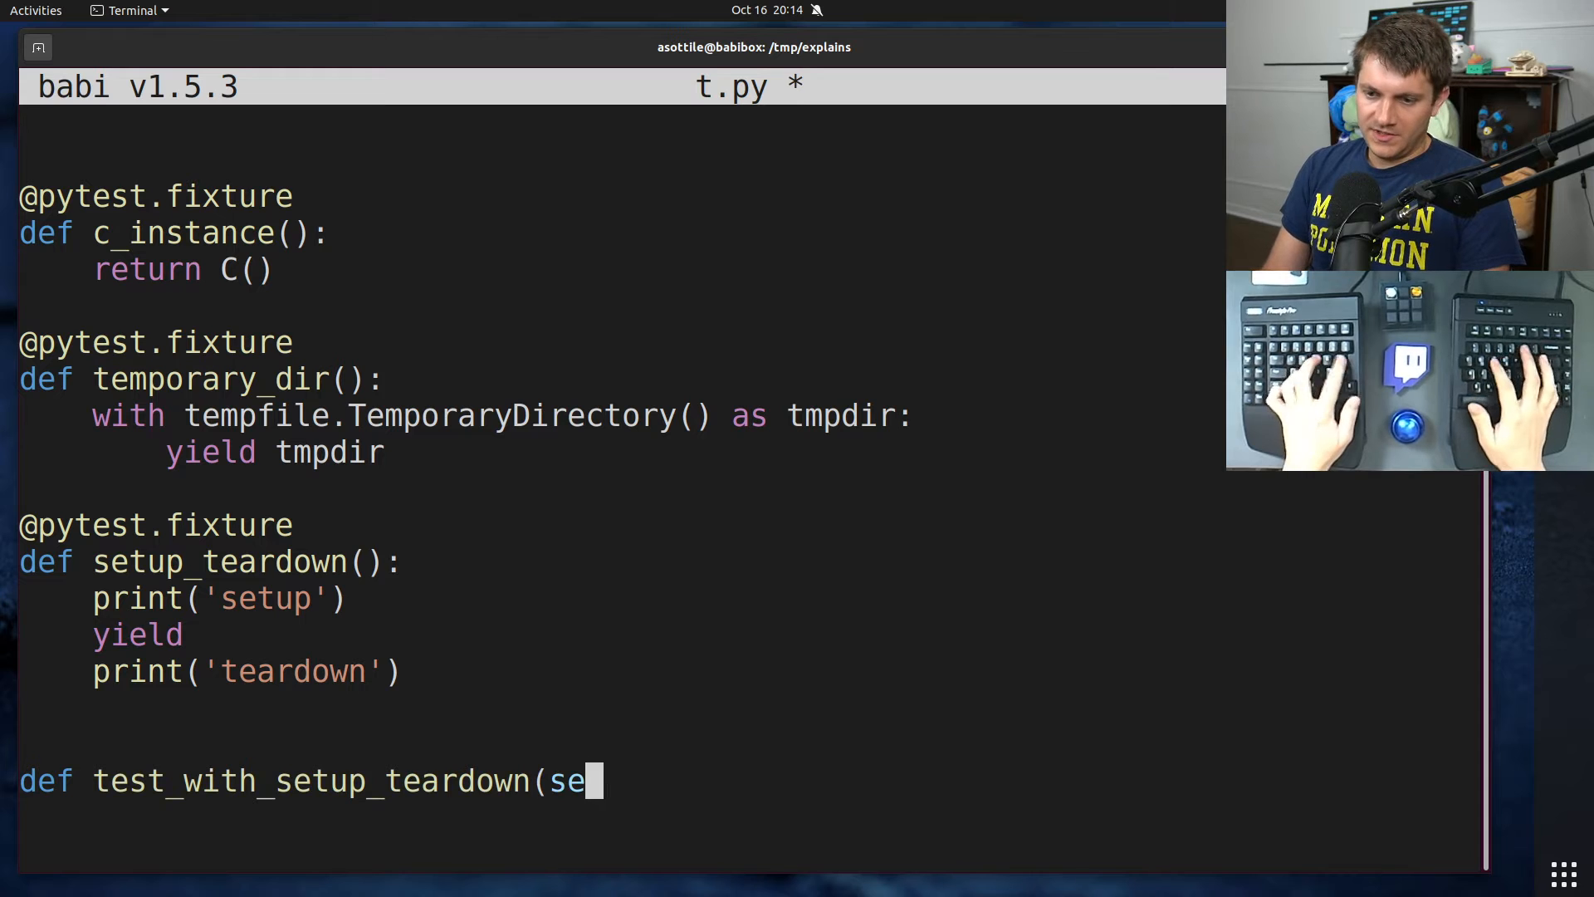
text(tup_teardown):)
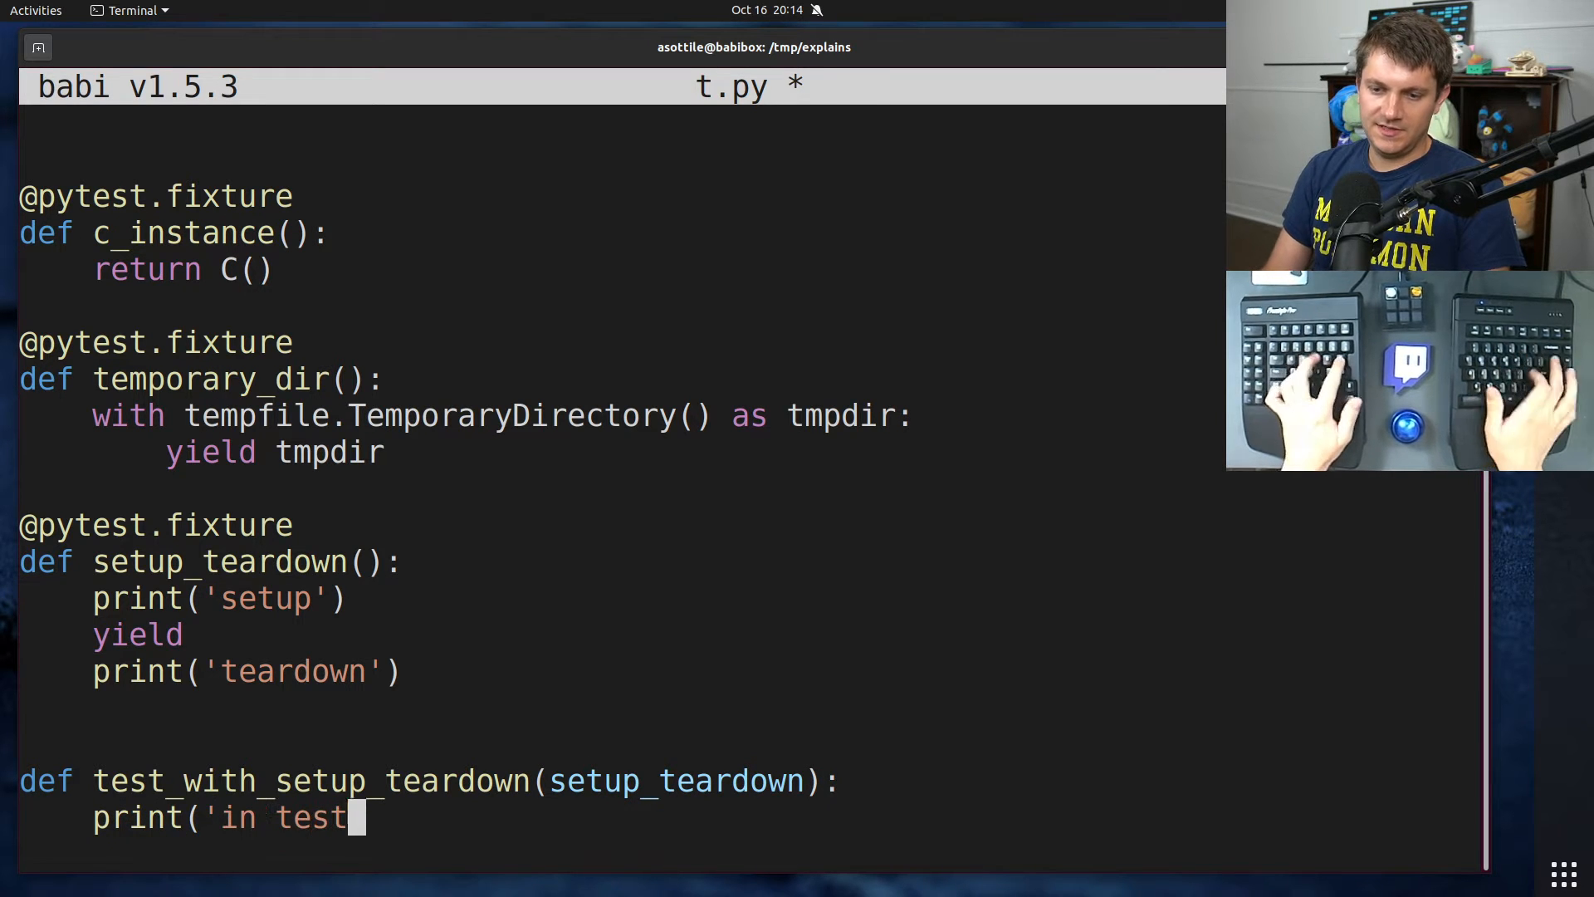
key(ctrl+s)
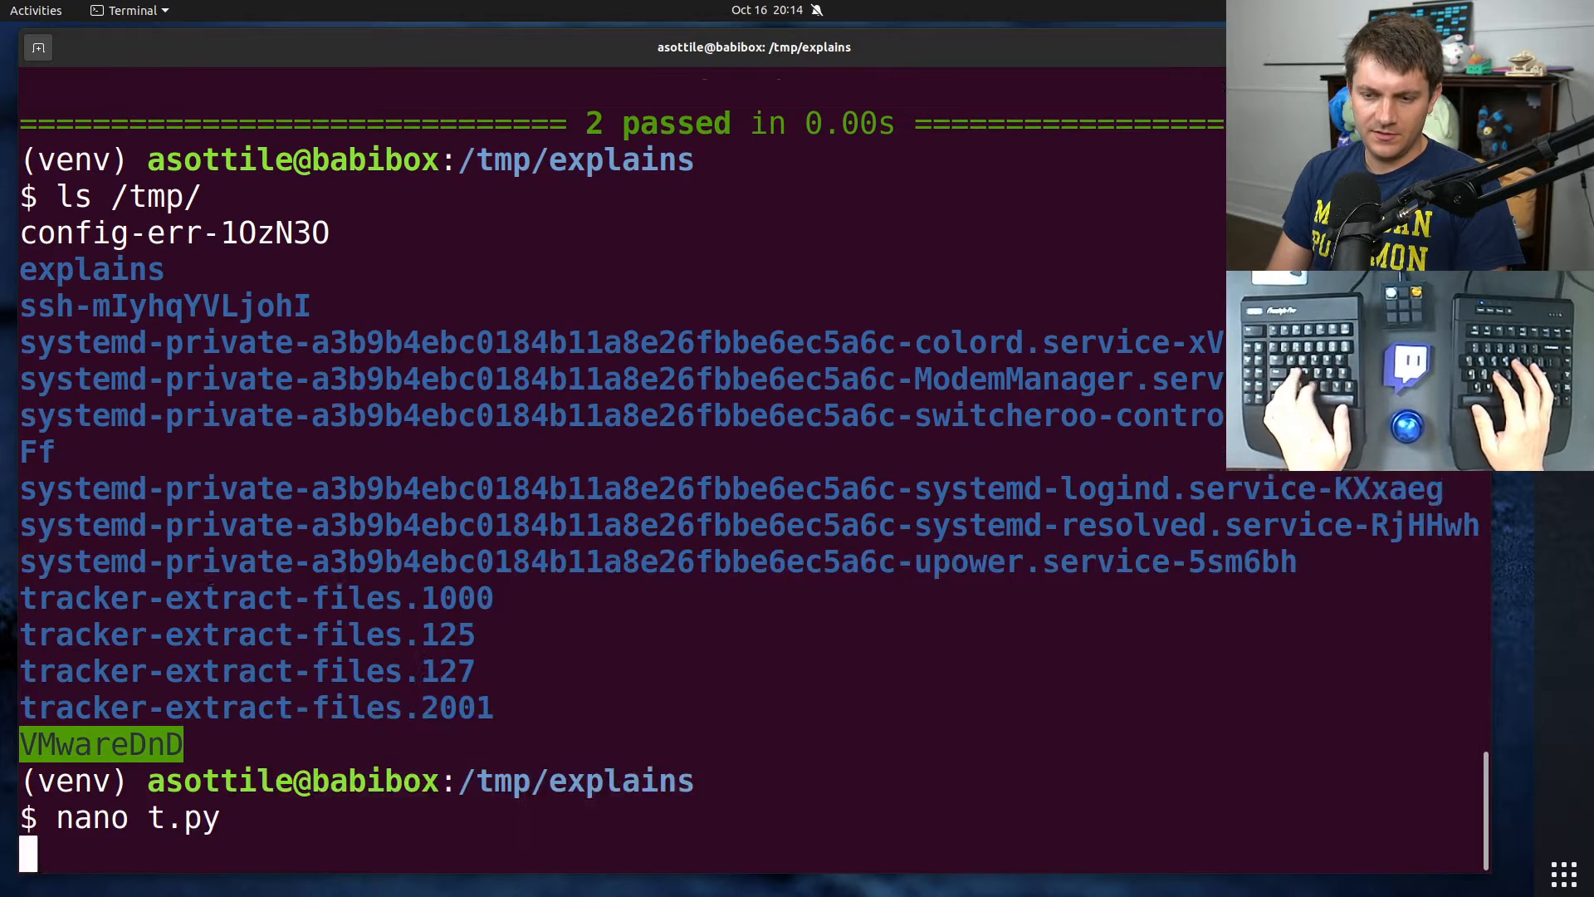
Step: Run pytest -s t.py -k test_with_setup_teardown to see setup, in test, teardown
text(pytest -s t.py)
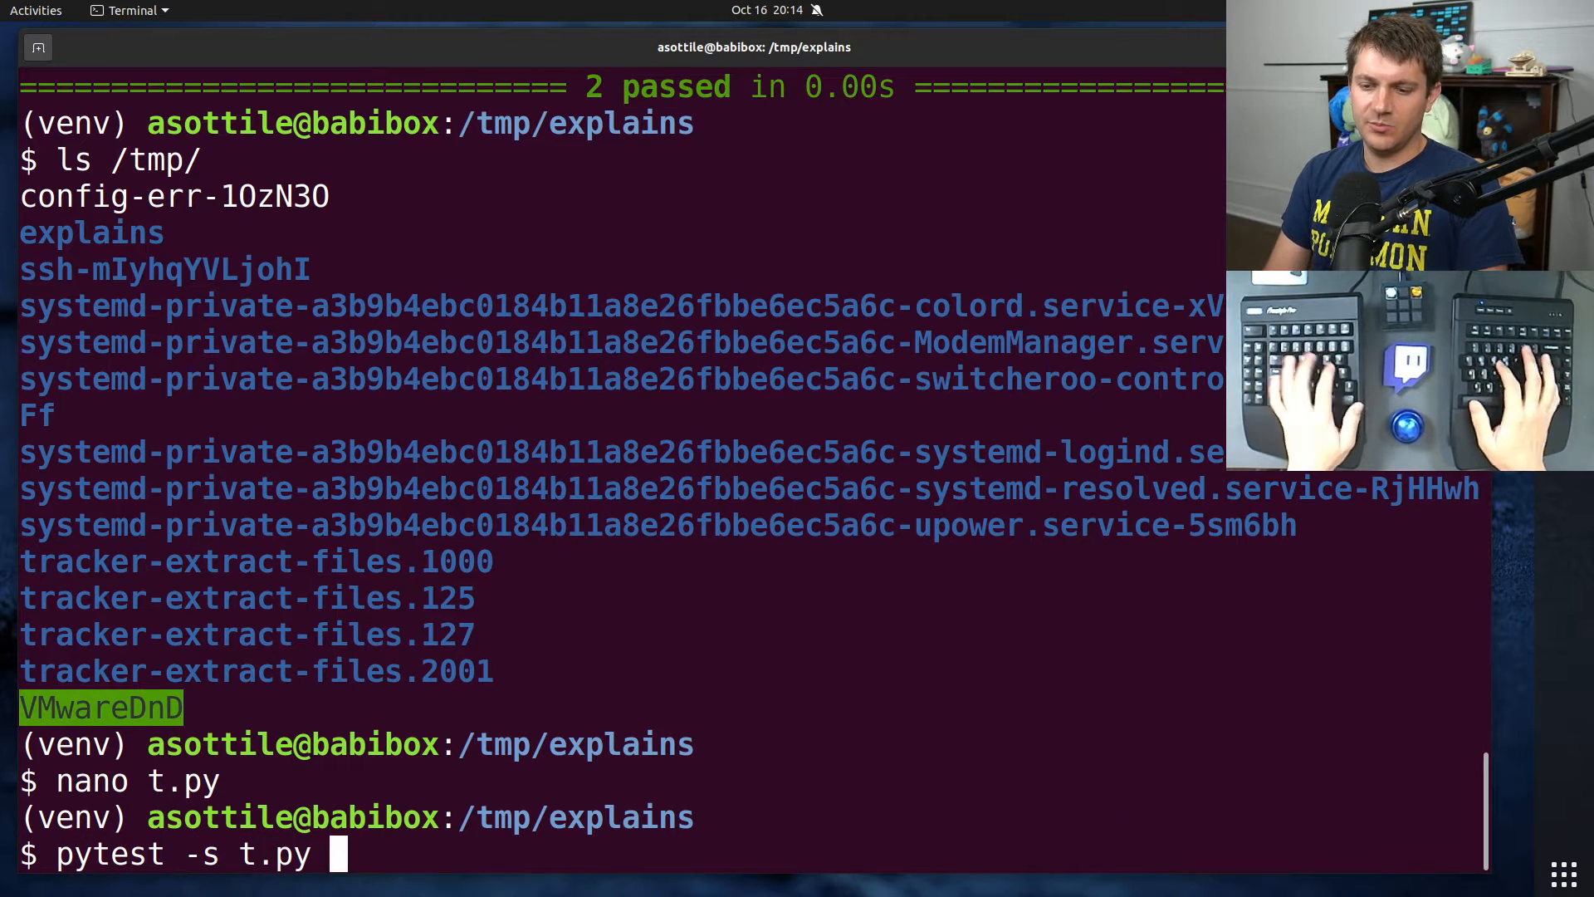
text(-k test_with_setup_teardown)
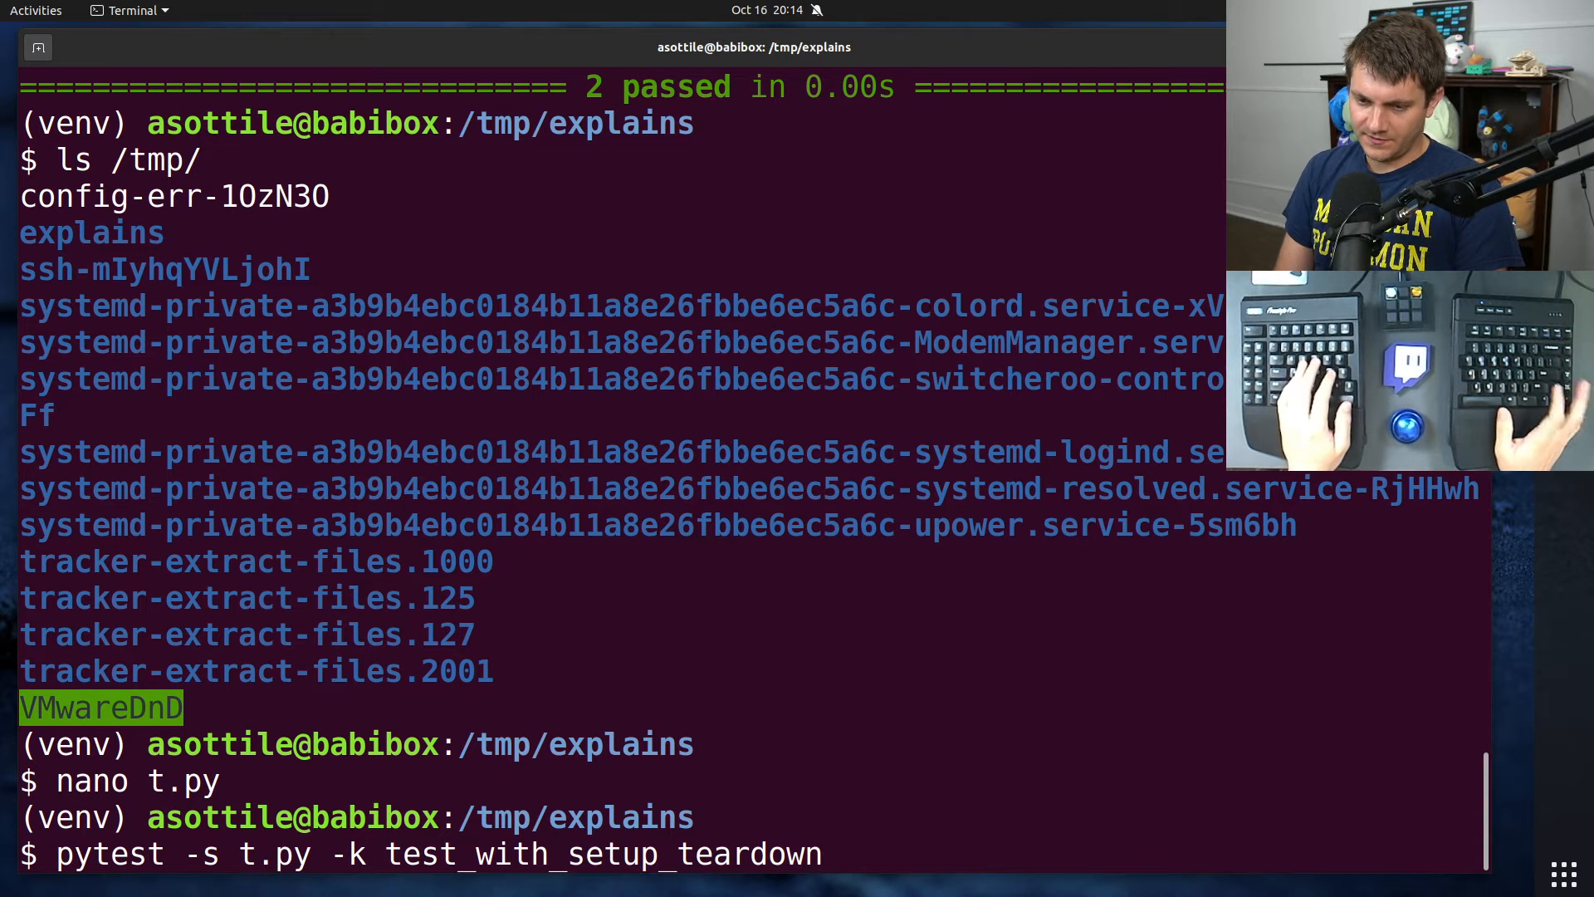
key(Return)
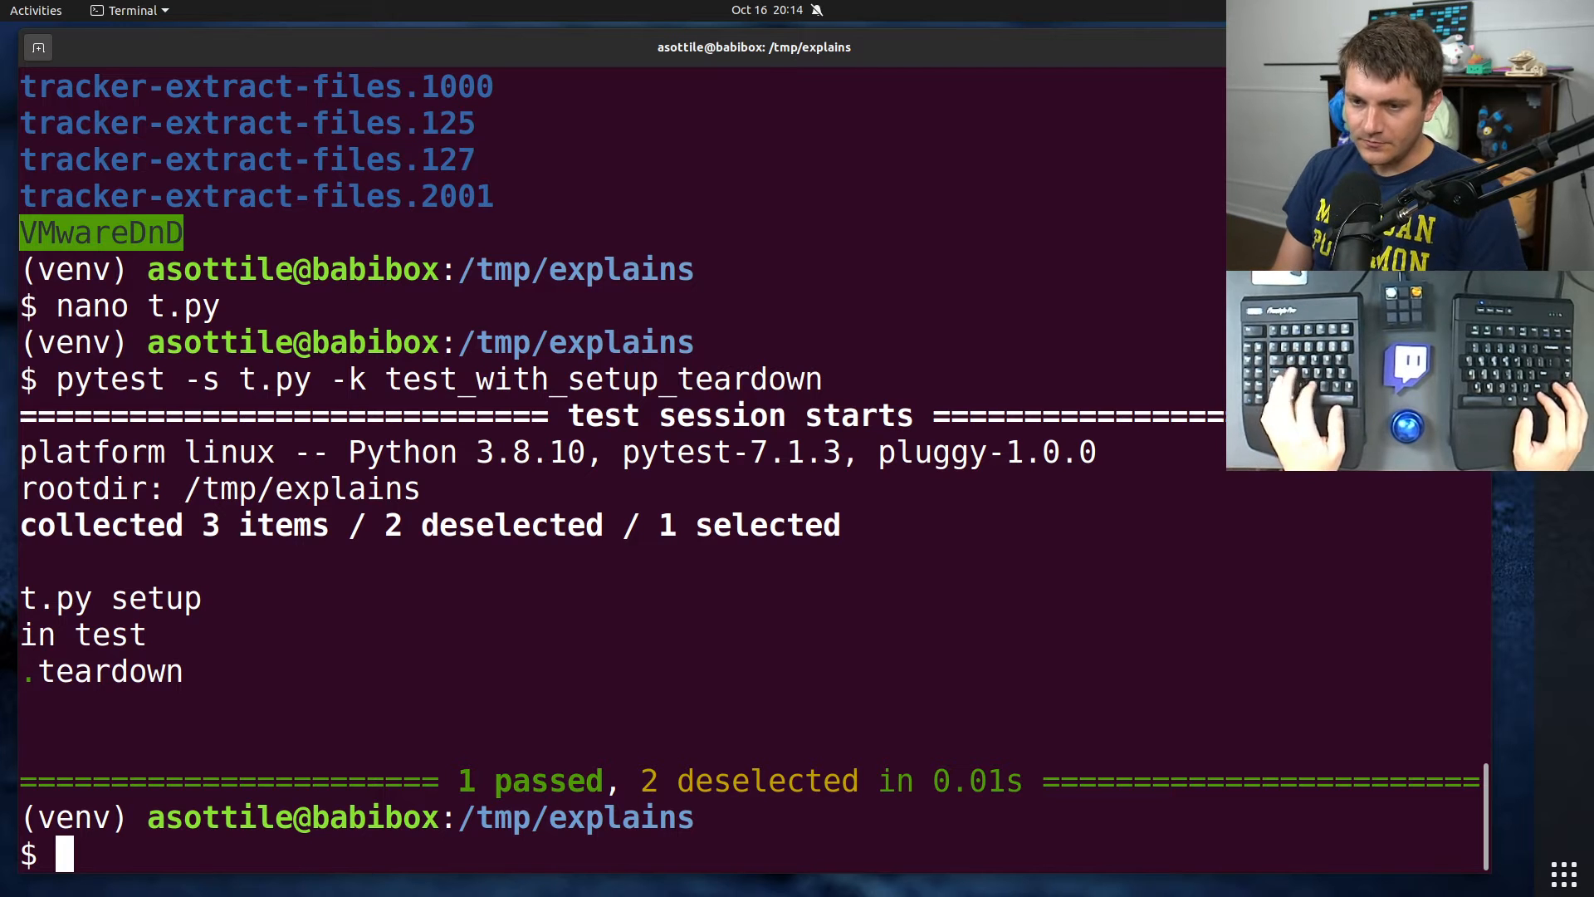
Step: Reopen t.py in the editor via nano t.py
text(nano t.py)
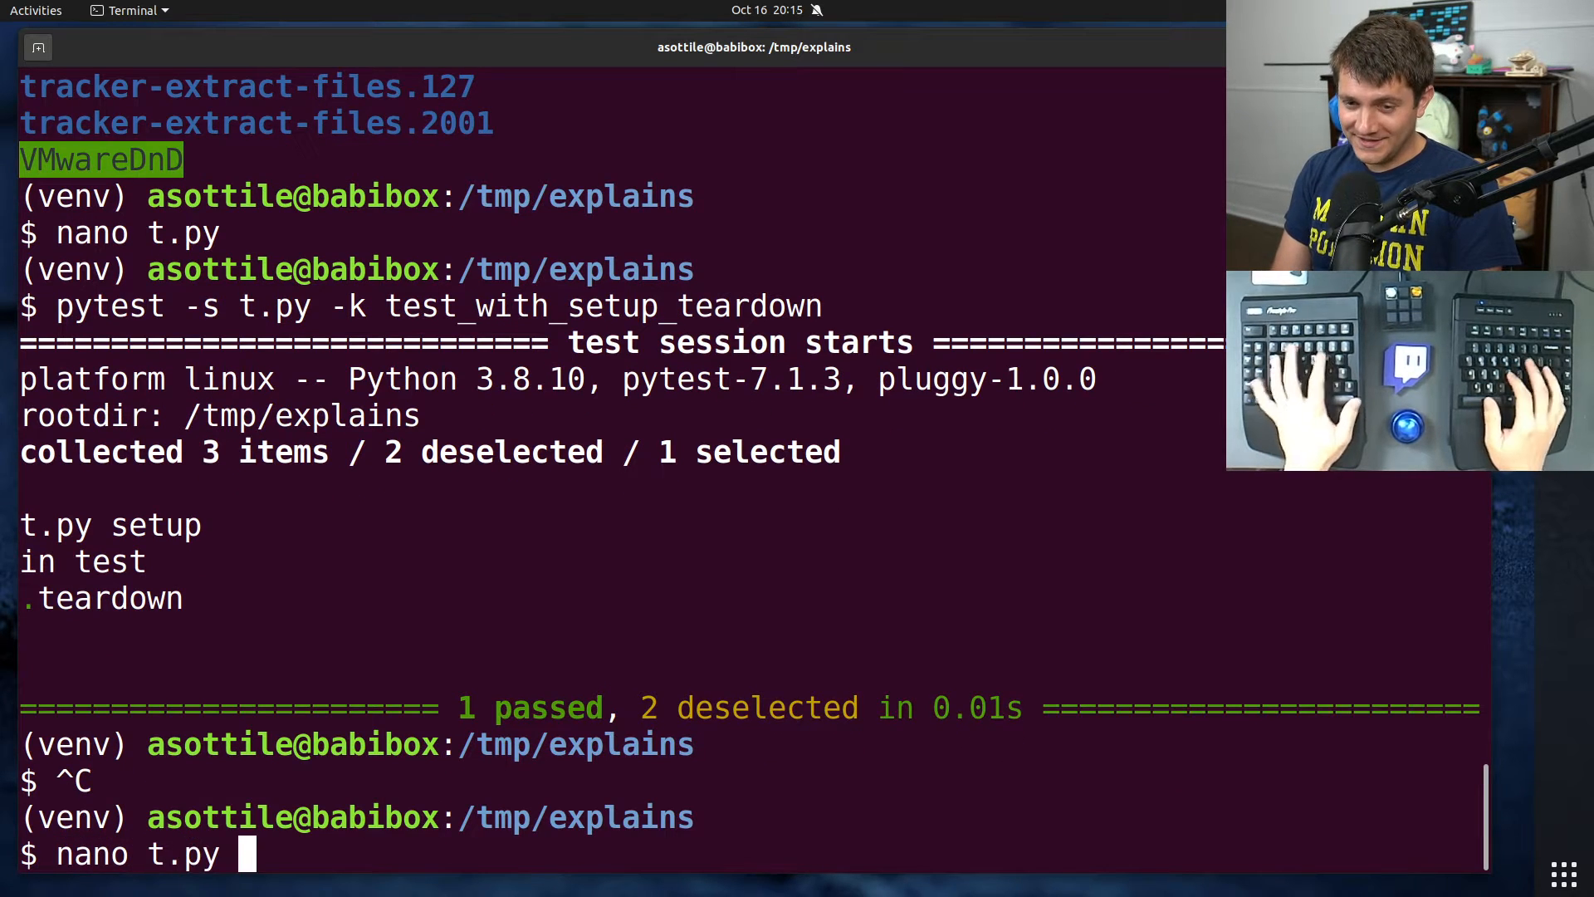
key(Return)
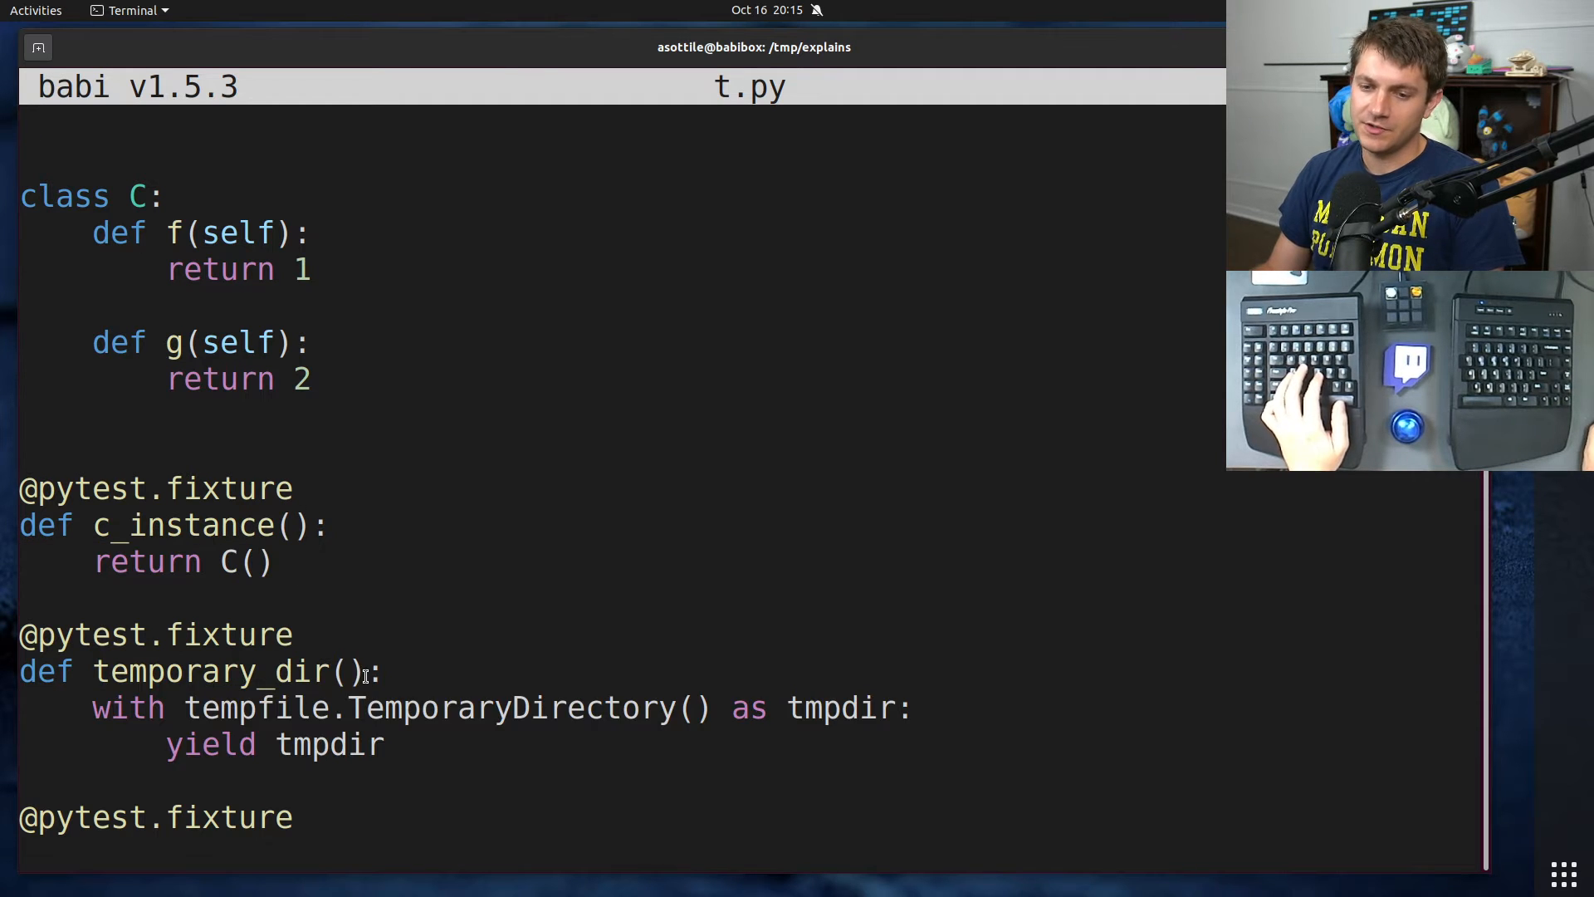
Step: Place c_instance below temporary_dir and have it call temporary_dir() inside its body, then save and close t.py
scroll(down, 3)
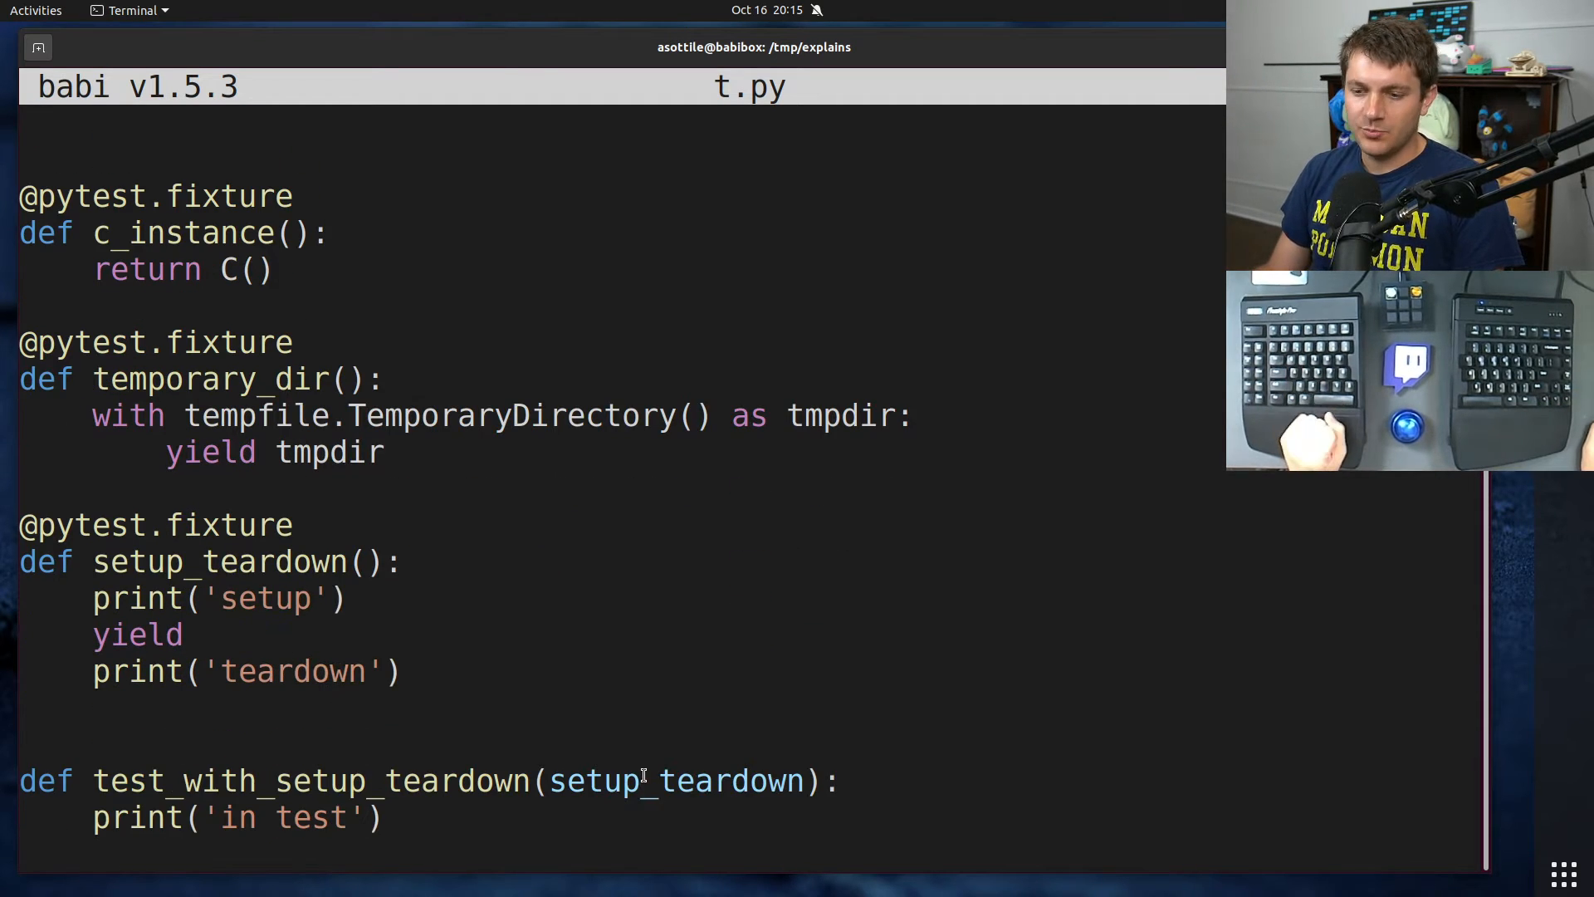
double_click(310, 781)
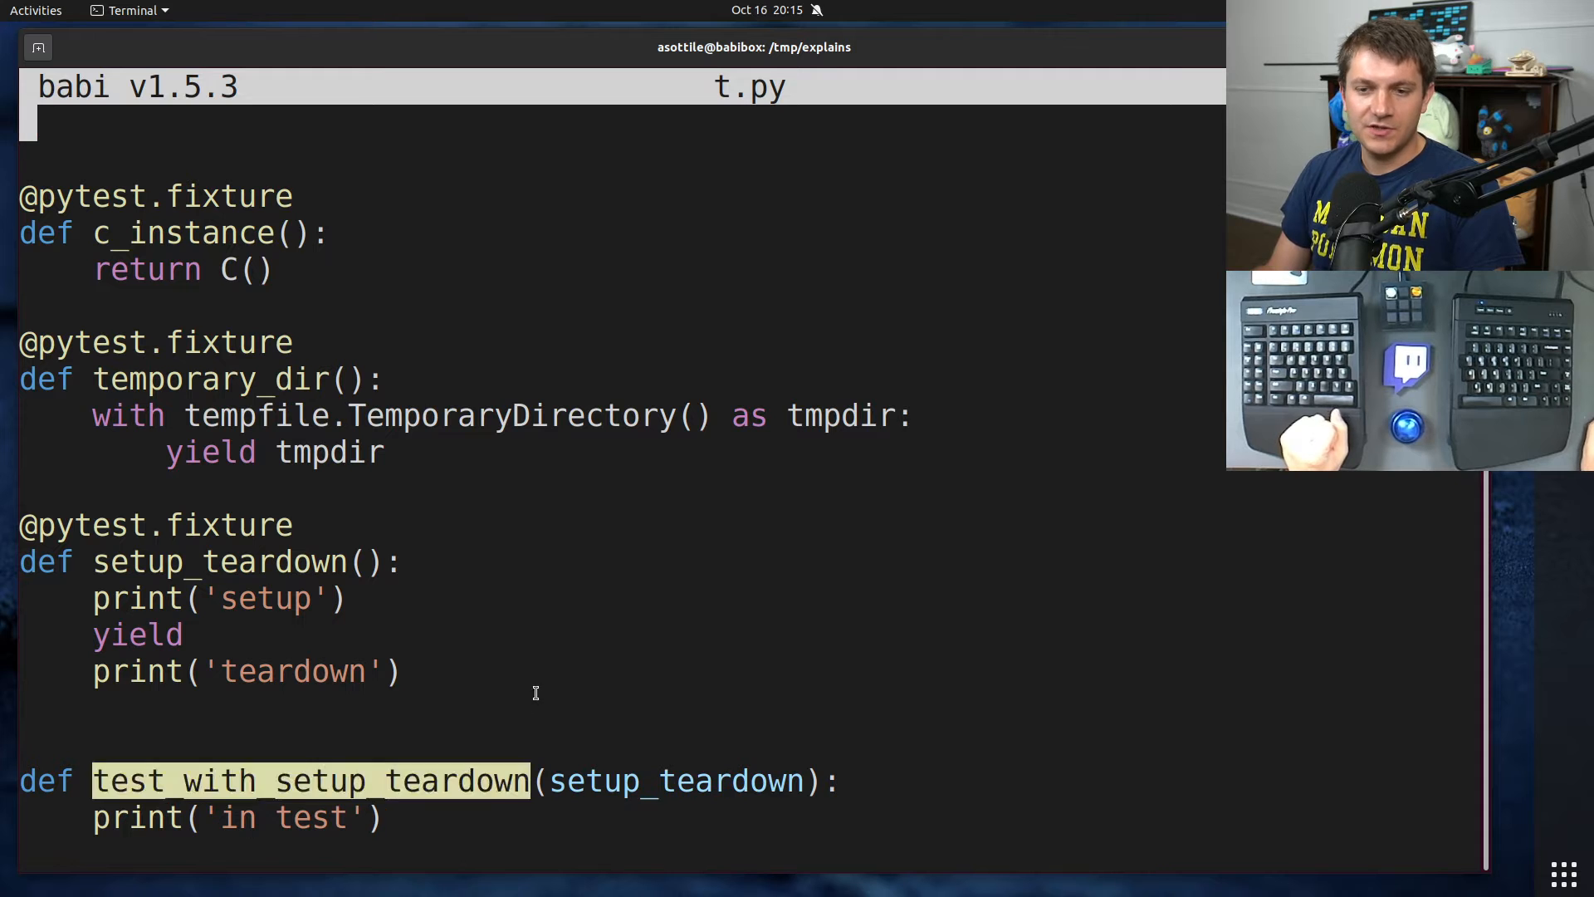
scroll(down, 3)
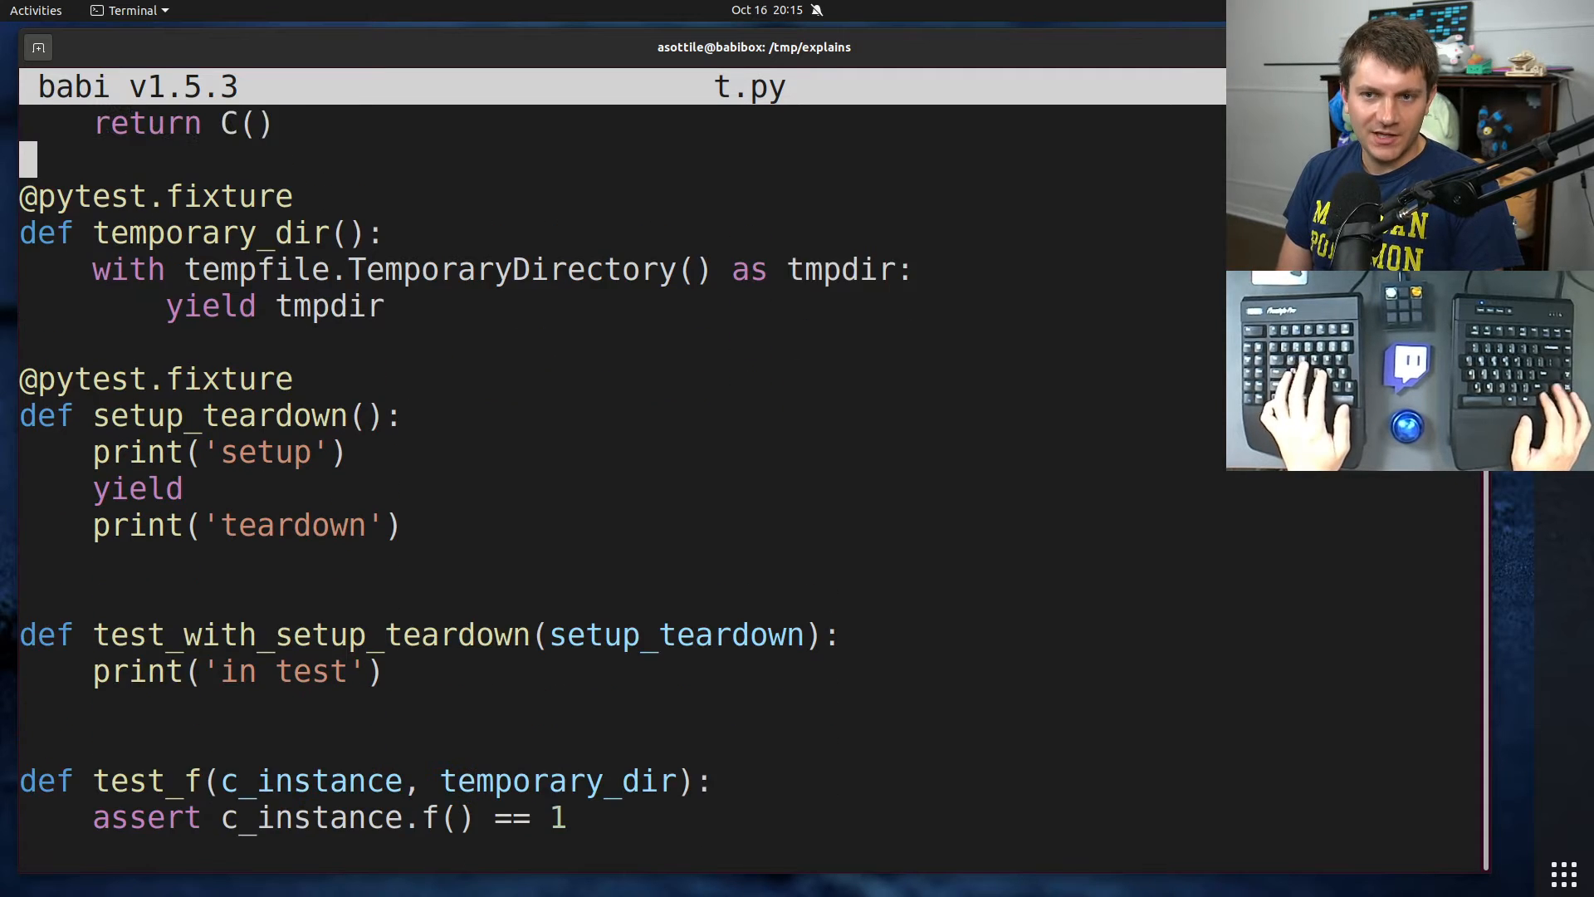
scroll(up, 3)
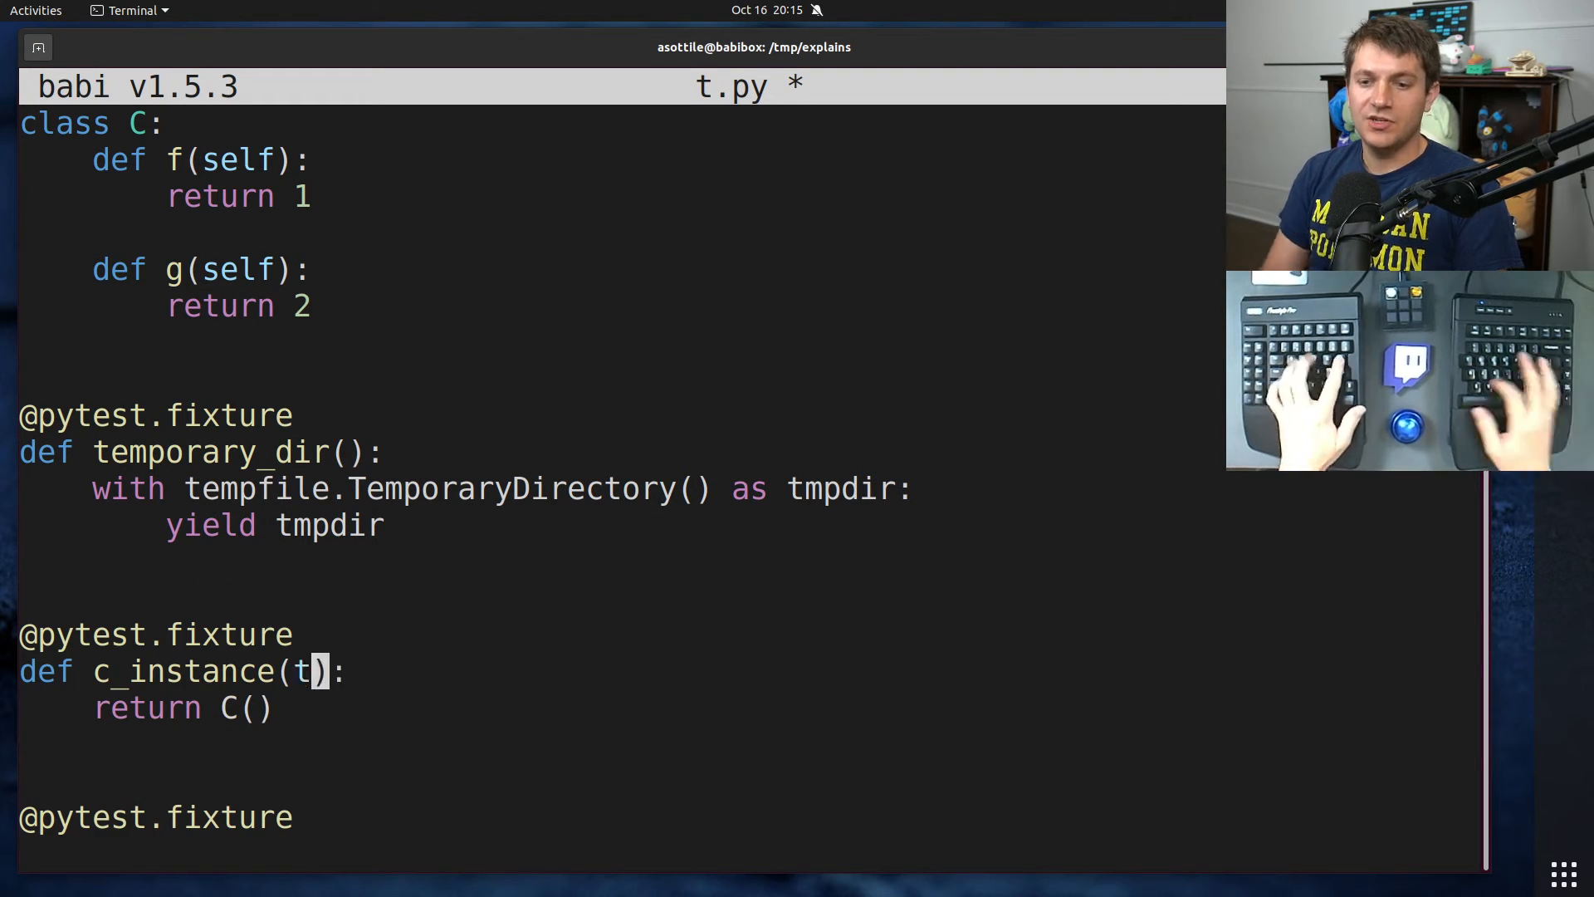
text(emporary_dir)
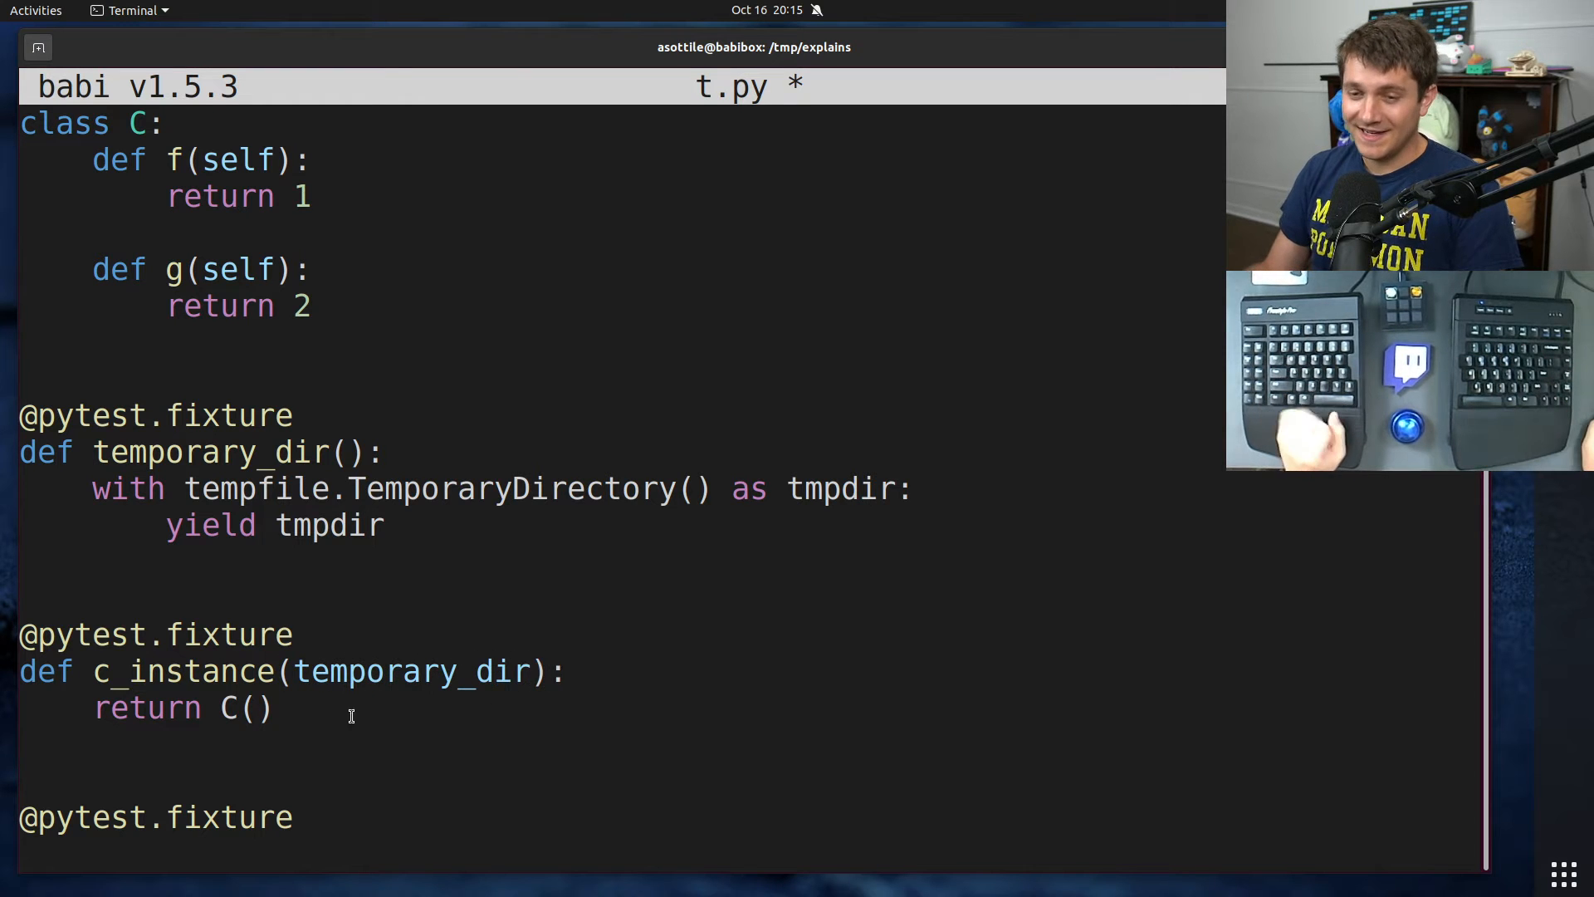
double_click(412, 671)
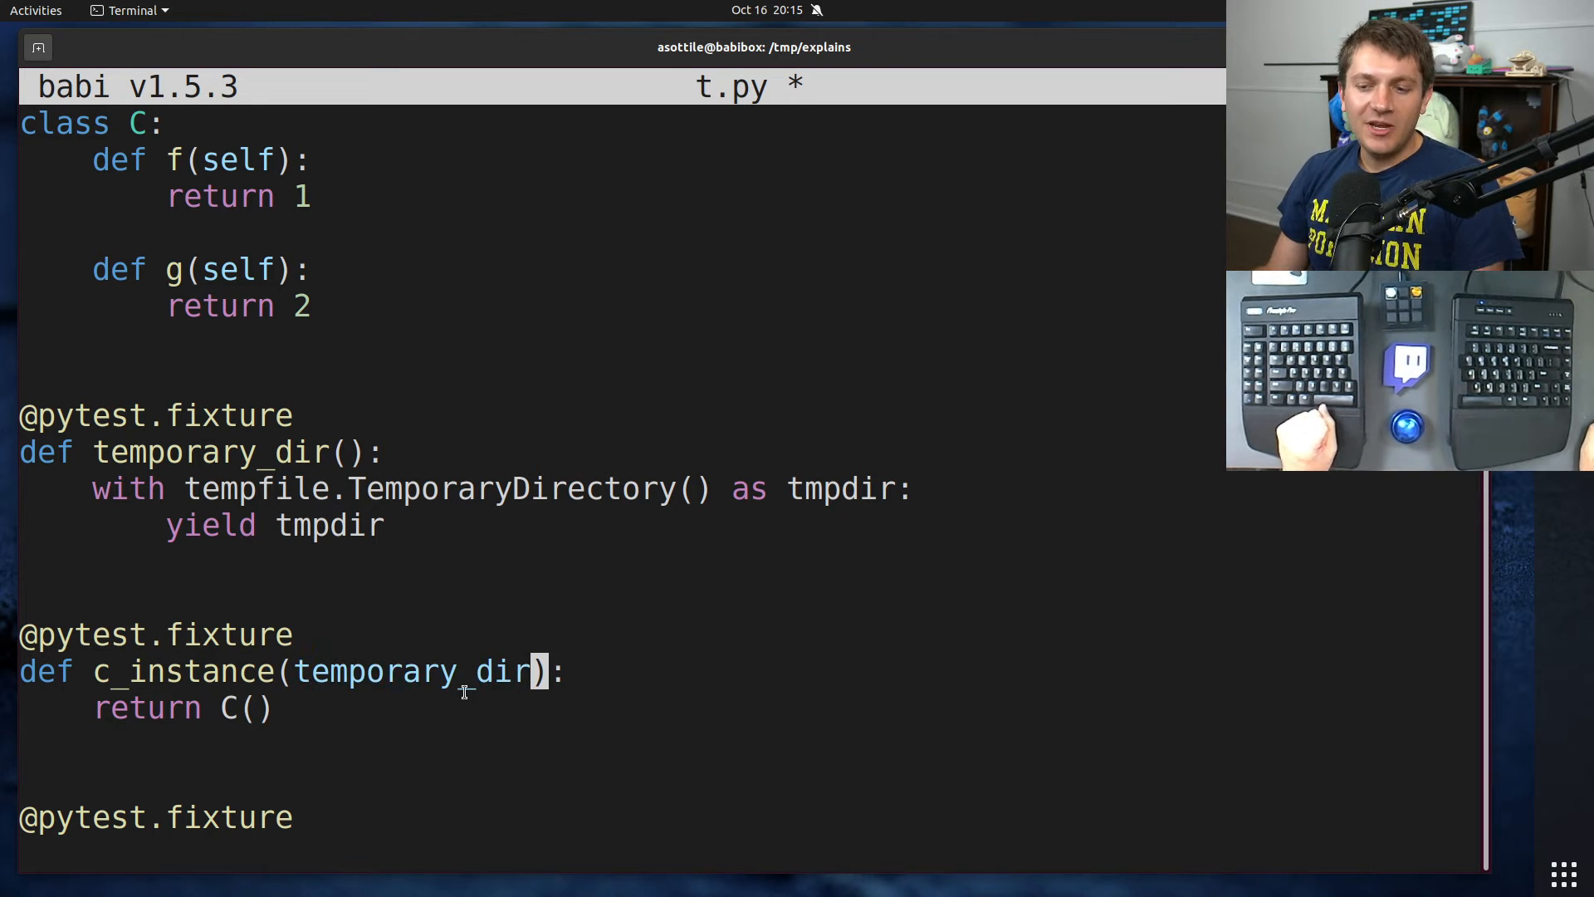
double_click(209, 453)
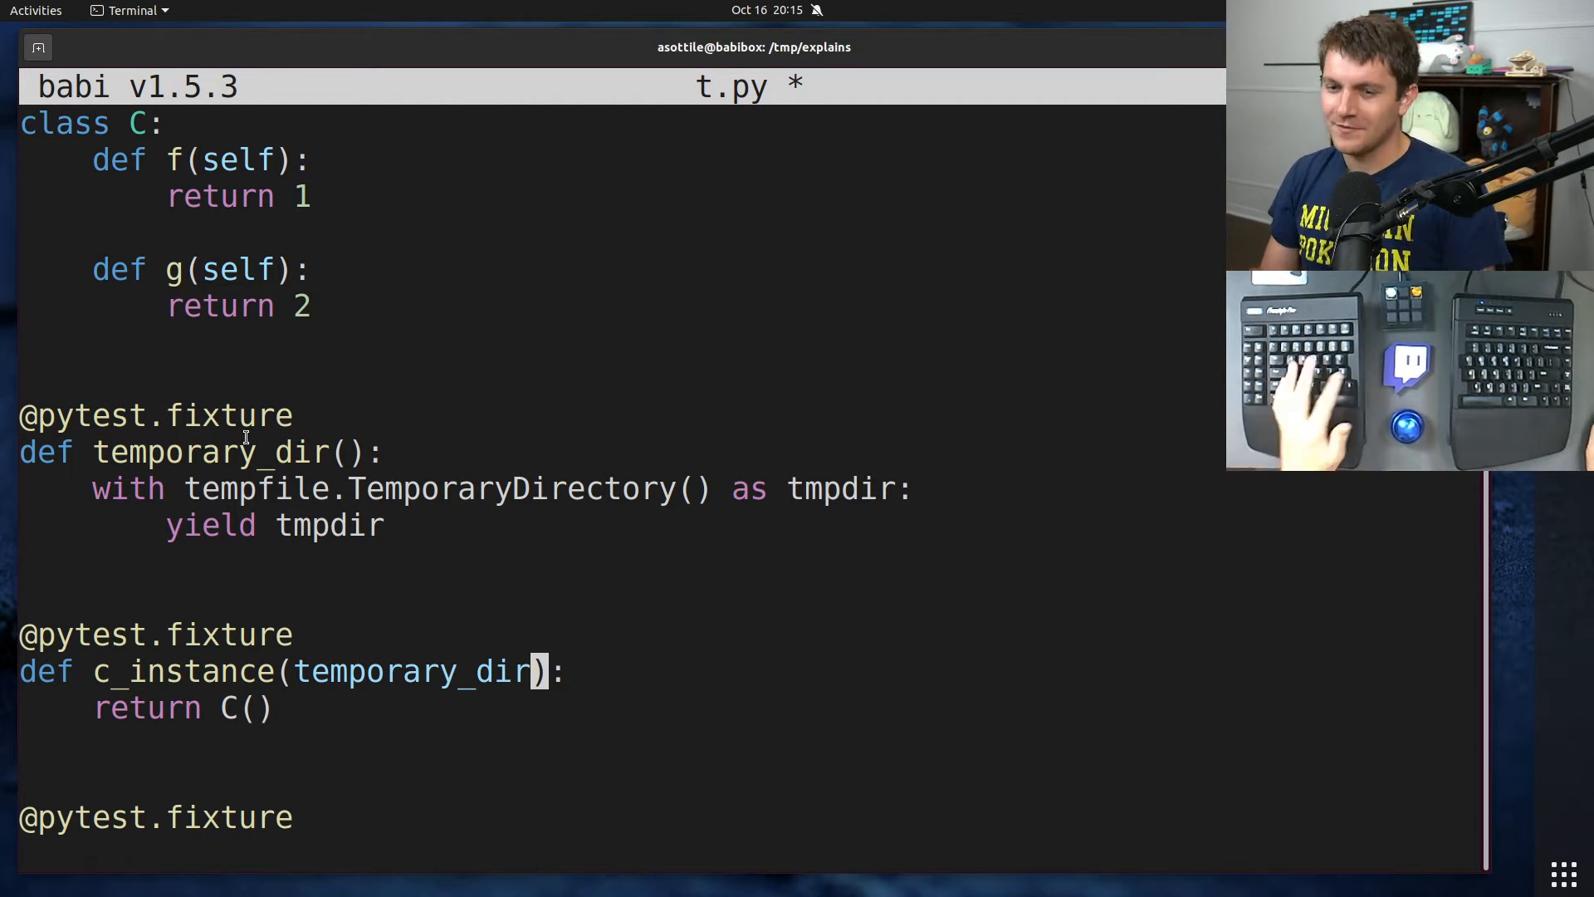
mouse_move(259, 583)
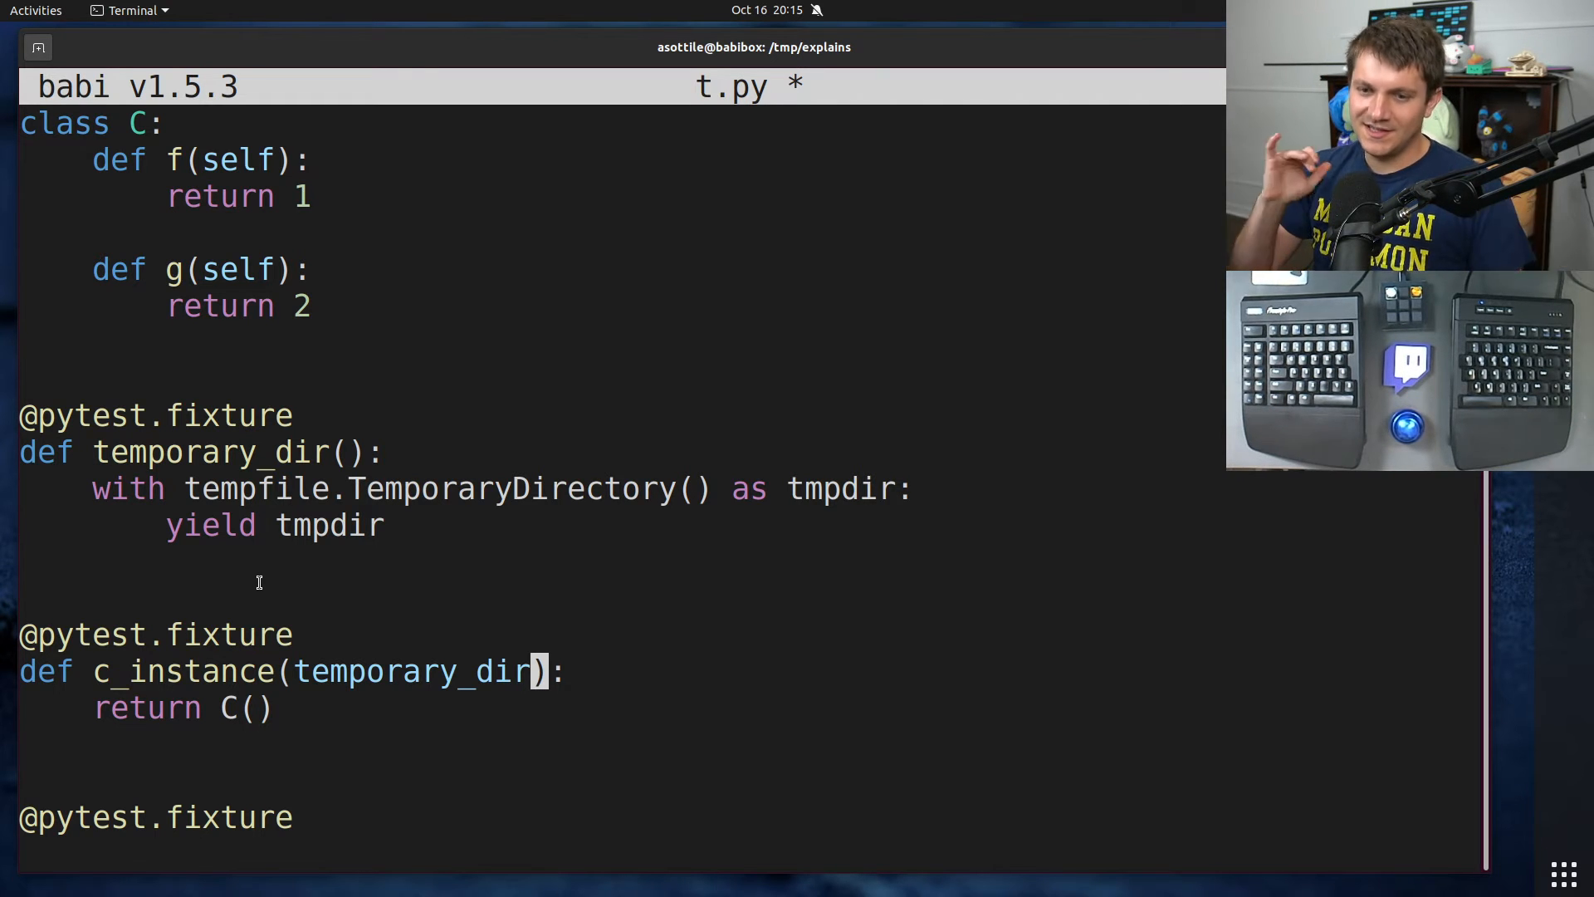
mouse_move(672, 612)
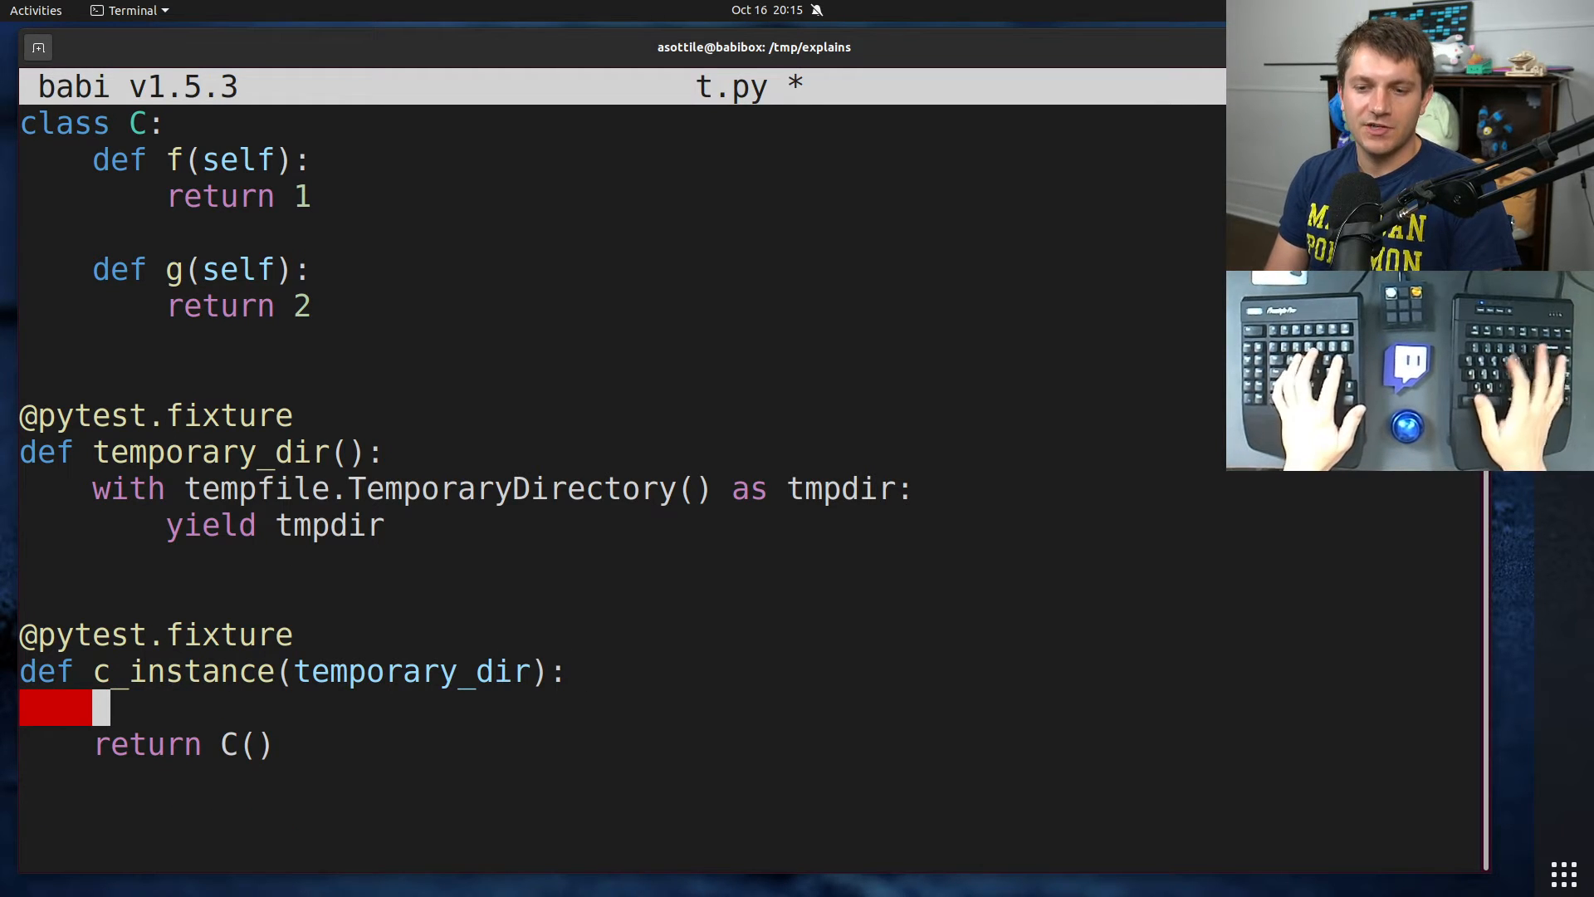
text(temporary_dir)
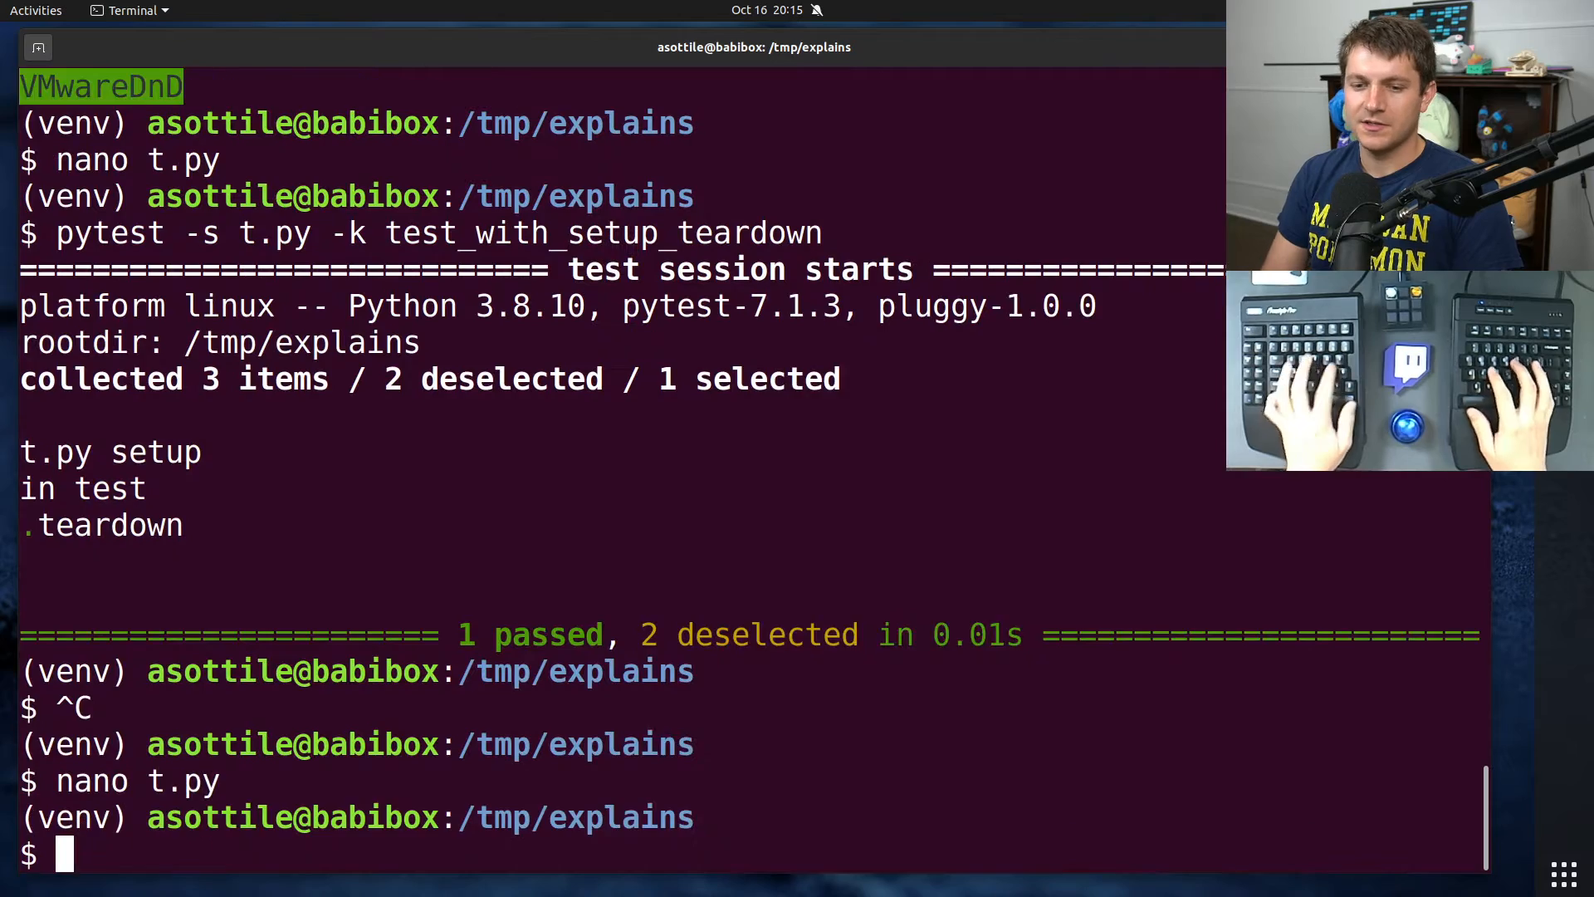
Step: Run pytest -s t.py without the -k filter: 1 passed, test_f and test_g error on the direct fixture call
key(ctrl+r)
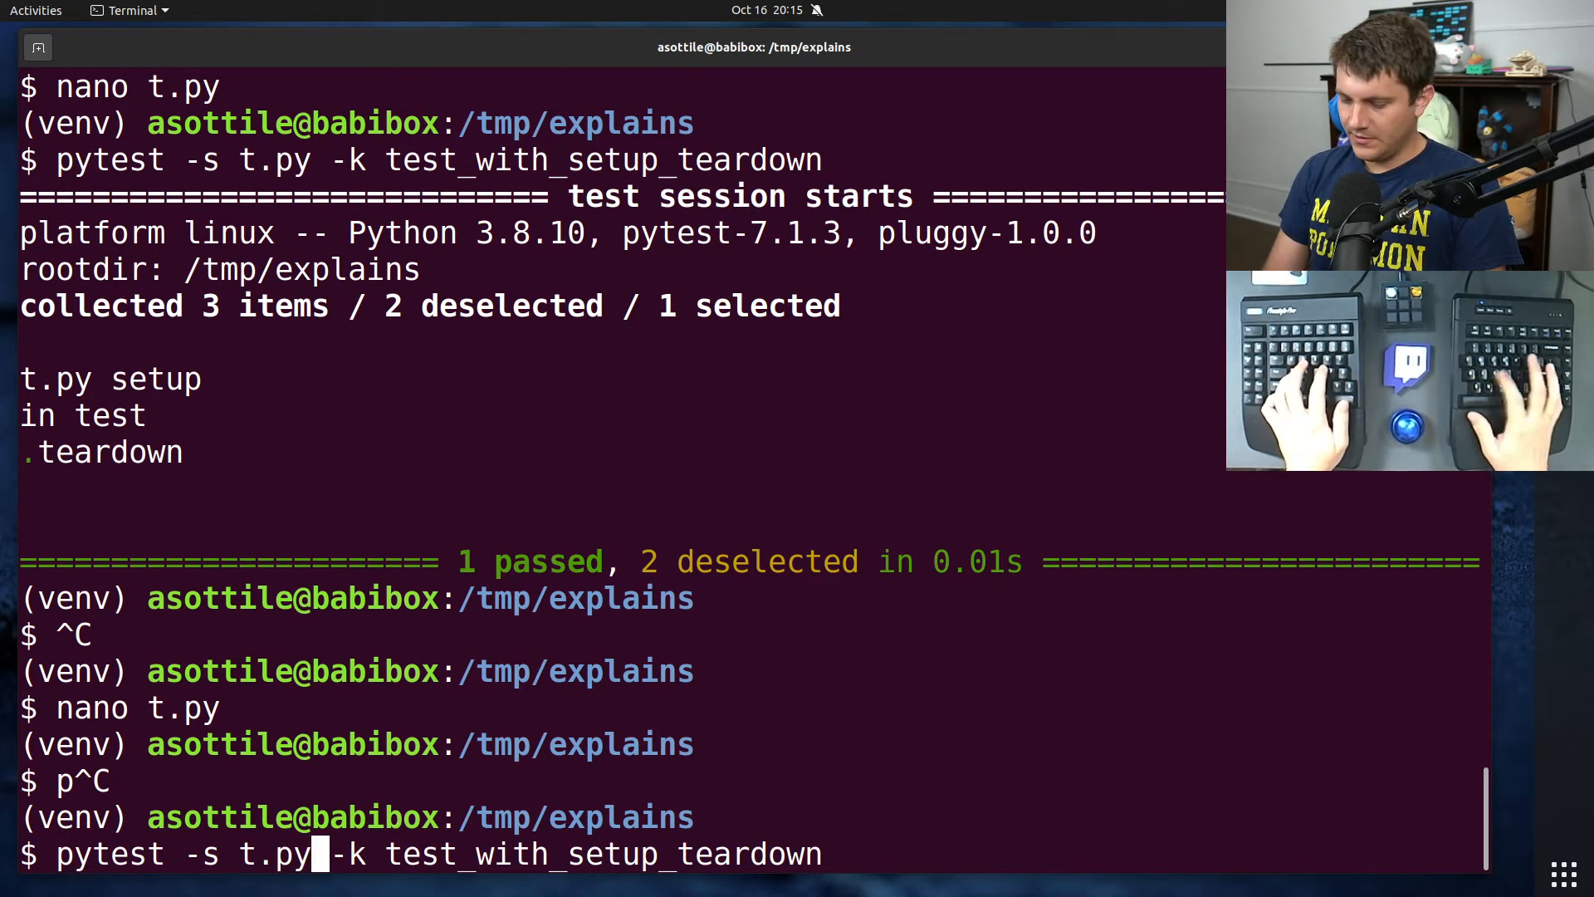
key(Return)
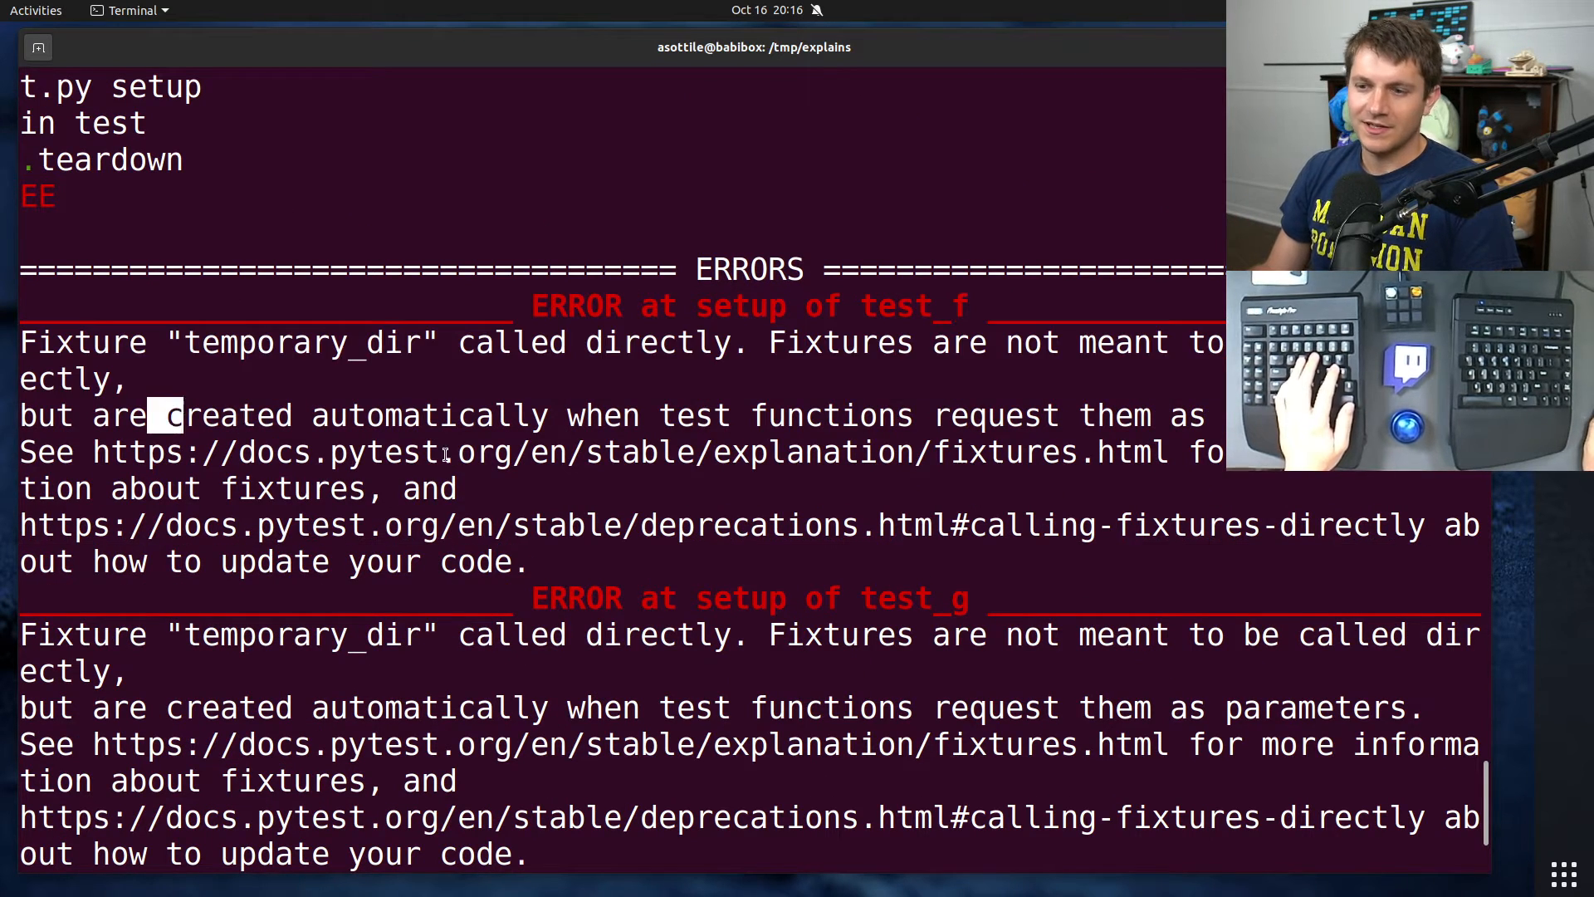
scroll(down, 3)
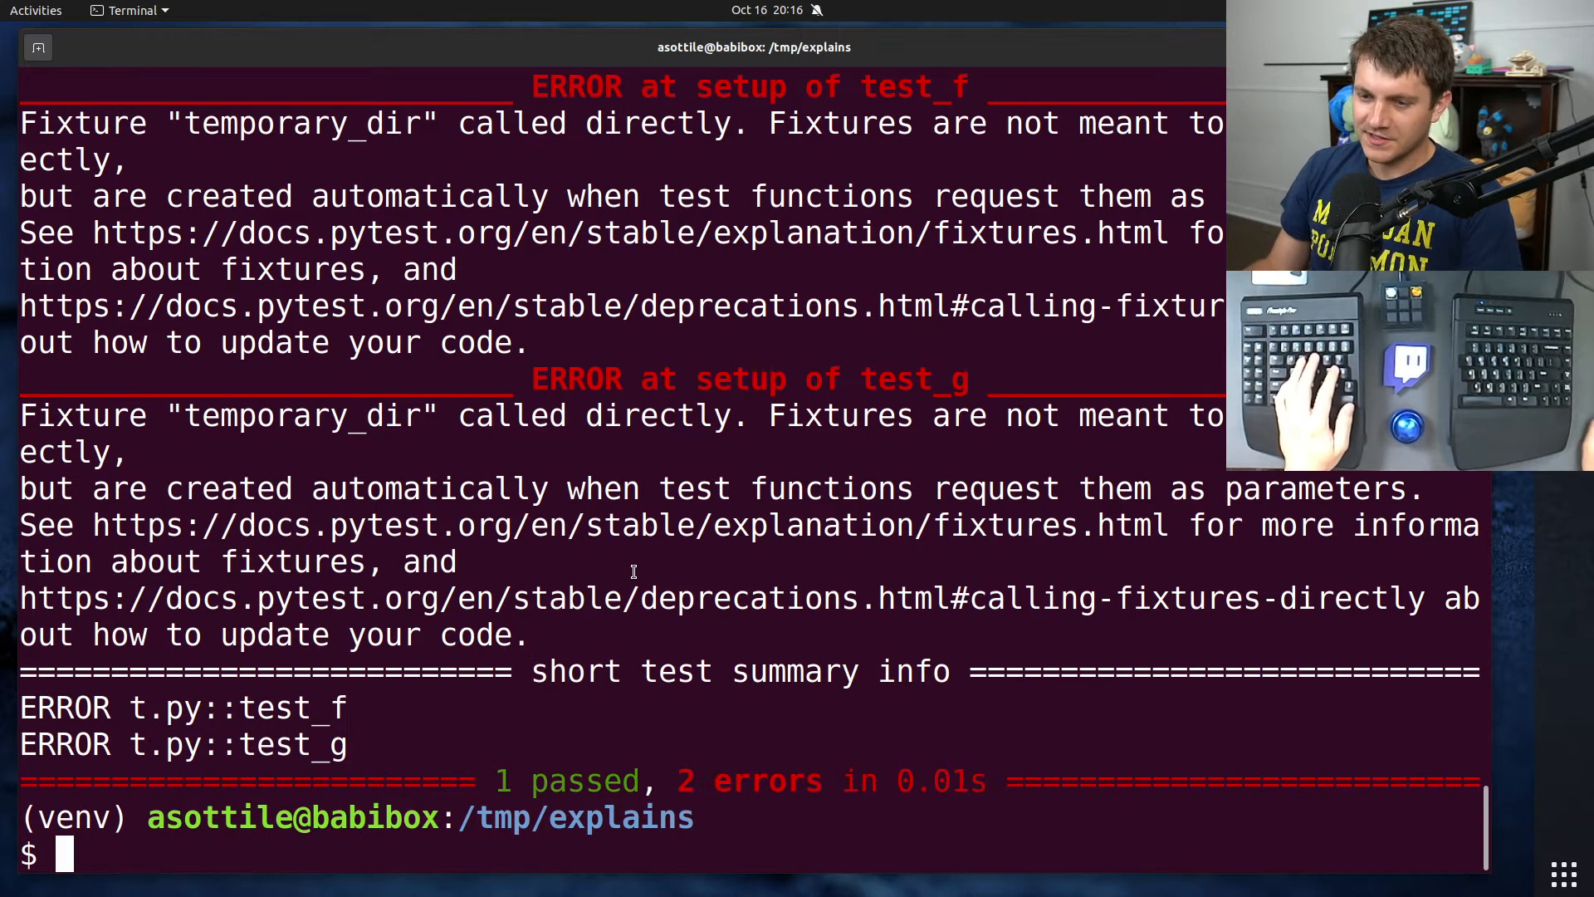
Step: Reopen t.py, make c_instance take temporary_dir as a parameter instead of calling it, and review test_f
text(babi t.py)
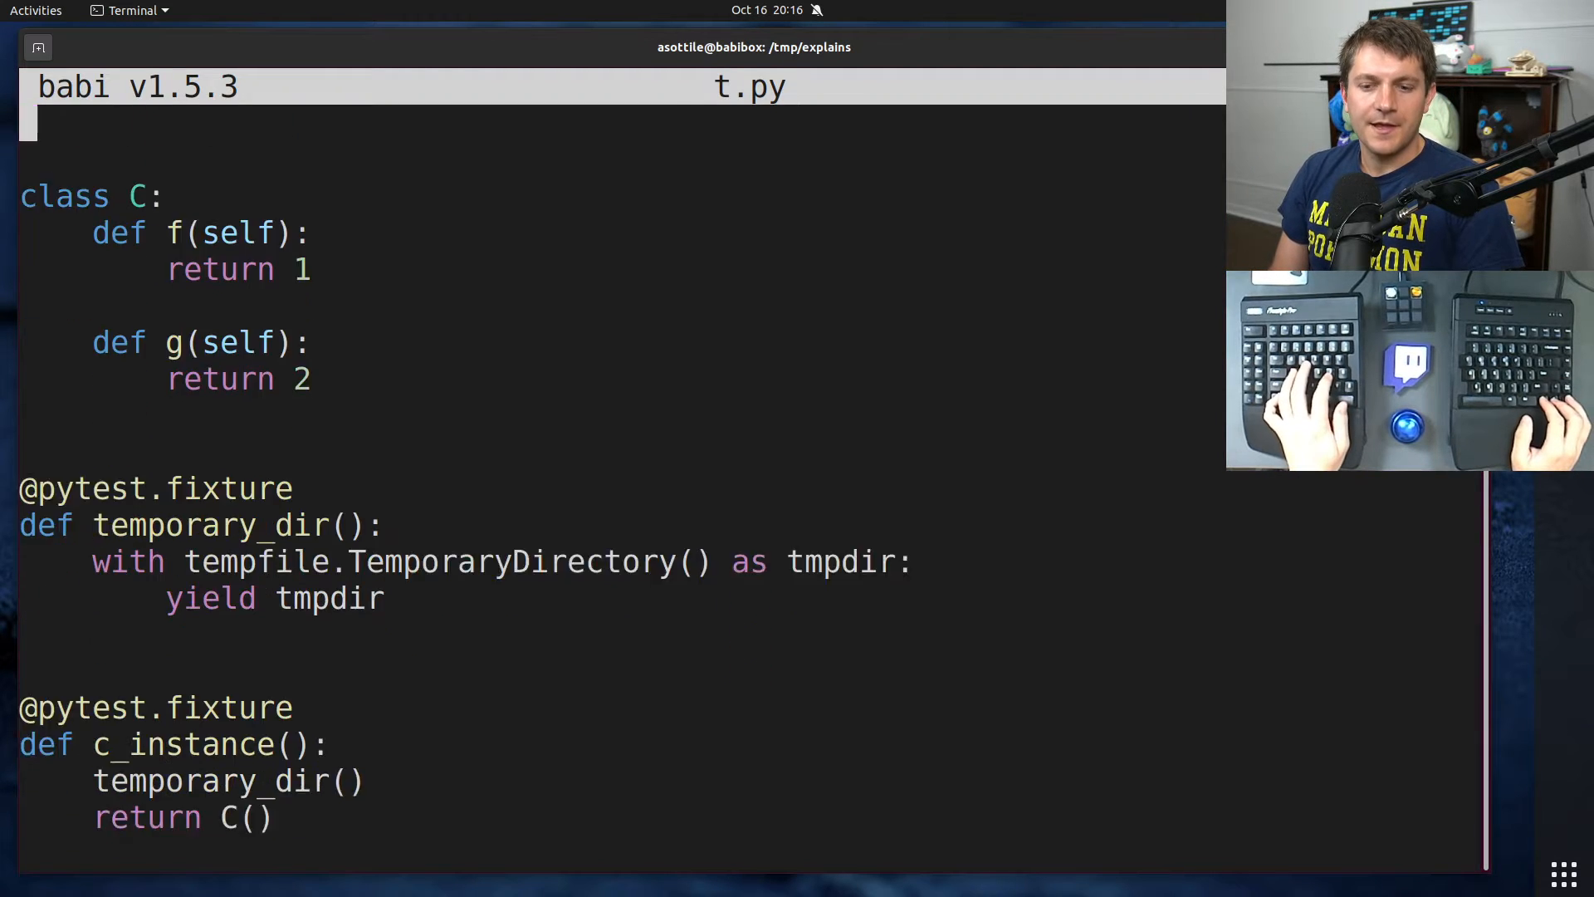
scroll(down, 3)
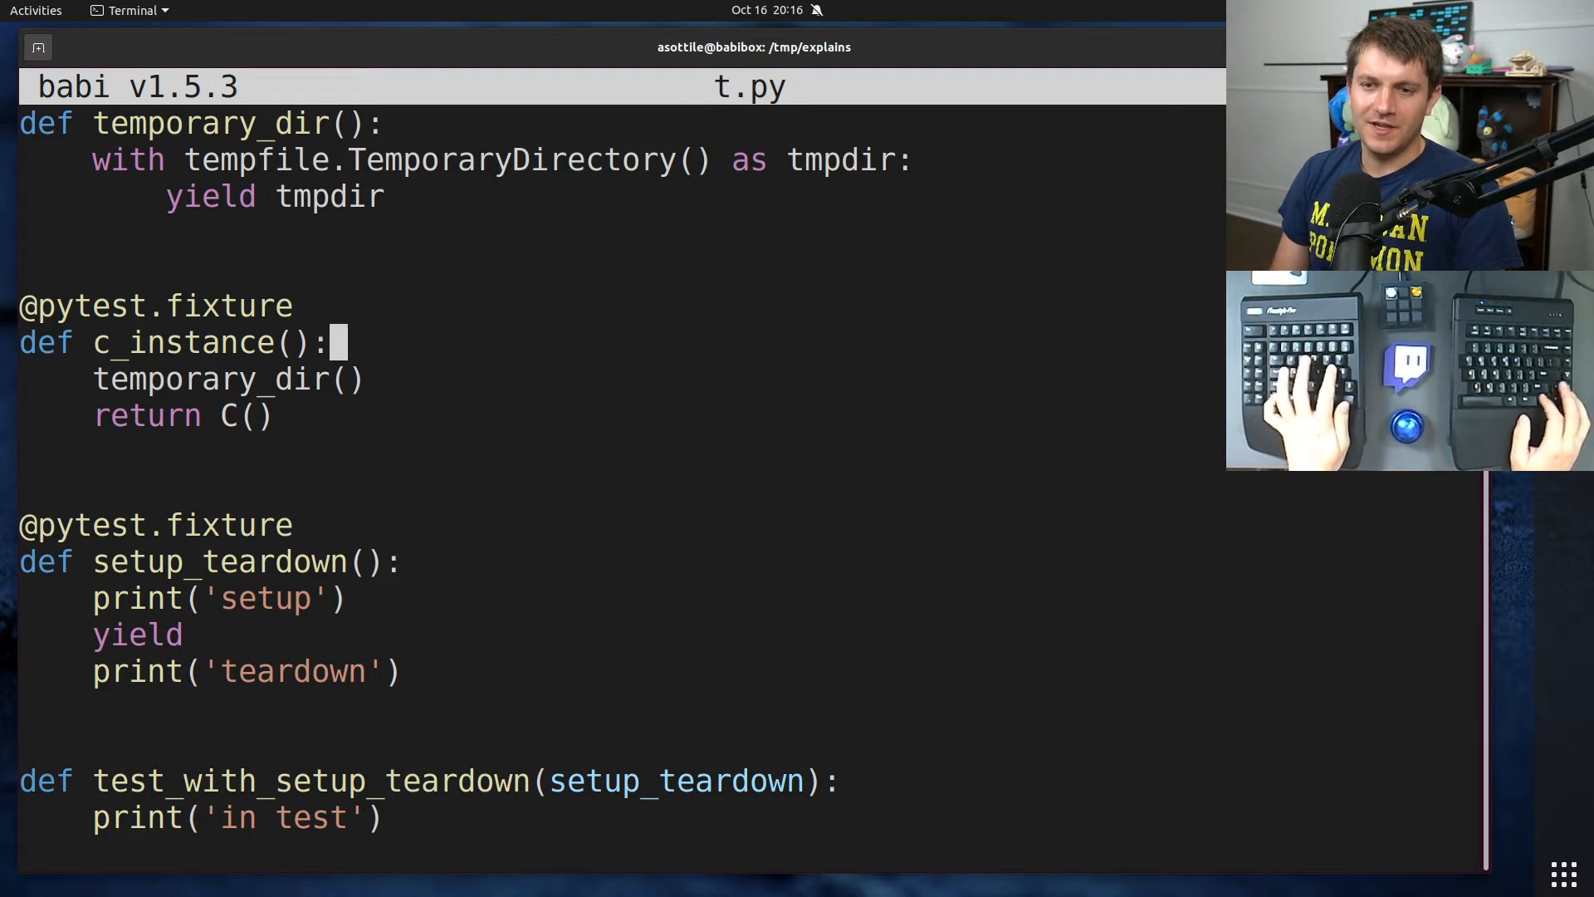
text(temporary_dir)
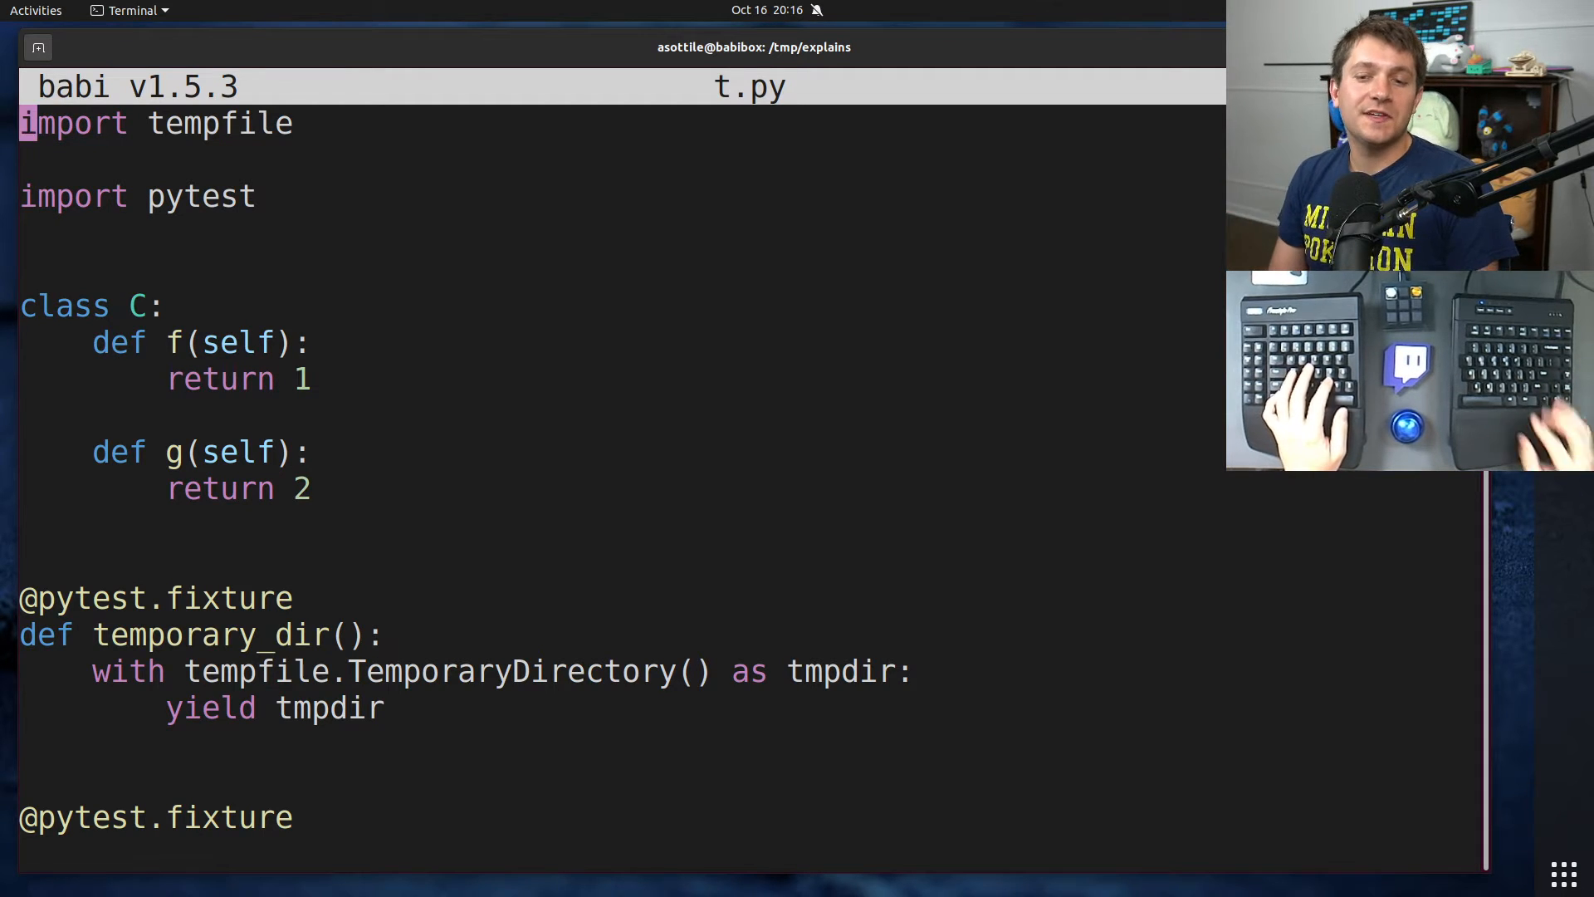
scroll(down, 3)
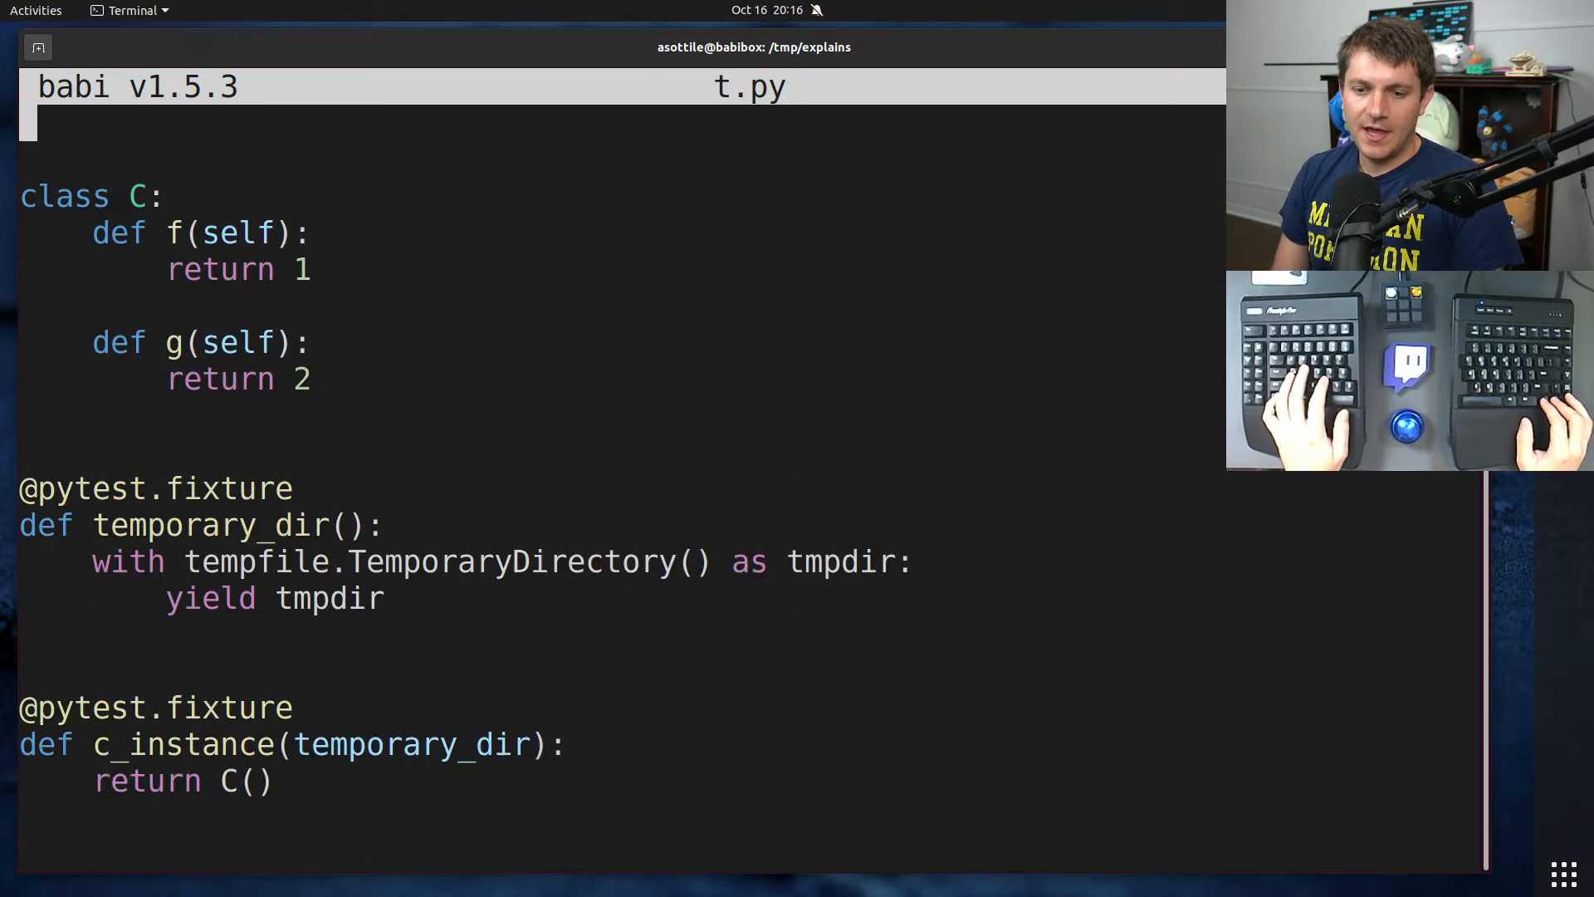
scroll(down, 3)
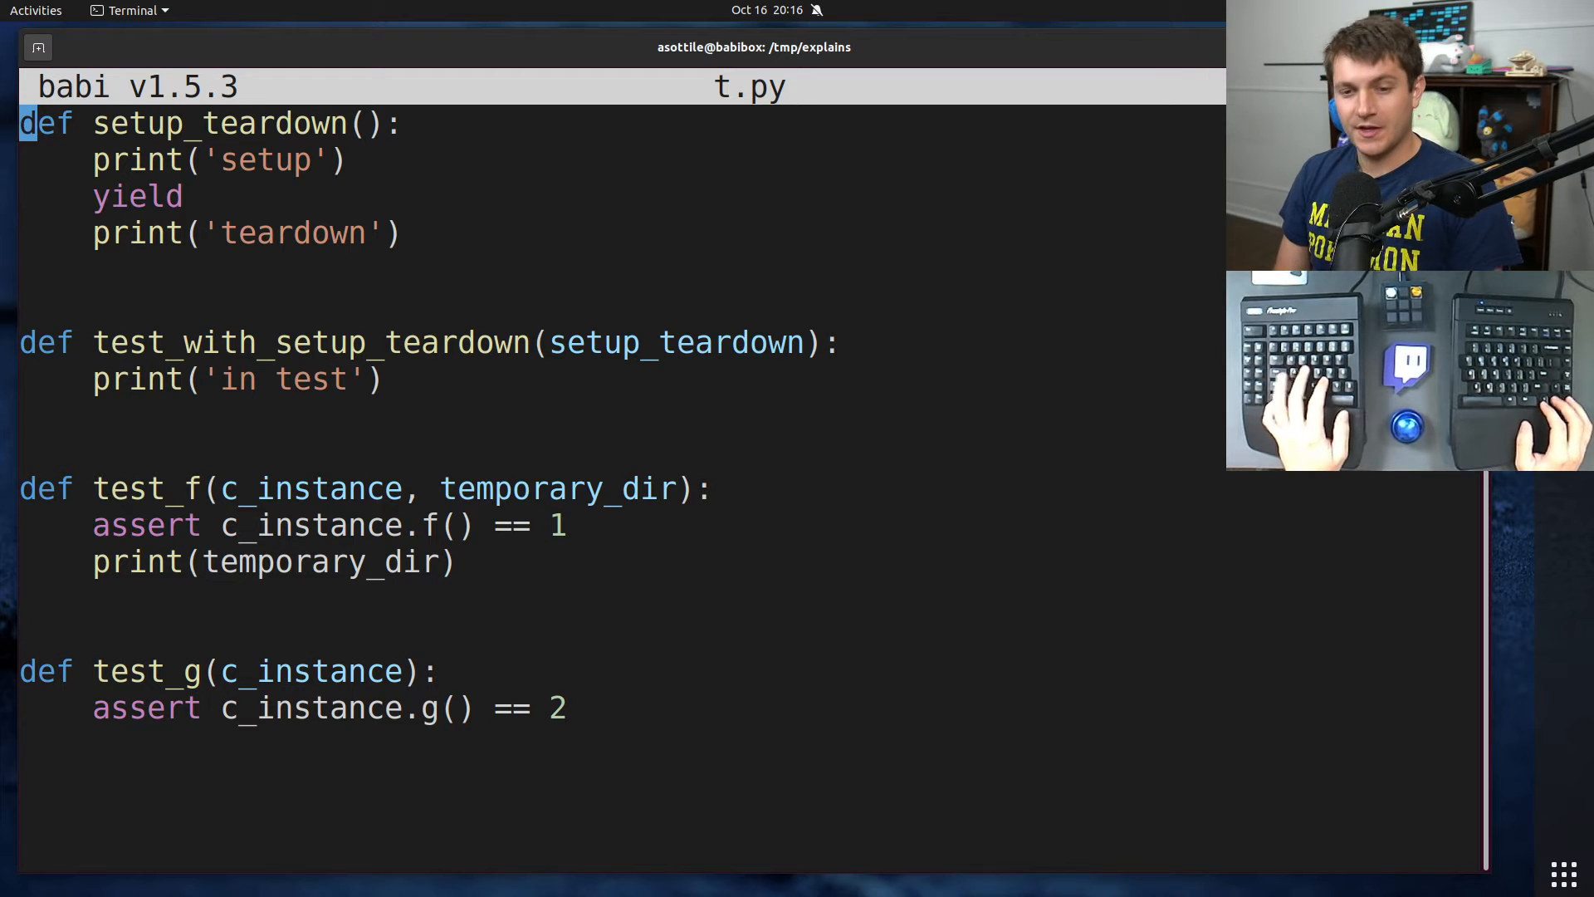
scroll(down, 3)
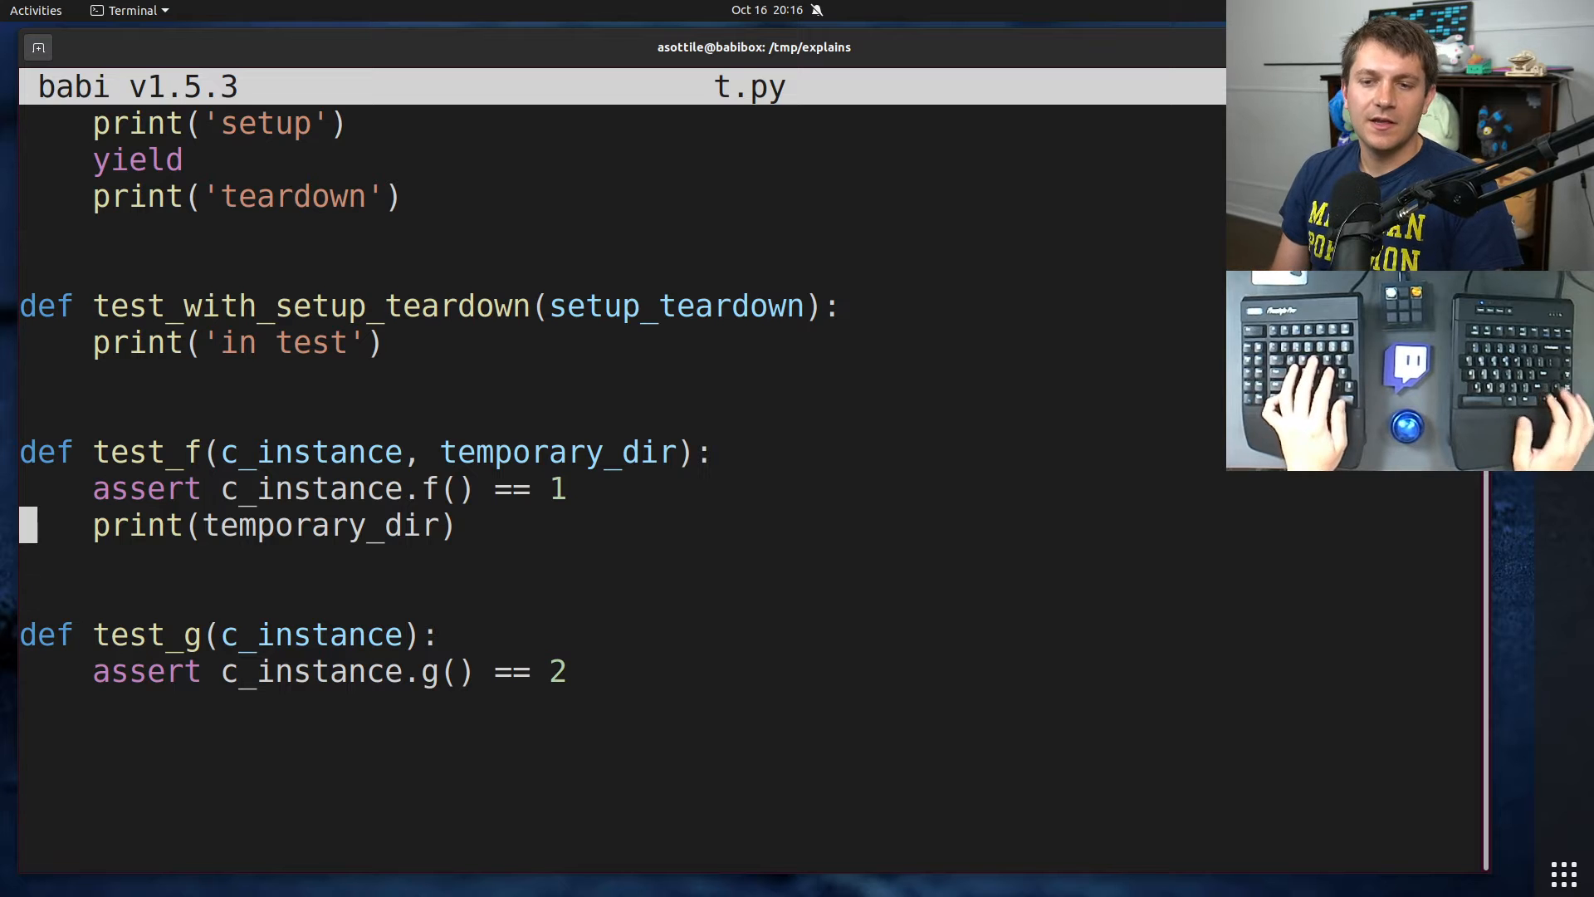
key(Down)
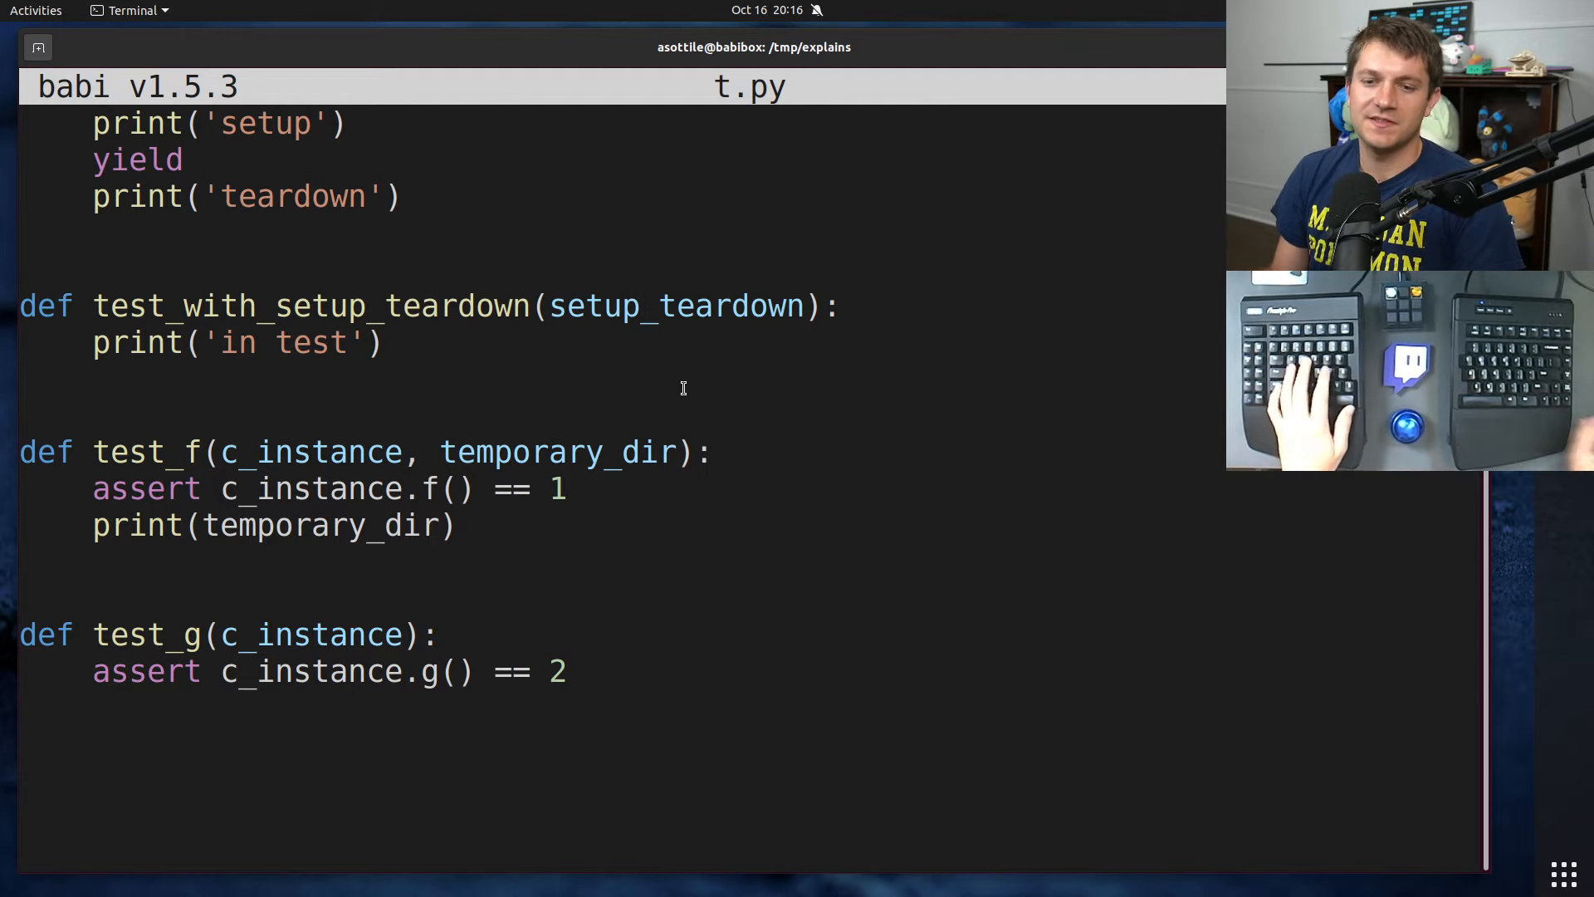
text(@pytest)
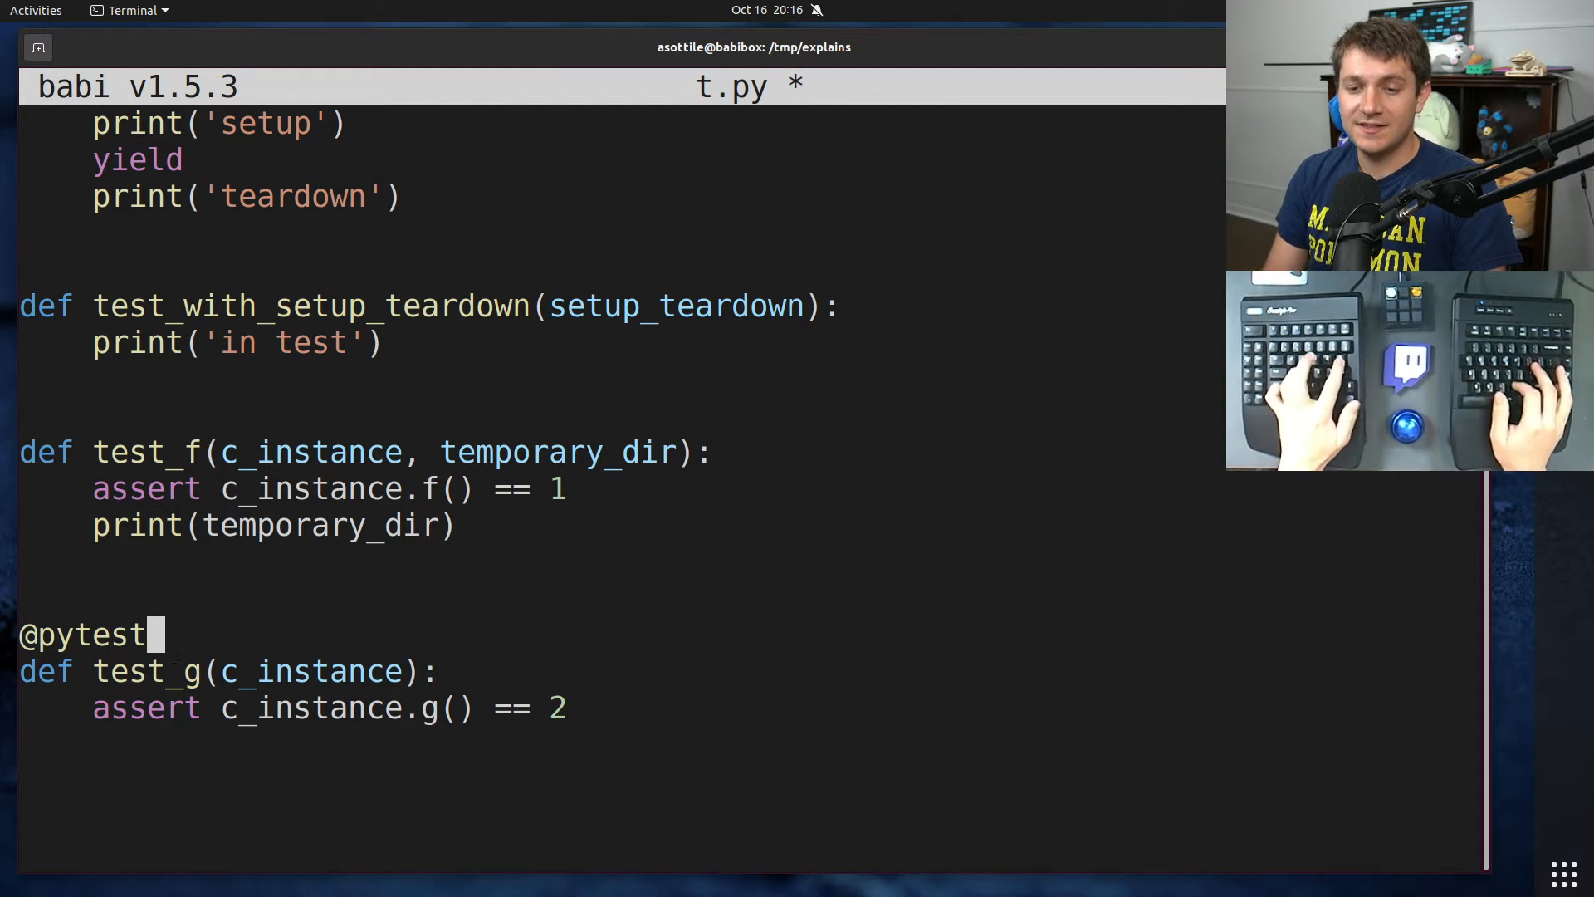
text(.mark.usefixture)
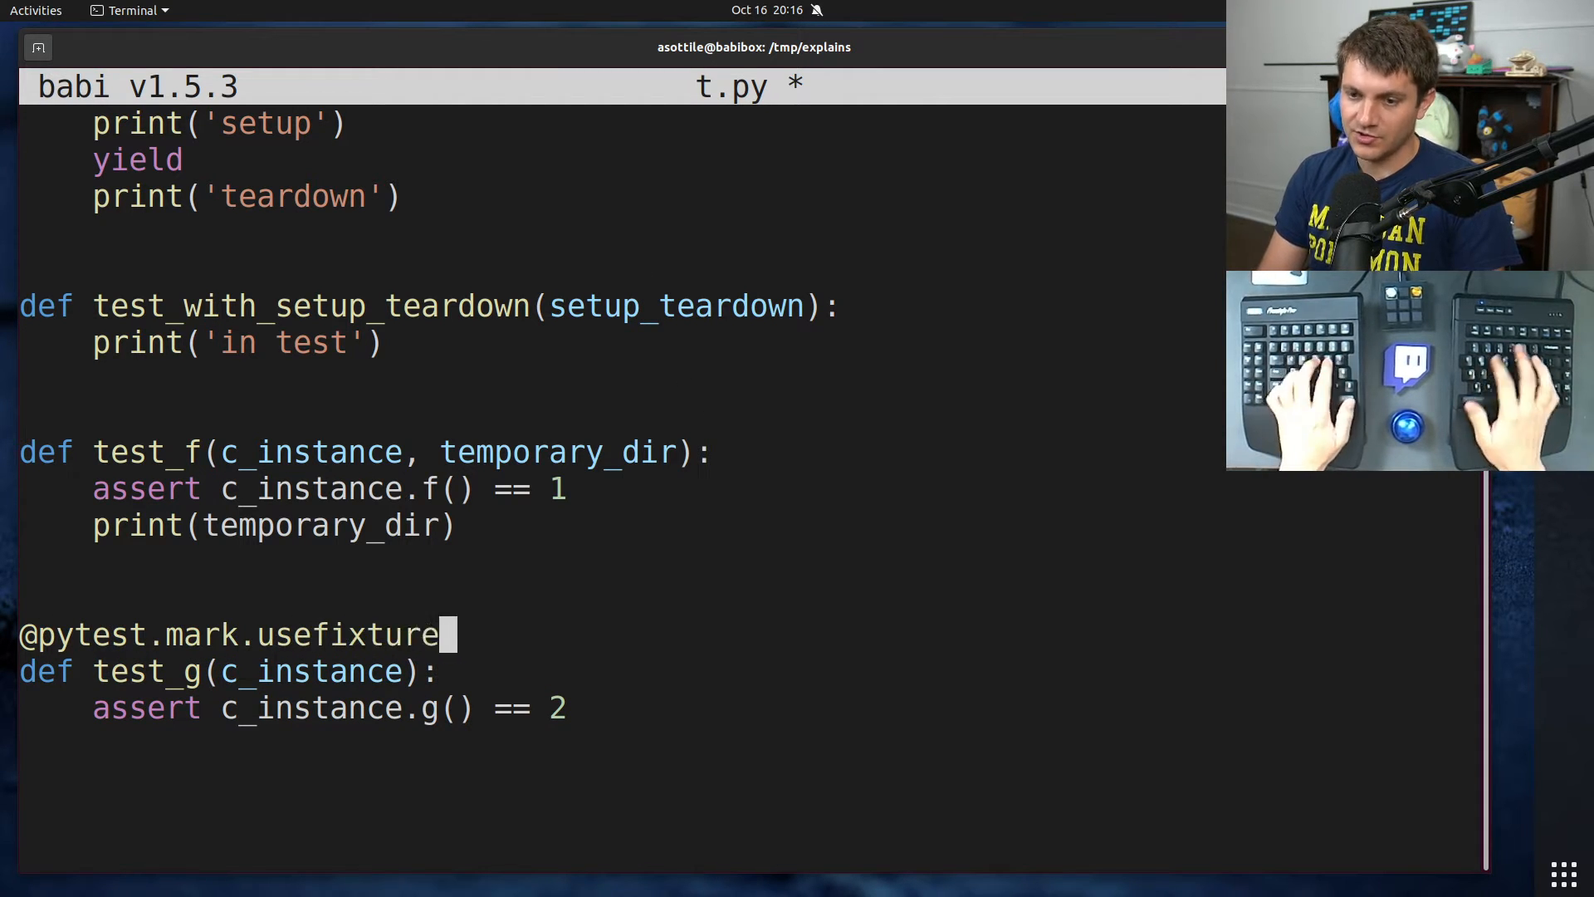
text(s('s)
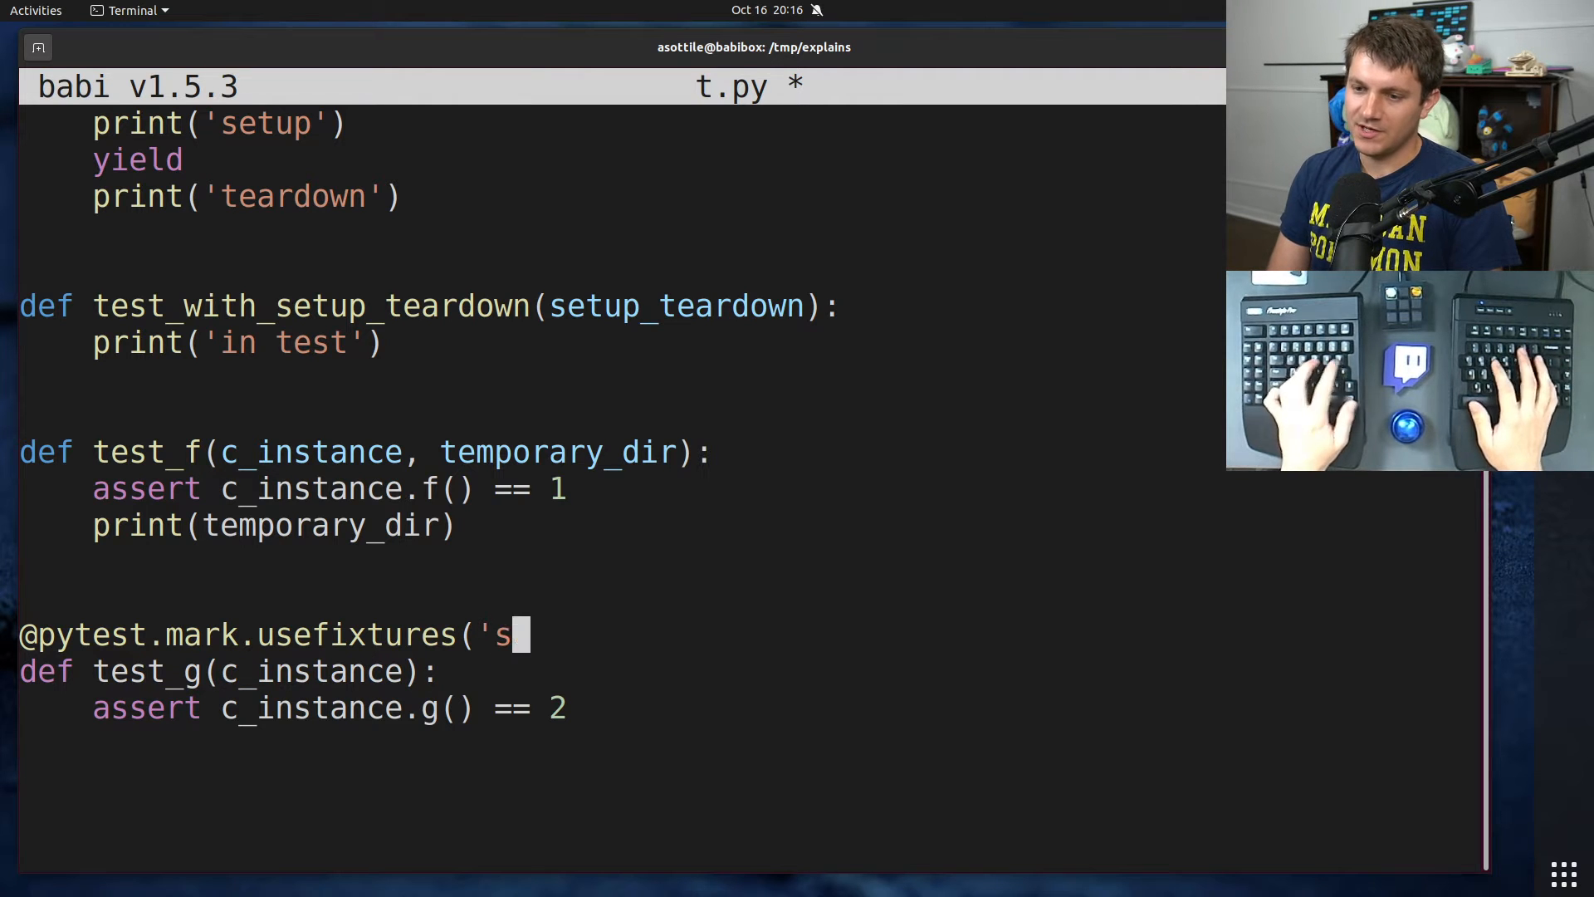
text(etup_teardown'))
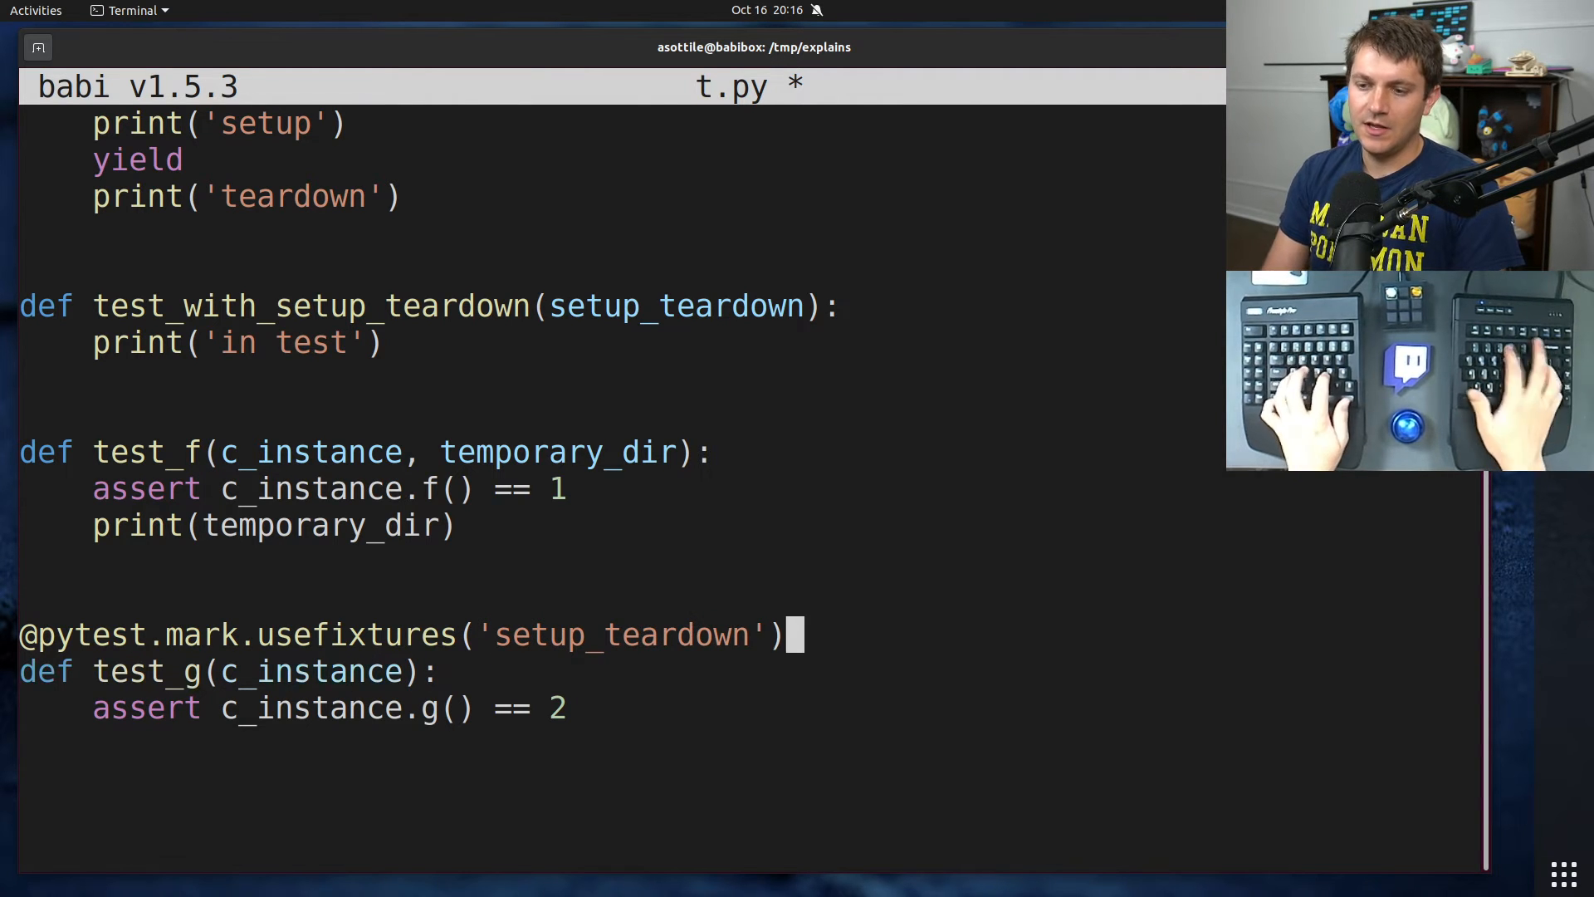
key(ctrl+s)
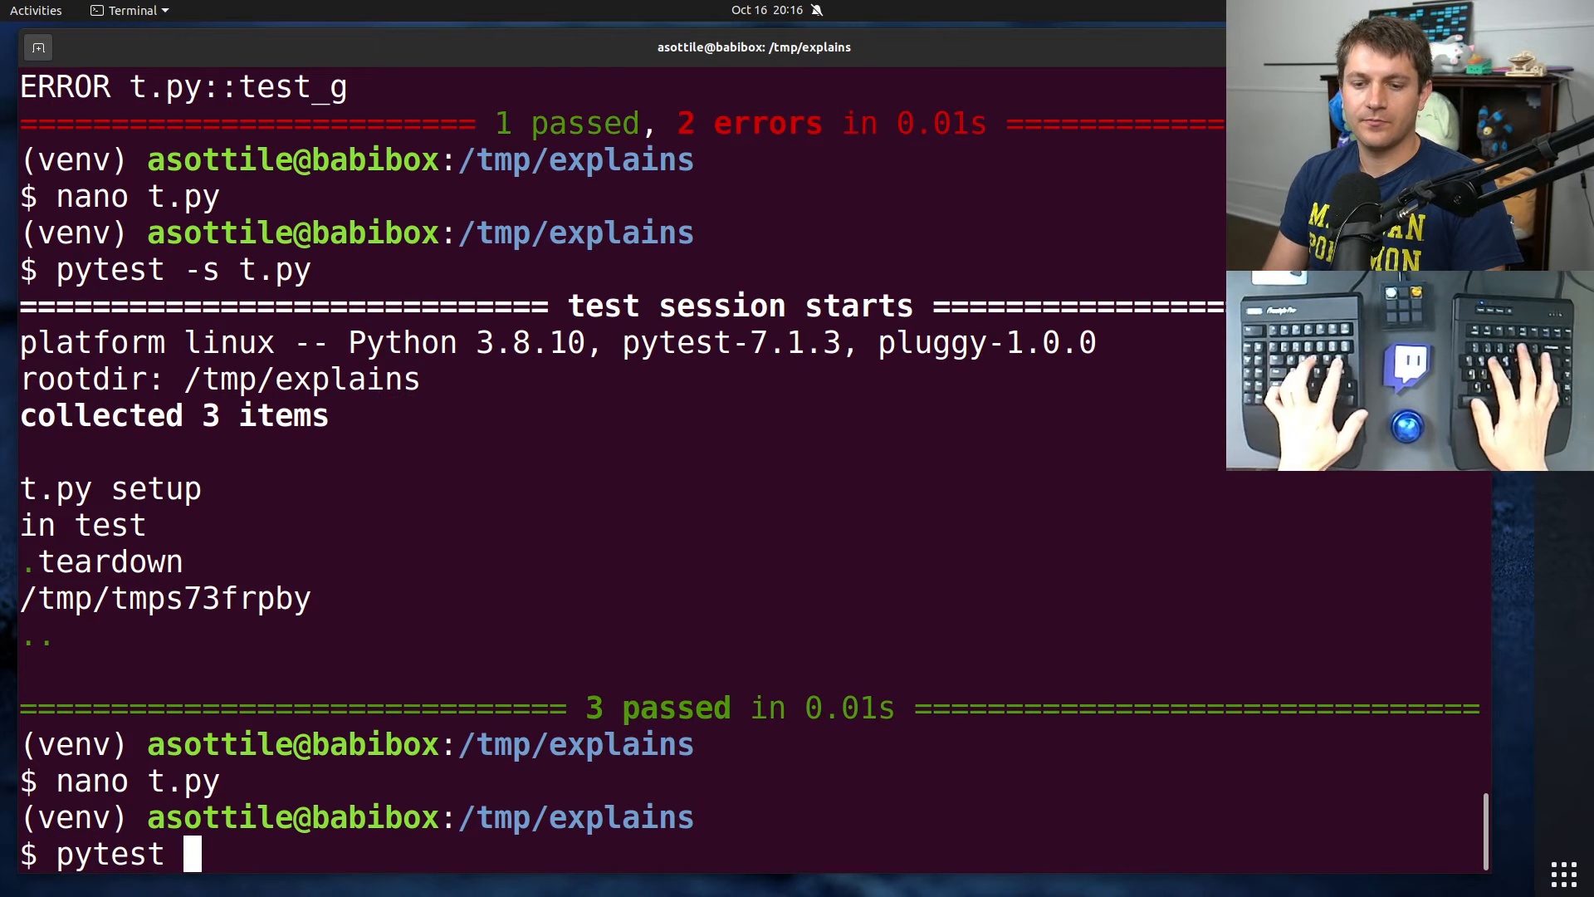
Step: Run pytest -s t.py -k test_g, which passes with setup and teardown printed, then reopen t.py
text(-s t.py -k test_g)
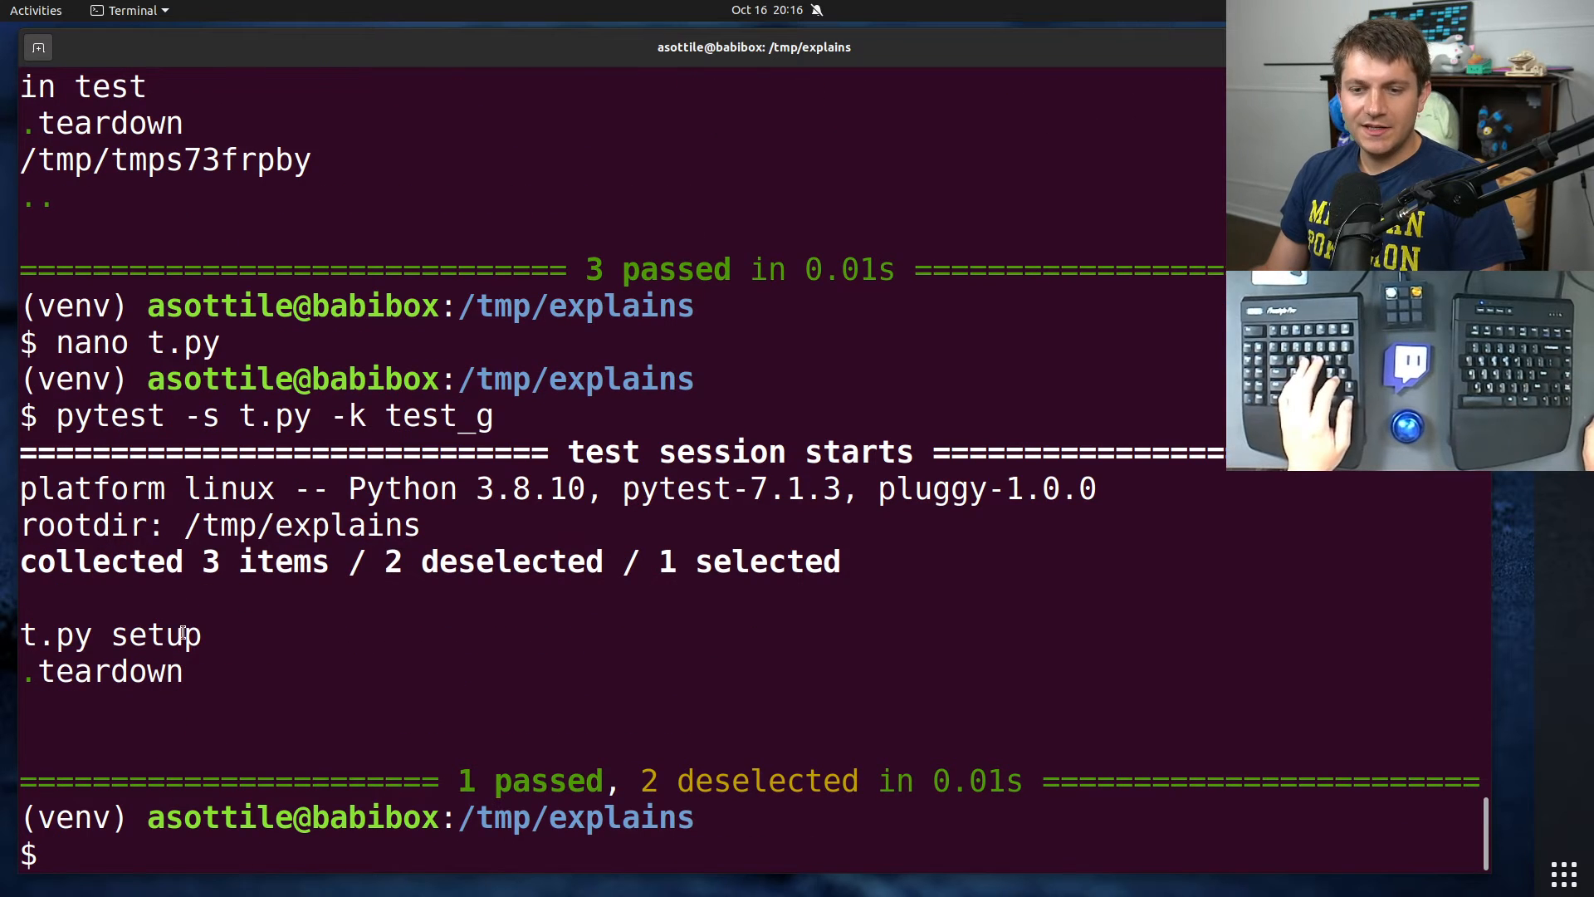
key(Up)
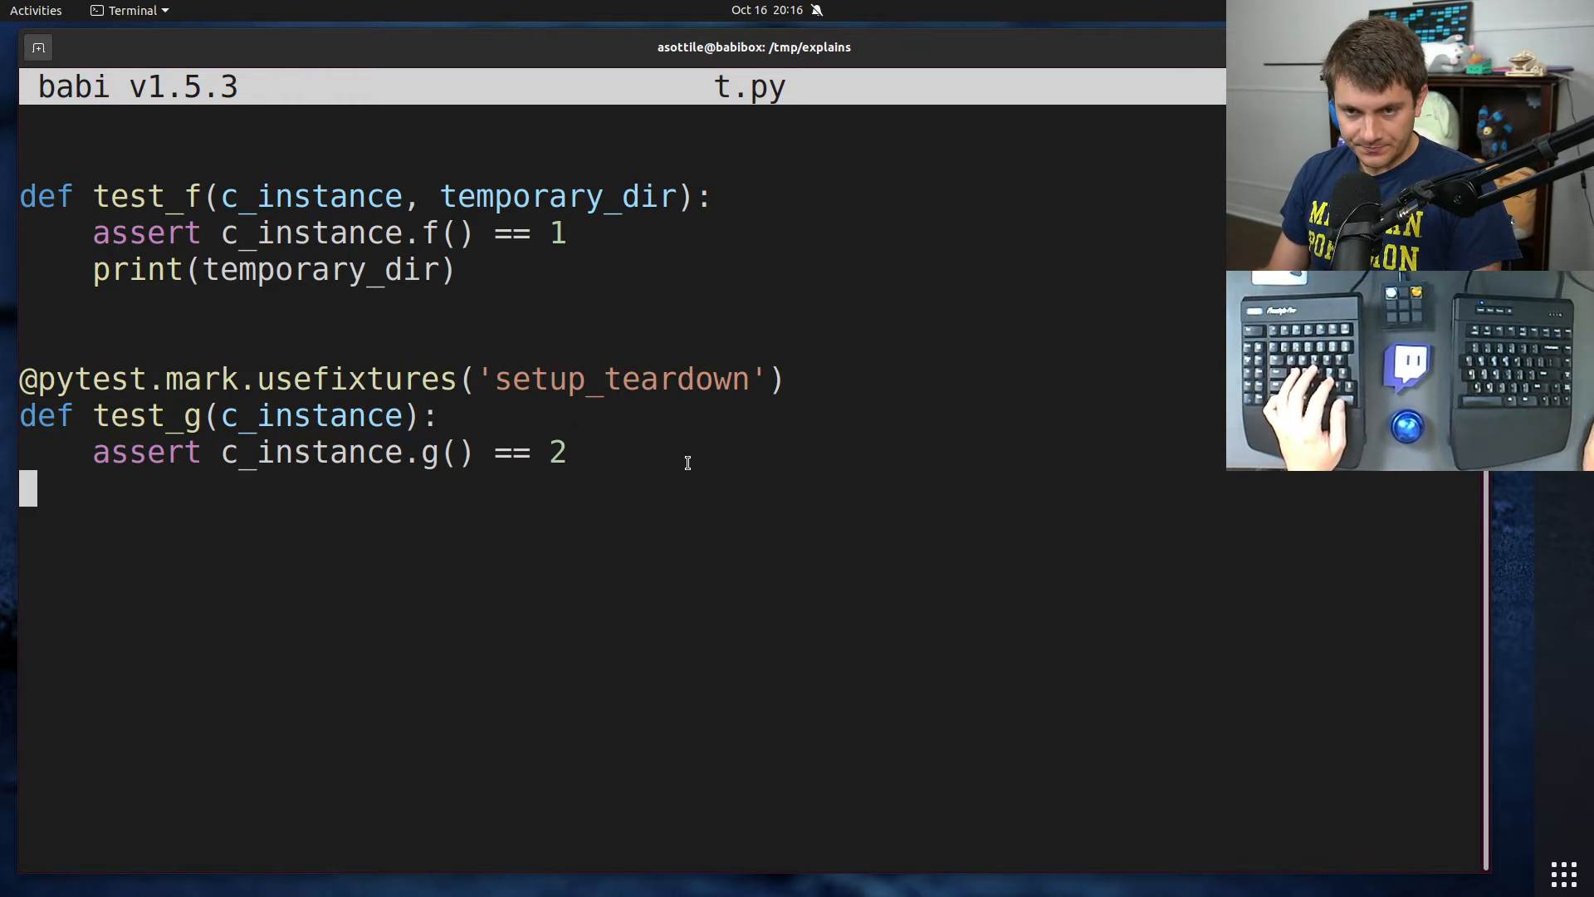
scroll(up, 3)
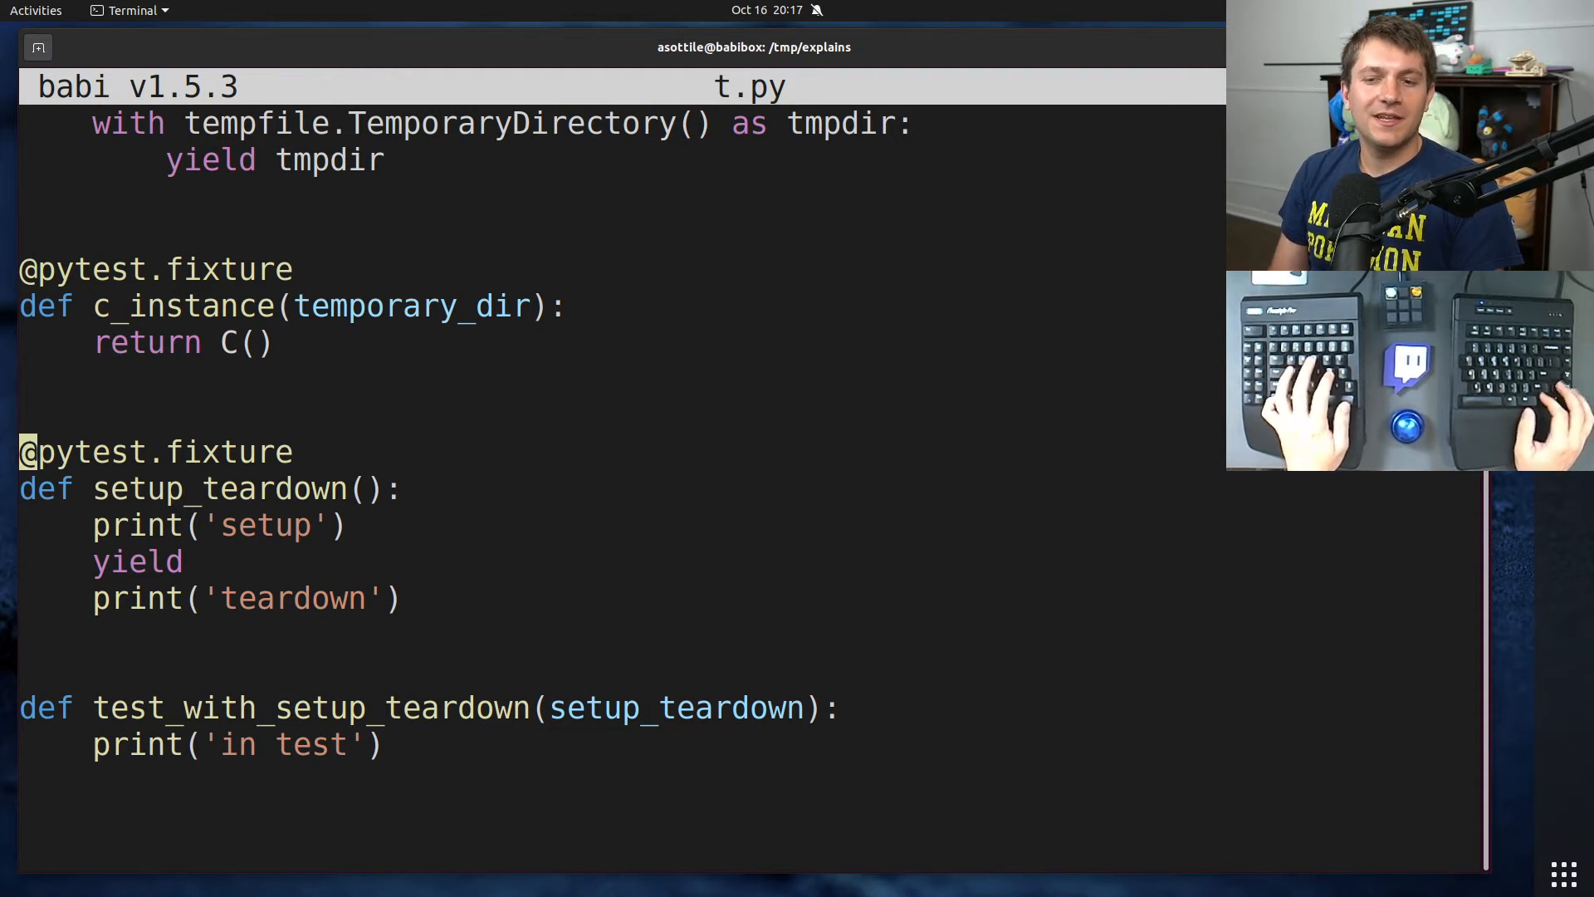
text((autouse=)
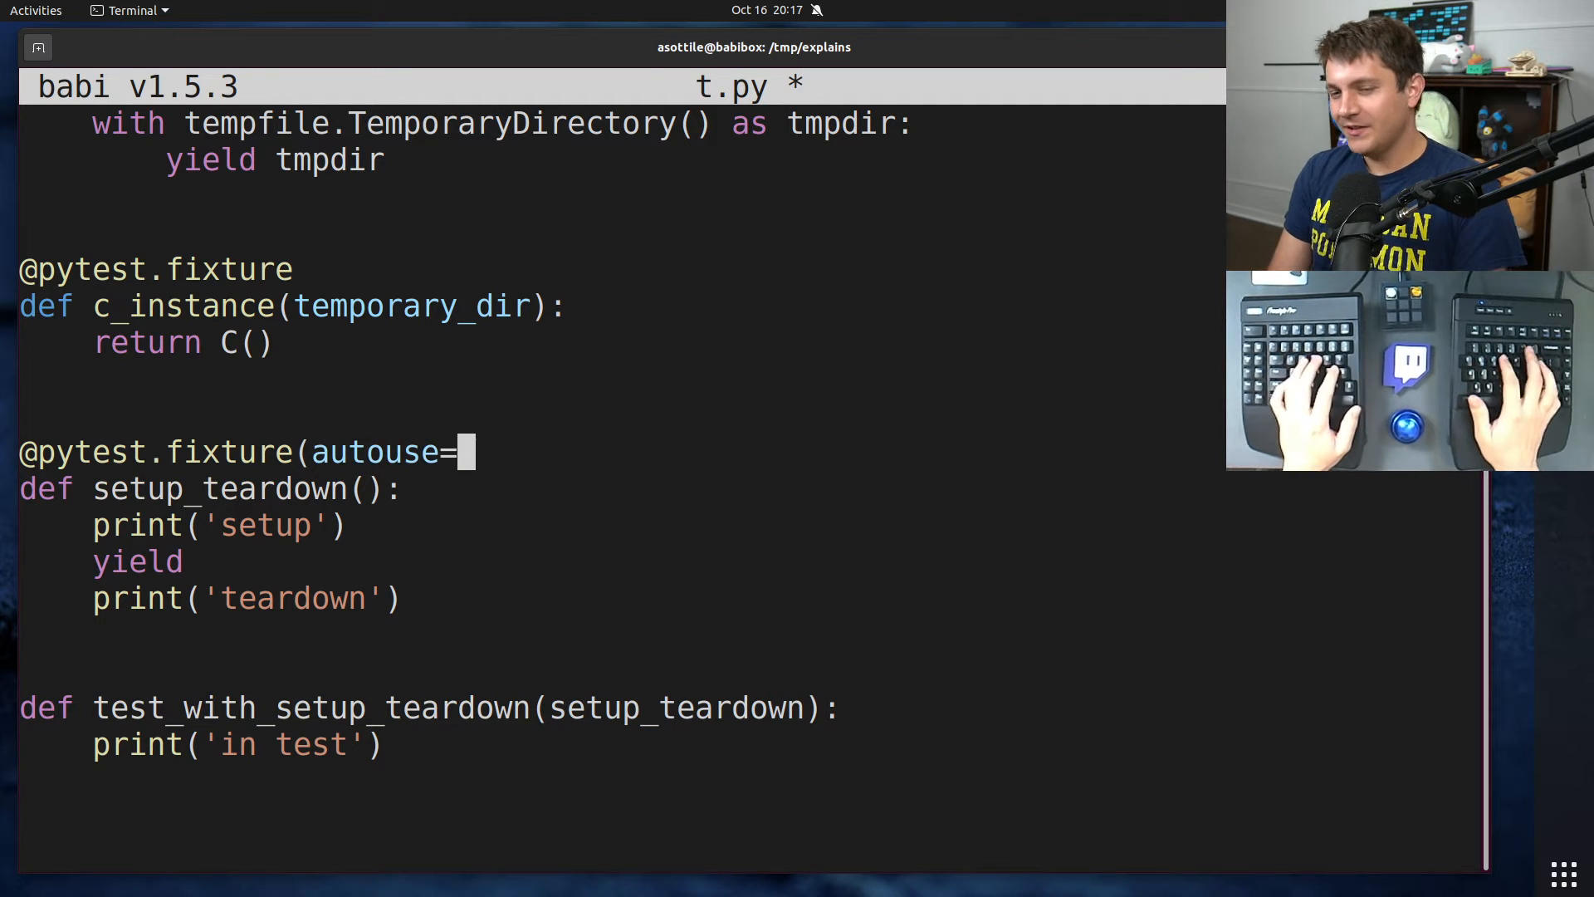
text(True))
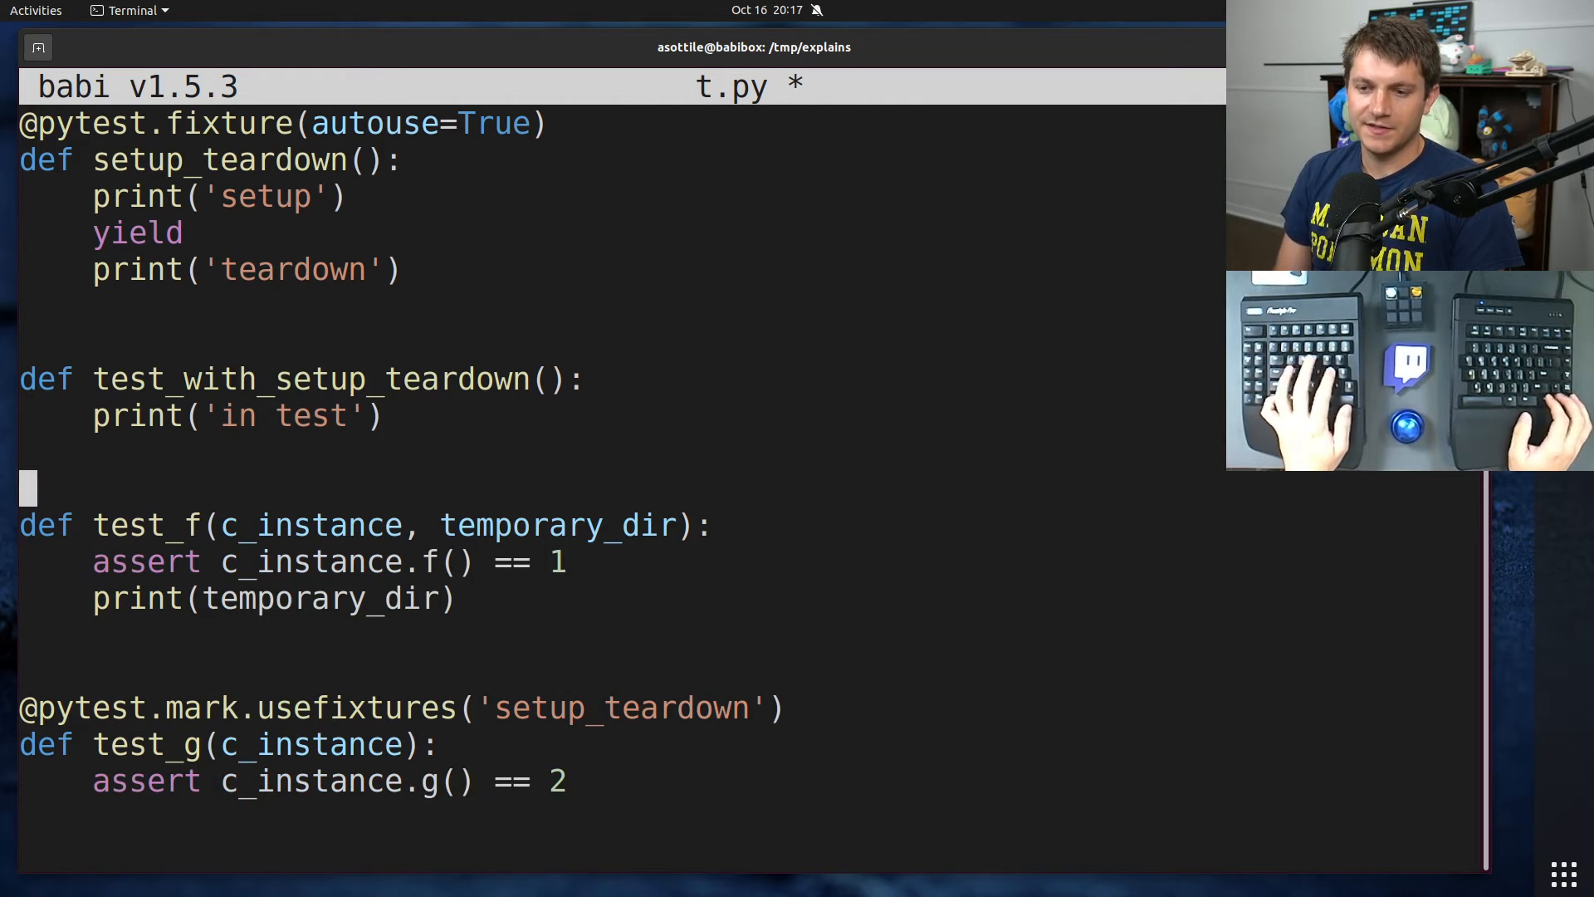
text(setup_teardo)
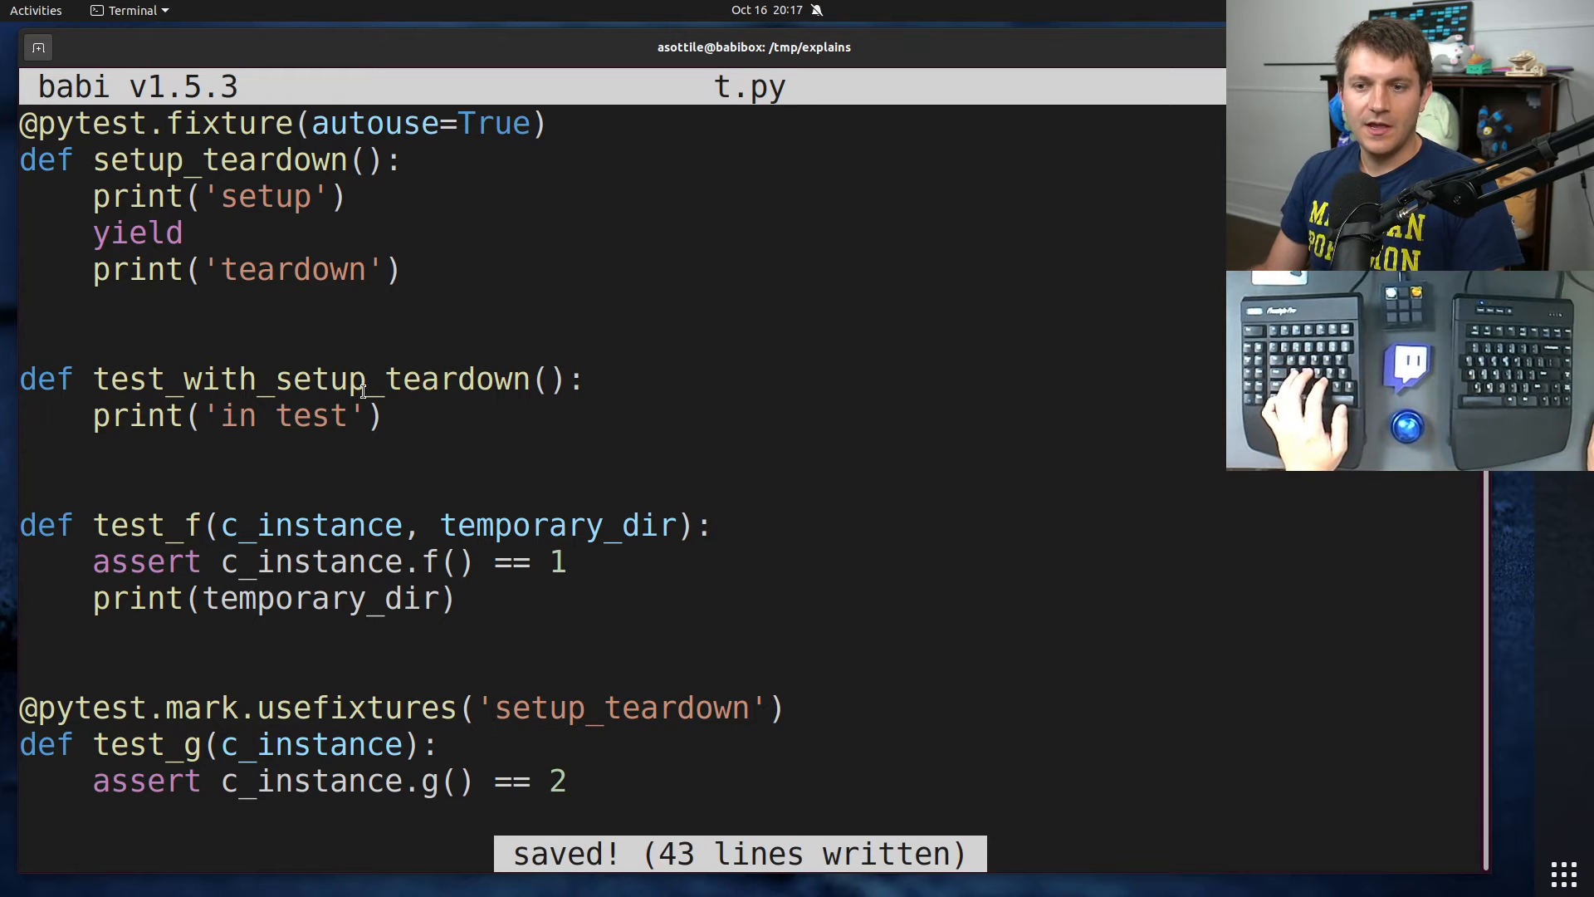
double_click(310, 379)
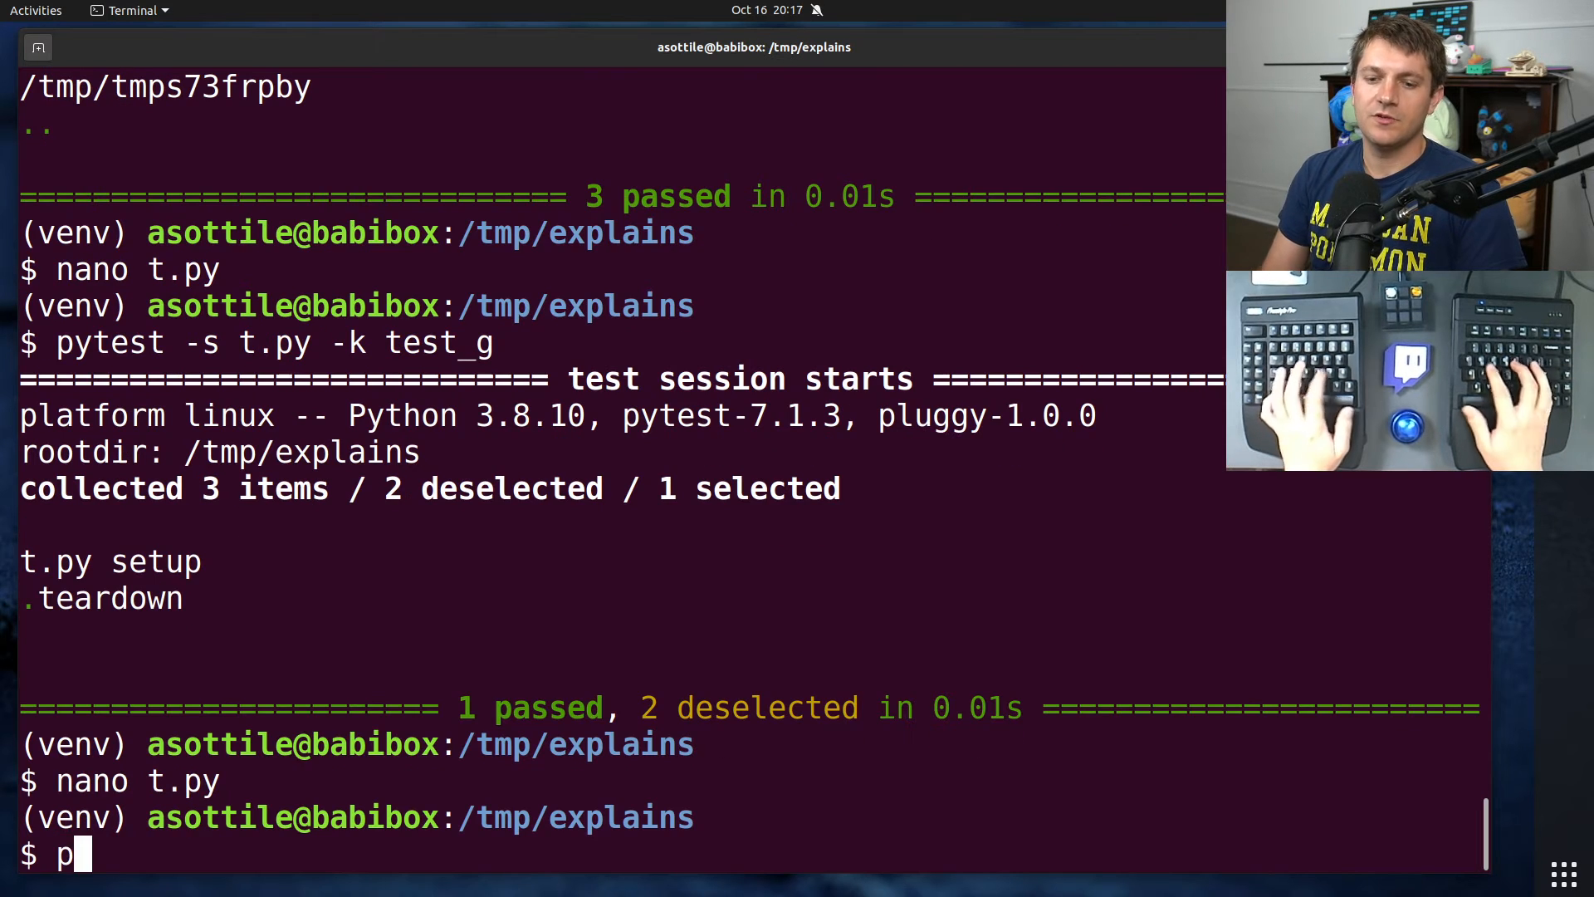
Step: Run test_with_setup_teardown alone, then the full t.py; all pass with setup and teardown around each test
text(ytest -s t.py test_with_setup_teardown)
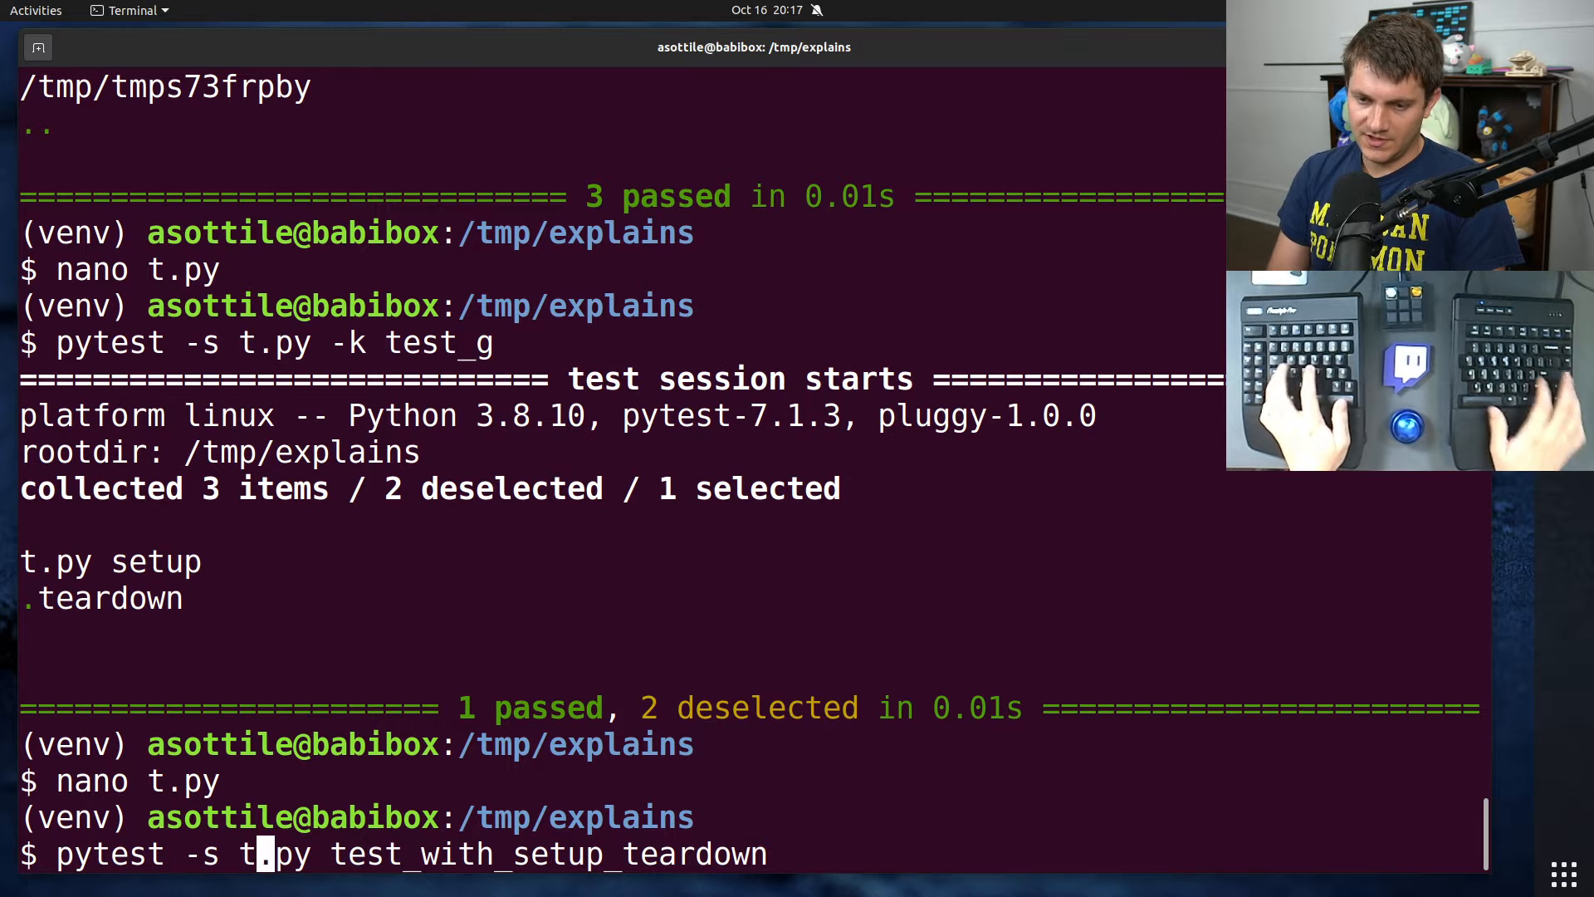
key(Return)
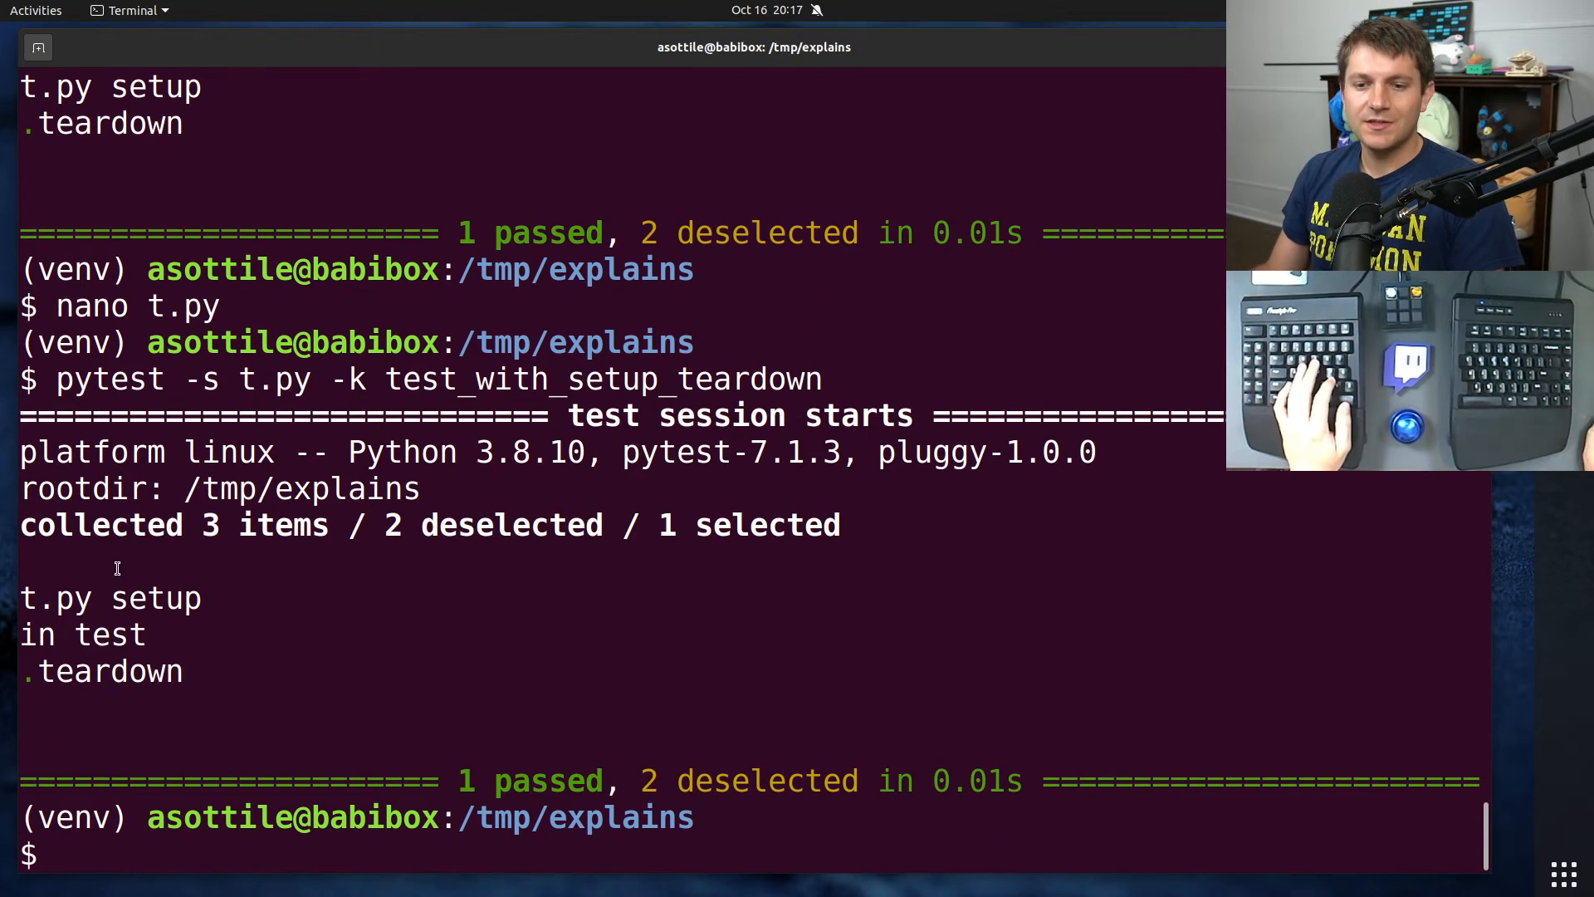
double_click(107, 671)
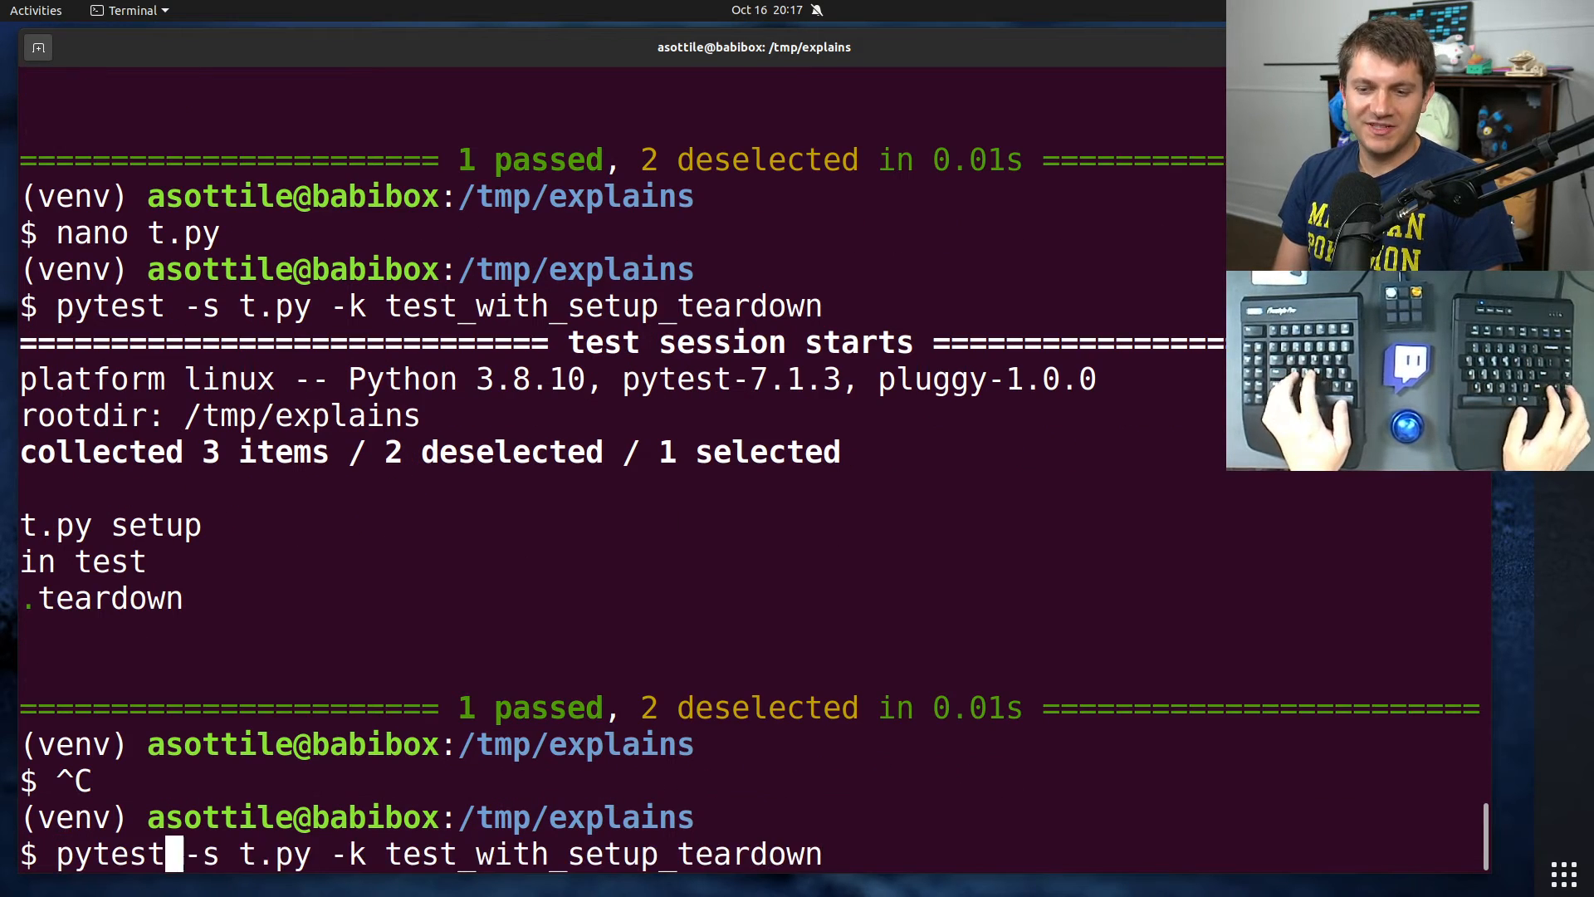
key(Return)
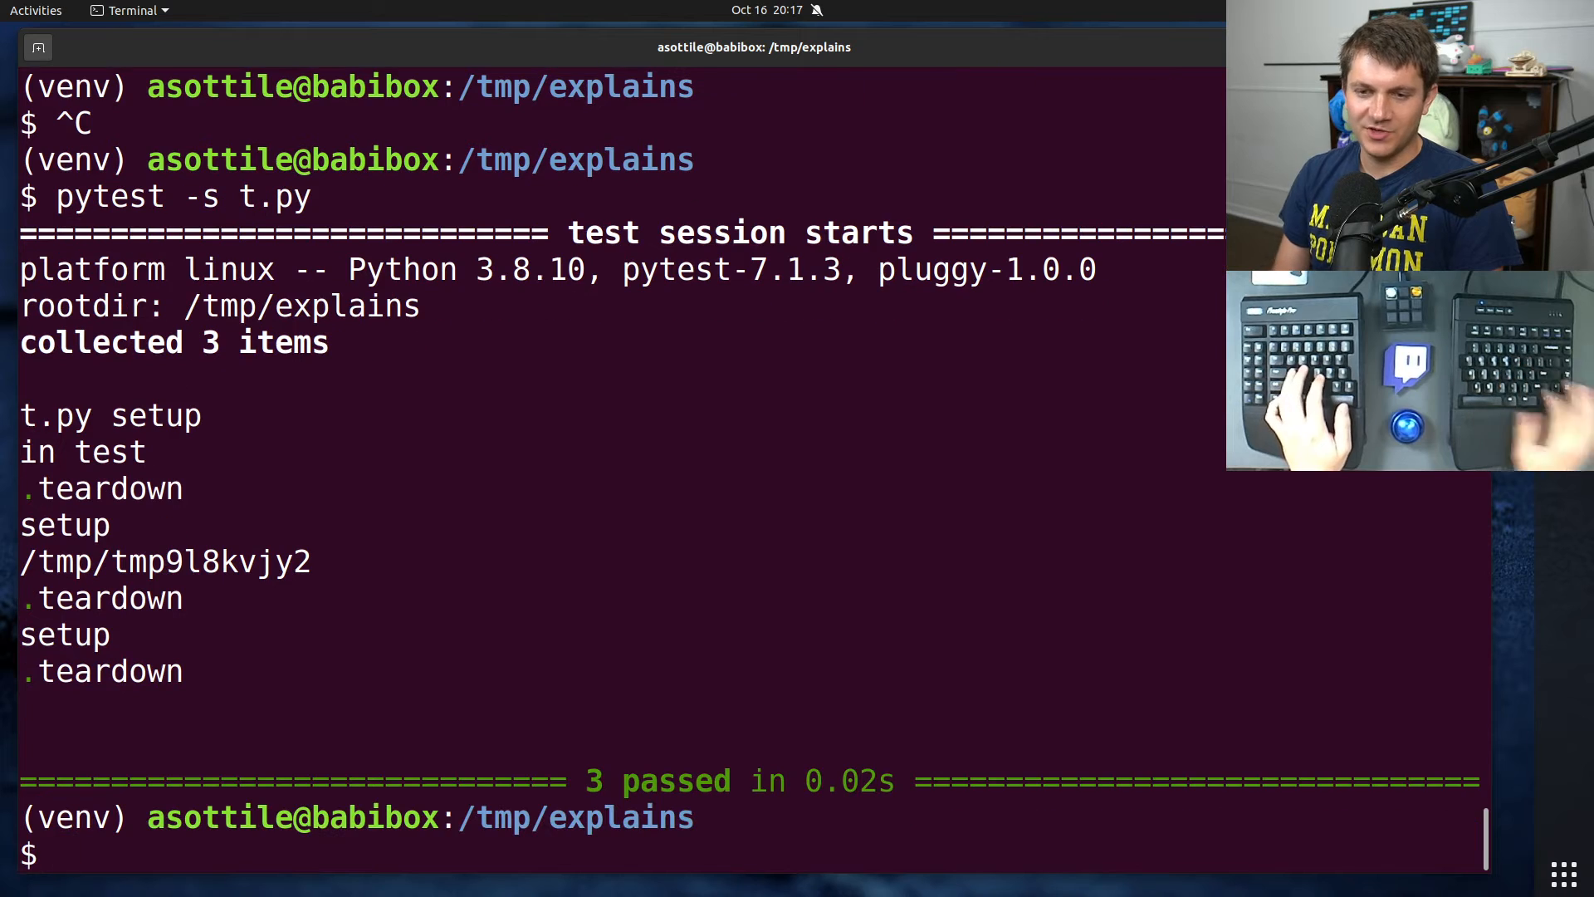
double_click(107, 488)
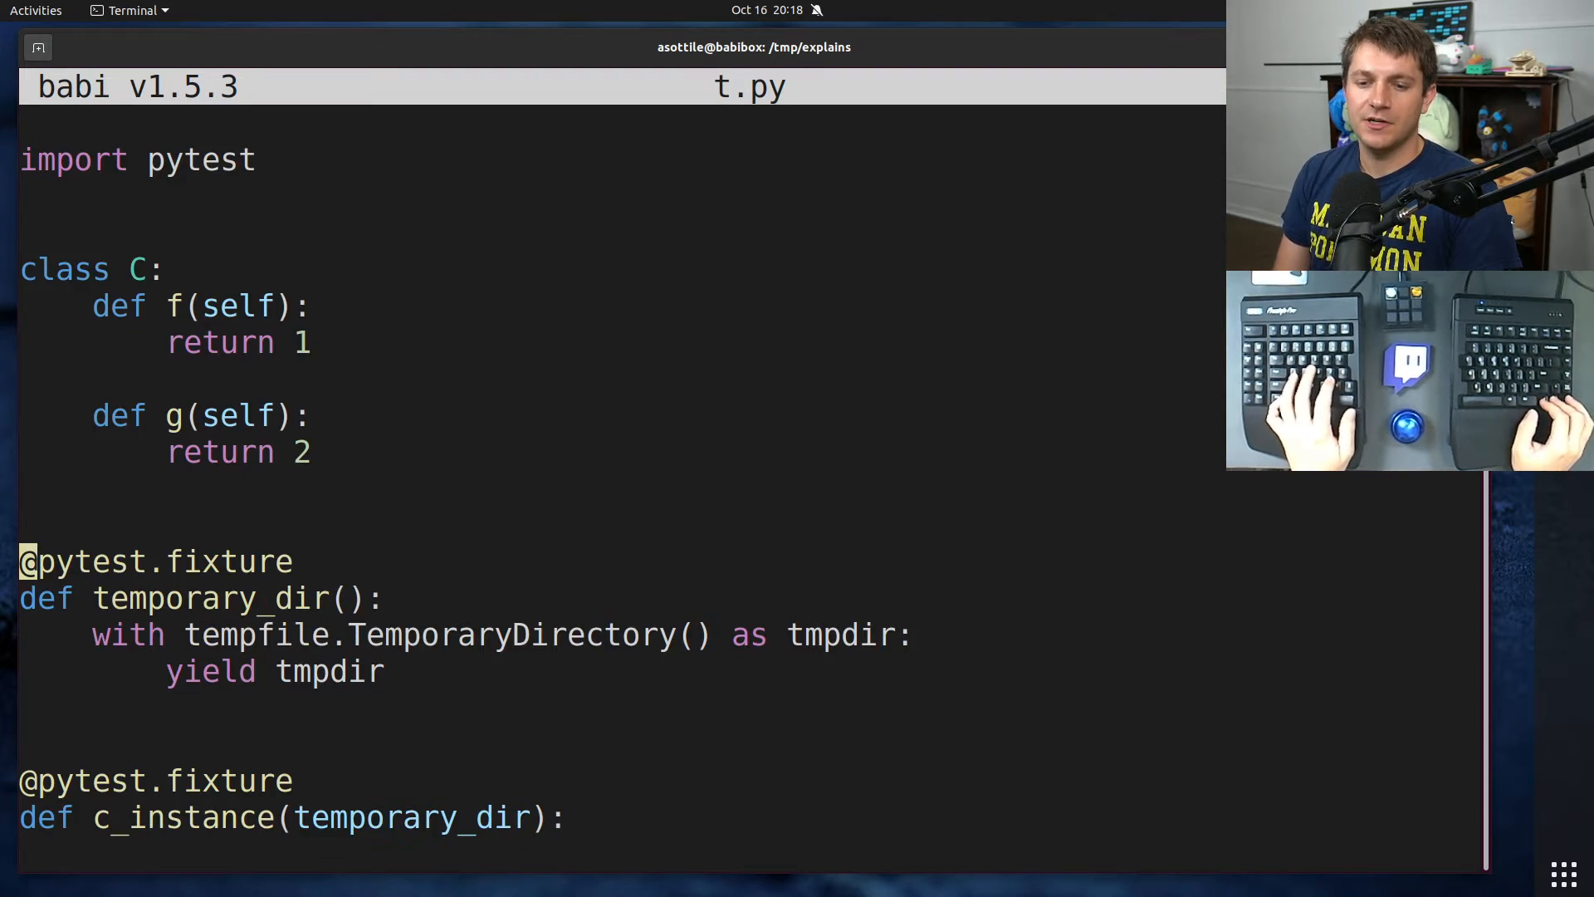
Step: Add scope='session' (via 'module' first) to the autouse setup_teardown fixture and save t.py
scroll(down, 3)
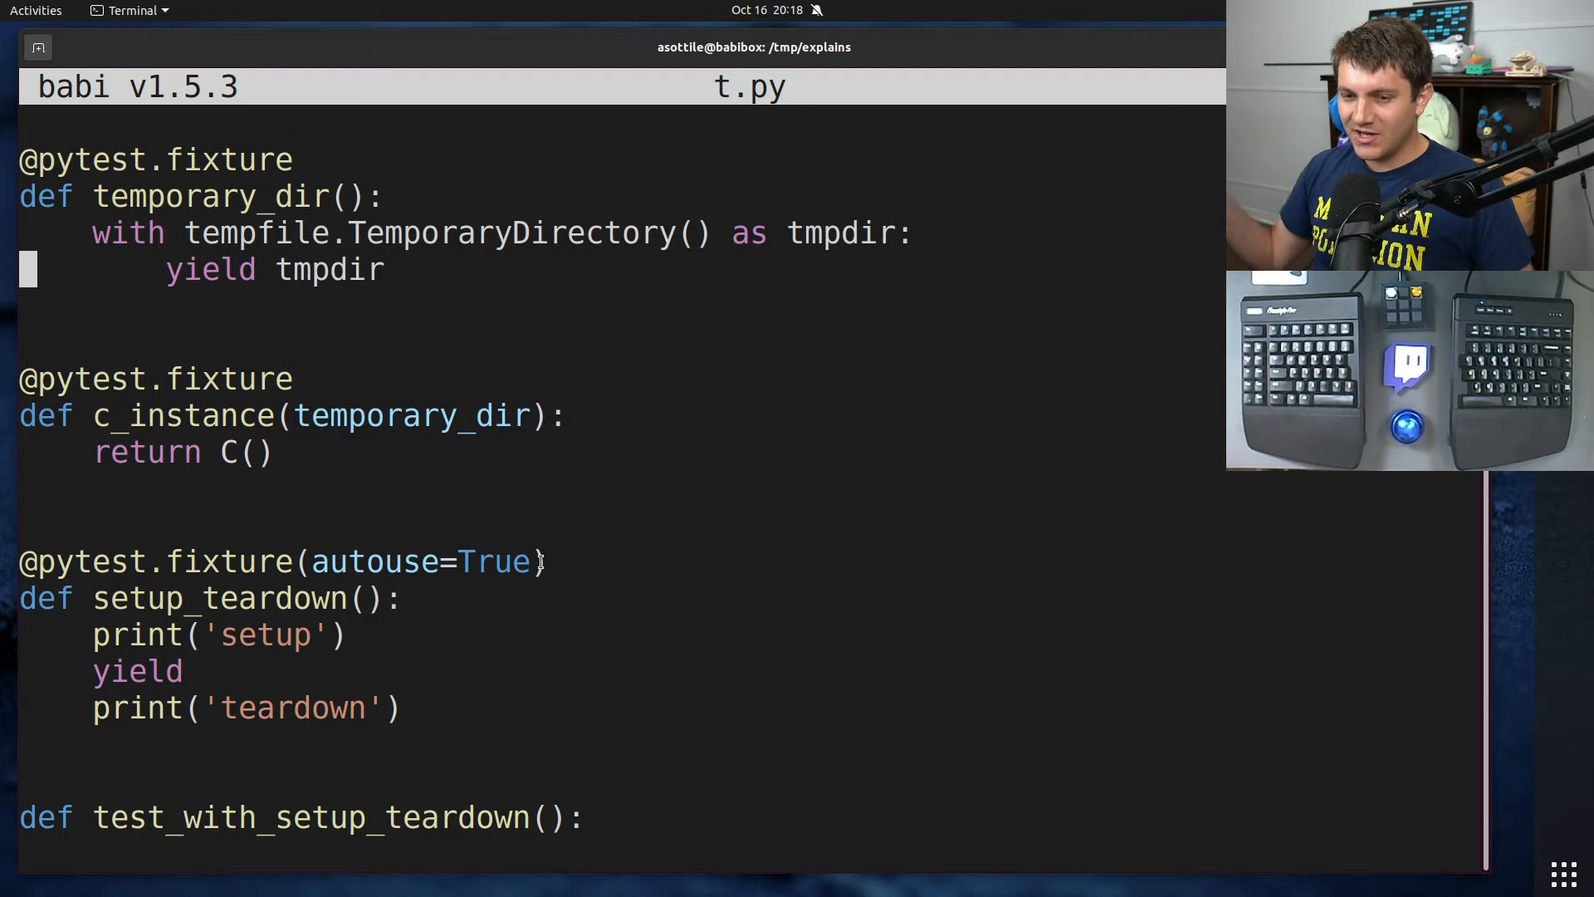
key(Down)
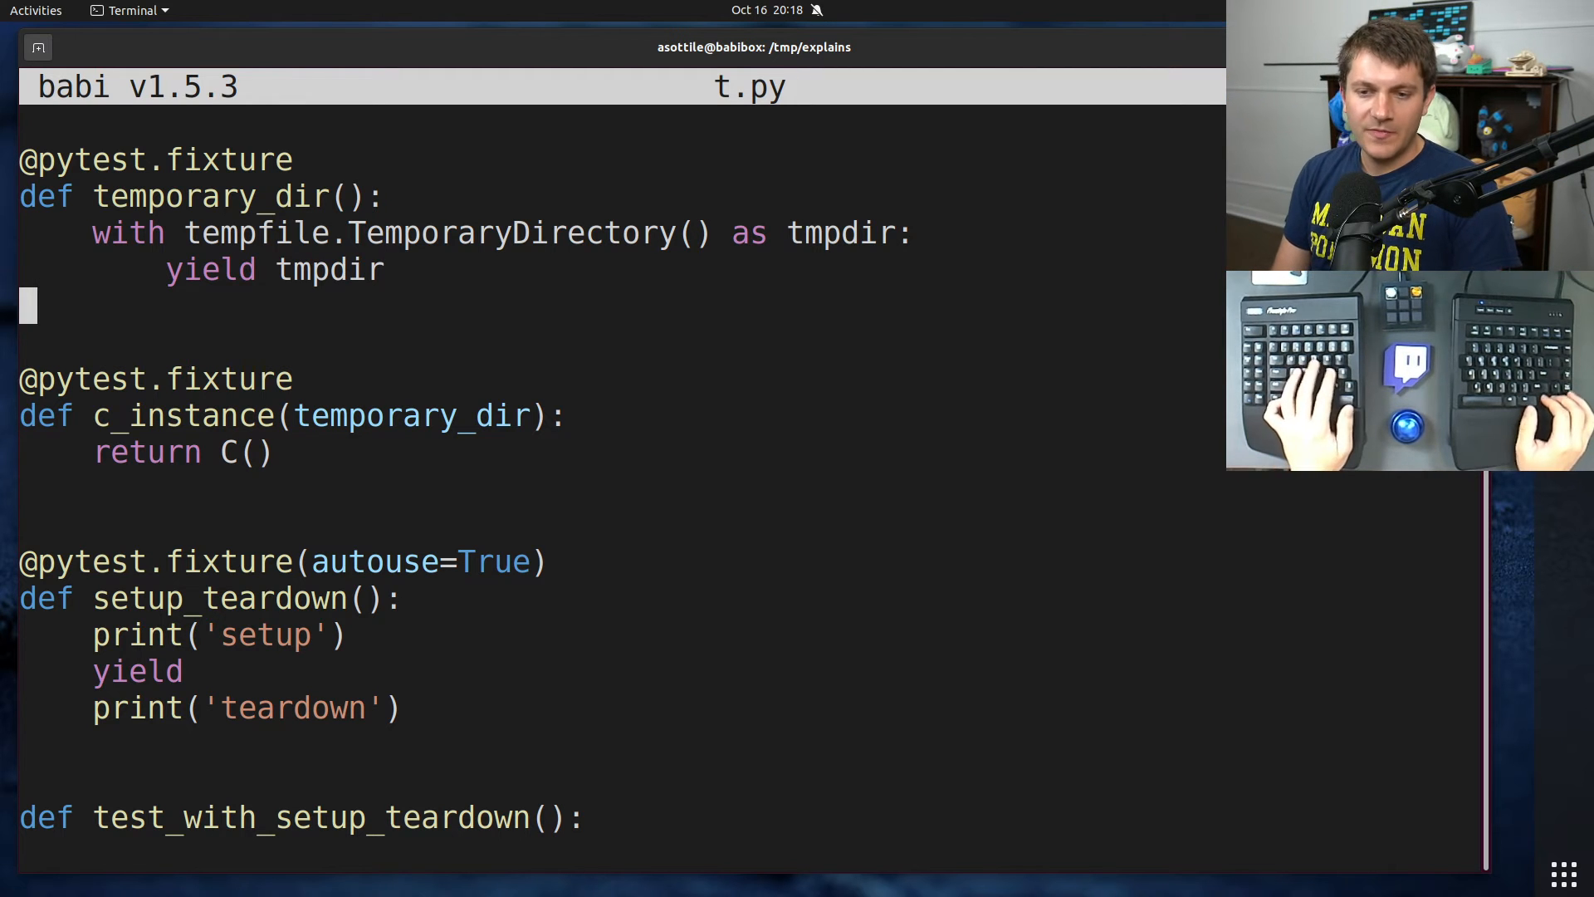
text(, scope)
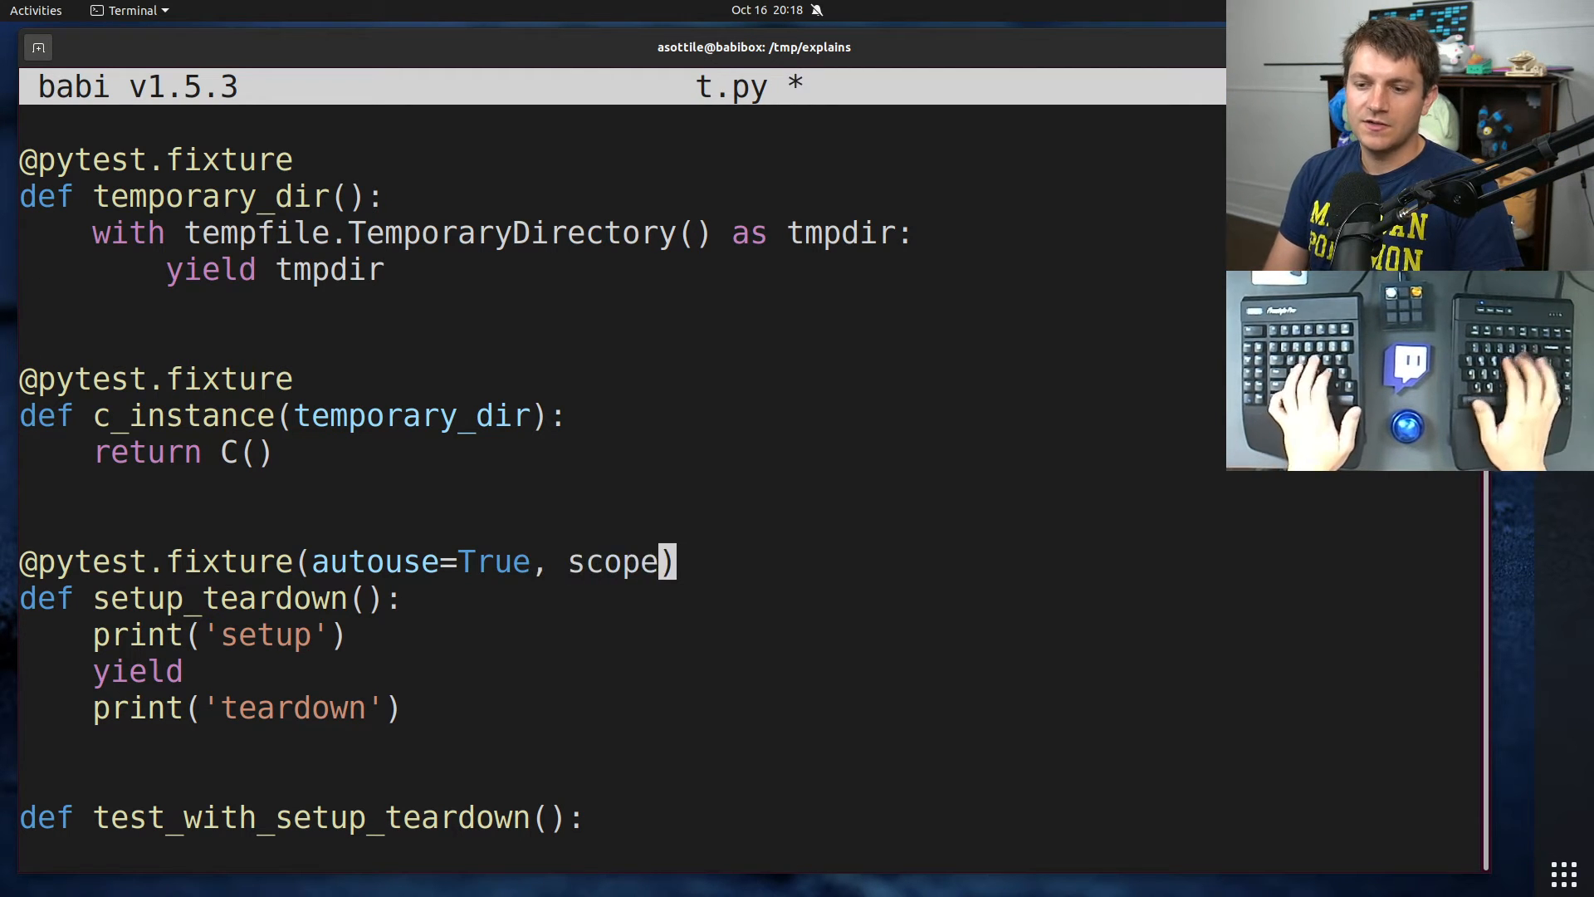
text(='module')
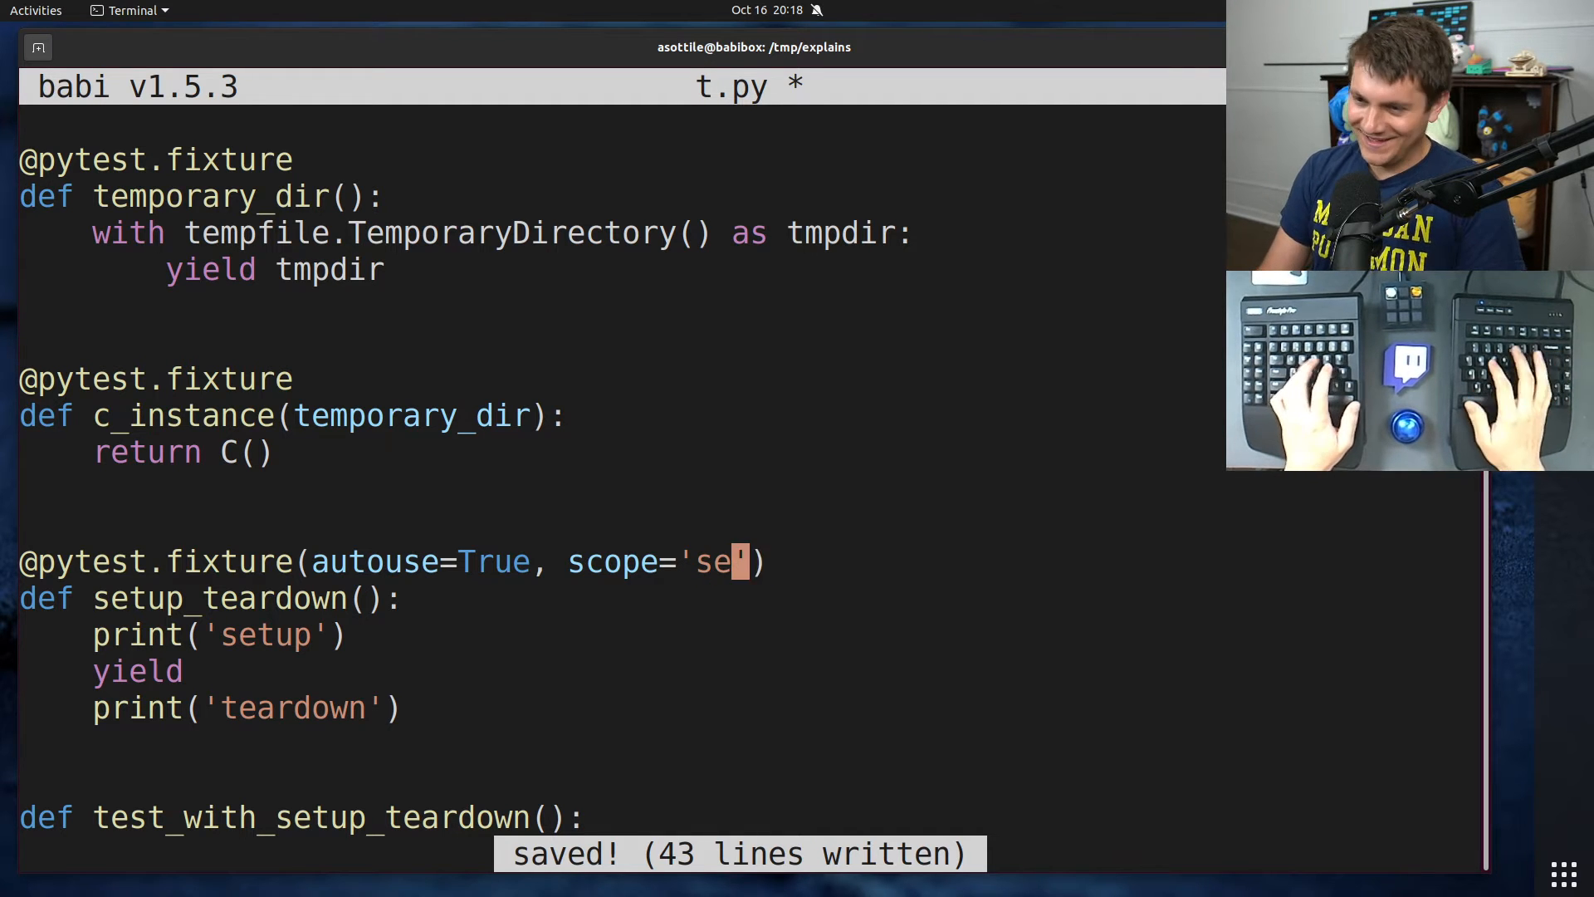
text(ssion)
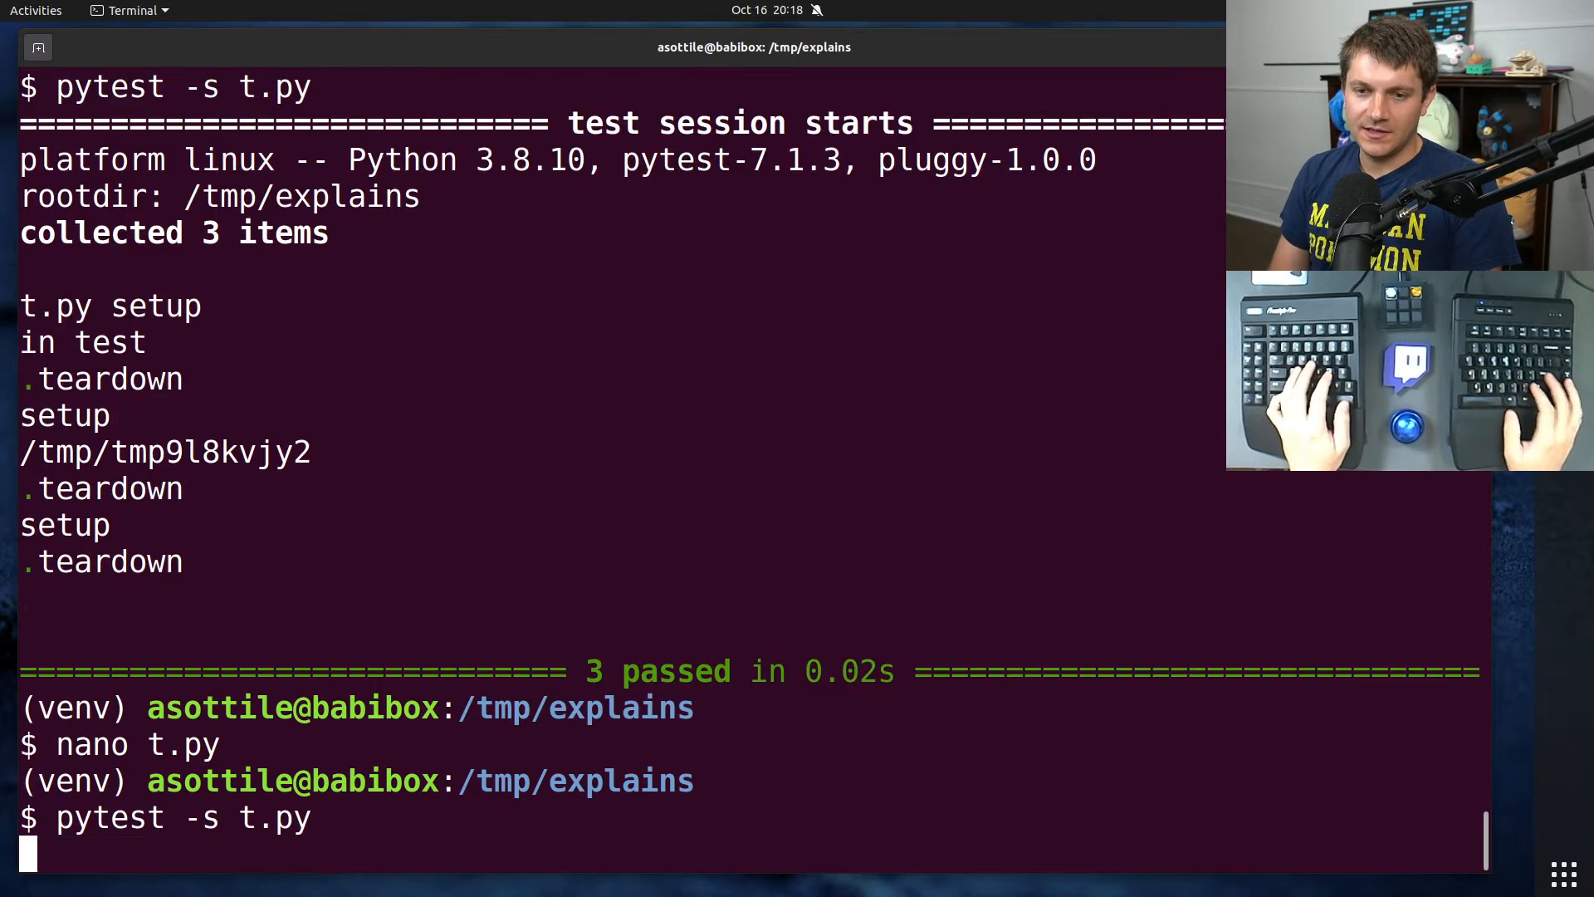
Step: Rerun pytest -s t.py: 3 passed with setup and teardown printed once, then reopen t.py
key(Return)
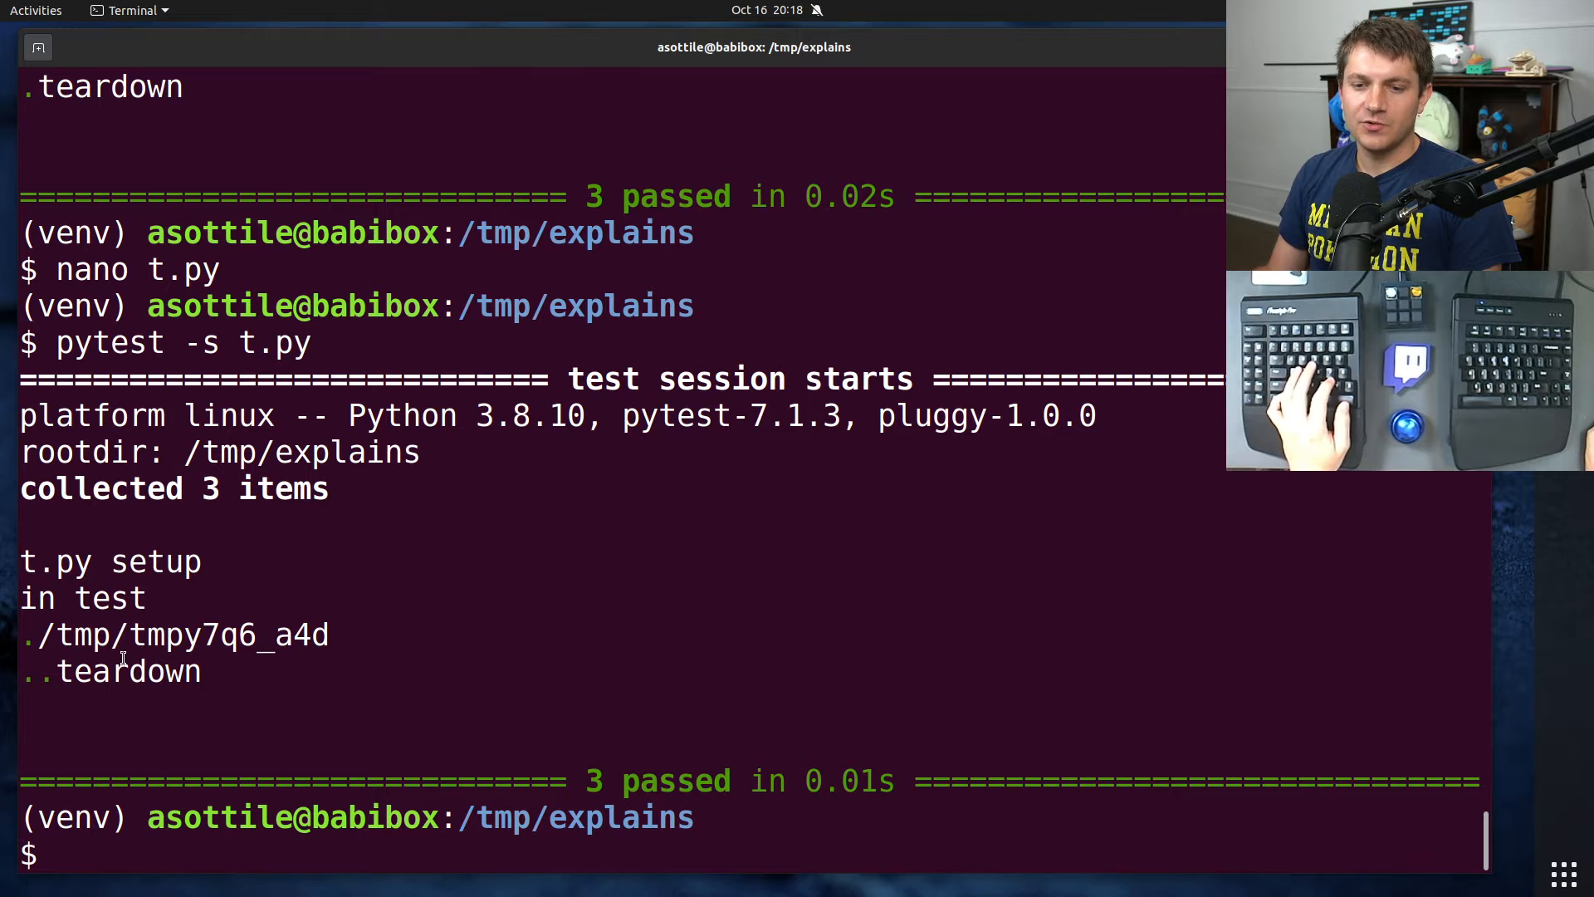
double_click(155, 561)
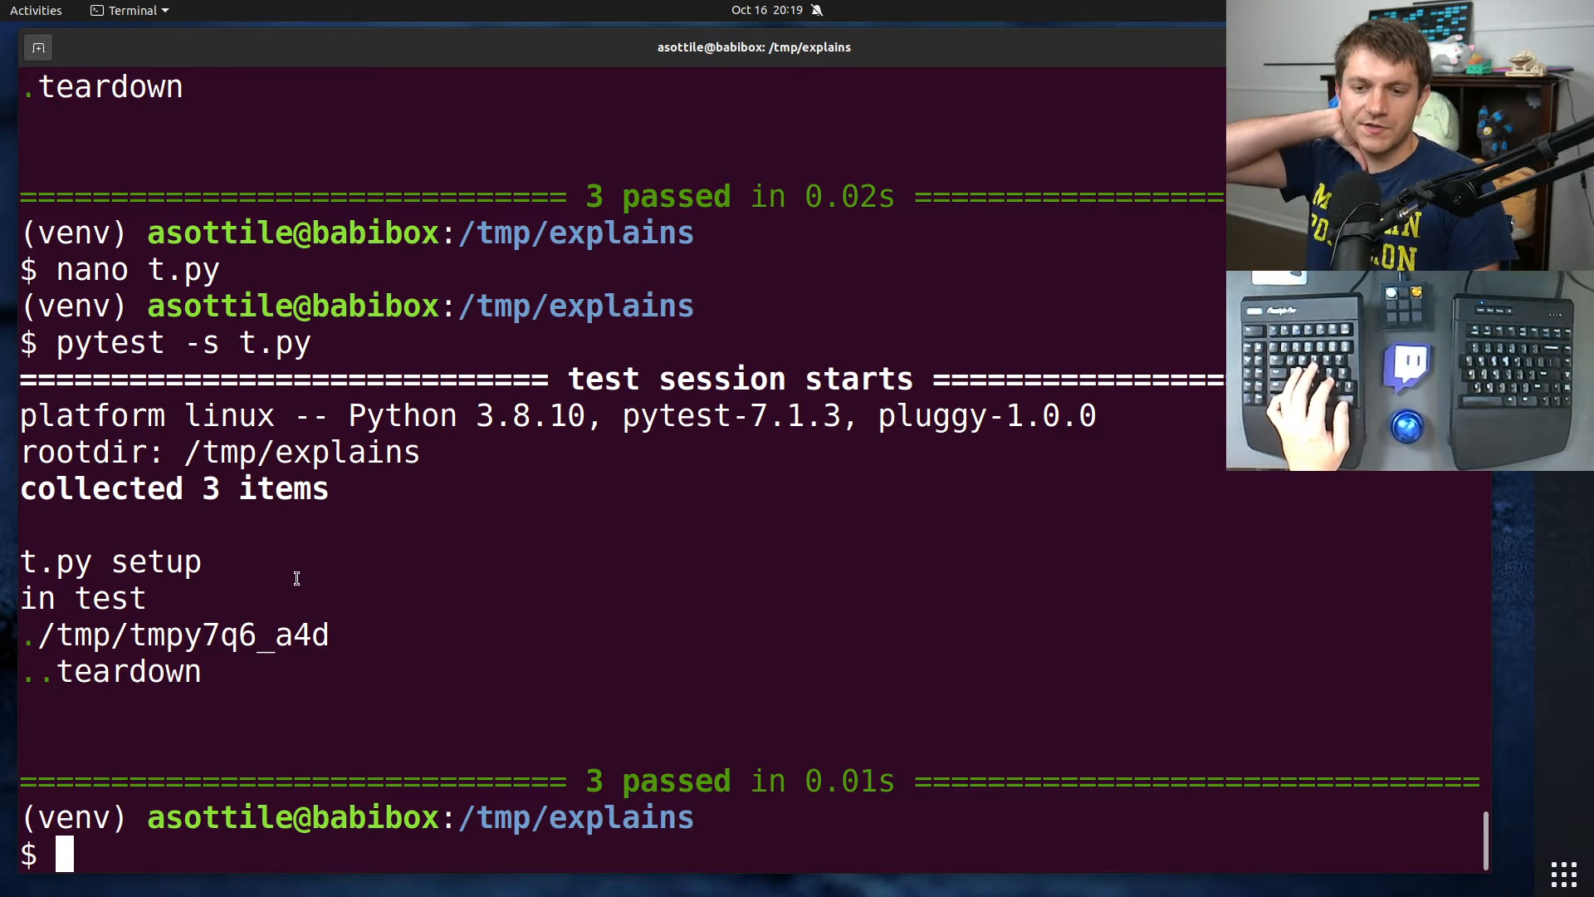
text(nano t.py)
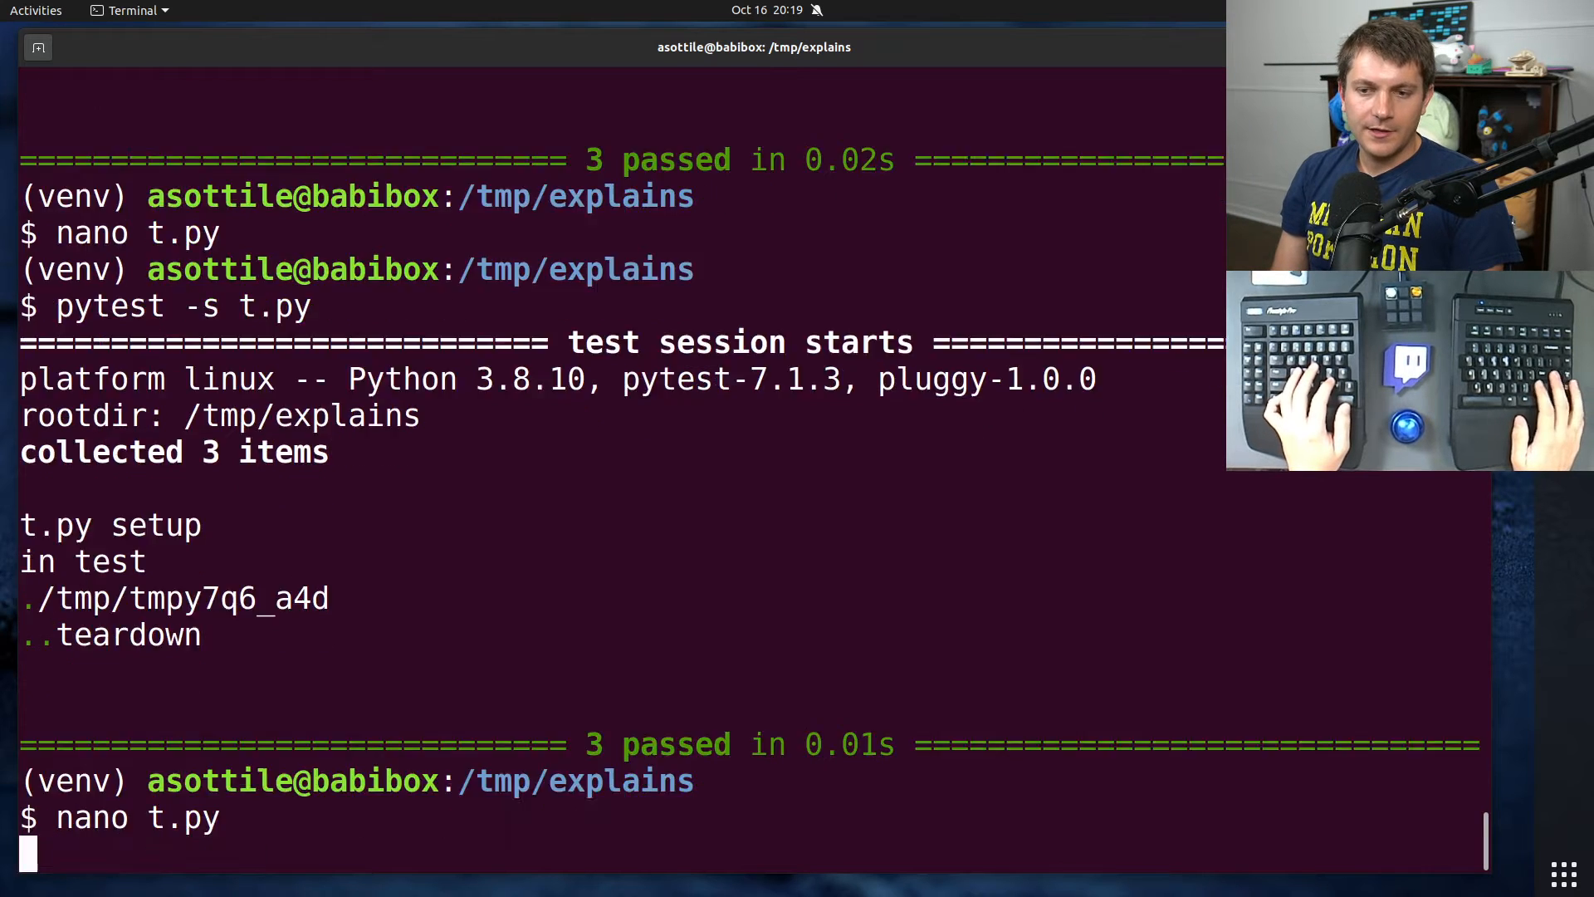
key(Return)
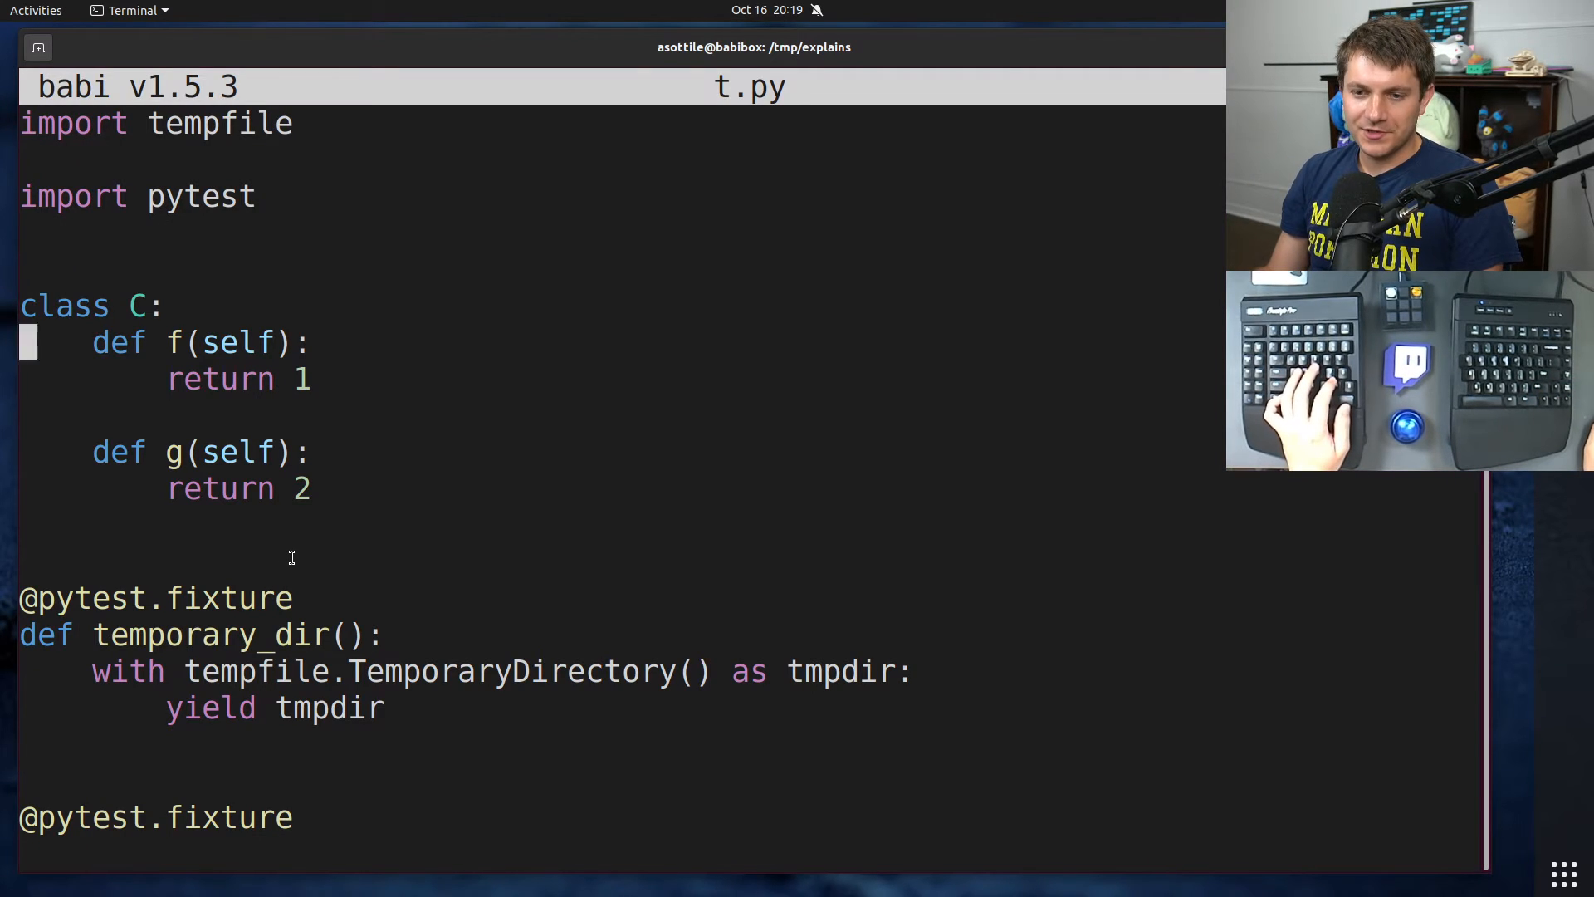
scroll(down, 3)
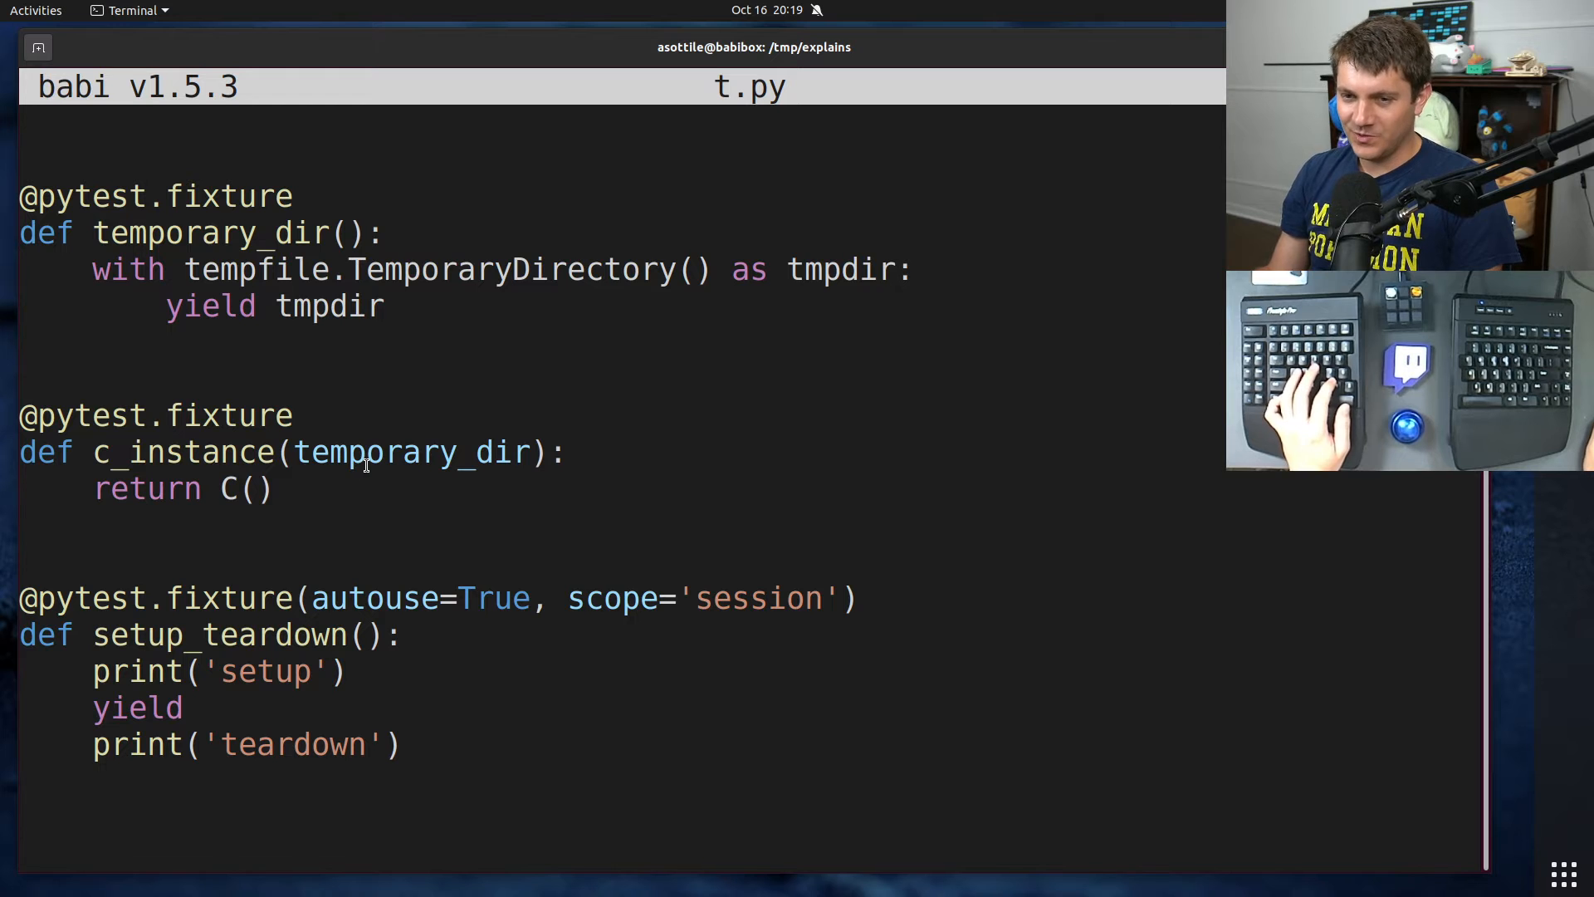
double_click(412, 452)
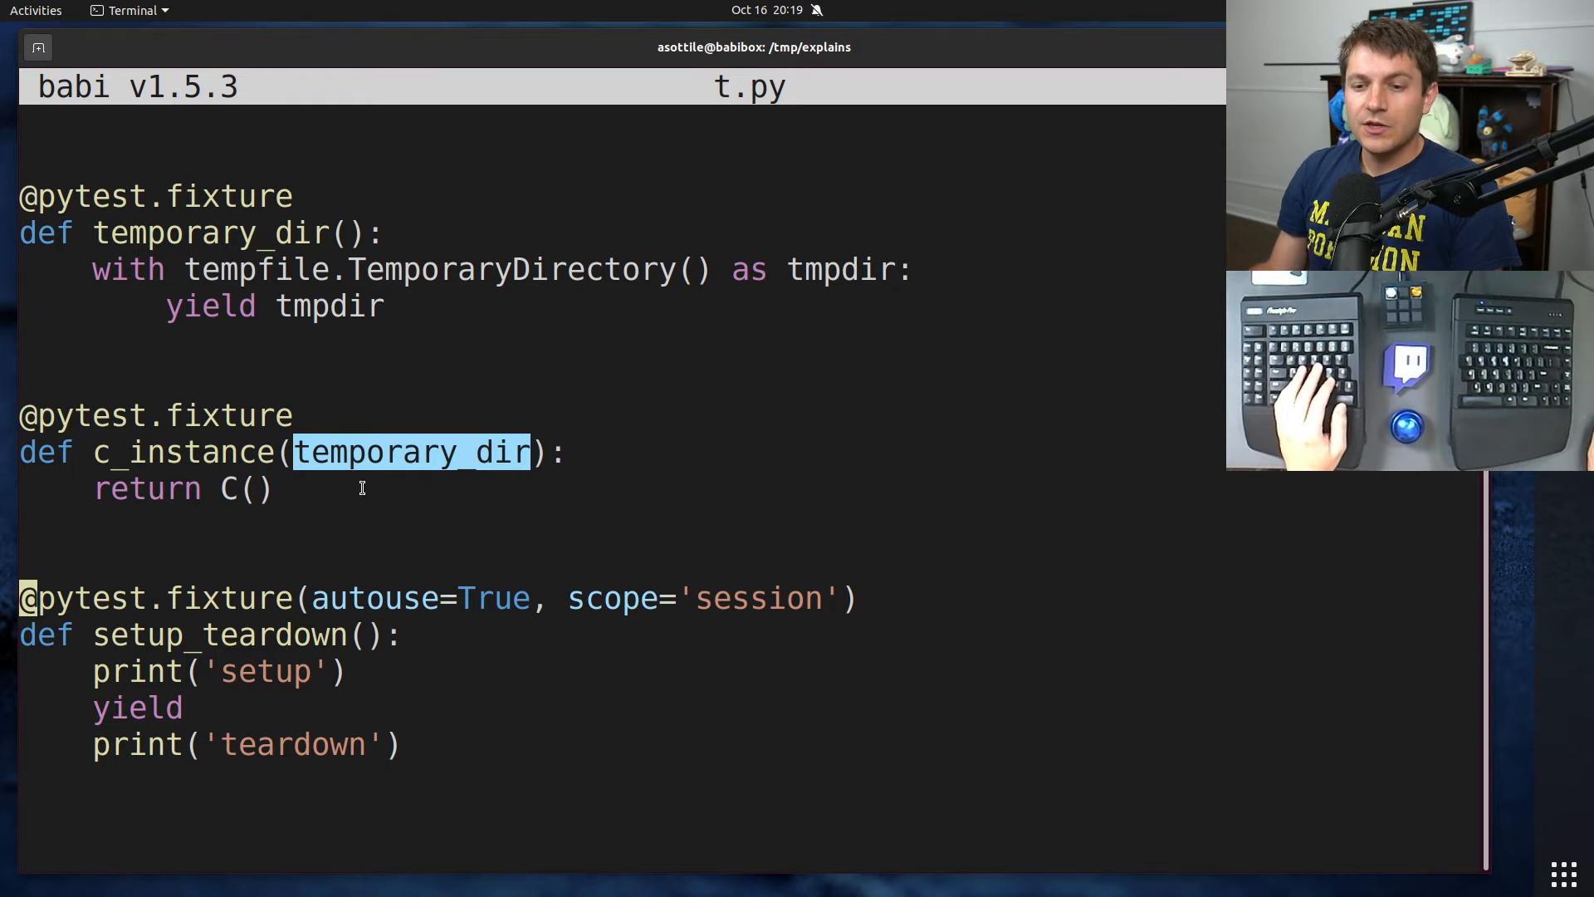
scroll(down, 3)
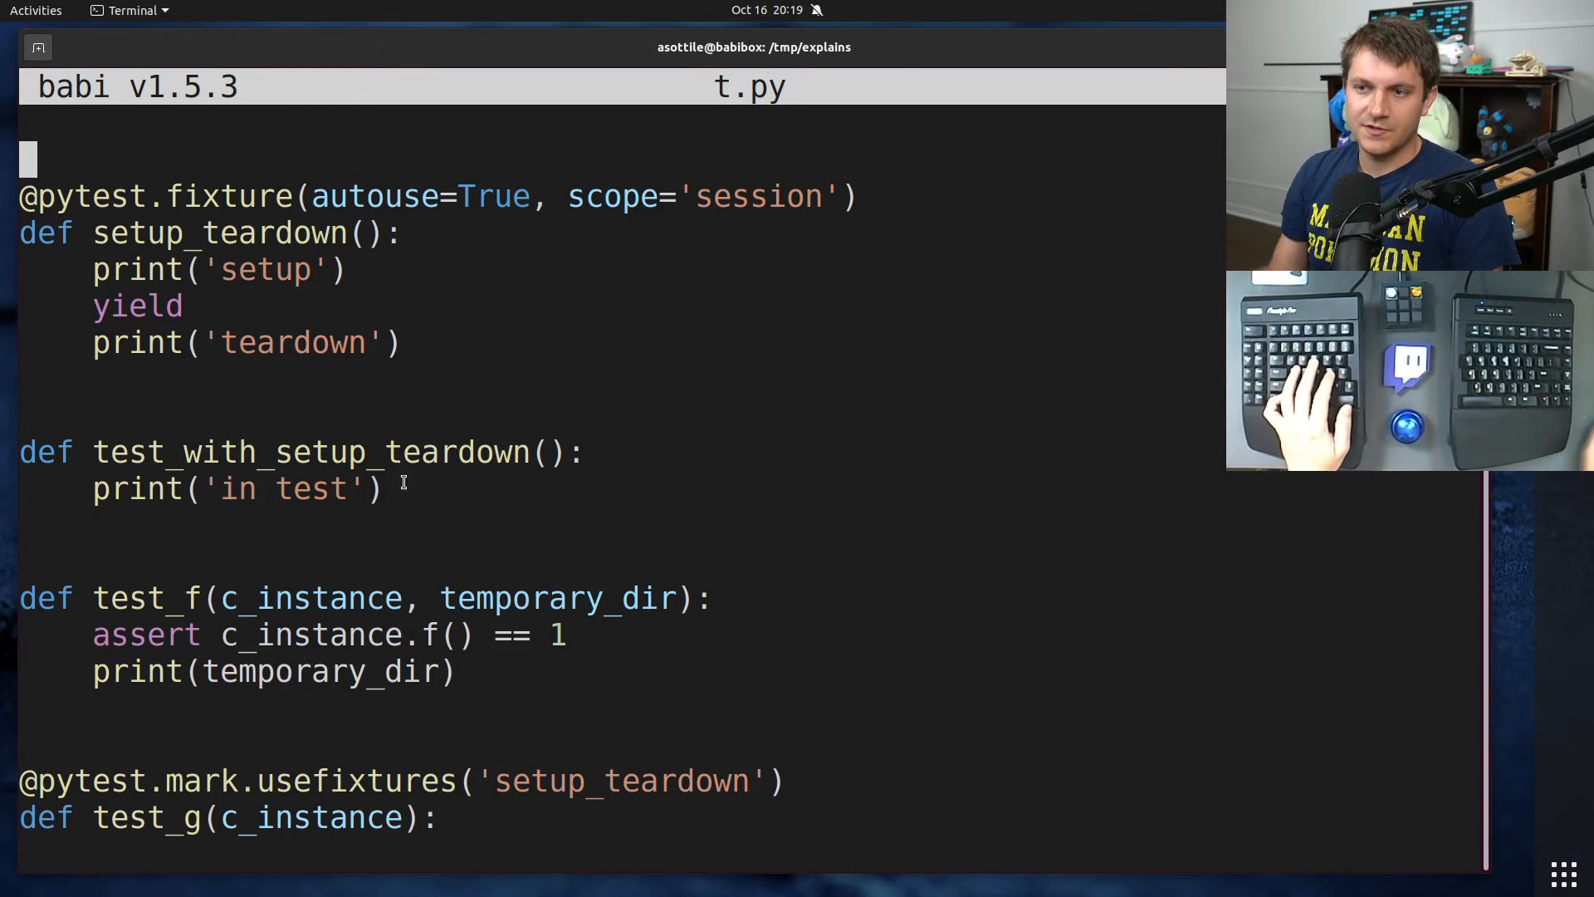
mouse_move(321, 305)
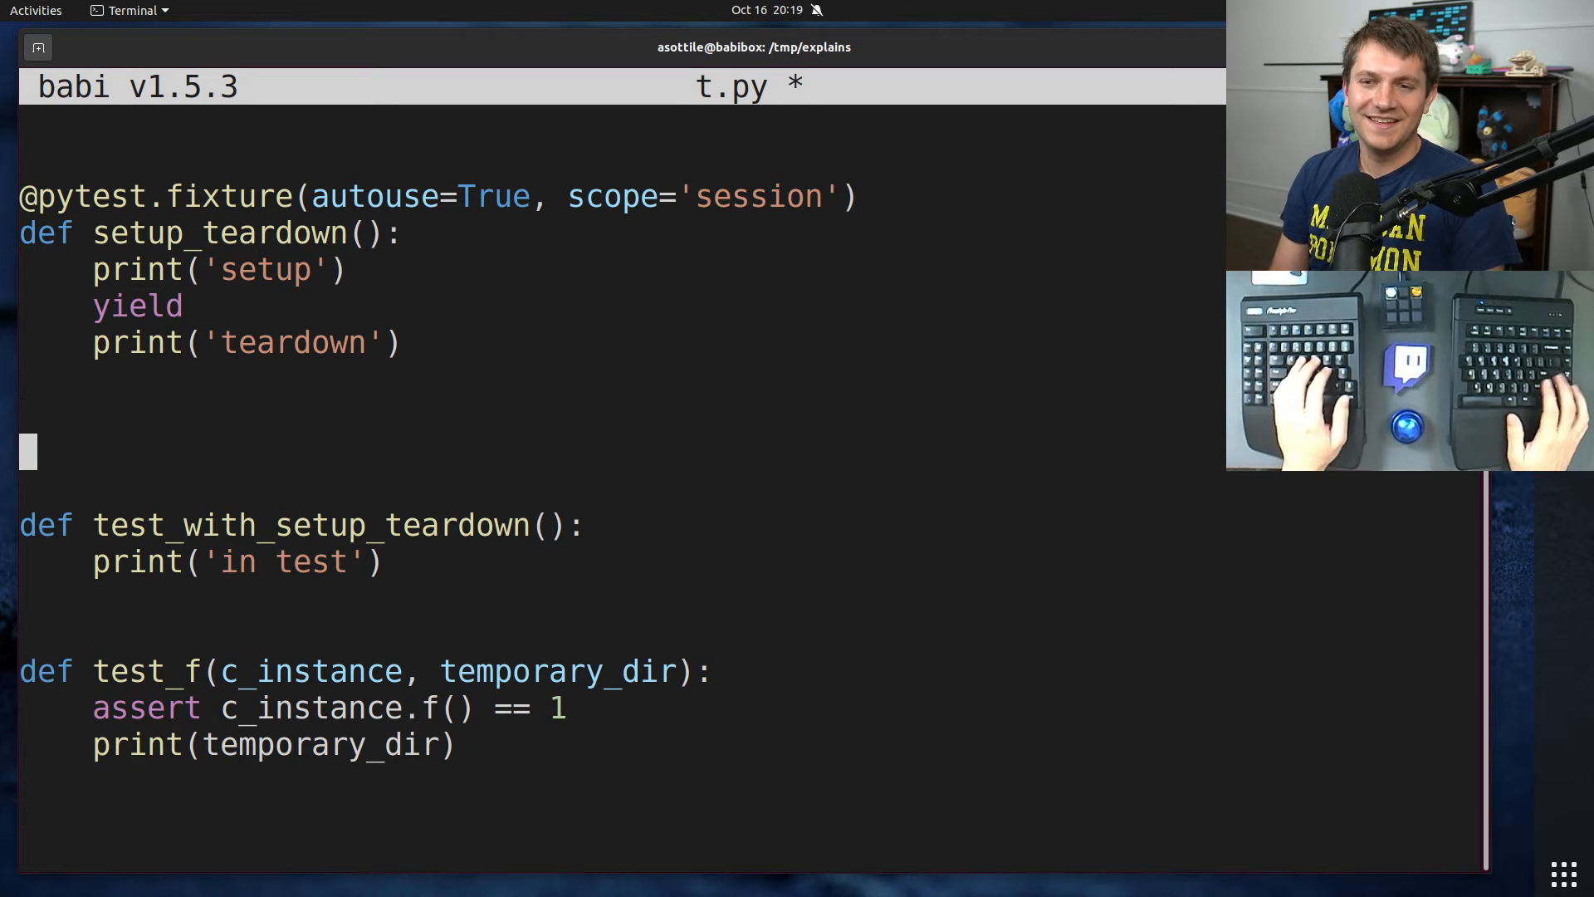
text(@pytest.fixt)
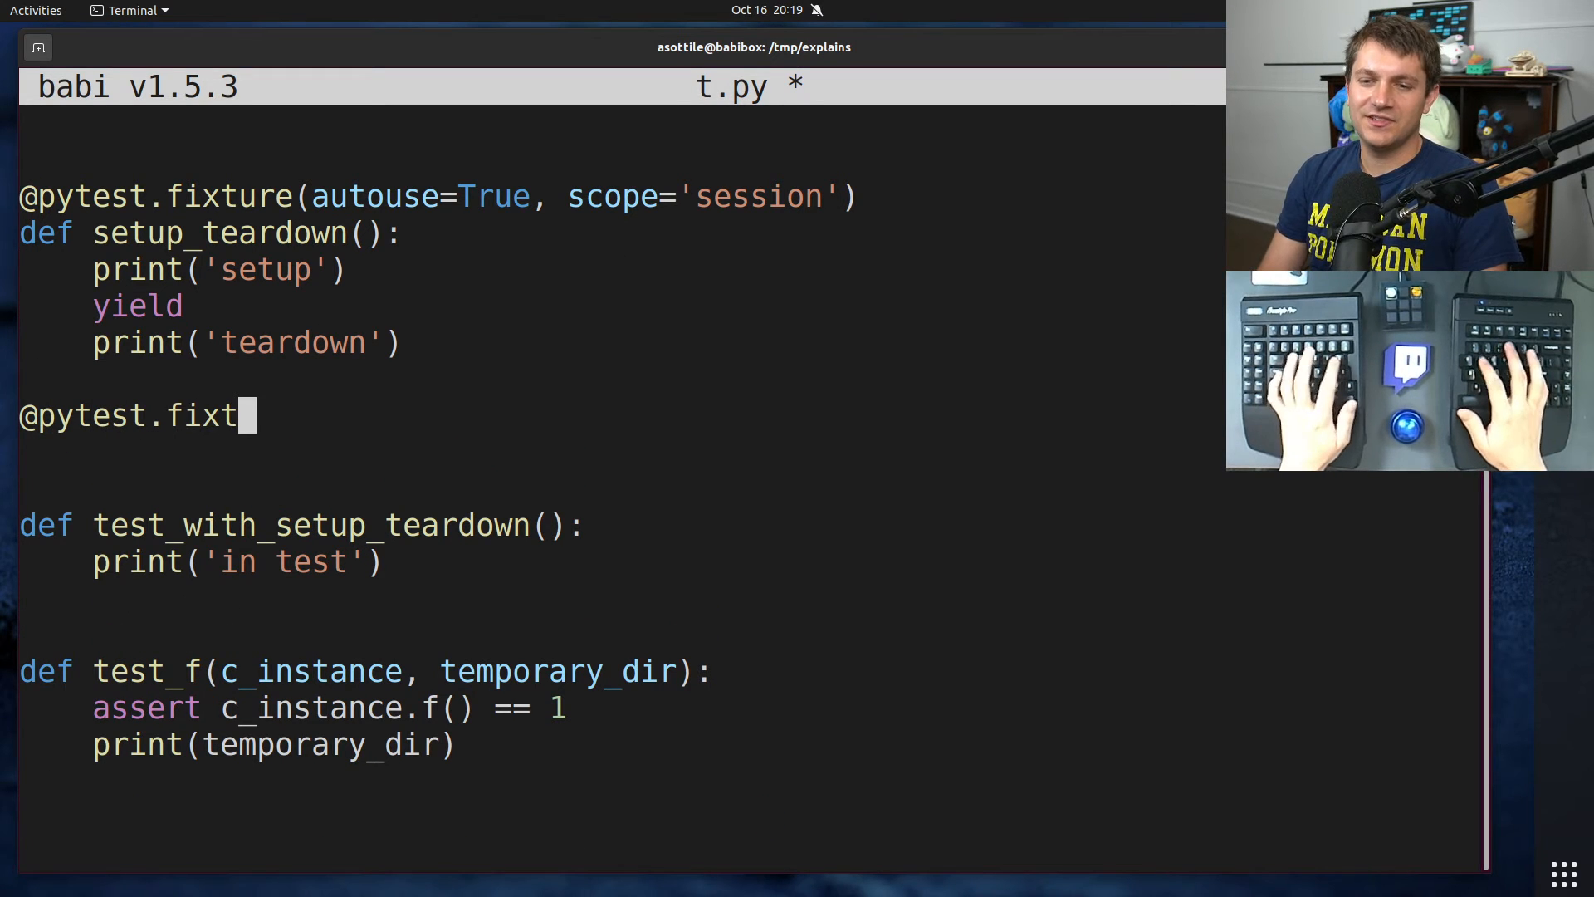
text(ure)
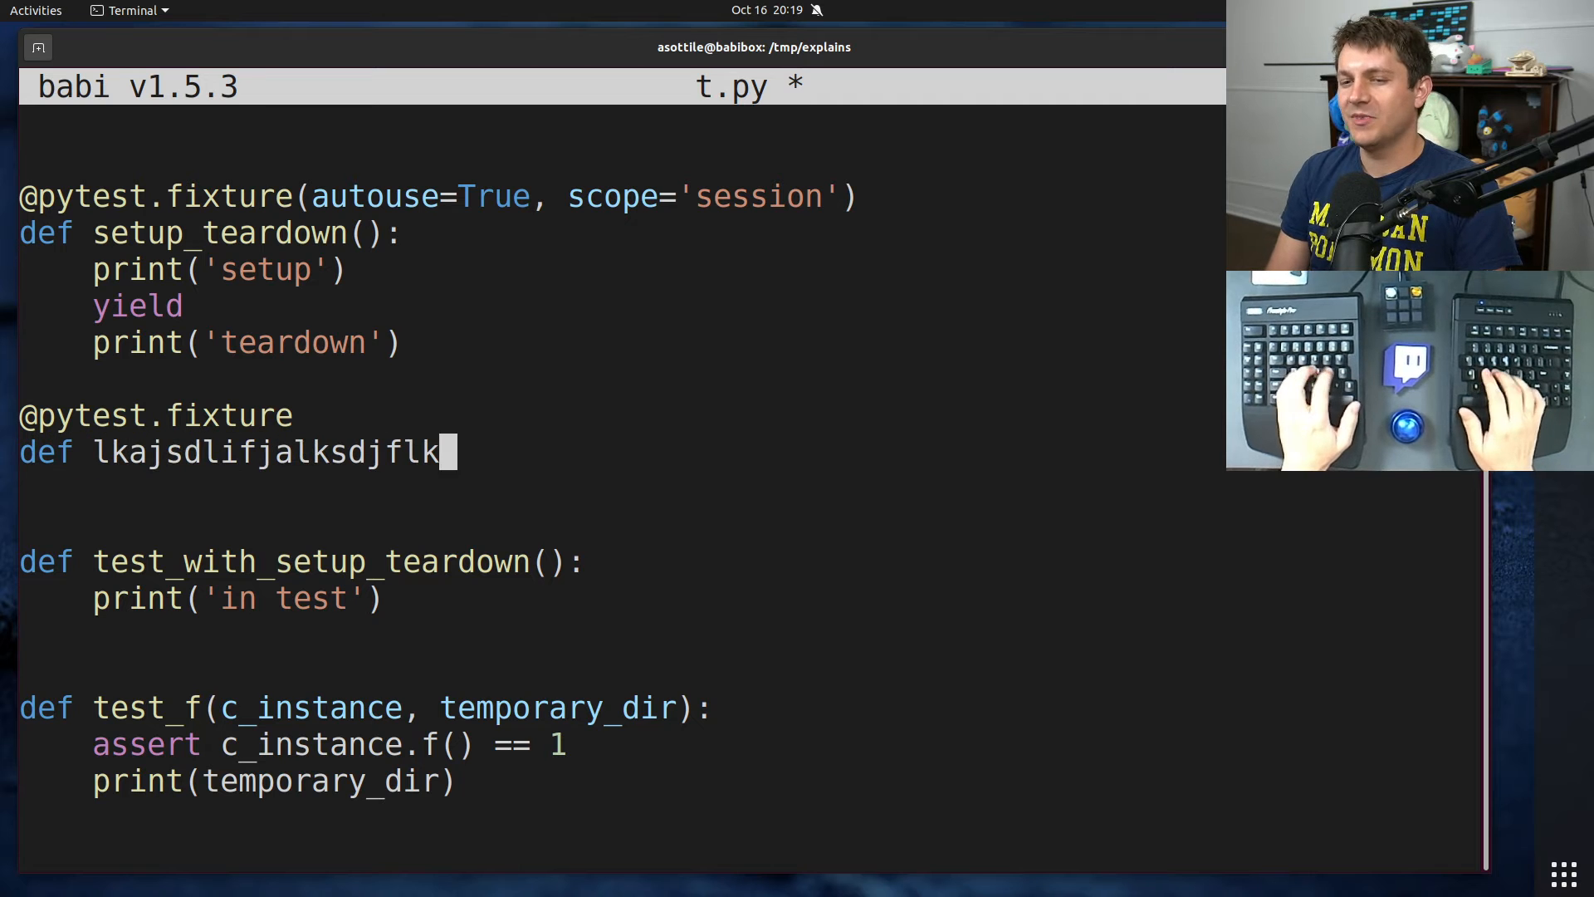
text(asdf():)
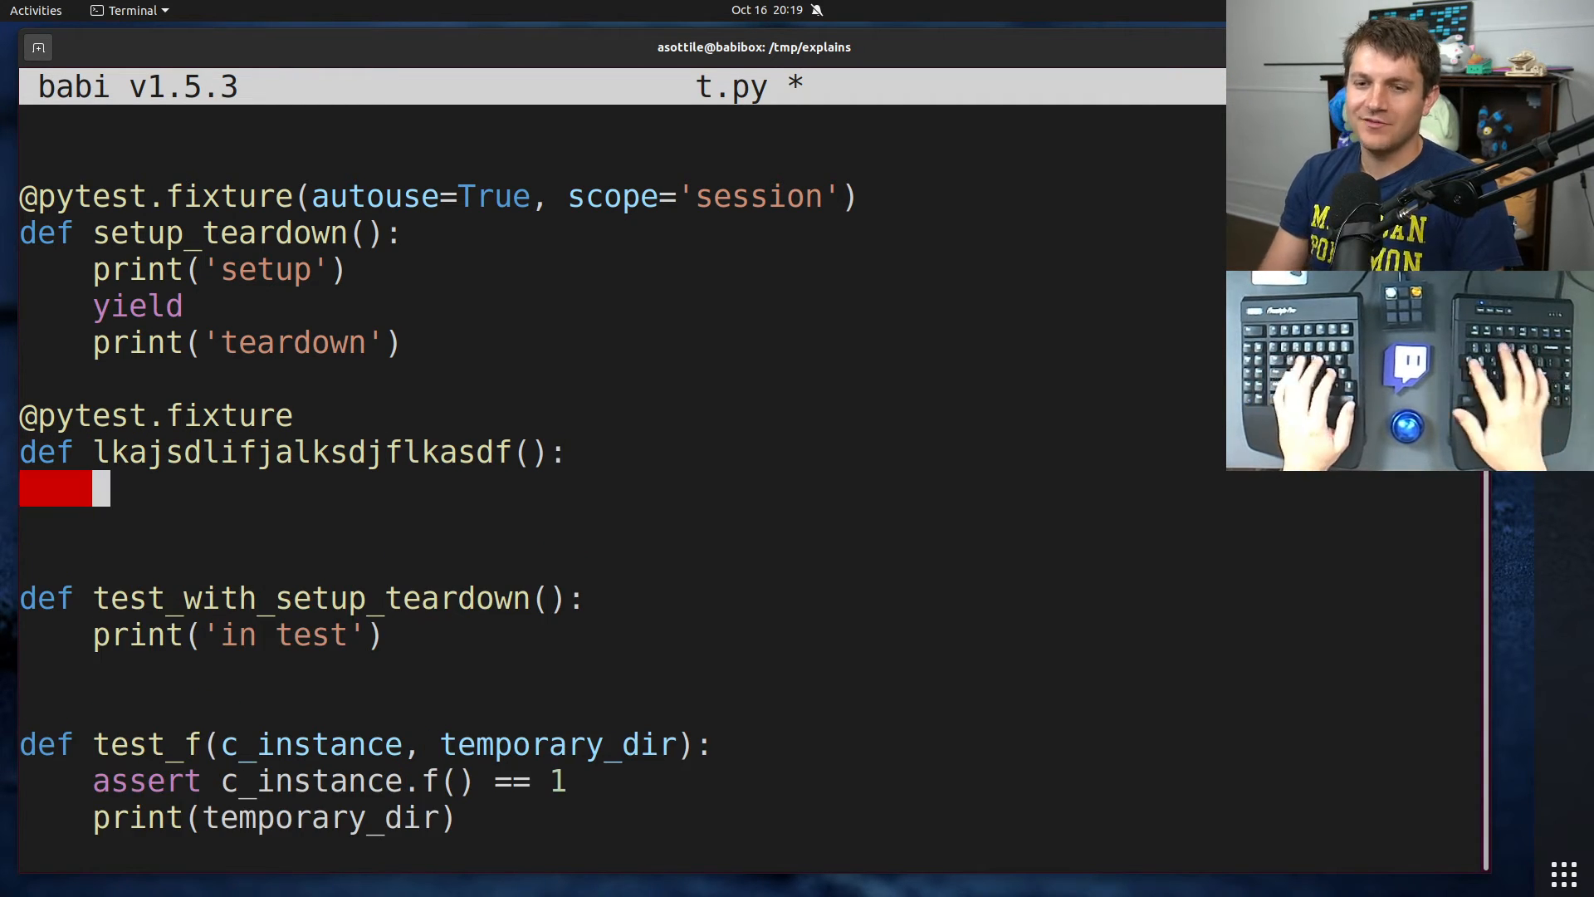
text(yield 54)
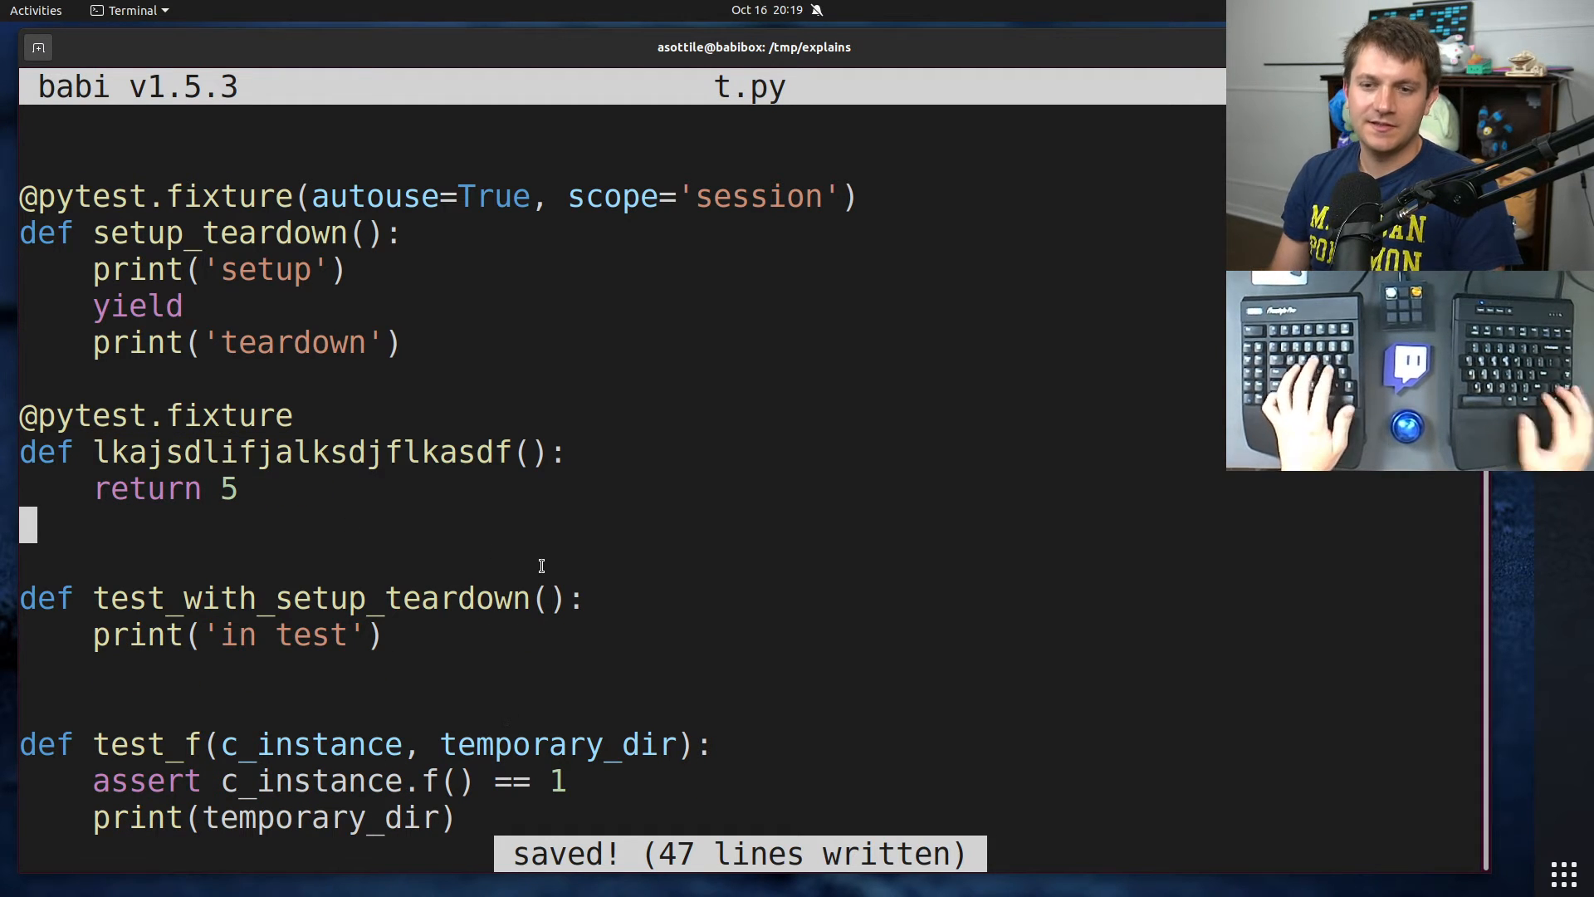
Step: Register it as name='fix', request fix in test_with_setup_teardown and print f'in test {fix=}', then save
text((name=)
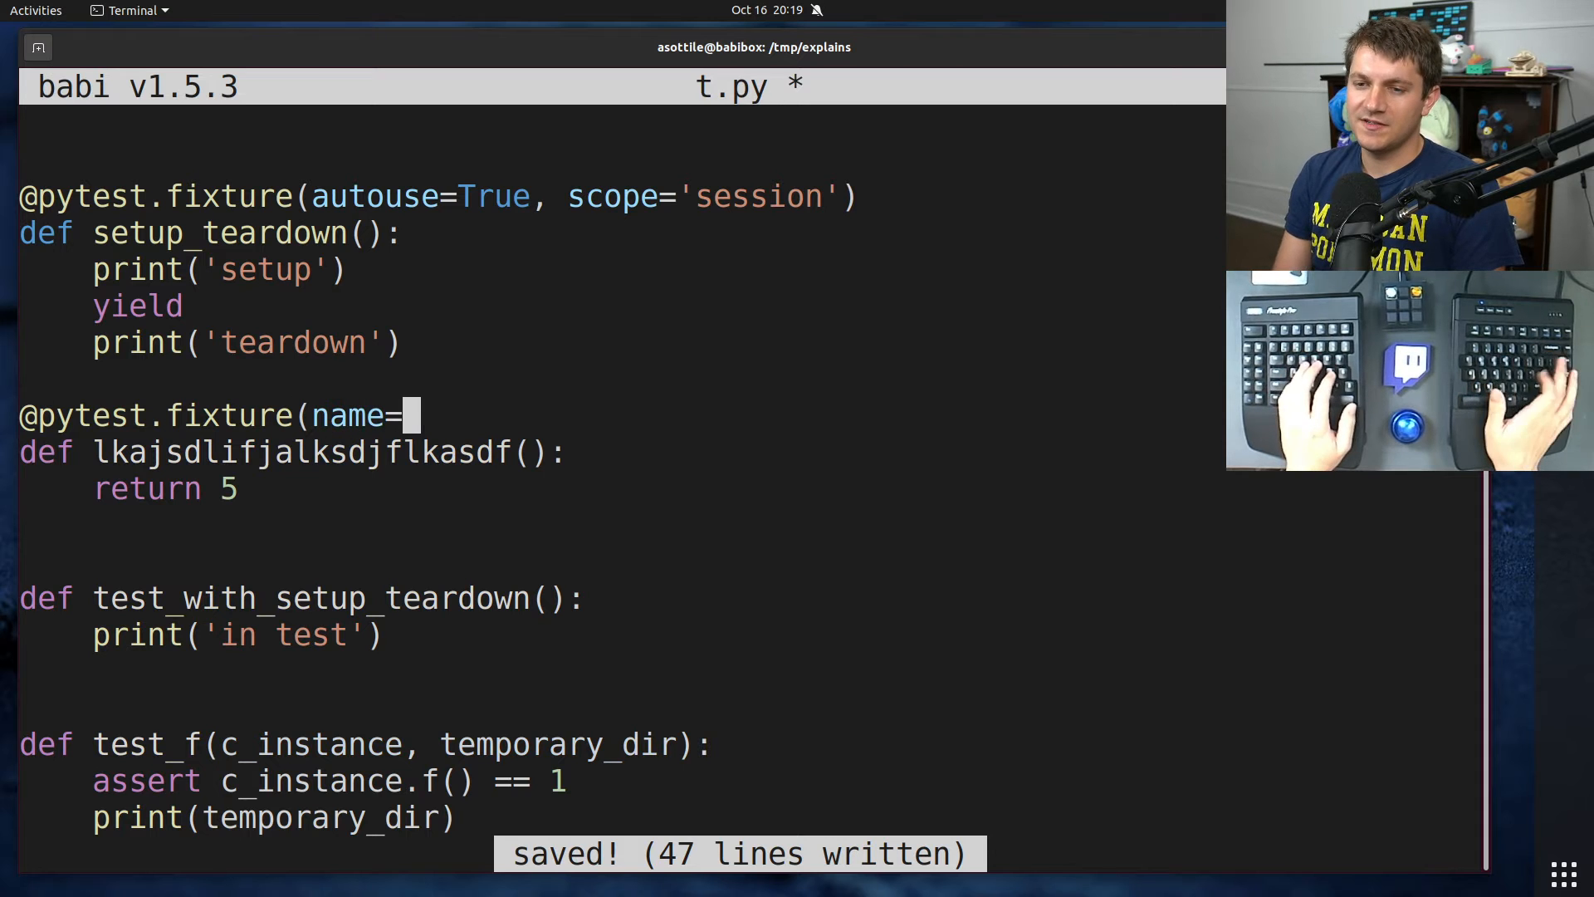
text('fix'))
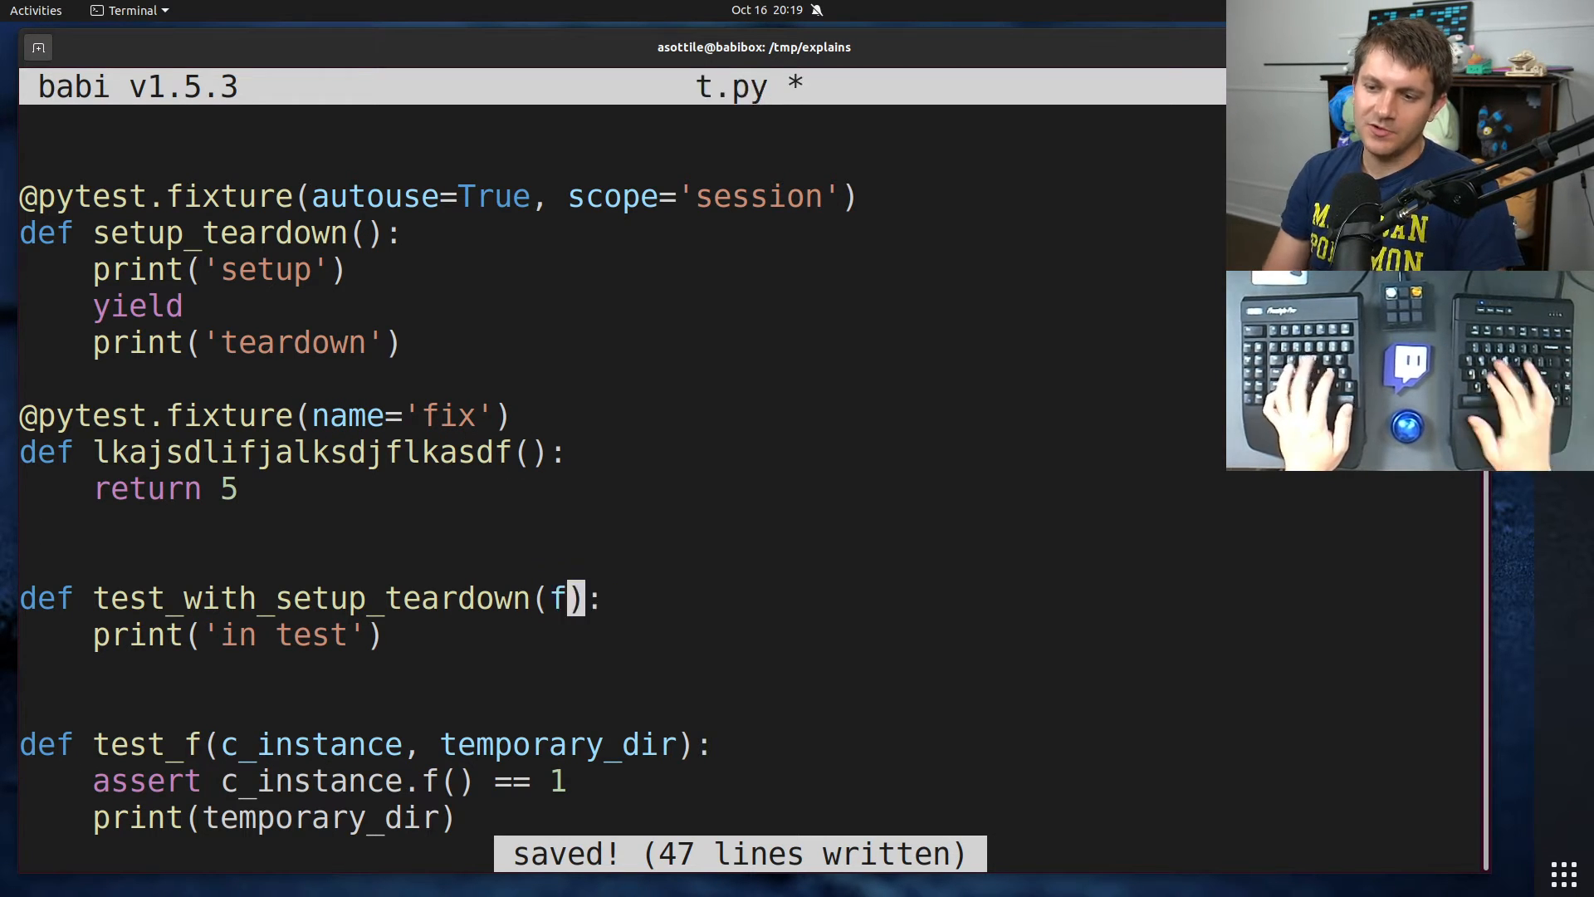
text(ix)
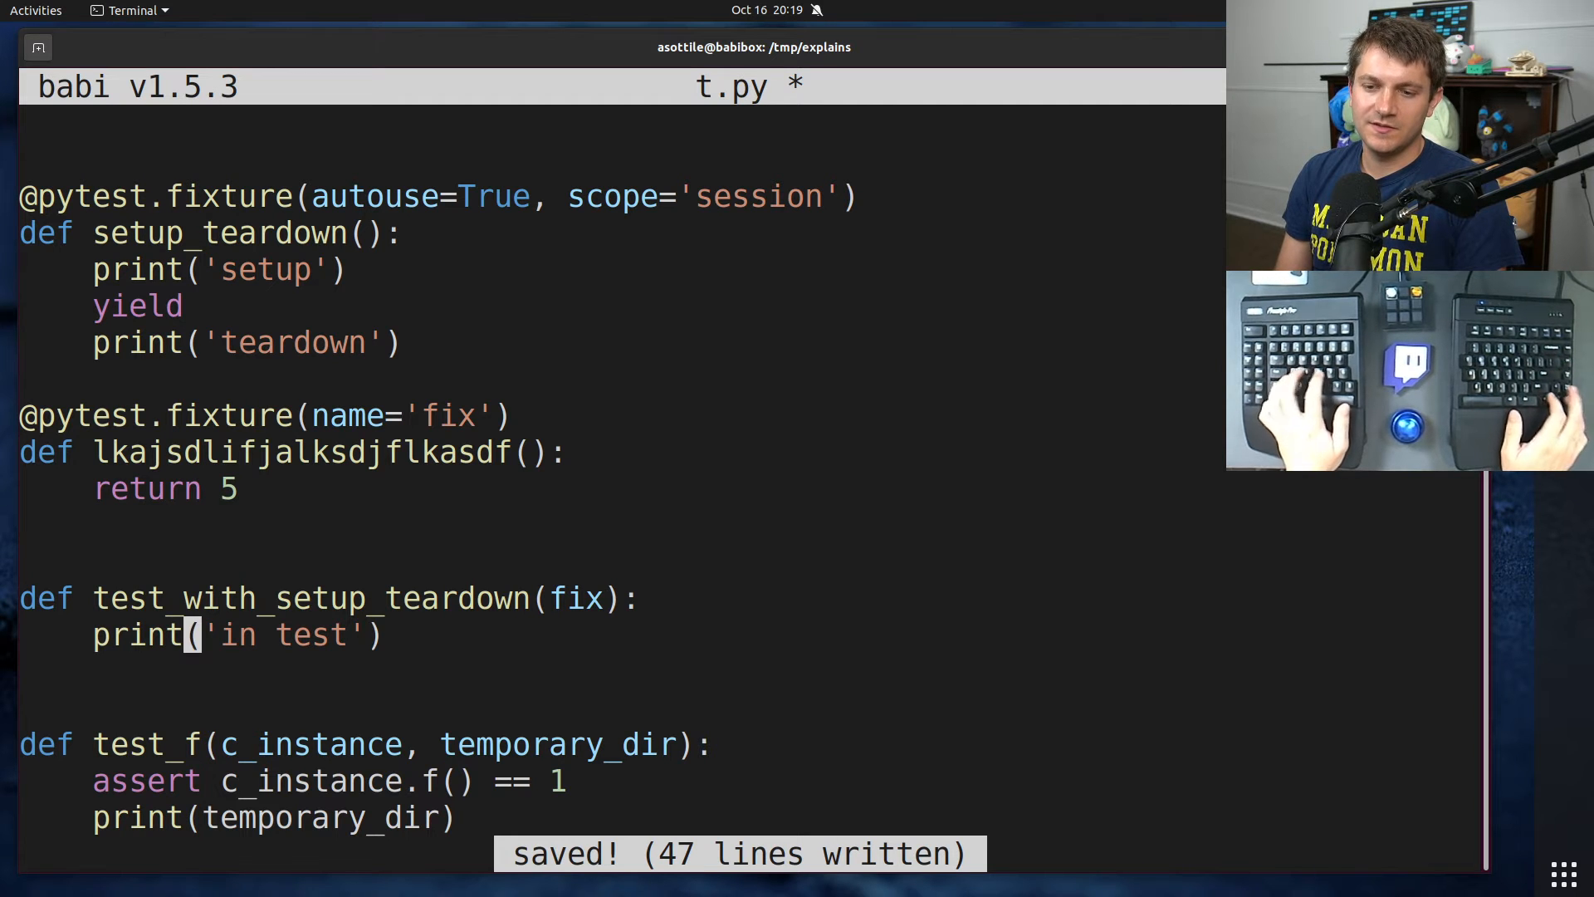
text(f'in test {fix=)
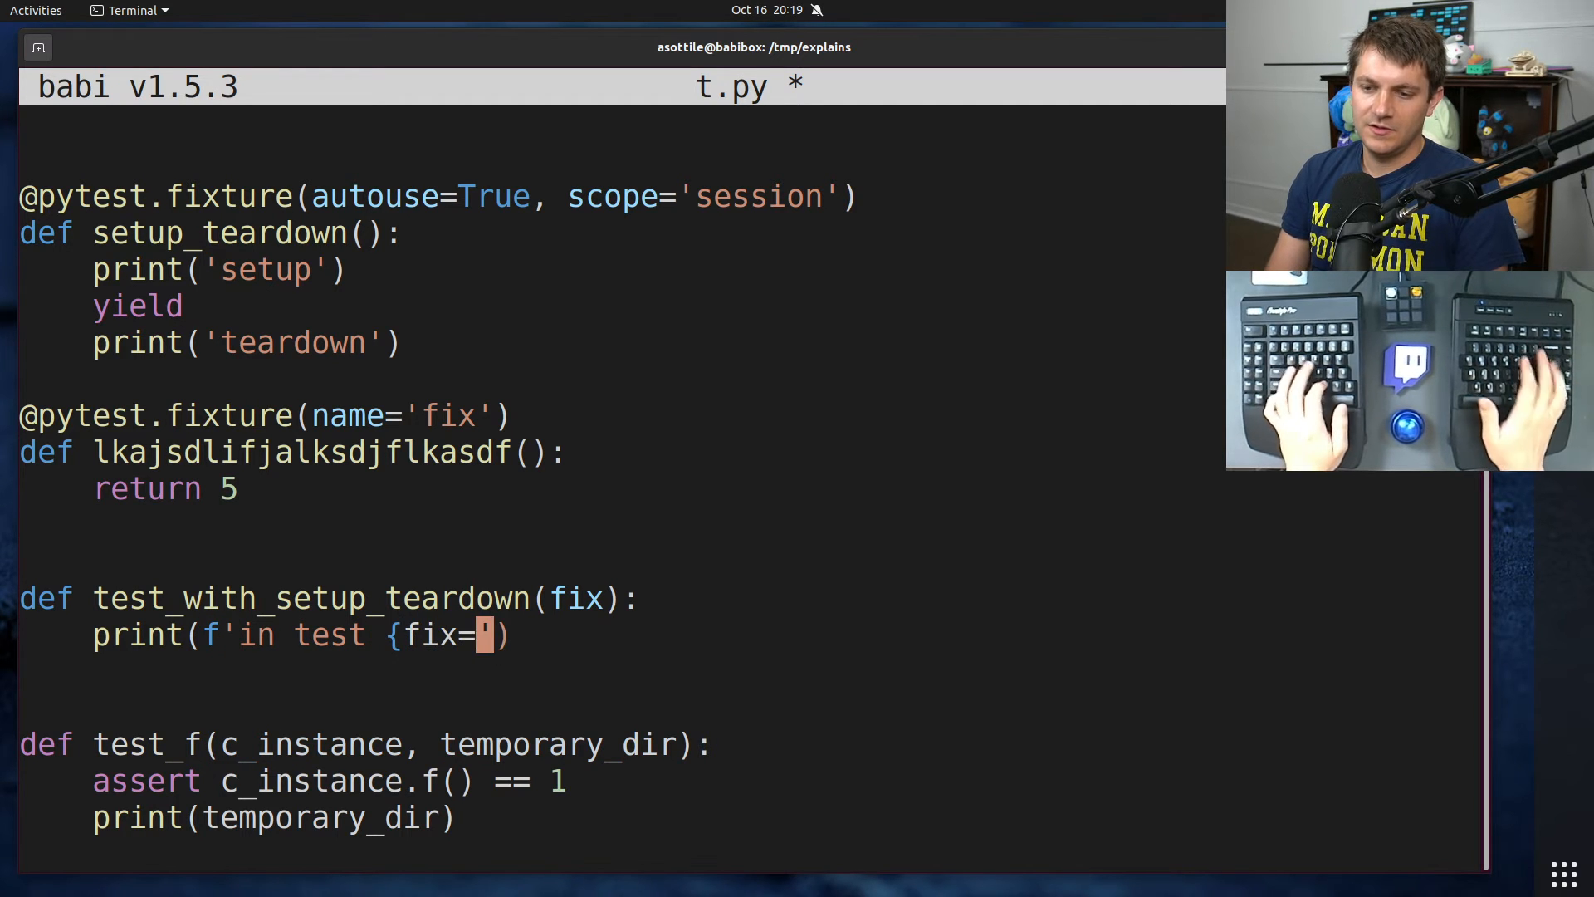
key(ctrl+s)
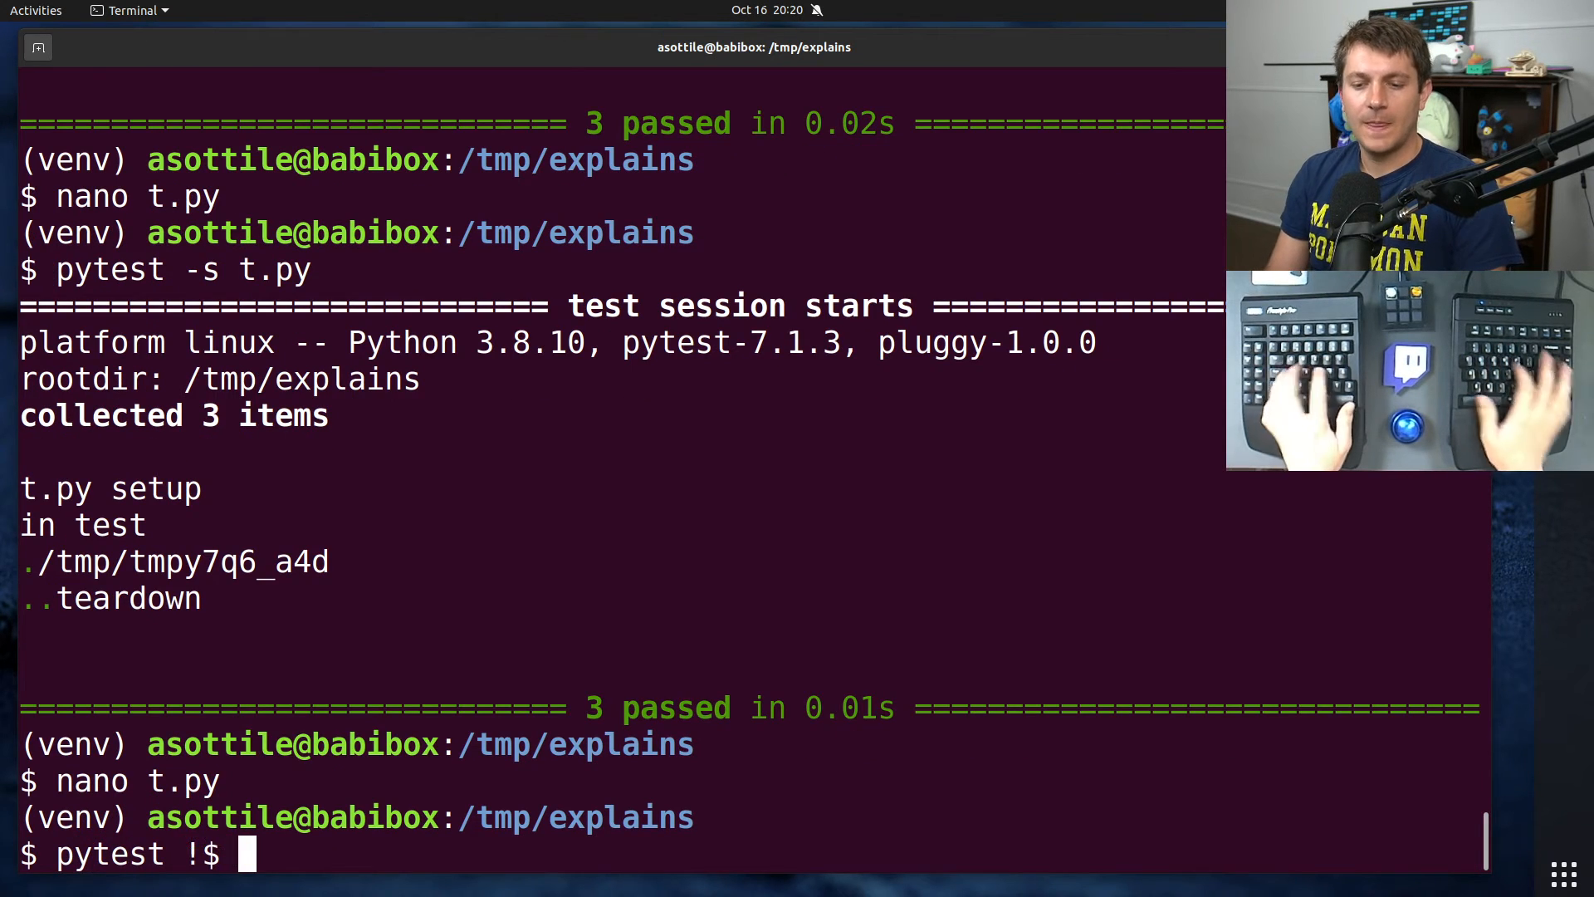
Step: Run pytest -s on t.py selecting only test_with_setup_teardown via -k
text(-s !$  -k test_with_setup_teardown)
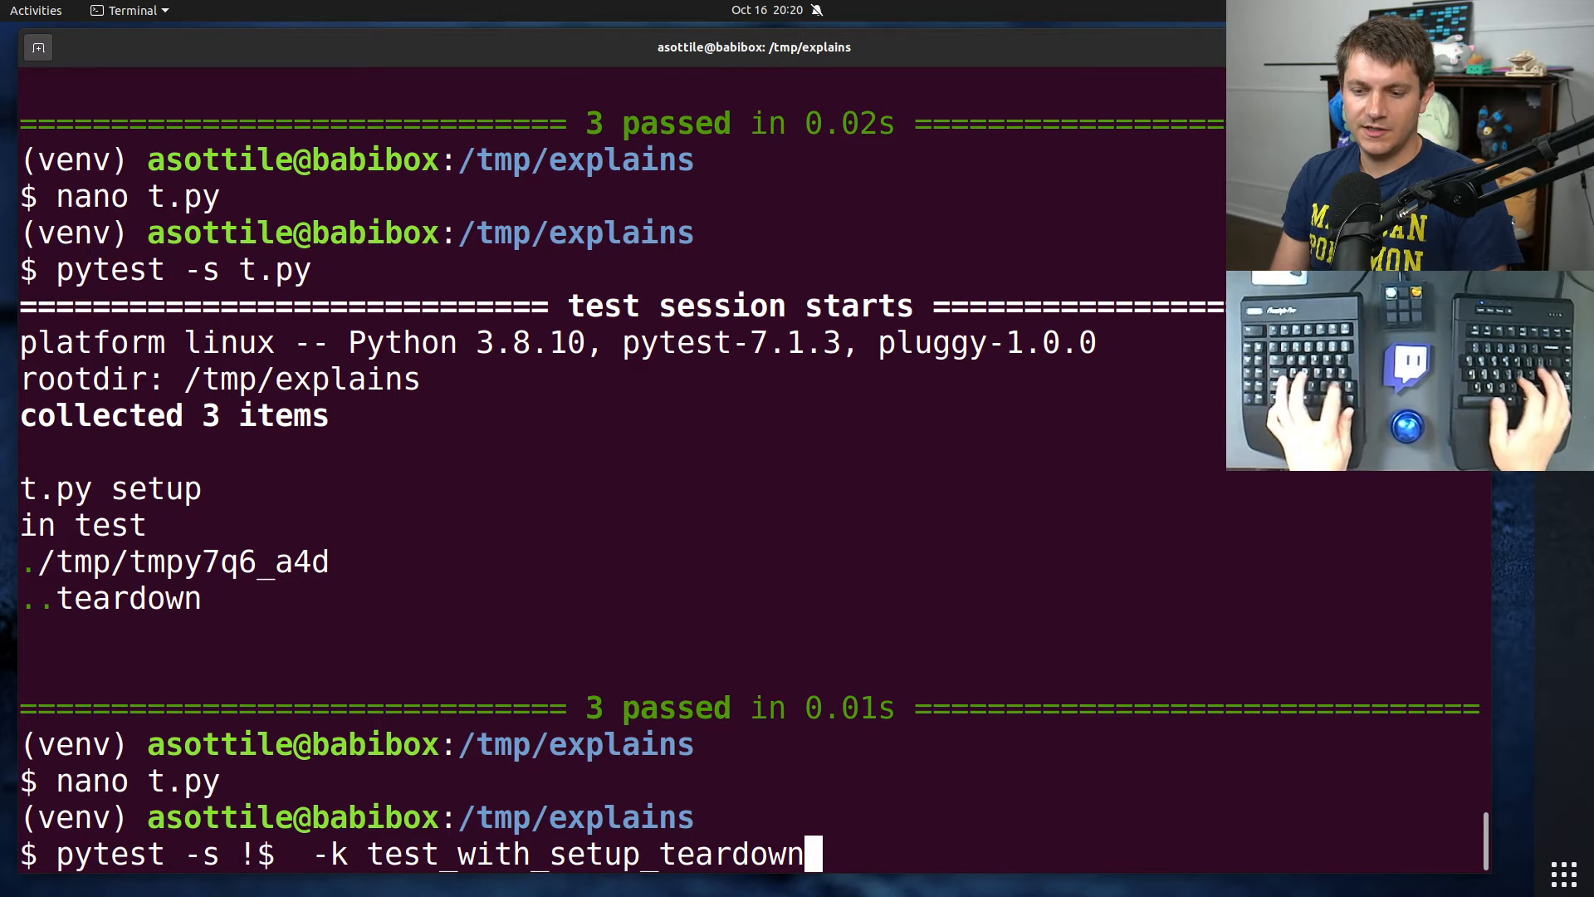
key(Return)
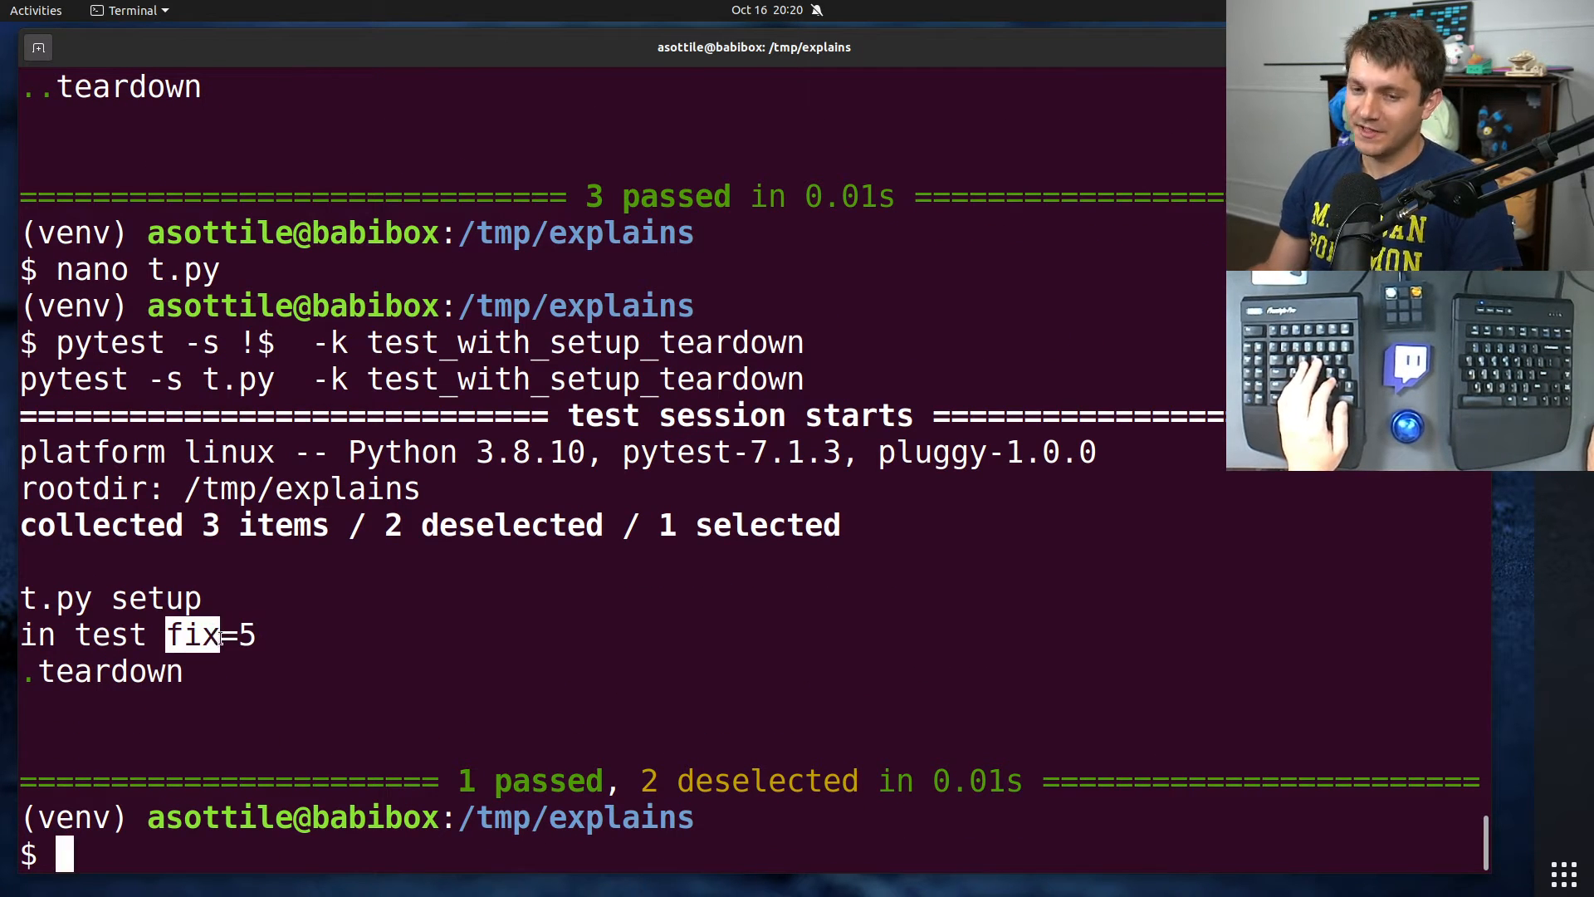
mouse_move(340, 675)
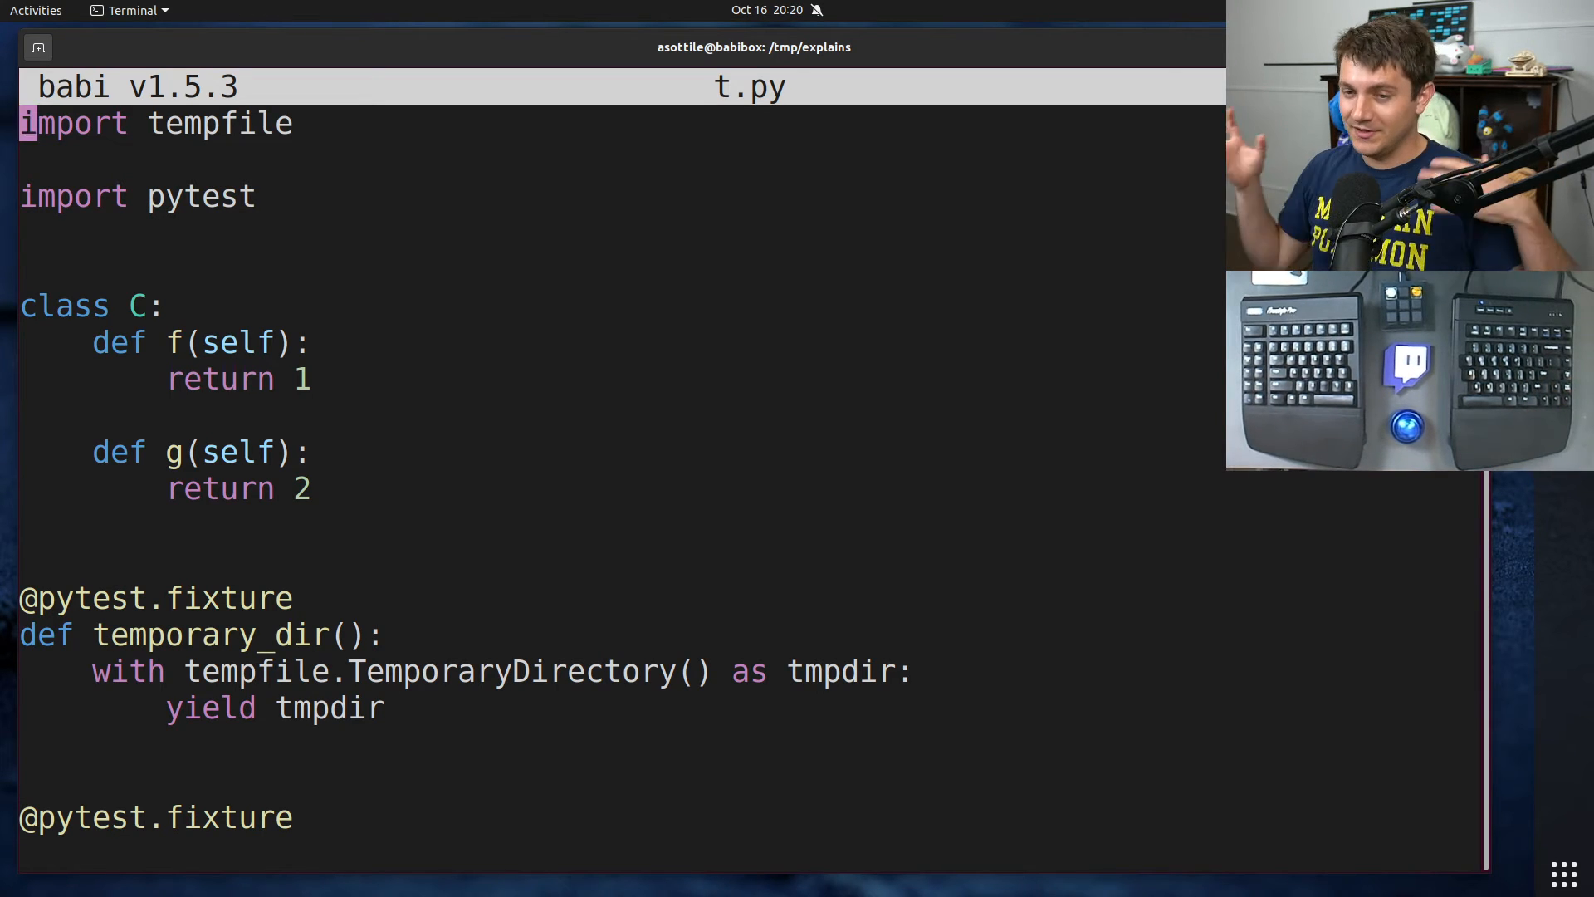
scroll(down, 3)
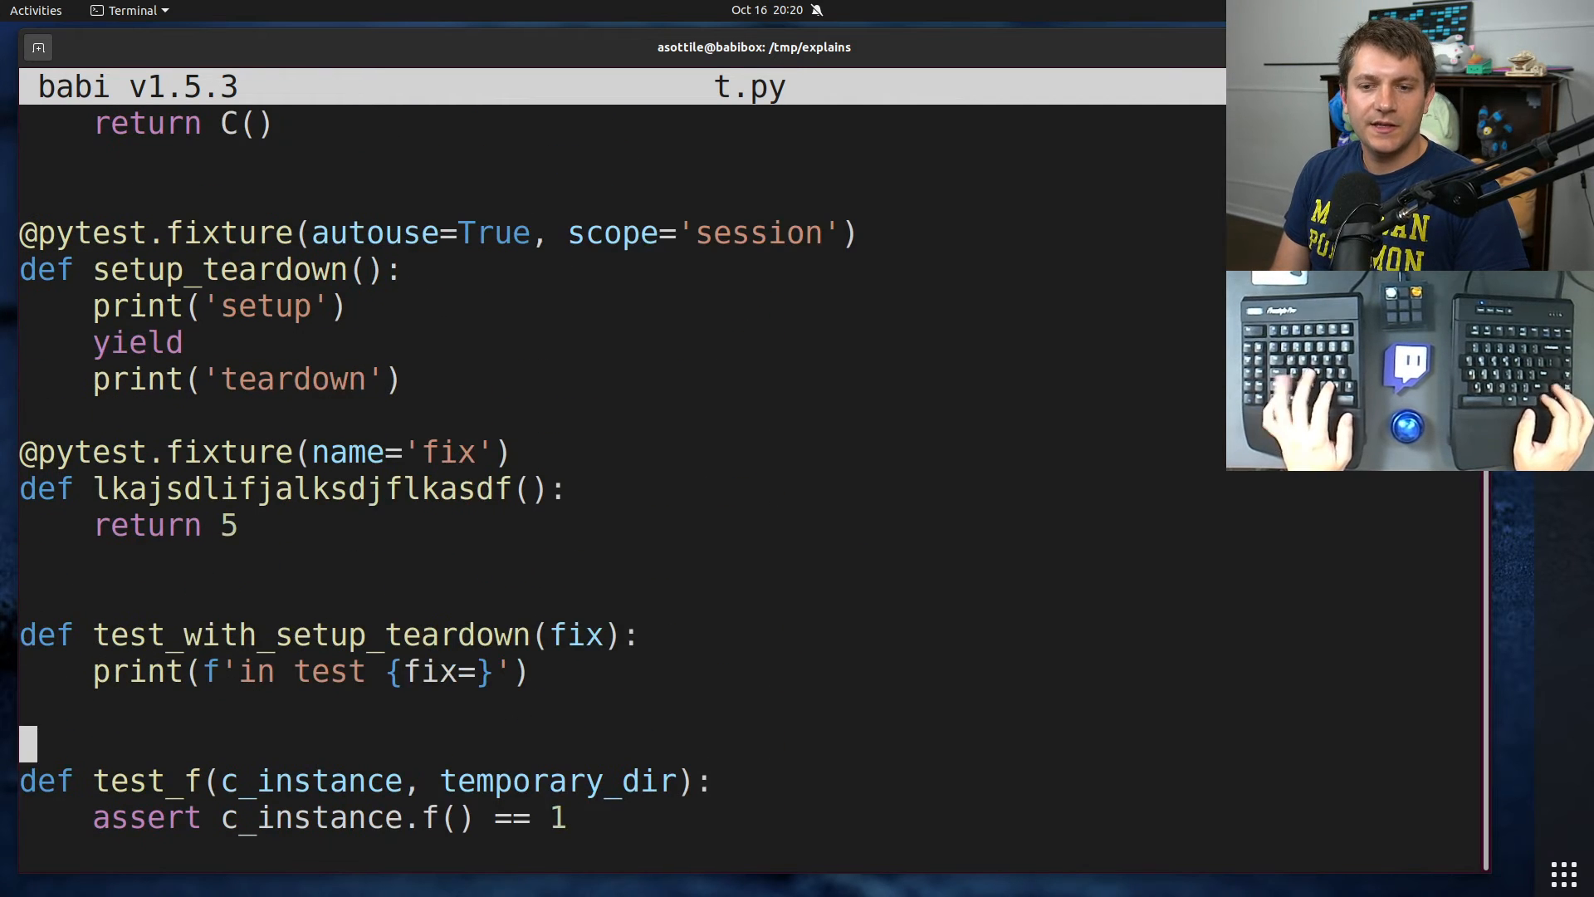
text(@p)
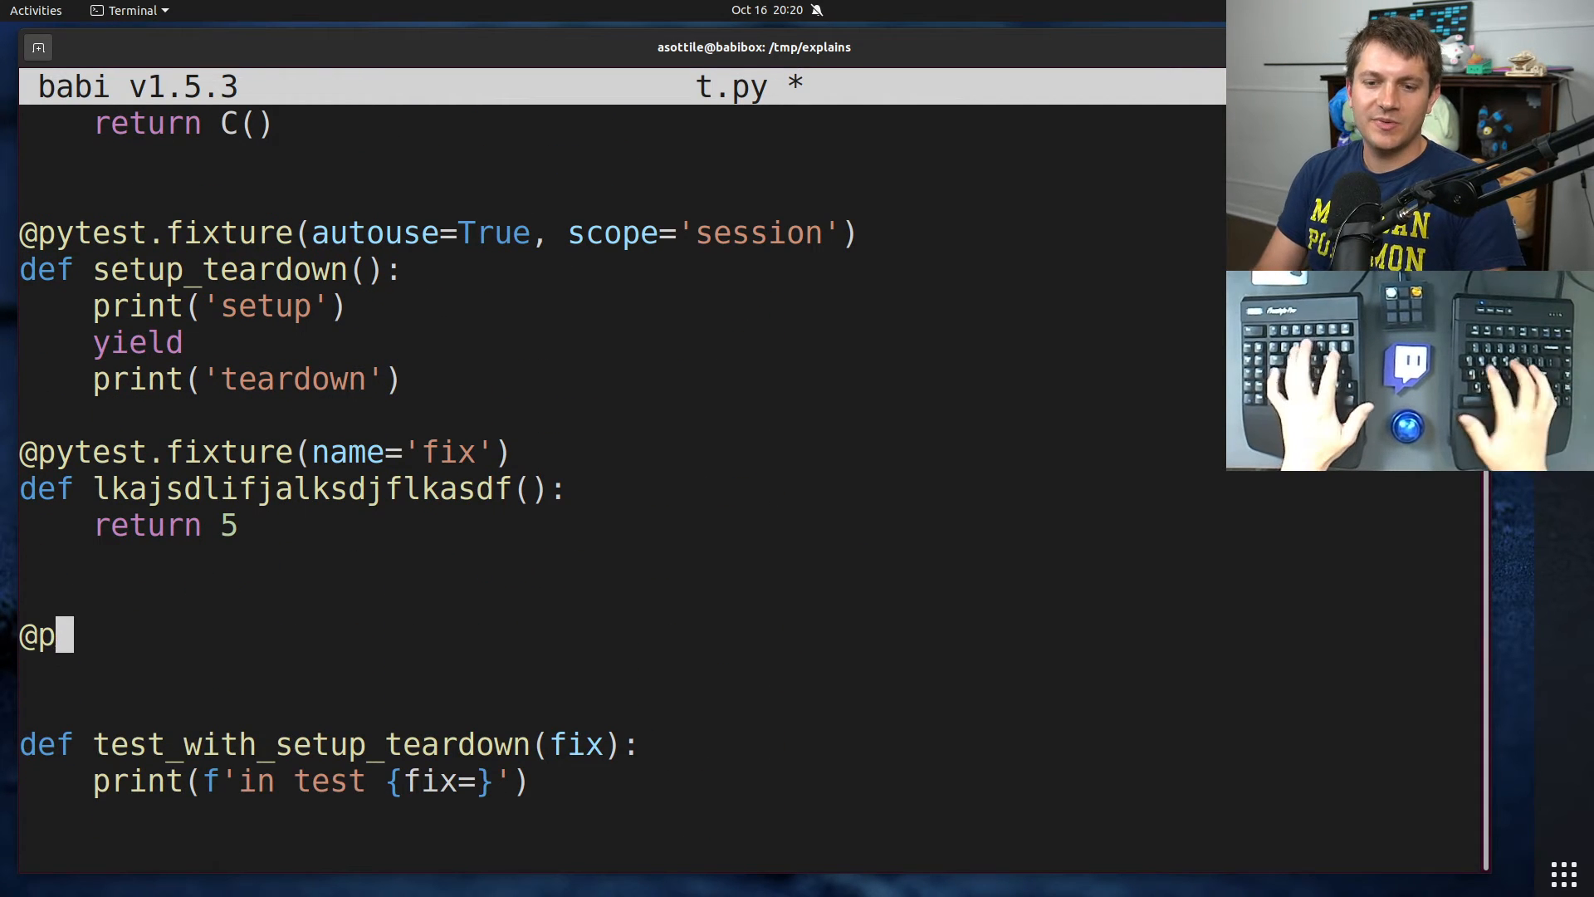
text(ytest.fixture)
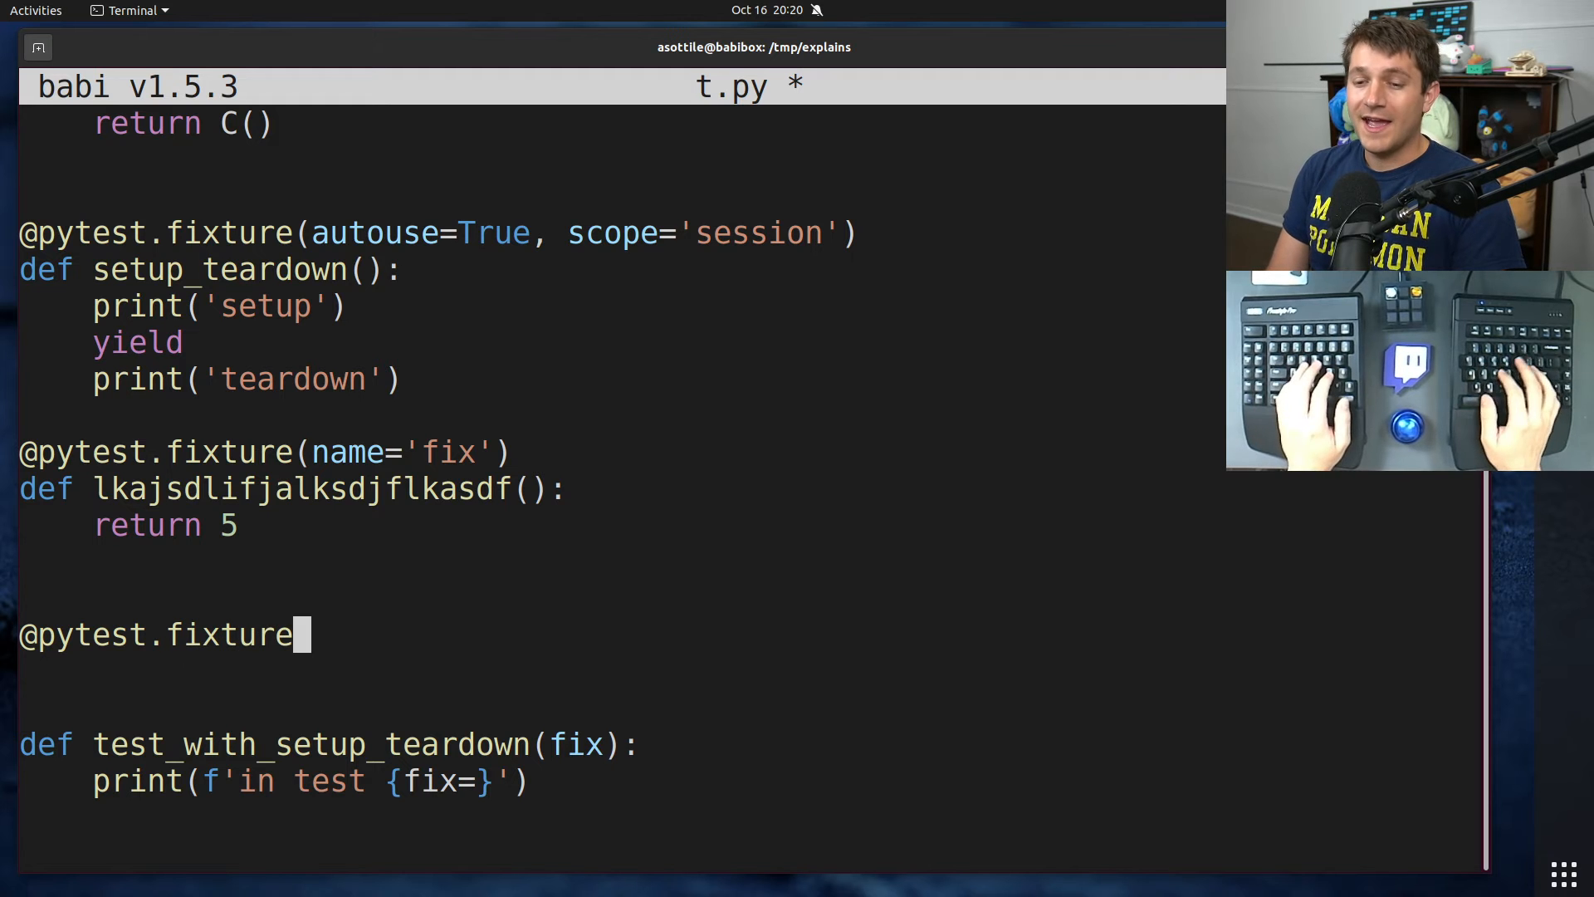
text((params)
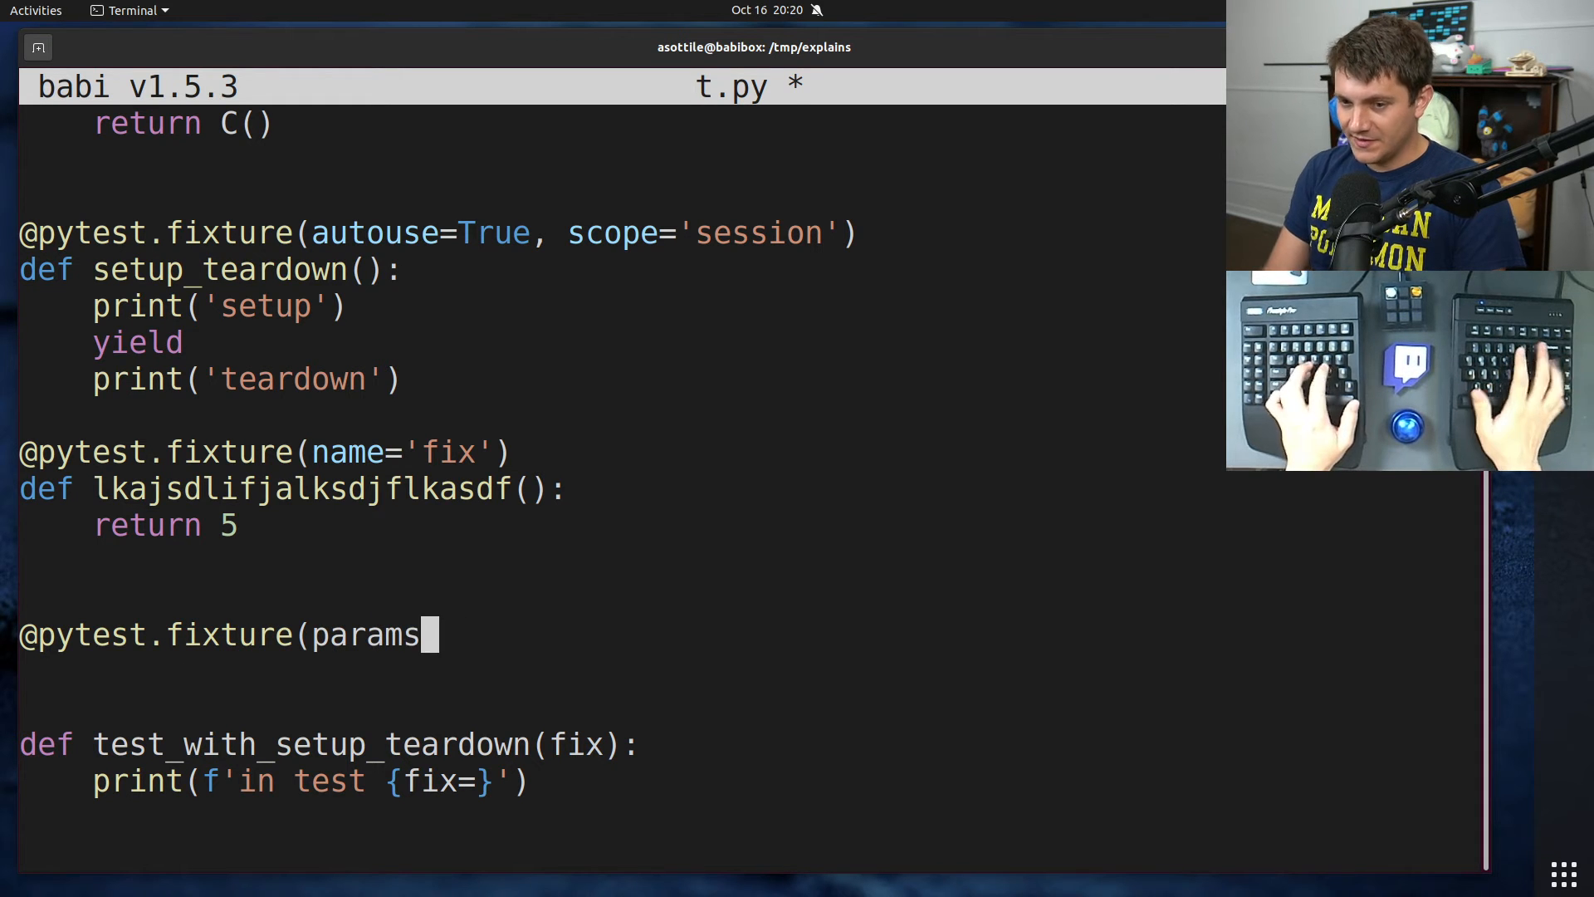
text(=(1, 2)
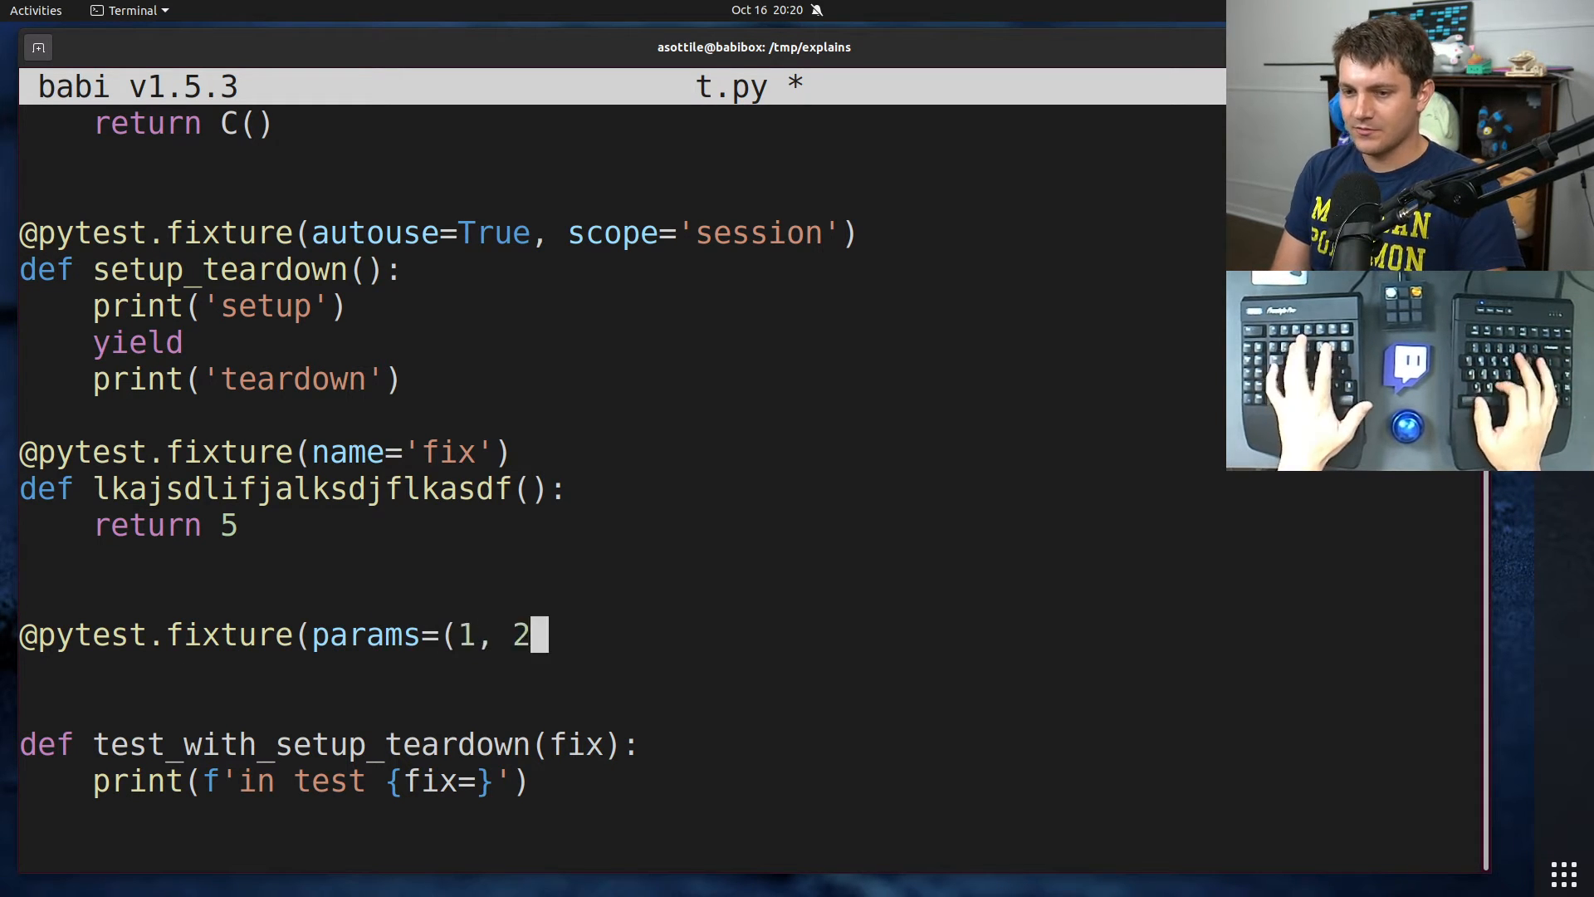
text(, 3, 4)))
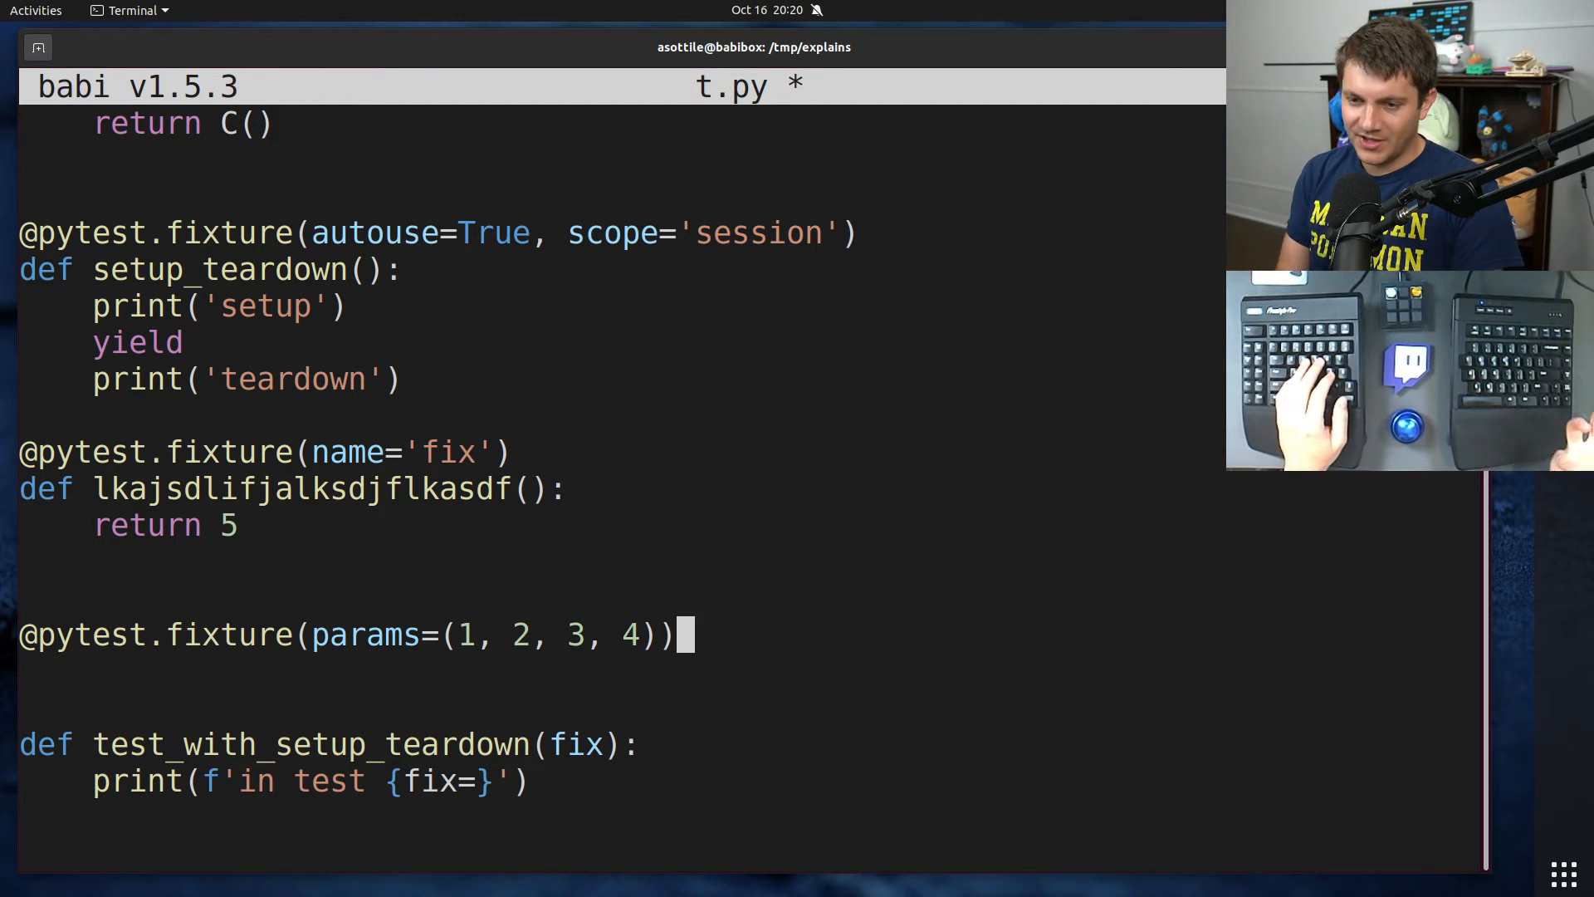
text(def)
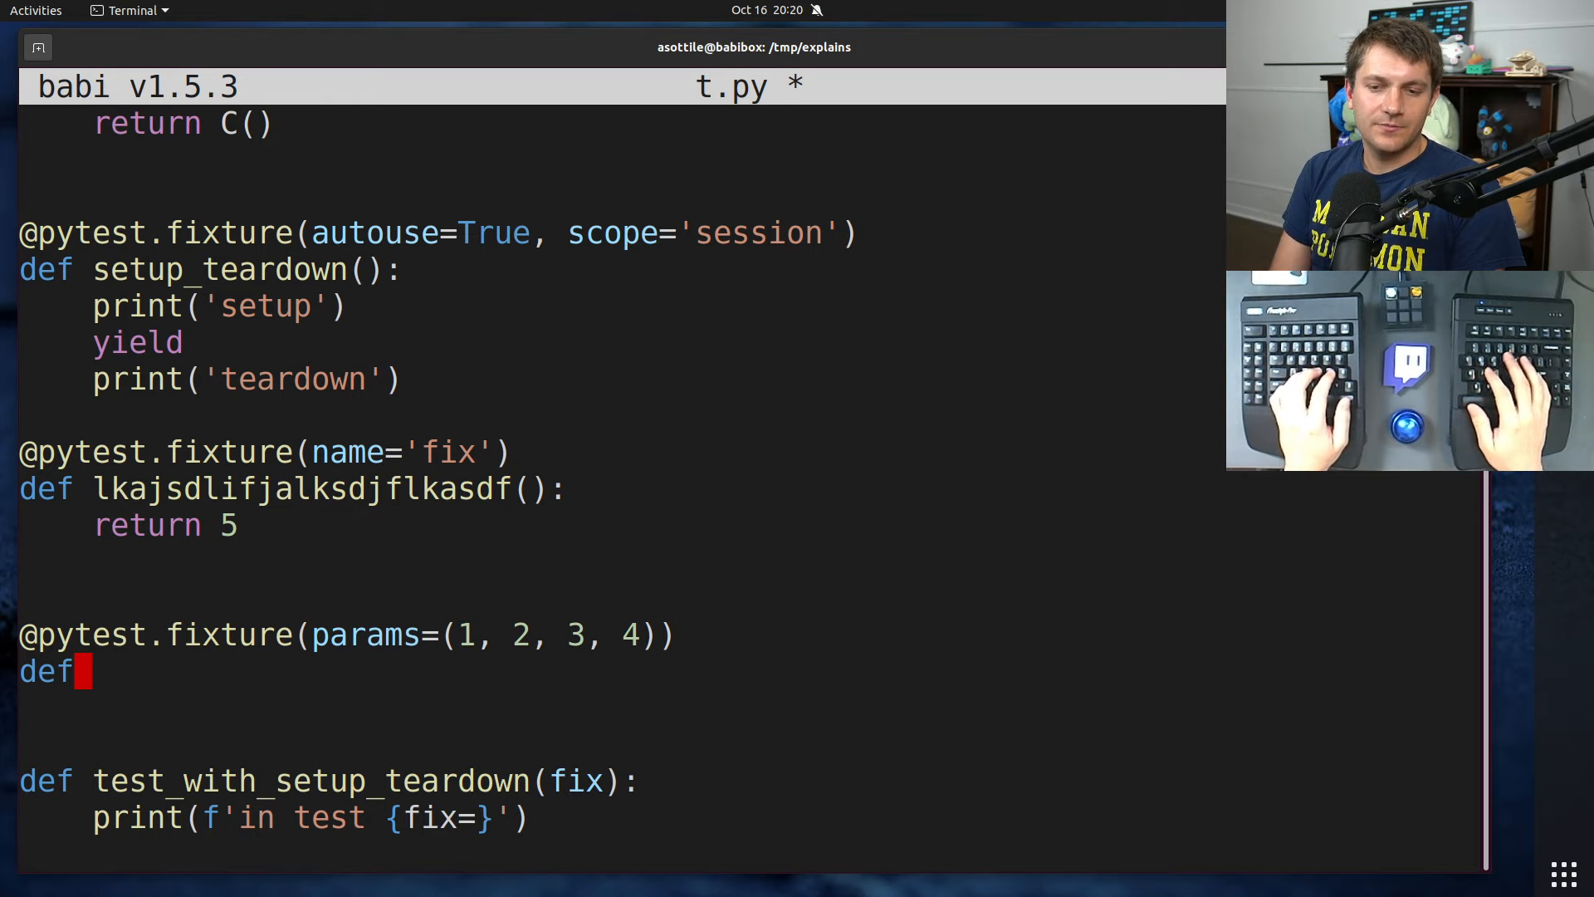
text(some_in)
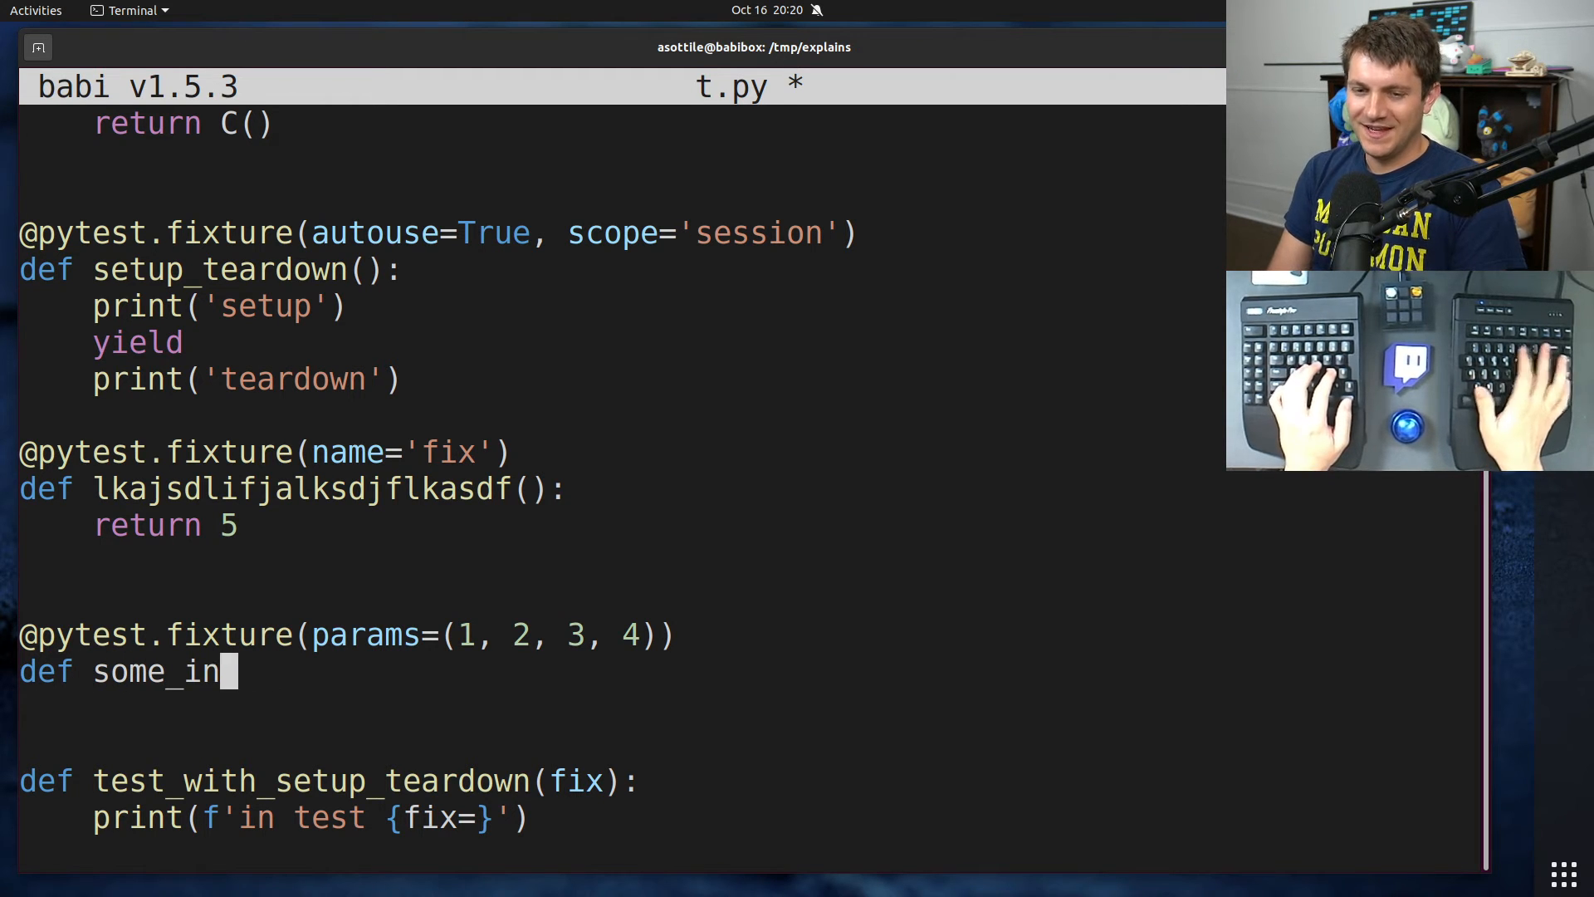
text(an_int():)
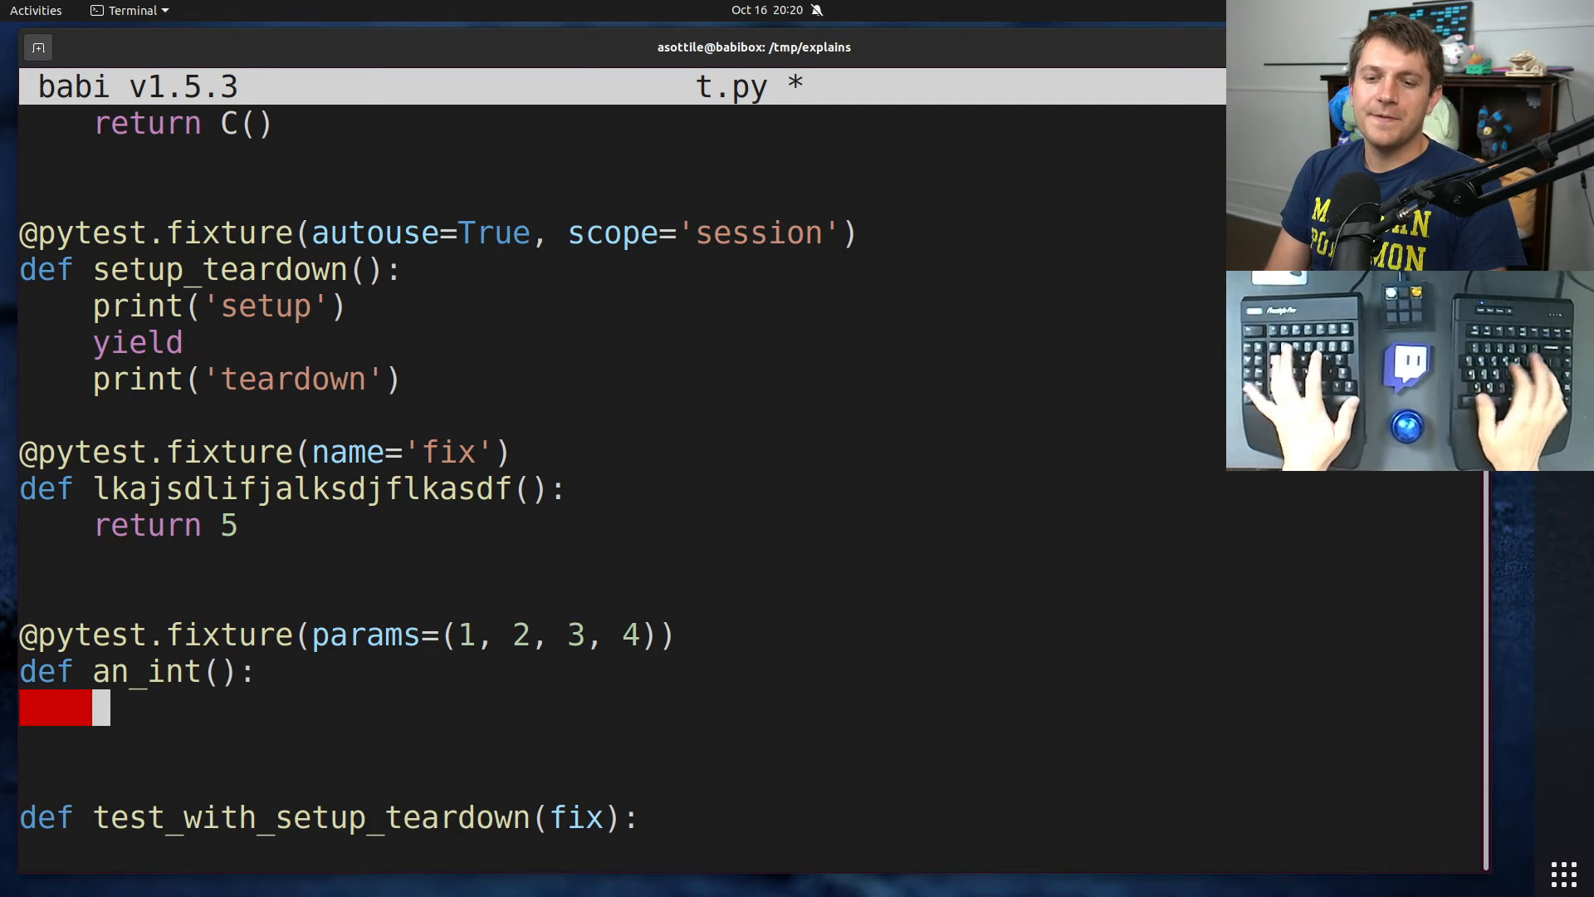
text(yield)
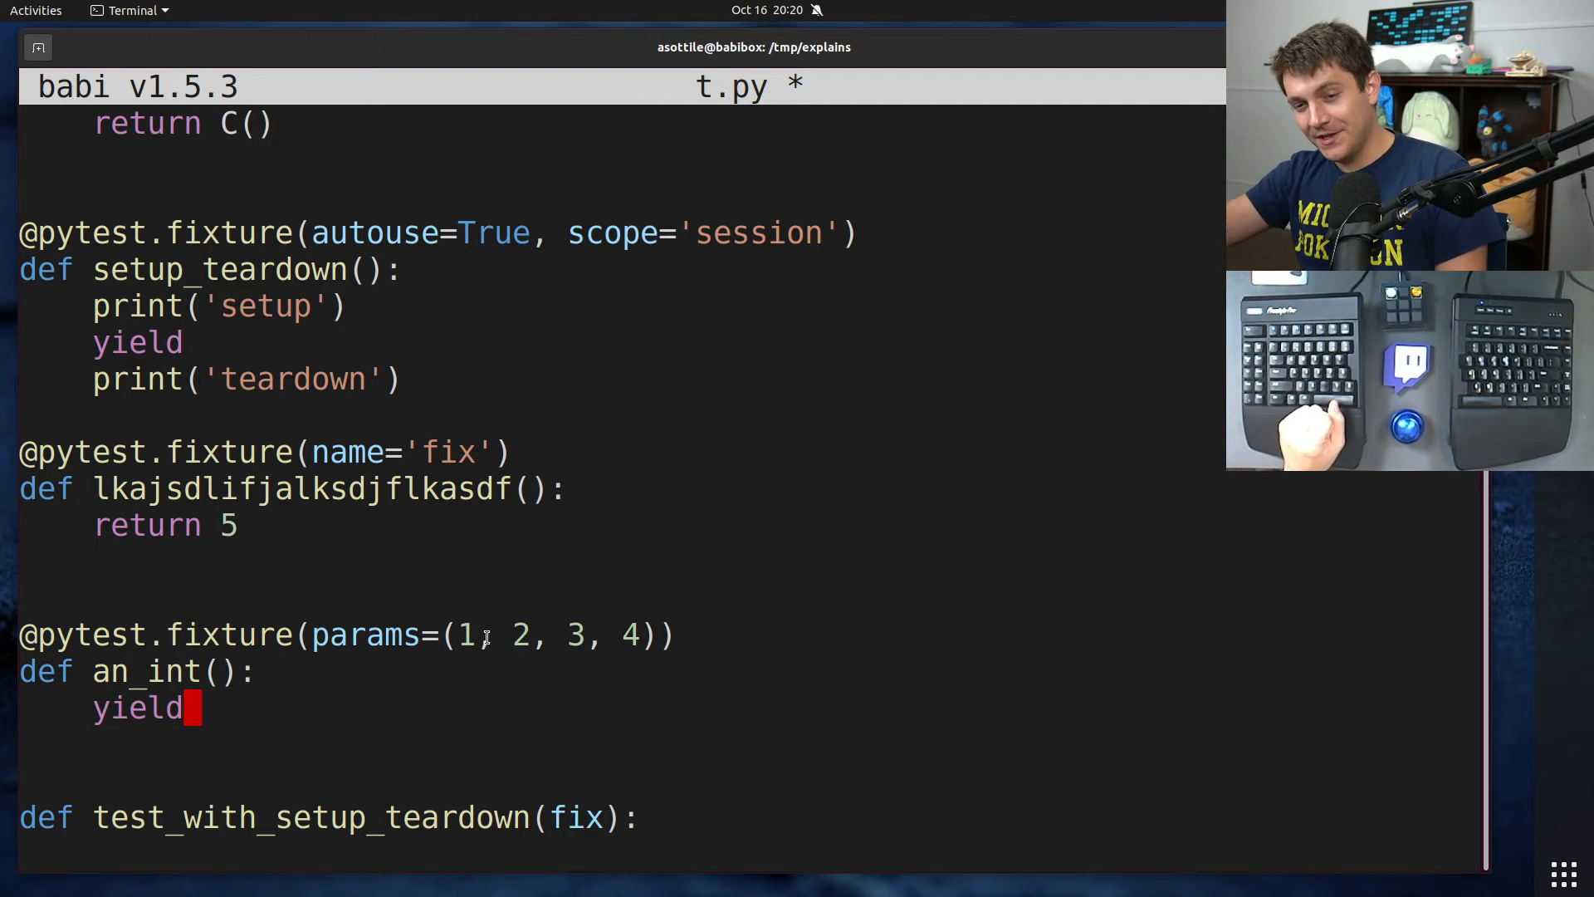
text(requ)
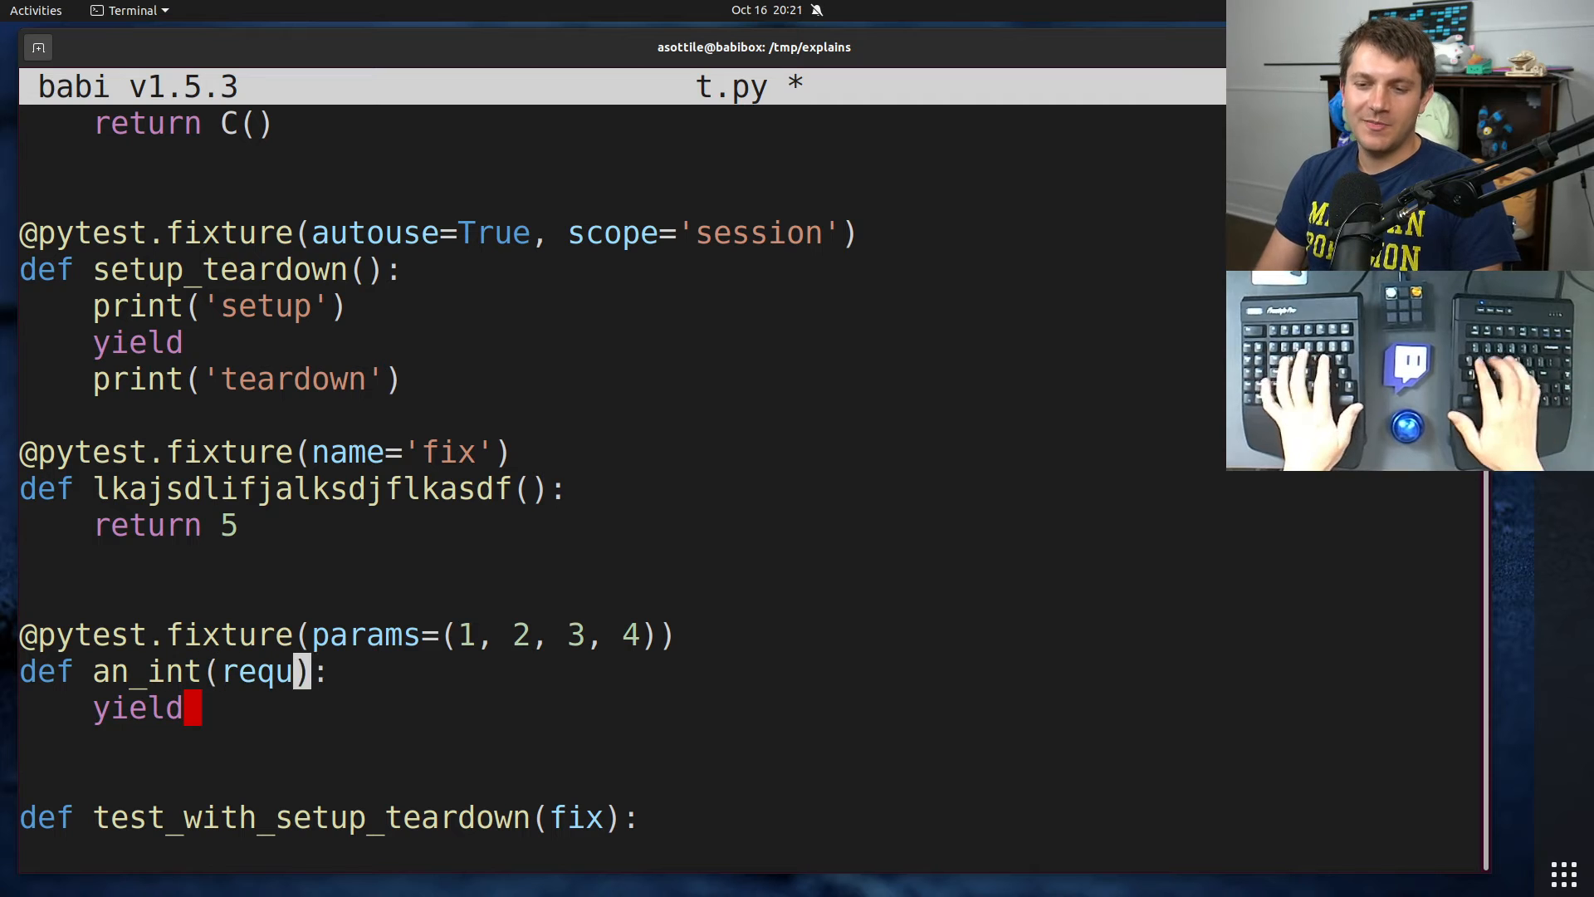
text(est)
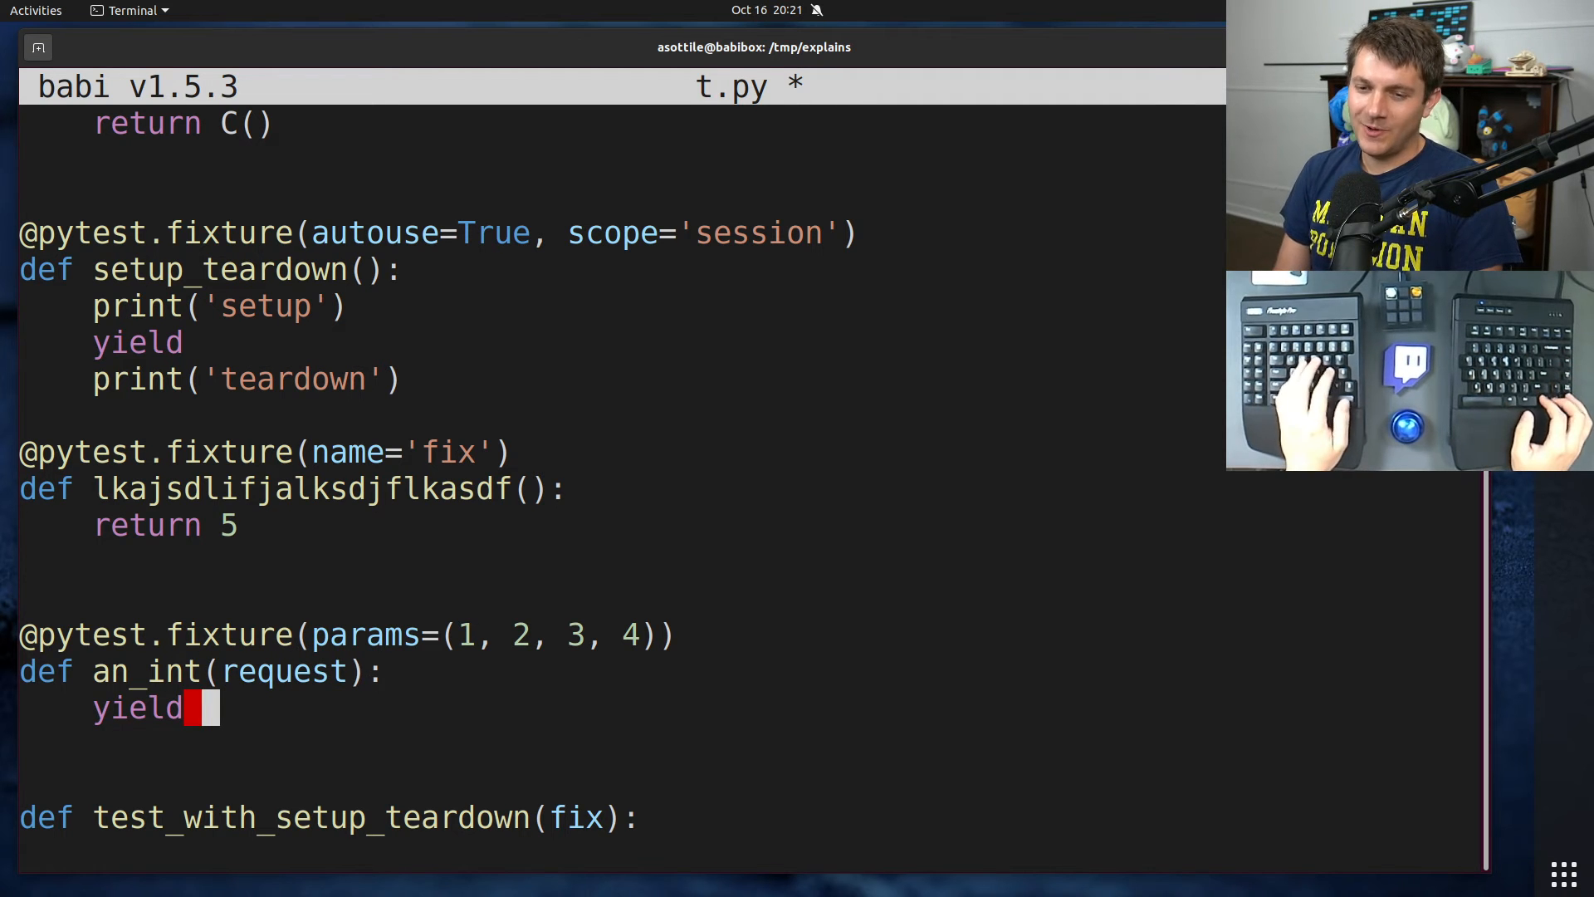
text(request.)
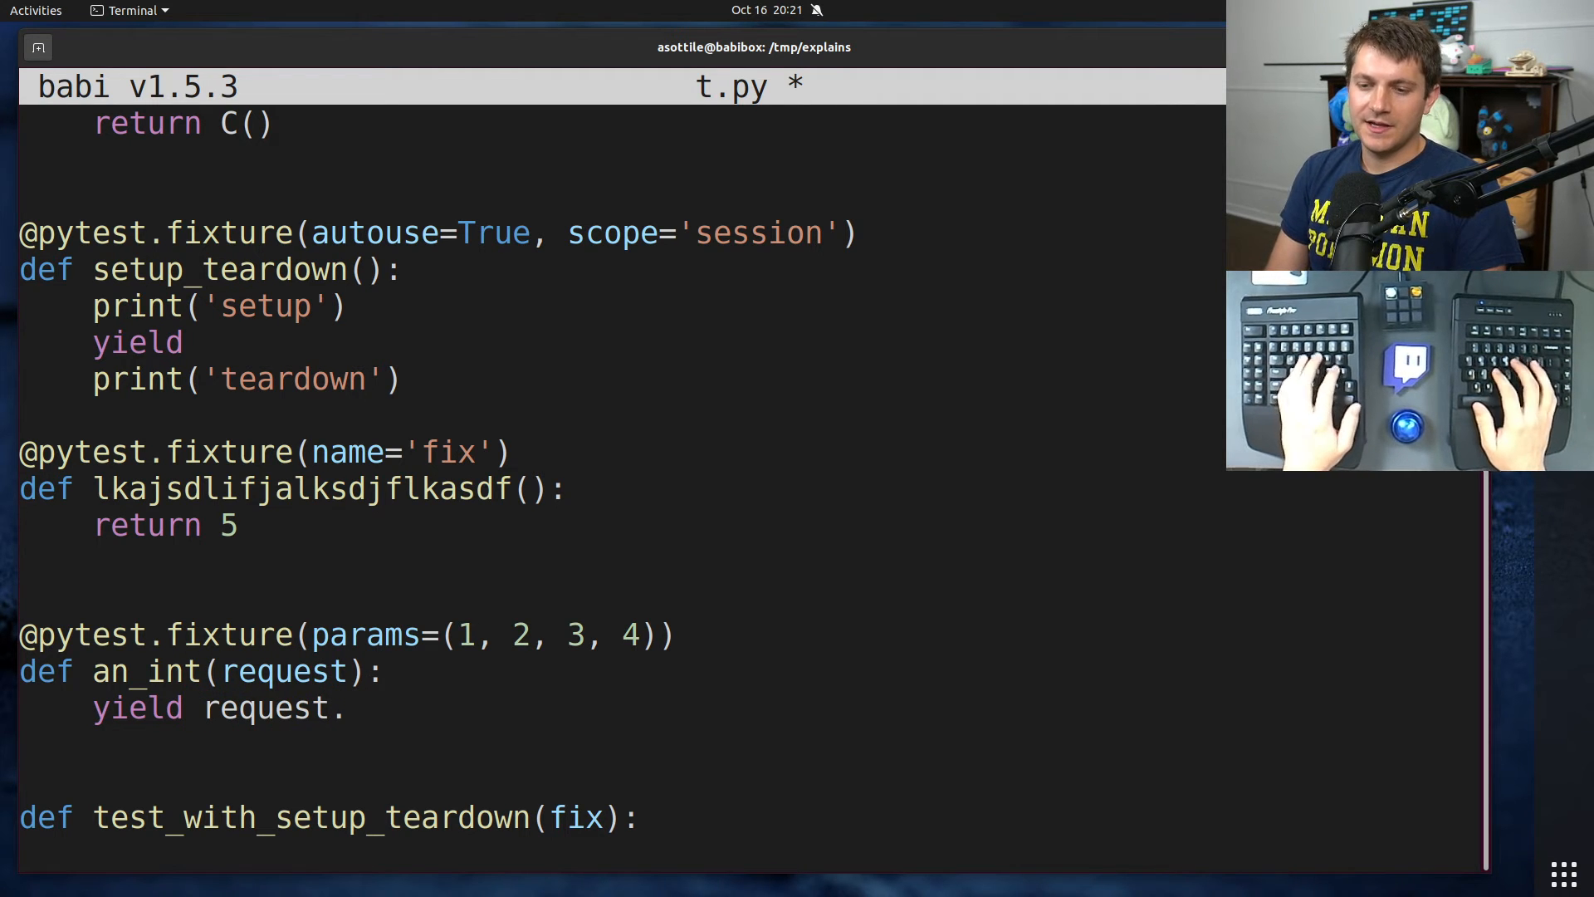
text(param + 2)
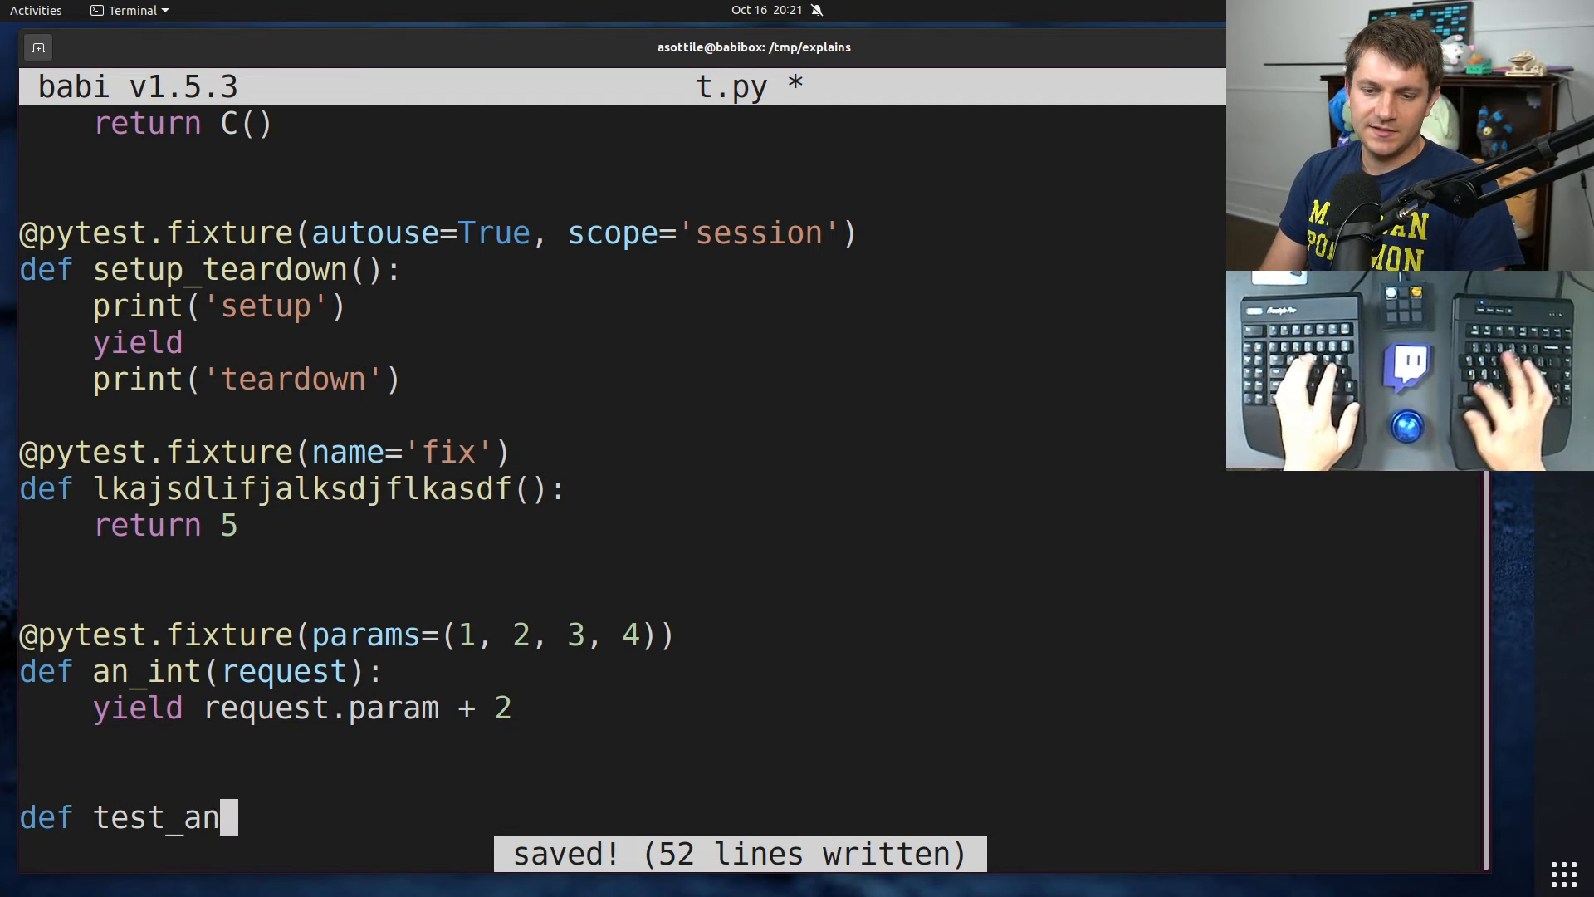
Step: Add test_an_int printing f'got {an_int=}', save, and select the test name for copying
text(_int()
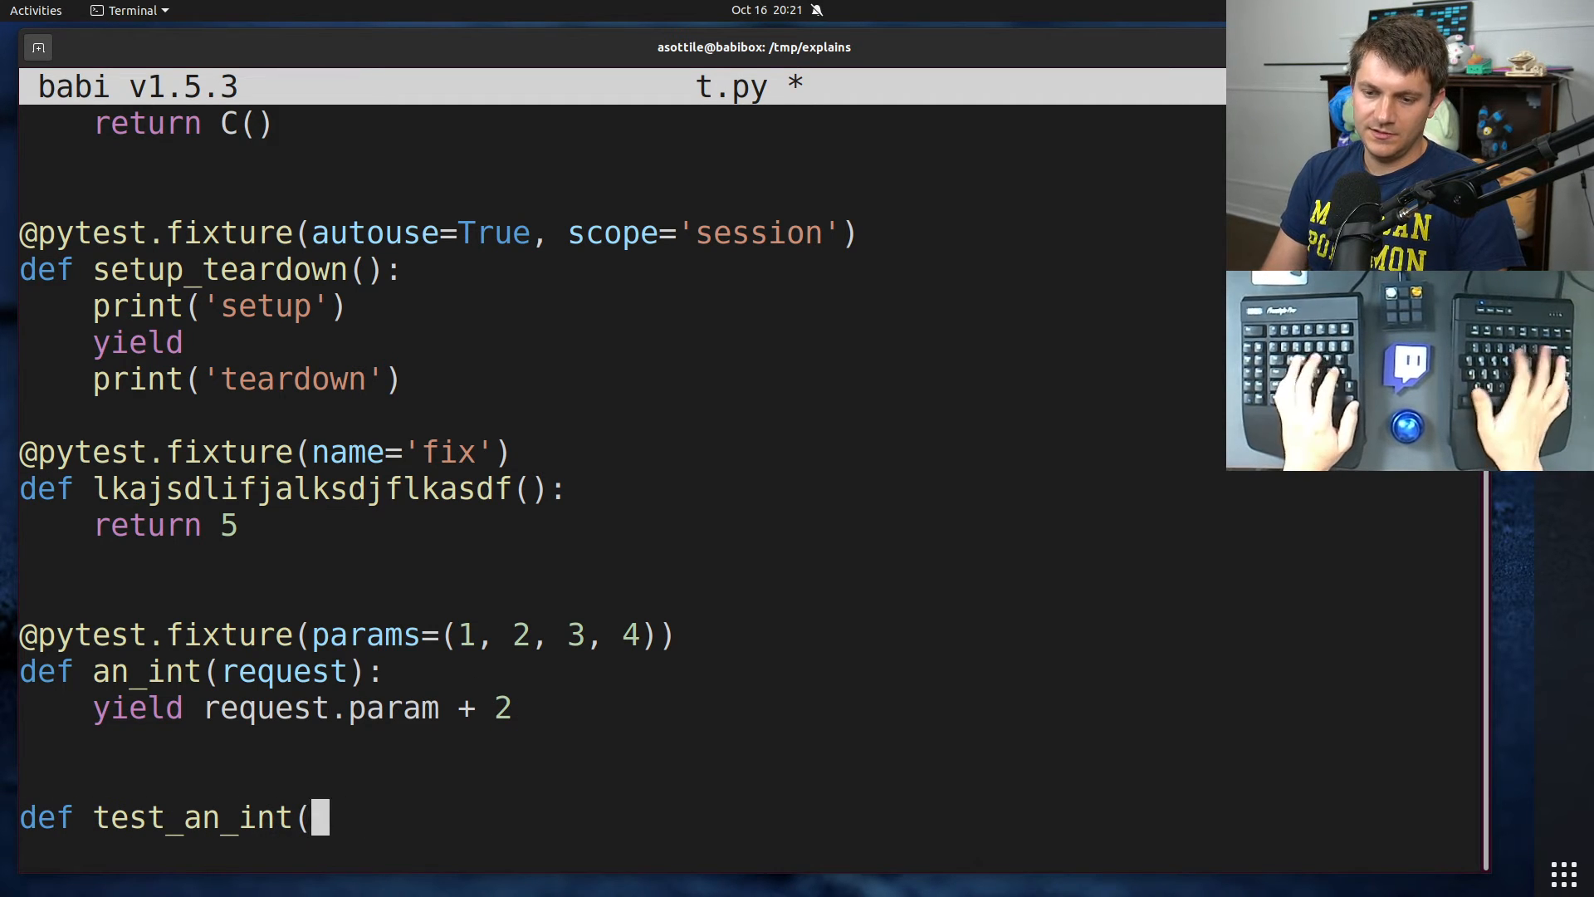
text(an_int):)
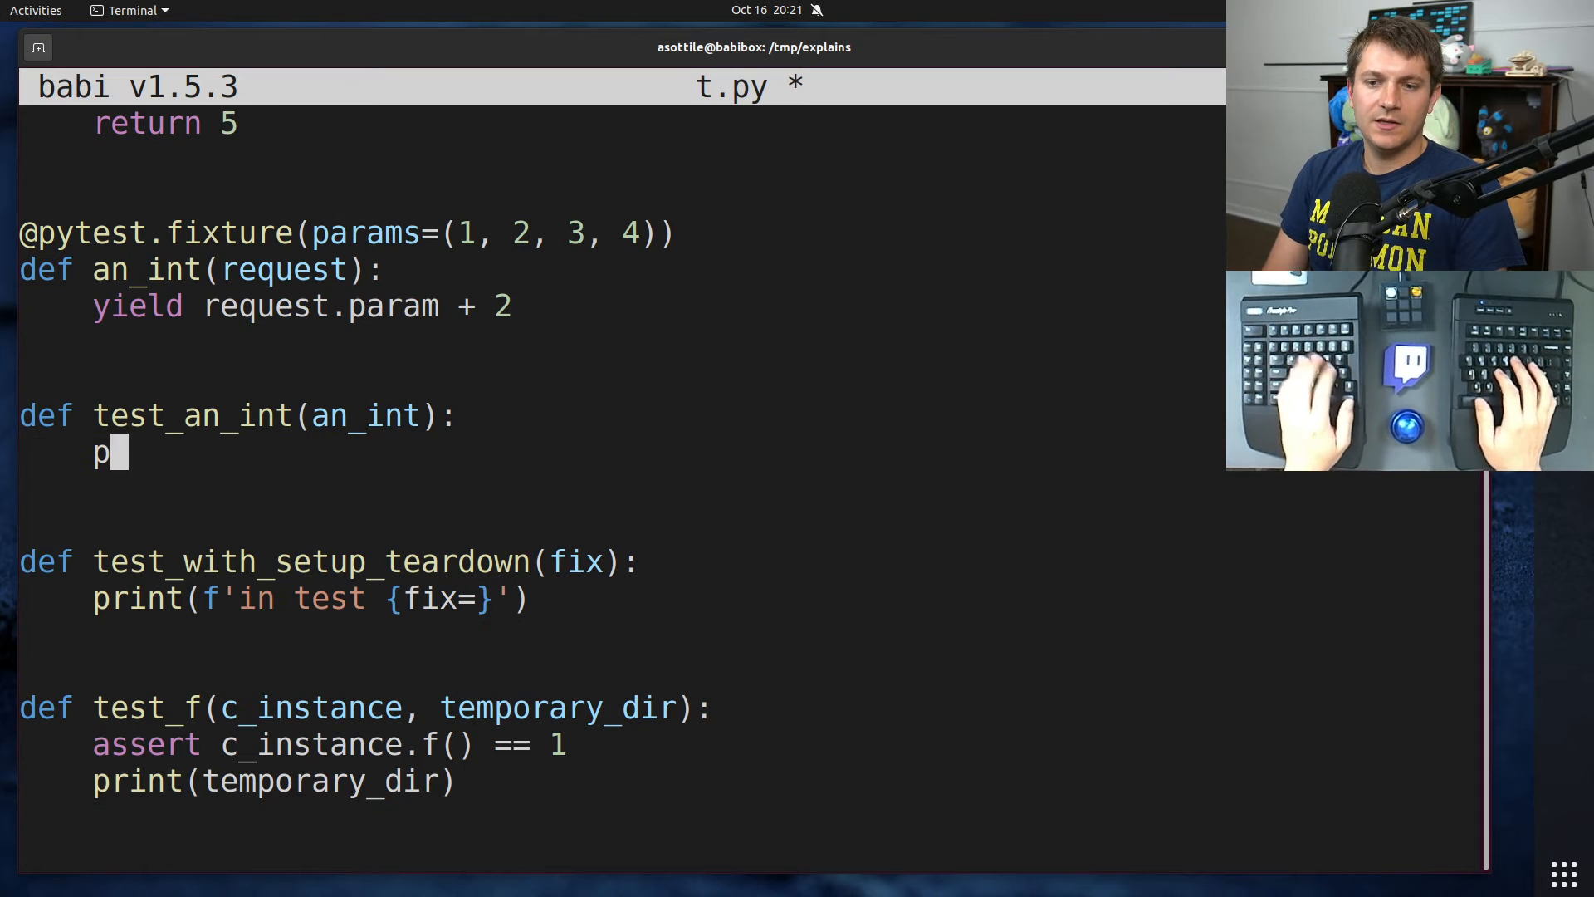
text(rint(f'got)
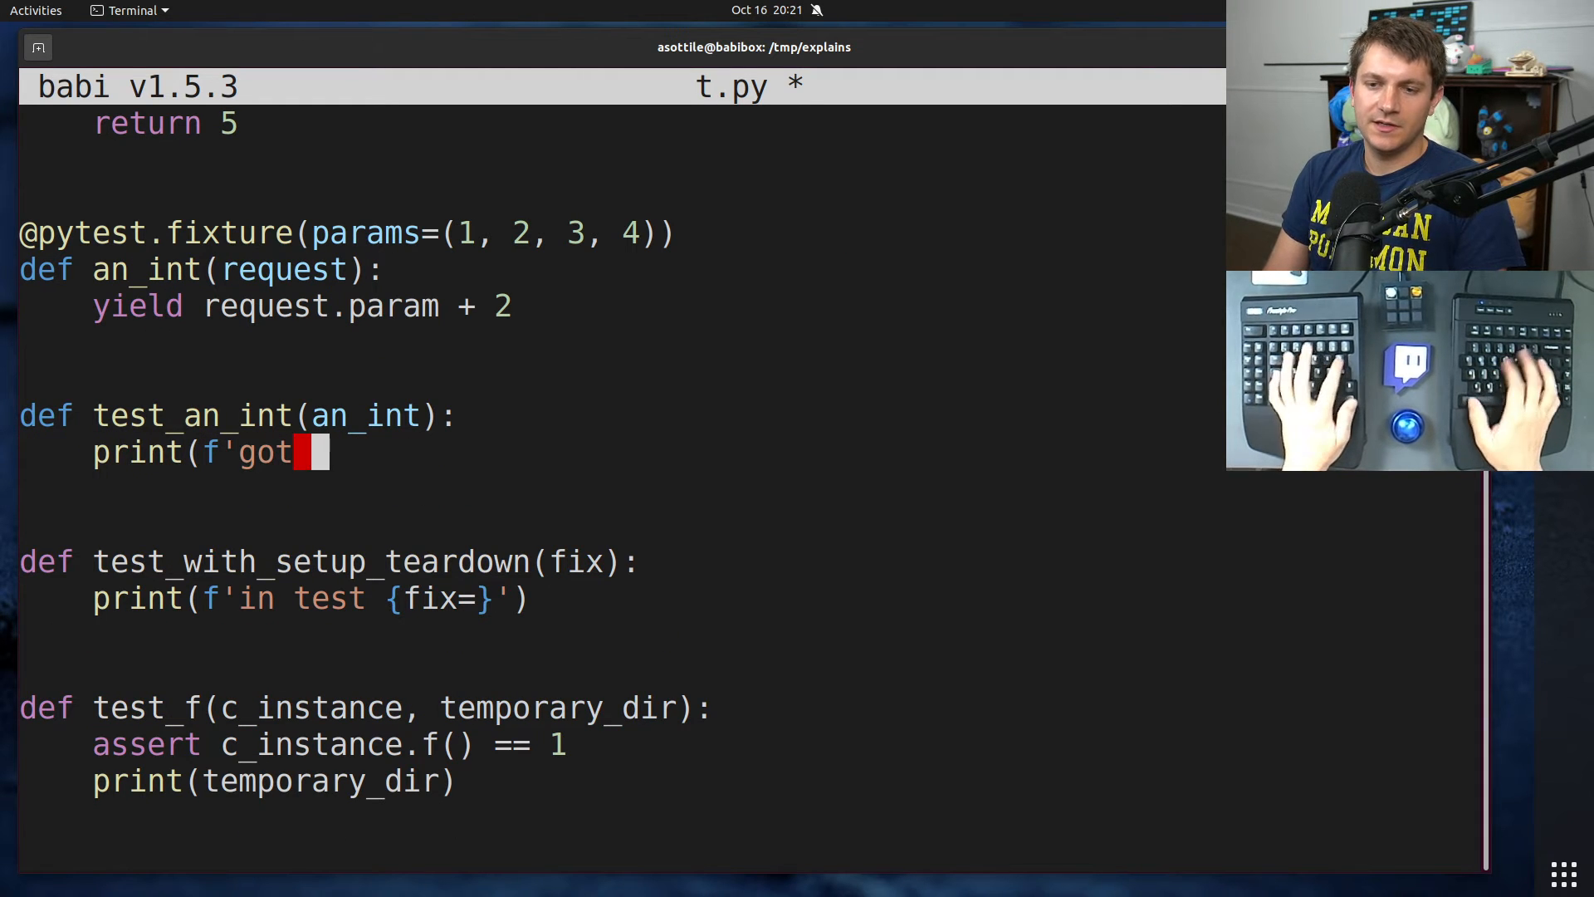
text({an_int=})
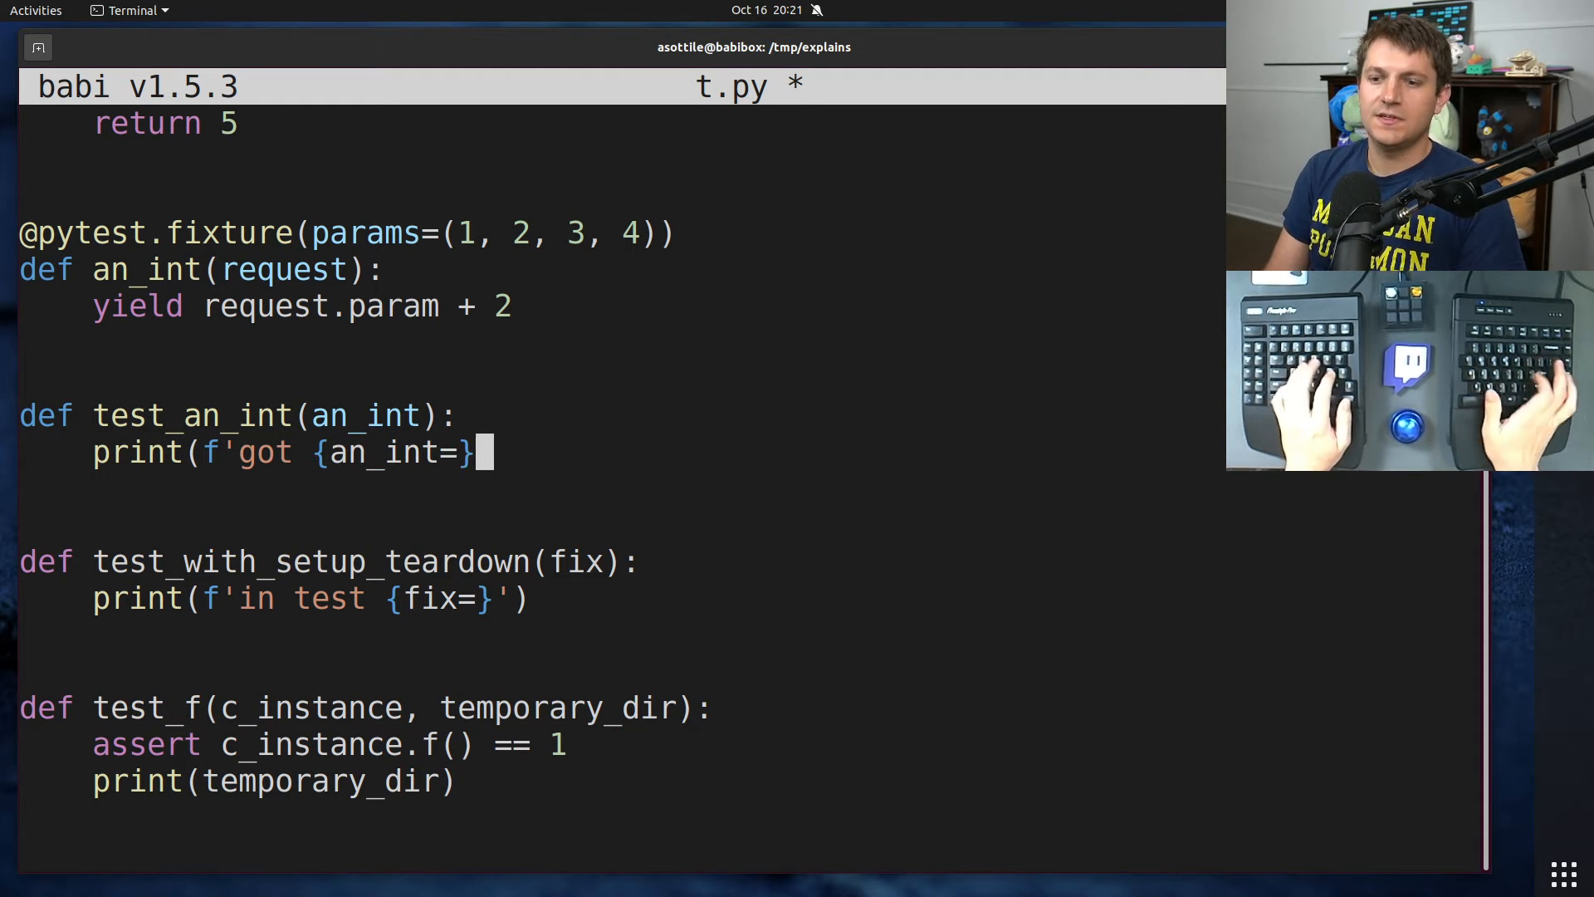
key(ctrl+s)
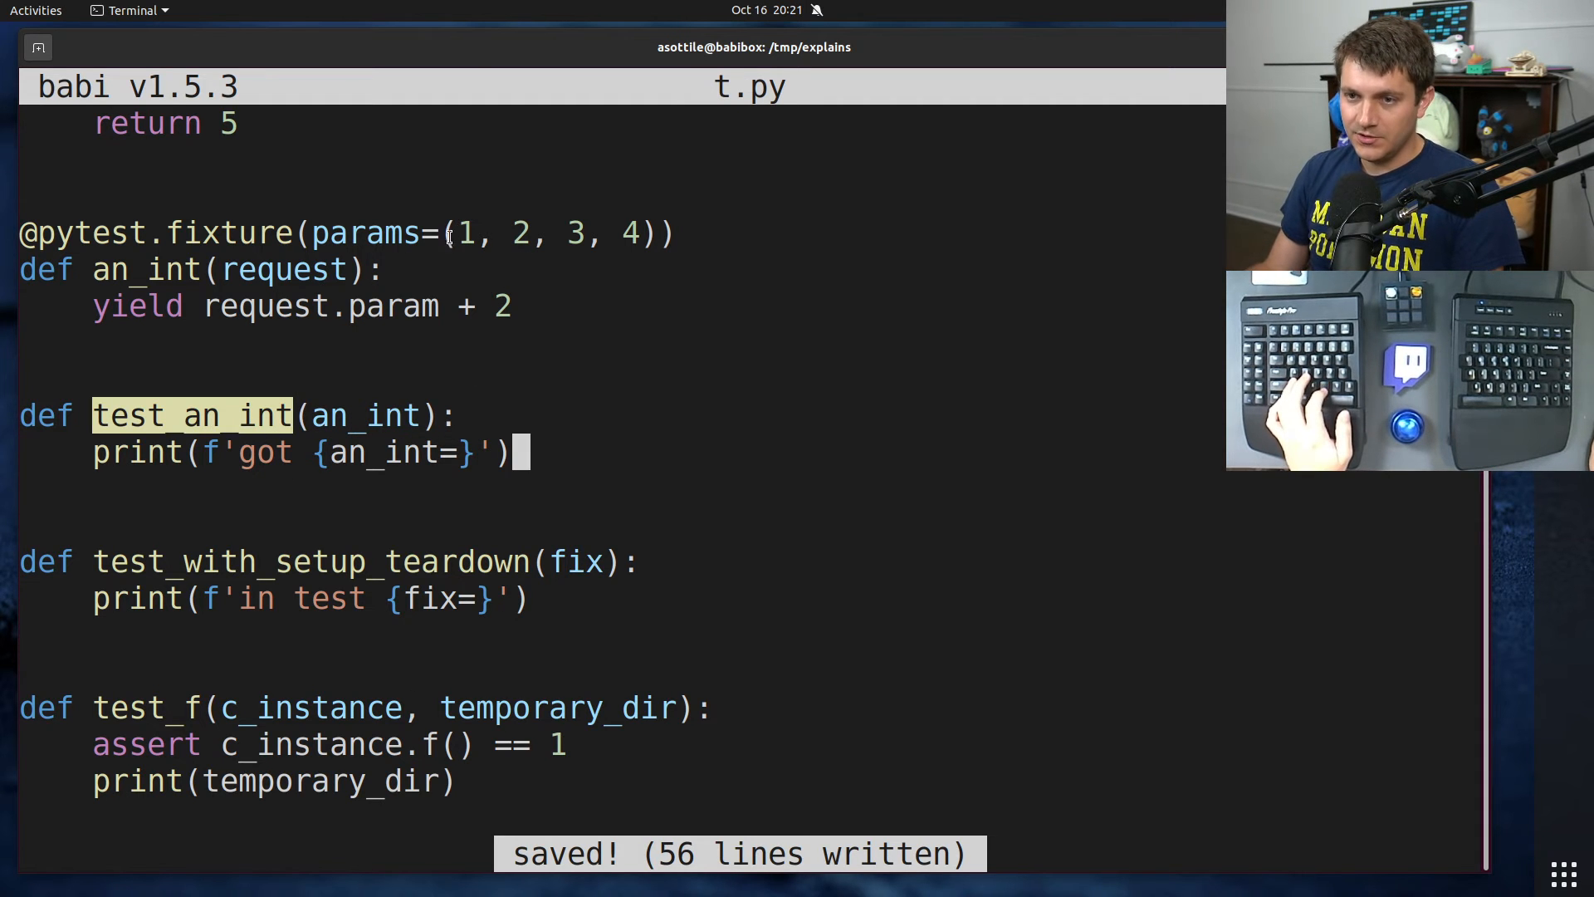
mouse_move(638, 236)
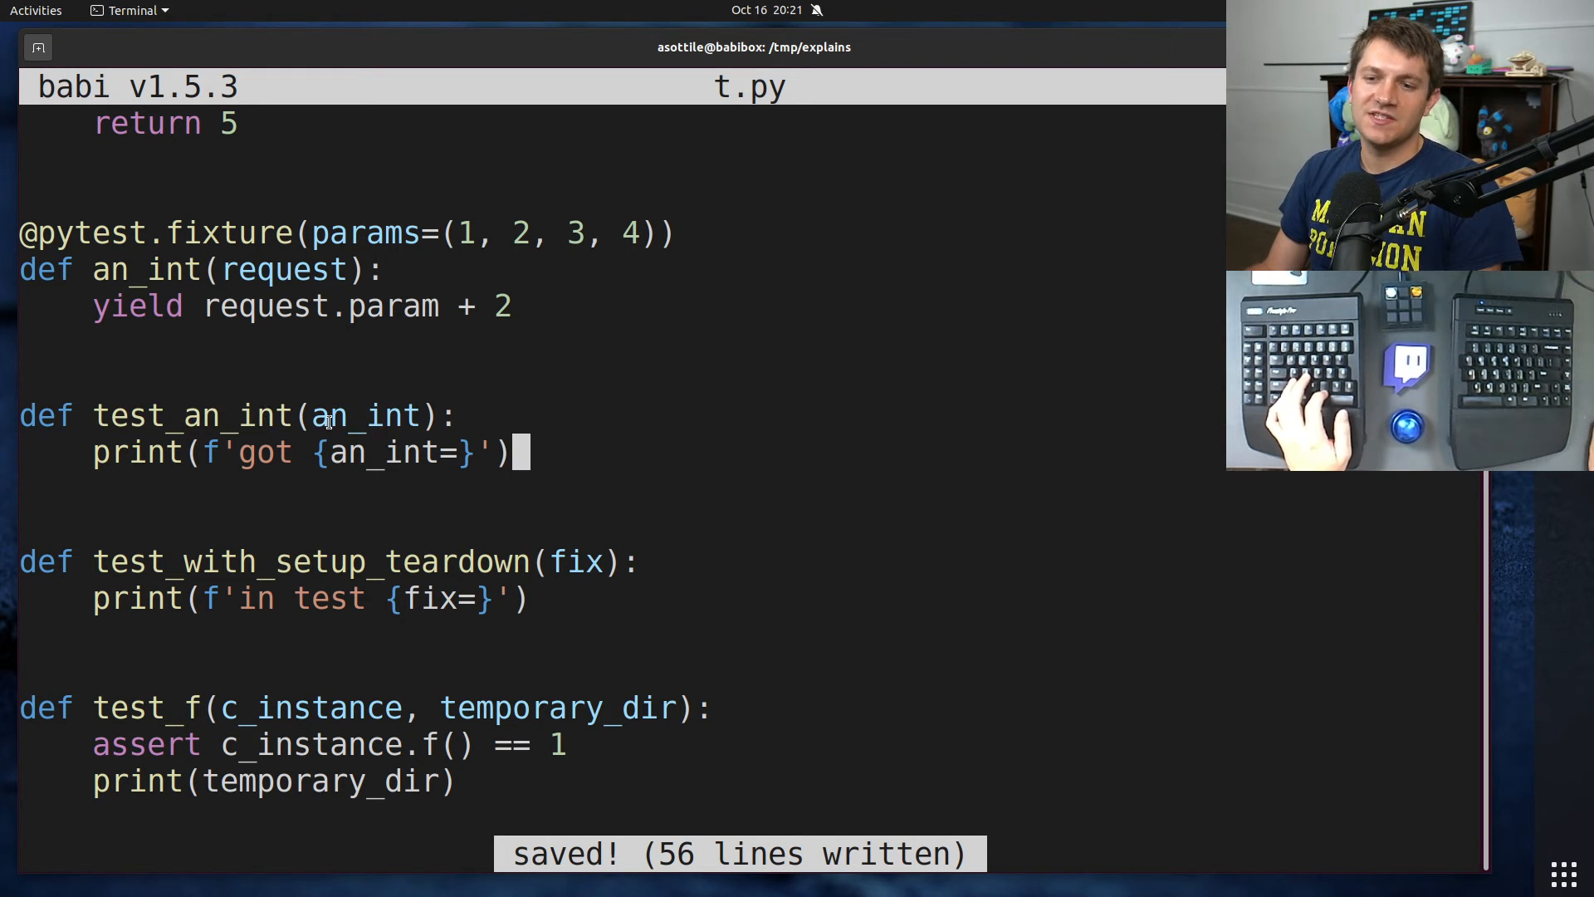
double_click(363, 416)
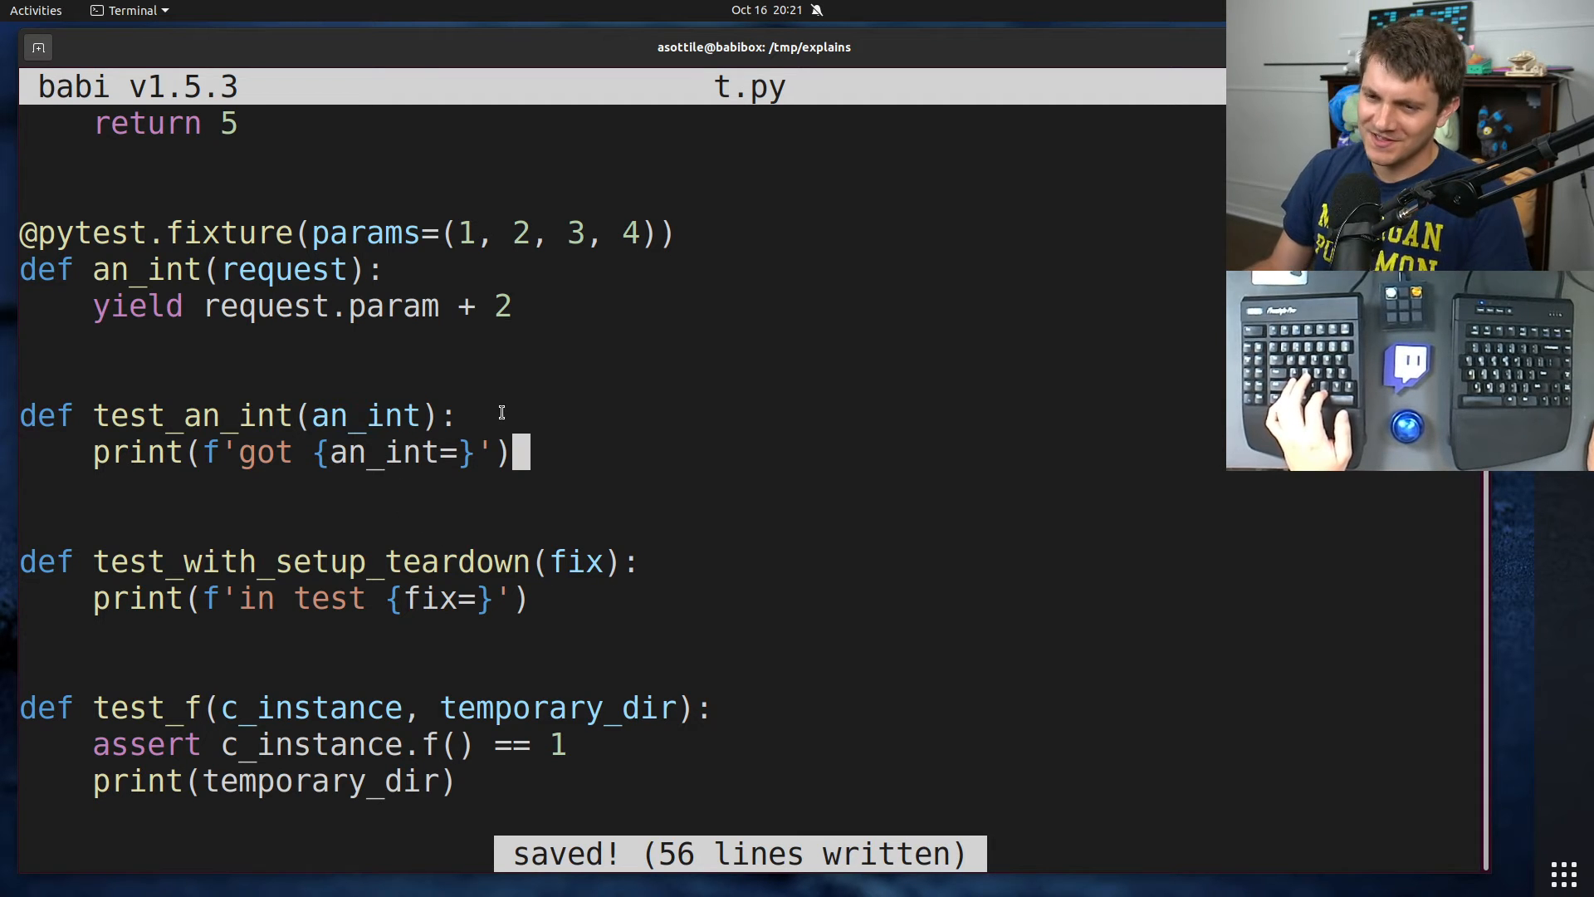
mouse_move(177, 411)
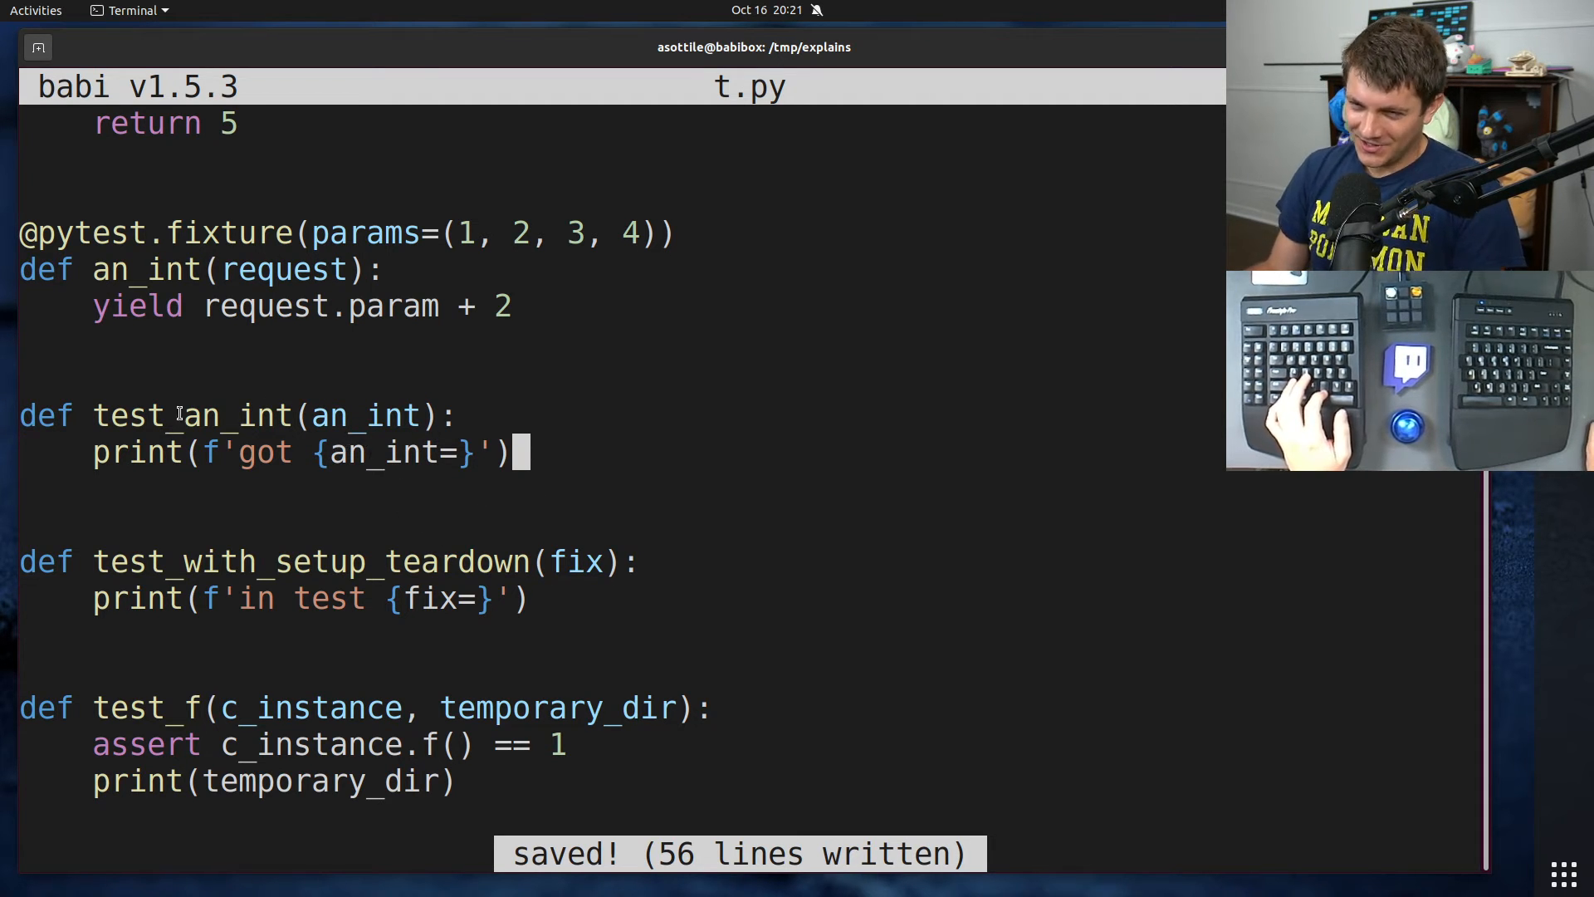
double_click(191, 415)
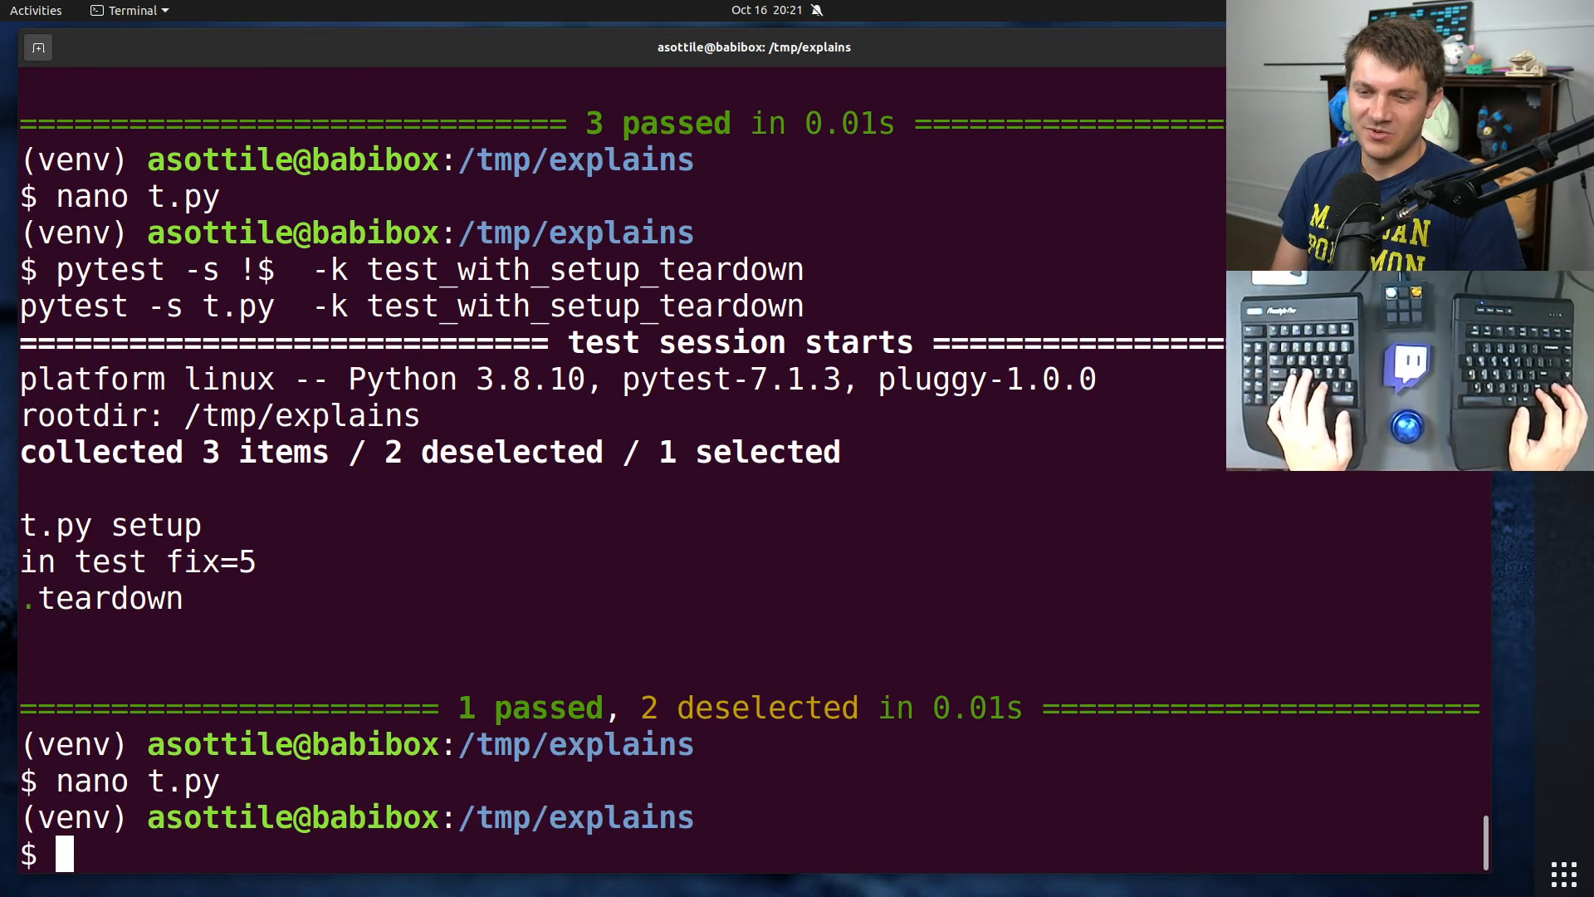
Step: Run pytest -s t.py -k test_an_int to see an_int print 3, 4, 5 and 6
text(pytest -s t.py -k test_an_int)
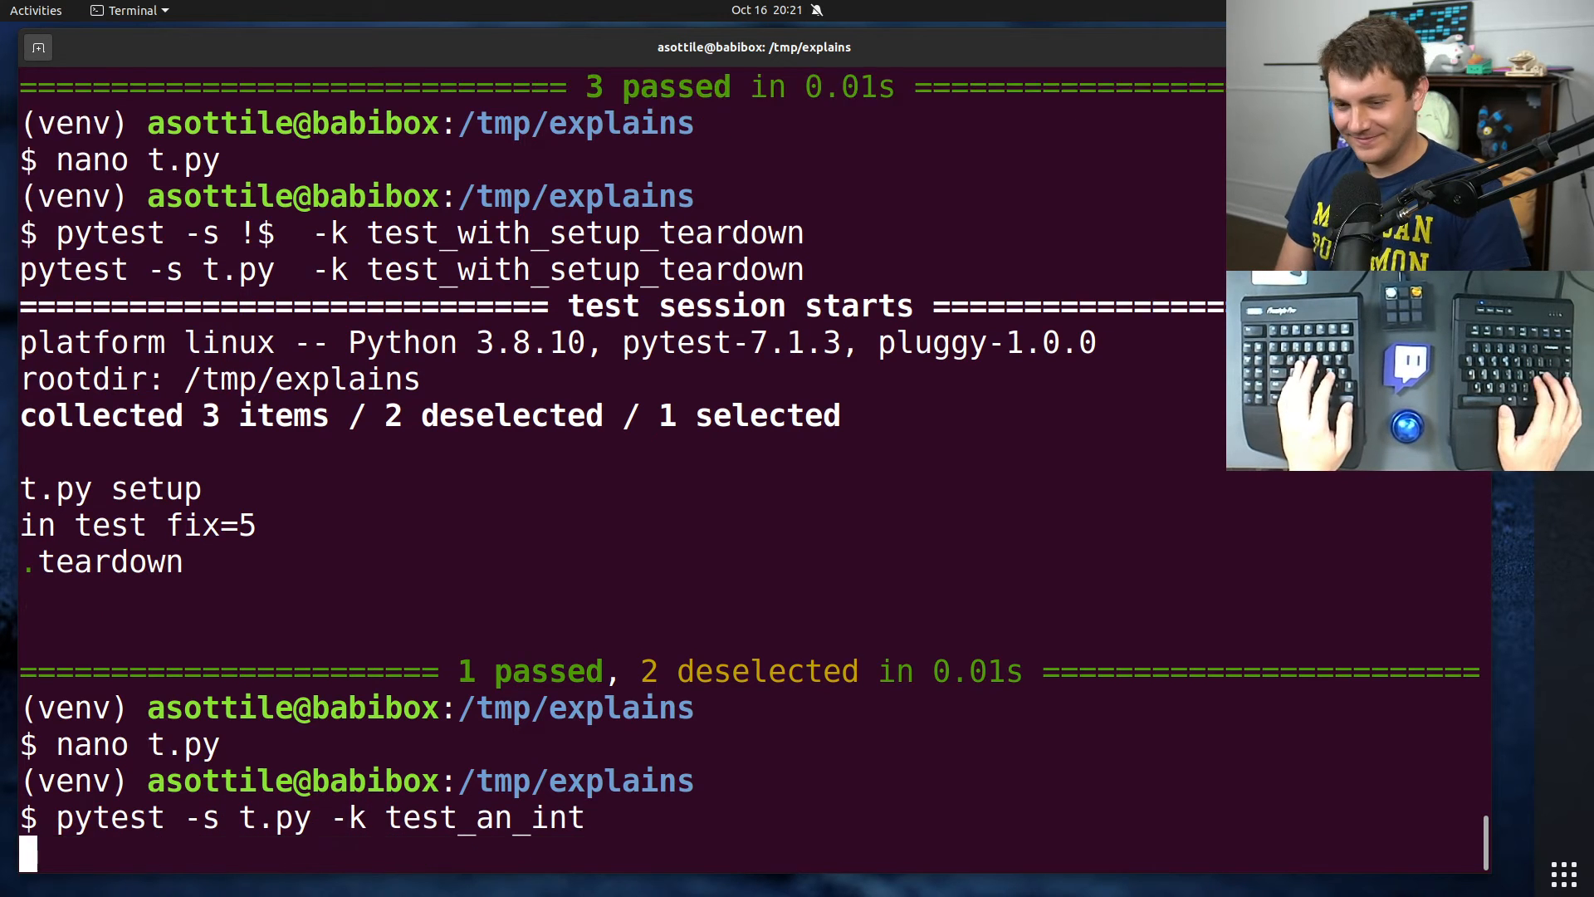
key(Return)
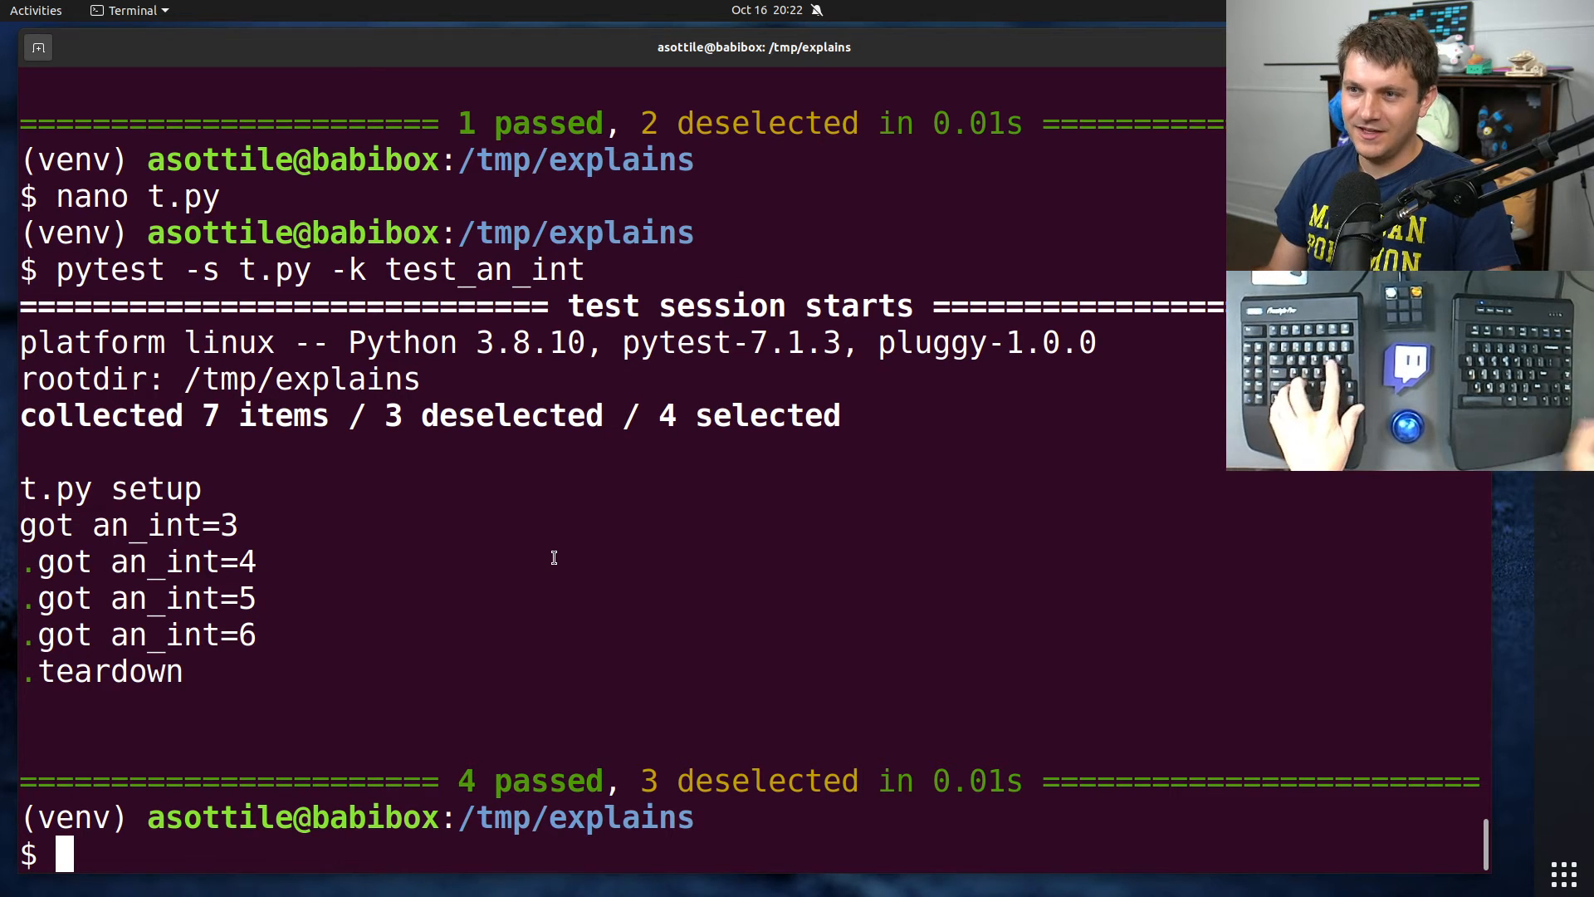
Step: Change into ~/workspace/babi and open tests/features/conftest.py in the editor
text(cd ~/workspace/bab)
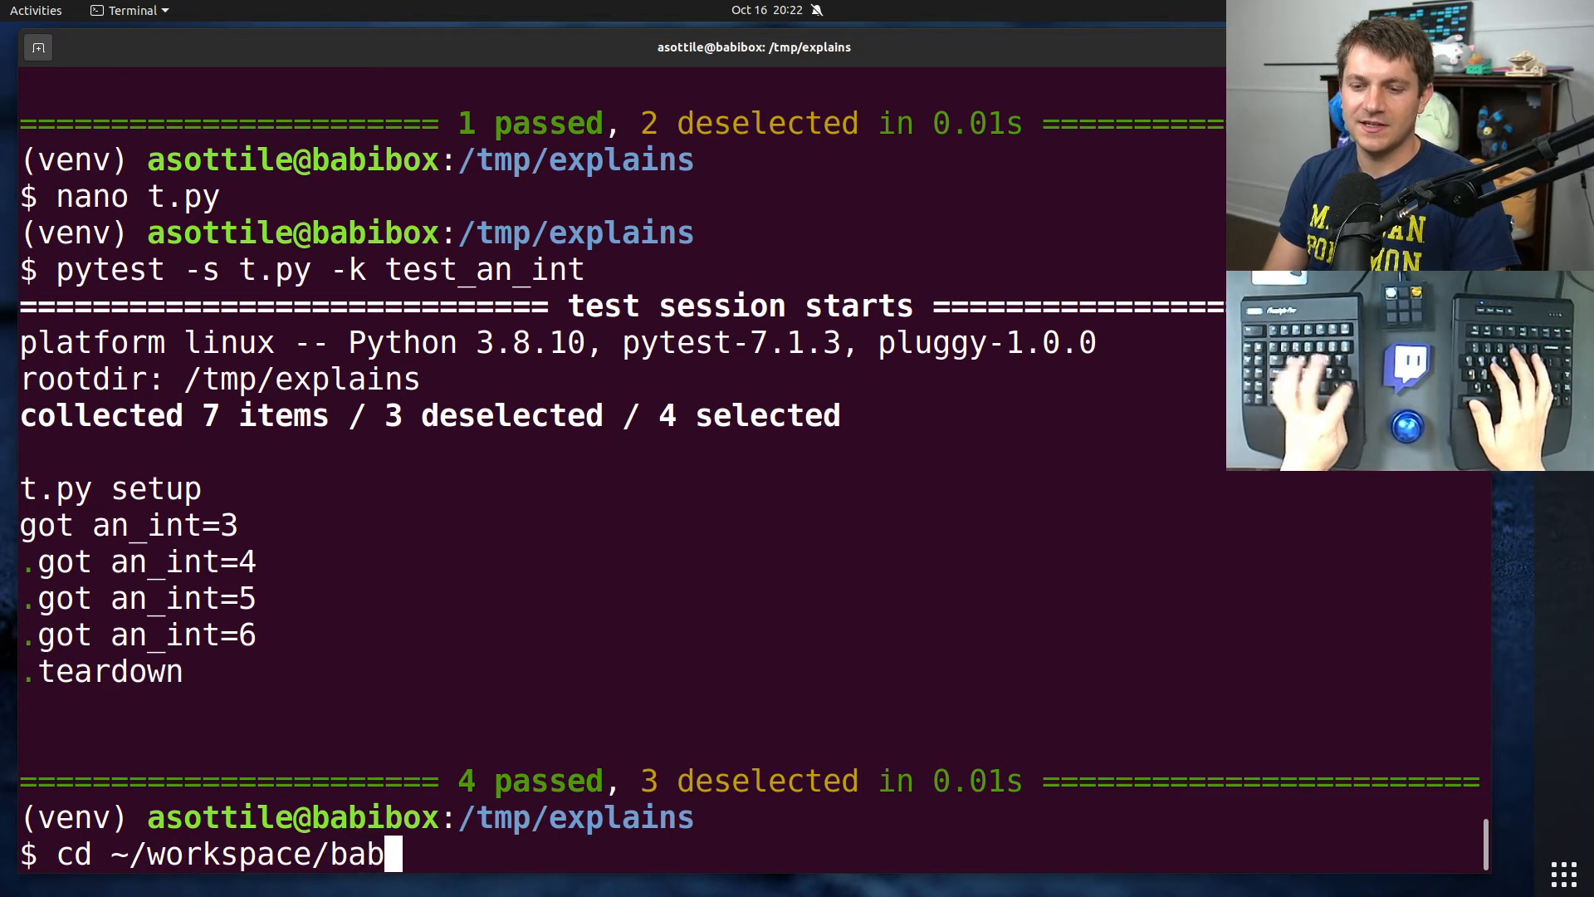
key(Return)
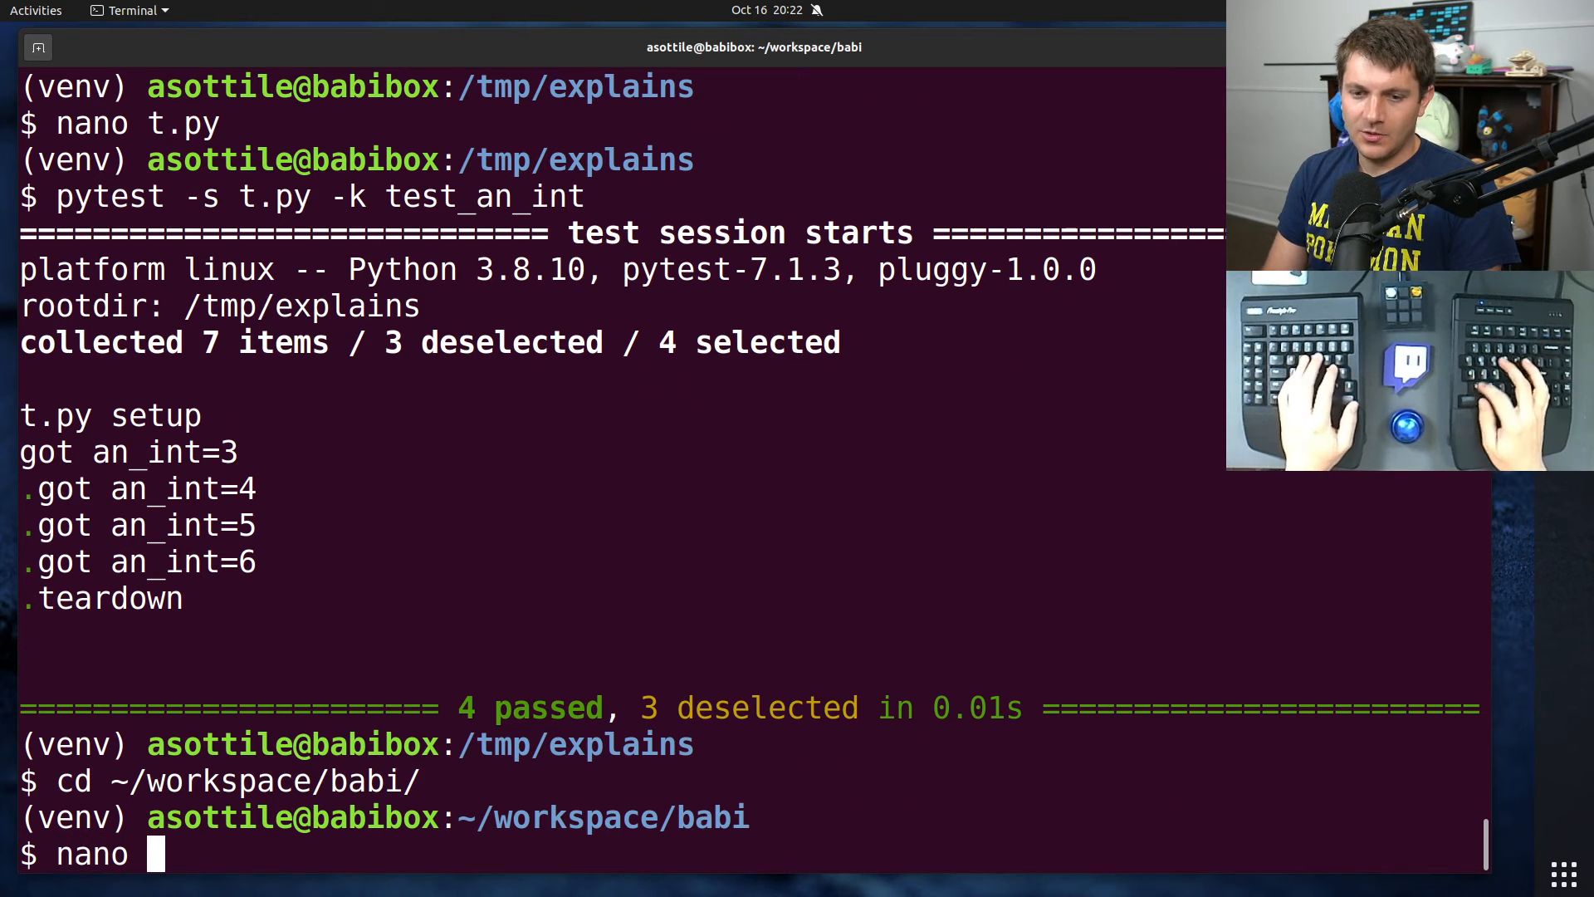
text(tests/features/co)
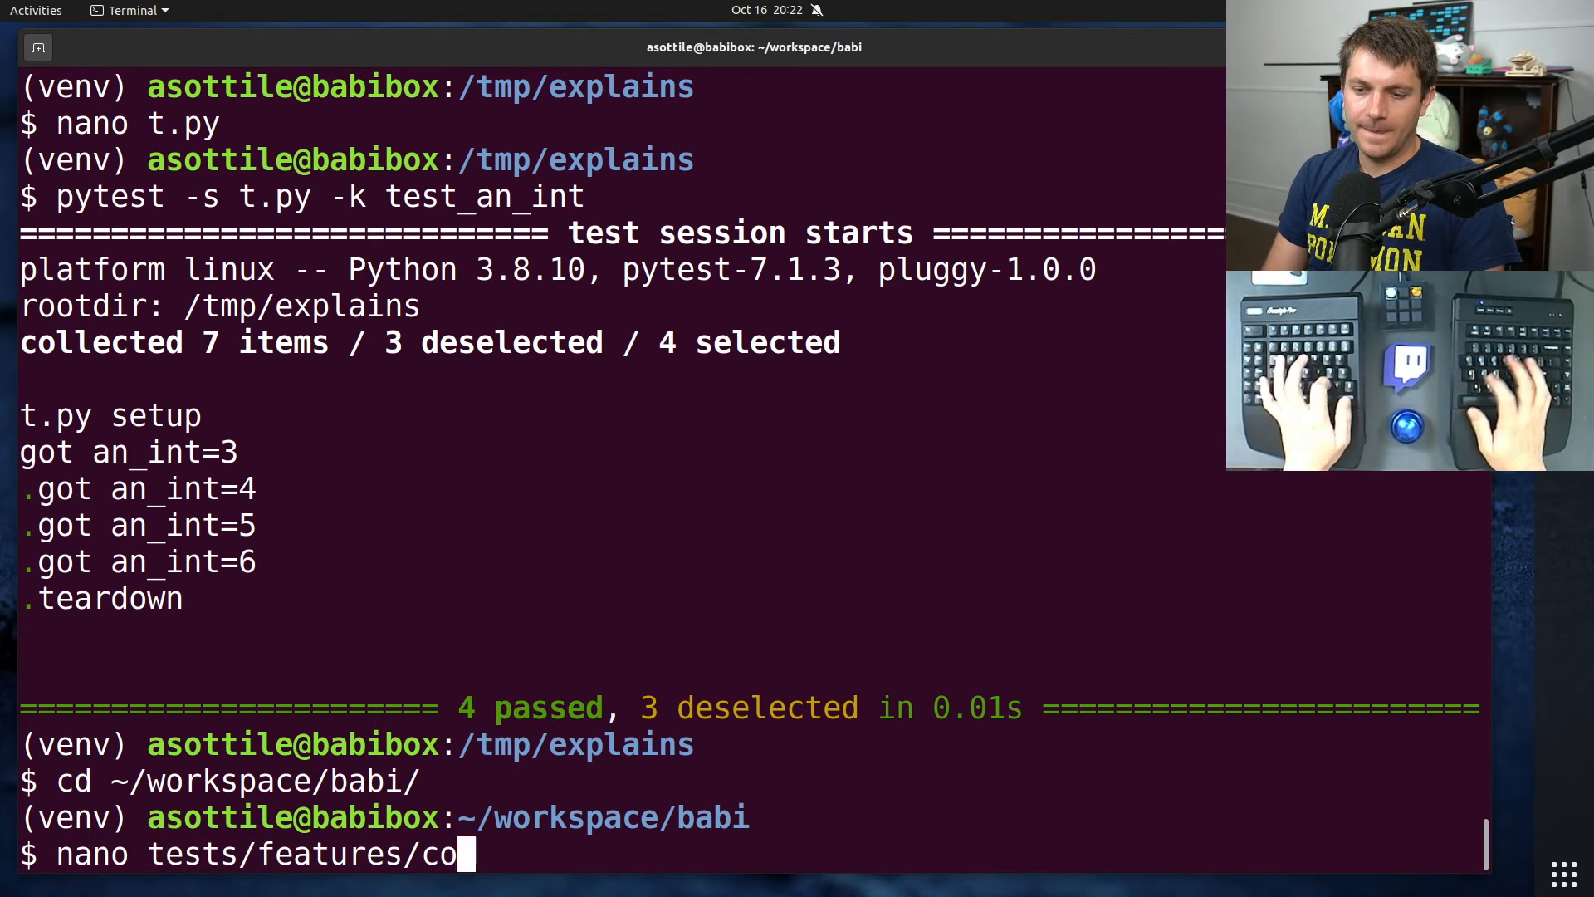
key(Return)
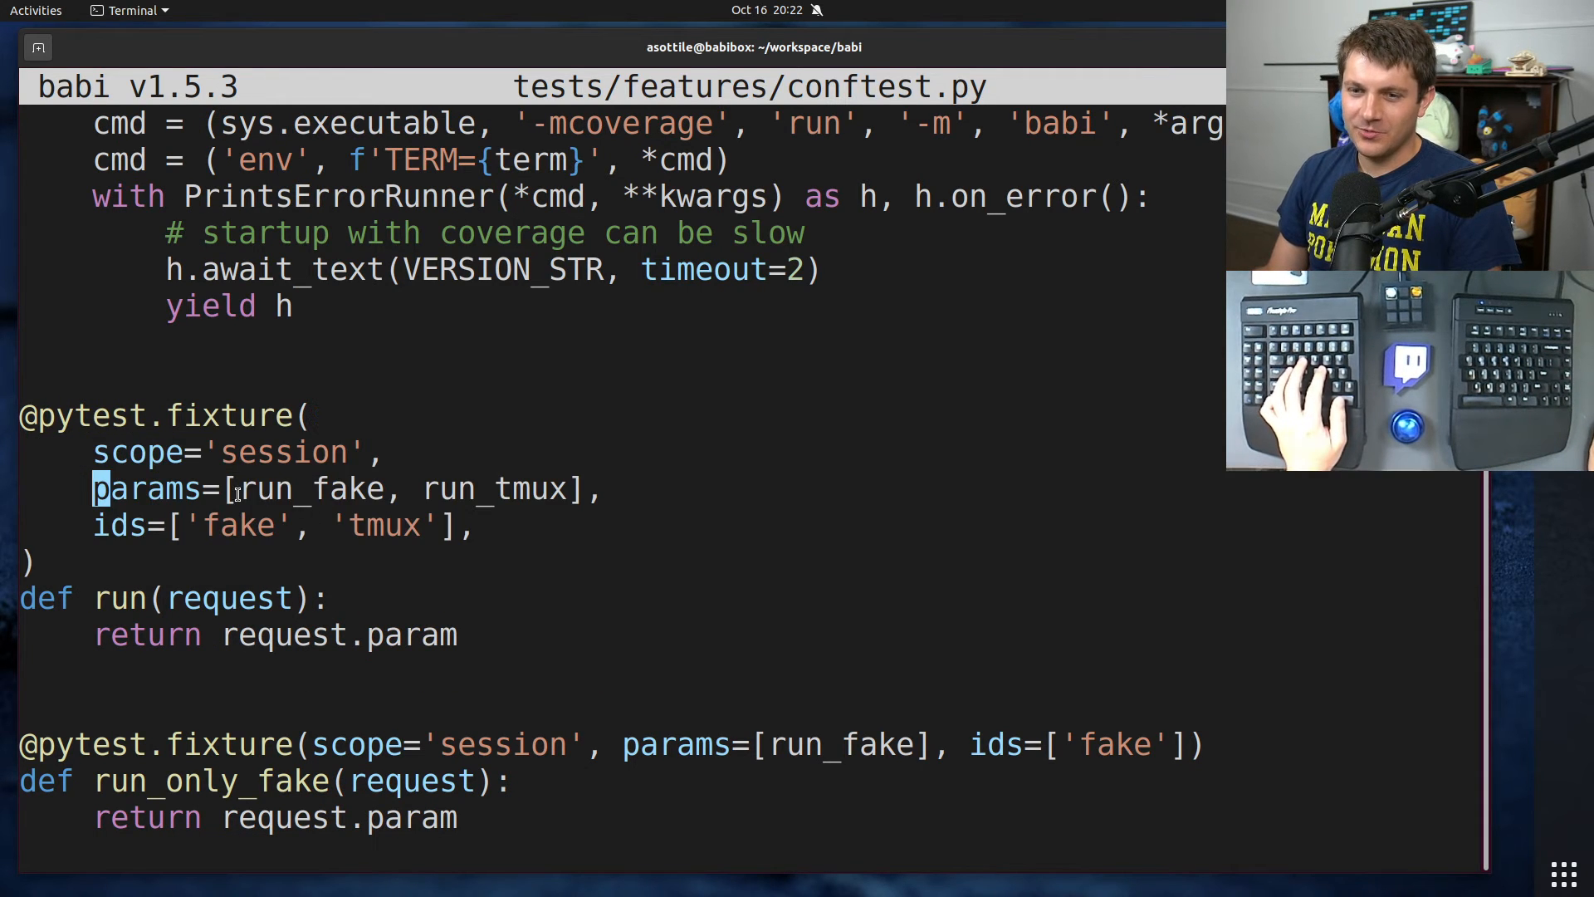
double_click(313, 489)
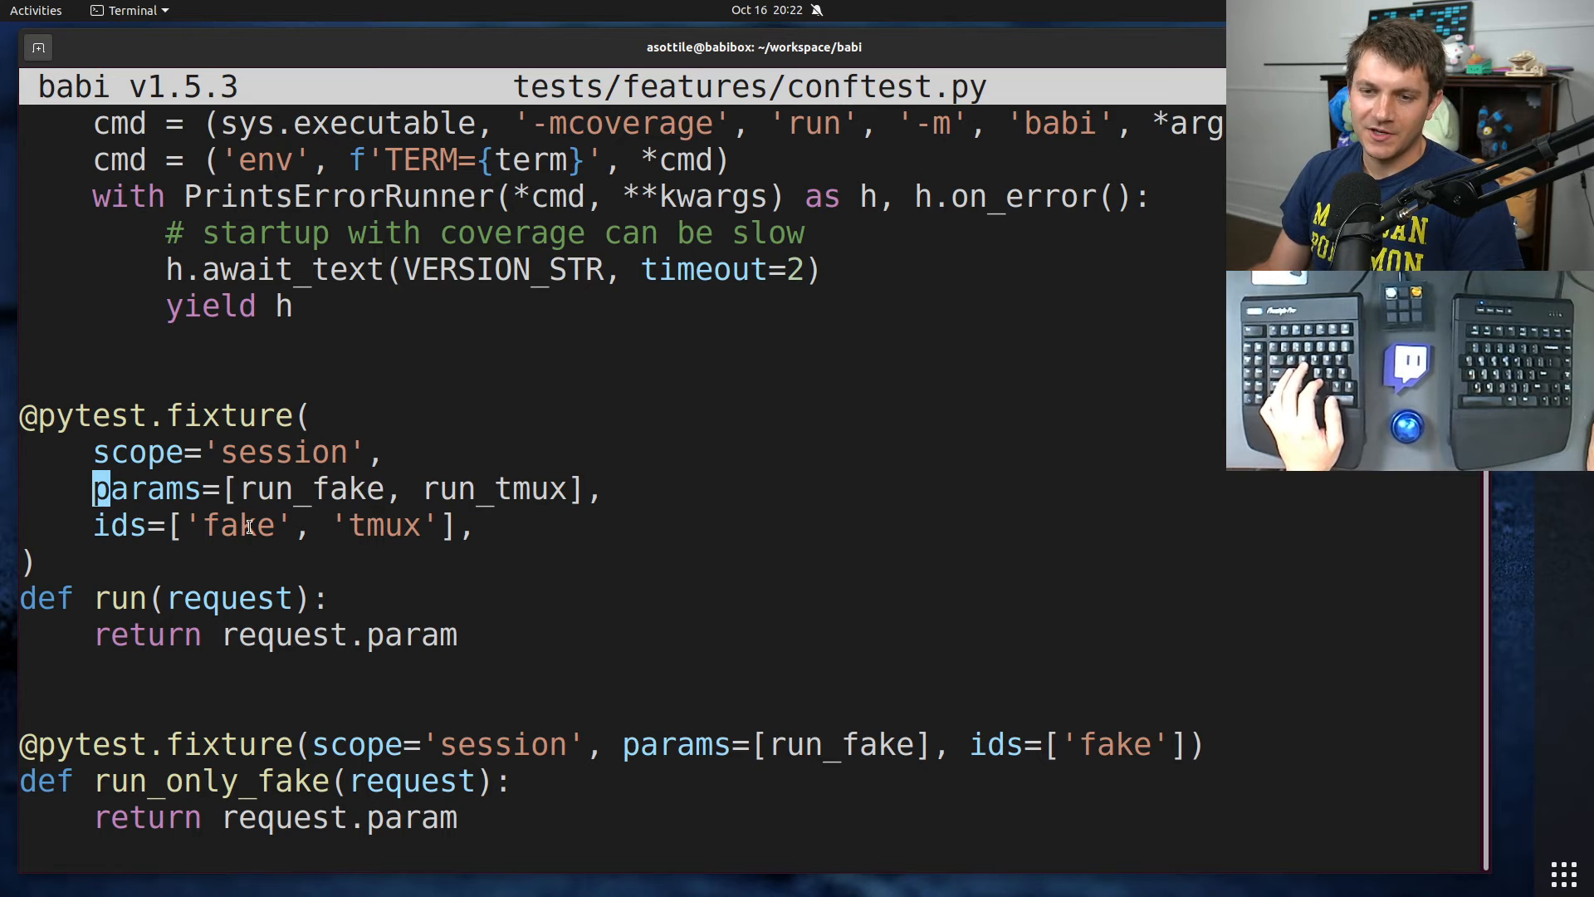
double_click(240, 526)
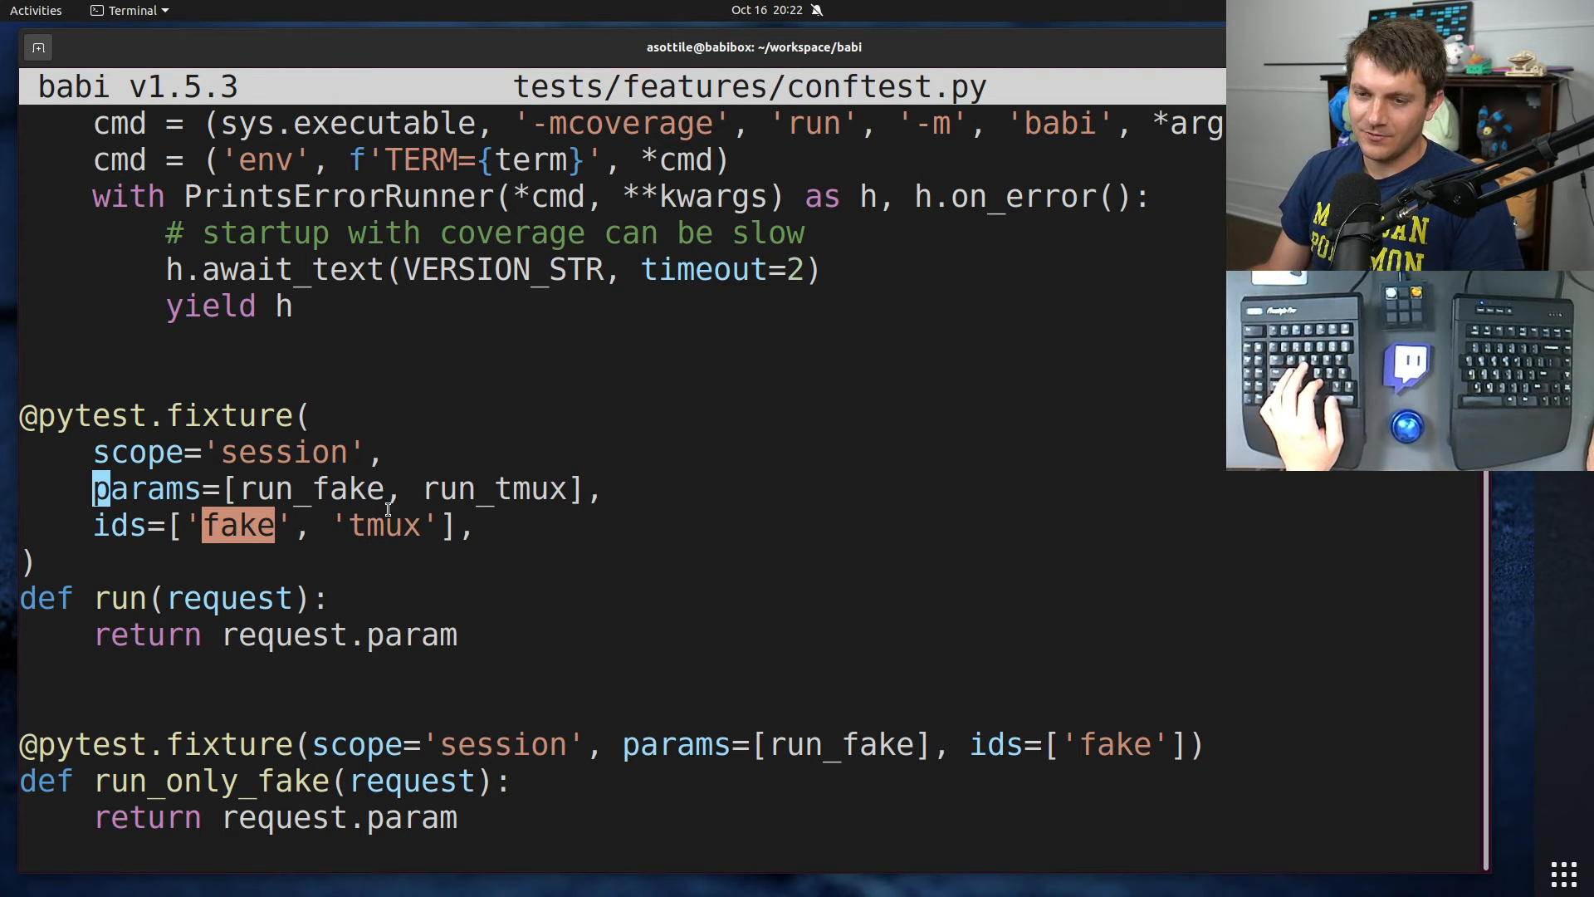
double_click(310, 489)
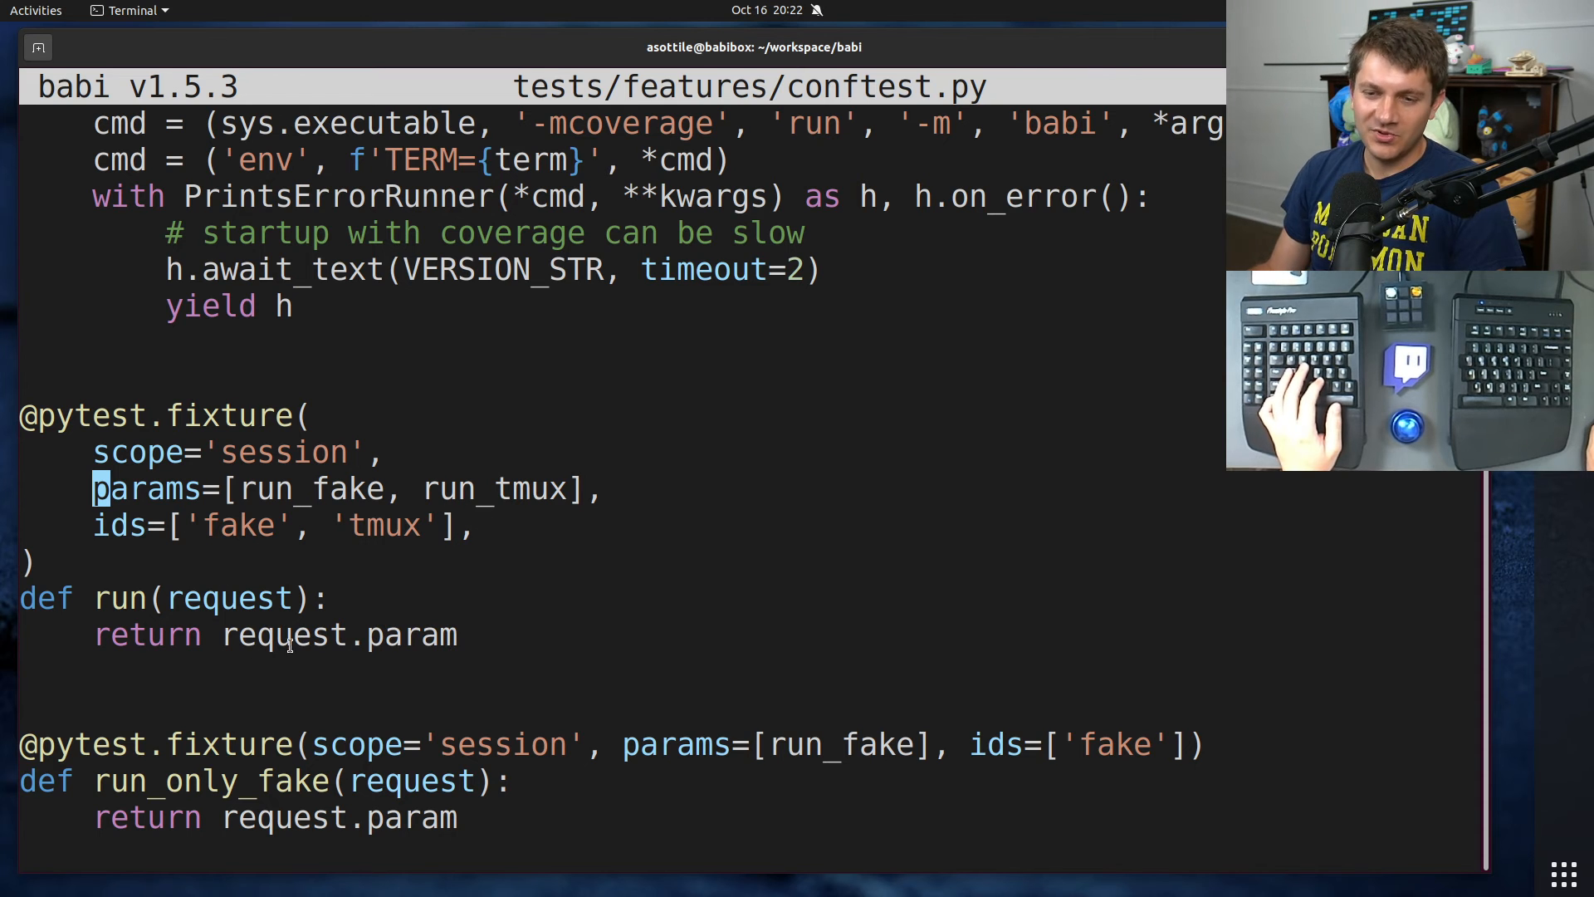
double_click(337, 634)
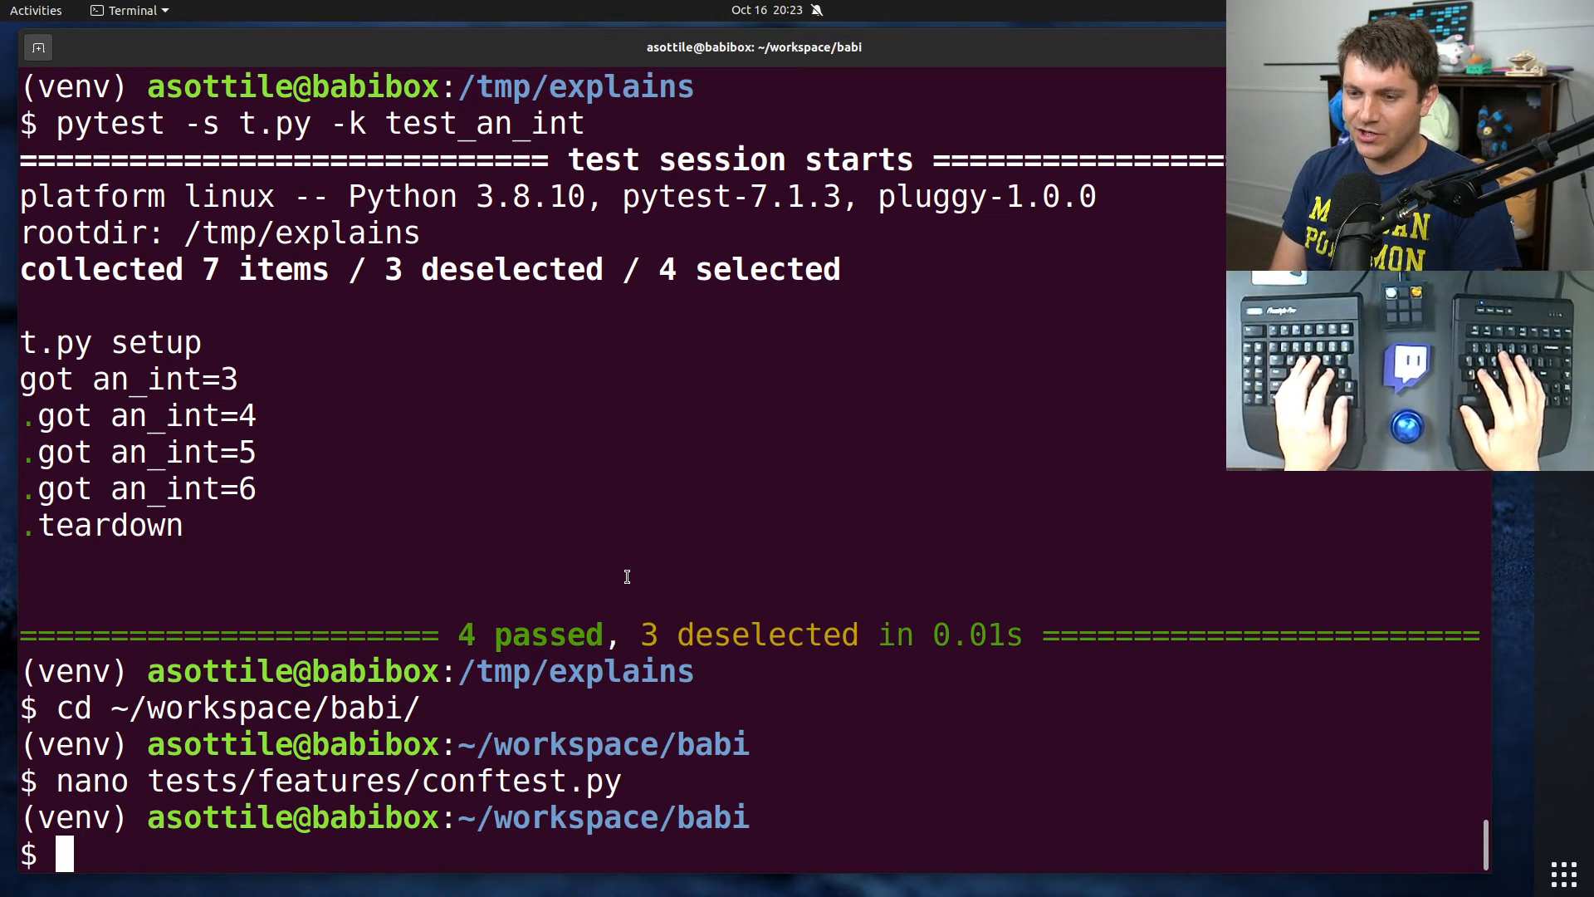
Step: Return to /tmp/explains and reopen t.py in babi
text(nano t.py)
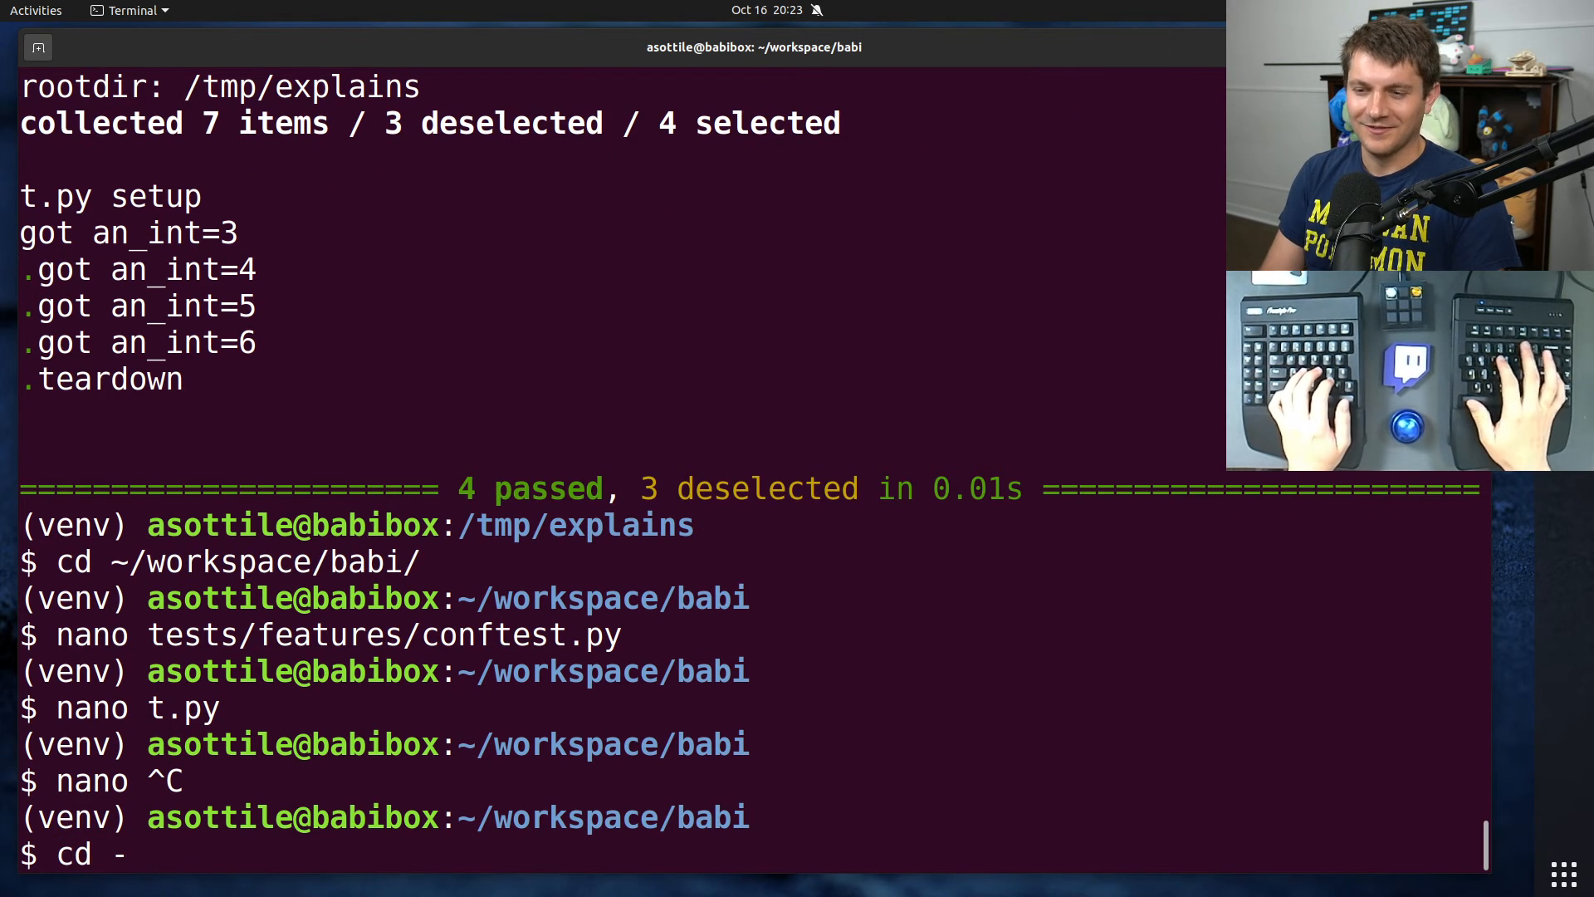
key(Return)
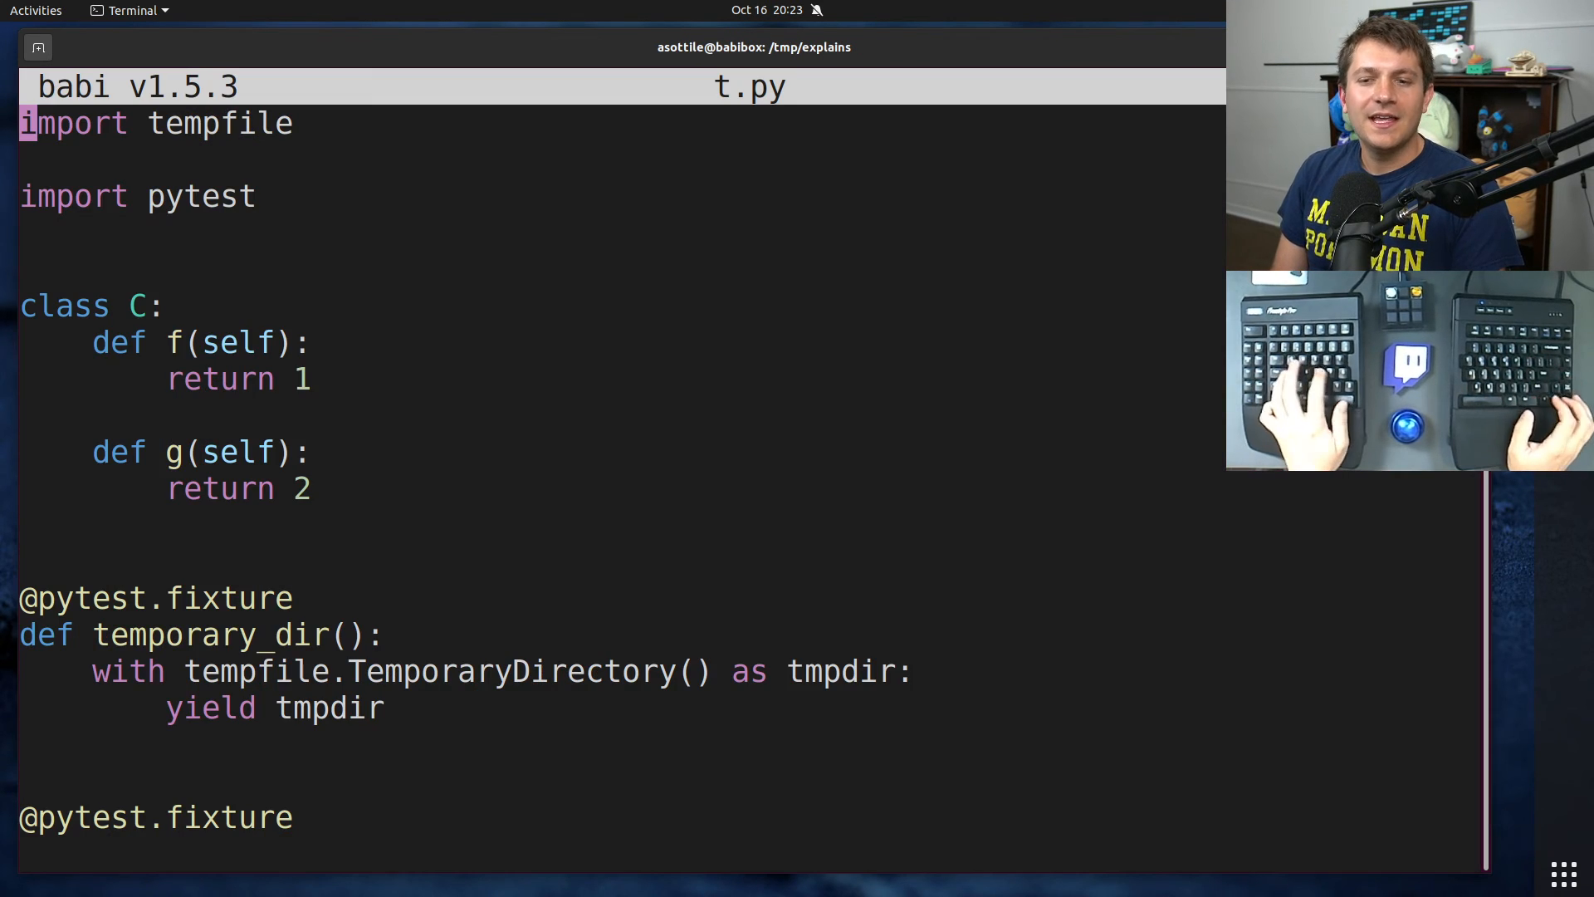
scroll(down, 3)
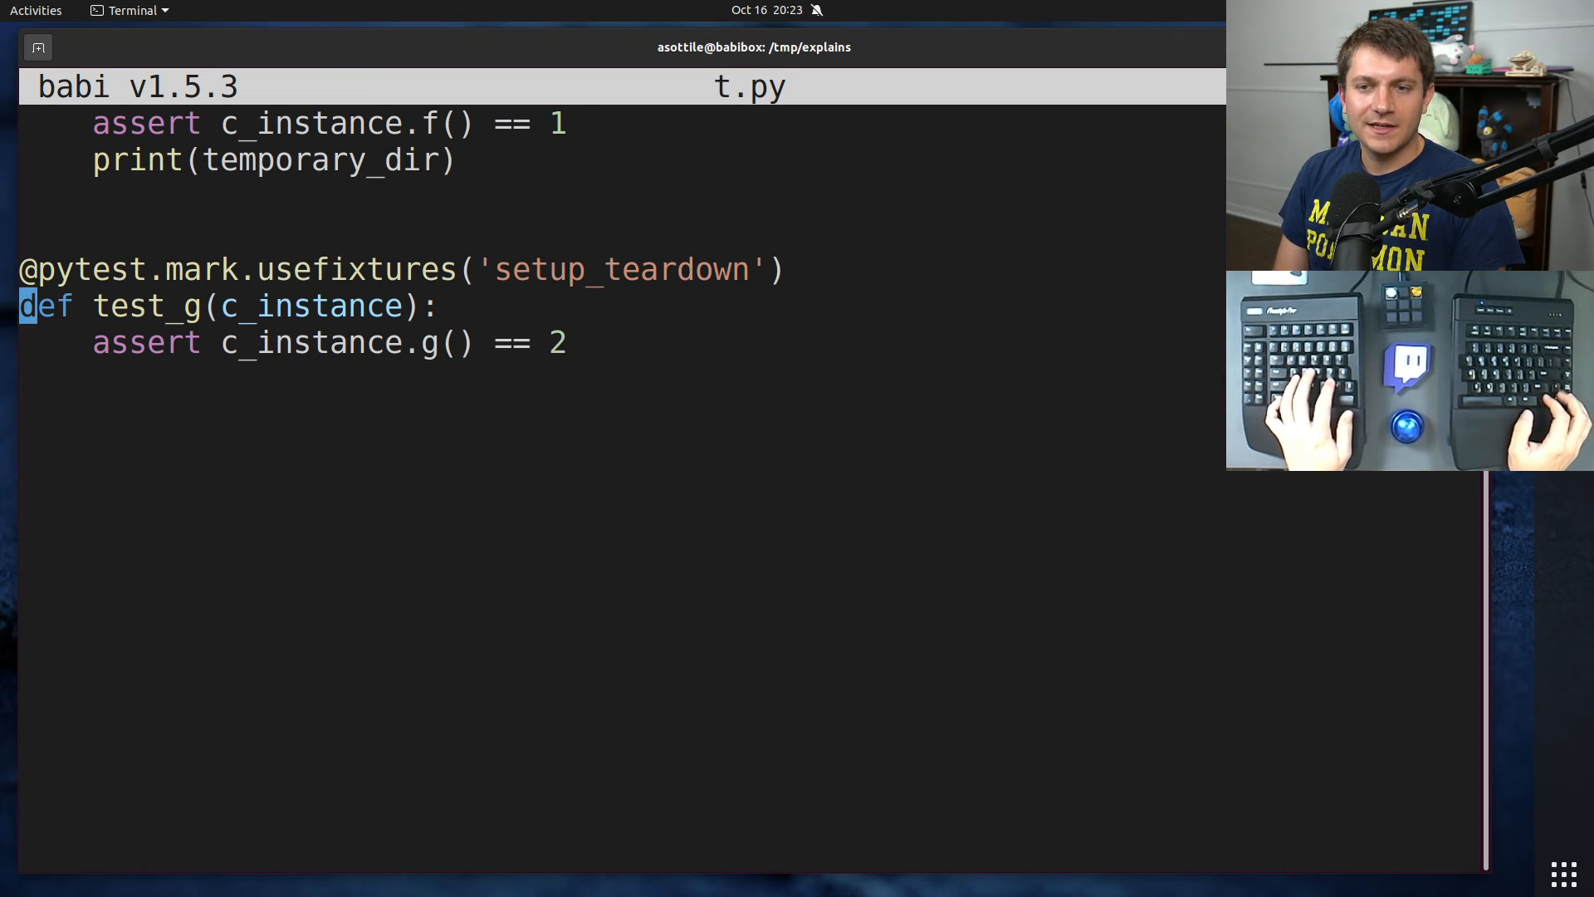
text(class MyTest:)
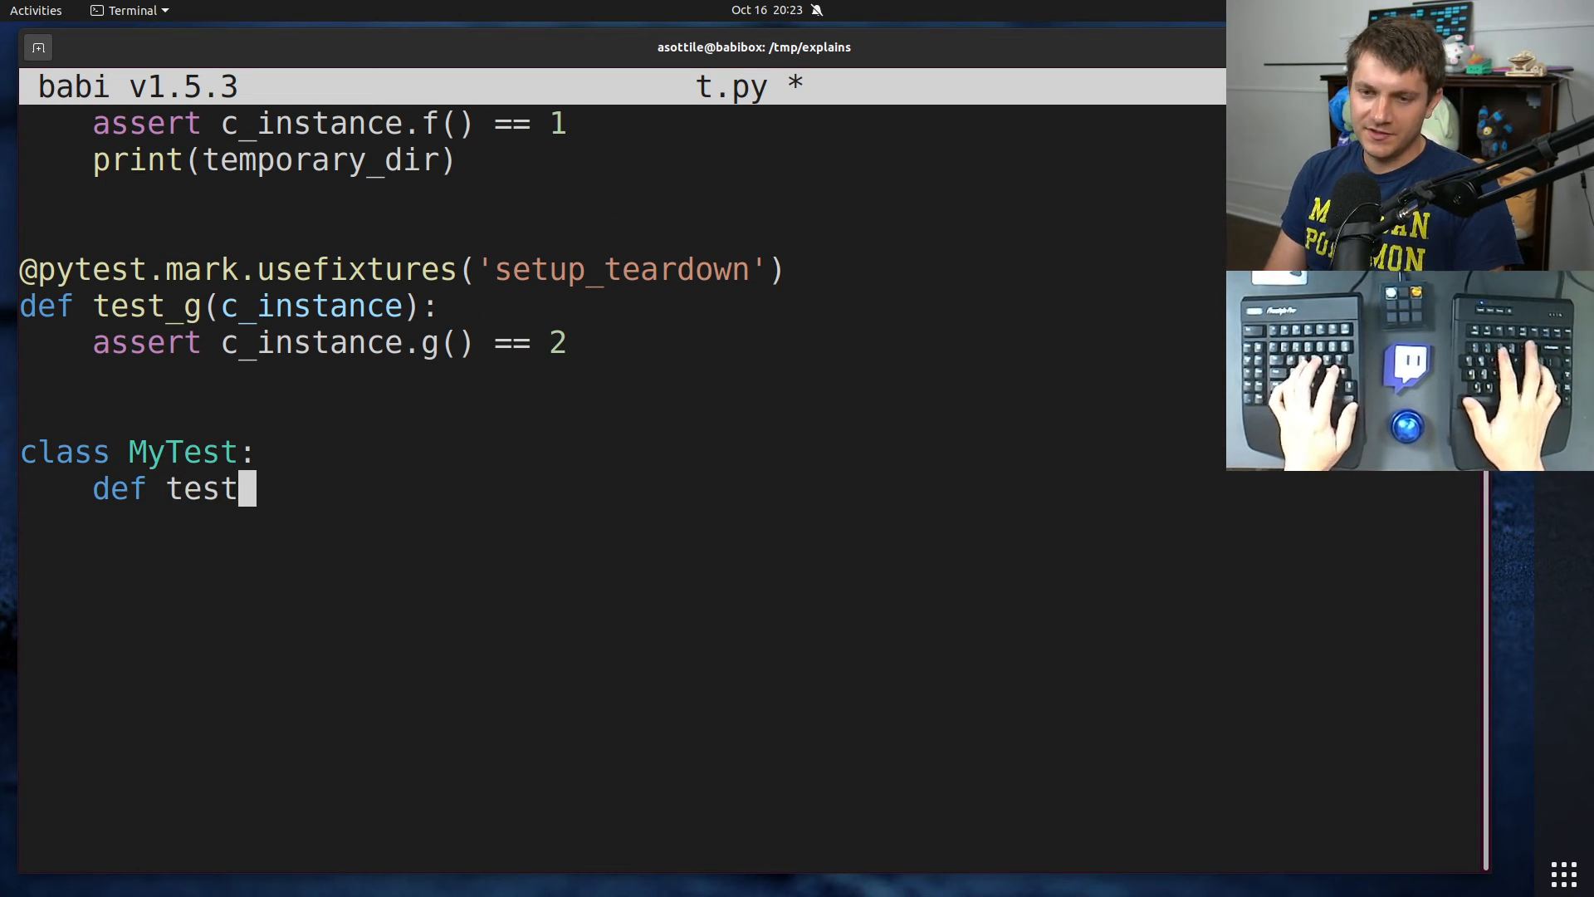
text(_1())
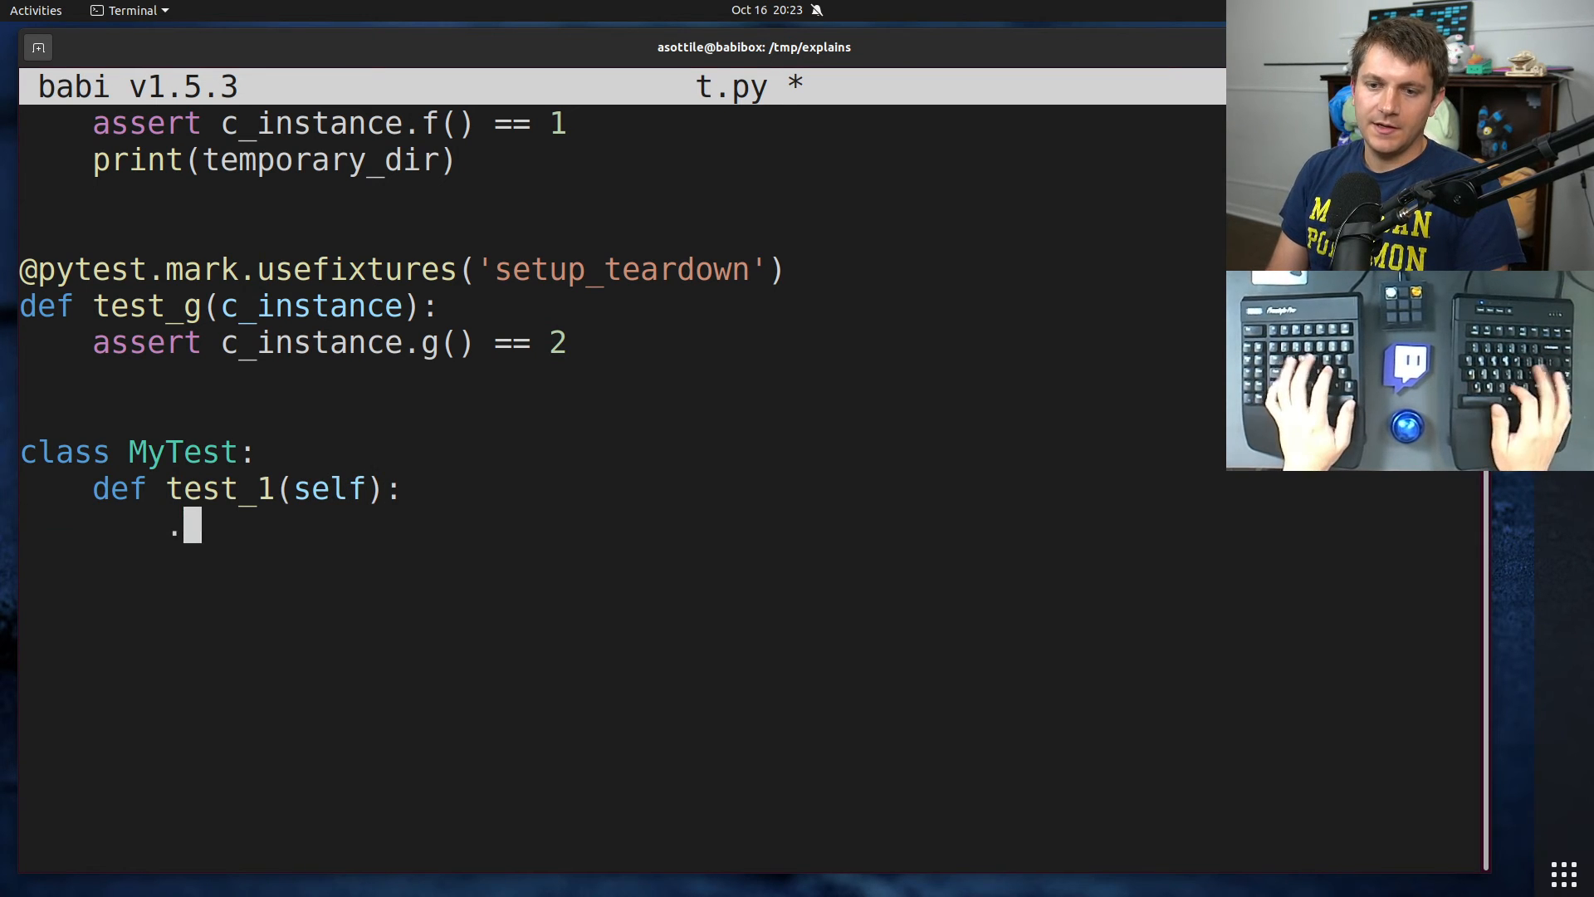
text(@pytest)
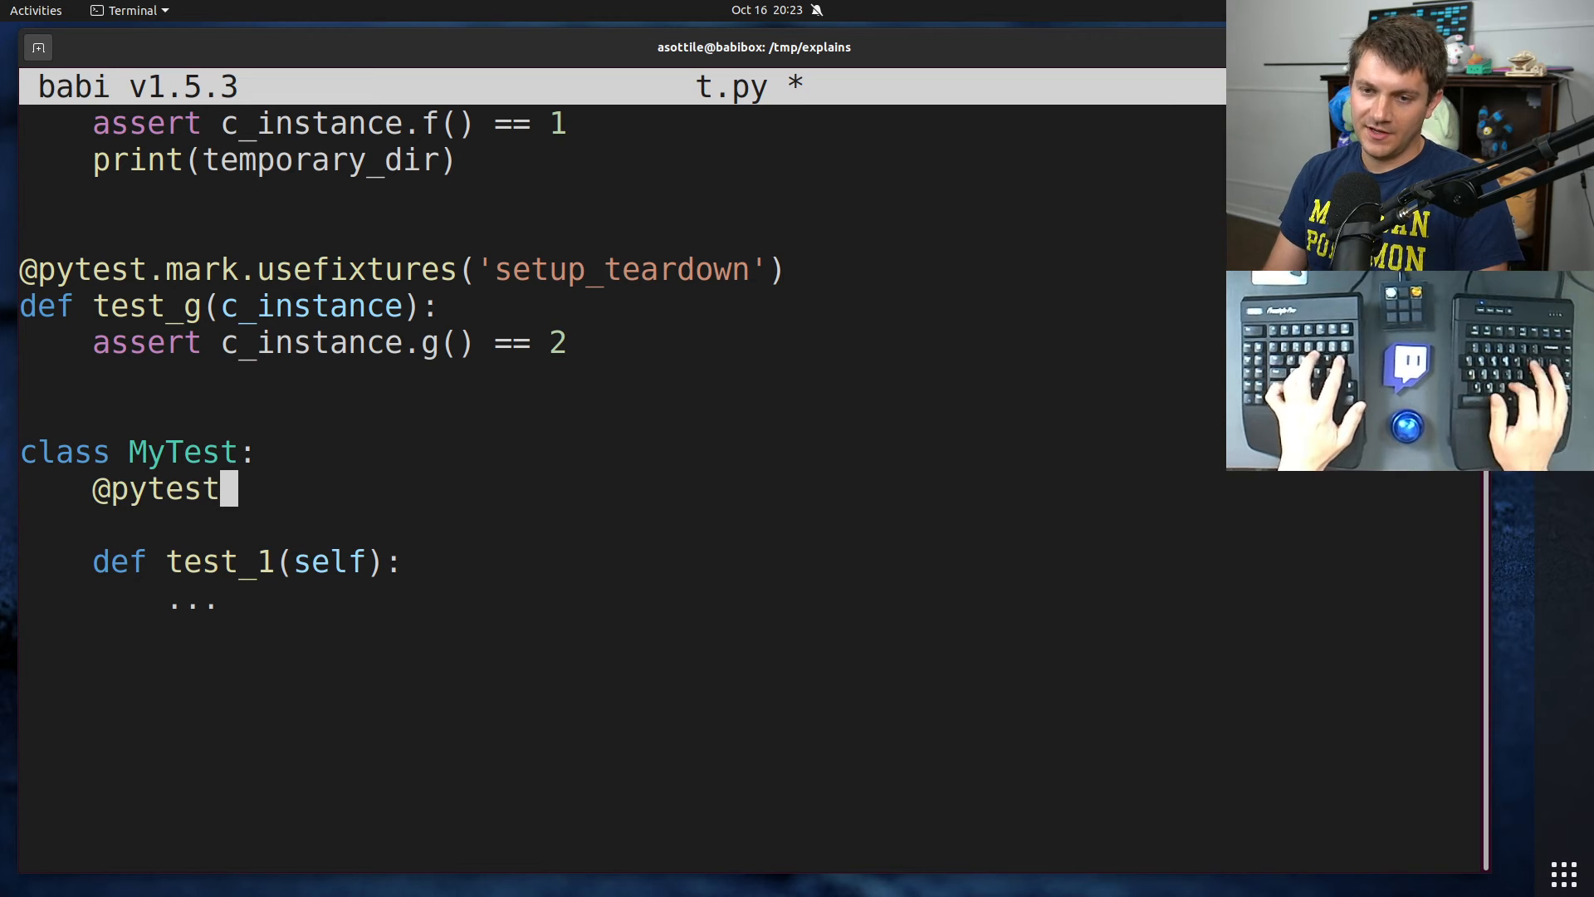
text(.param)
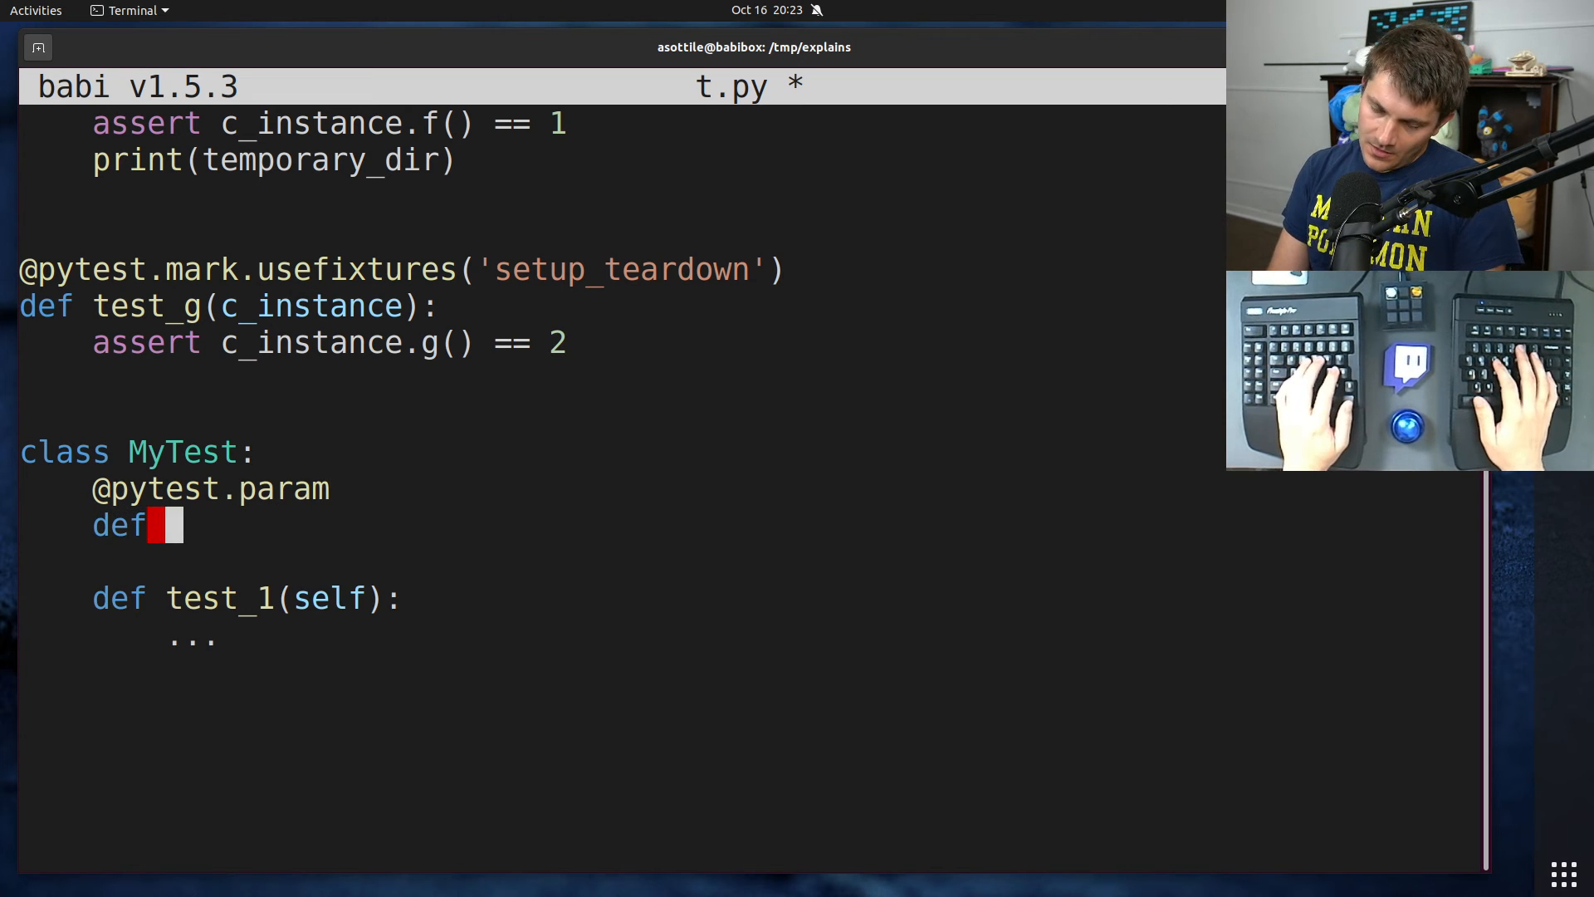
text(fix)
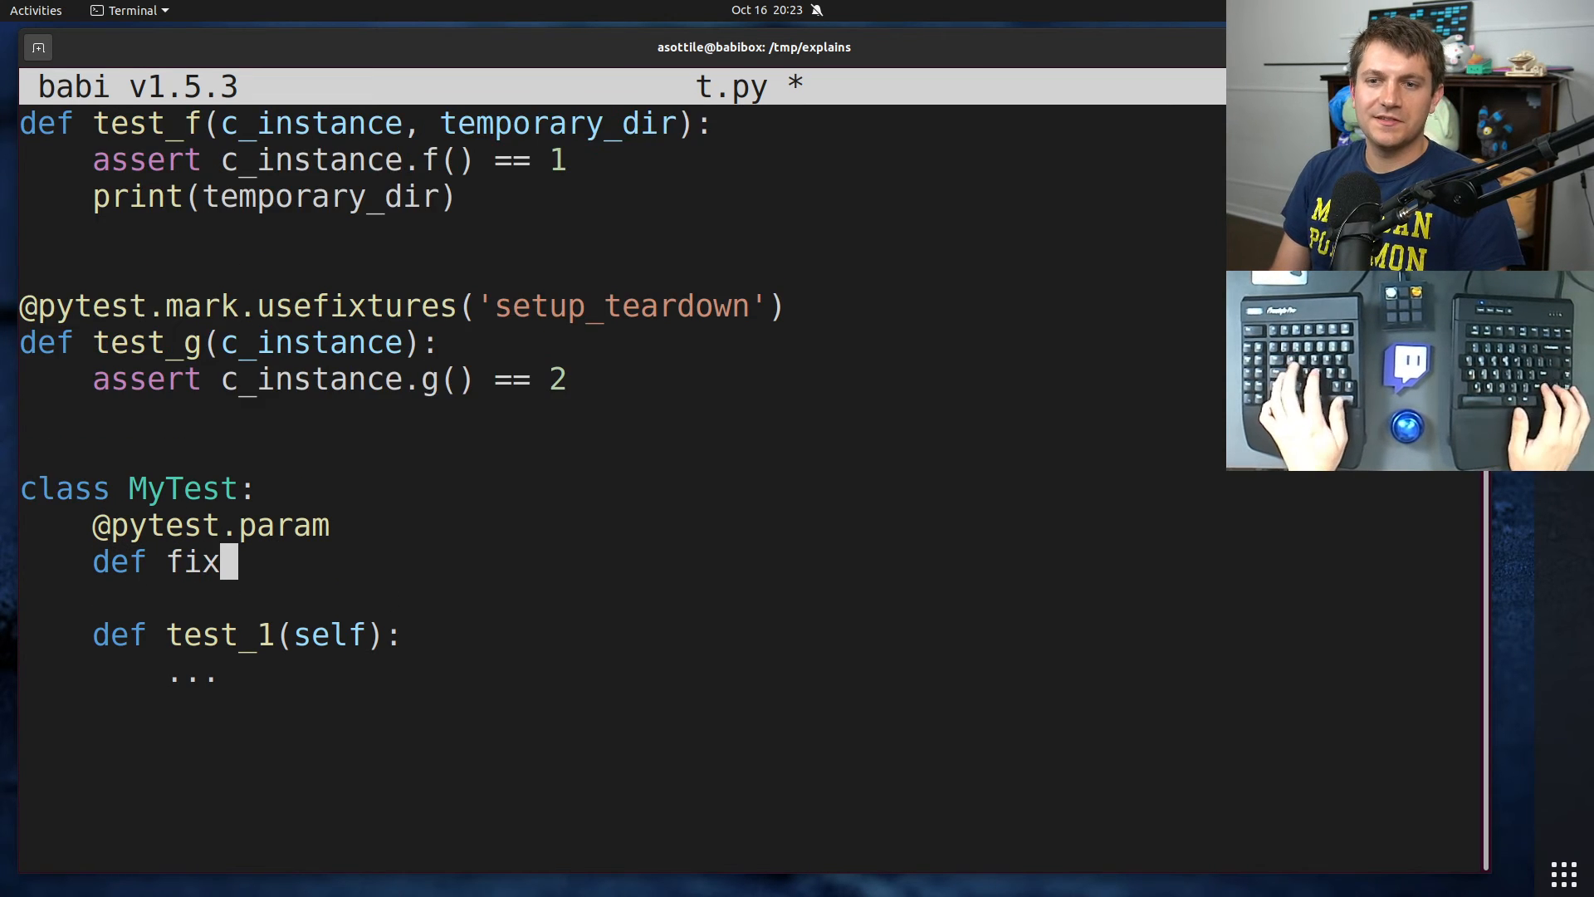
scroll(down, 3)
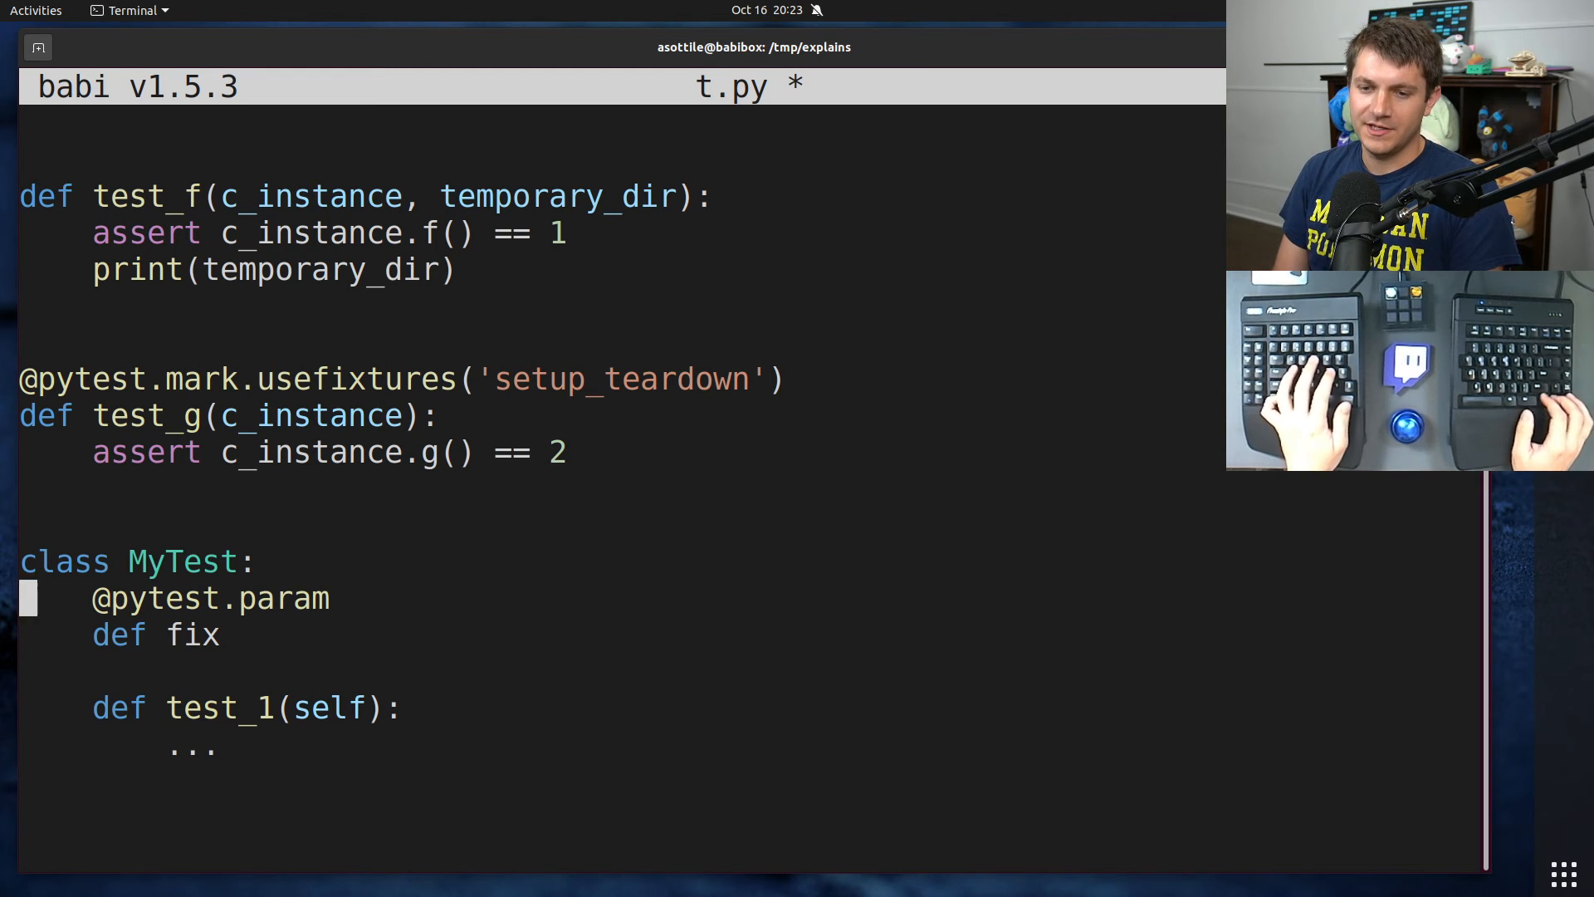
text((self):)
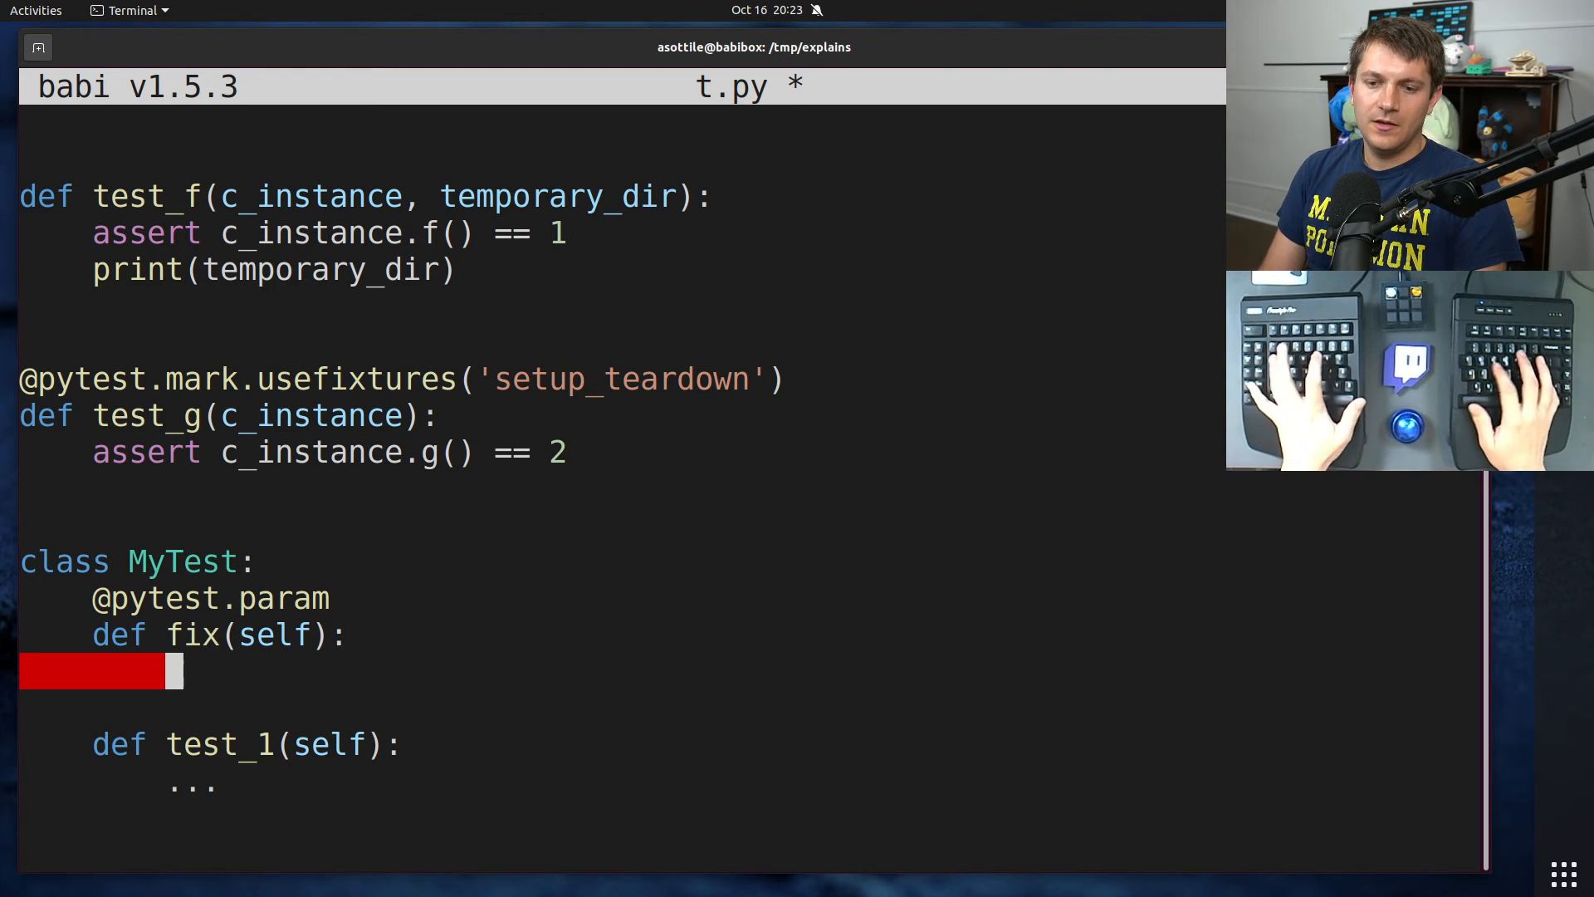
text(yield 5)
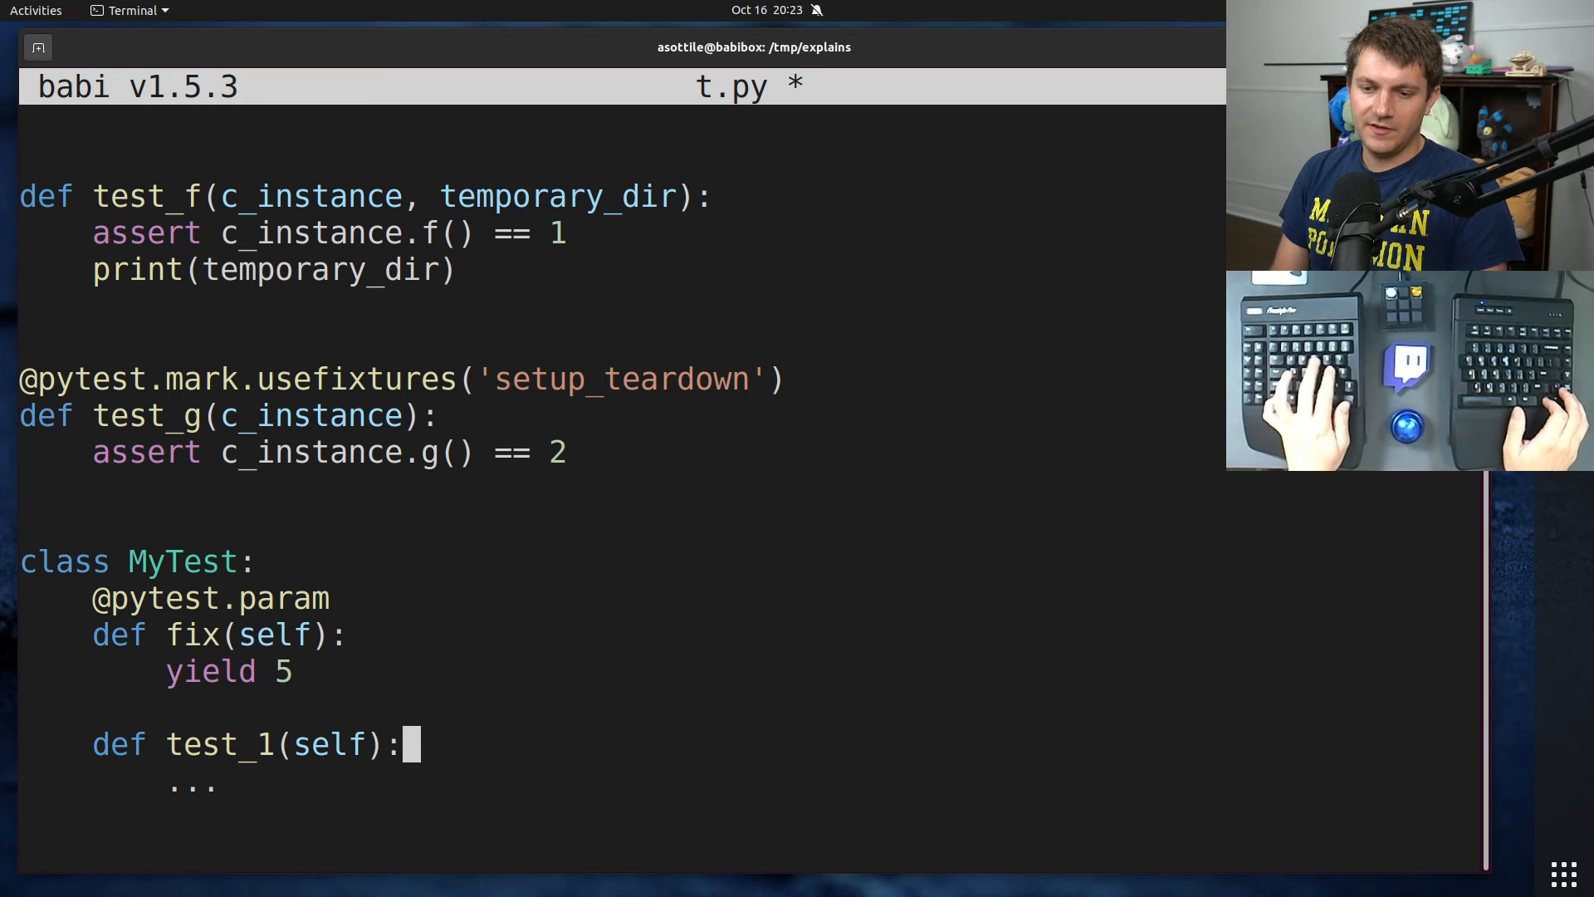
Step: Give test_1 a fix argument printing f'got {fix=}', and save the file
text(, fix)
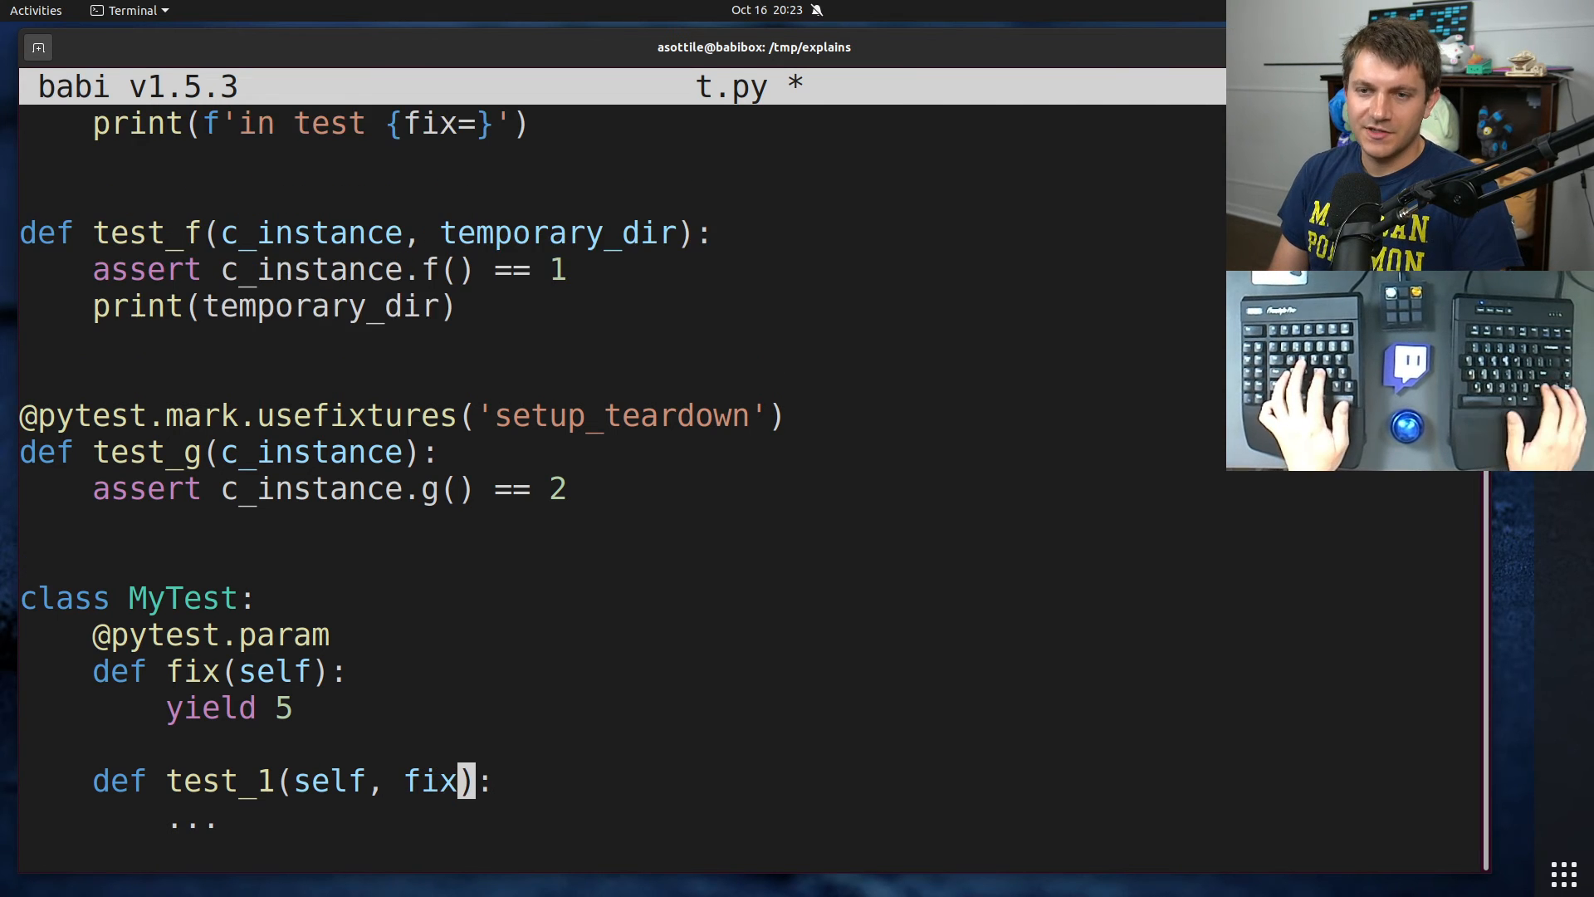
scroll(up, 3)
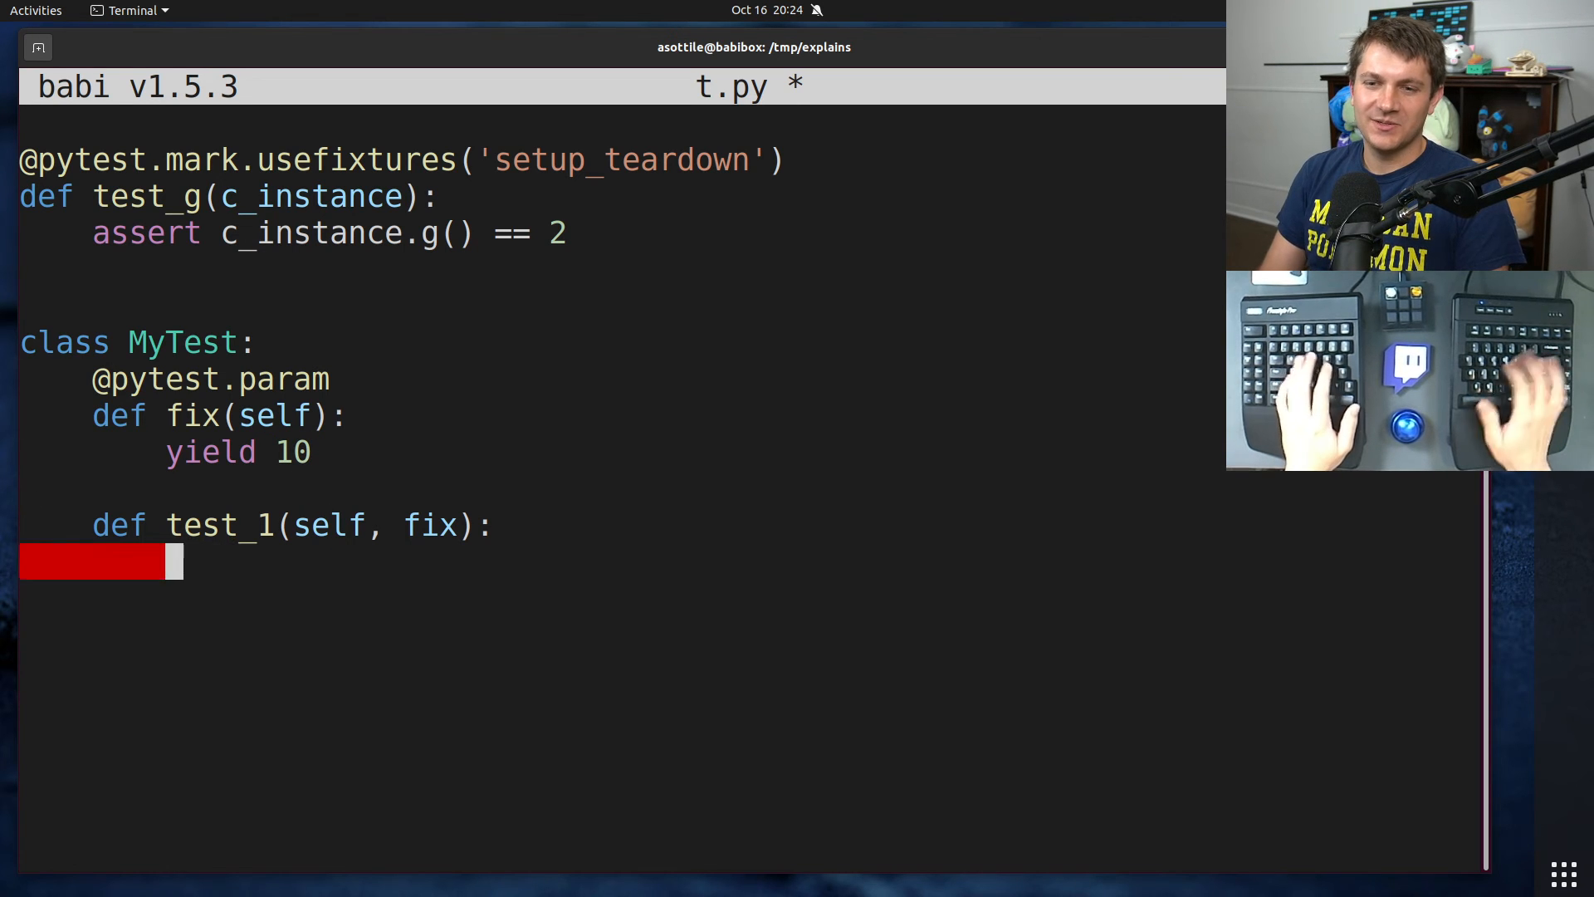
text(print(f')
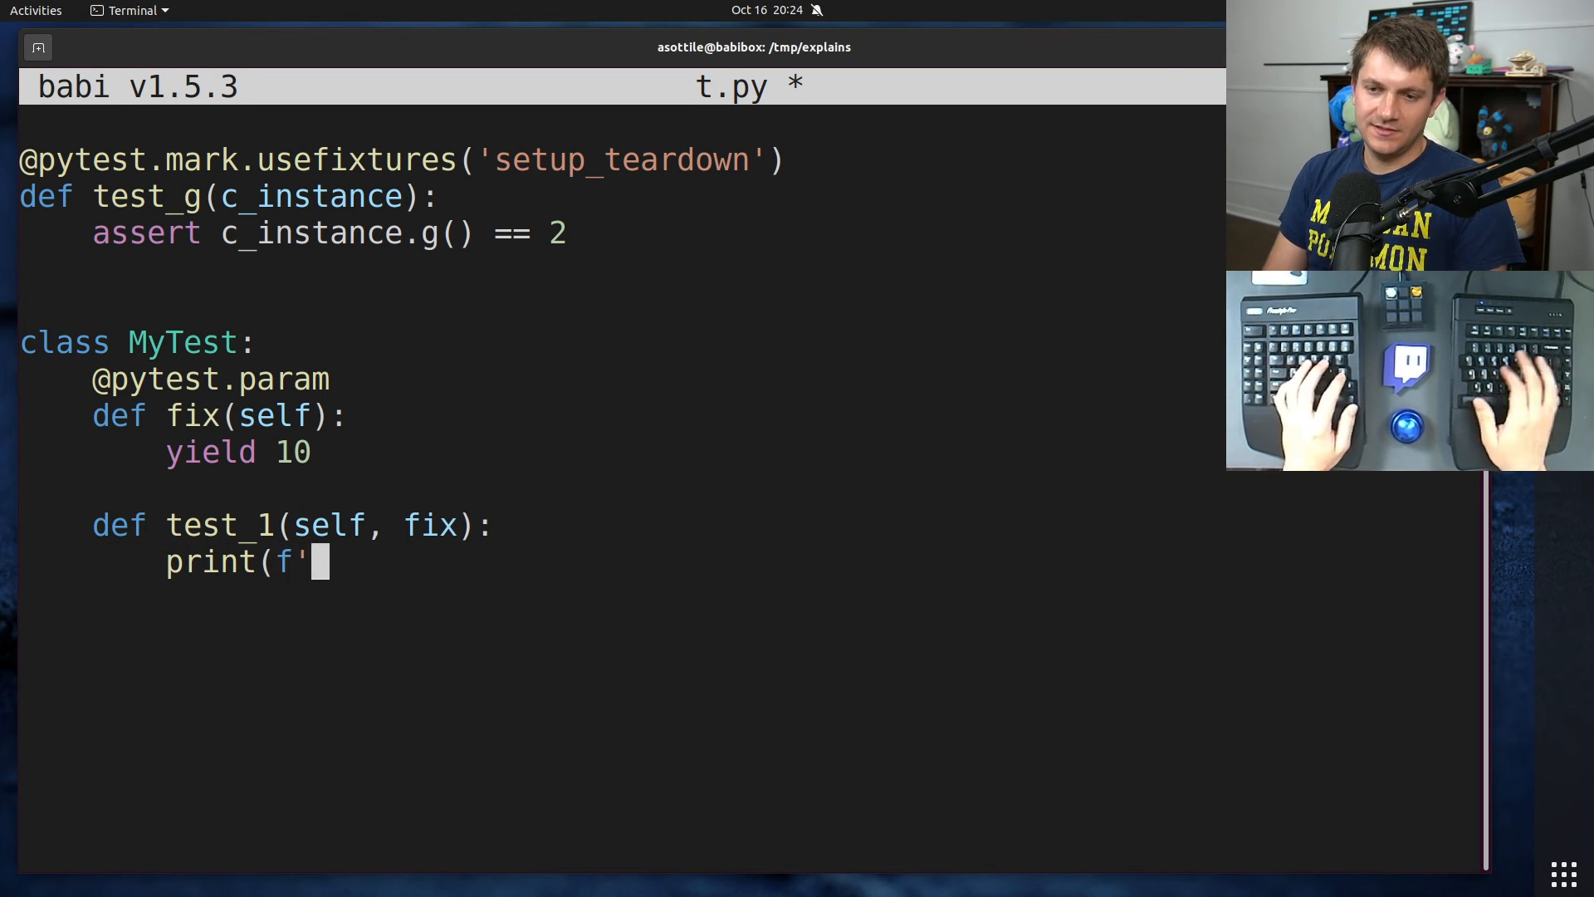
text(got {fix=)
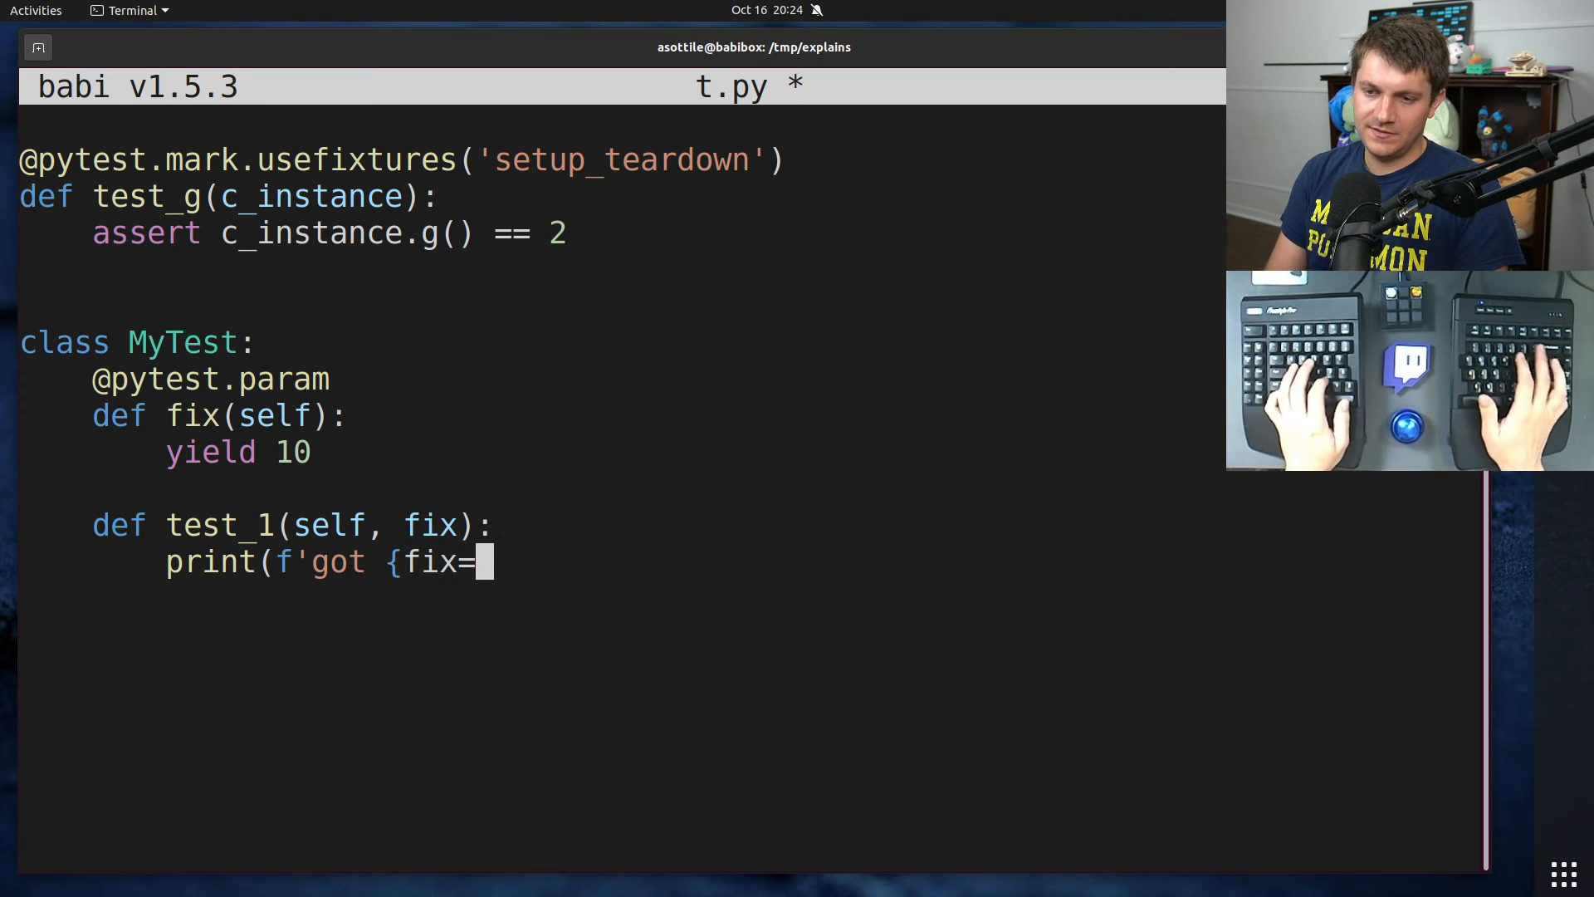
text(}{)
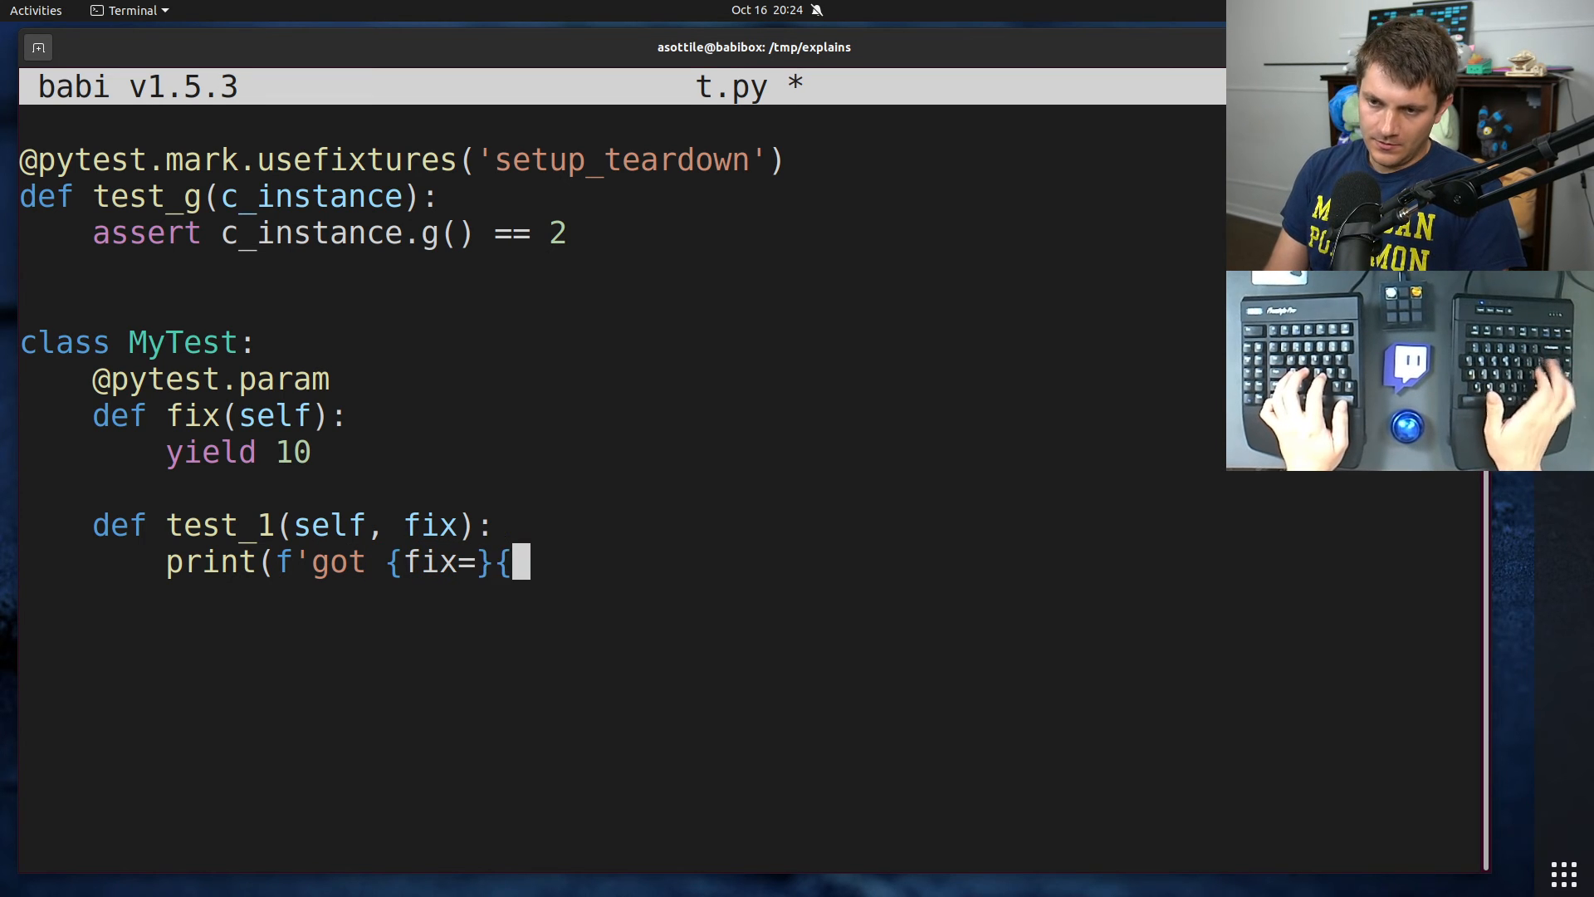
key(ctrl+s)
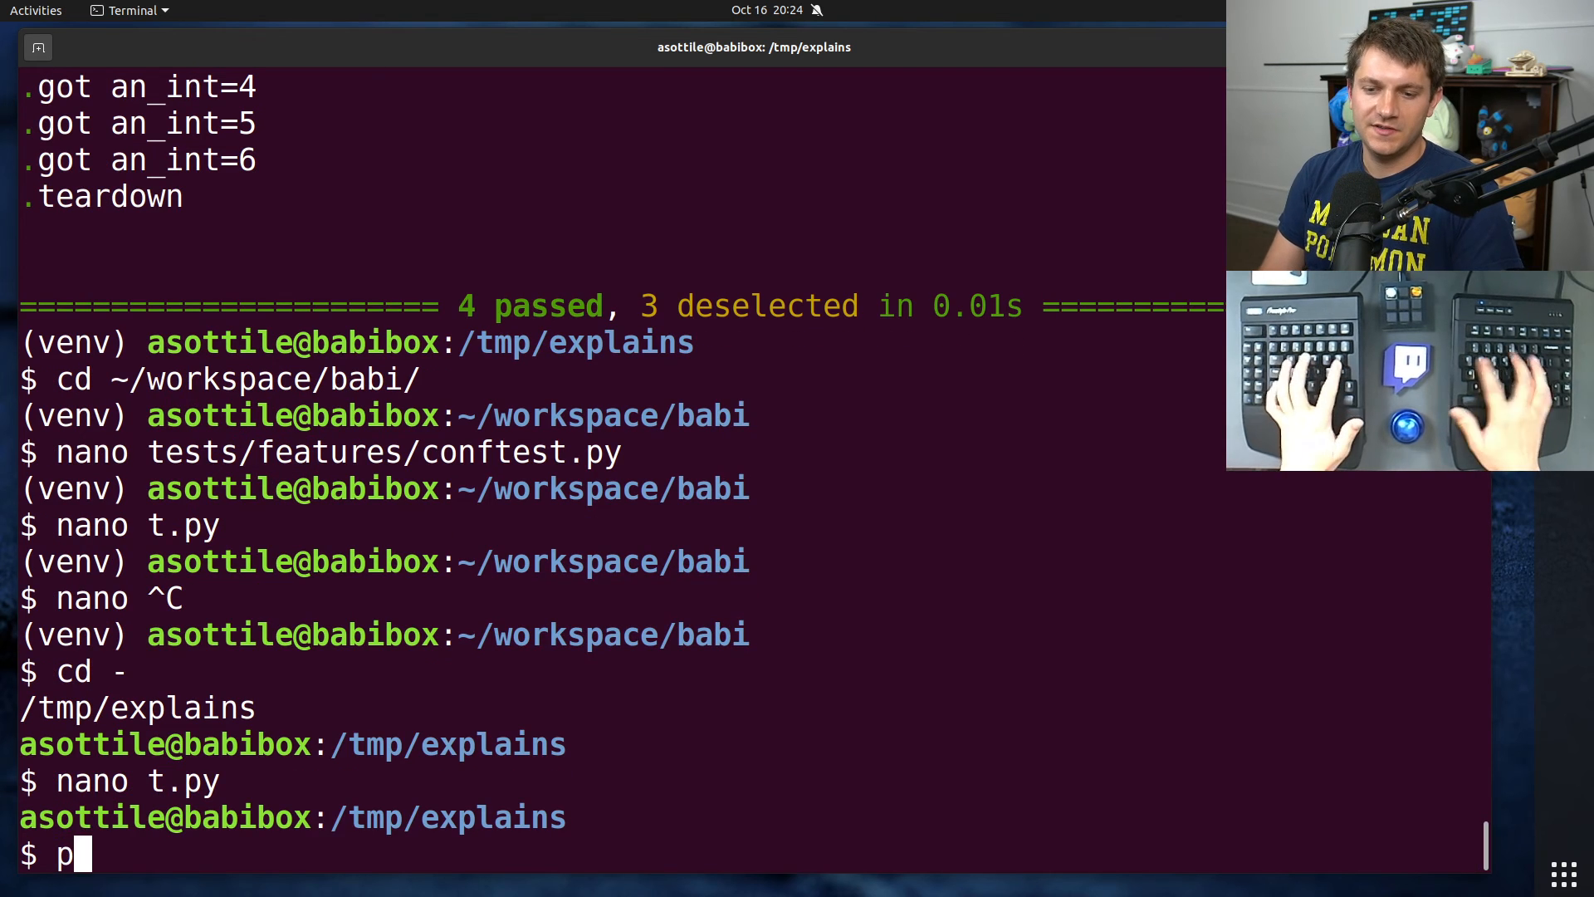
Step: Run pytest -s t.py -k MyTest, which selects nothing, and rename the class to TestMyThing
text(ytest -s !$)
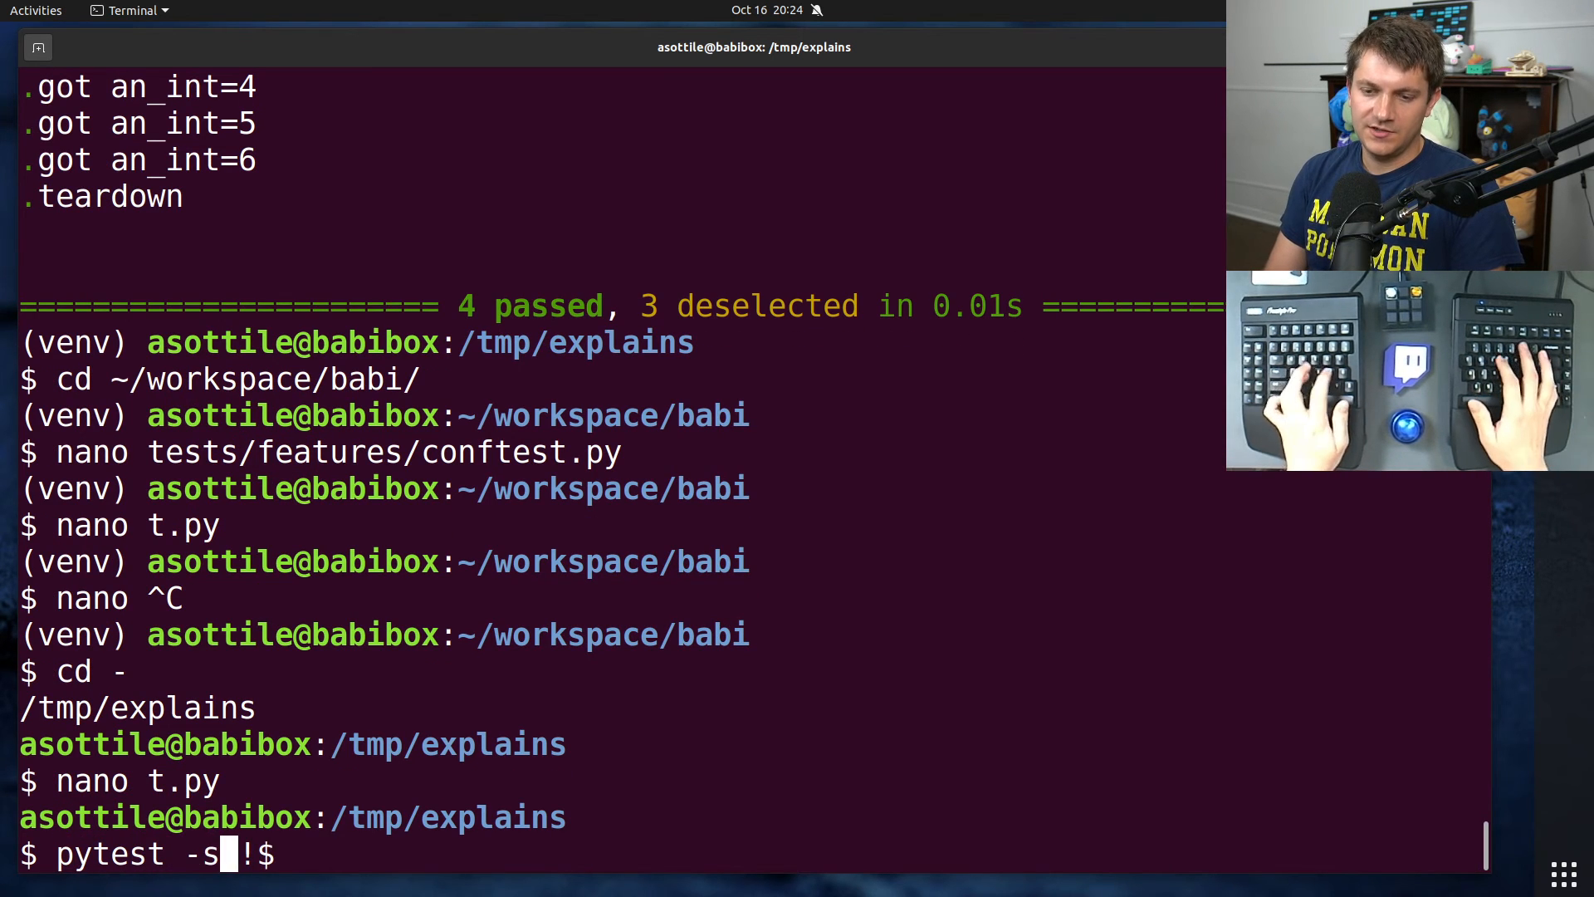
key(Return)
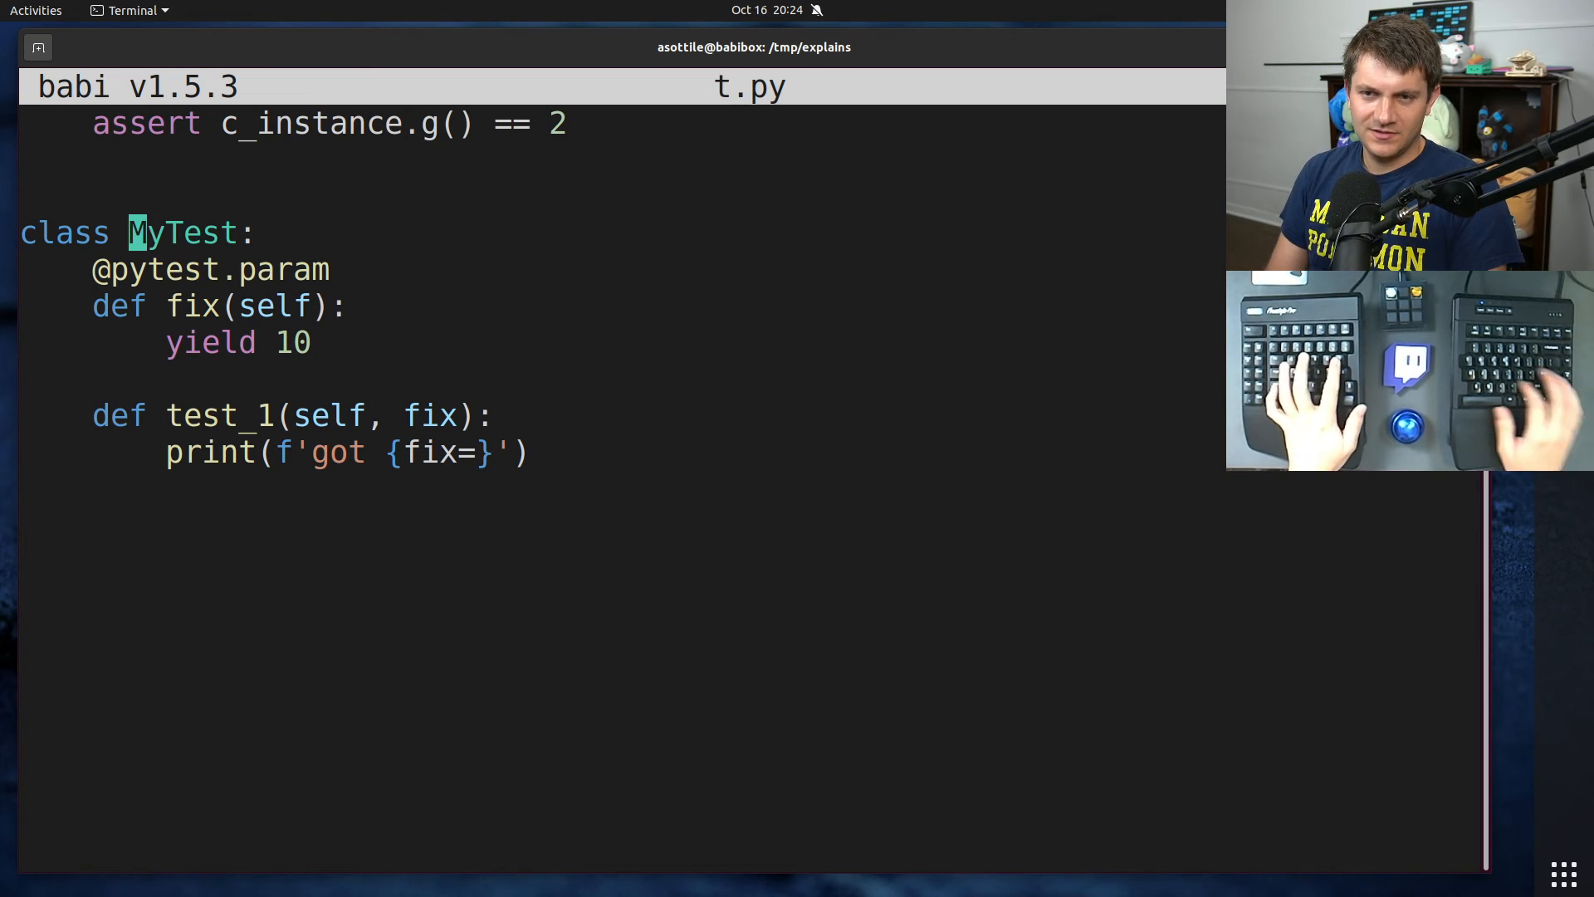
text(Test)
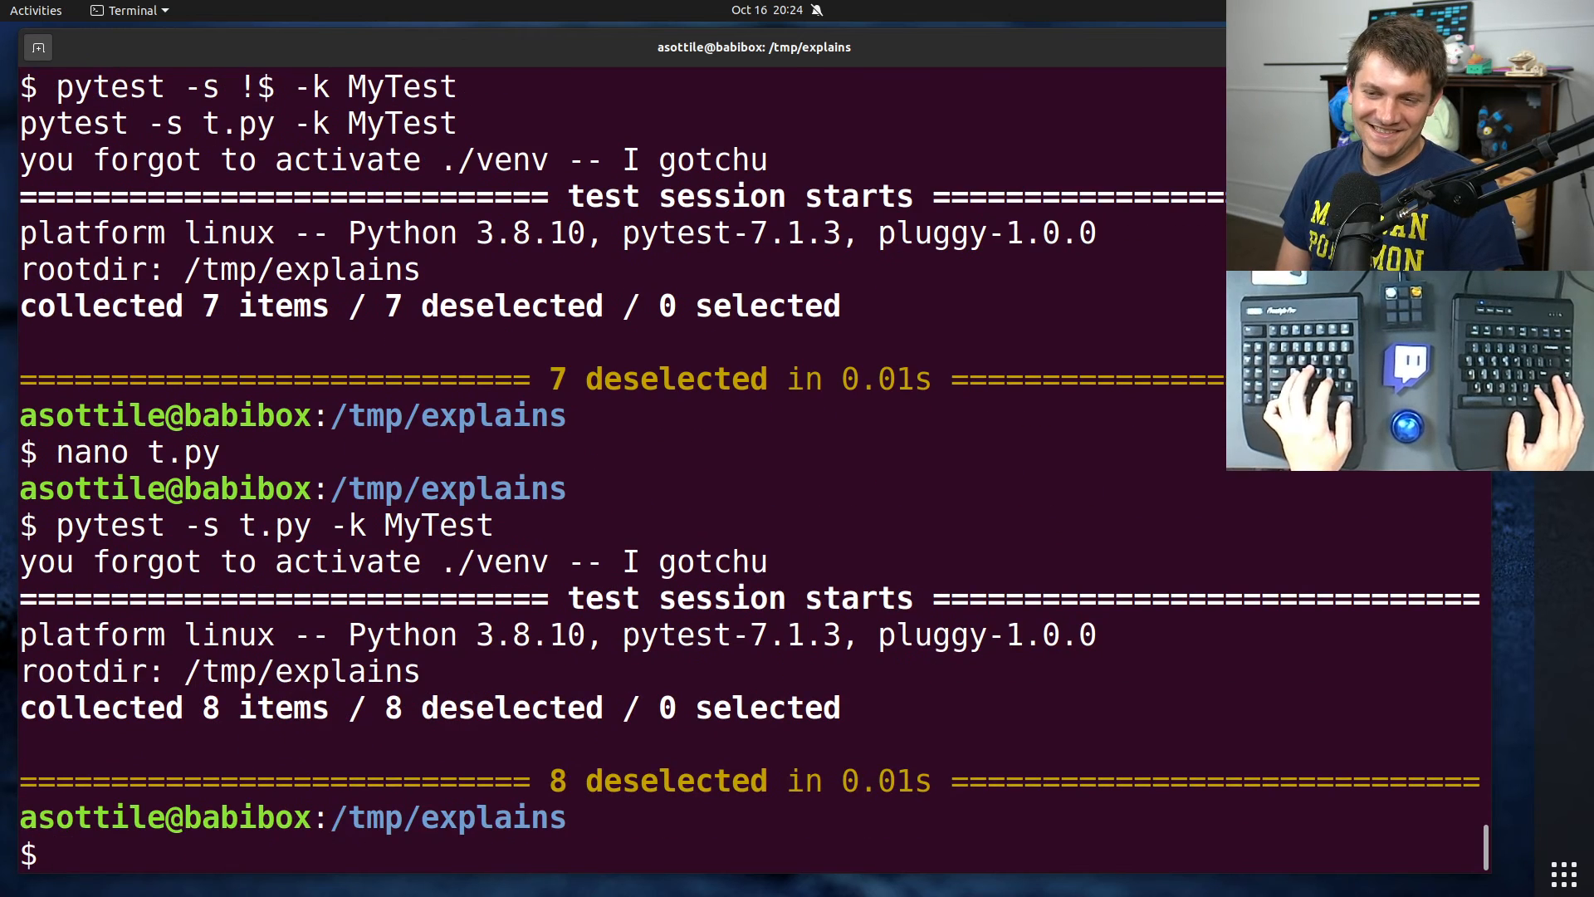
Step: Rerun with -k Test and then -k My, getting one passing test printing got fix=5
text(pytest -s t.py -k MyTest)
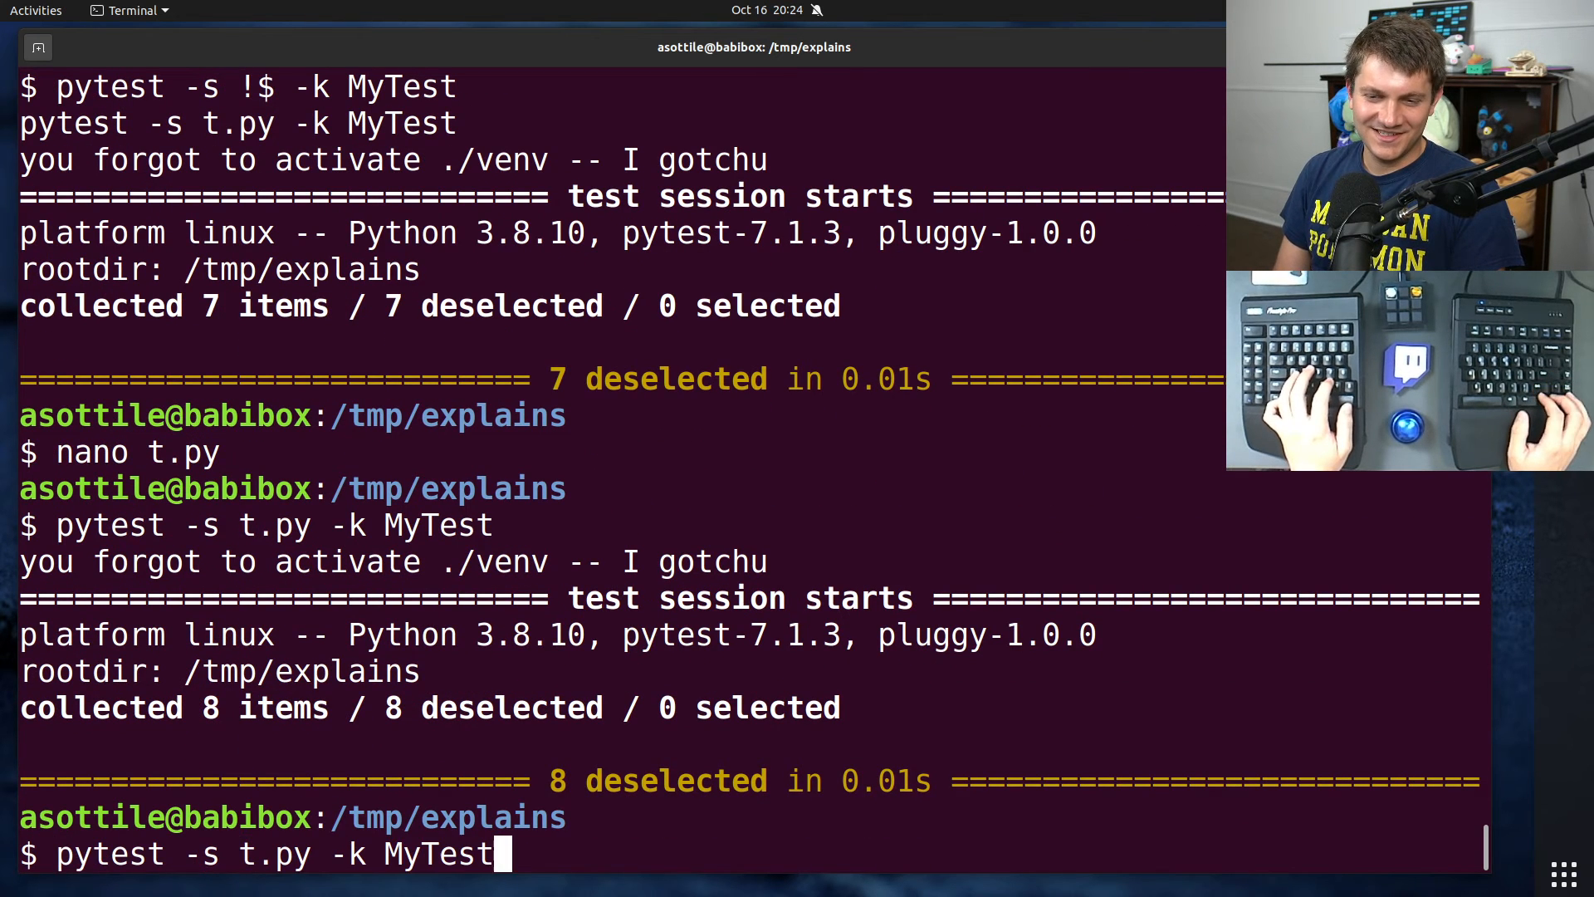
key(Return)
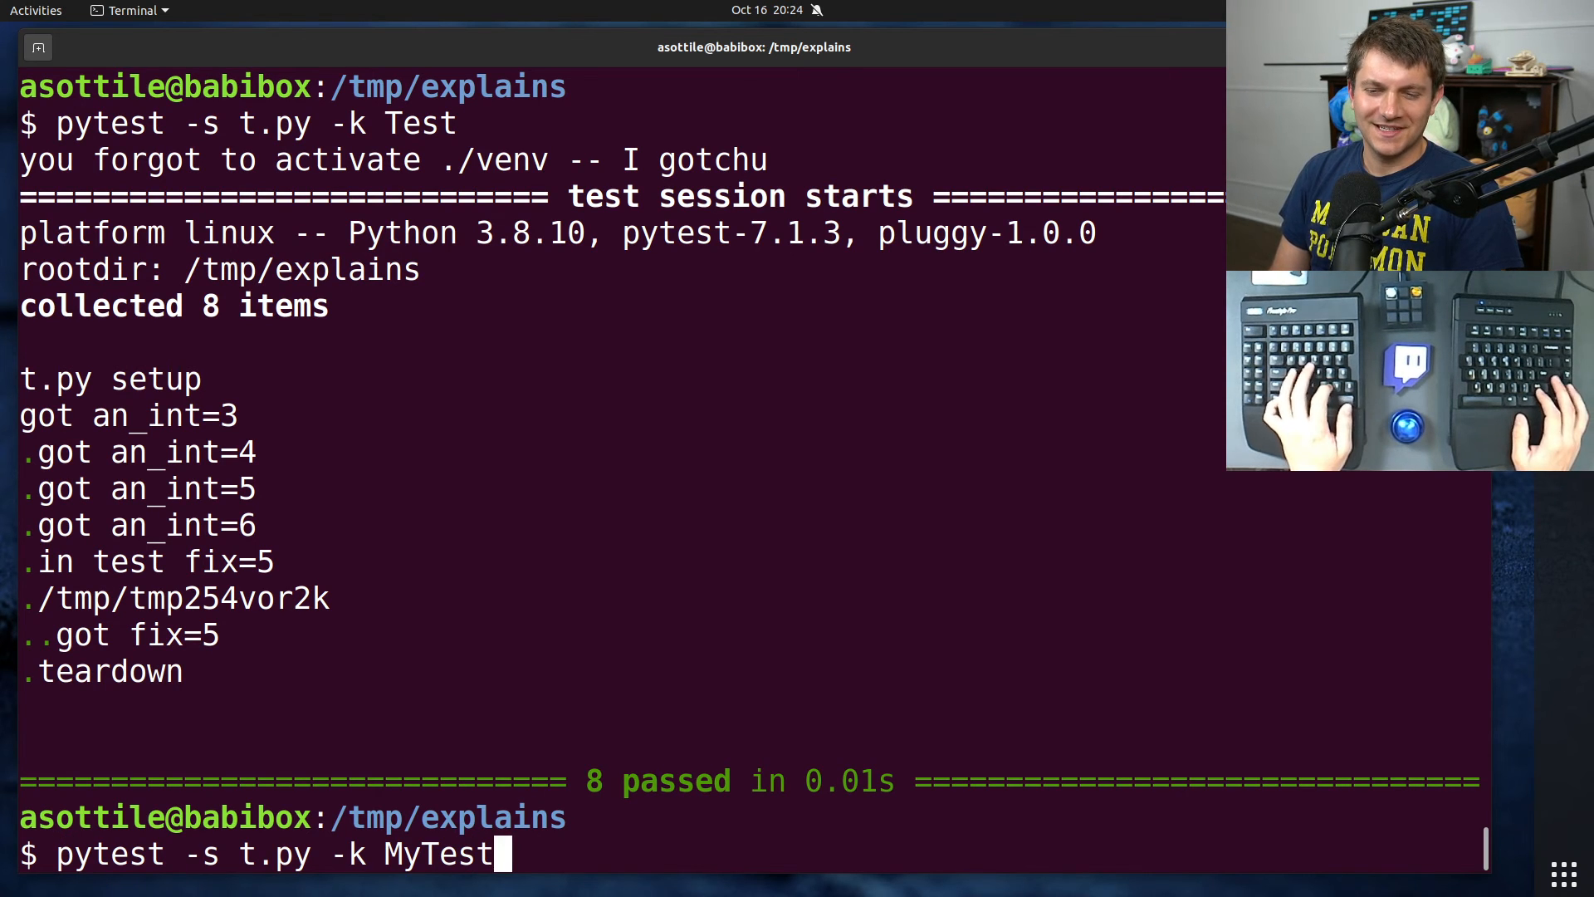
key(BackSpace)
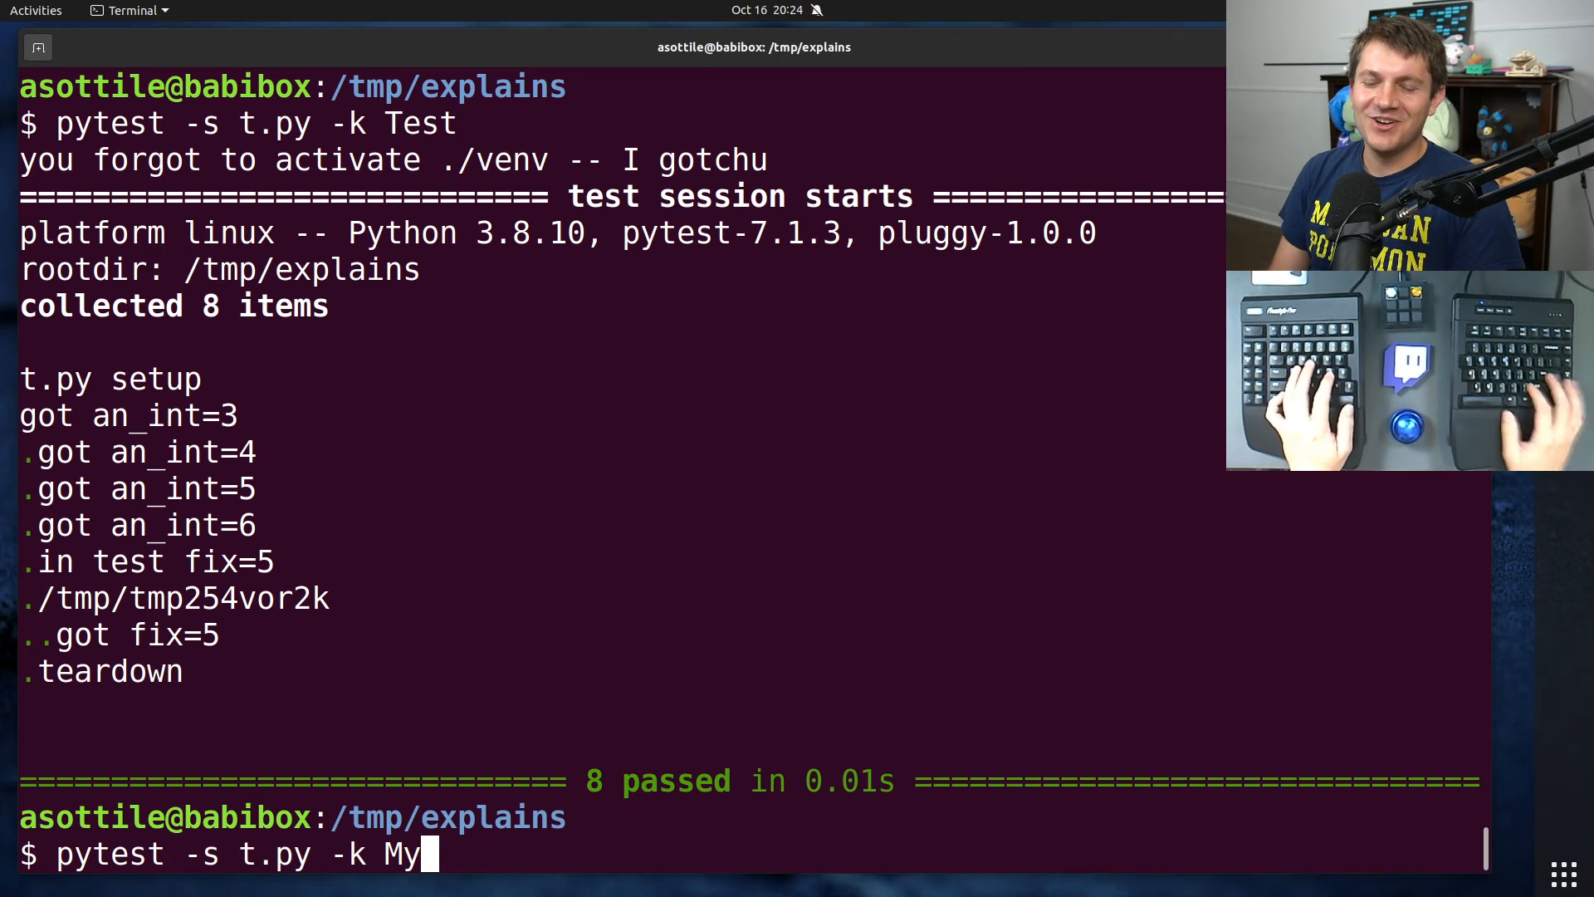
key(Return)
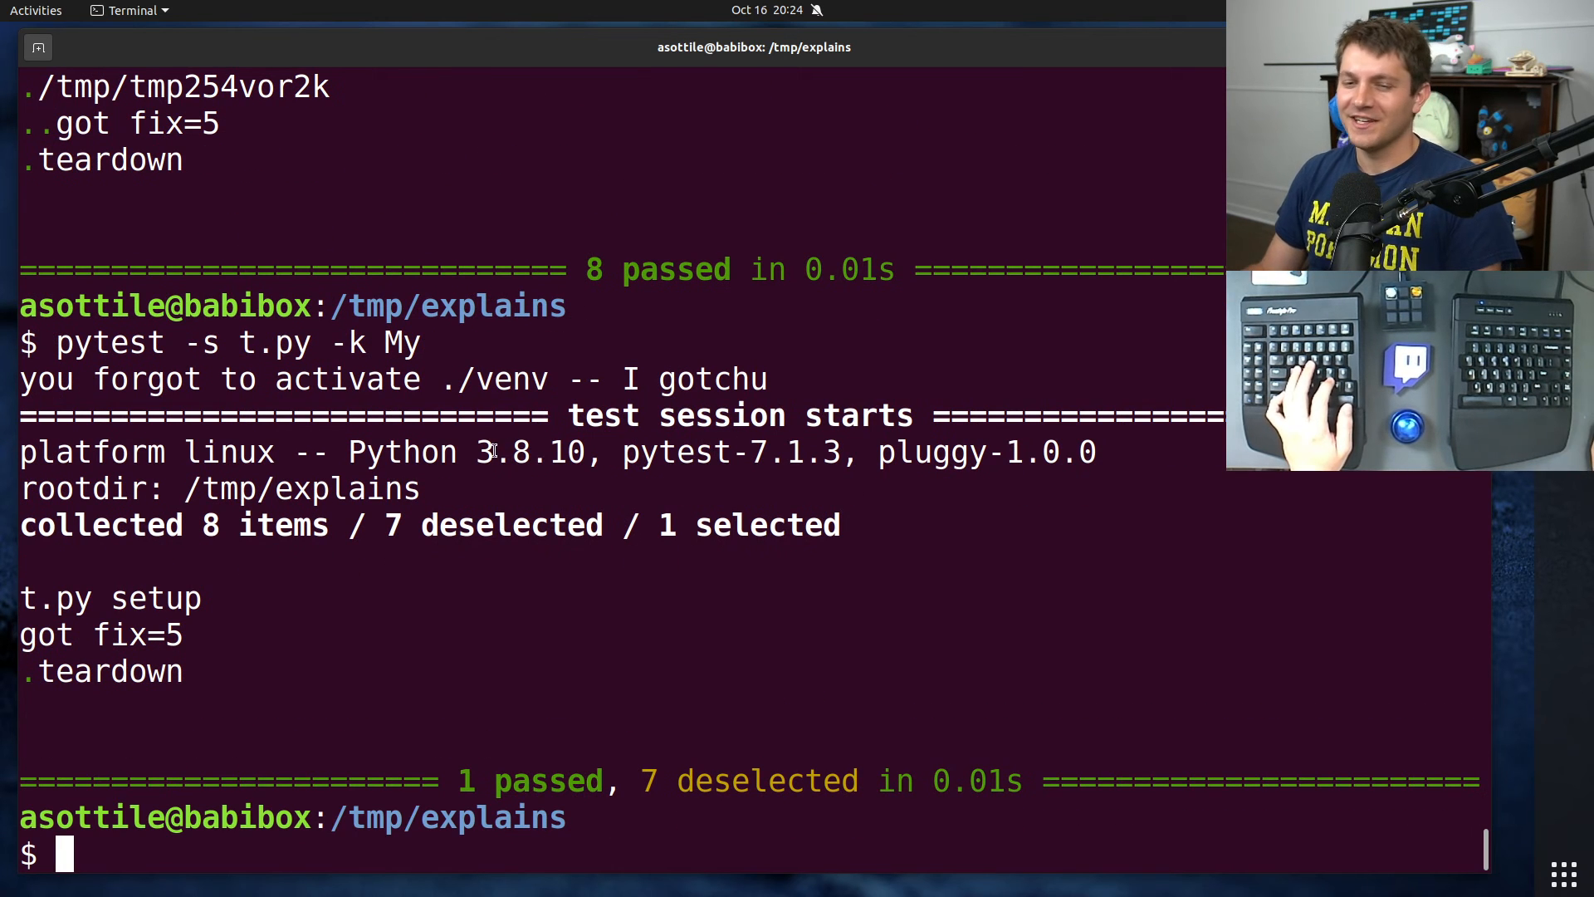
text(pytest -s t.py -k MyTest)
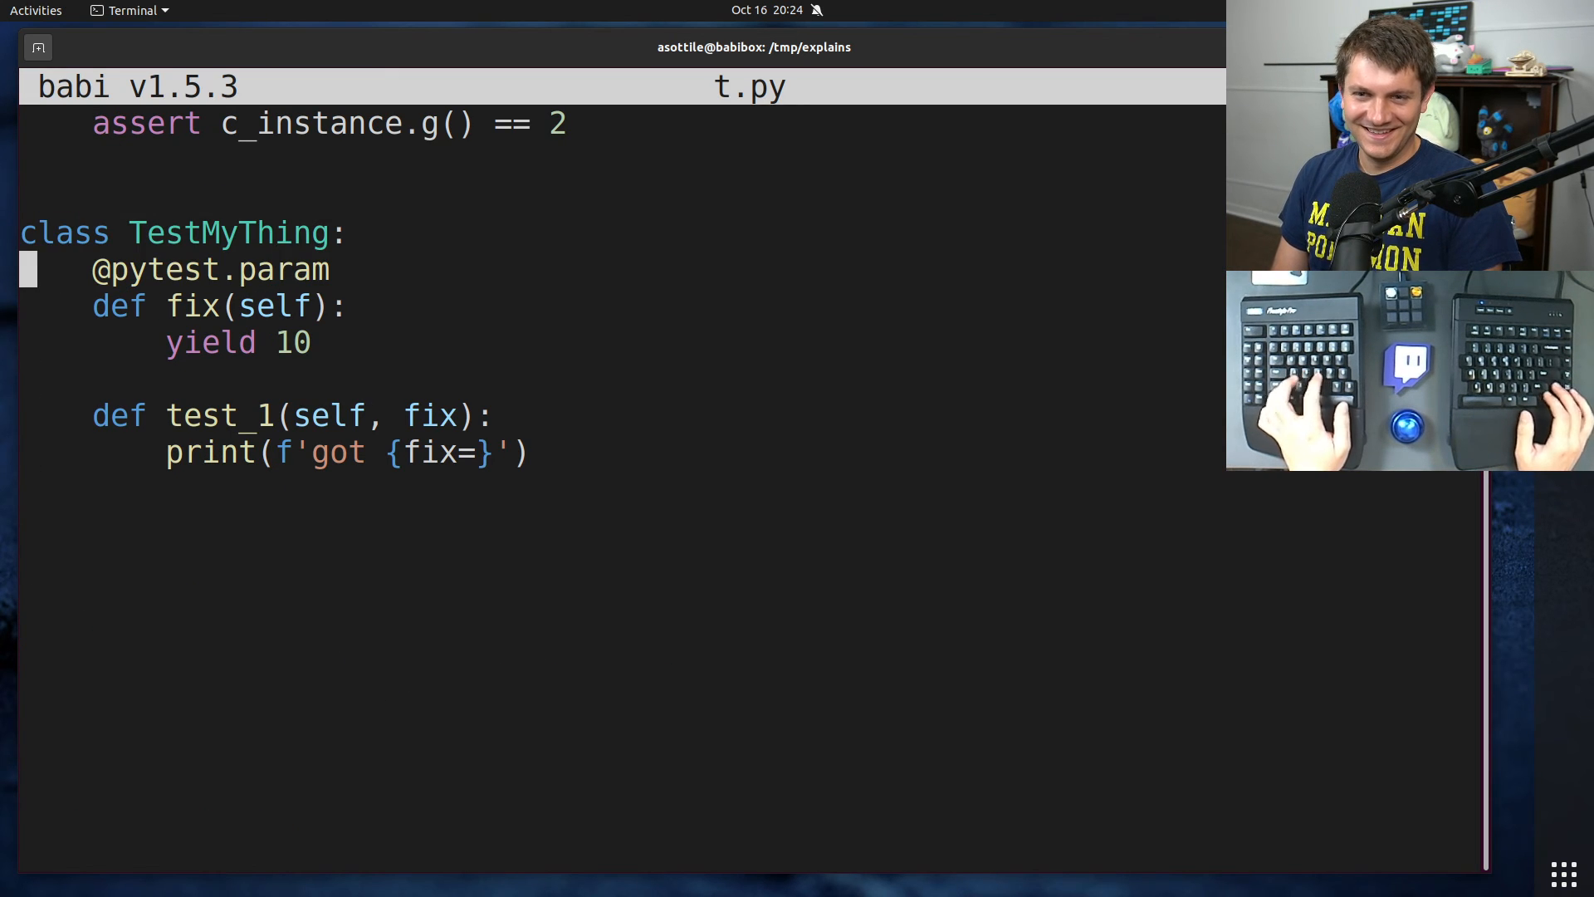
text(f)
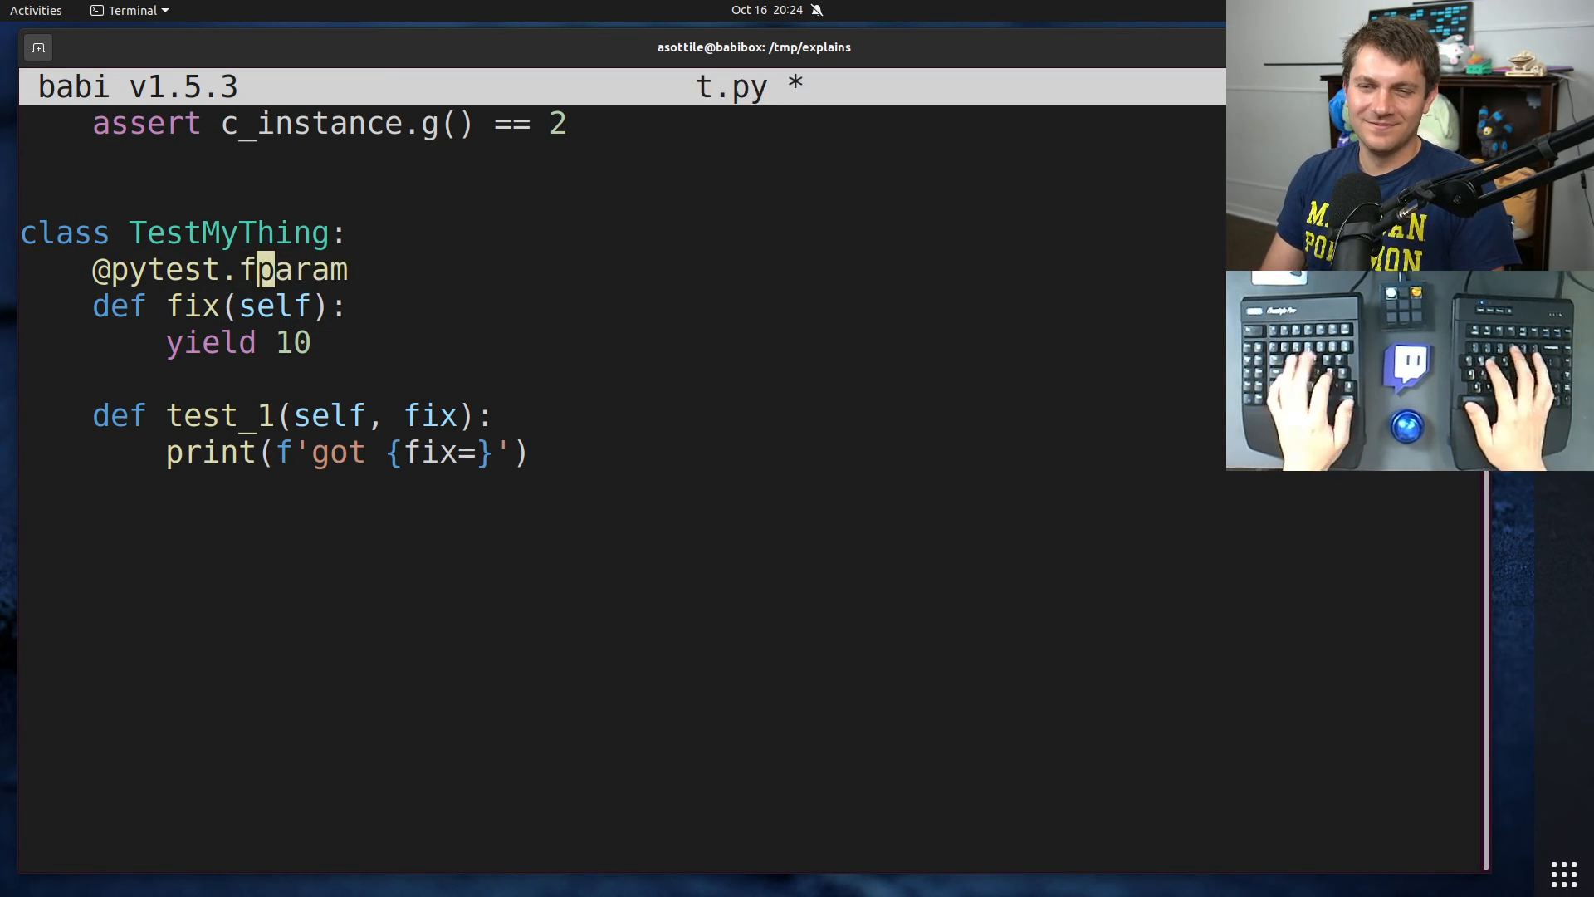
text(ixture)
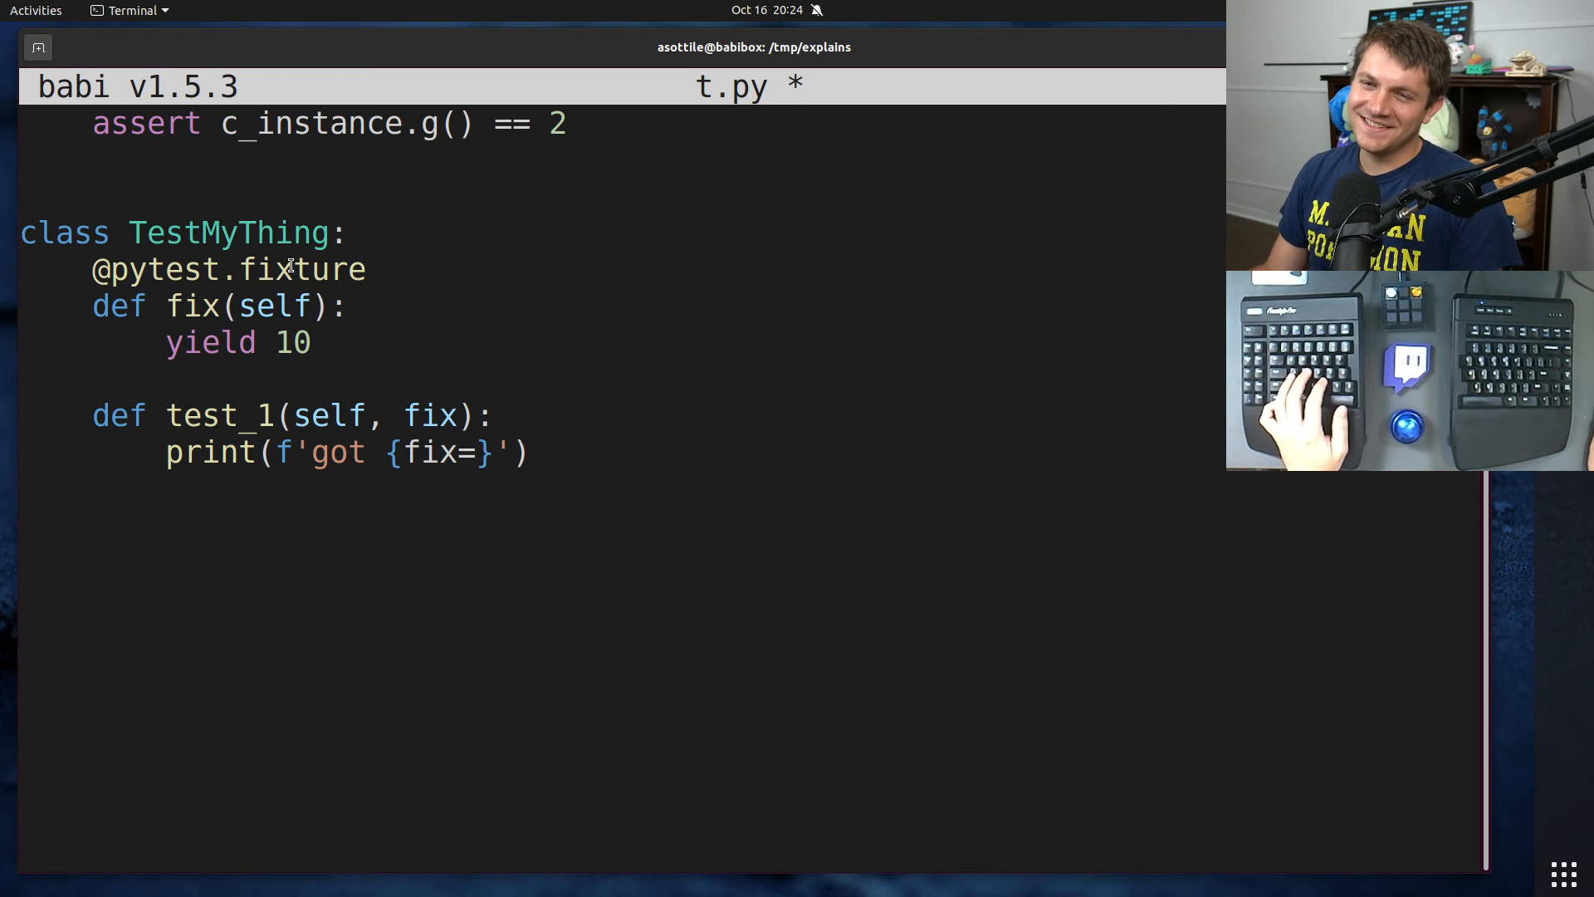
double_click(227, 269)
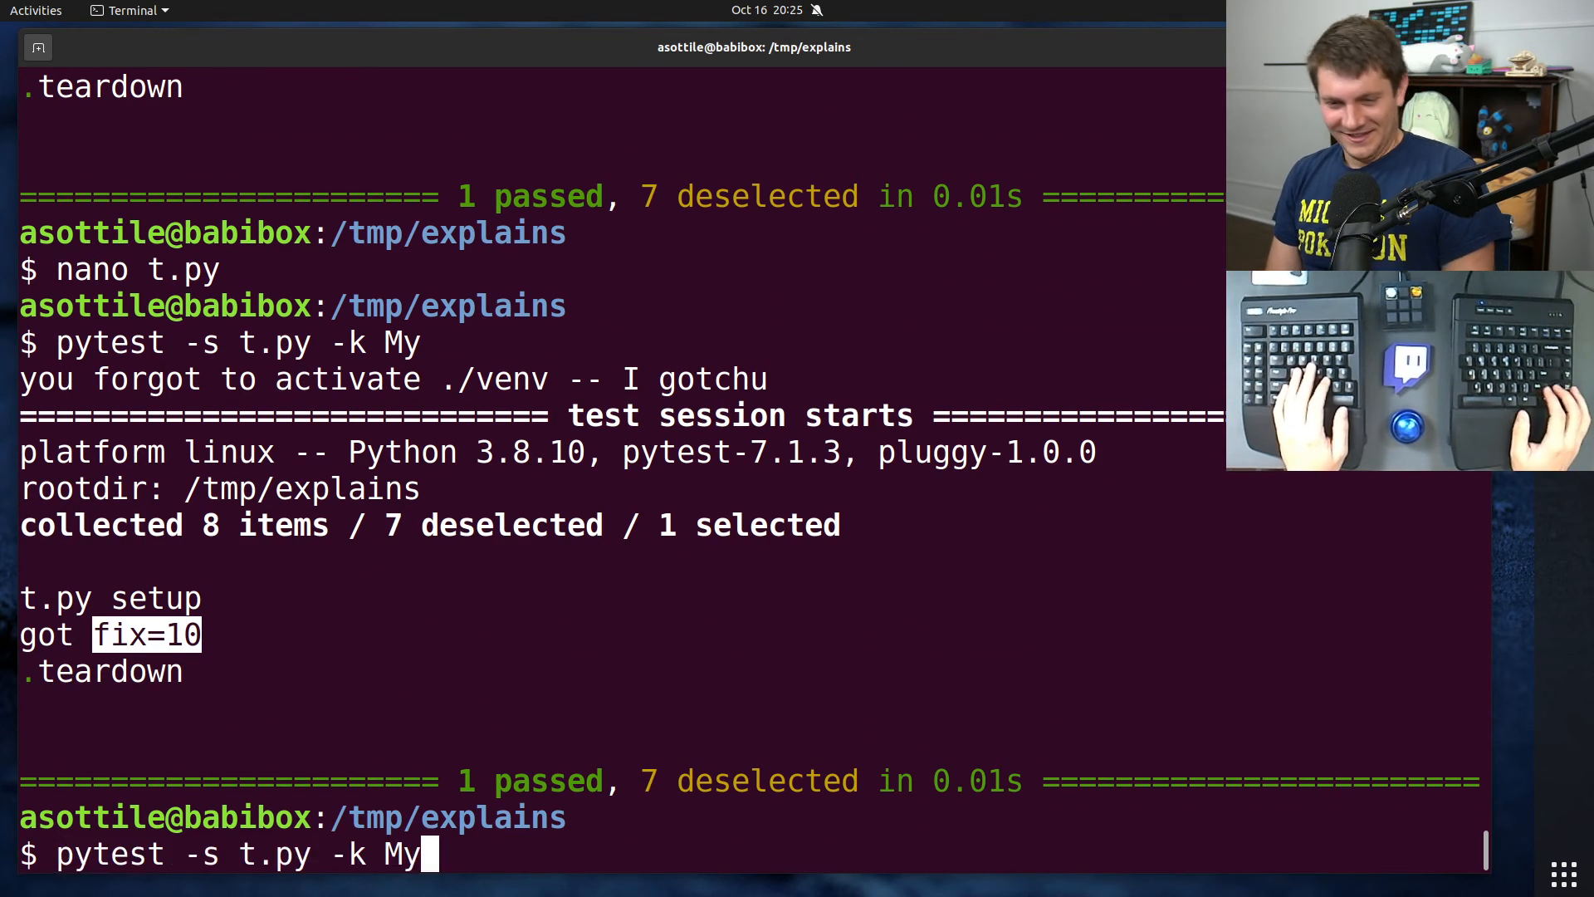
Step: Reopen t.py in babi showing TestMyThing with its fix fixture
key(Return)
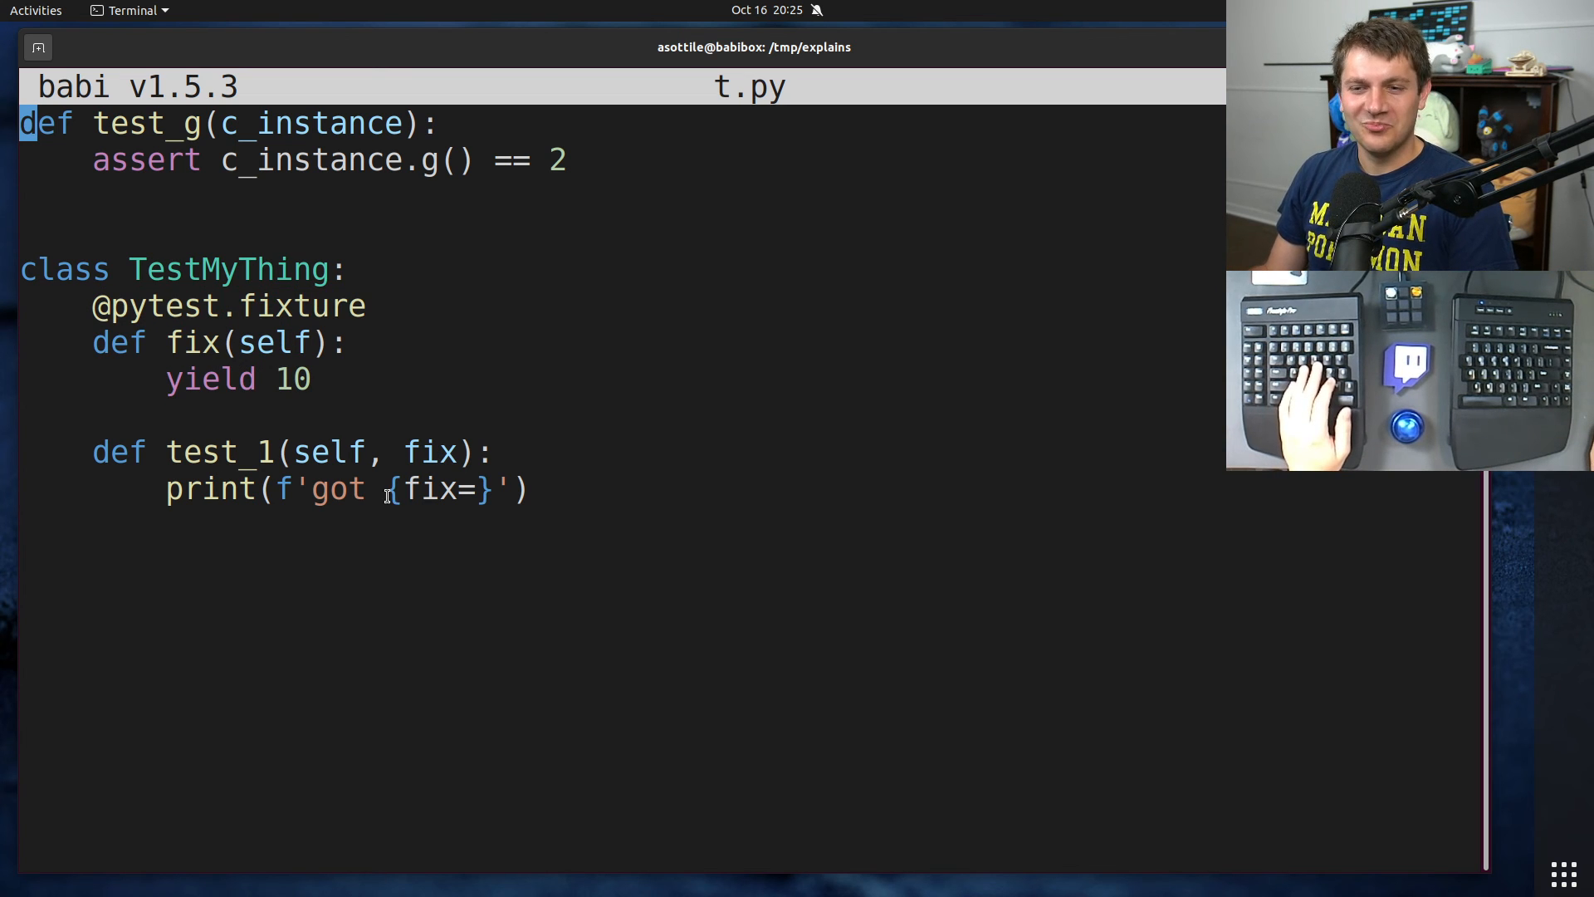
mouse_move(429, 389)
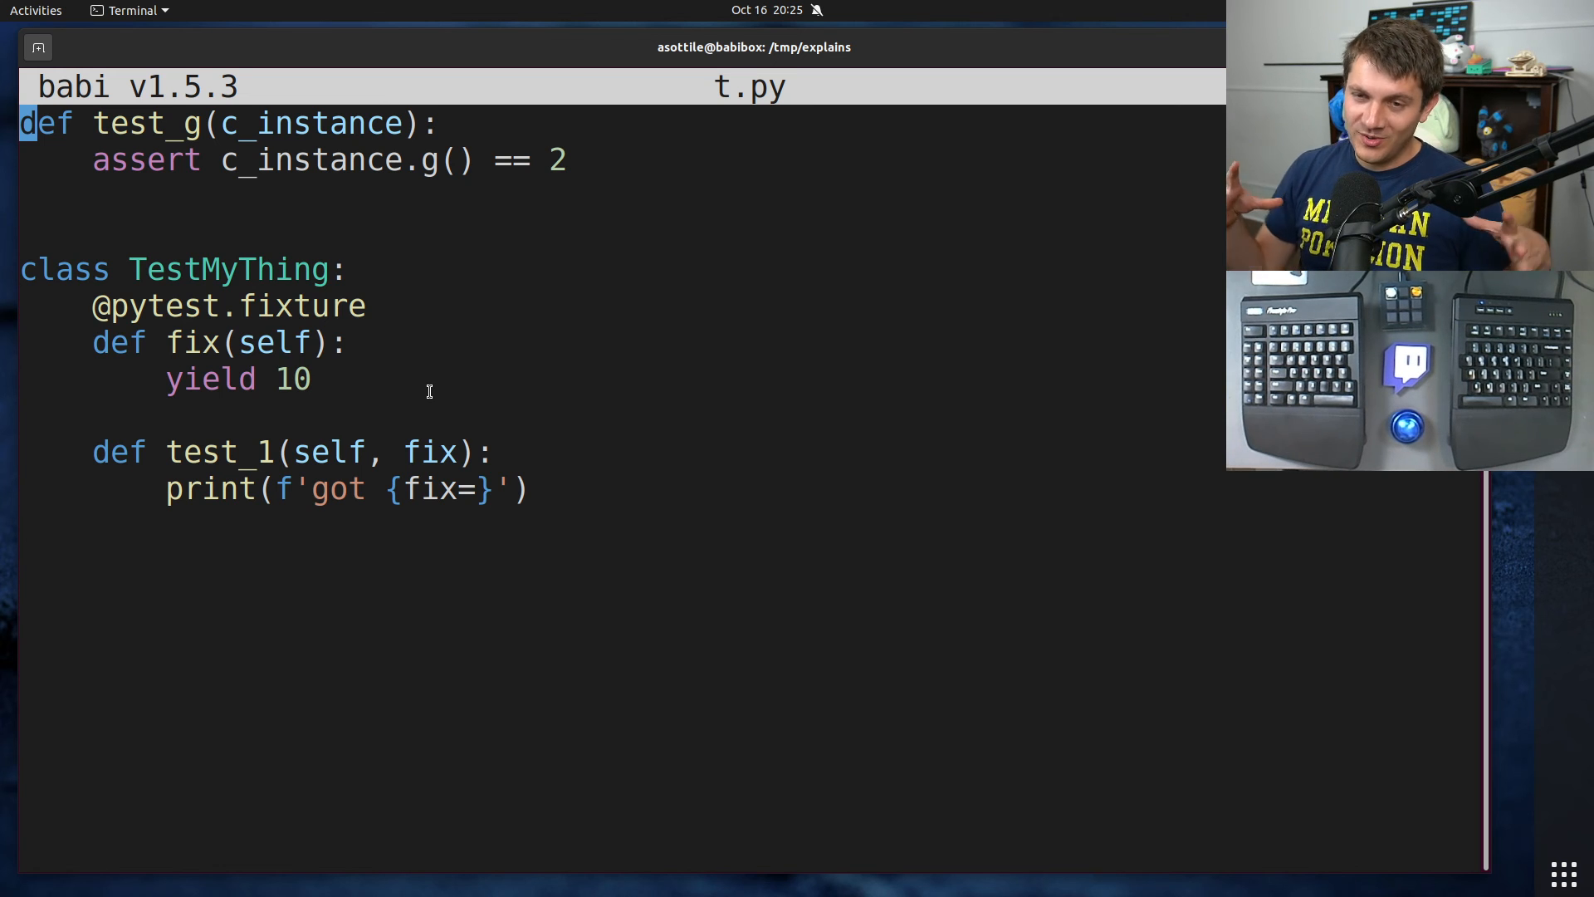
mouse_move(171, 59)
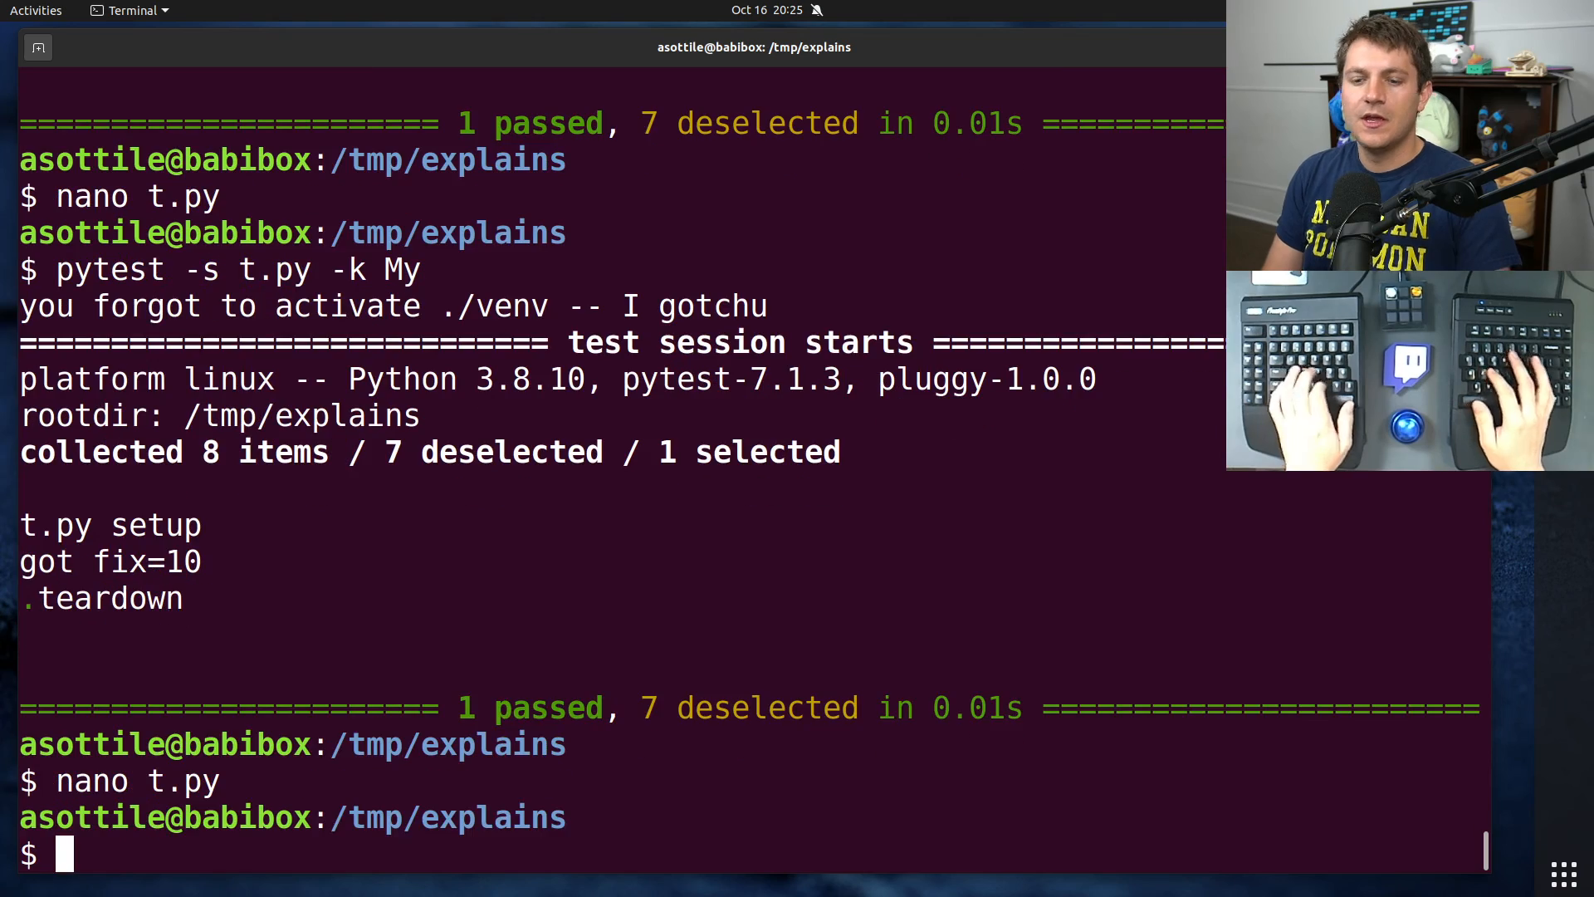
Step: Change into ~/workspace/pre-commit and open its tests/conftest.py
text(cd ~/workspace/pre-commit)
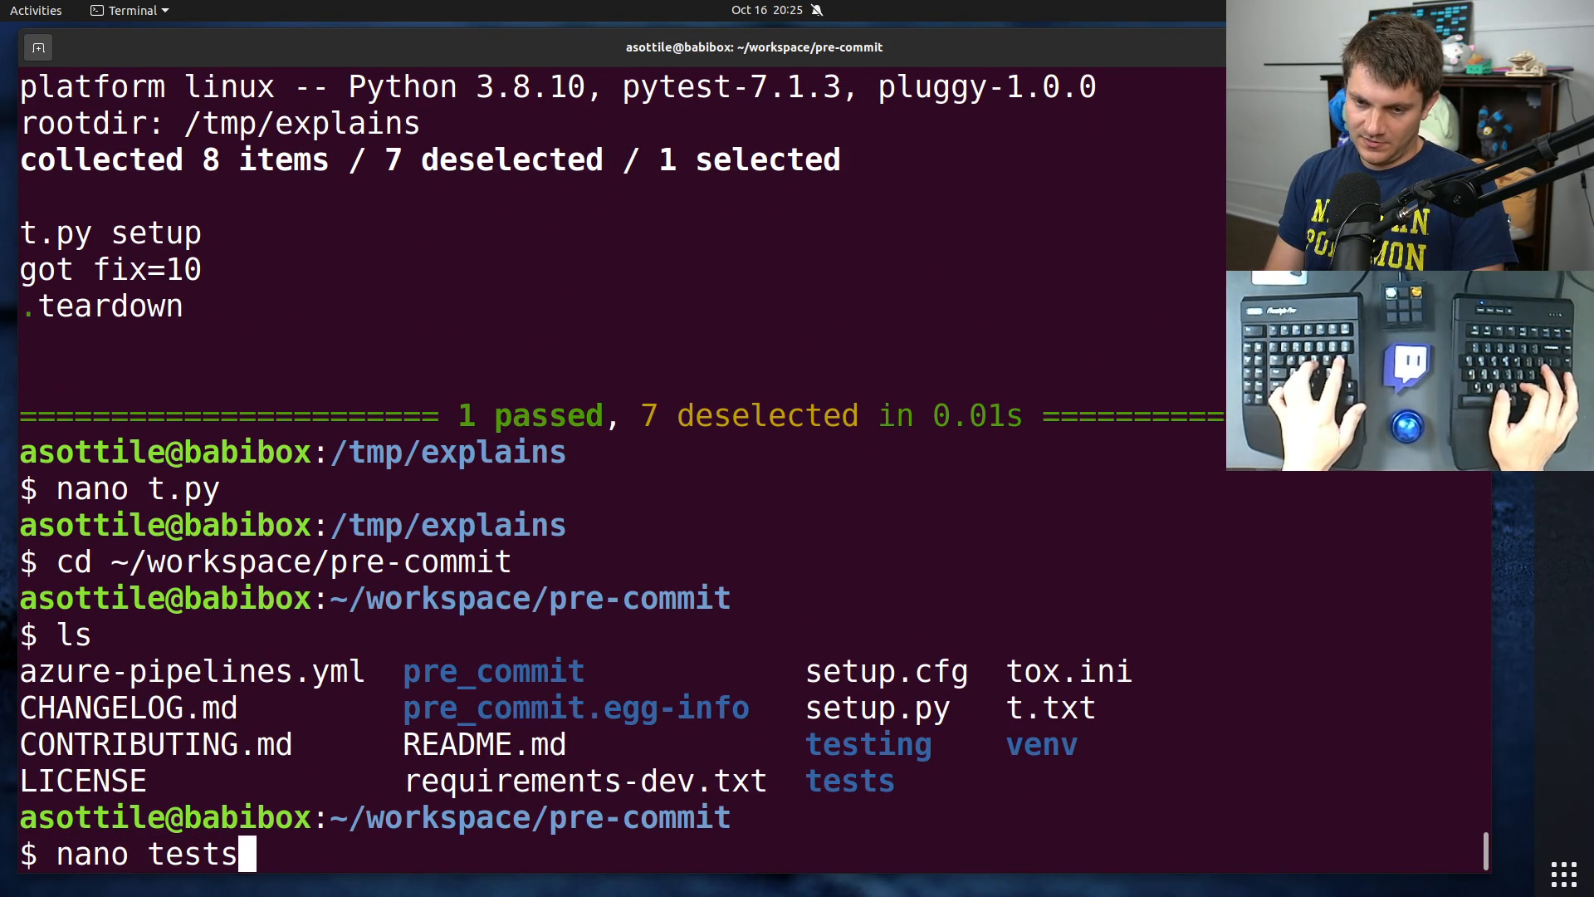
key(Return)
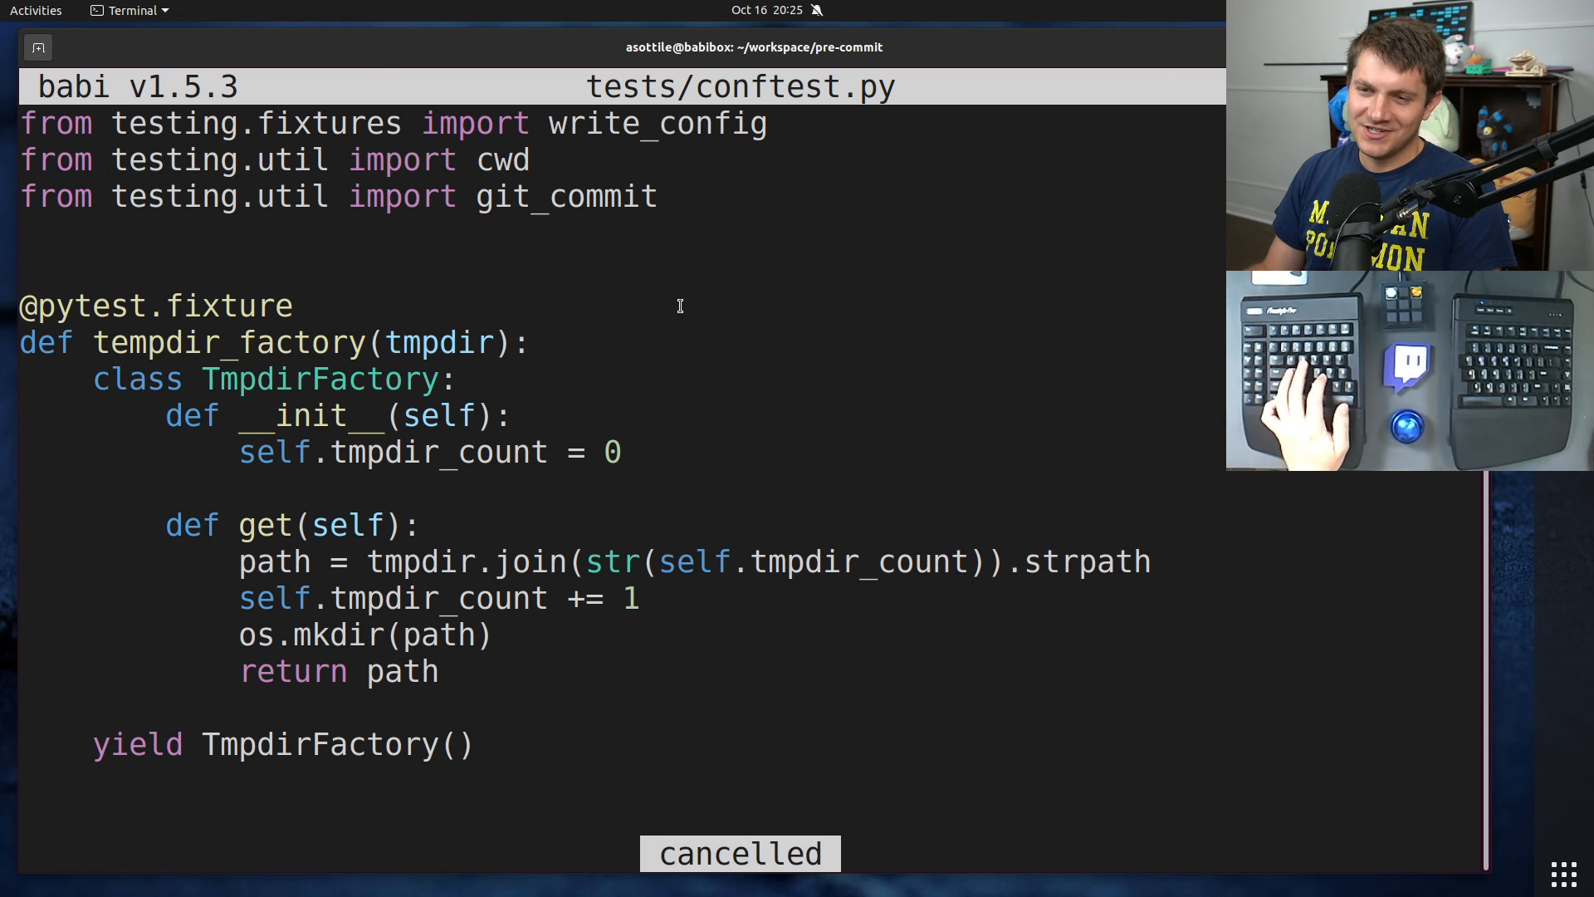
Step: Scroll down to the in_git_dir fixture and close tests/conftest.py unchanged
scroll(down, 3)
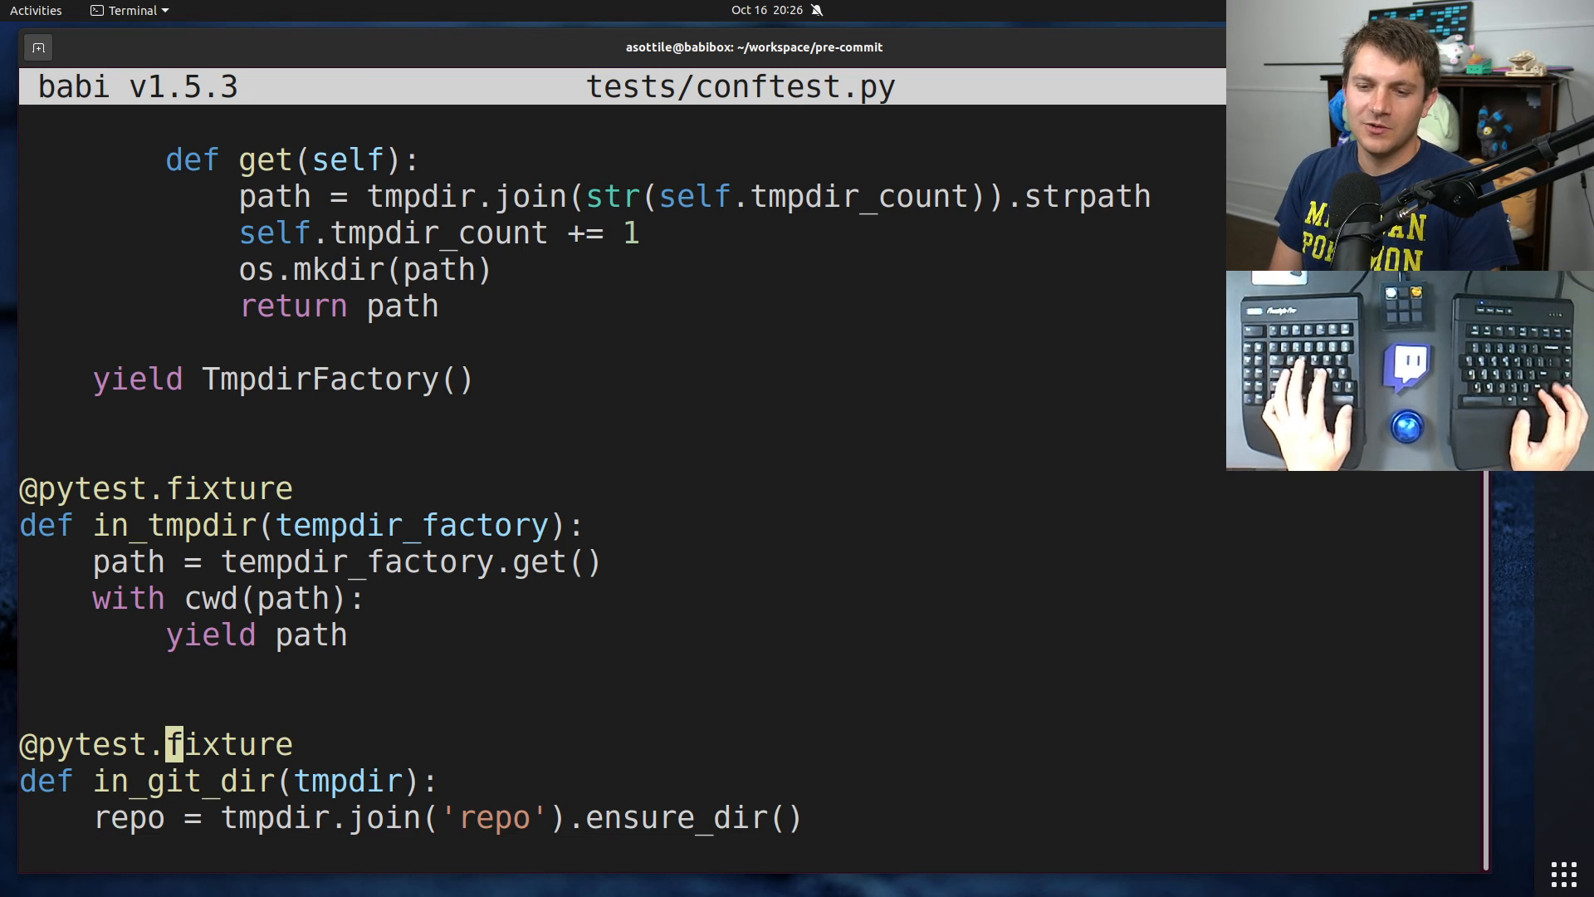
scroll(down, 3)
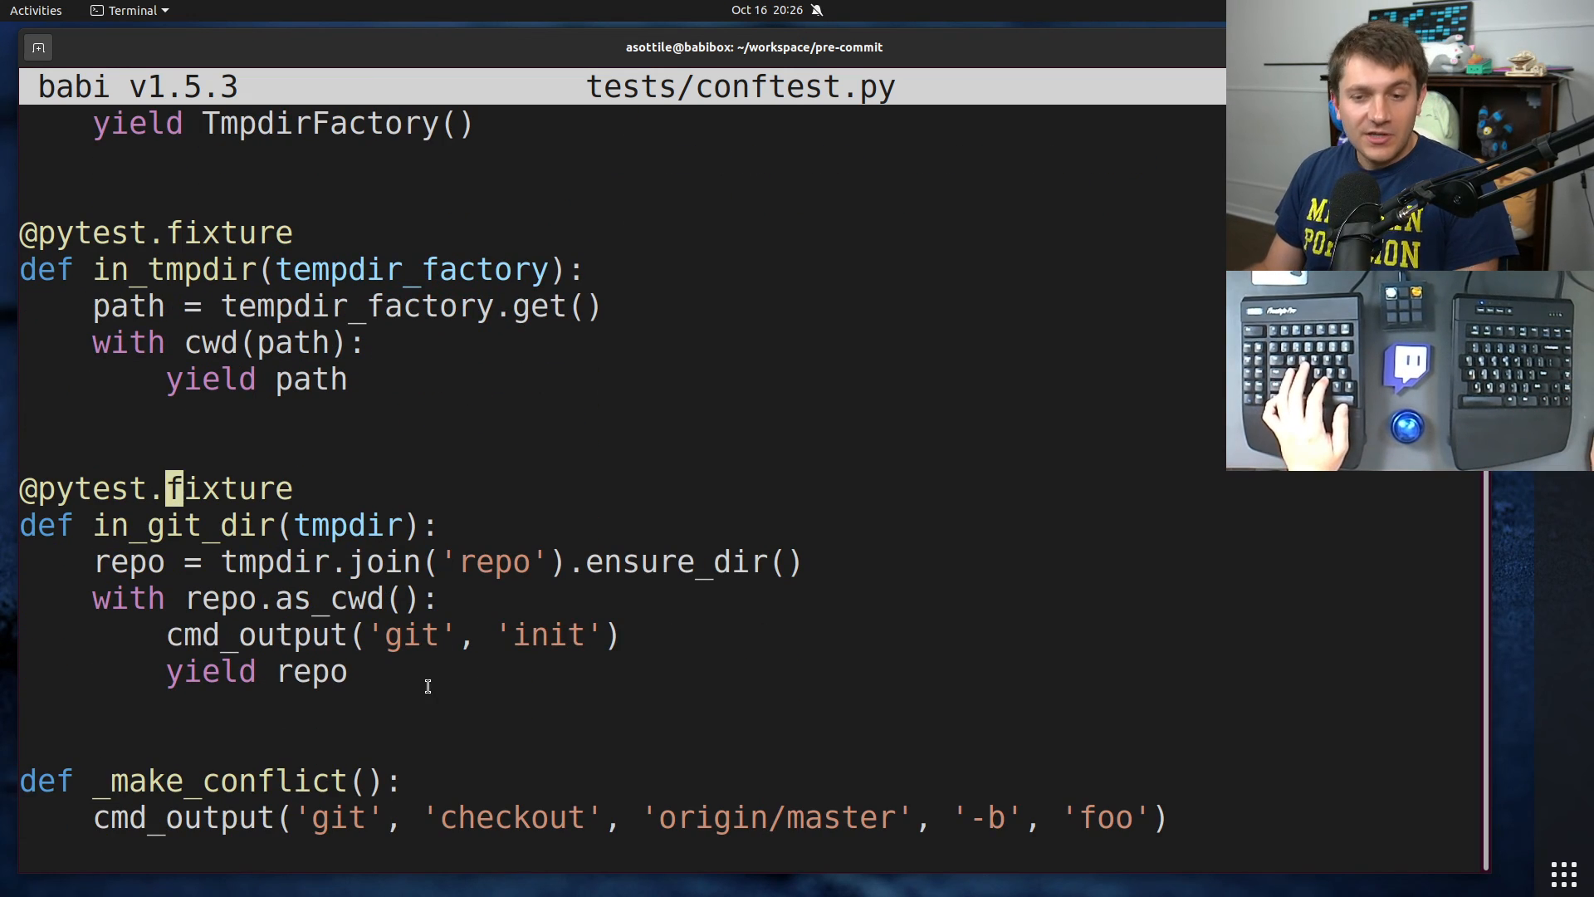
double_click(183, 525)
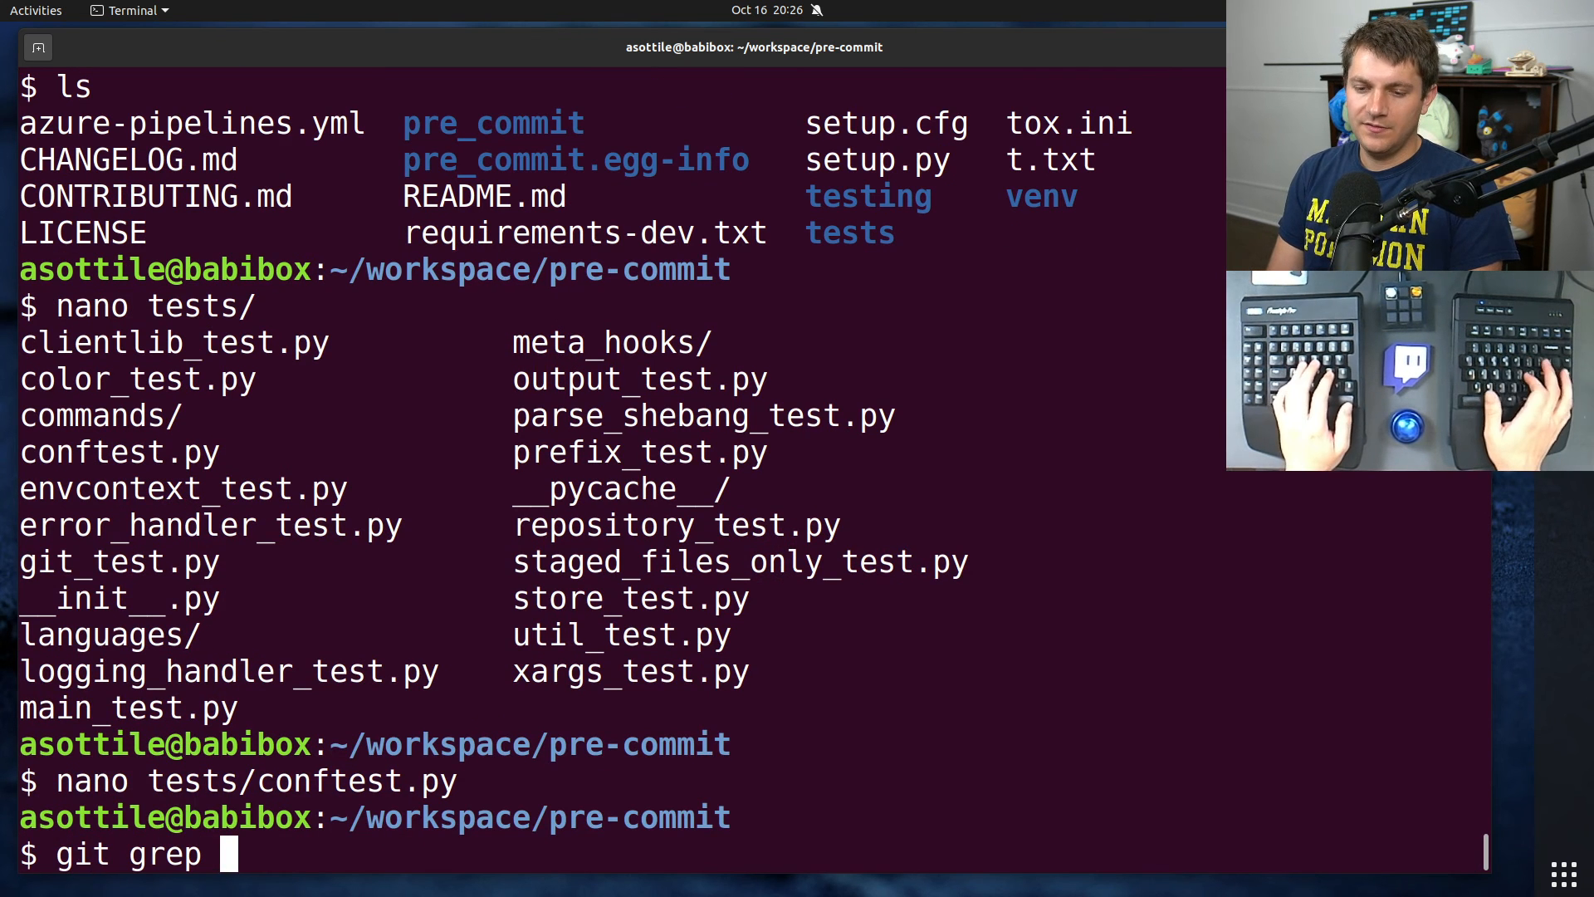
Step: Run git grep for in_git_dir uses and git ls-files -- '*conftest.py' in pre-commit
key(Return)
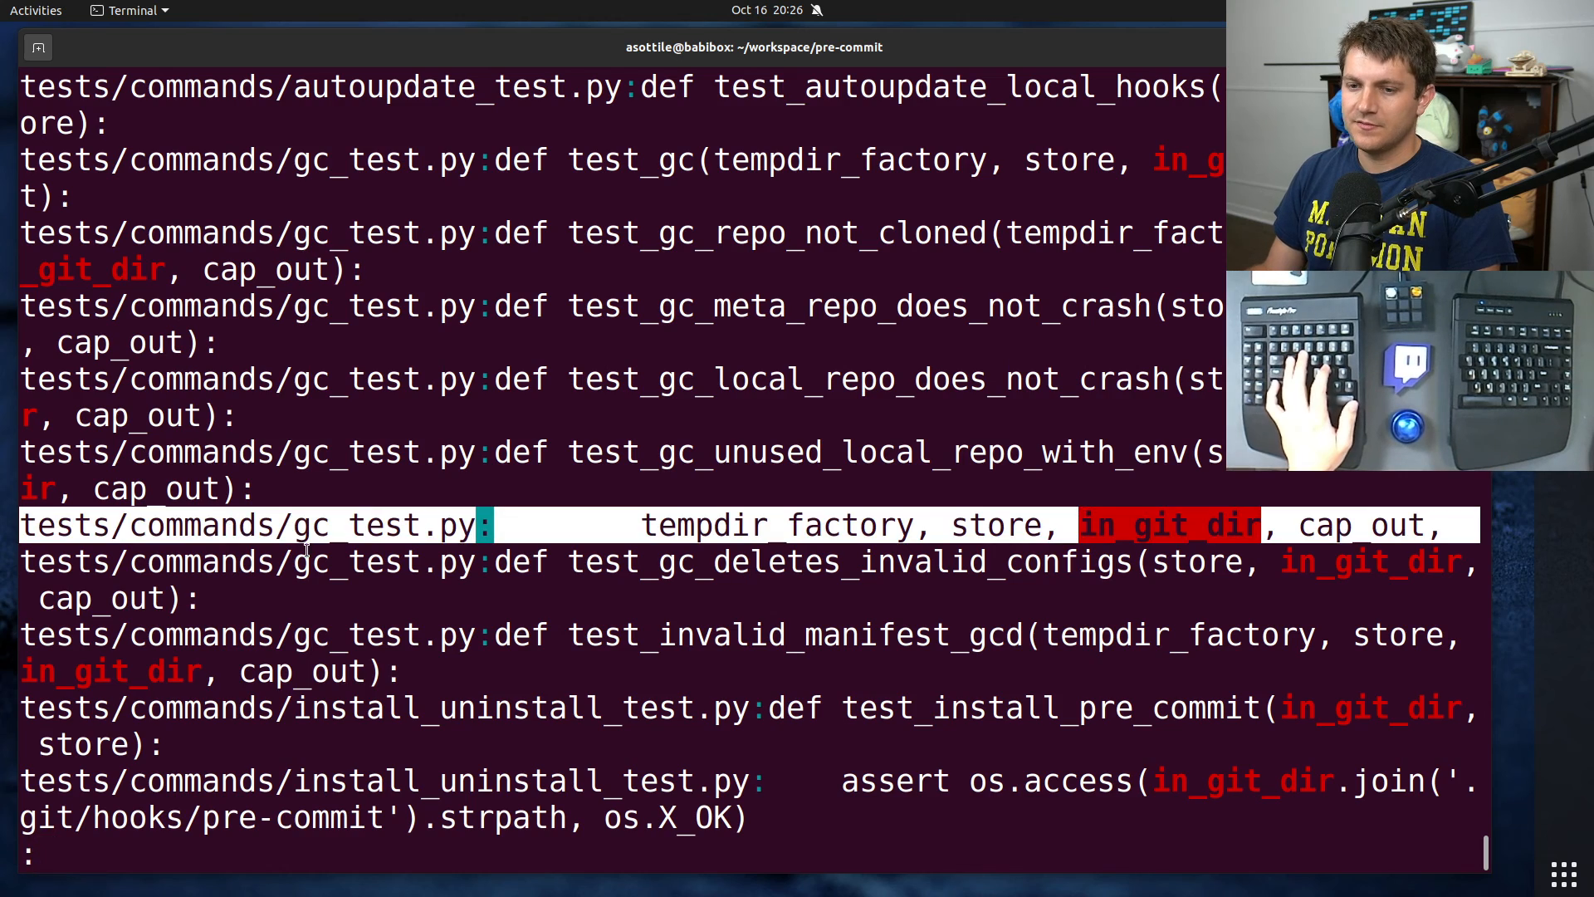
scroll(down, 3)
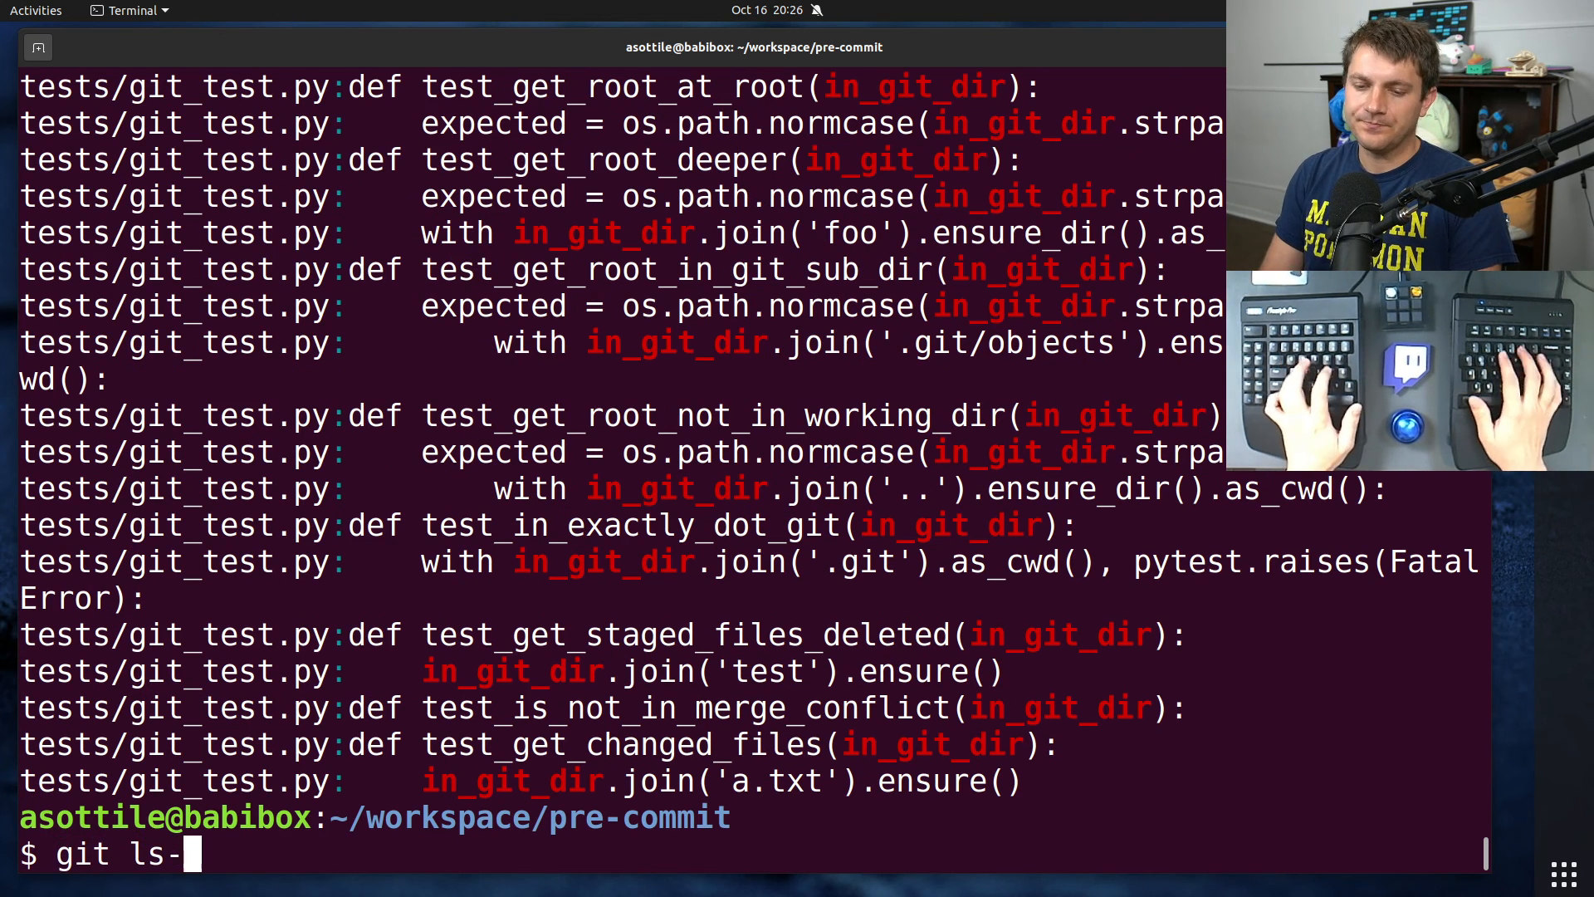
text(files -- conf)
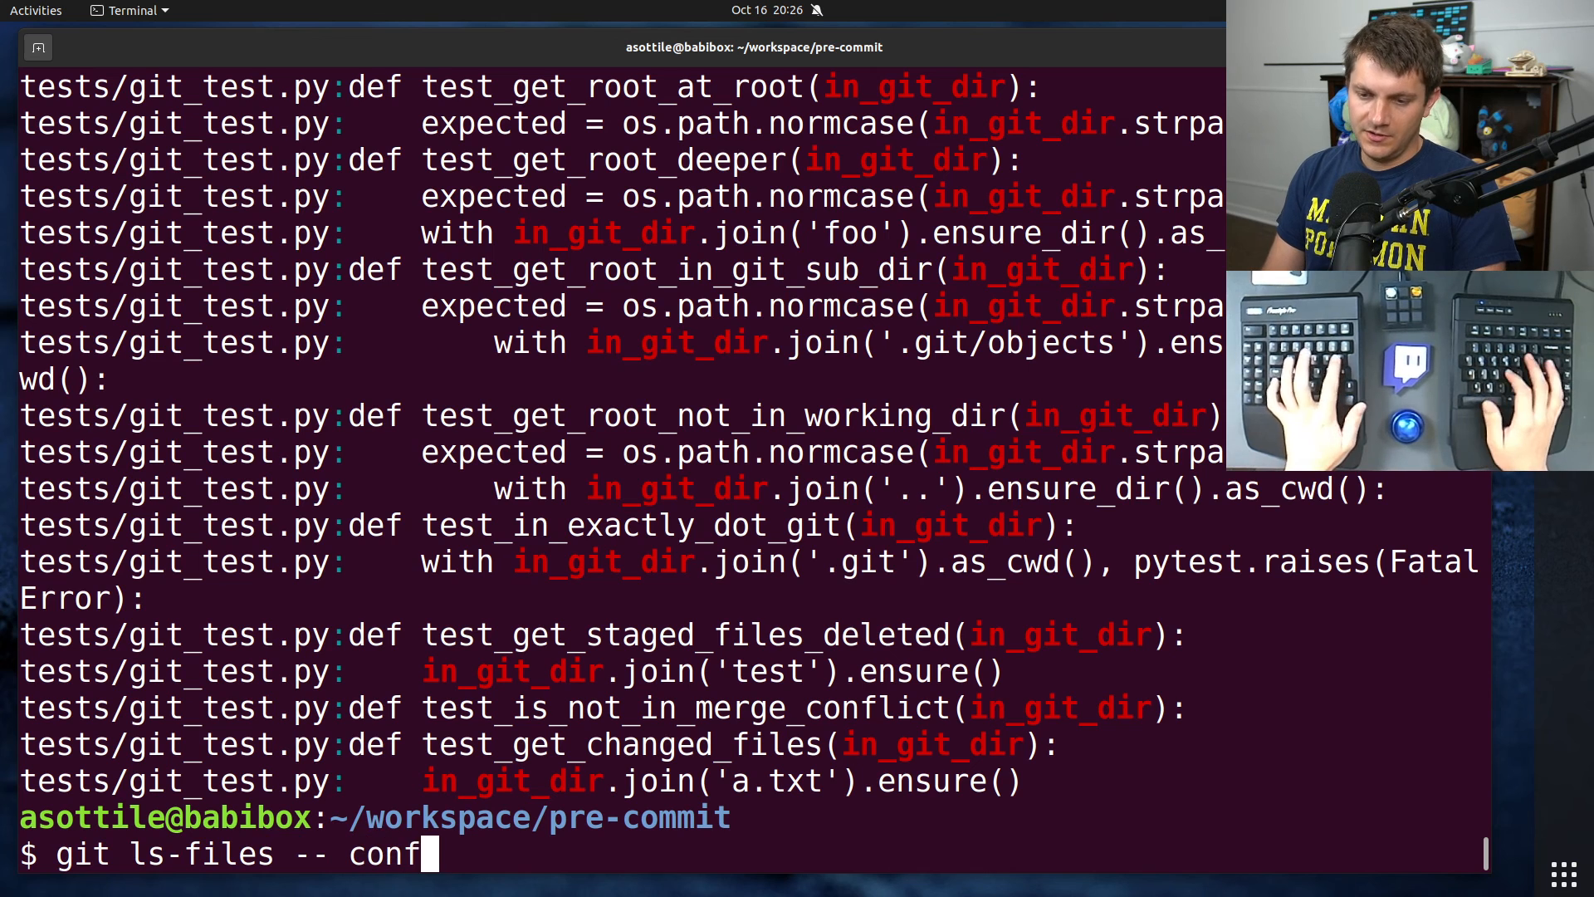
key(Return)
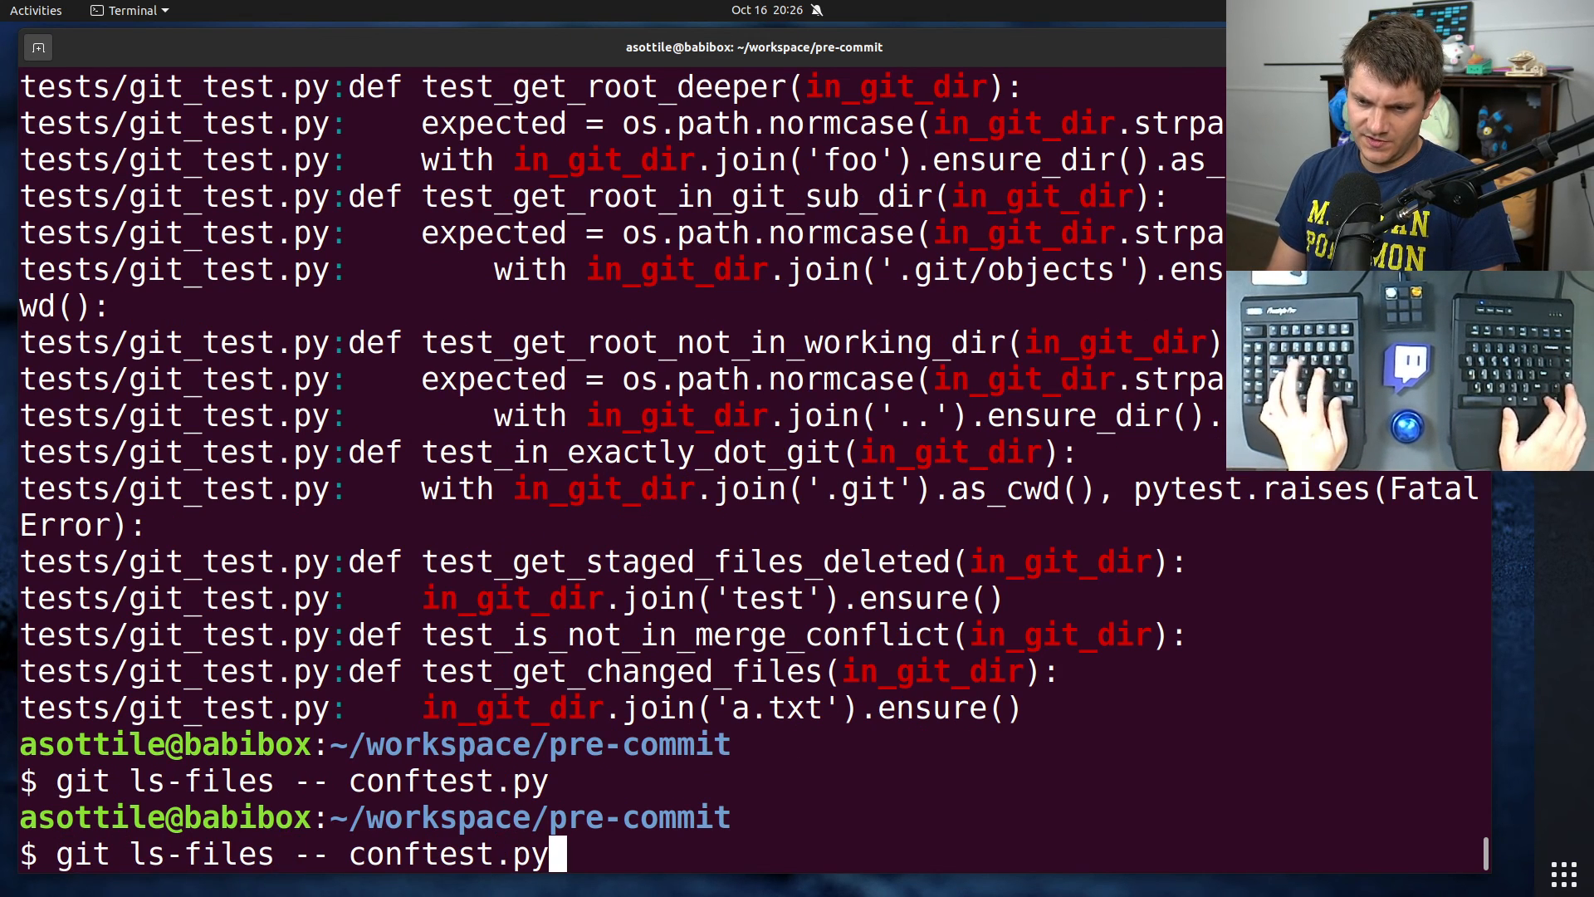
text('*conftest.py')
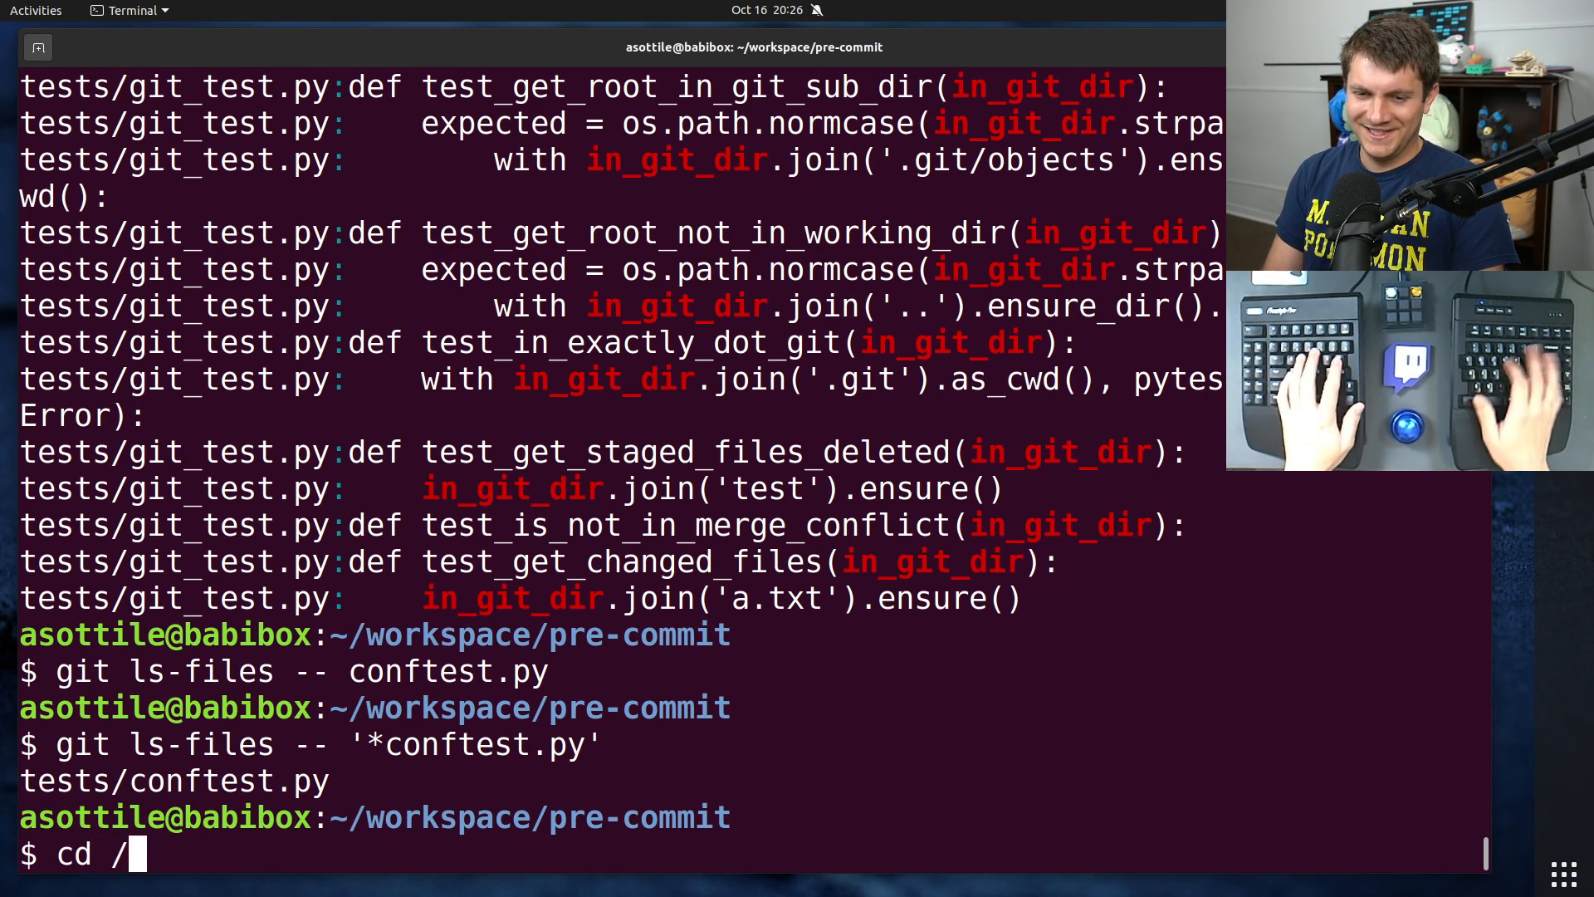
Step: Move into ../babi, list its conftest.py files and open tests/features/conftest.py in the editor
key(BackSpace)
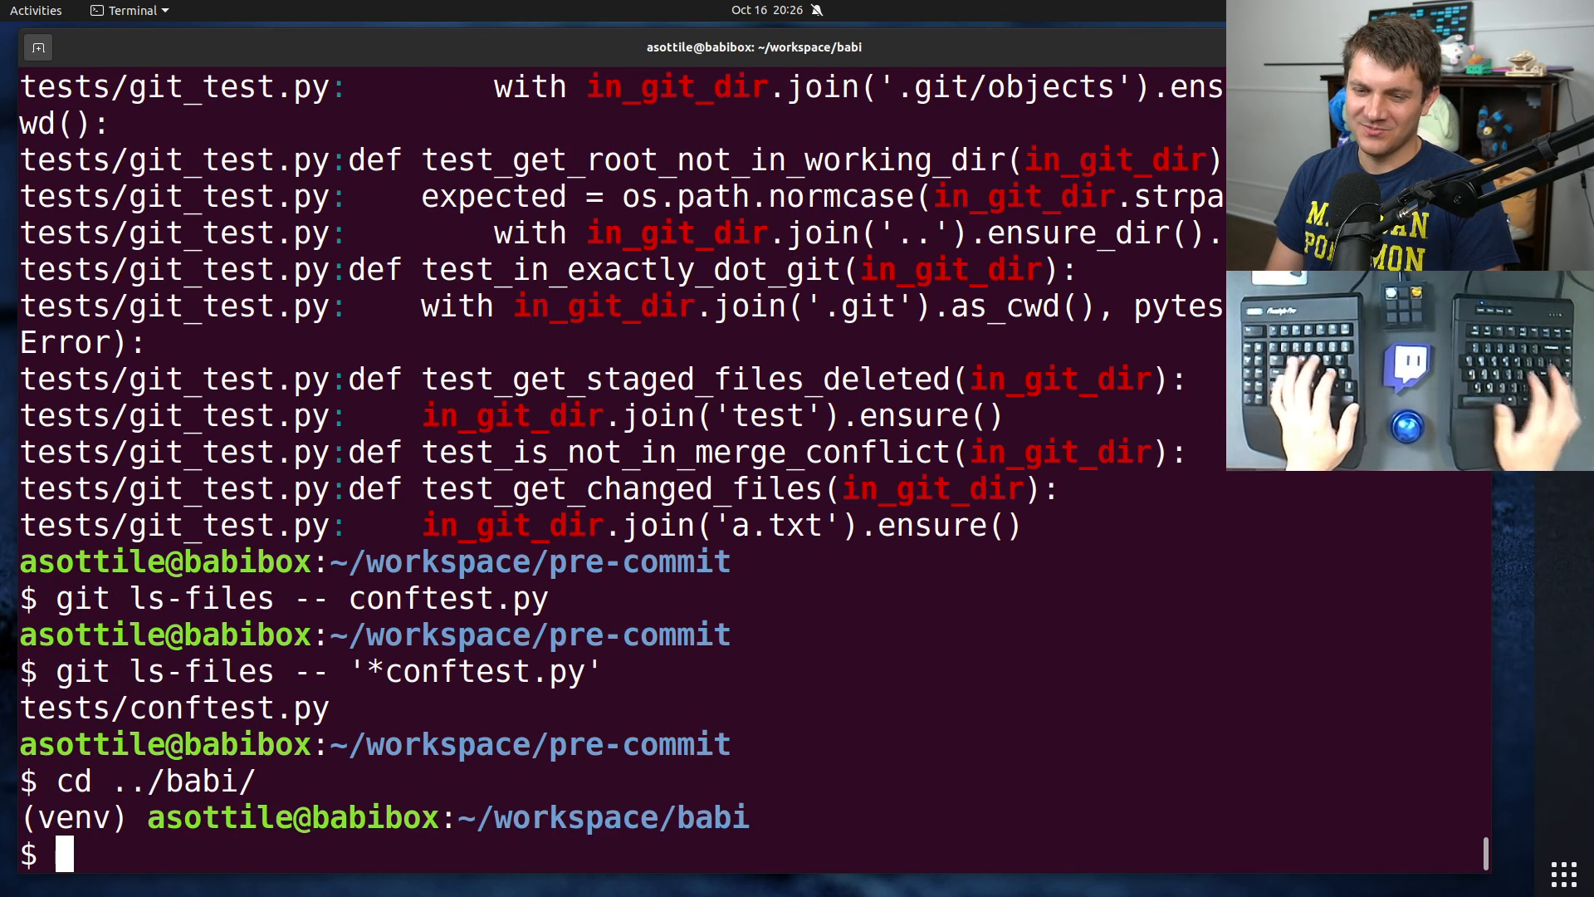
key(Return)
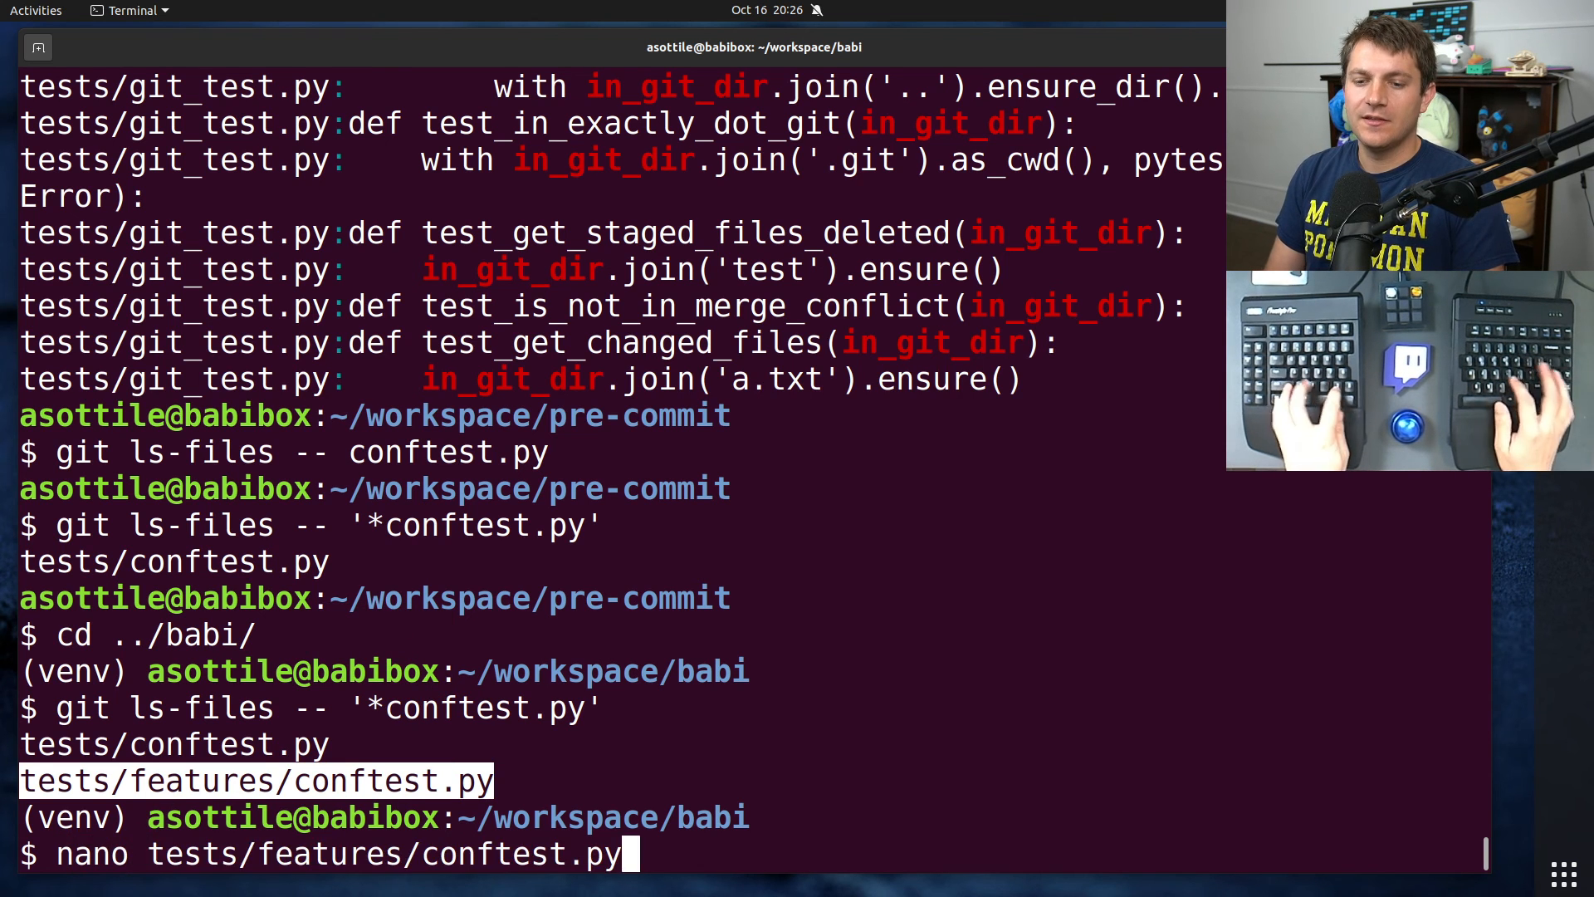
key(Return)
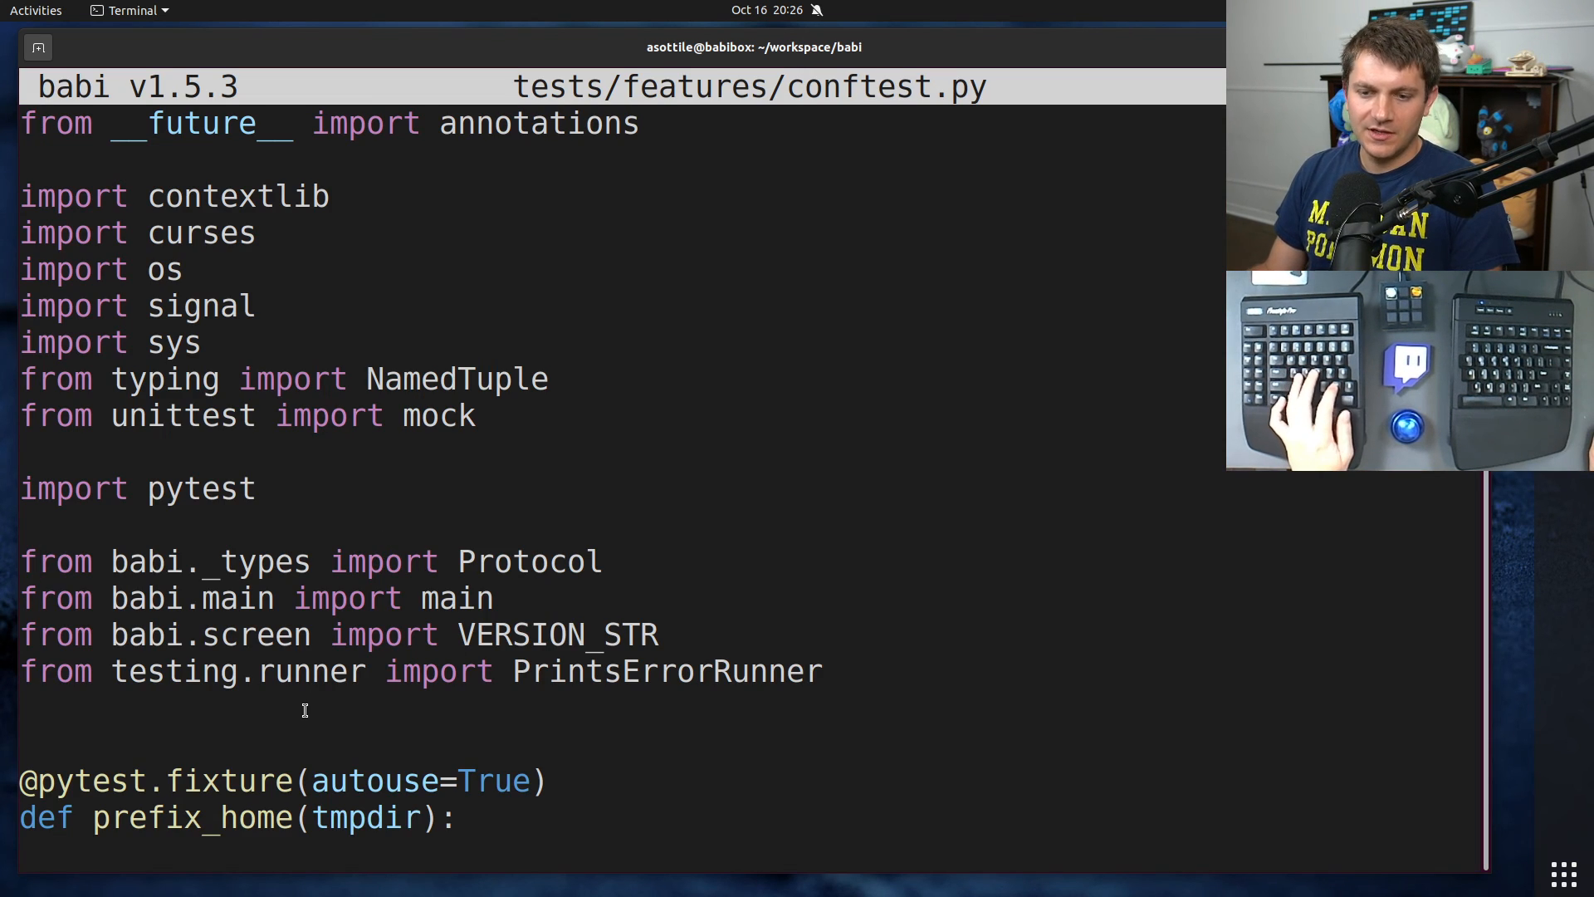
Step: Scroll down to the session-scoped run fixture and close the file unchanged
scroll(down, 3)
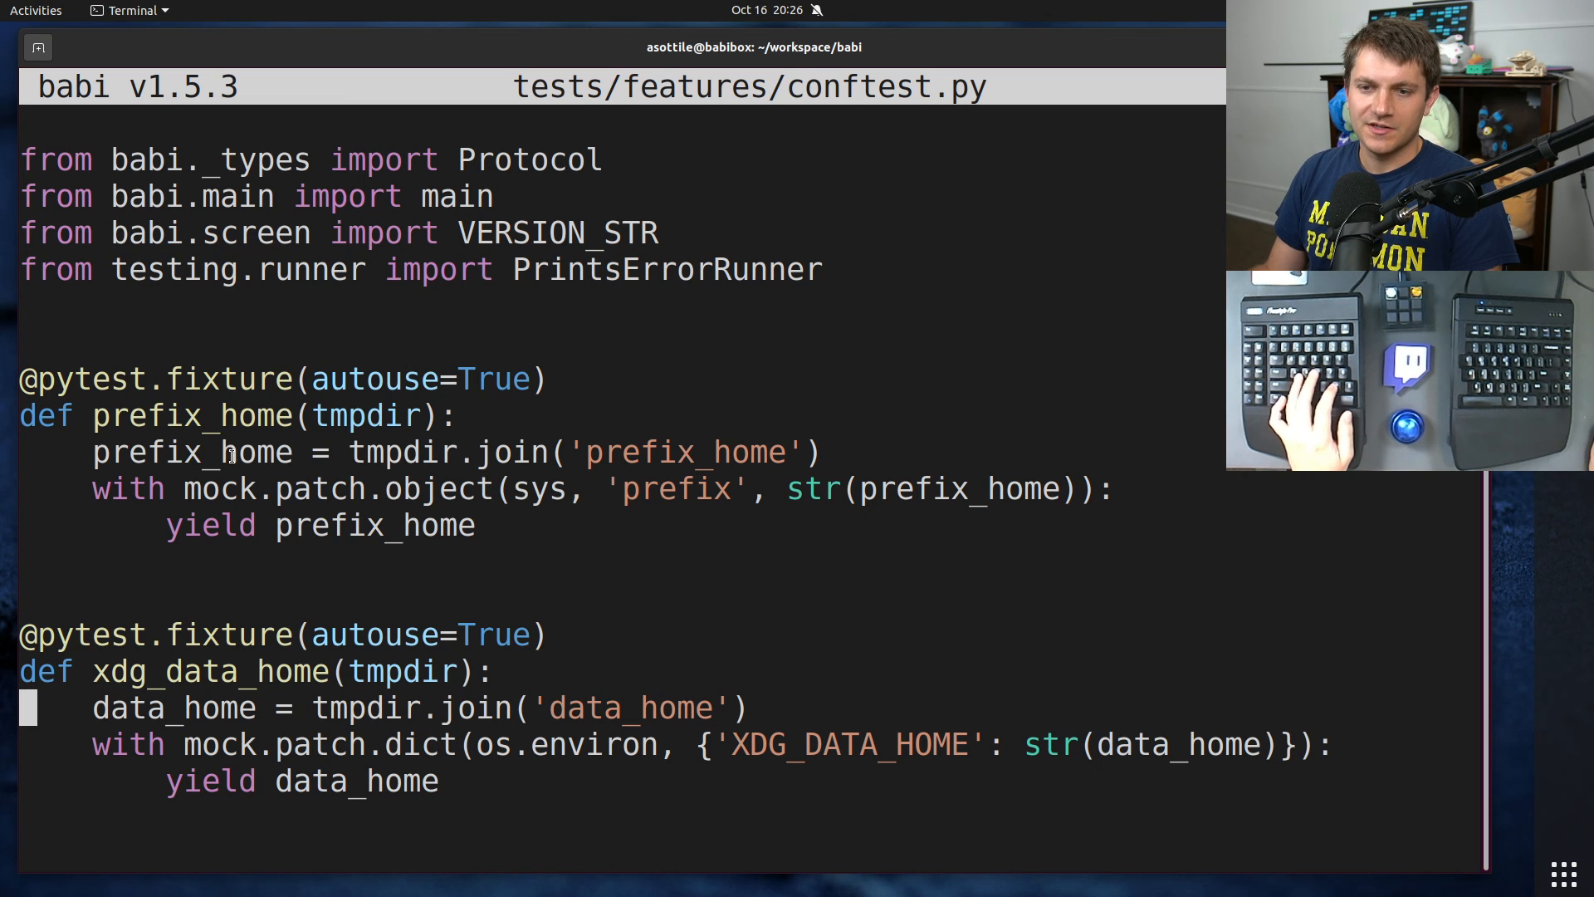
scroll(down, 3)
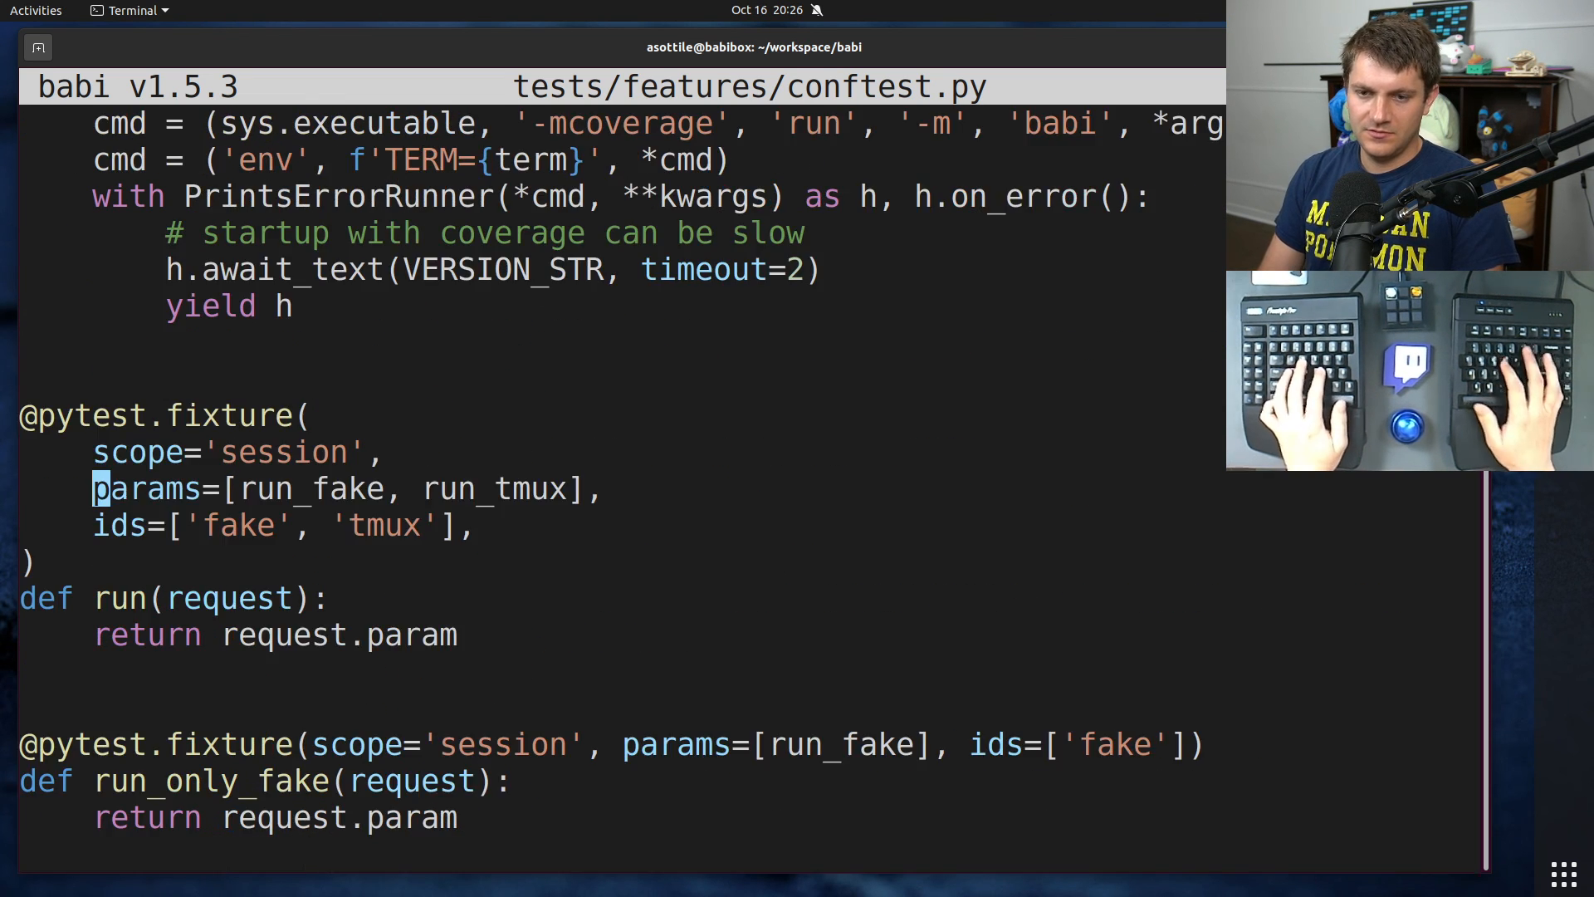
right_click(119, 598)
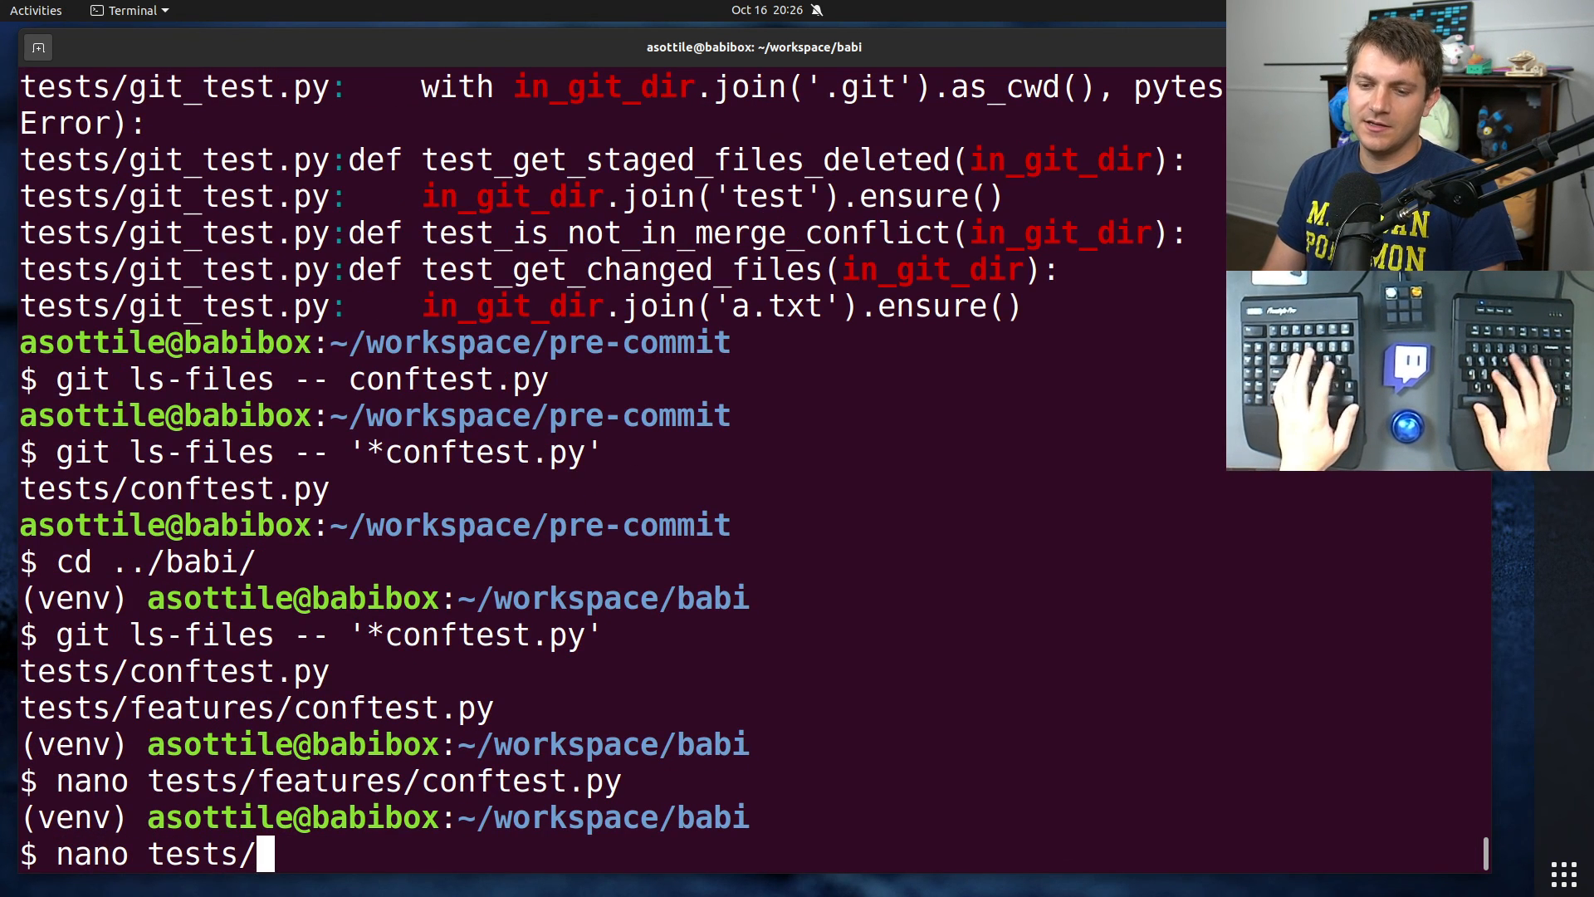
Step: Create tests/foo.py with def test(run) and run pytest on it, giving fixture 'run' not found
key(Return)
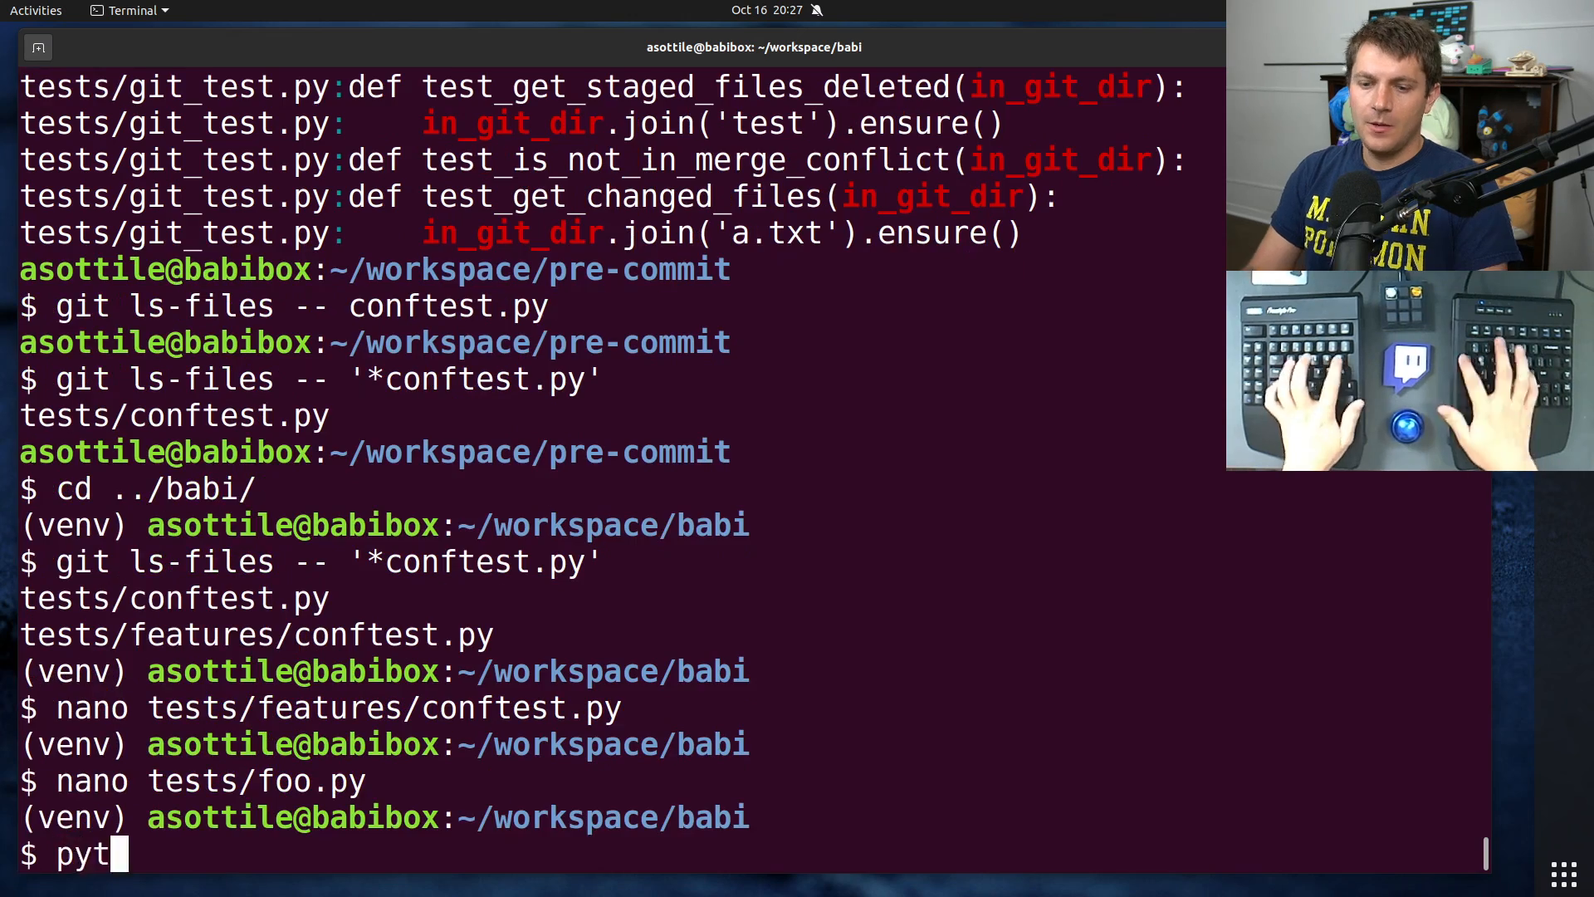
key(Return)
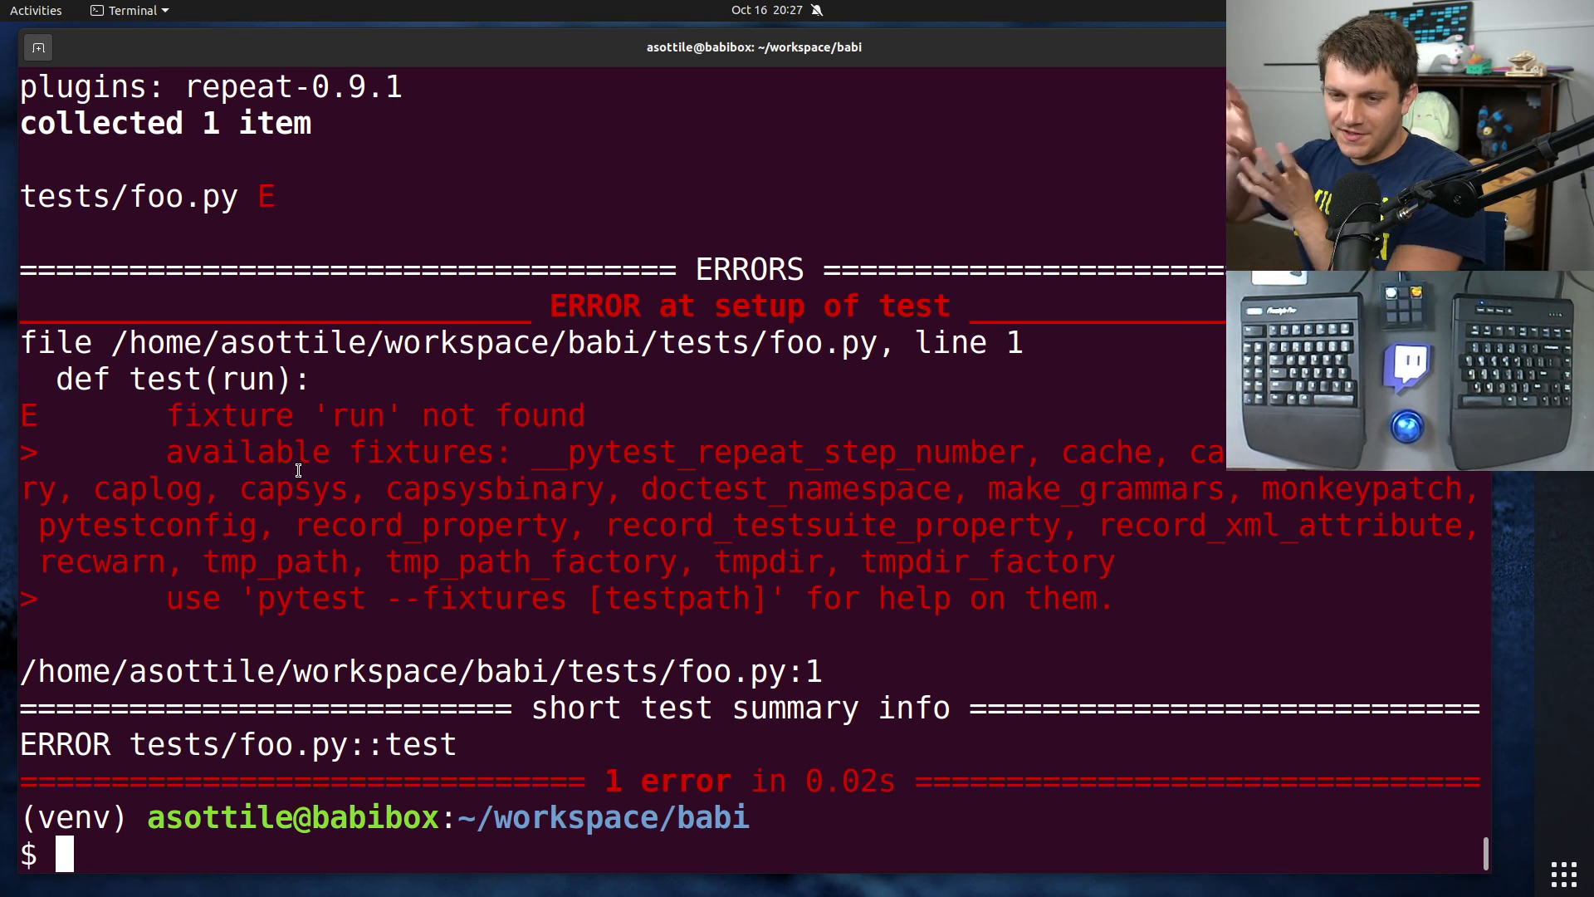
mouse_move(592, 478)
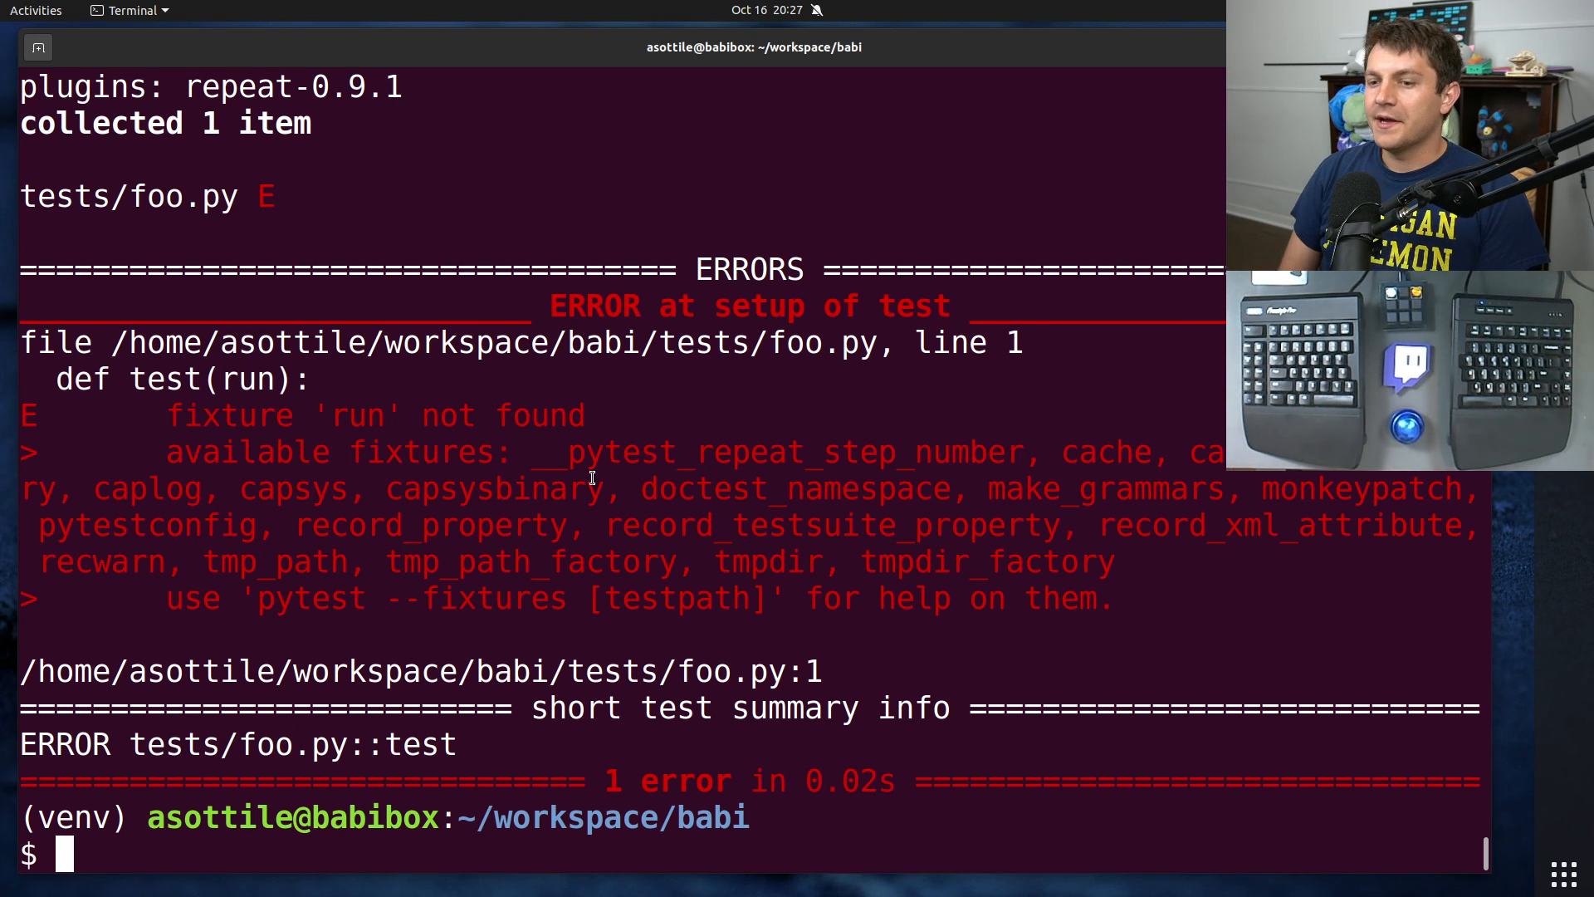